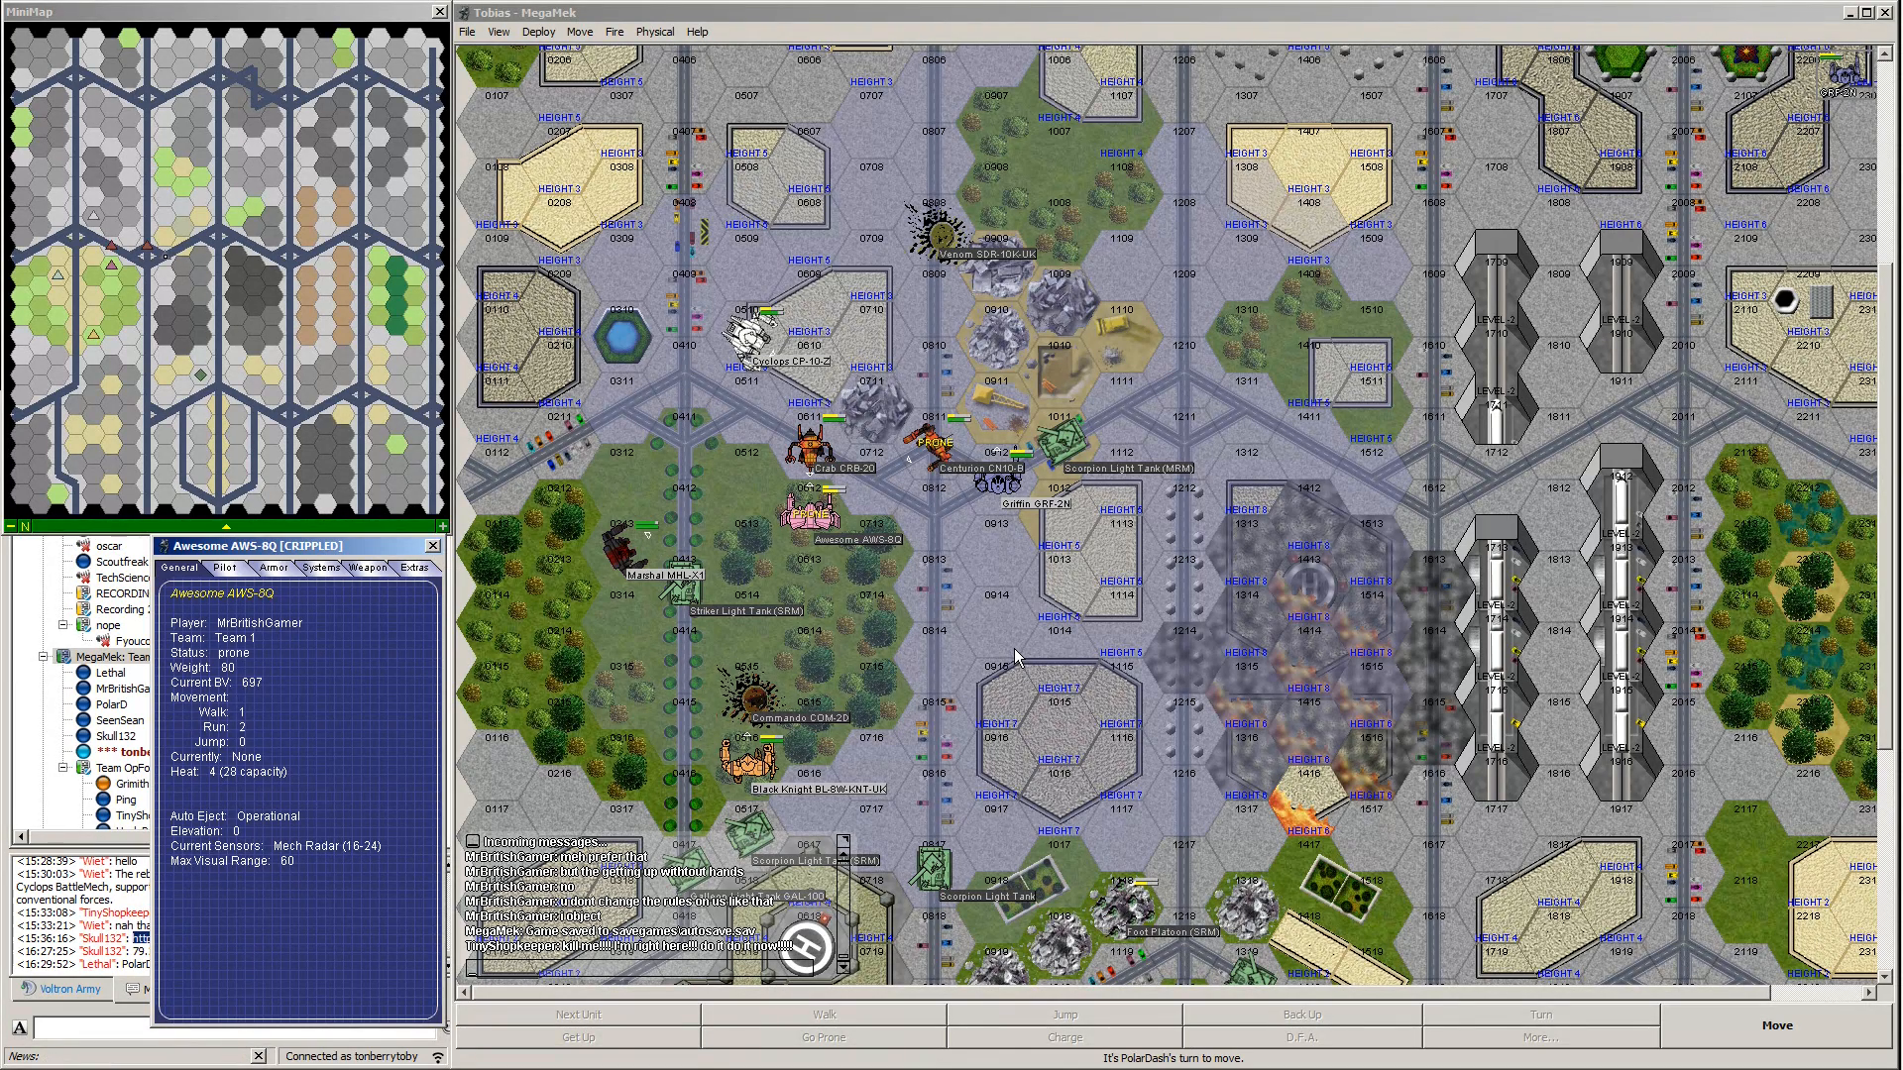
# Plot the Griffin's walk forward into hex 0911.
pyautogui.write('We hav')
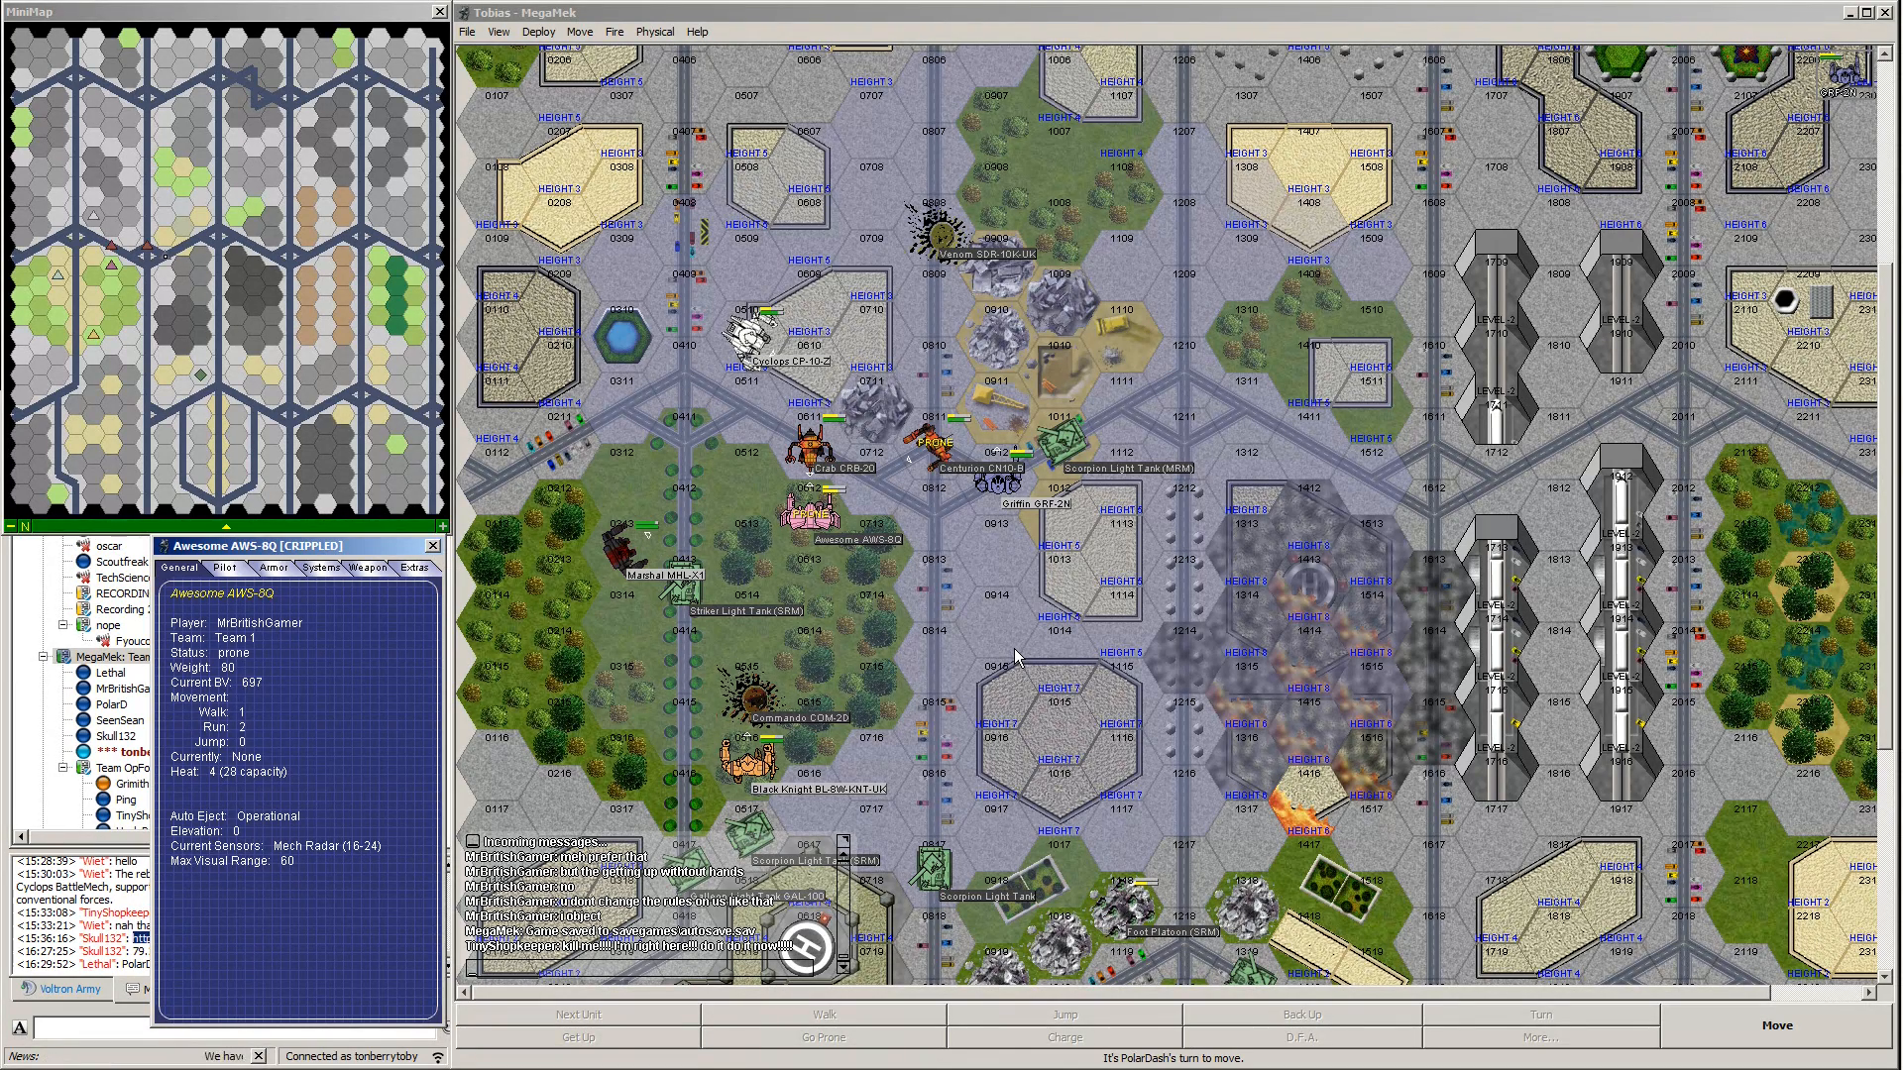
pyautogui.scroll(-3)
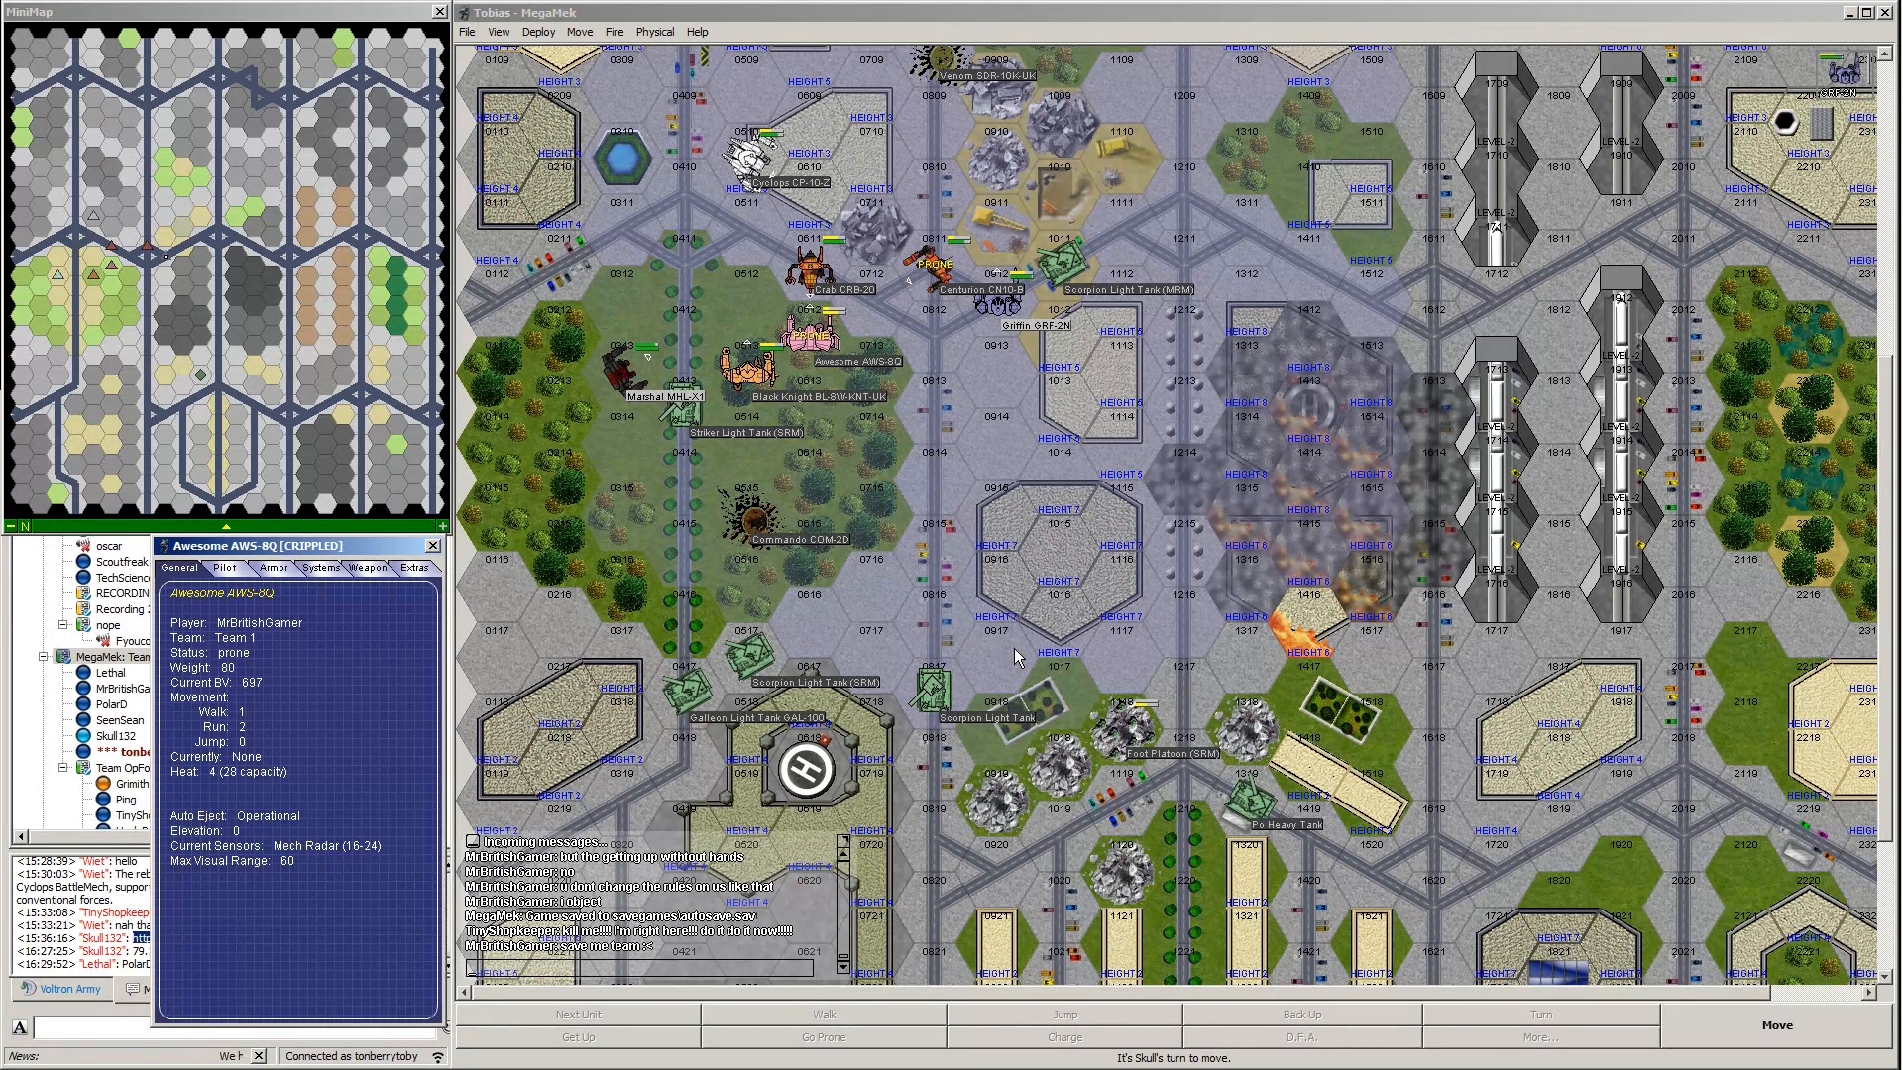
pyautogui.moveTo(1357, 282)
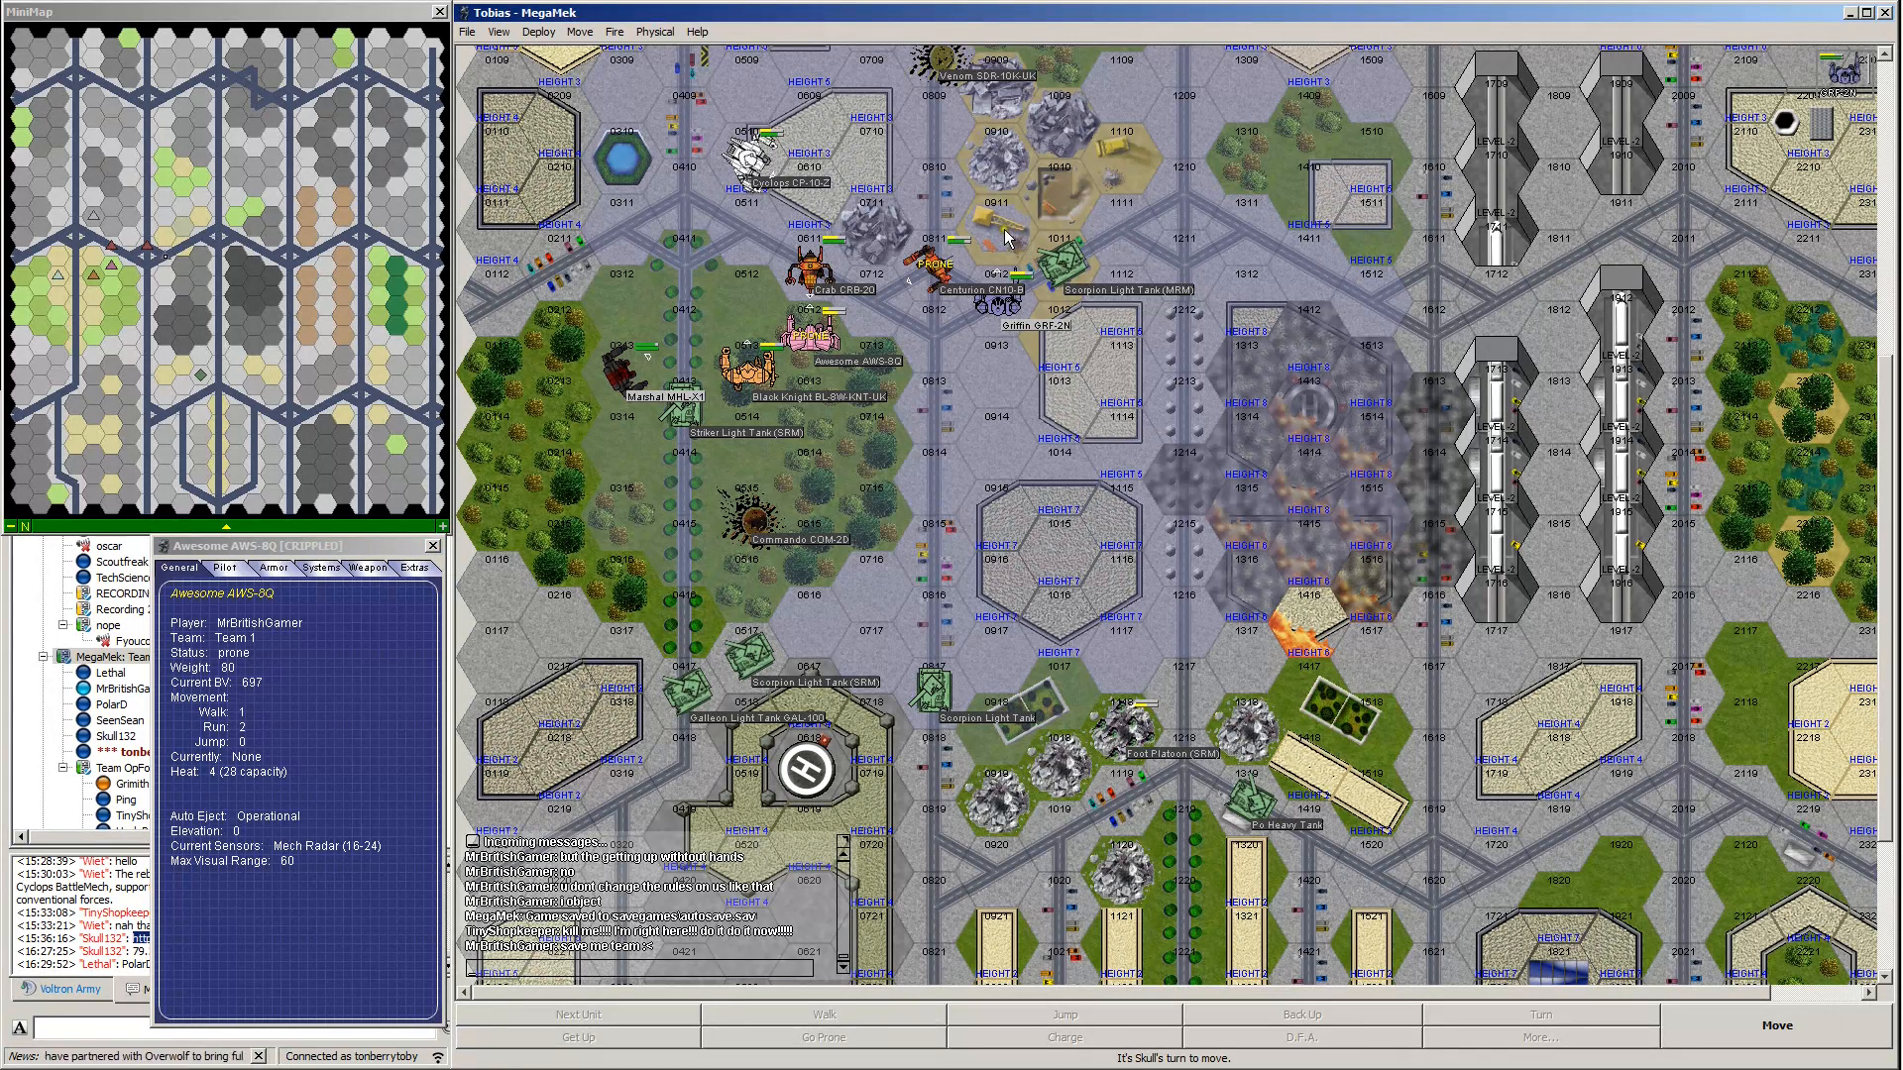
pyautogui.moveTo(1005, 233)
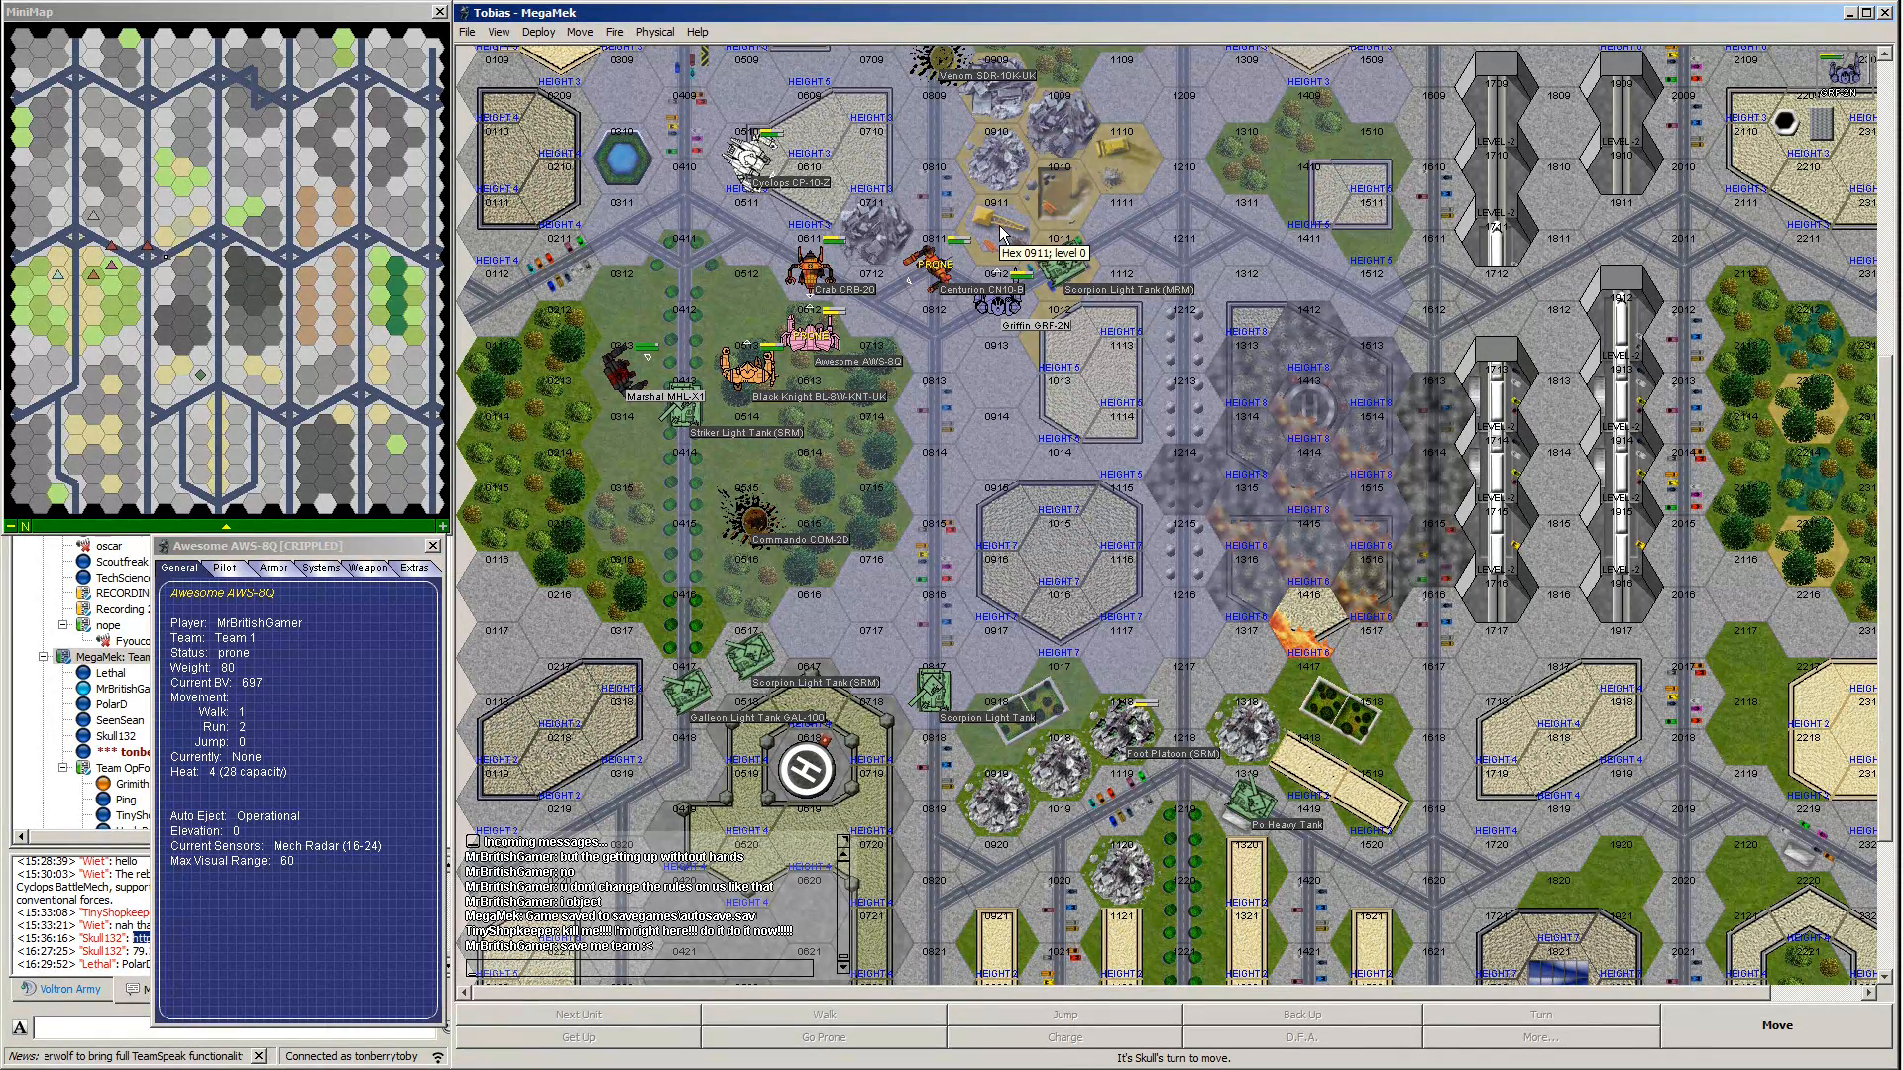
pyautogui.moveTo(995, 348)
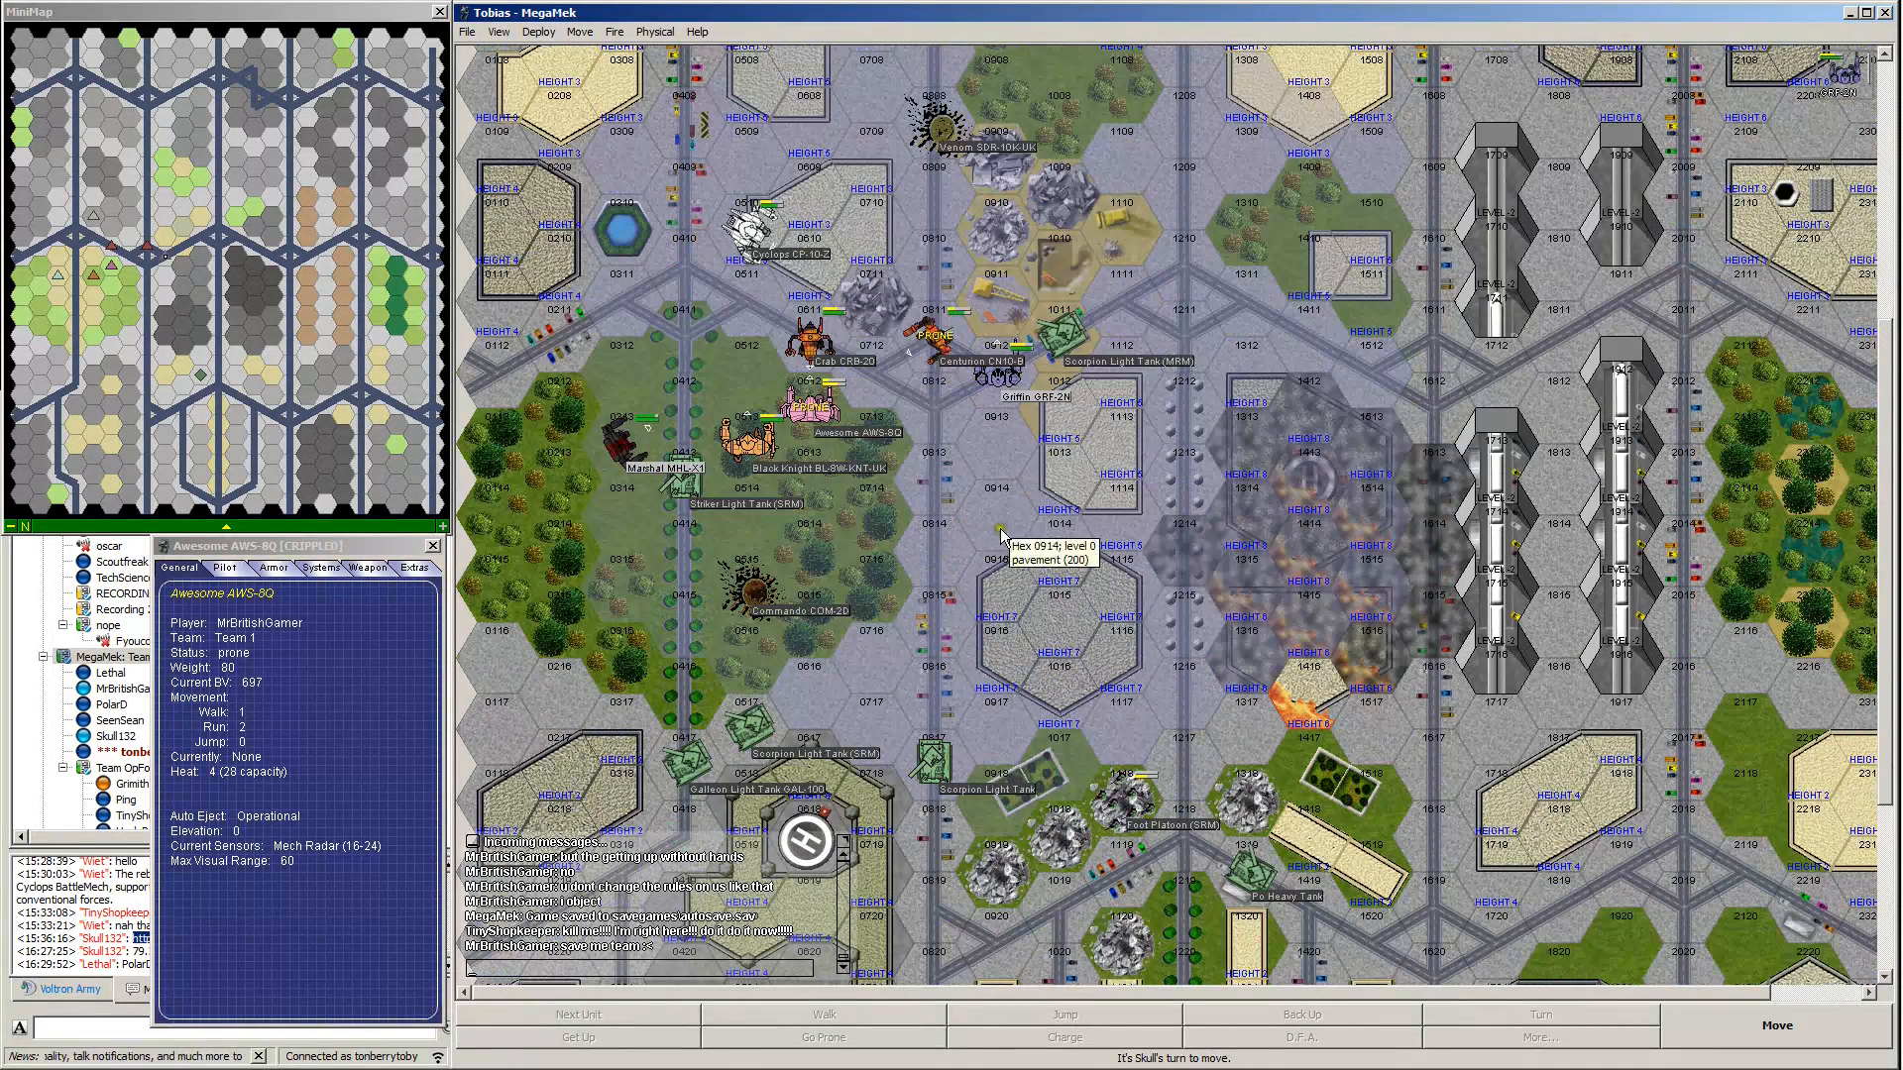
pyautogui.moveTo(959, 561)
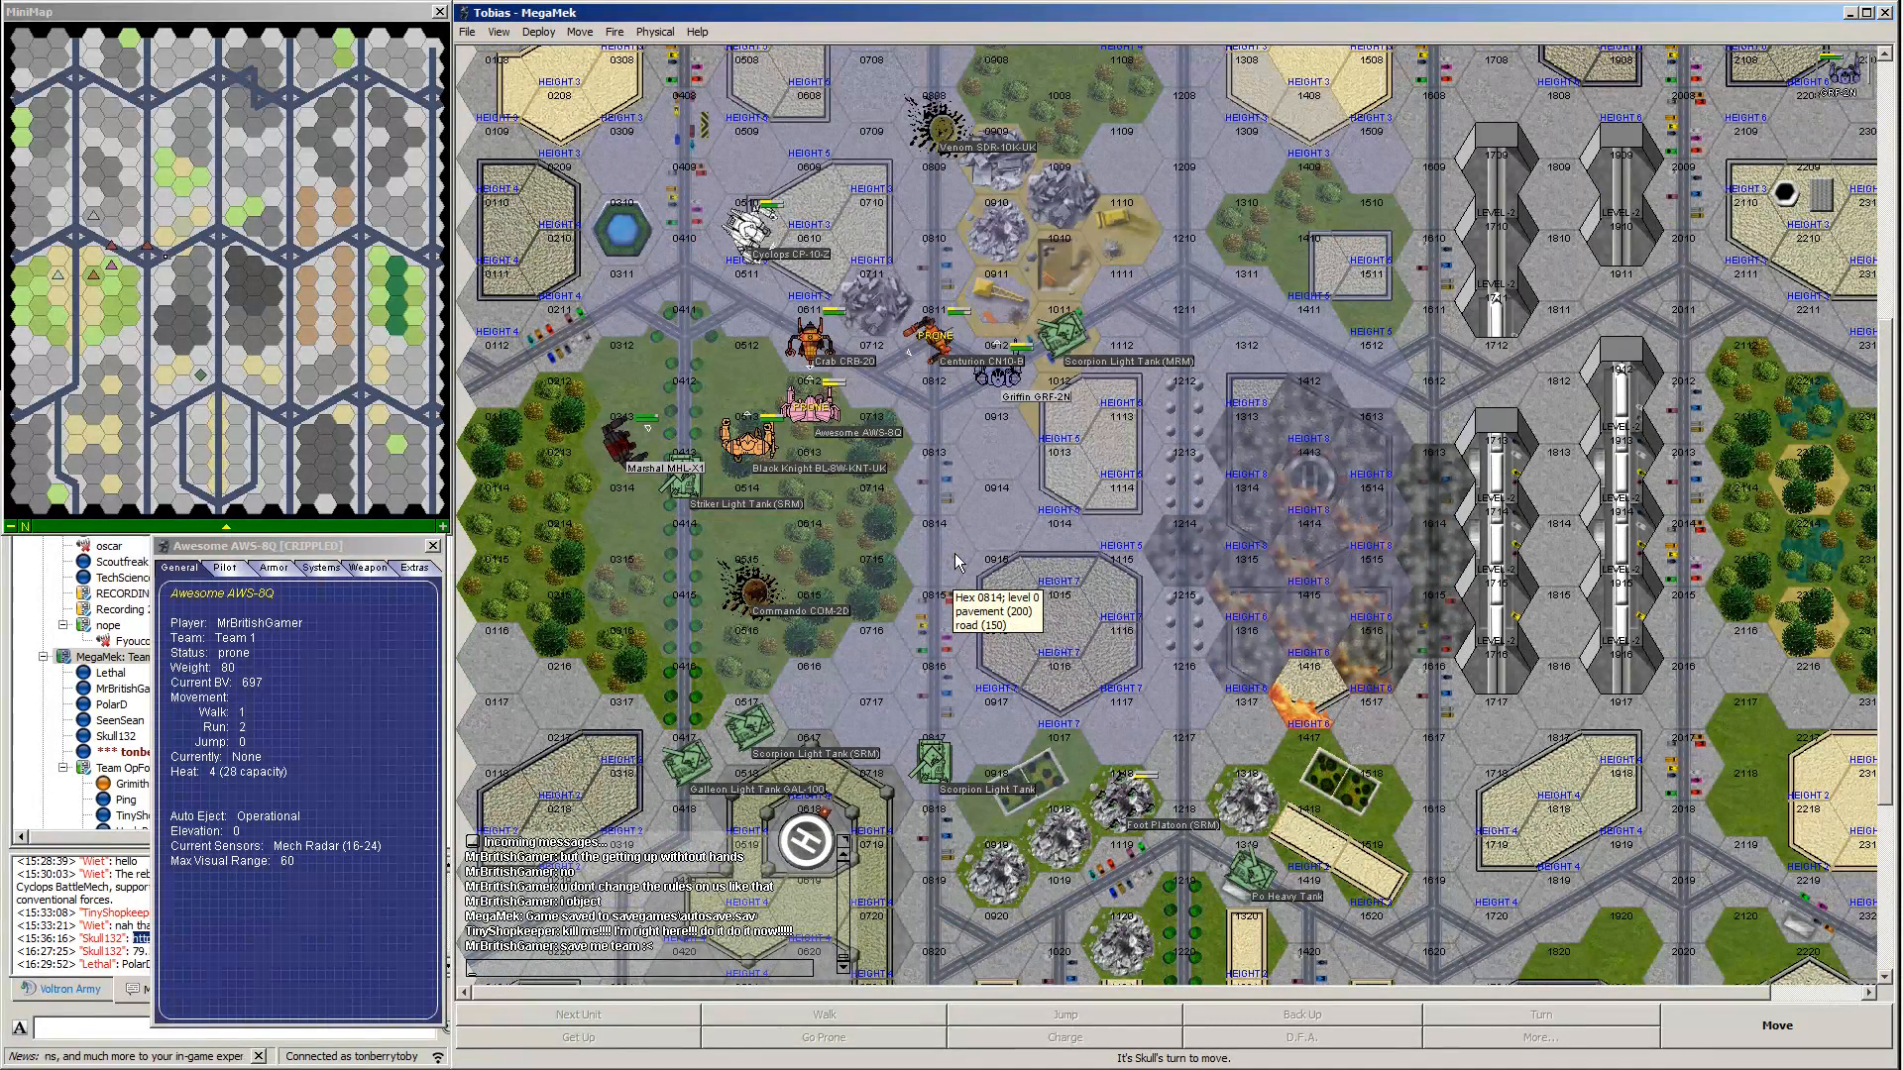
pyautogui.moveTo(753, 467)
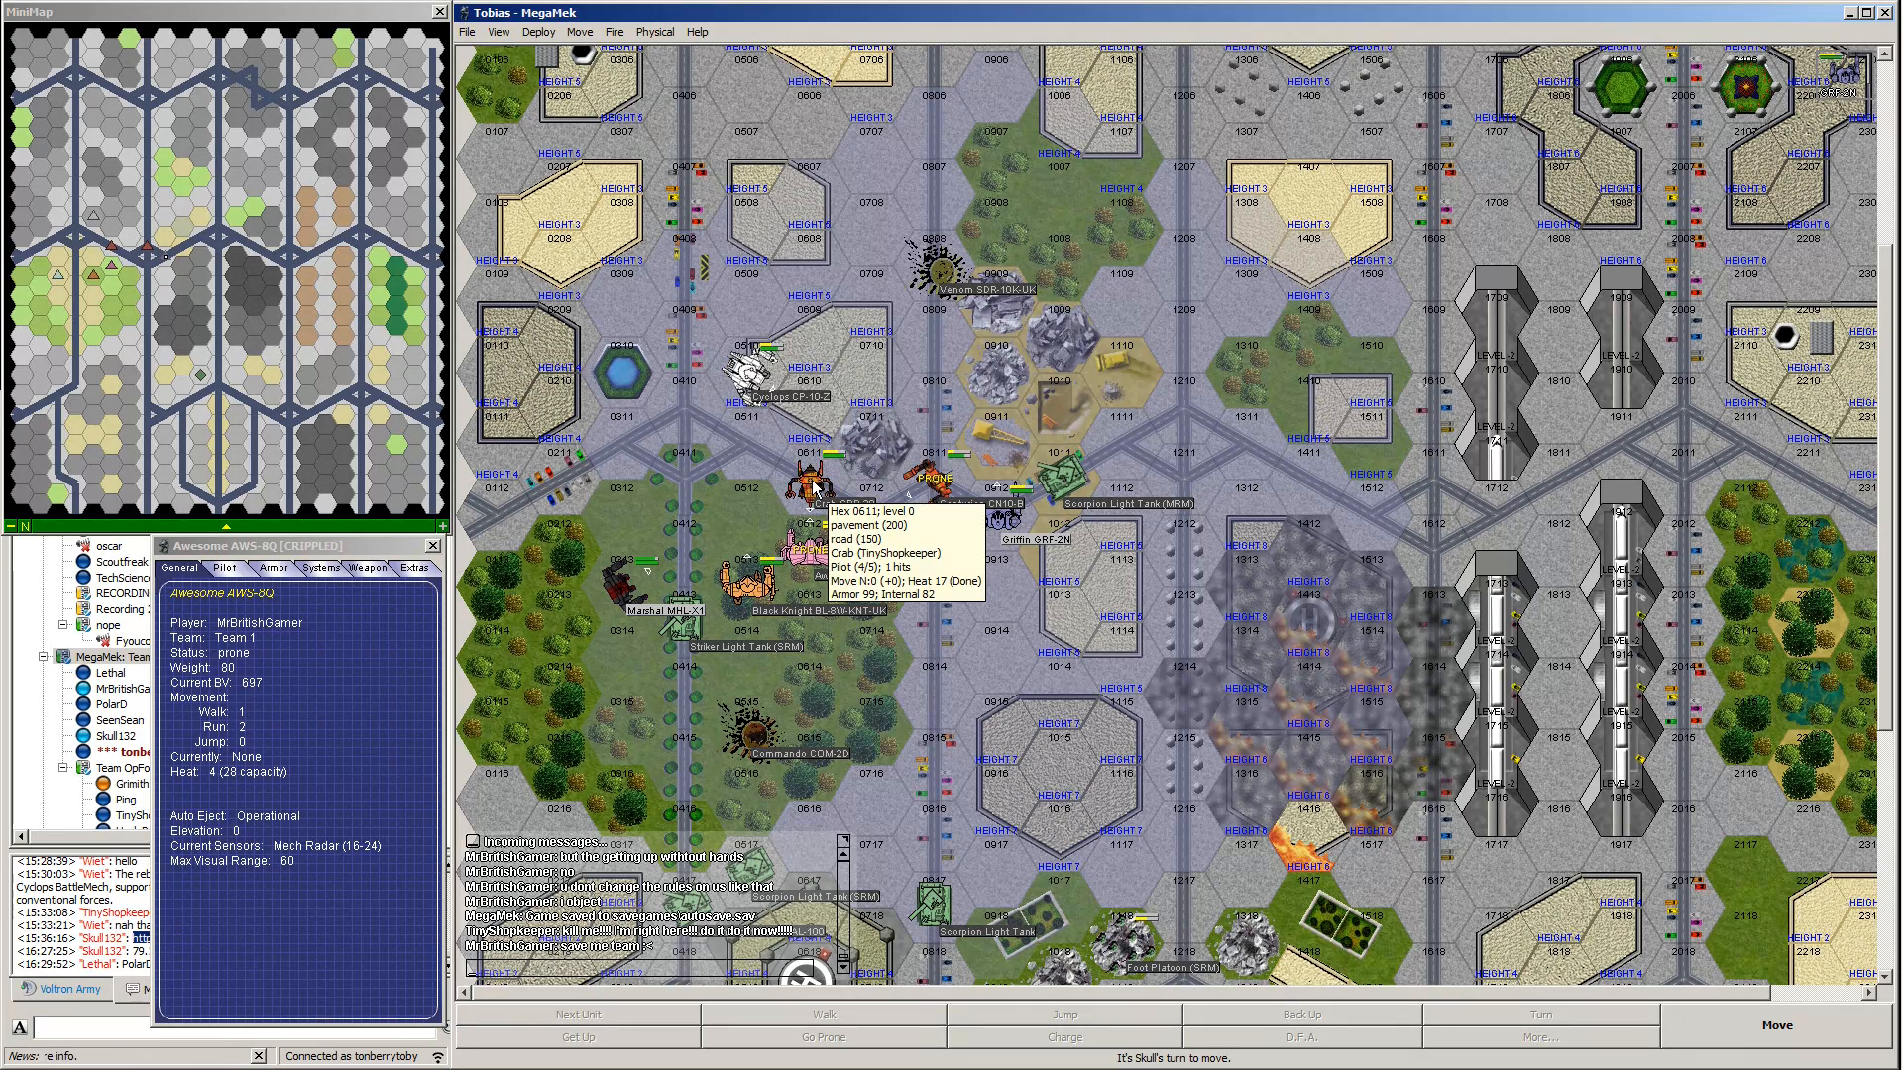
pyautogui.click(1038, 531)
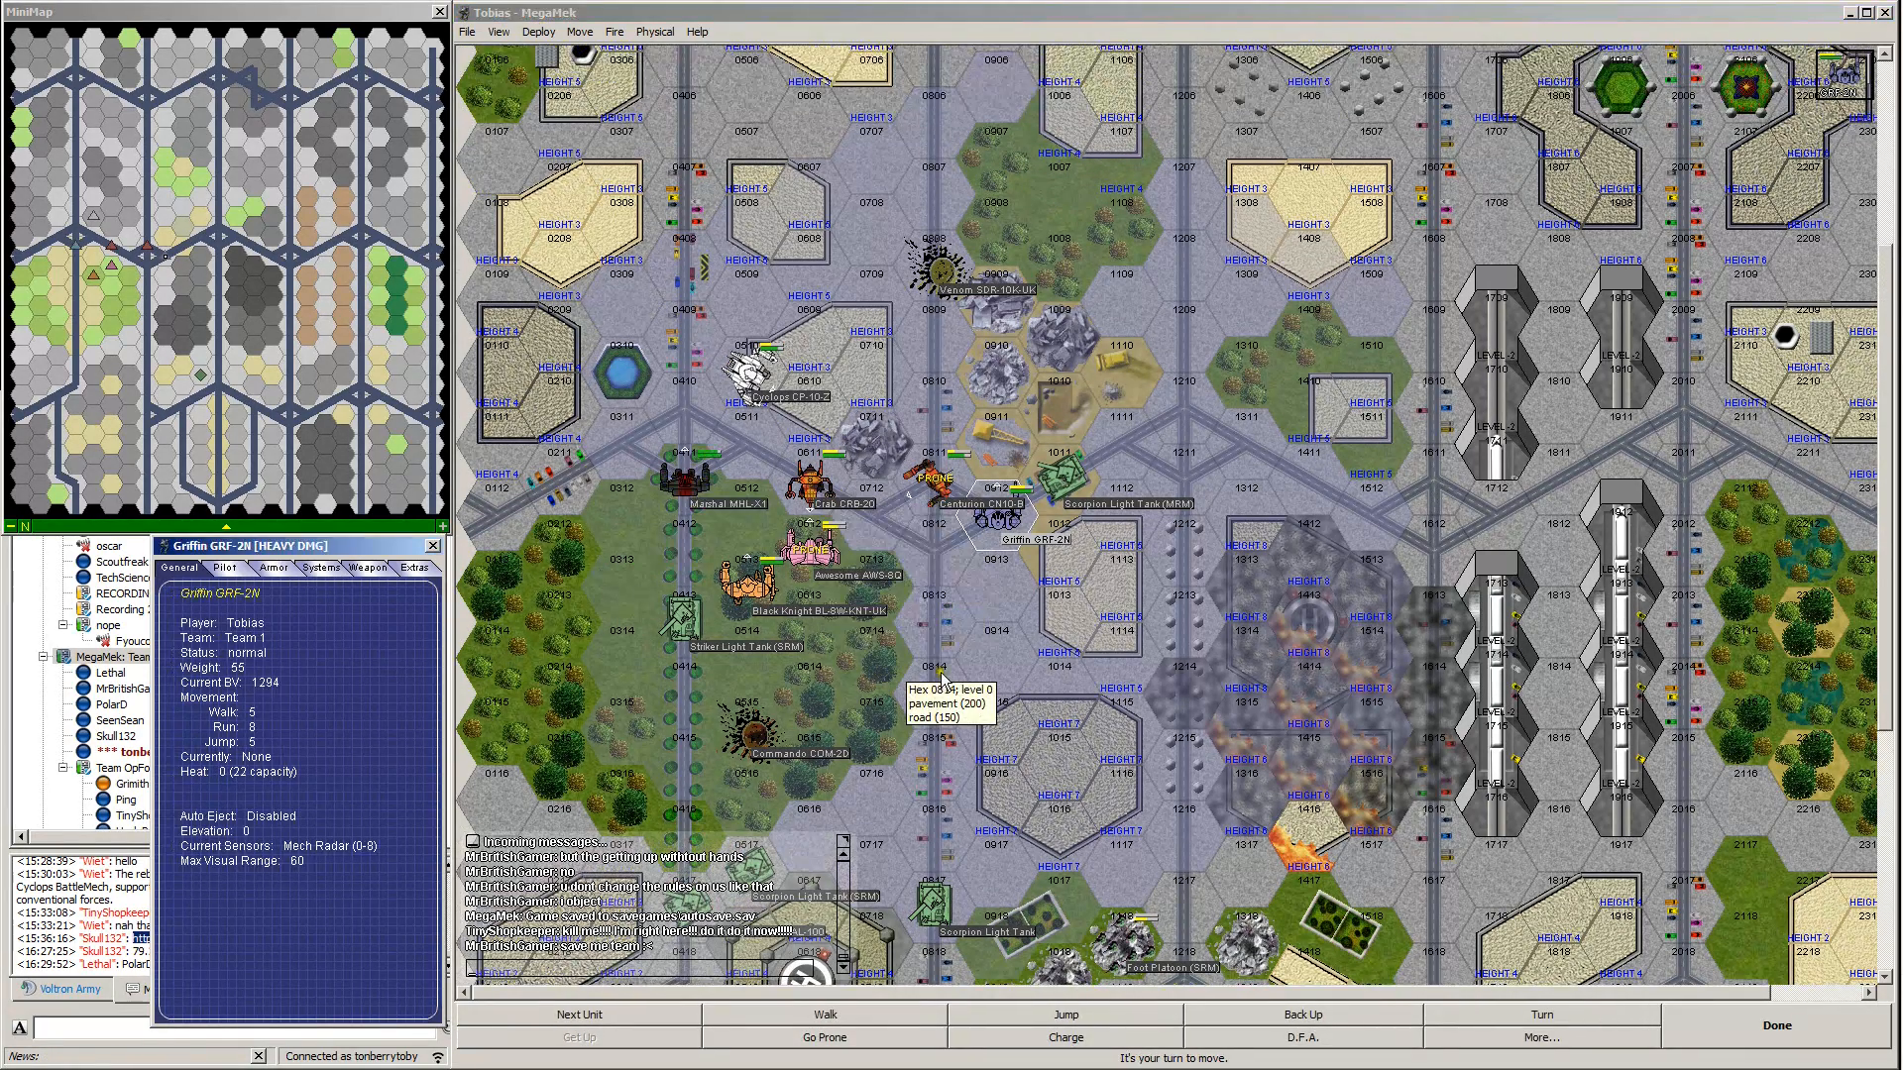
pyautogui.moveTo(984, 465)
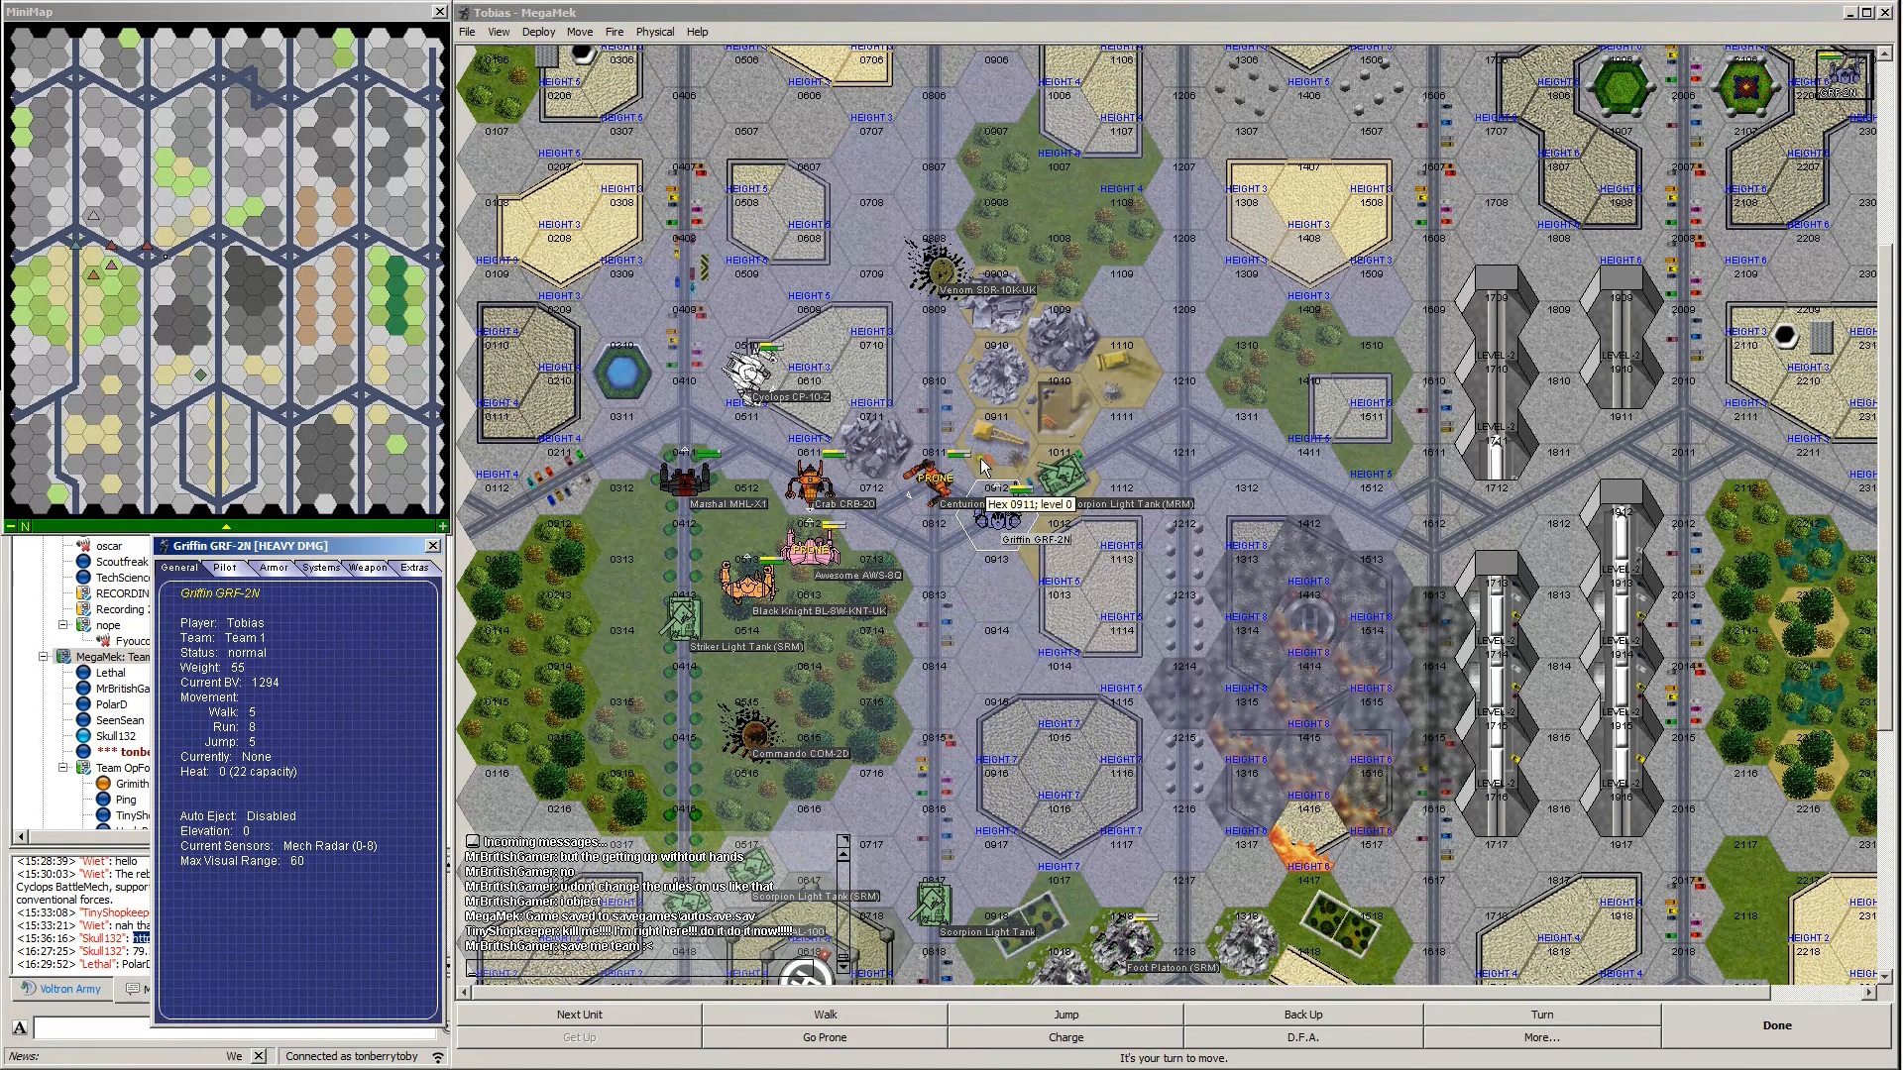
pyautogui.rightClick(987, 474)
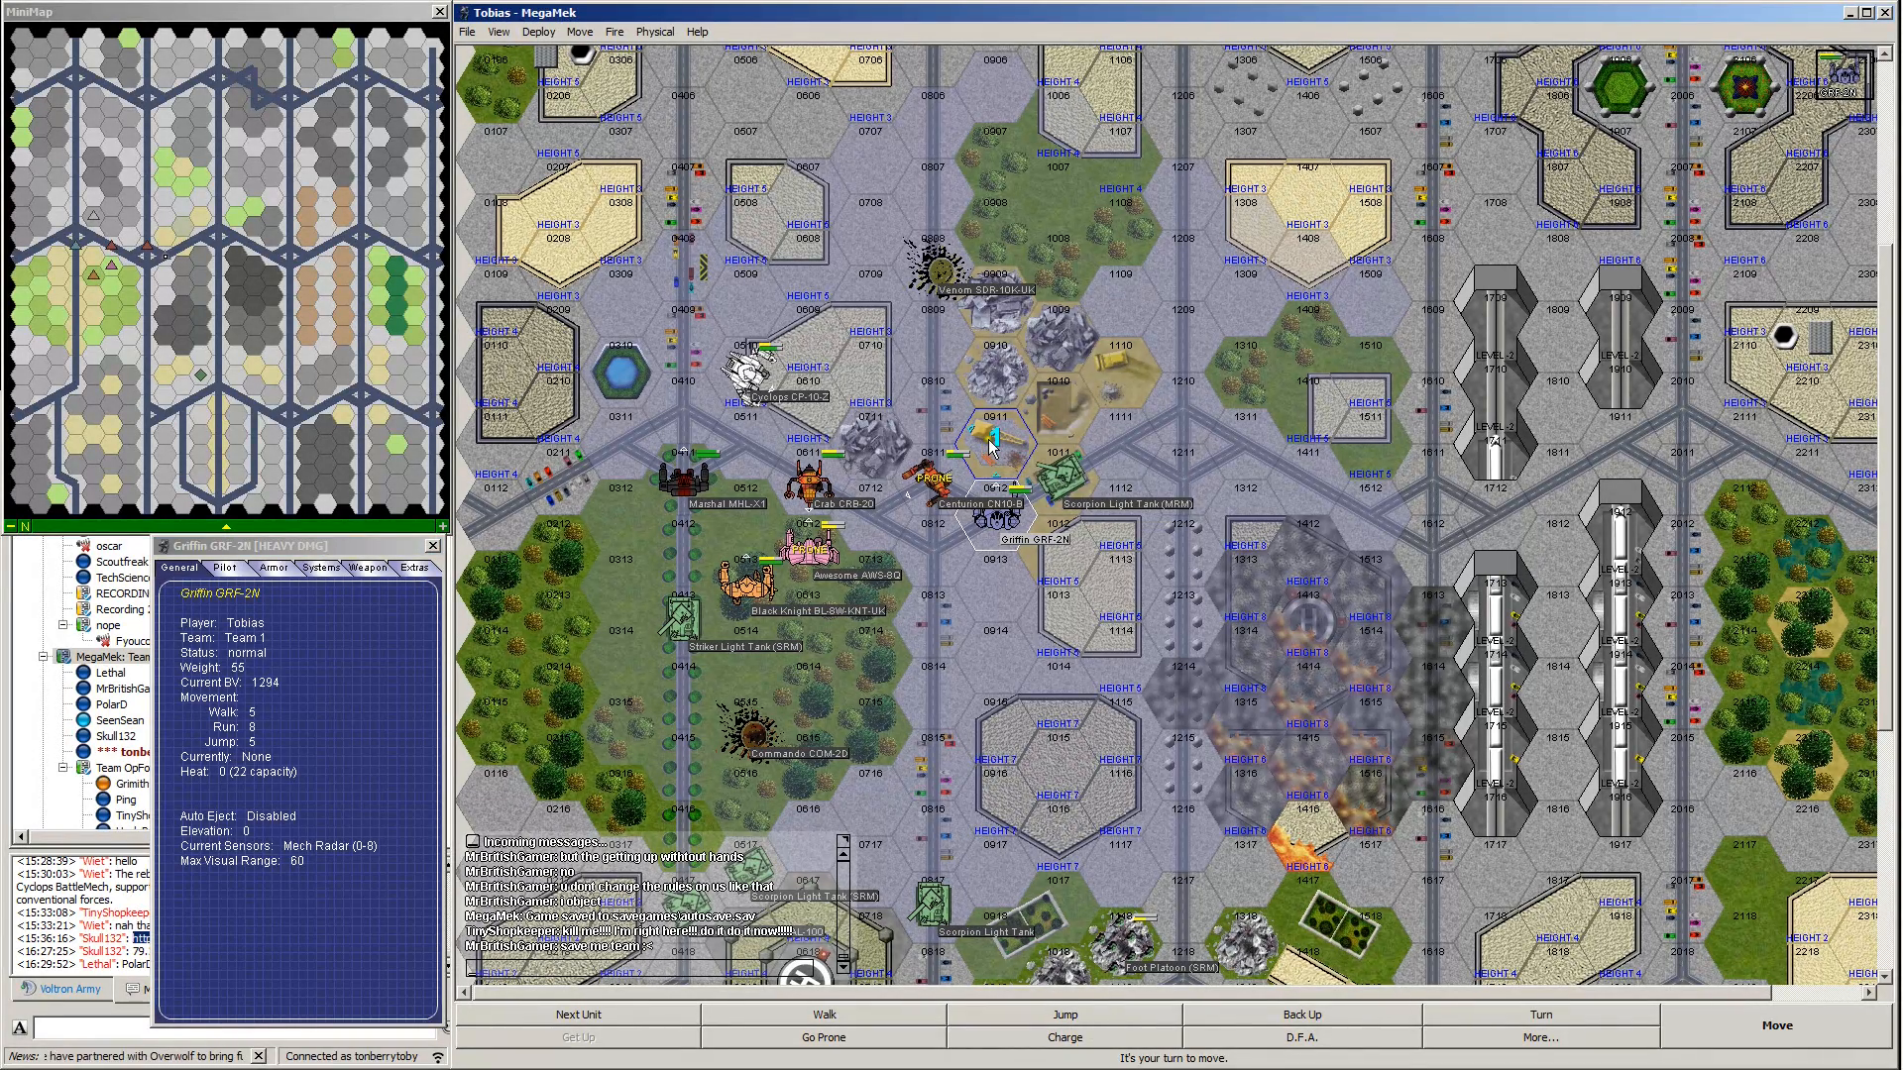
pyautogui.rightClick(941, 423)
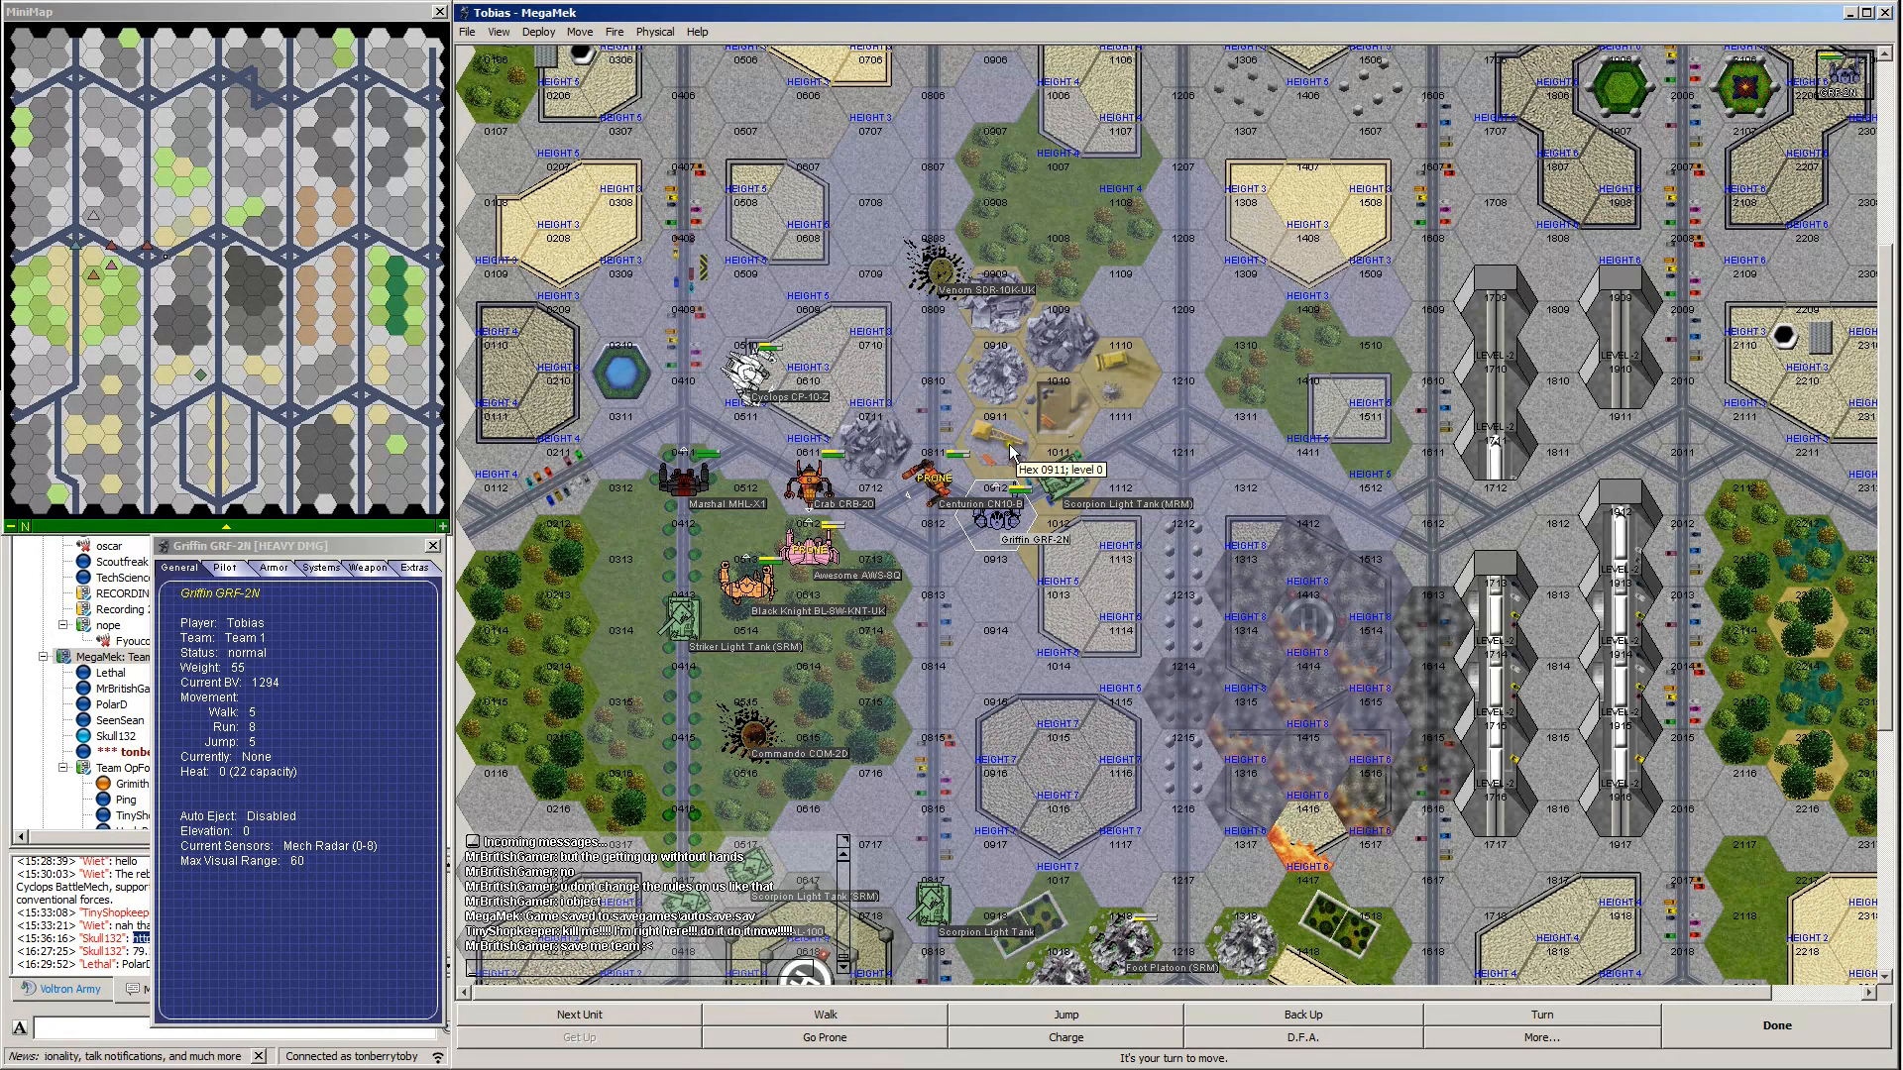
pyautogui.click(995, 437)
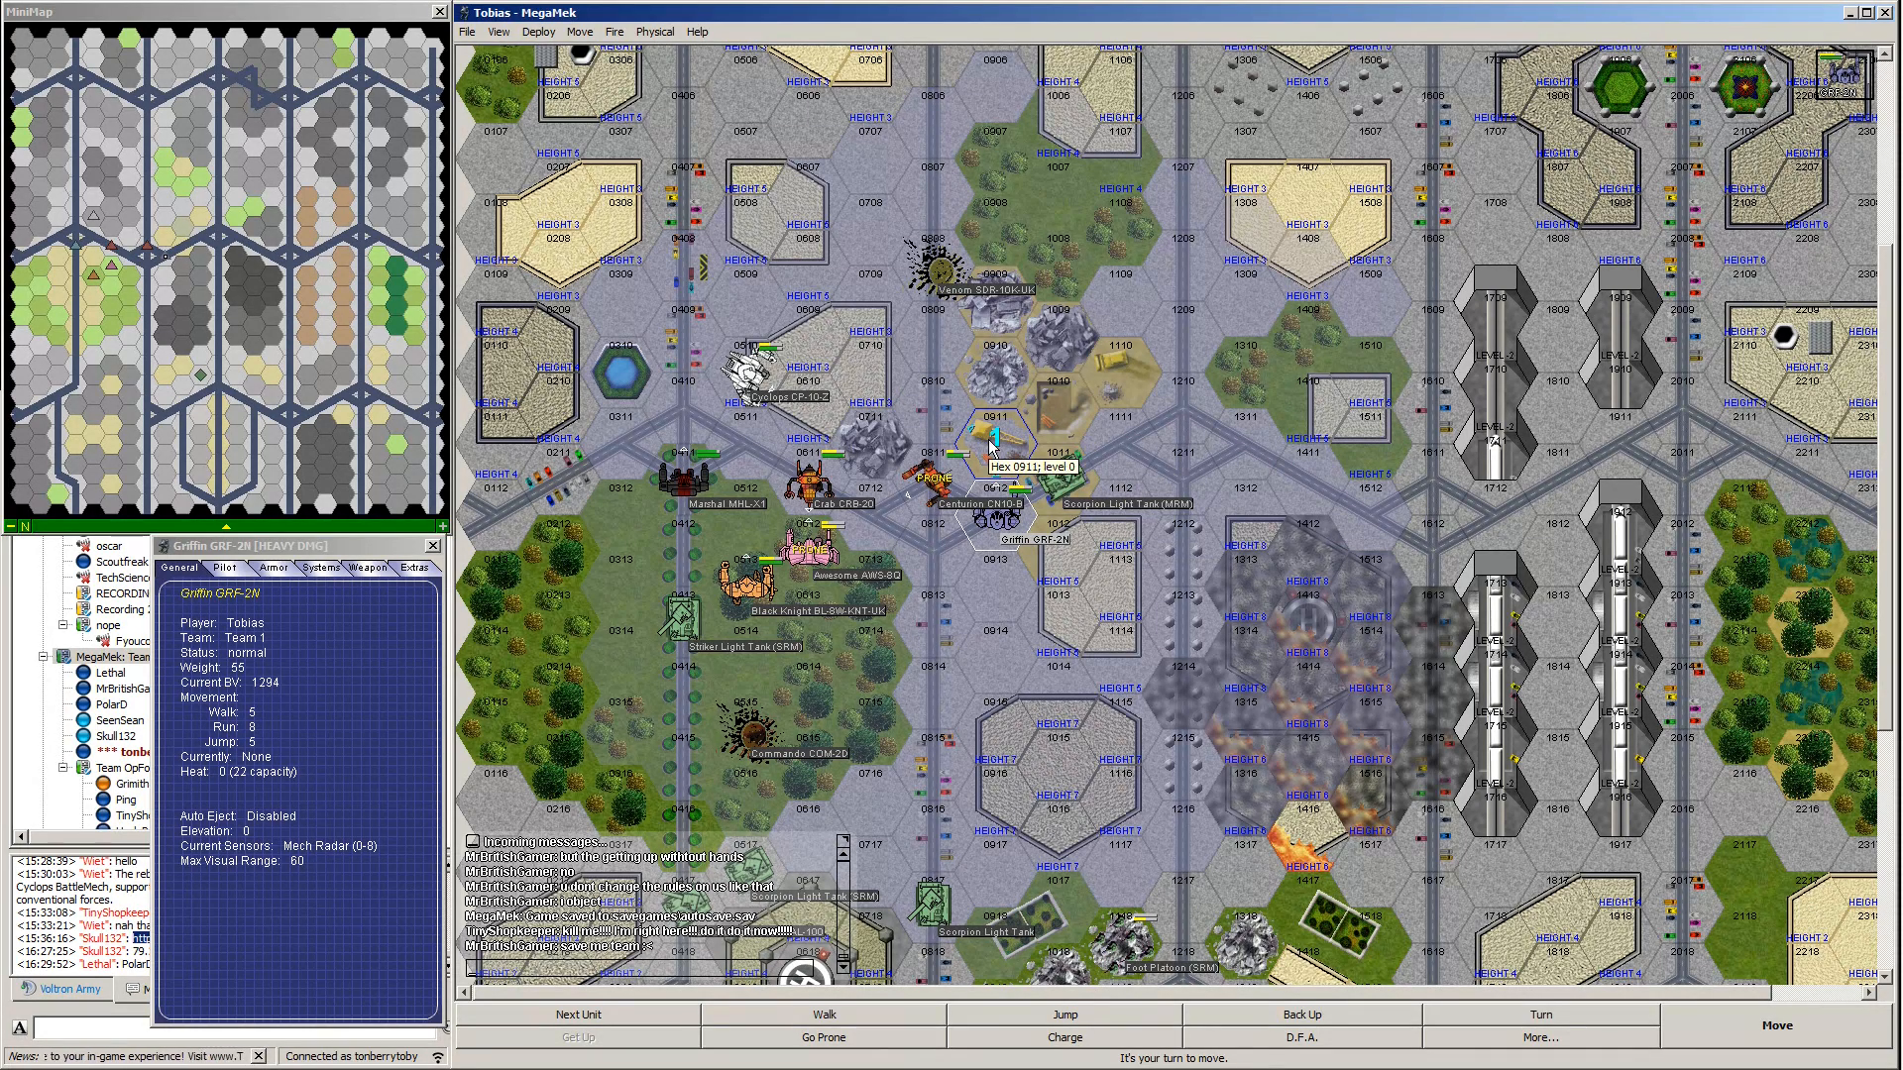
# Turn the Griffin left, replot into hex 0911, then turn it right.
pyautogui.rightClick(989, 438)
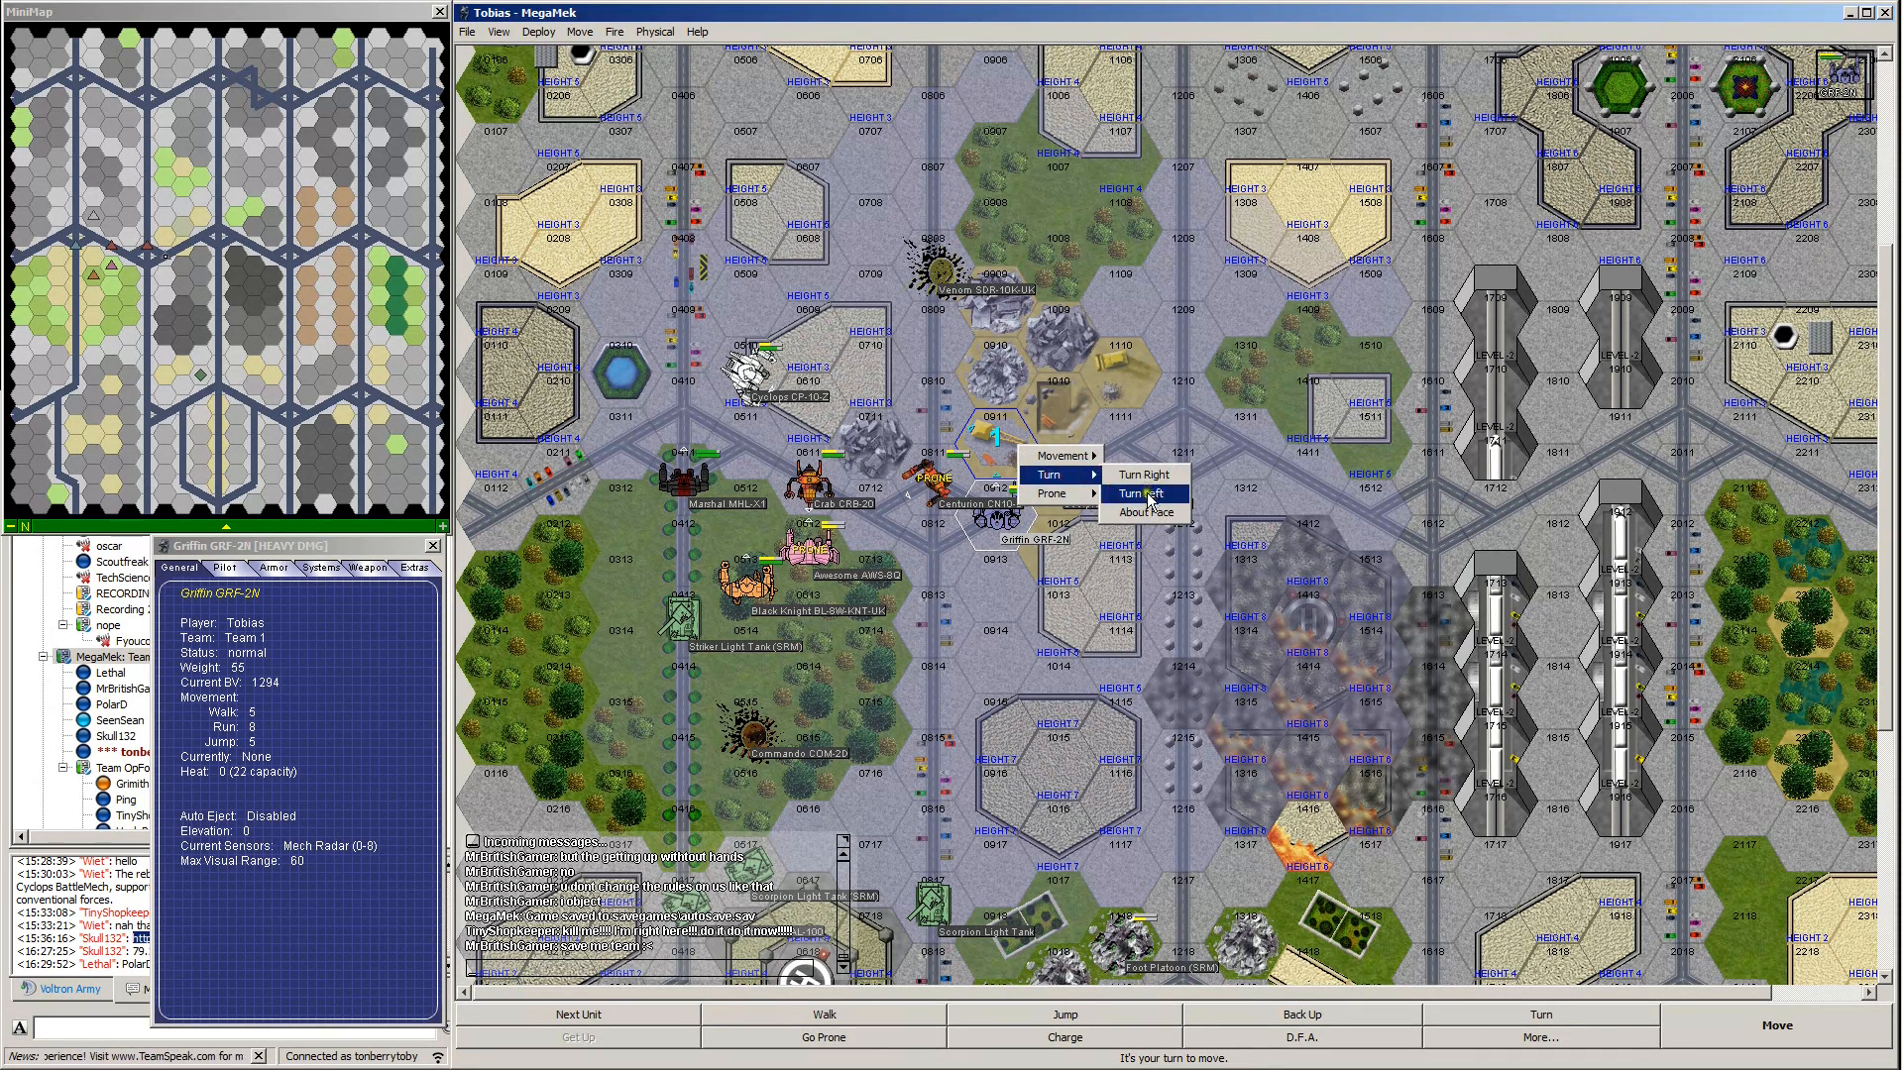
pyautogui.click(1141, 494)
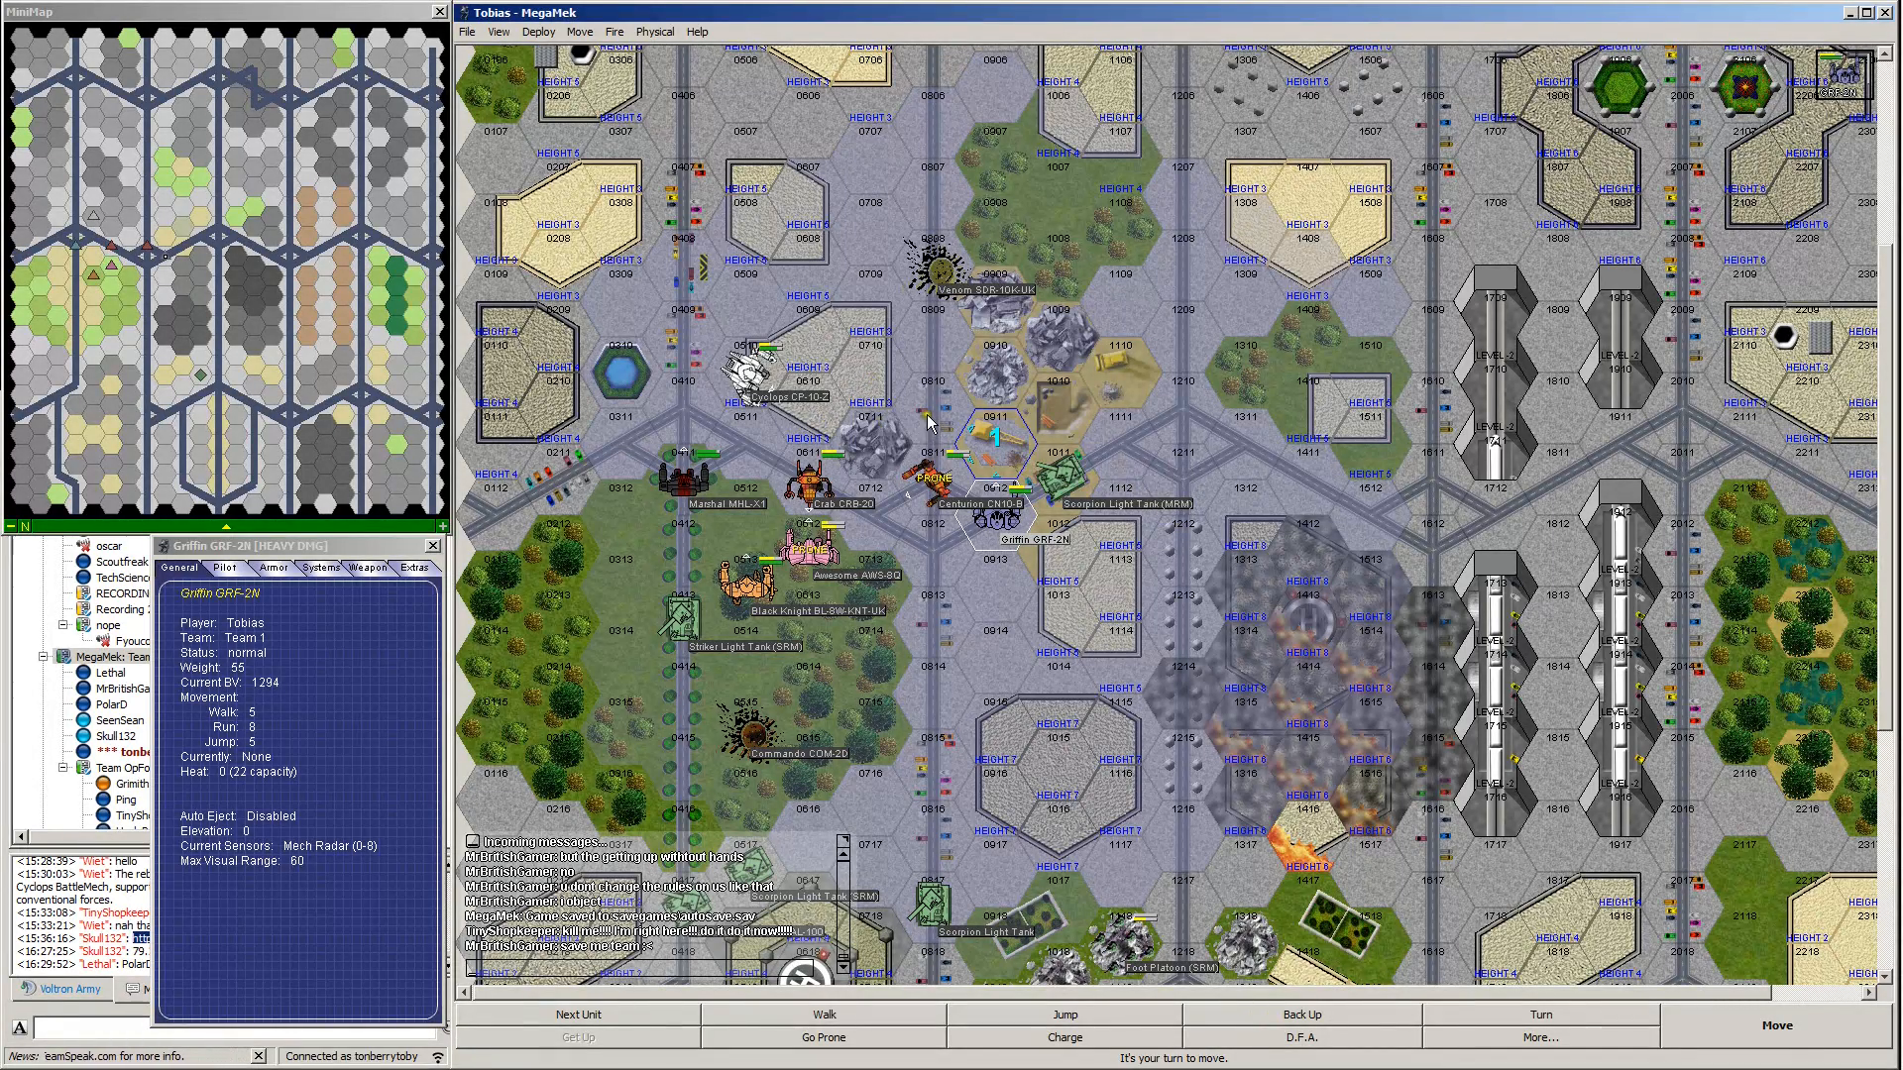
pyautogui.moveTo(1753, 1042)
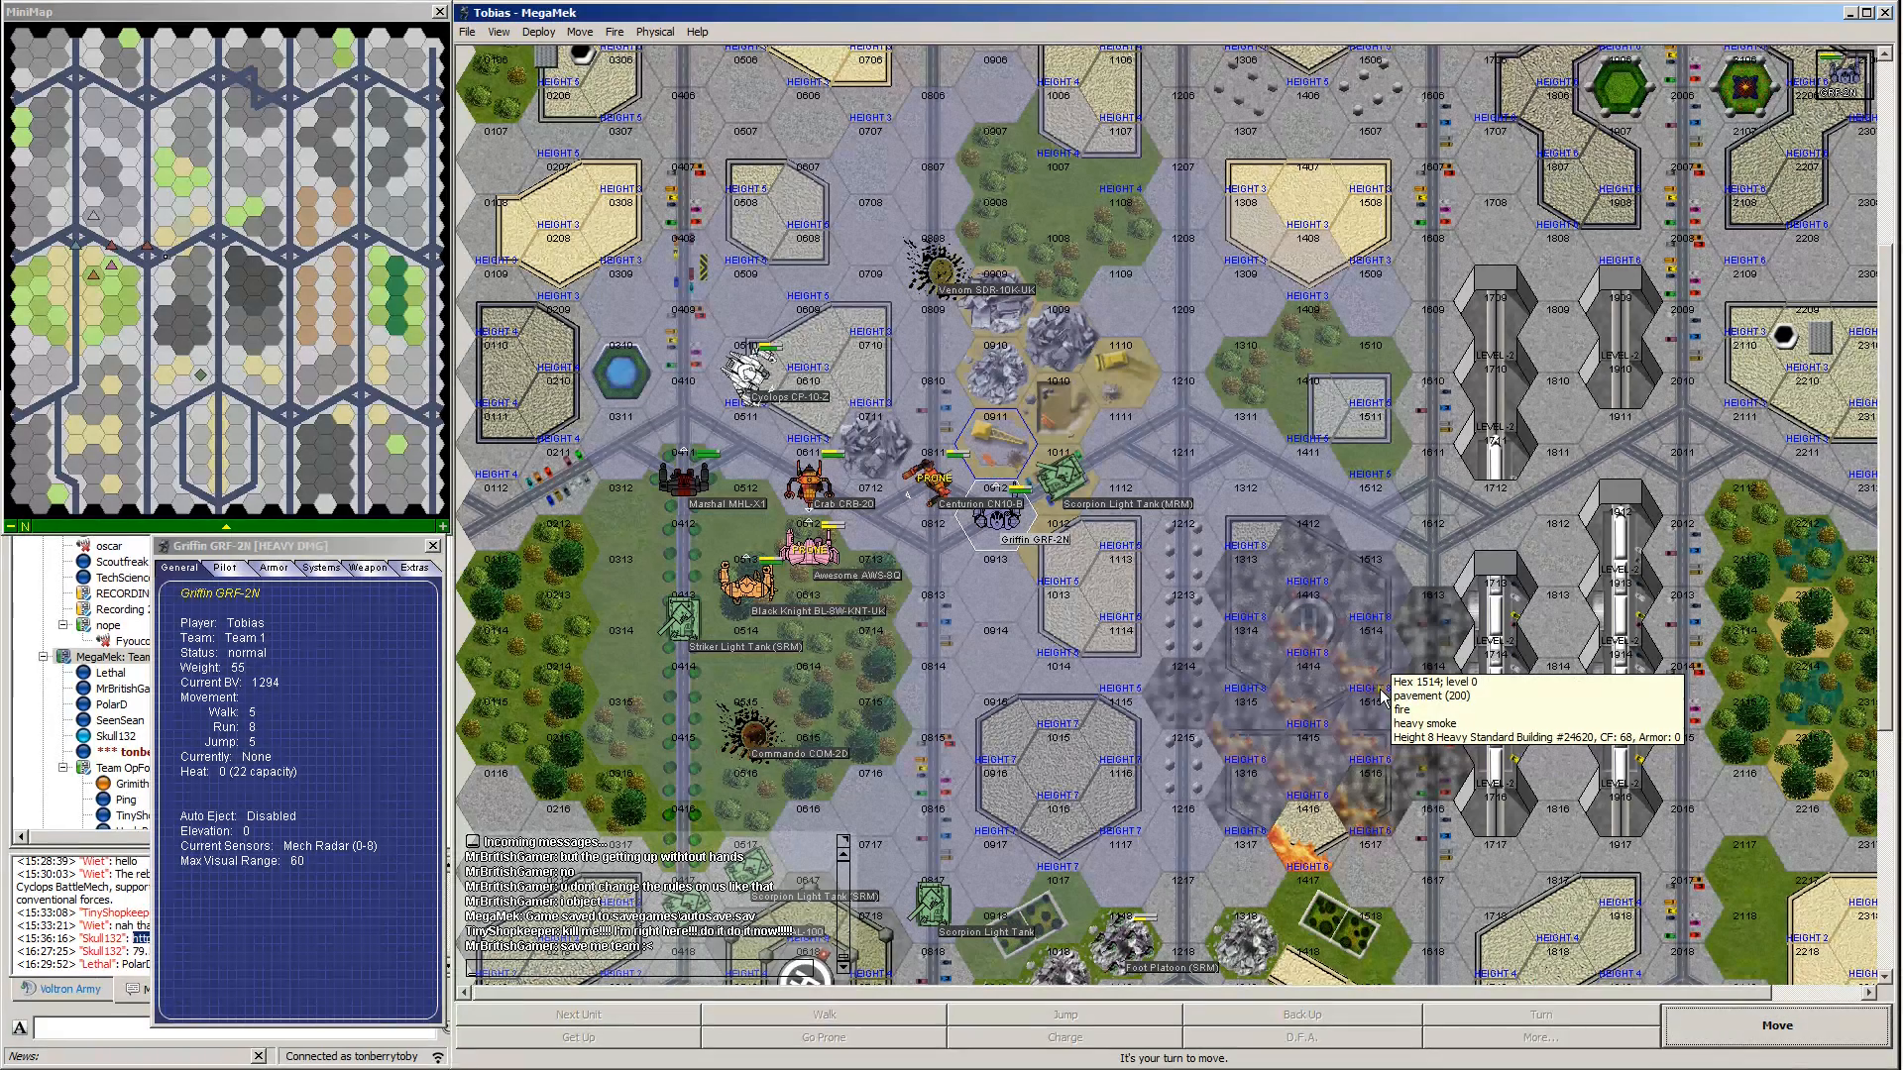
pyautogui.moveTo(985, 465)
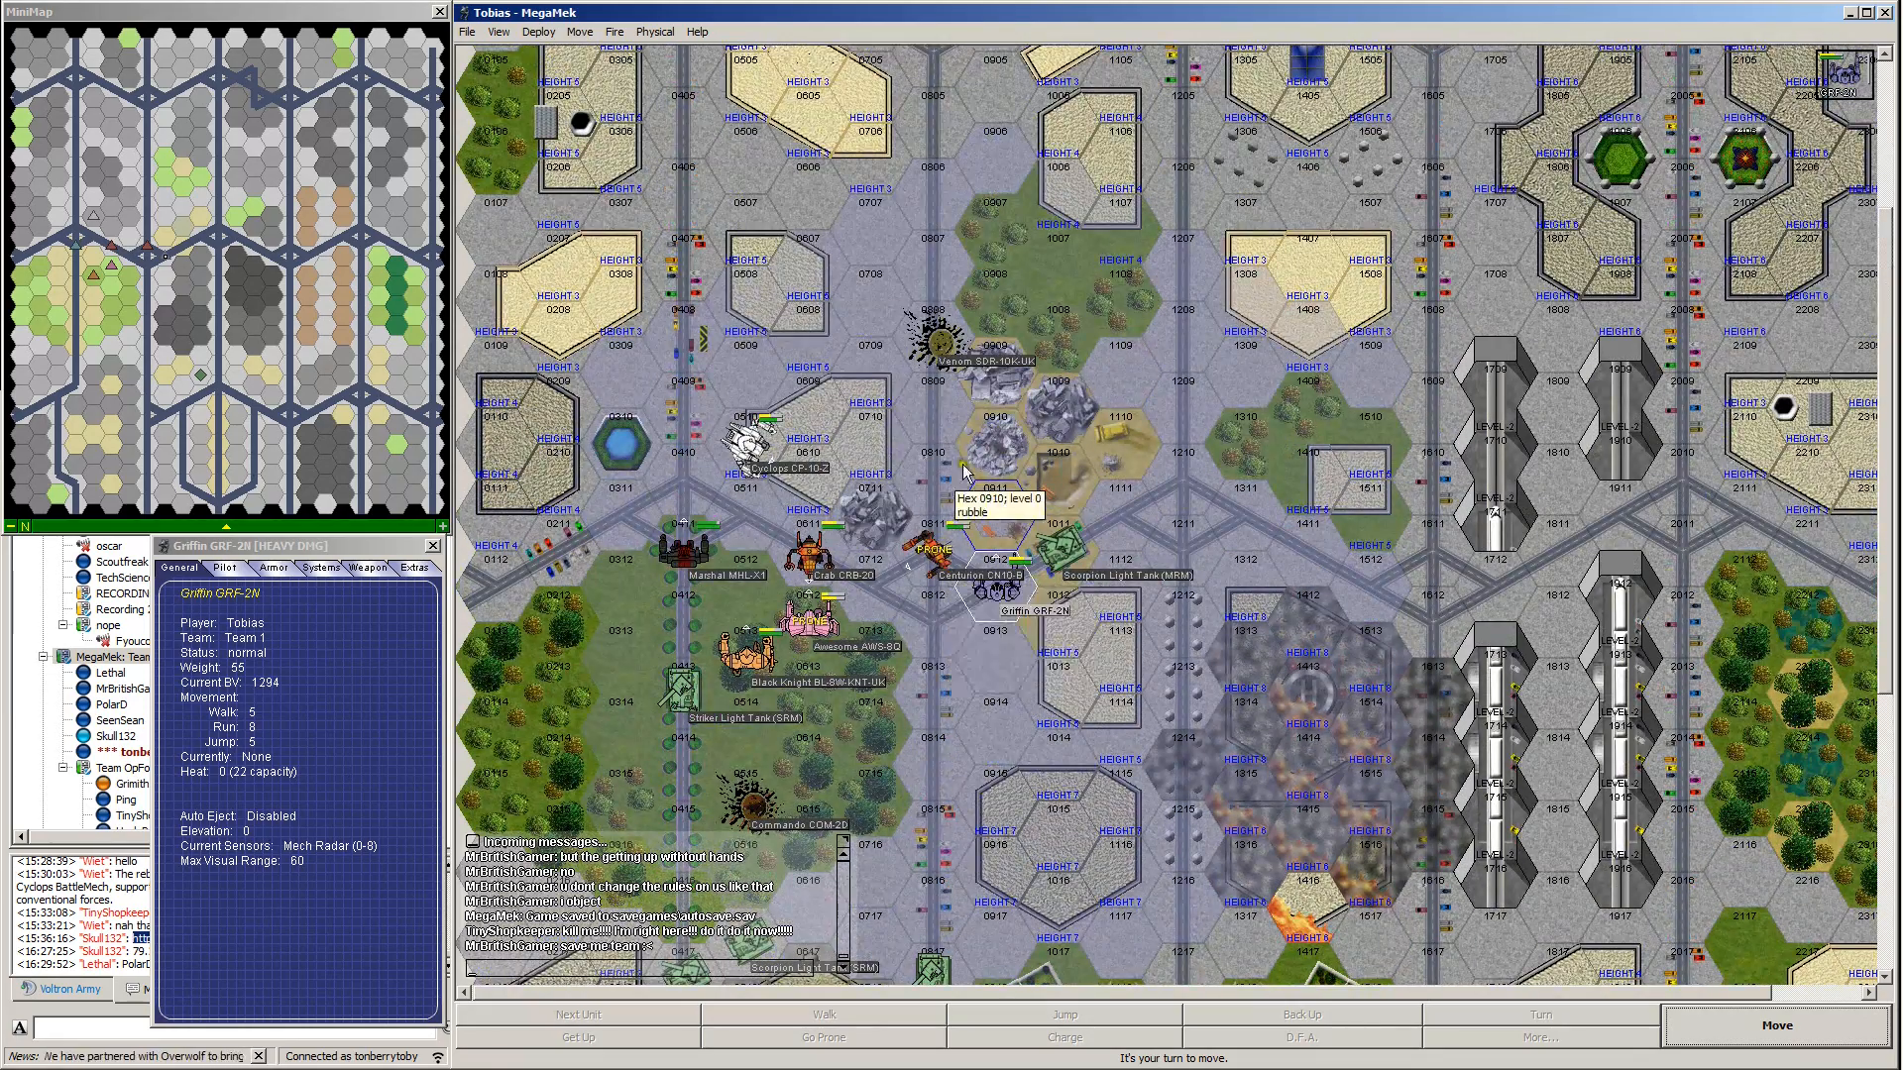
pyautogui.click(995, 503)
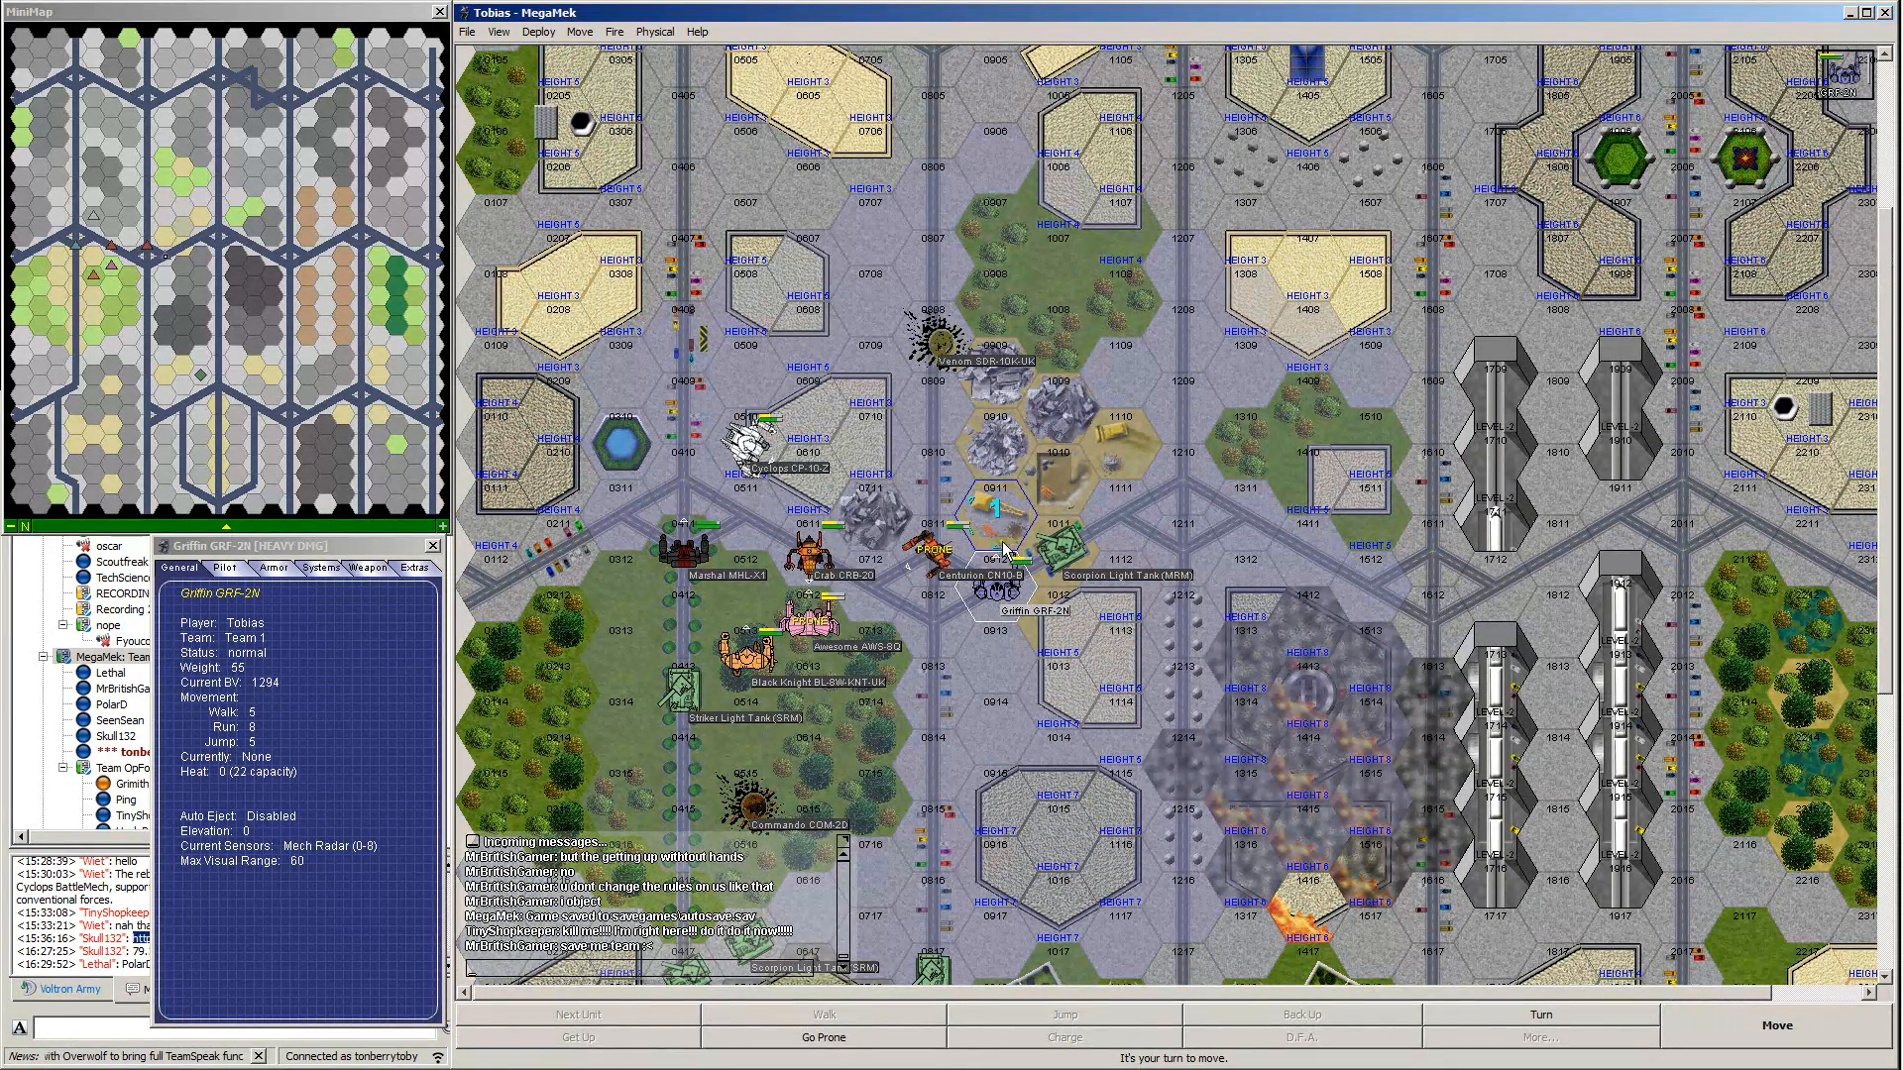
pyautogui.moveTo(1017, 542)
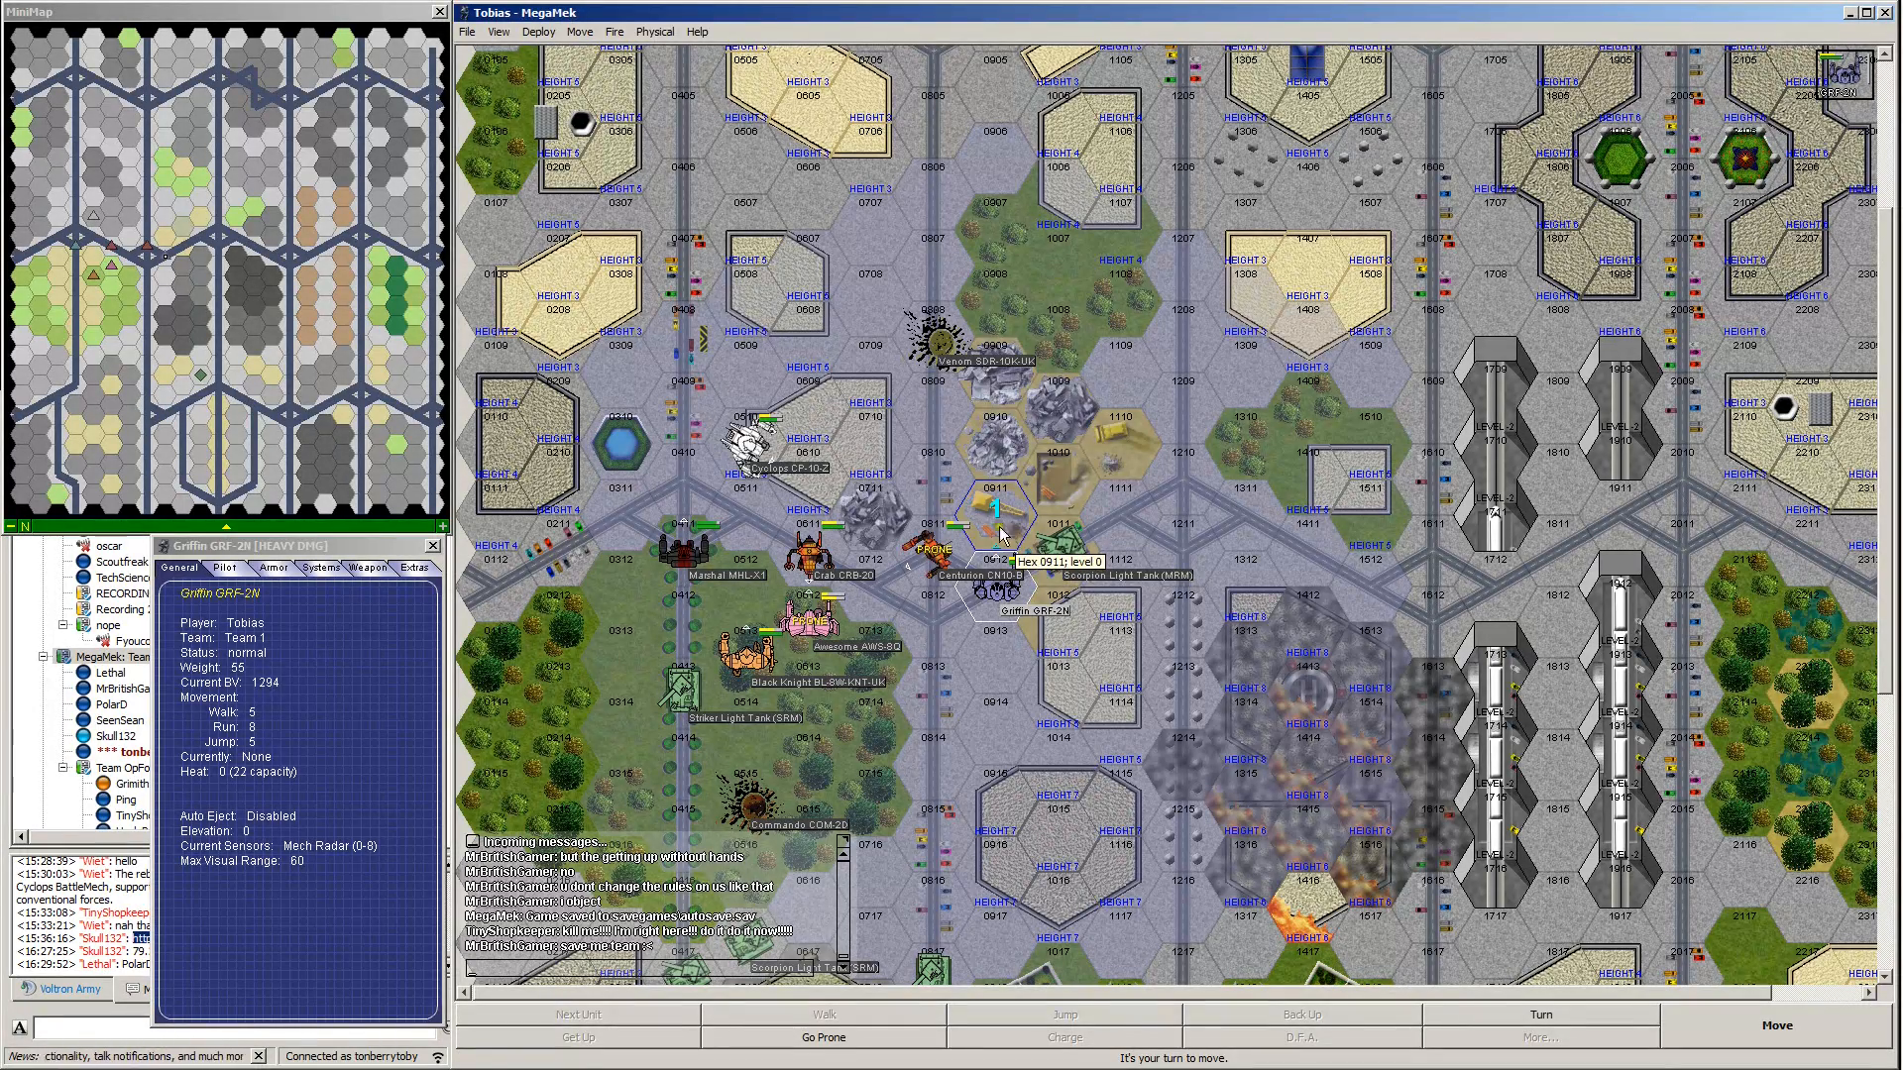
pyautogui.rightClick(995, 524)
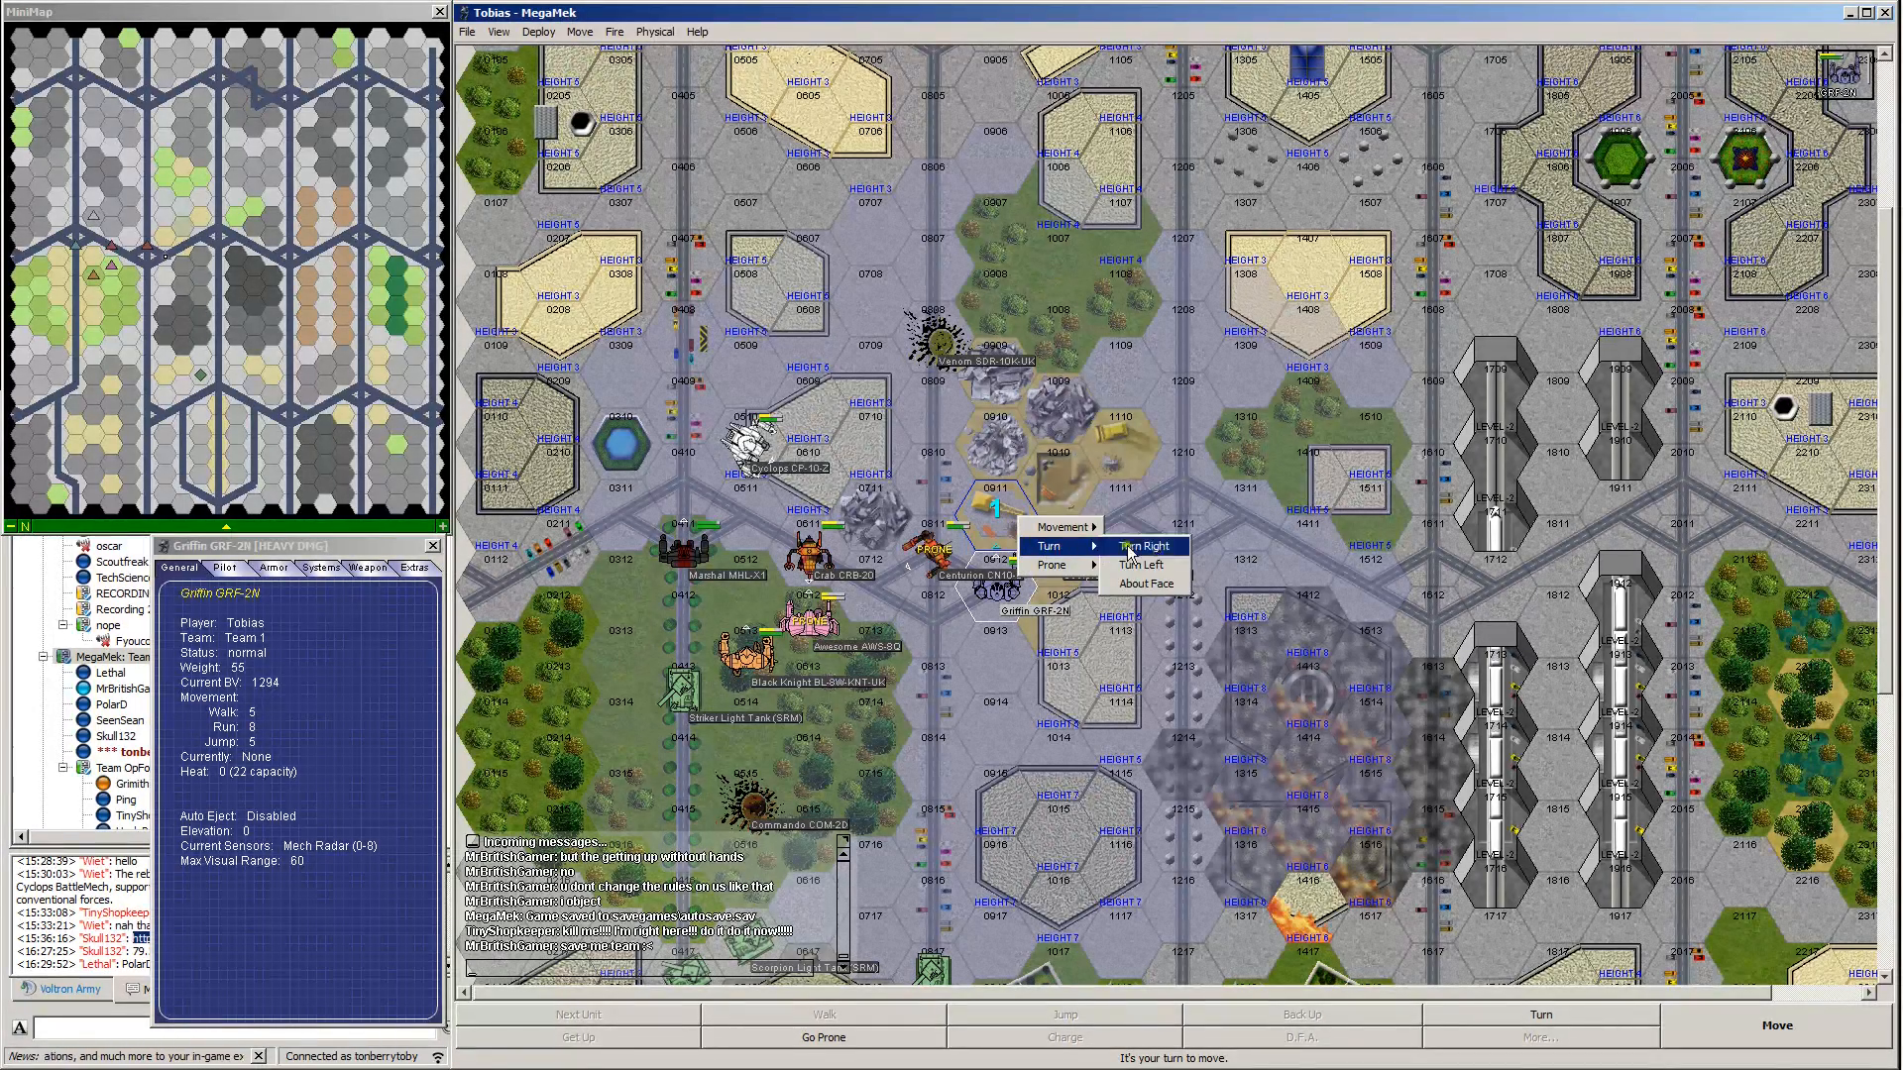
pyautogui.click(1145, 545)
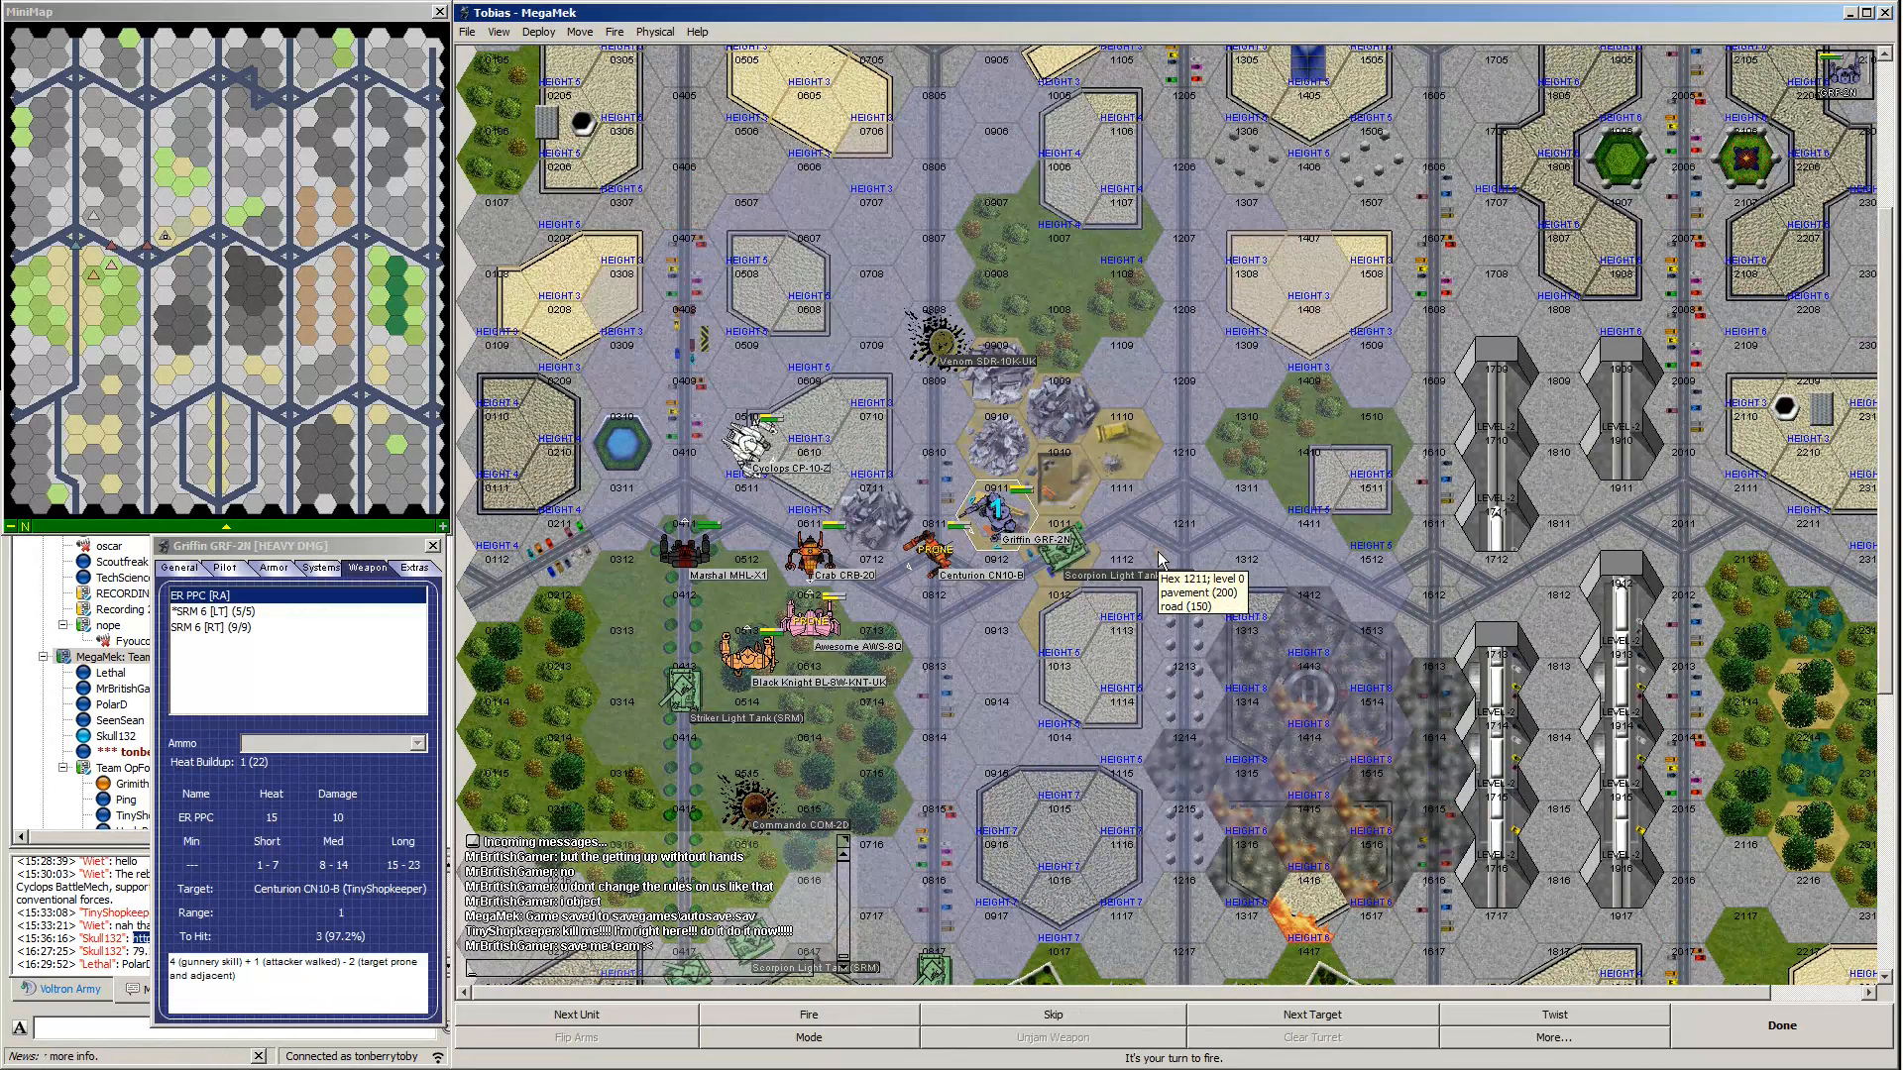
pyautogui.moveTo(1151, 486)
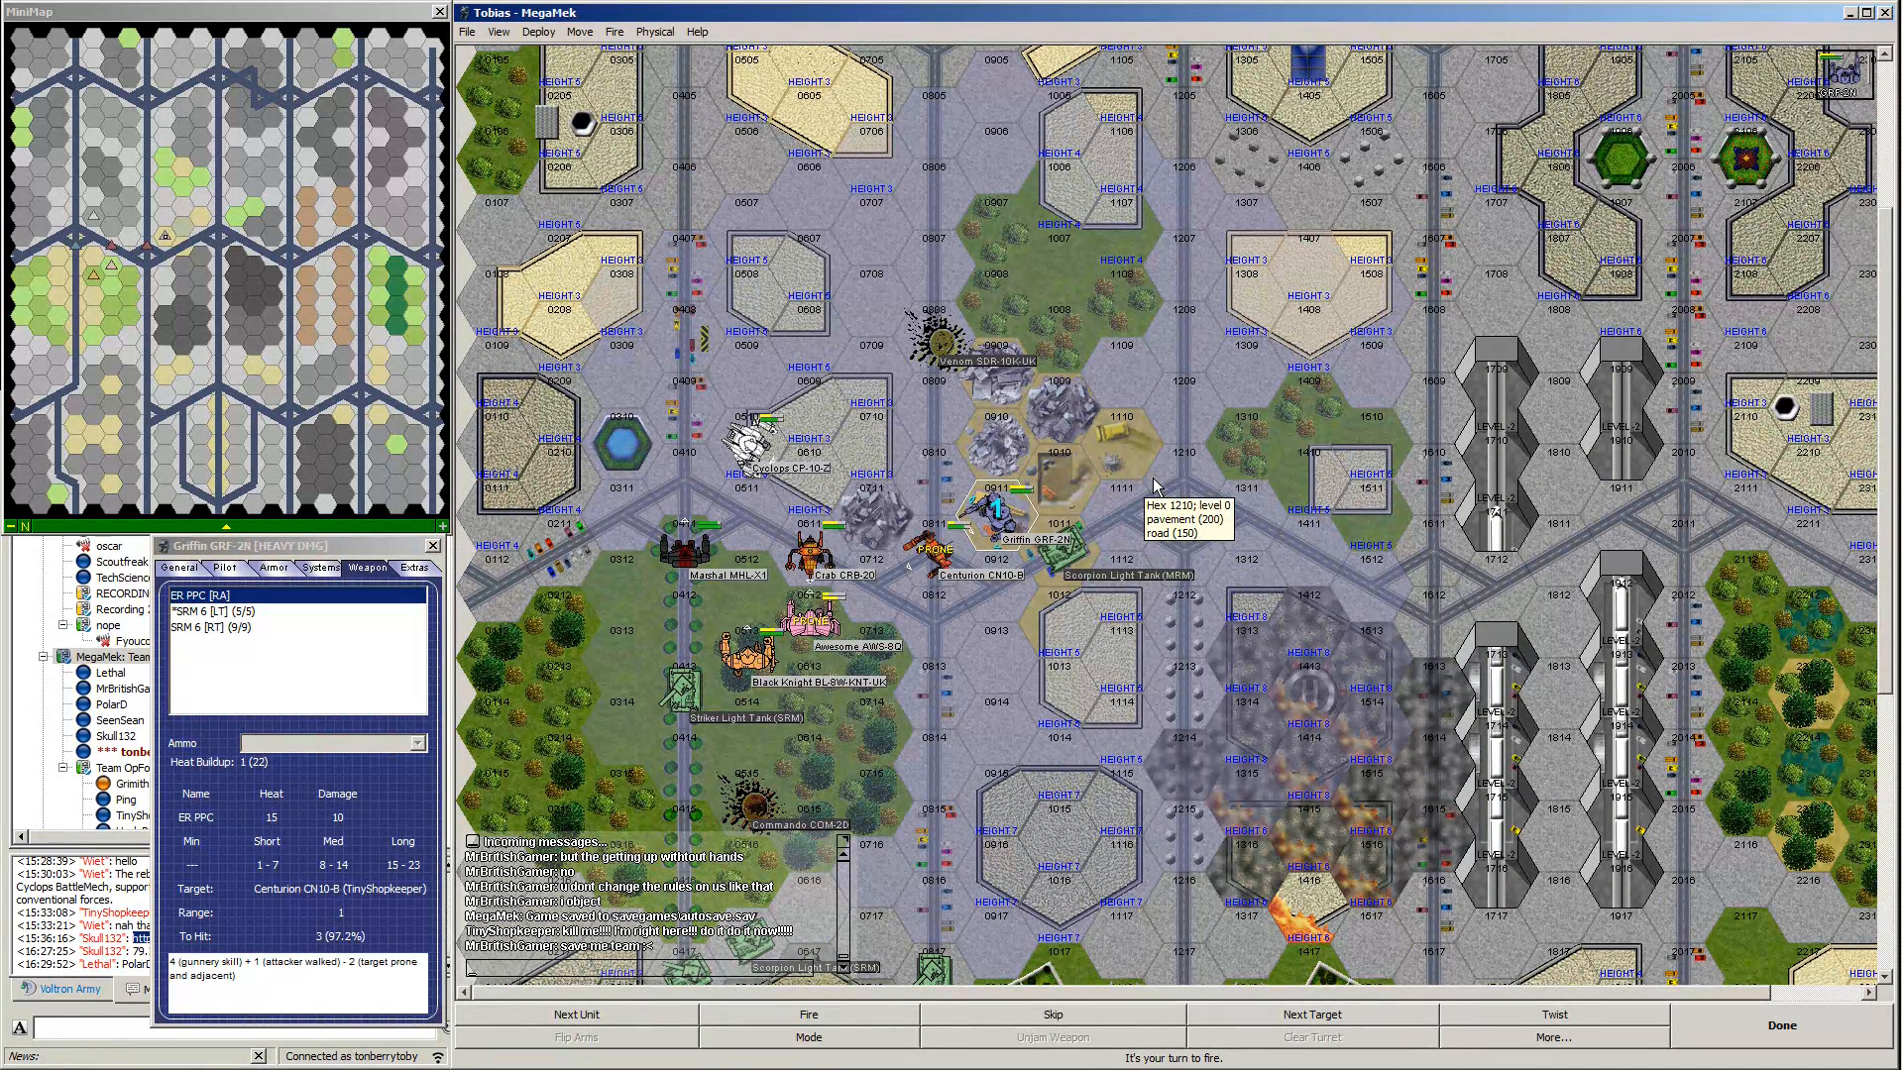
pyautogui.moveTo(1114, 504)
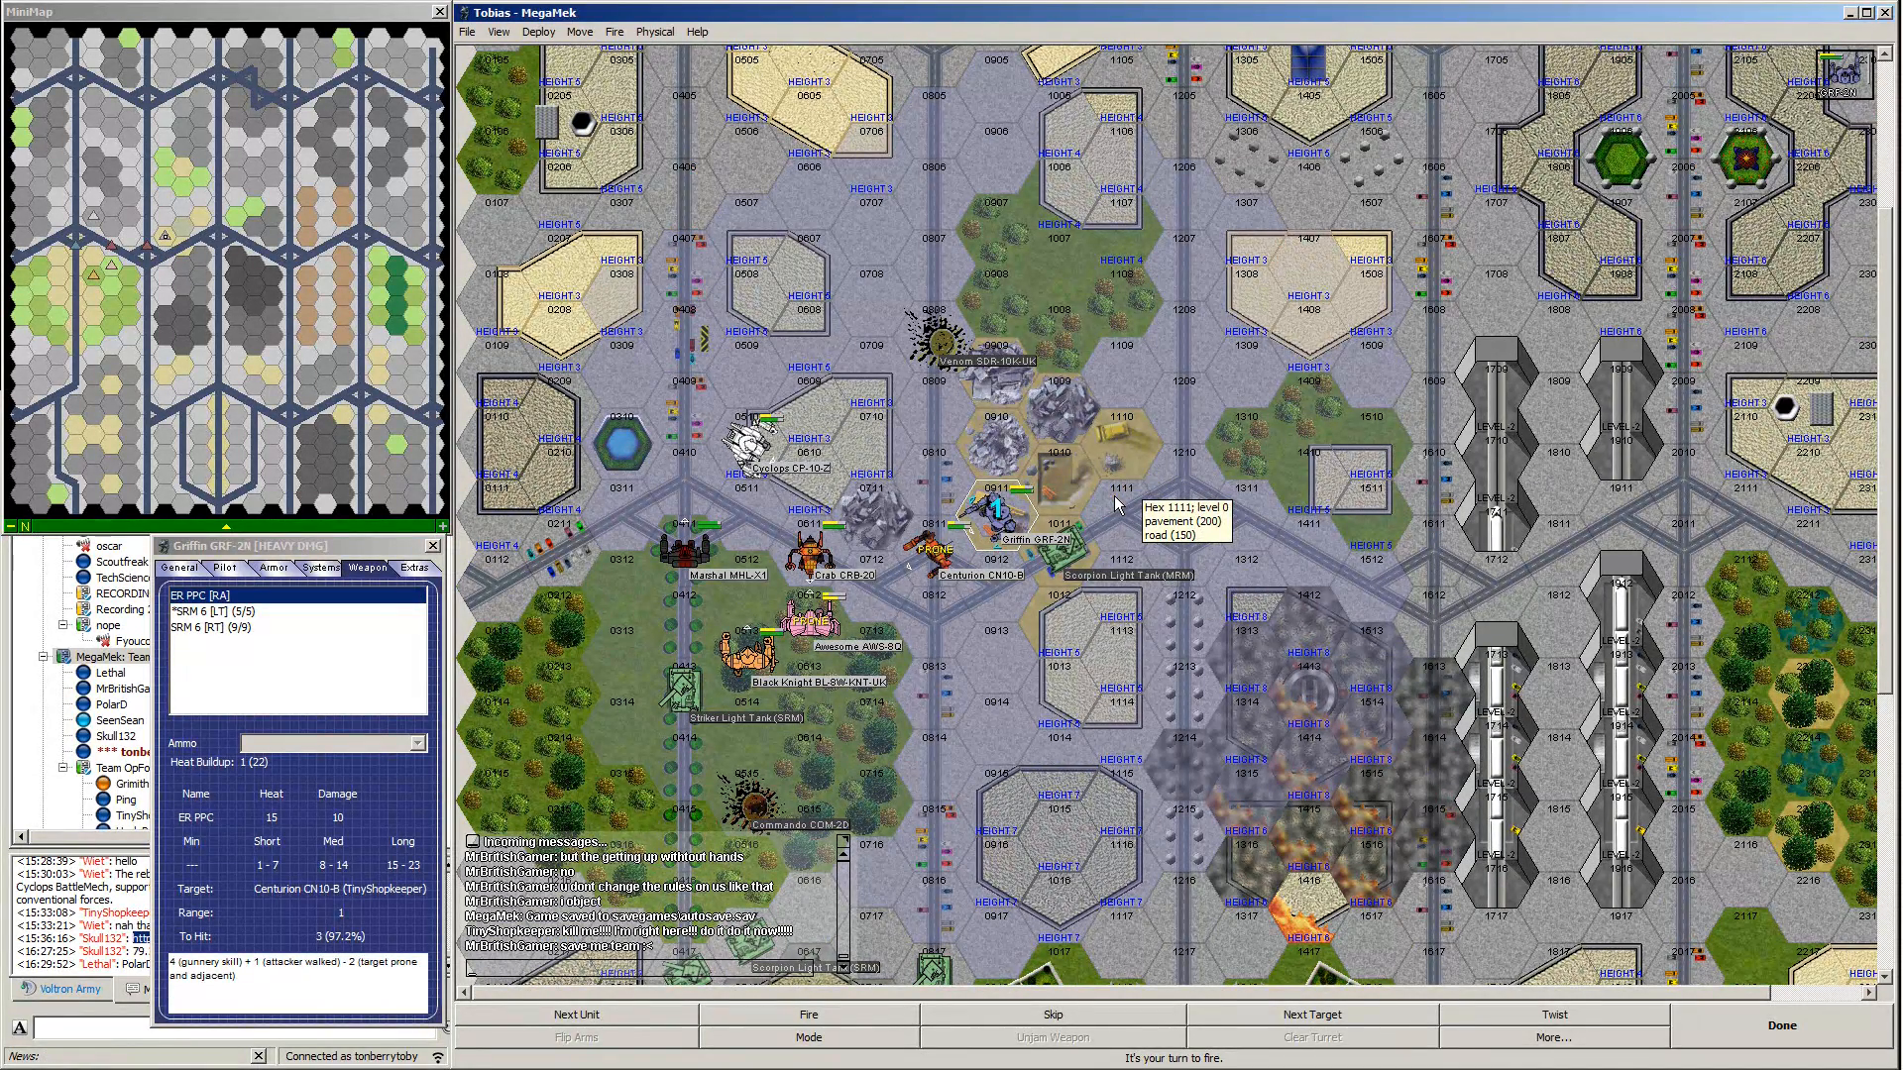
pyautogui.moveTo(941, 552)
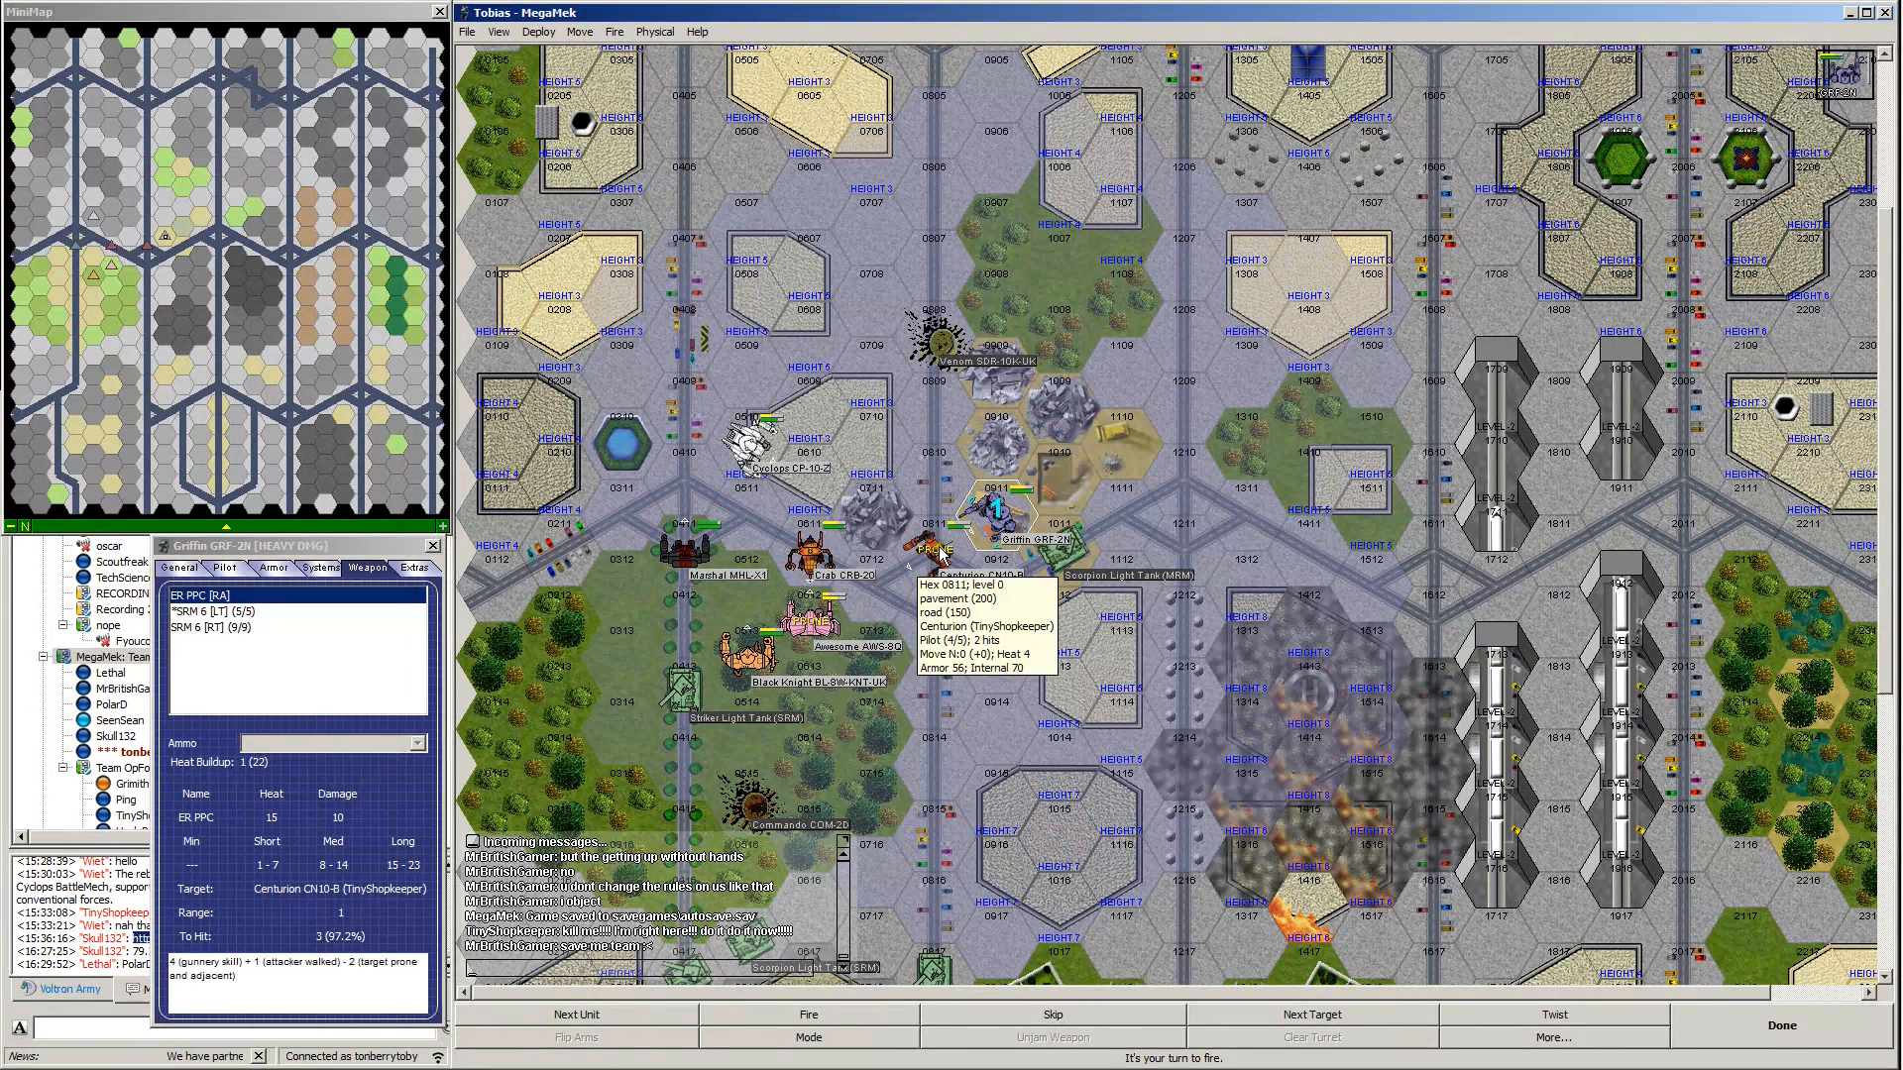
pyautogui.moveTo(810, 509)
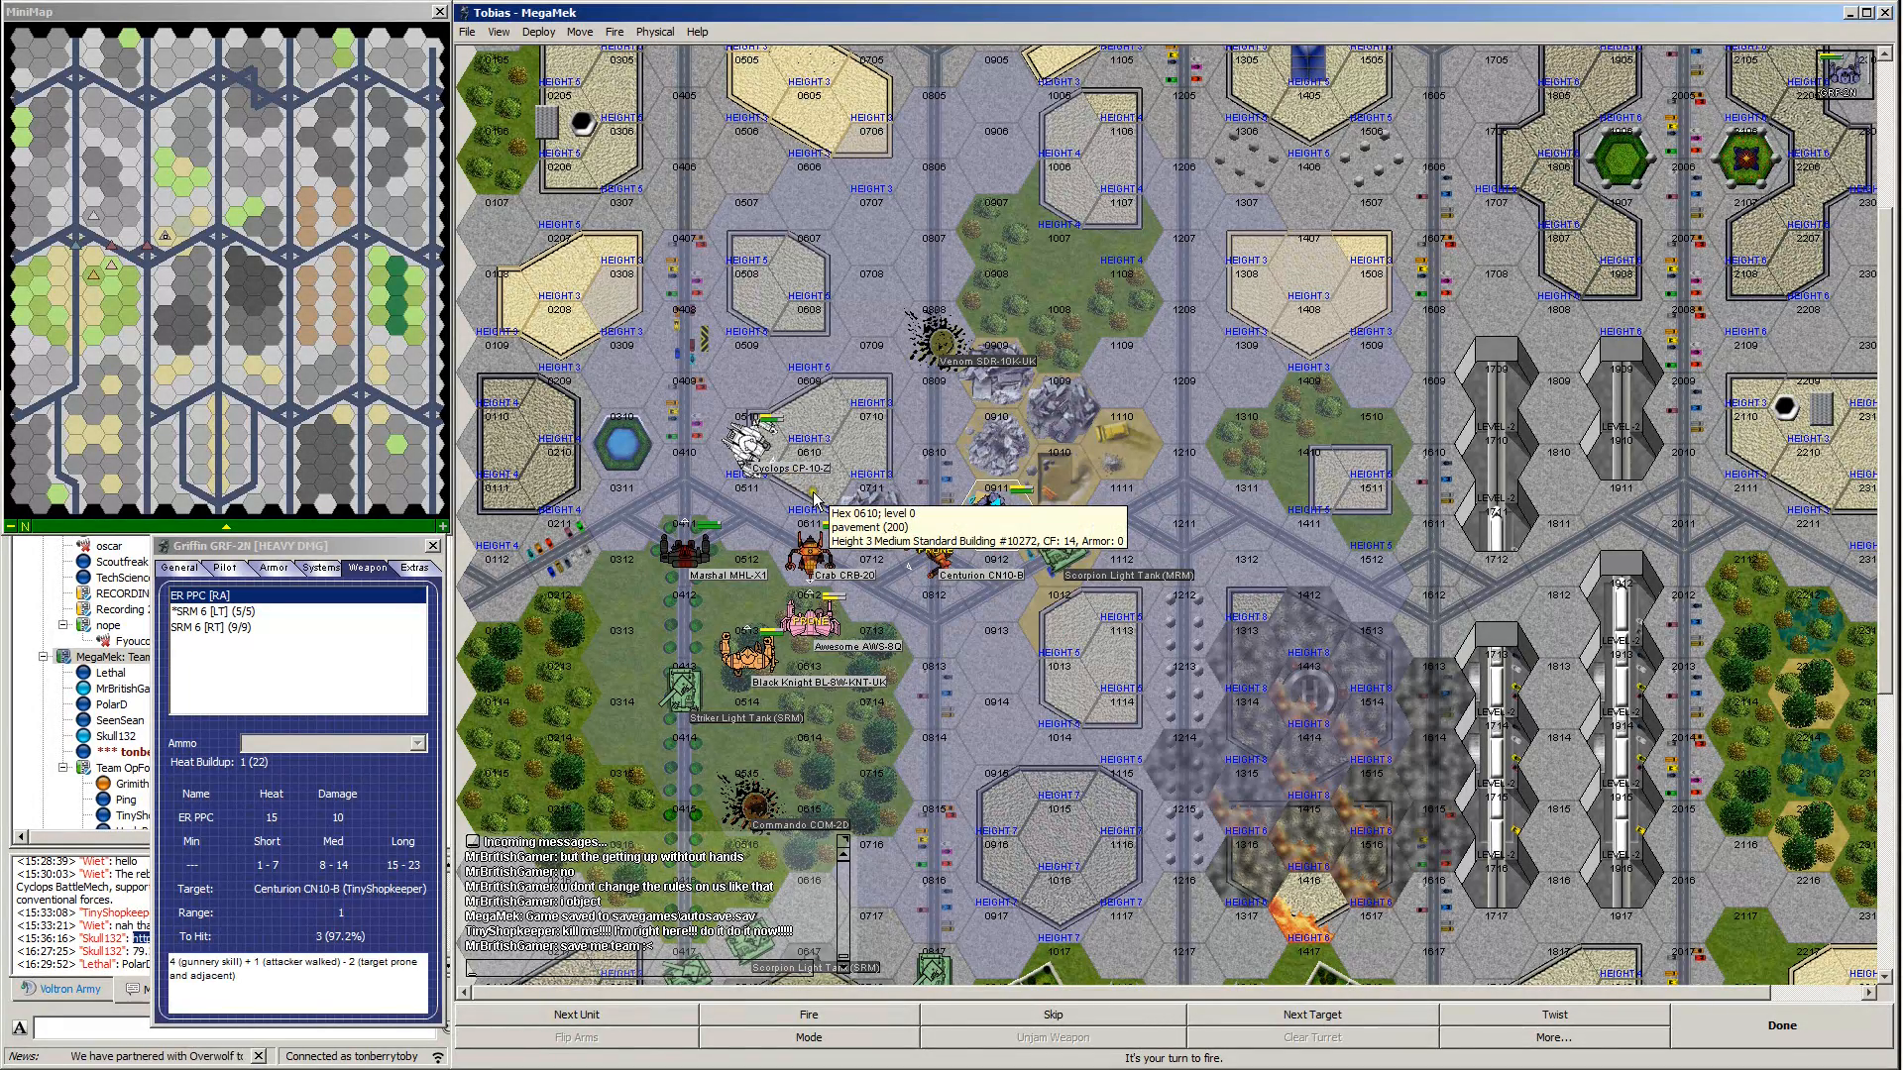
# Select the SRM 6 [RT] and aim at the building hex beside the Crab.
pyautogui.click(243, 629)
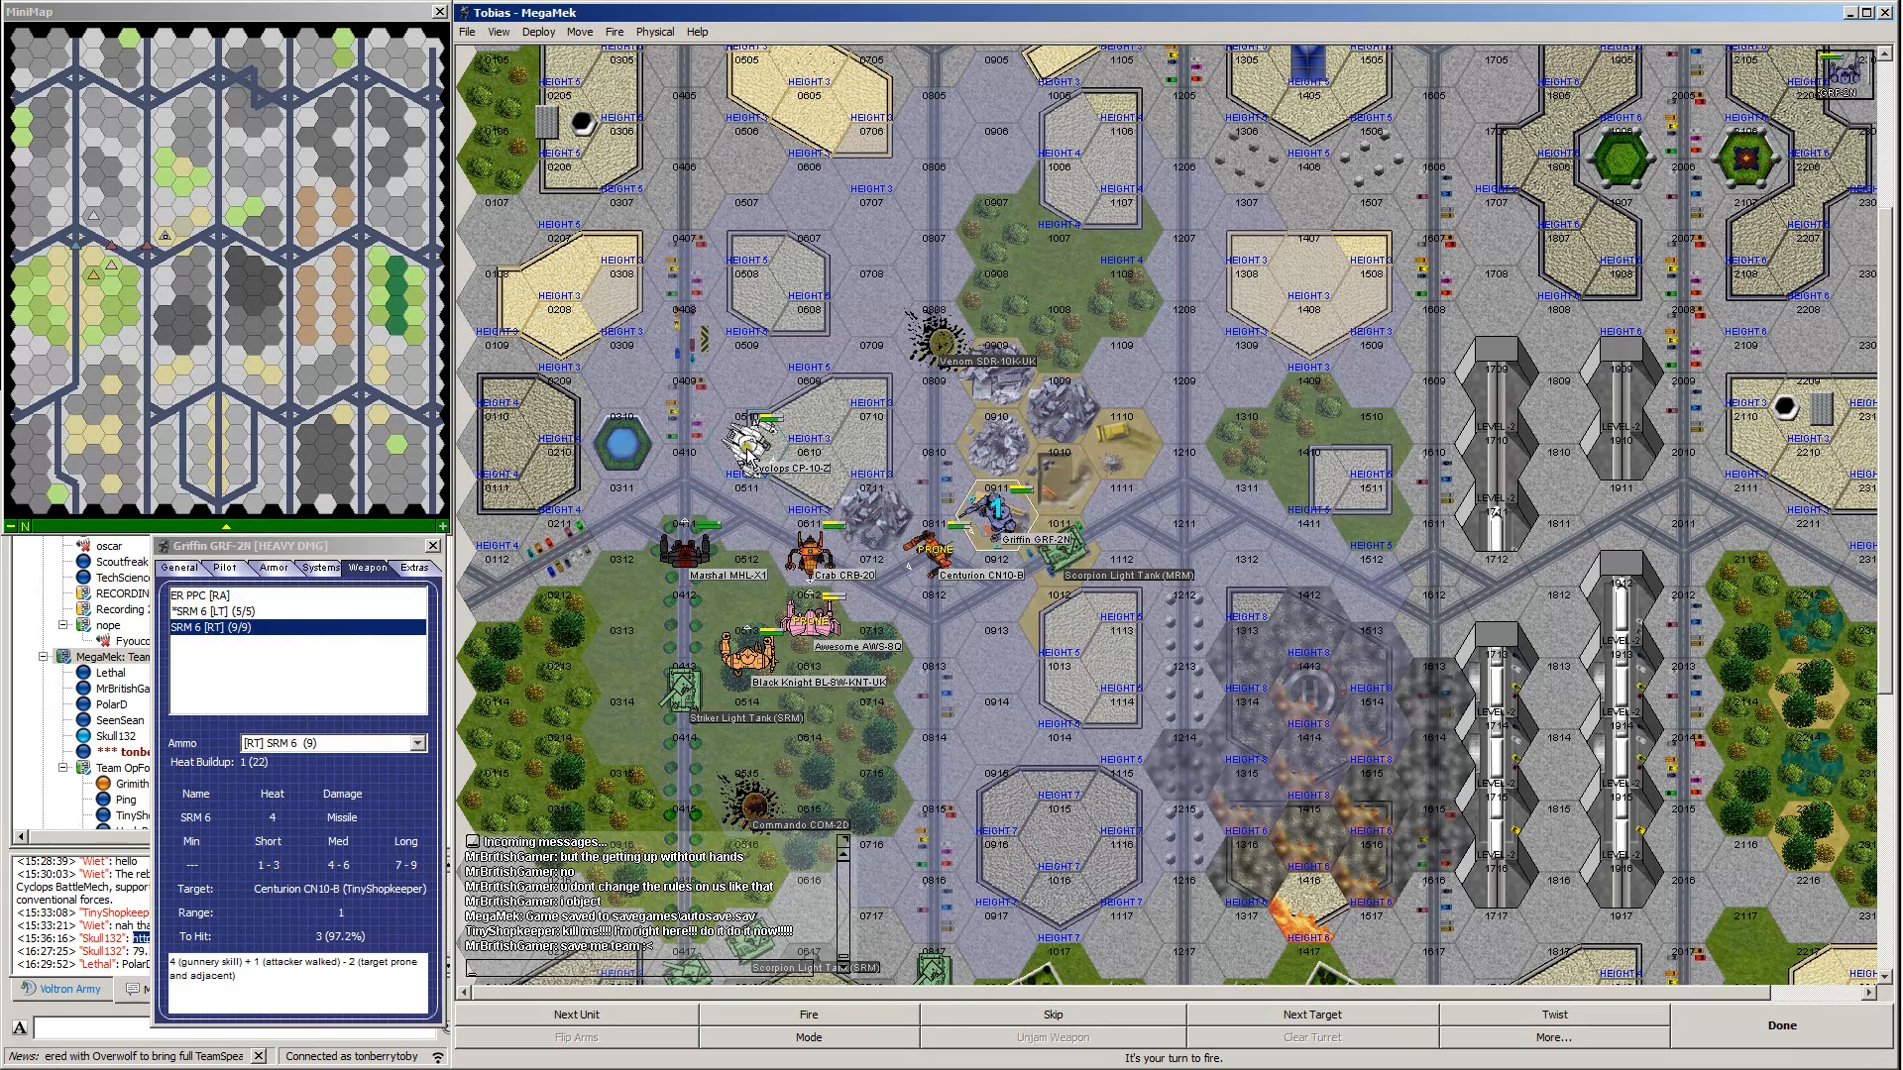
pyautogui.click(752, 443)
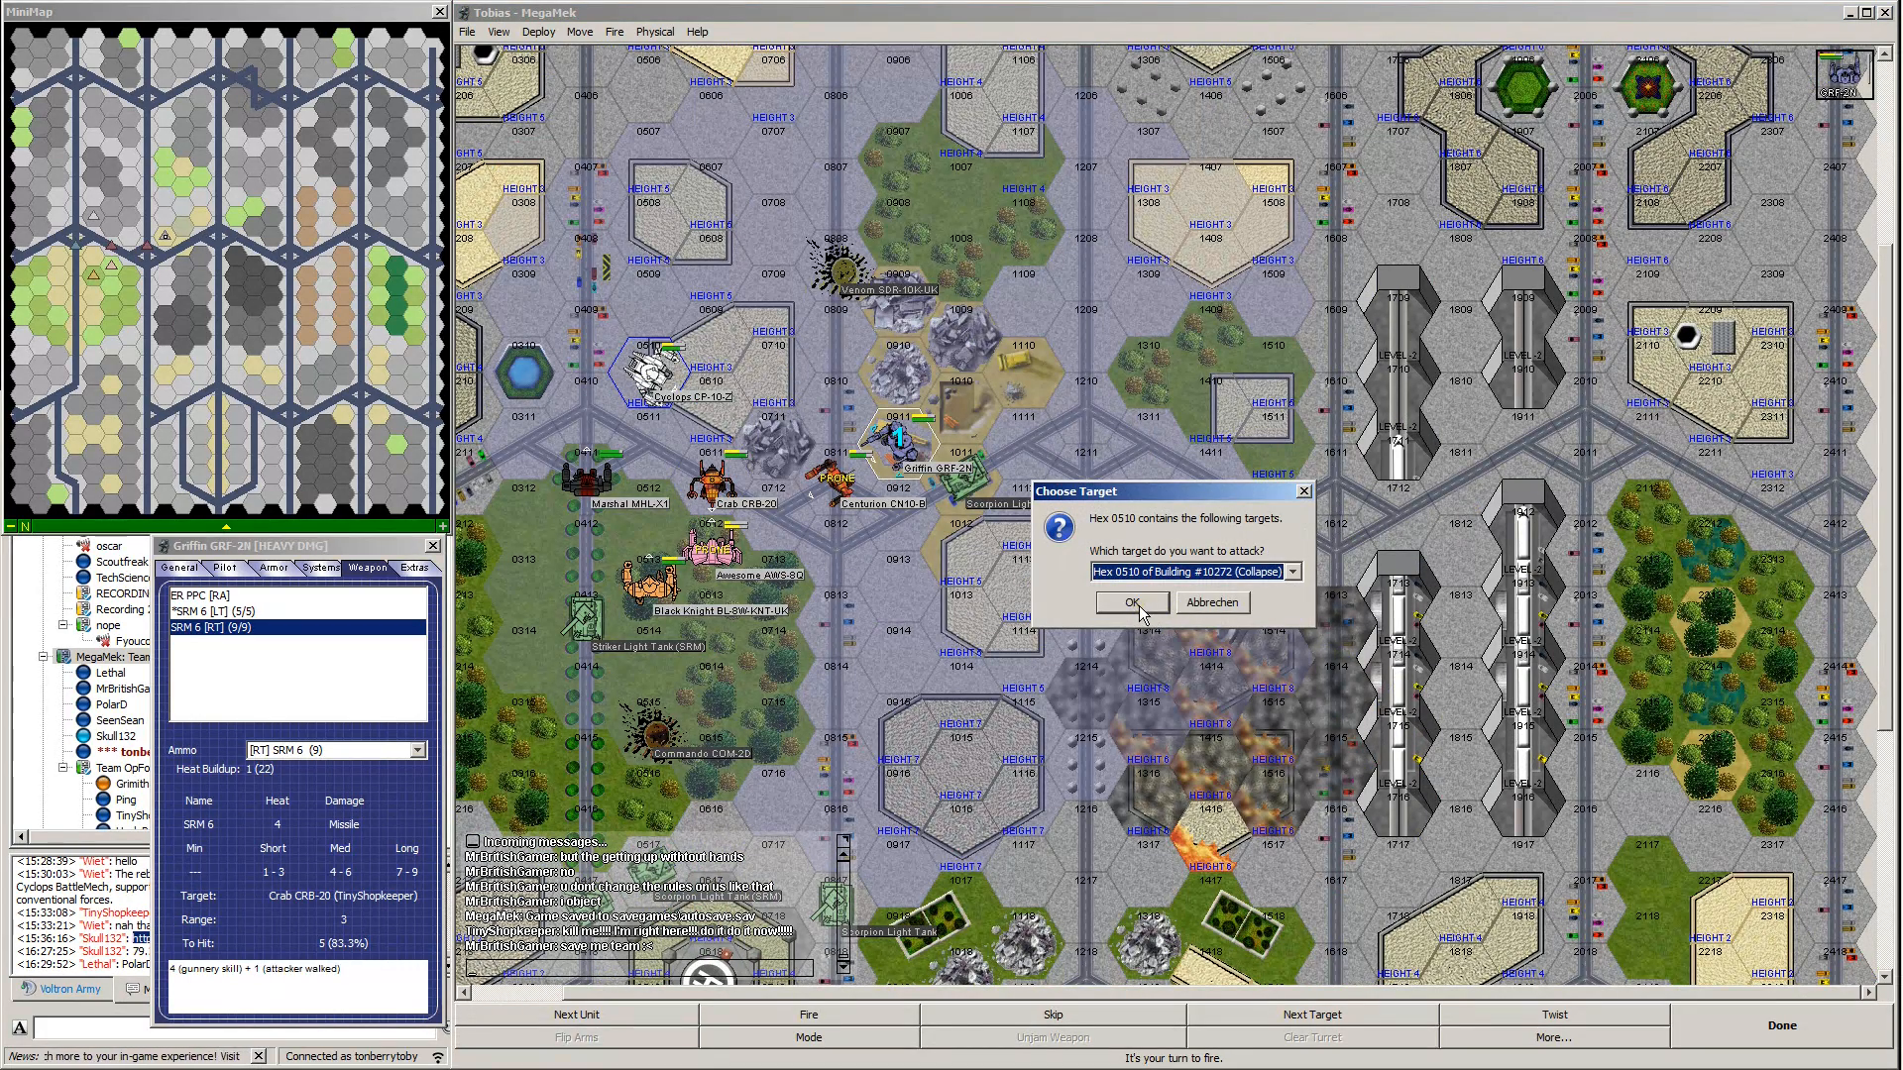
# Target building hex 0610 to ignite and load the SRM 6 with Inferno ammo.
pyautogui.click(1129, 603)
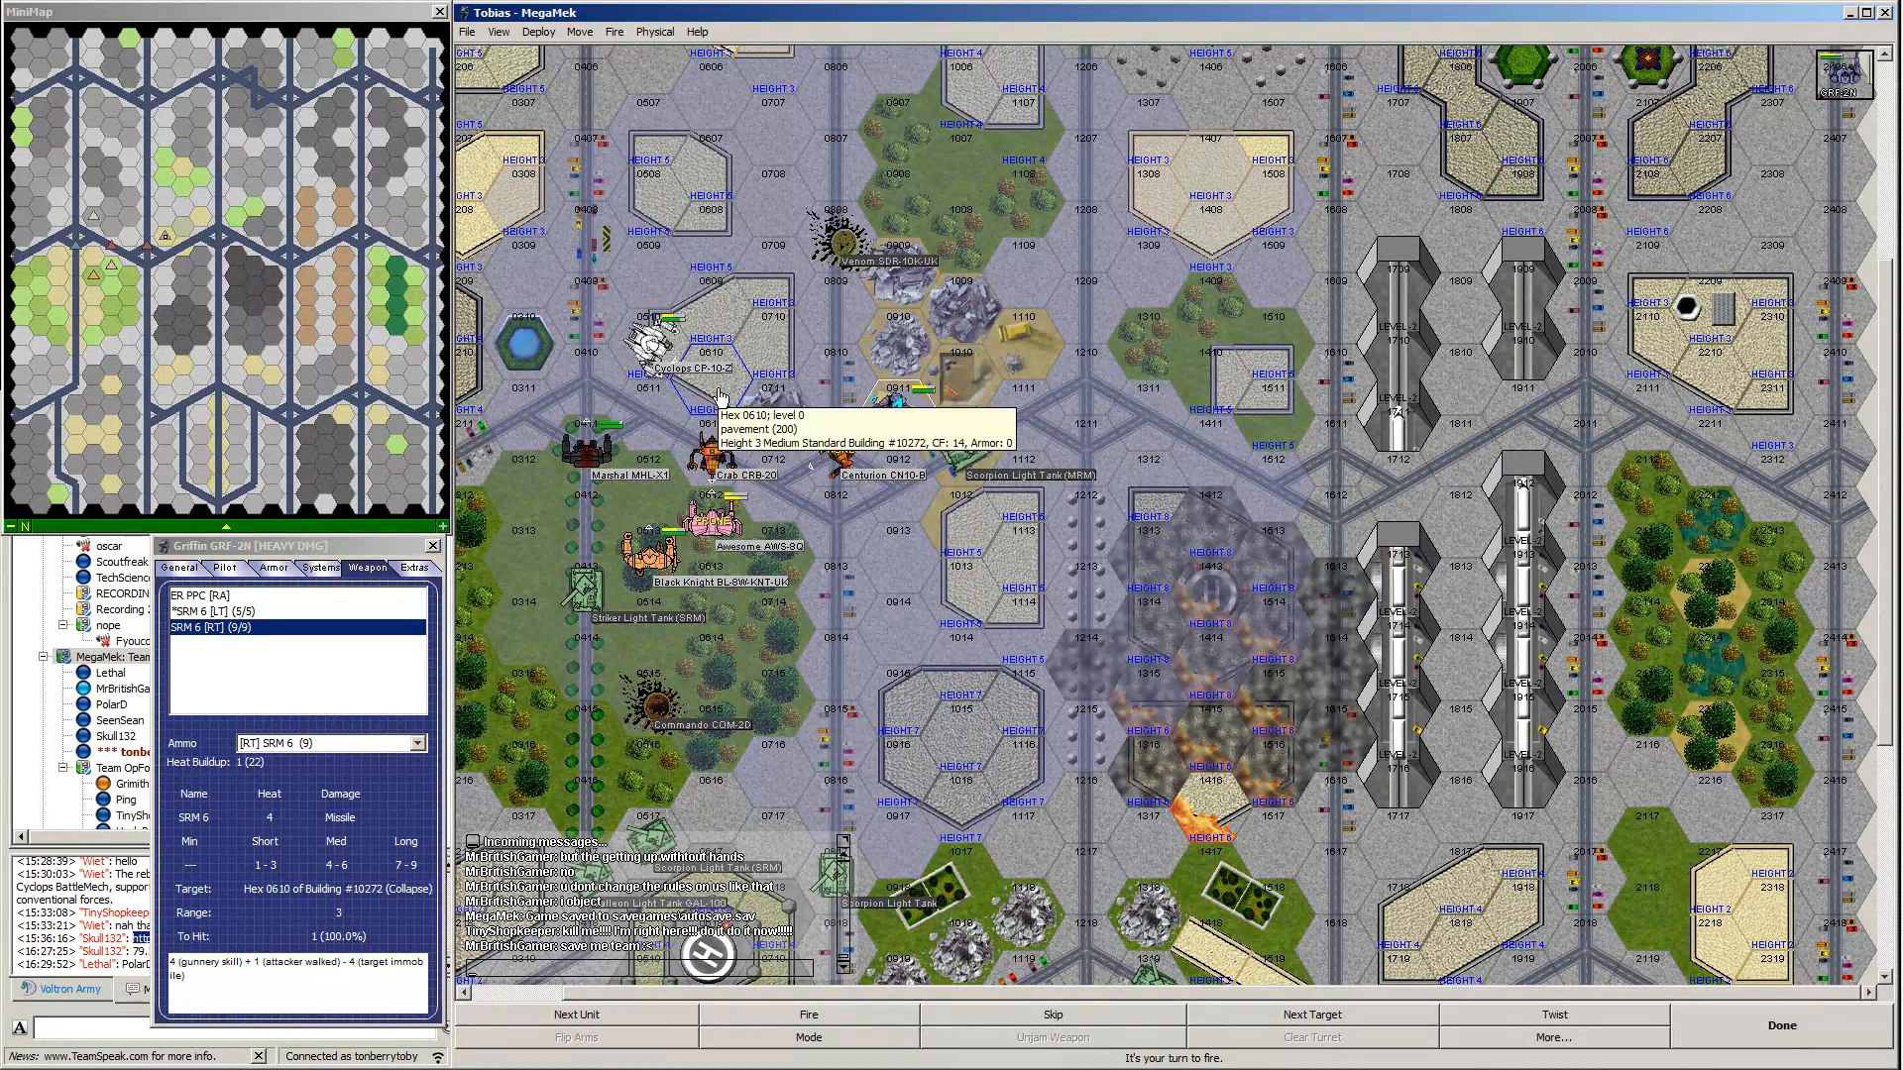
pyautogui.rightClick(723, 395)
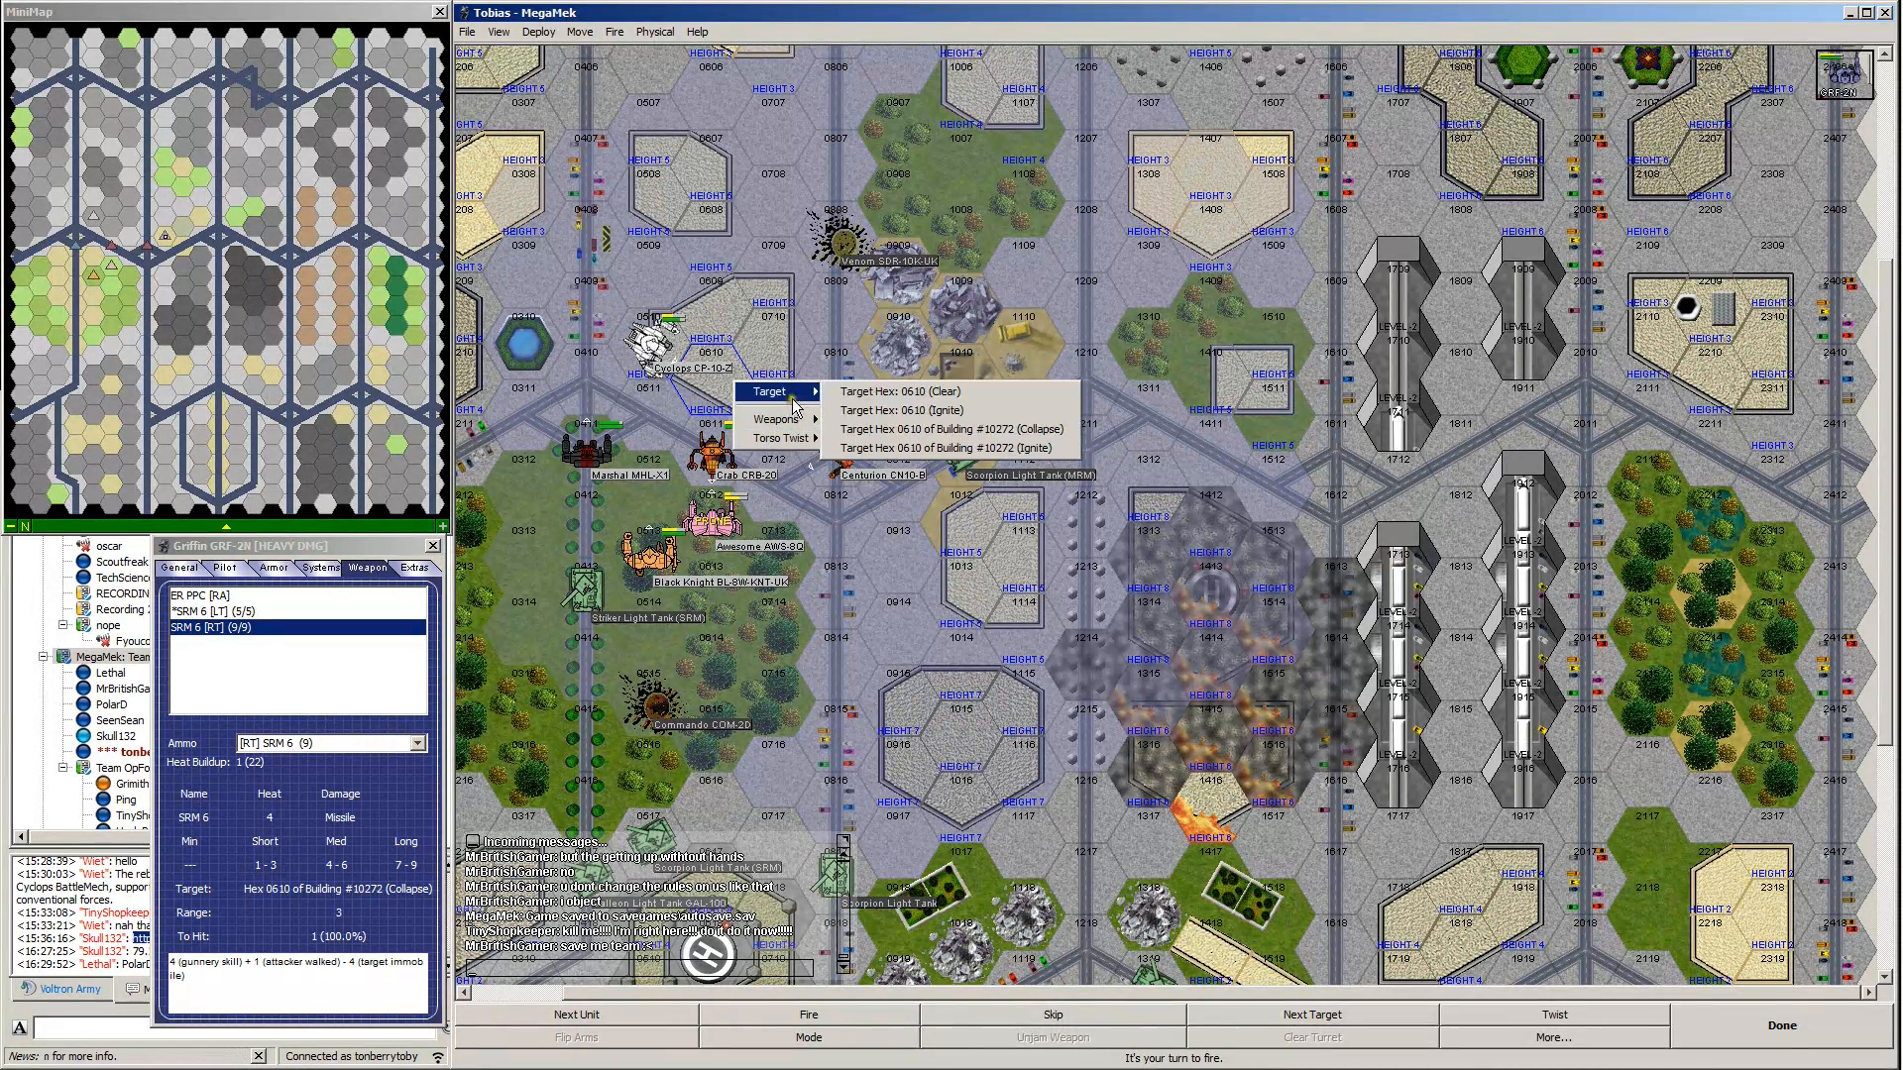
pyautogui.moveTo(953, 448)
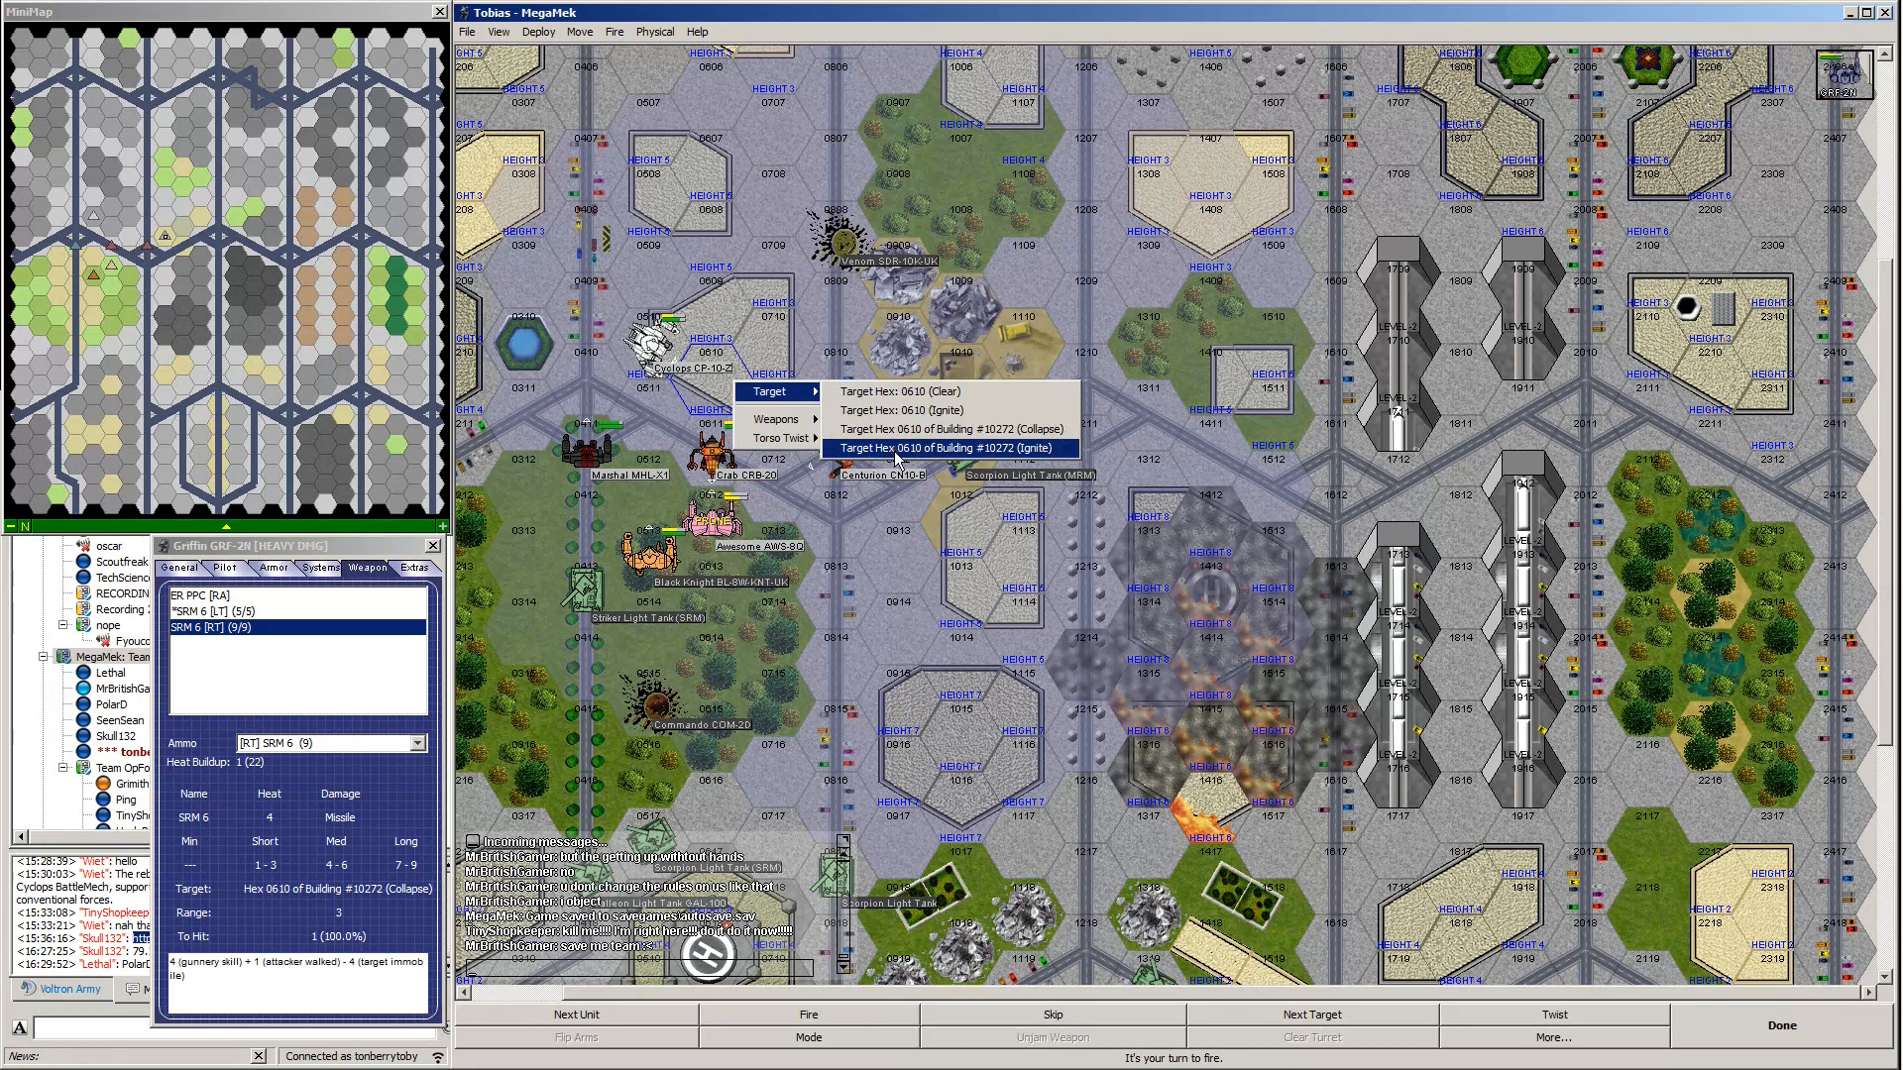
pyautogui.click(951, 448)
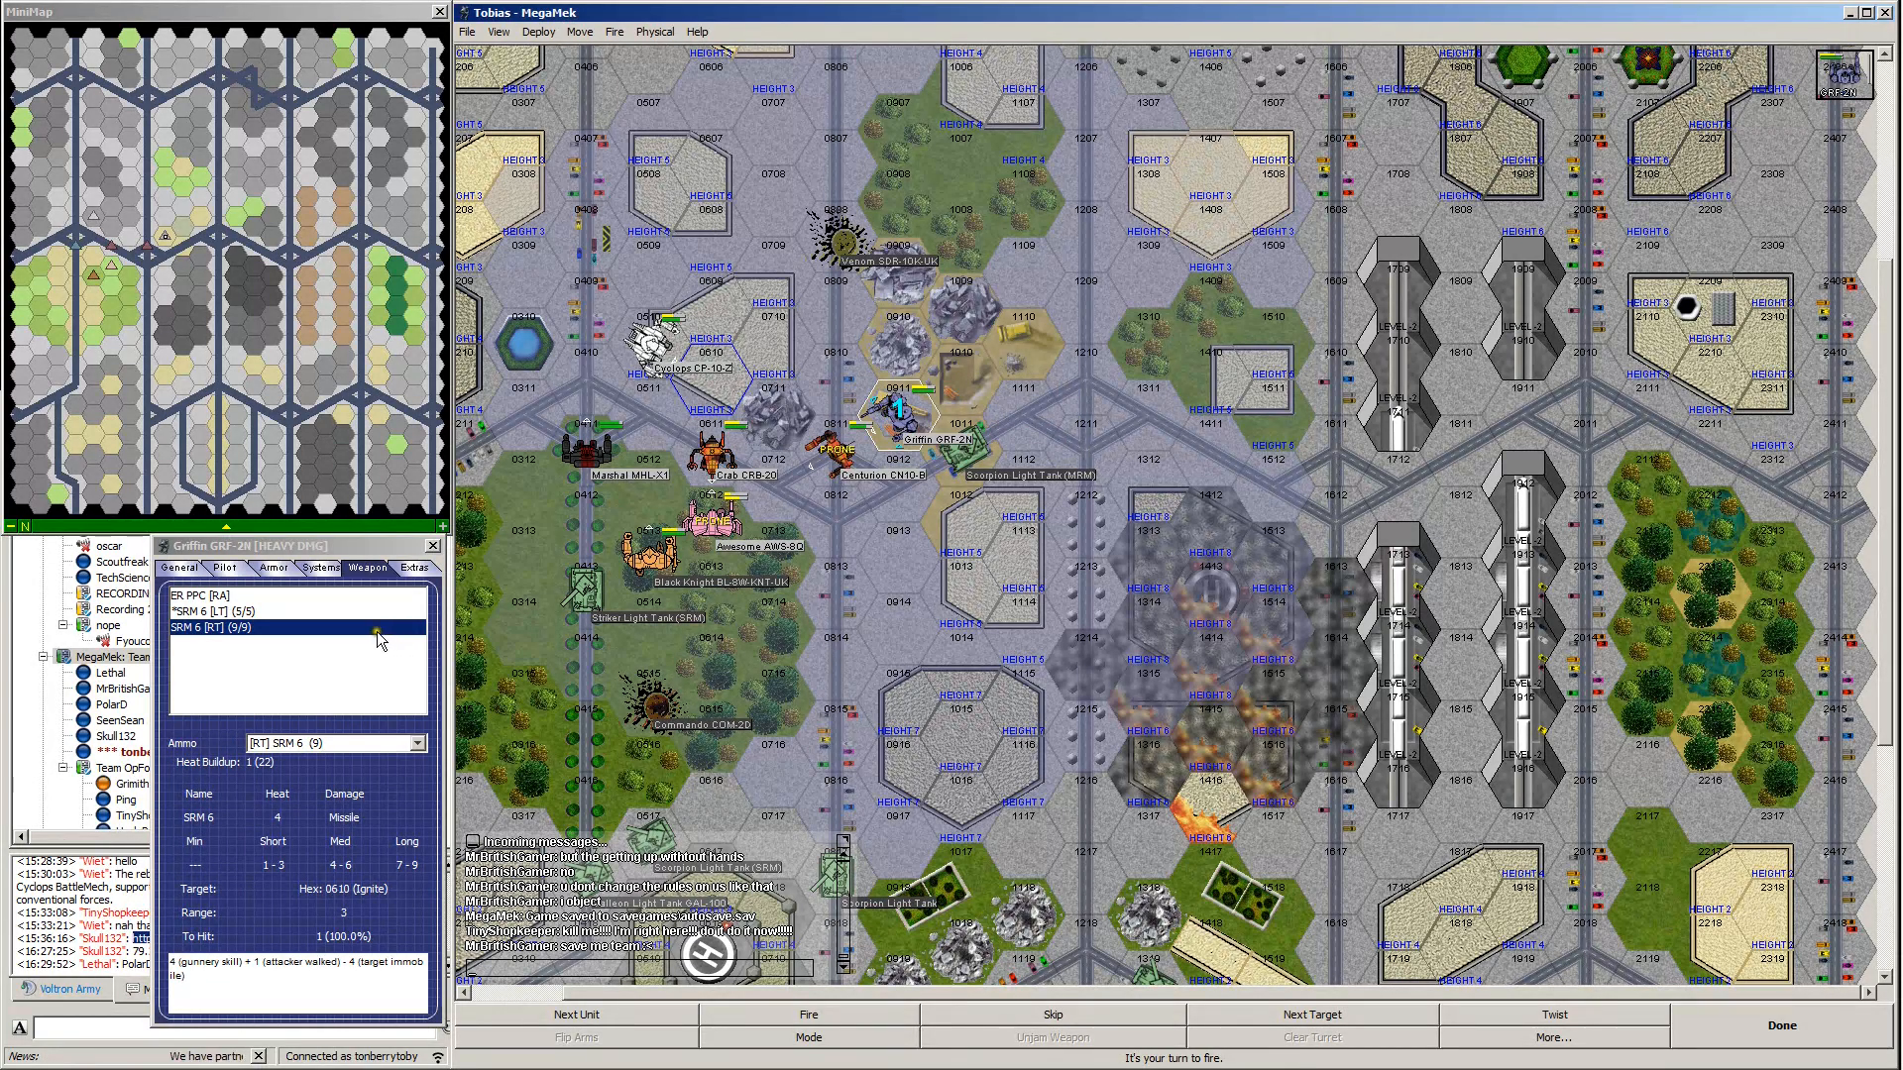
pyautogui.click(450, 742)
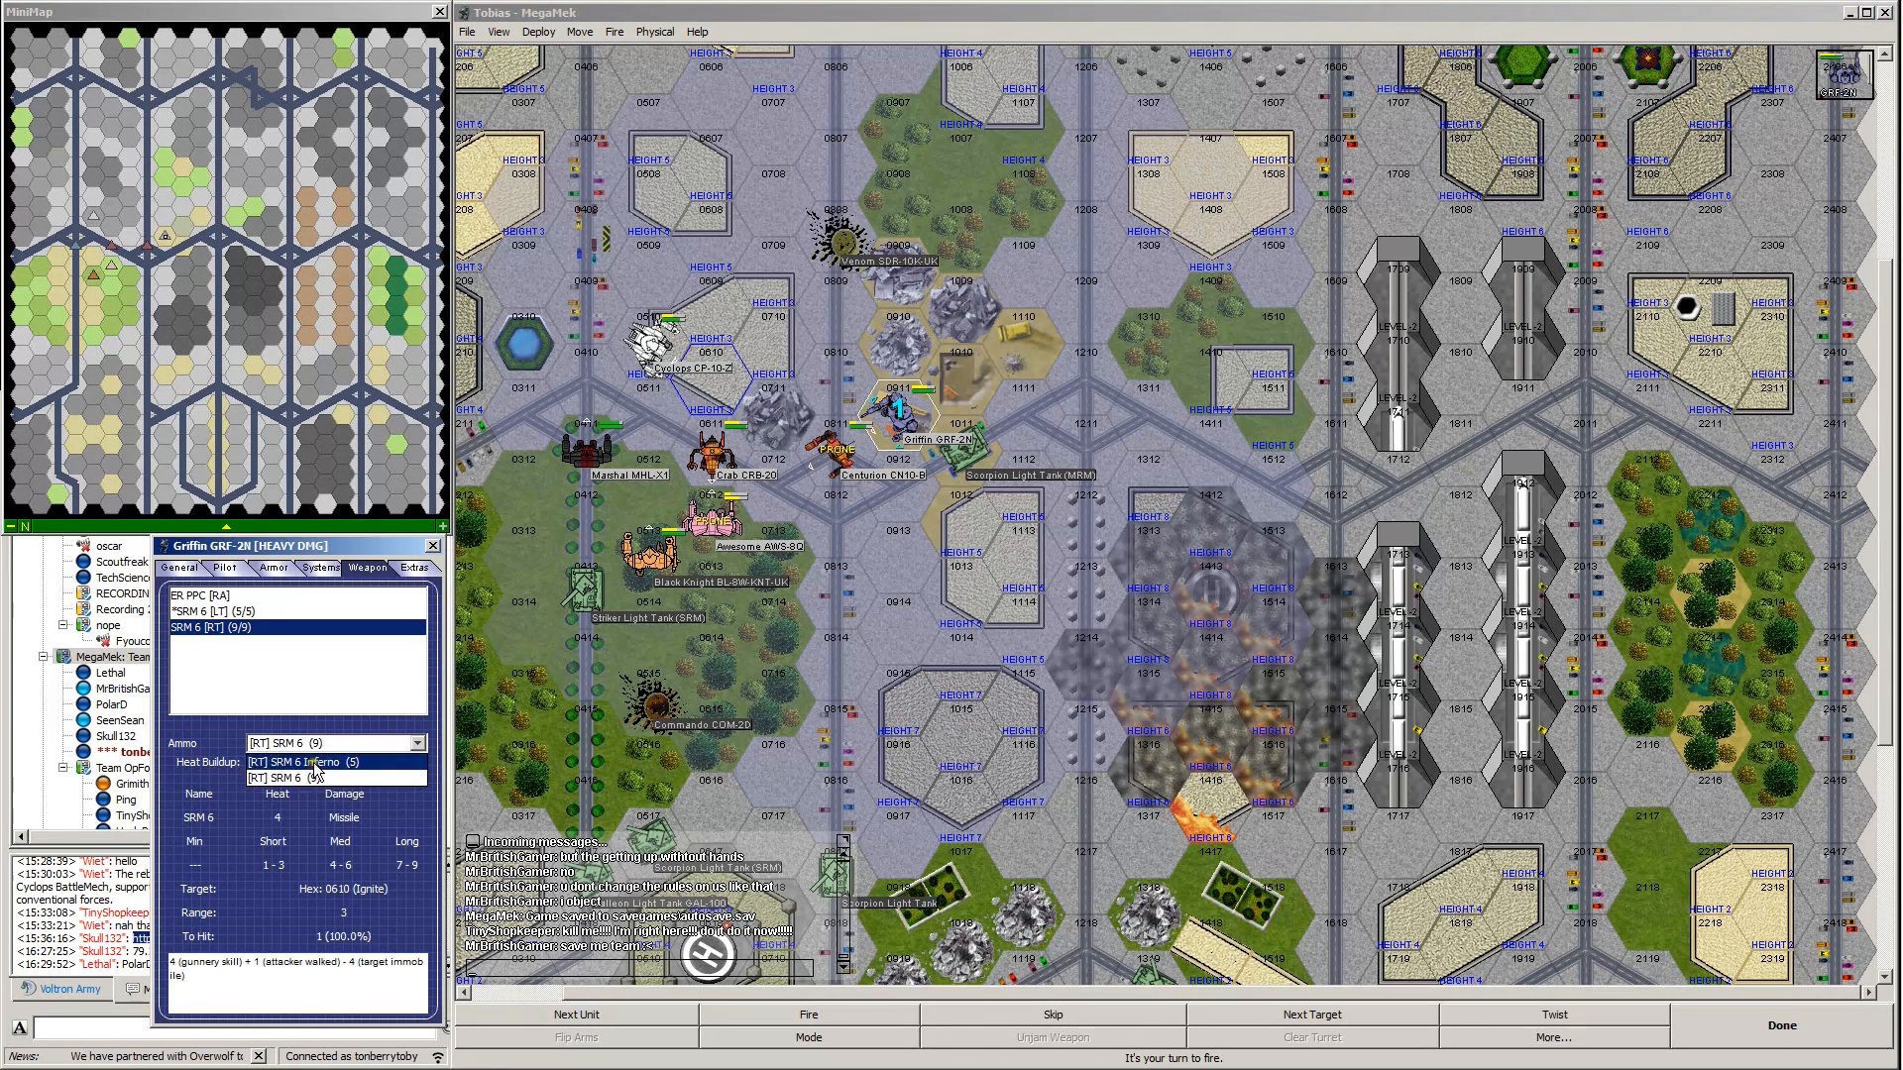
pyautogui.click(315, 777)
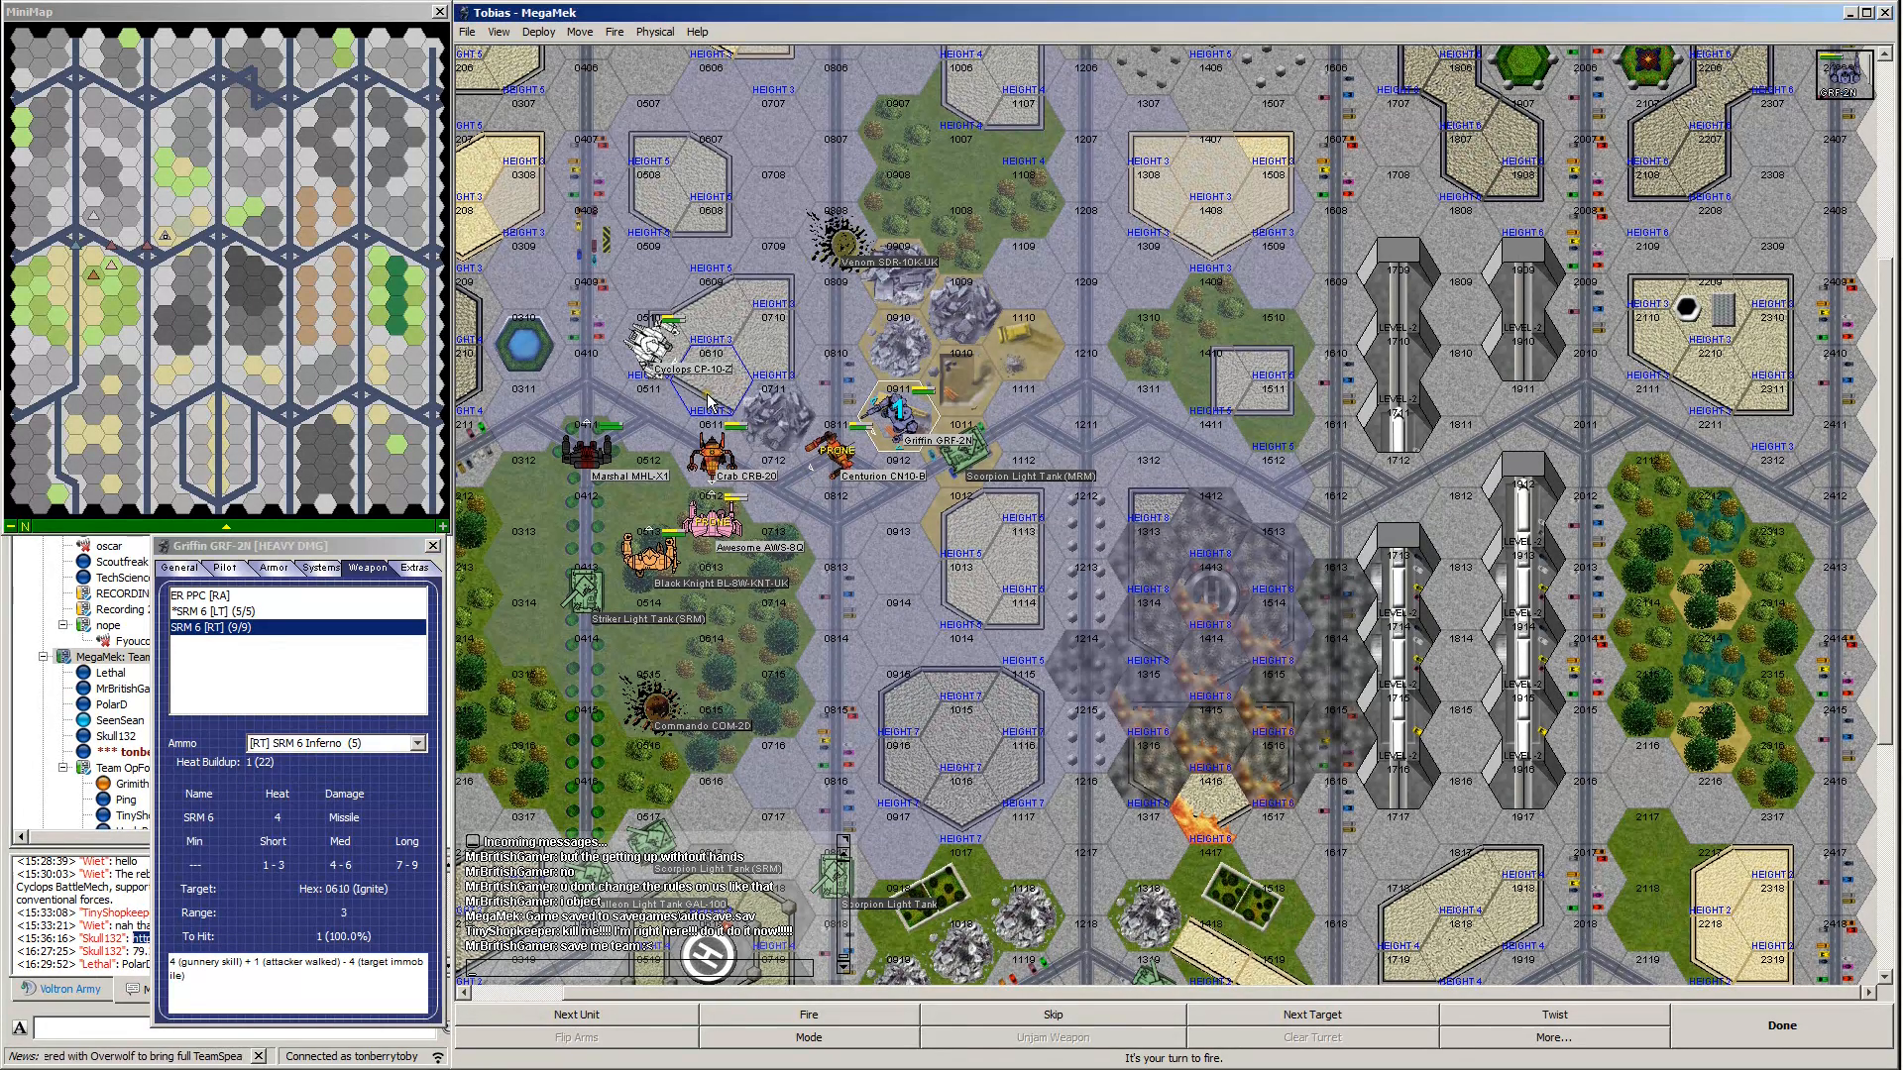
# Retarget hex 0610 with Ignite, then cycle targets back to Crab CRB-20.
pyautogui.rightClick(713, 404)
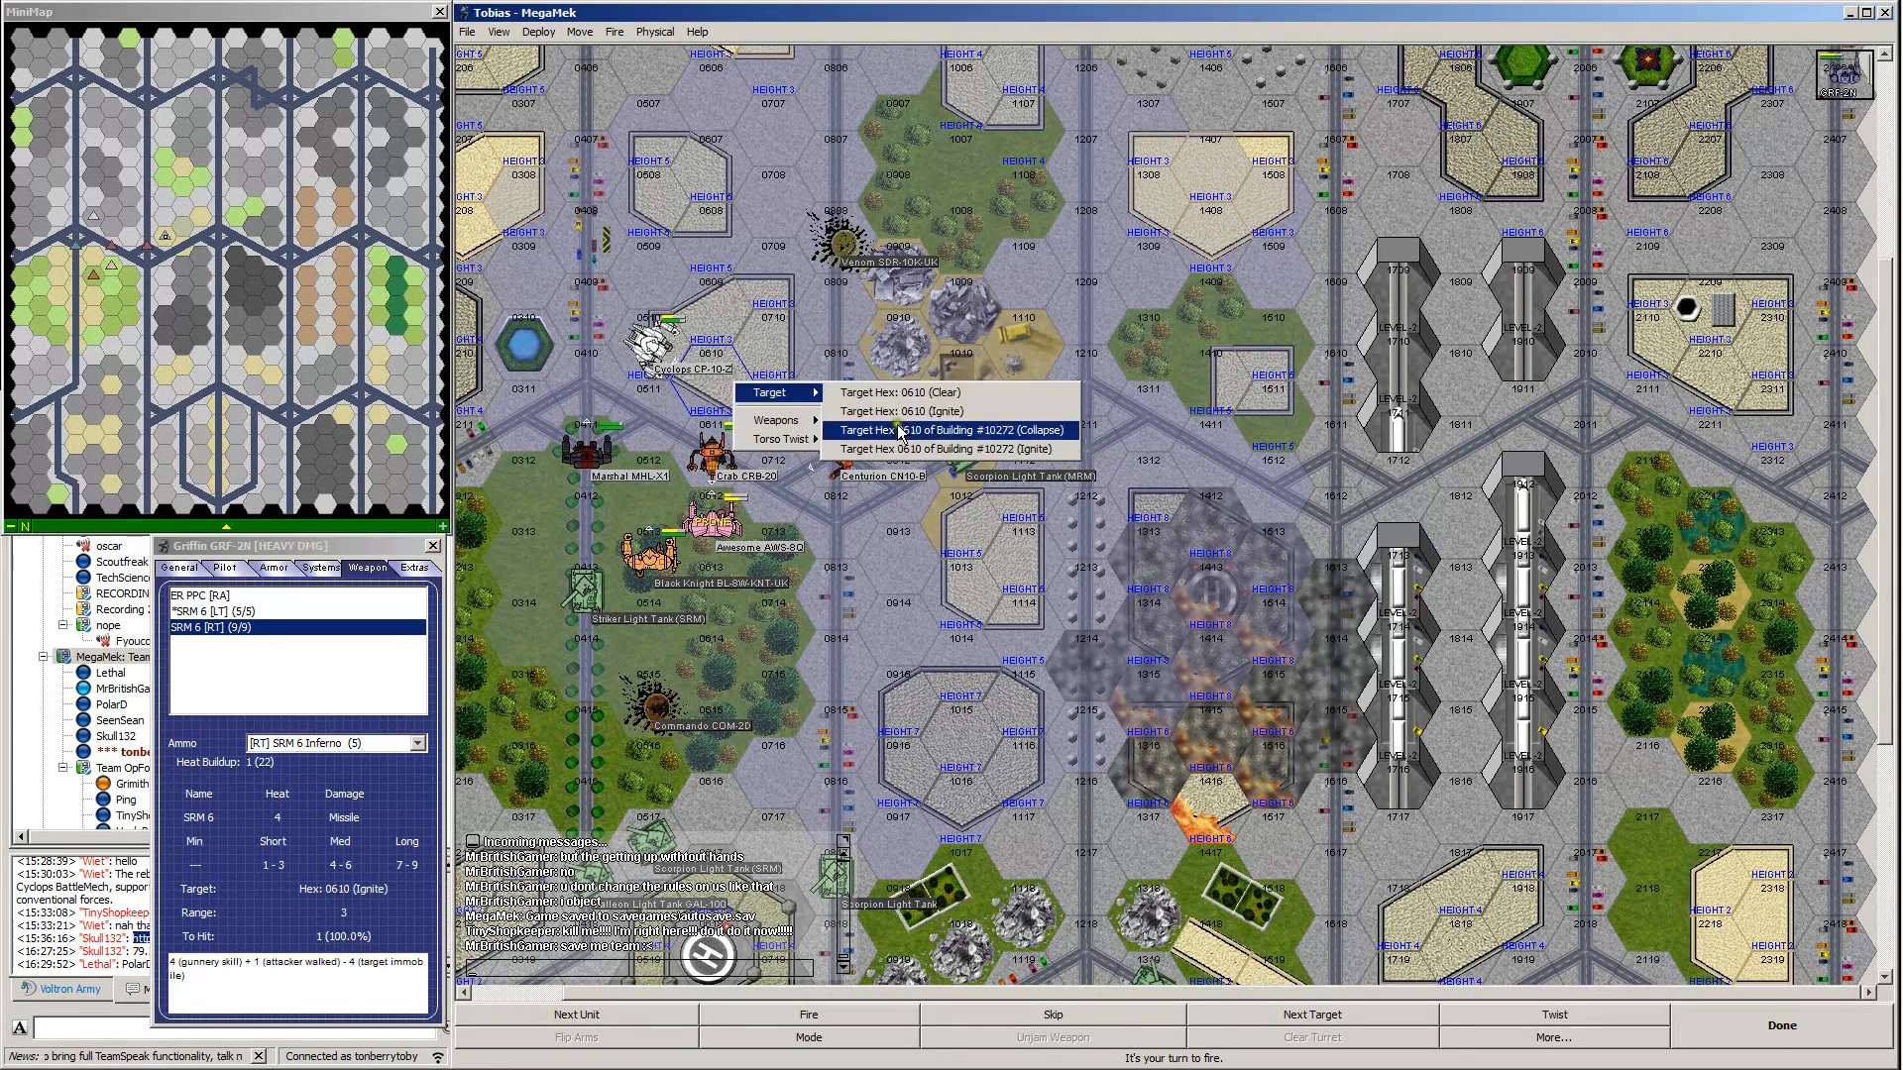
pyautogui.click(946, 448)
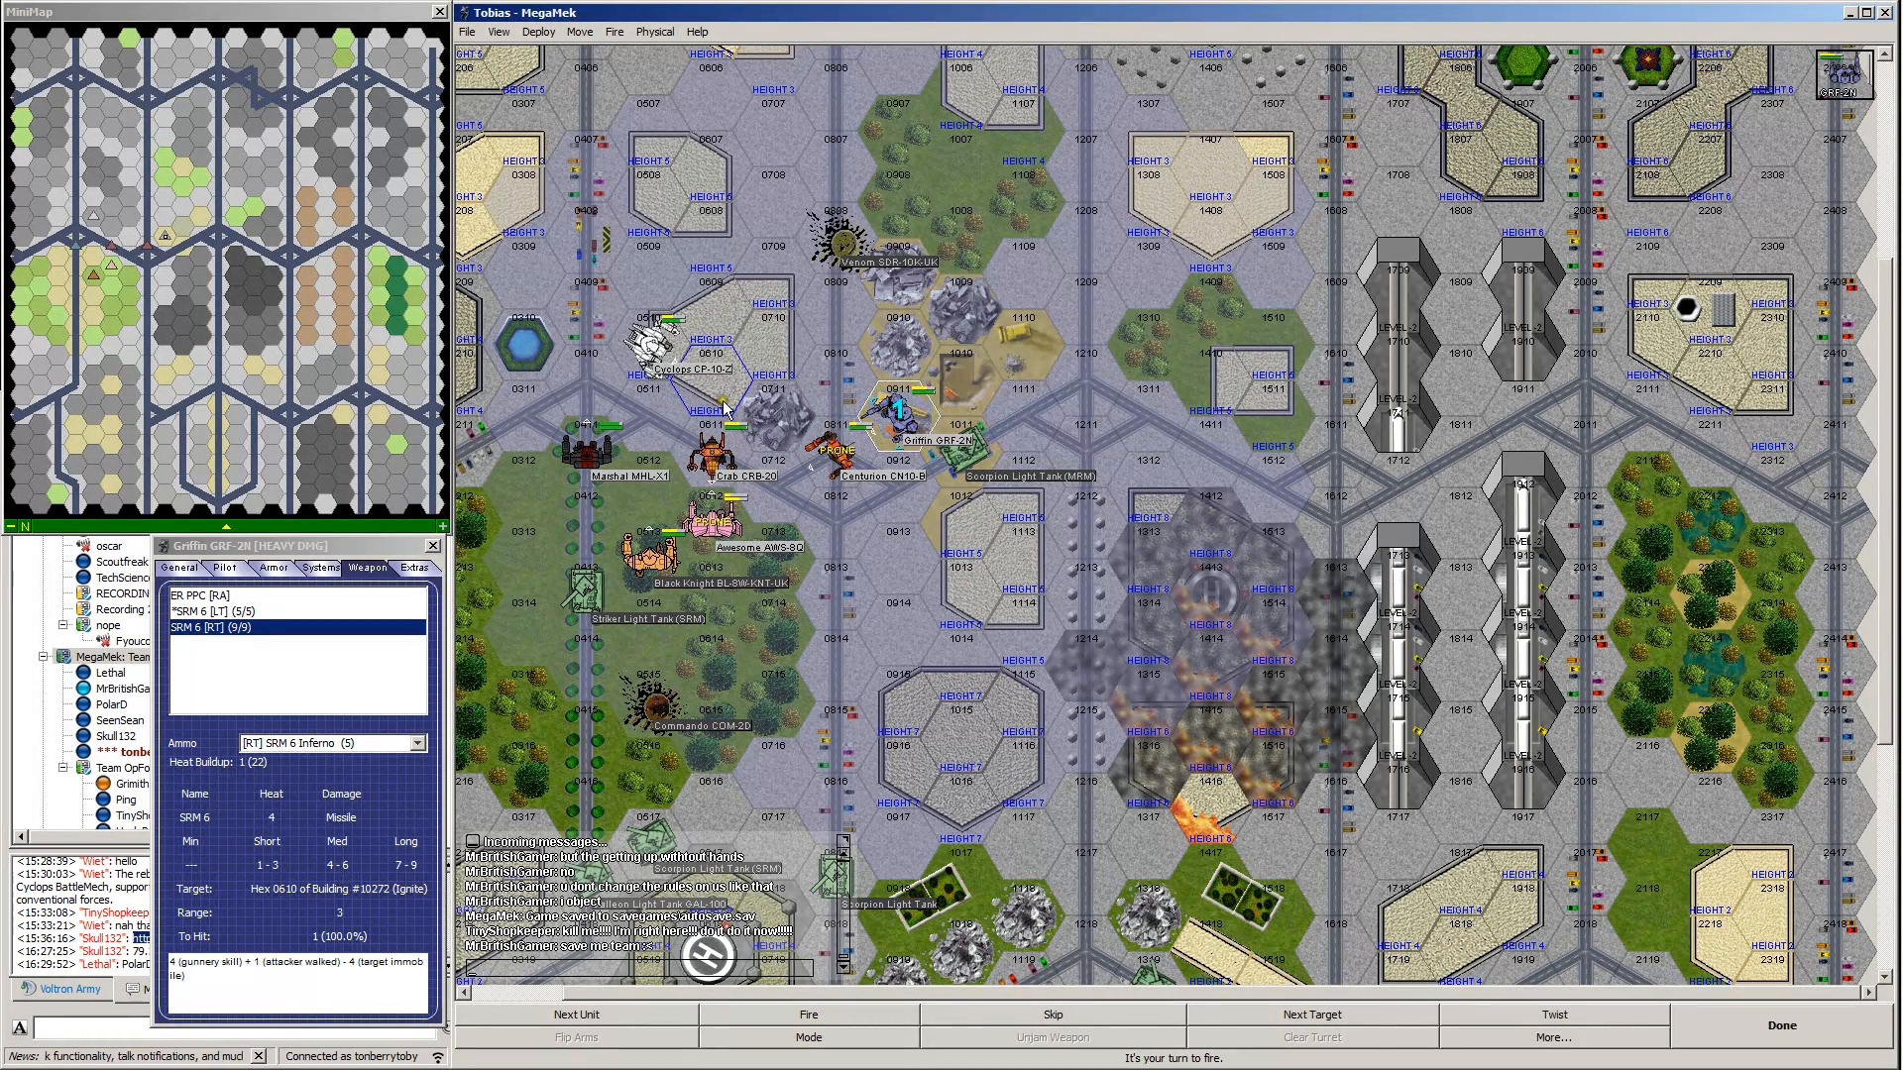
pyautogui.moveTo(1107, 837)
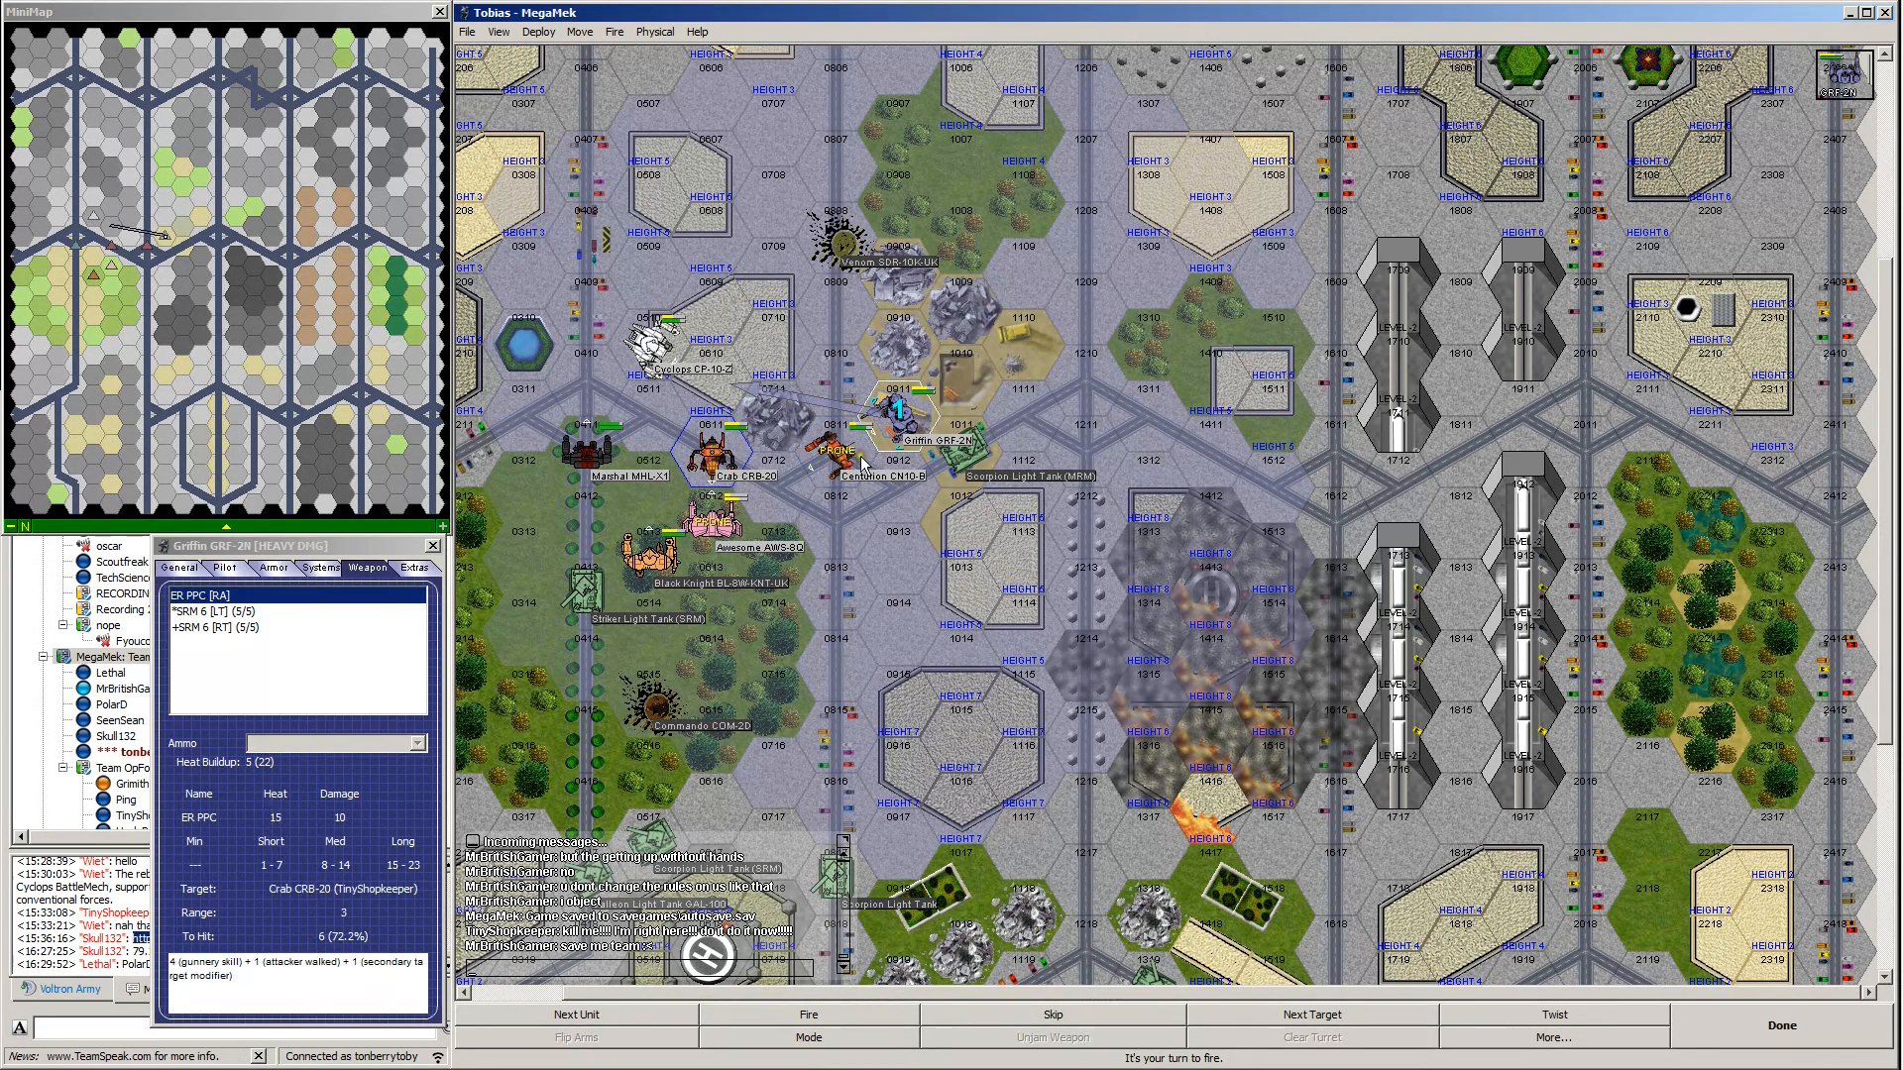
pyautogui.click(856, 449)
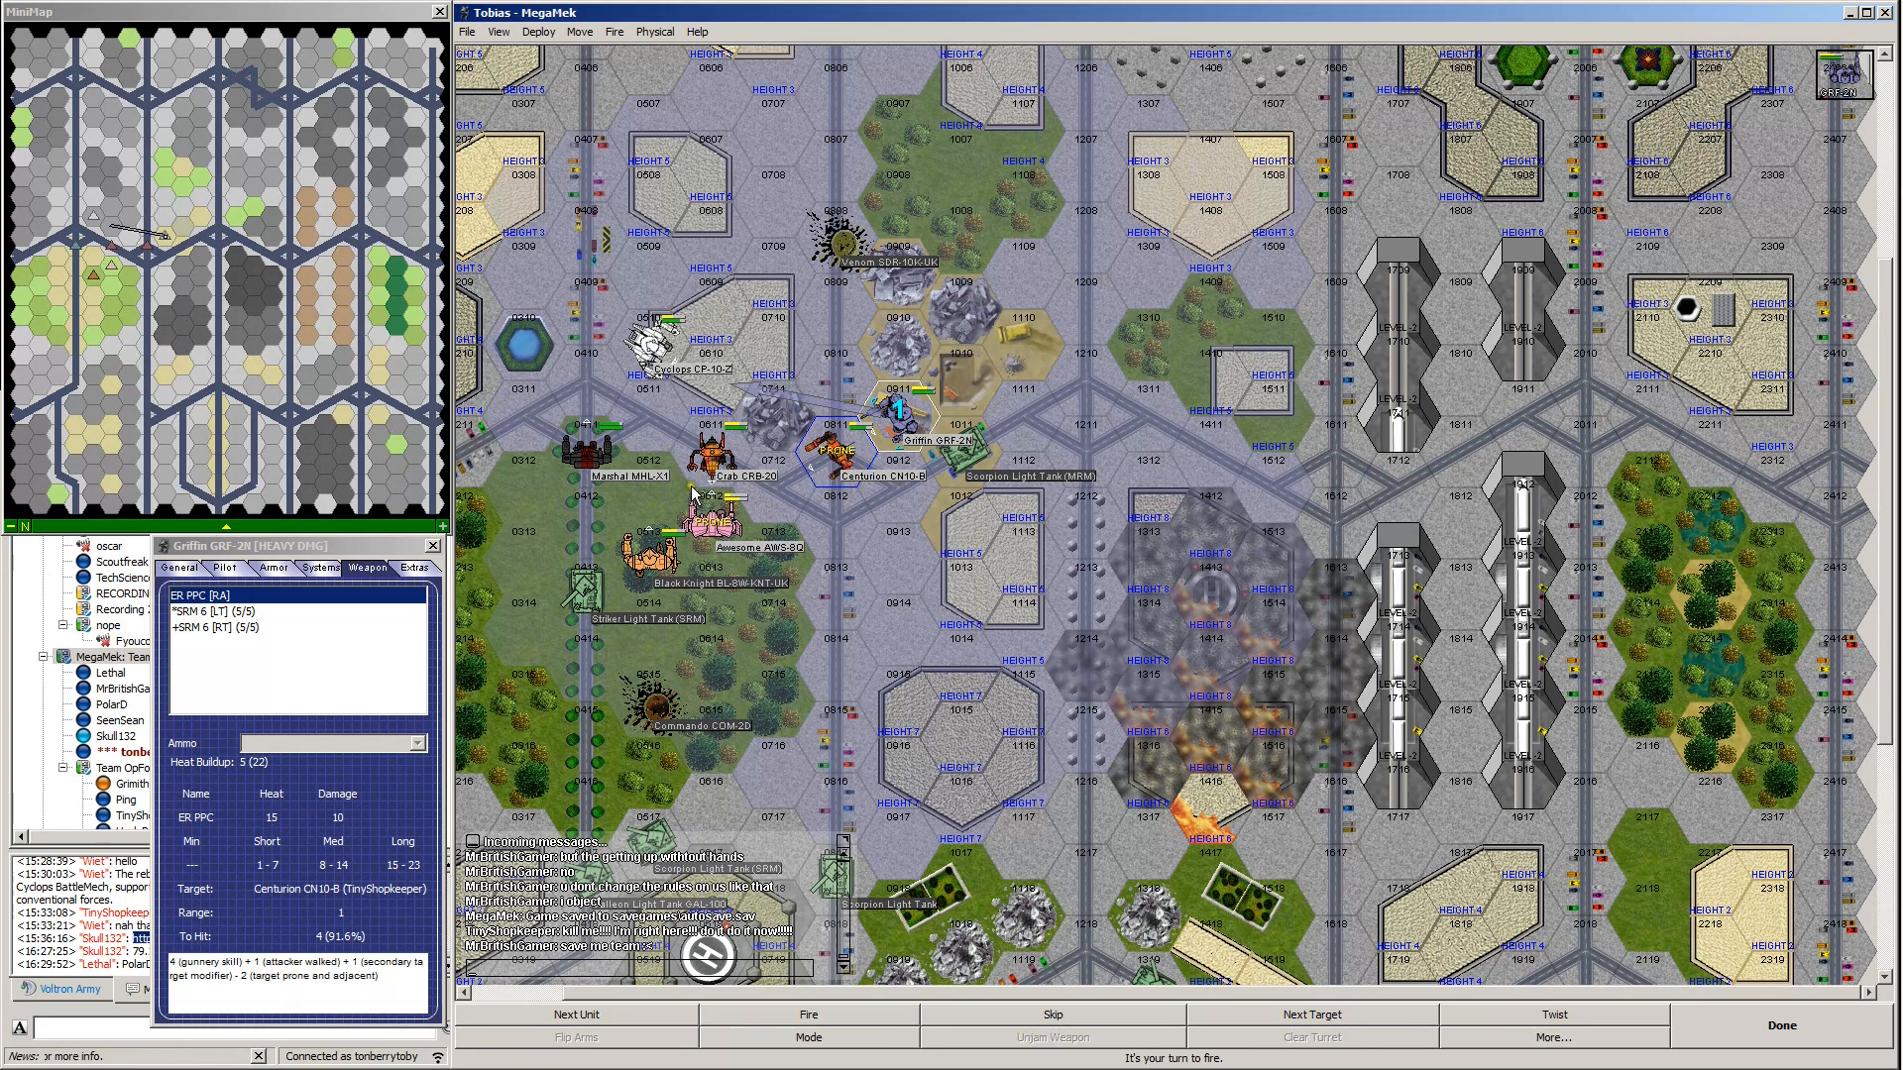
pyautogui.click(718, 459)
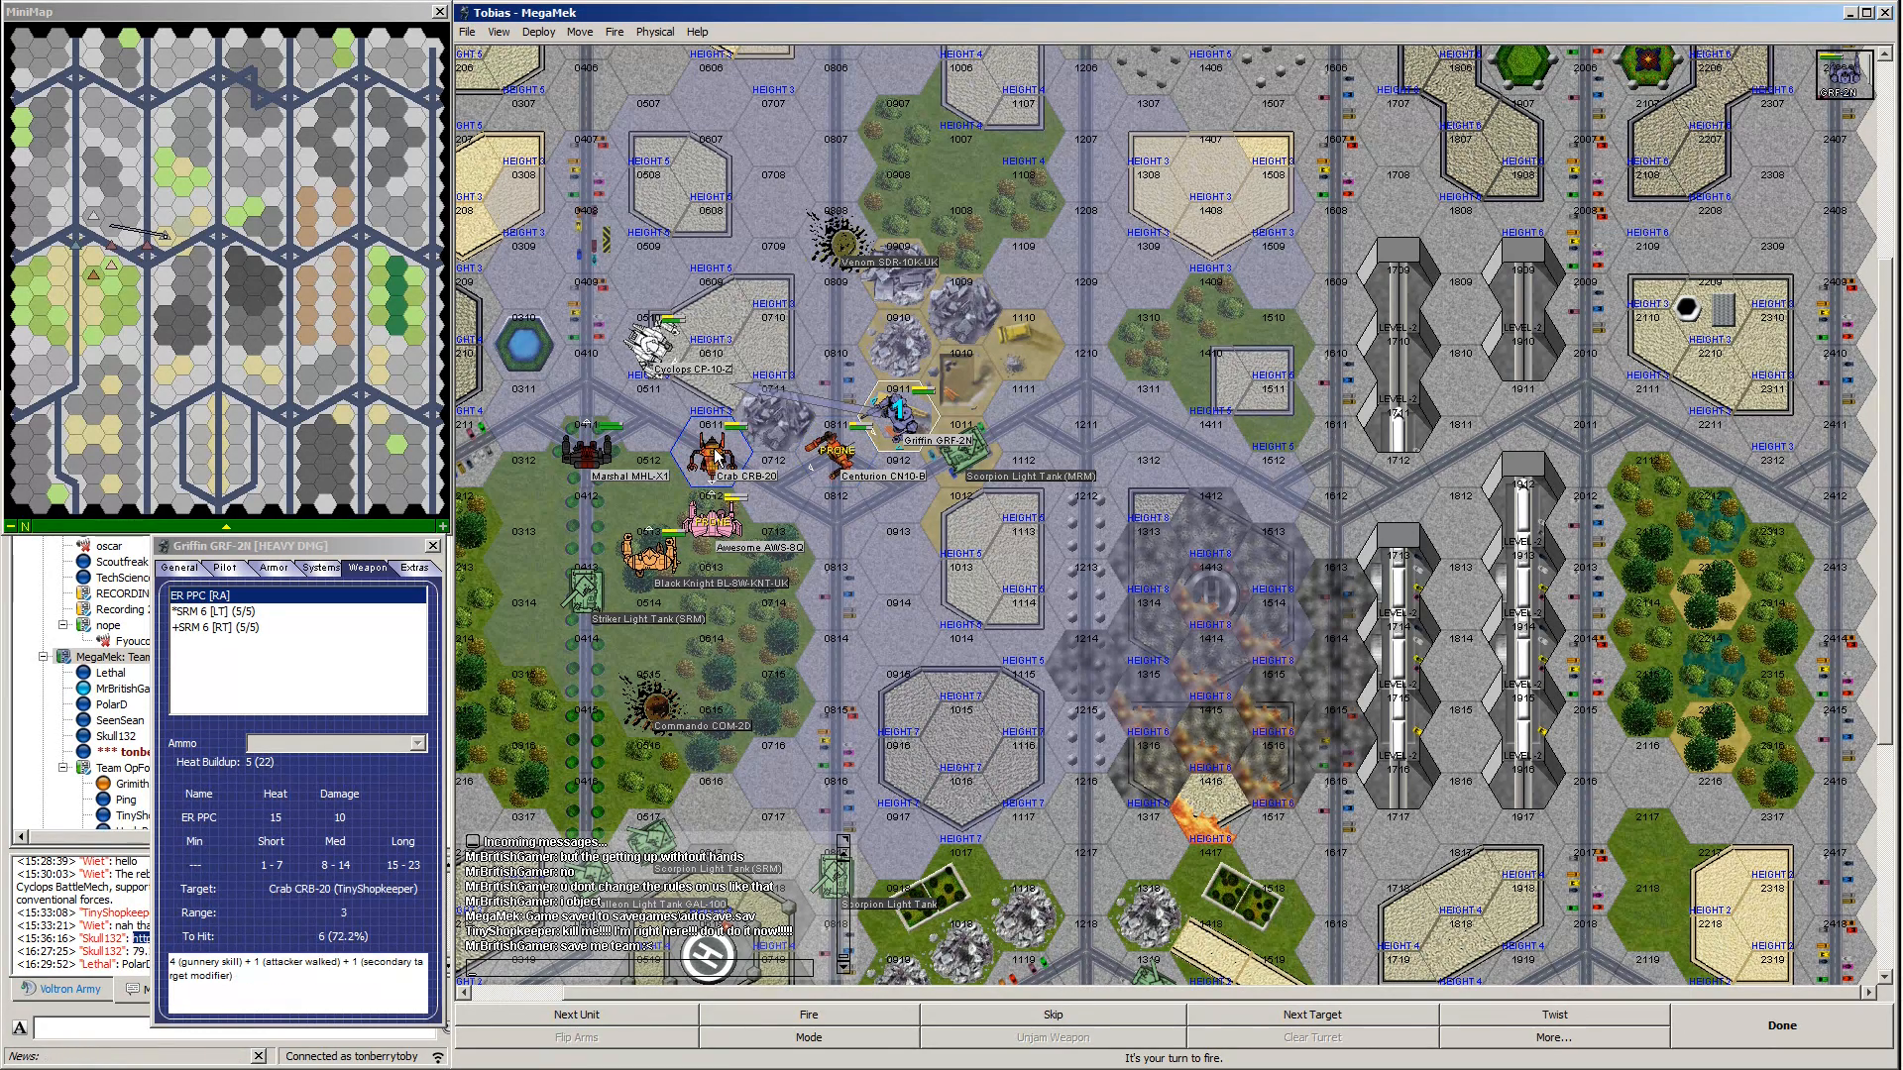
pyautogui.moveTo(806, 1023)
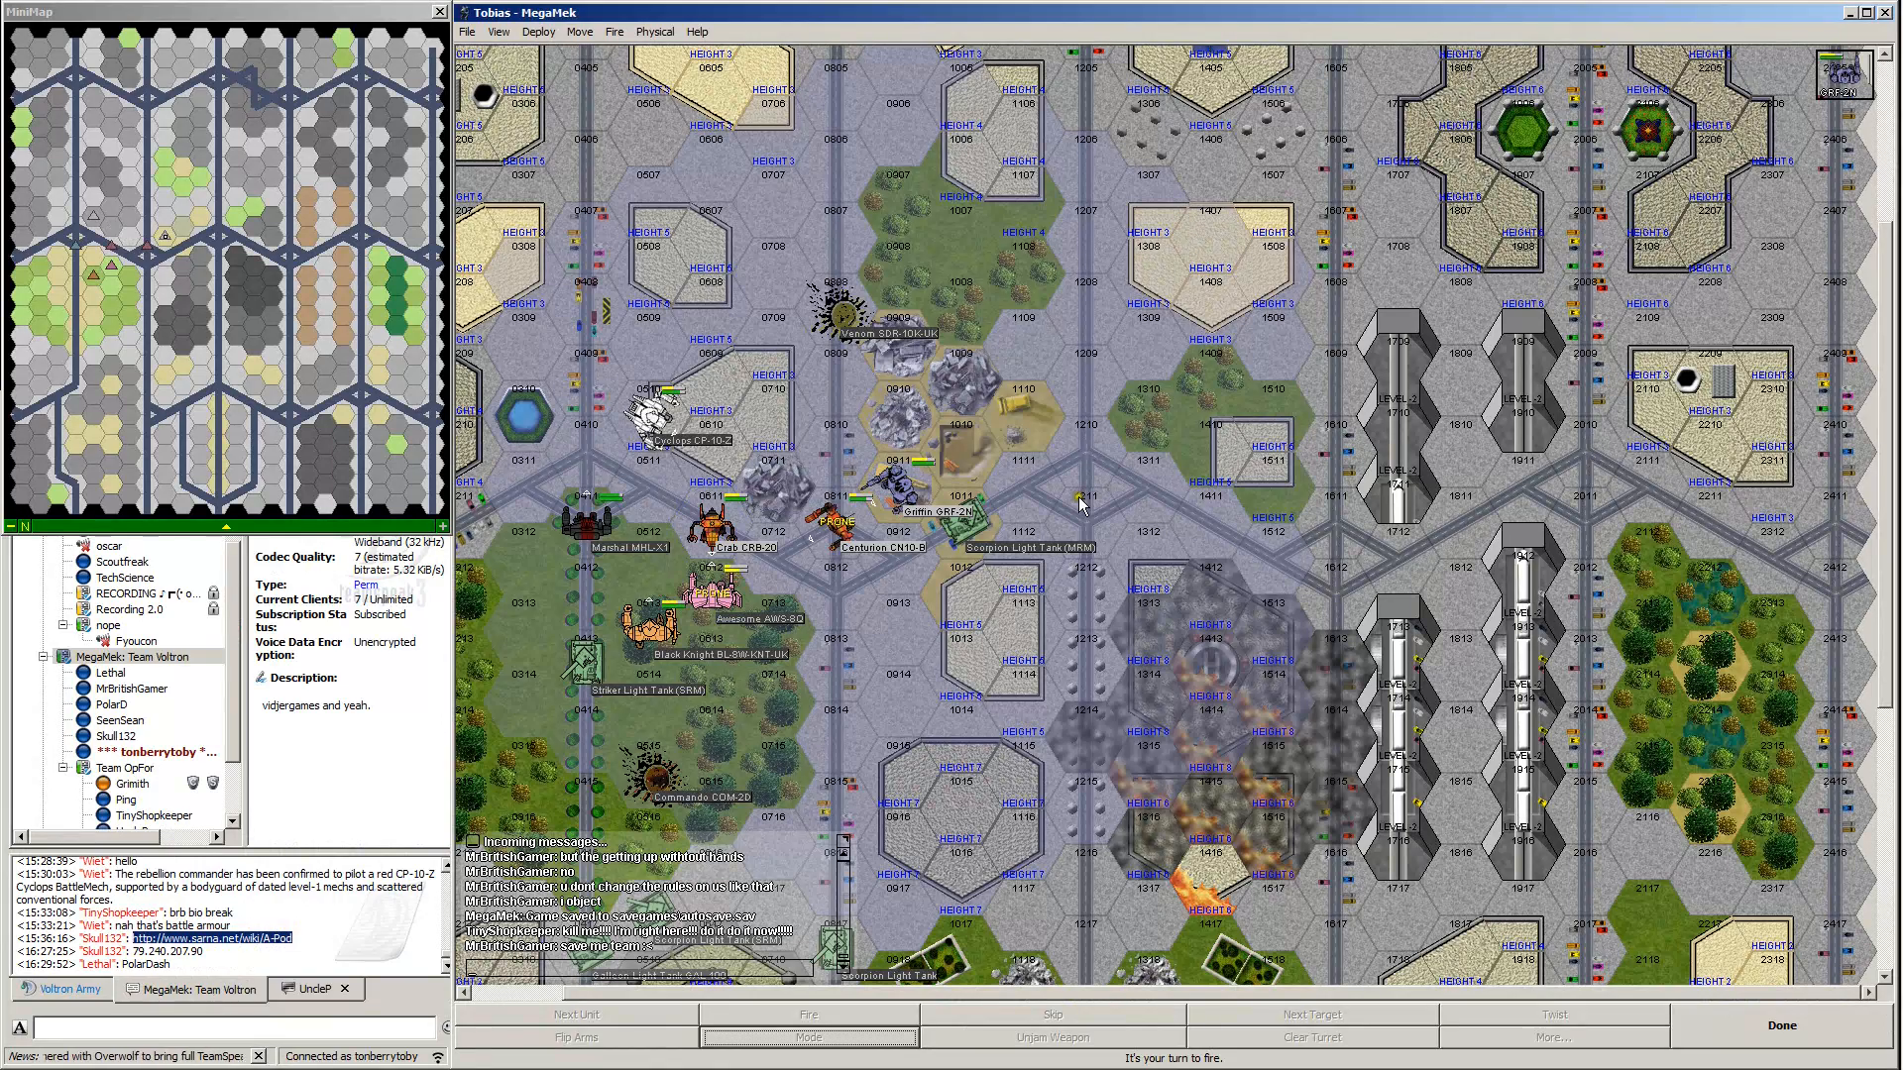
pyautogui.moveTo(1081, 501)
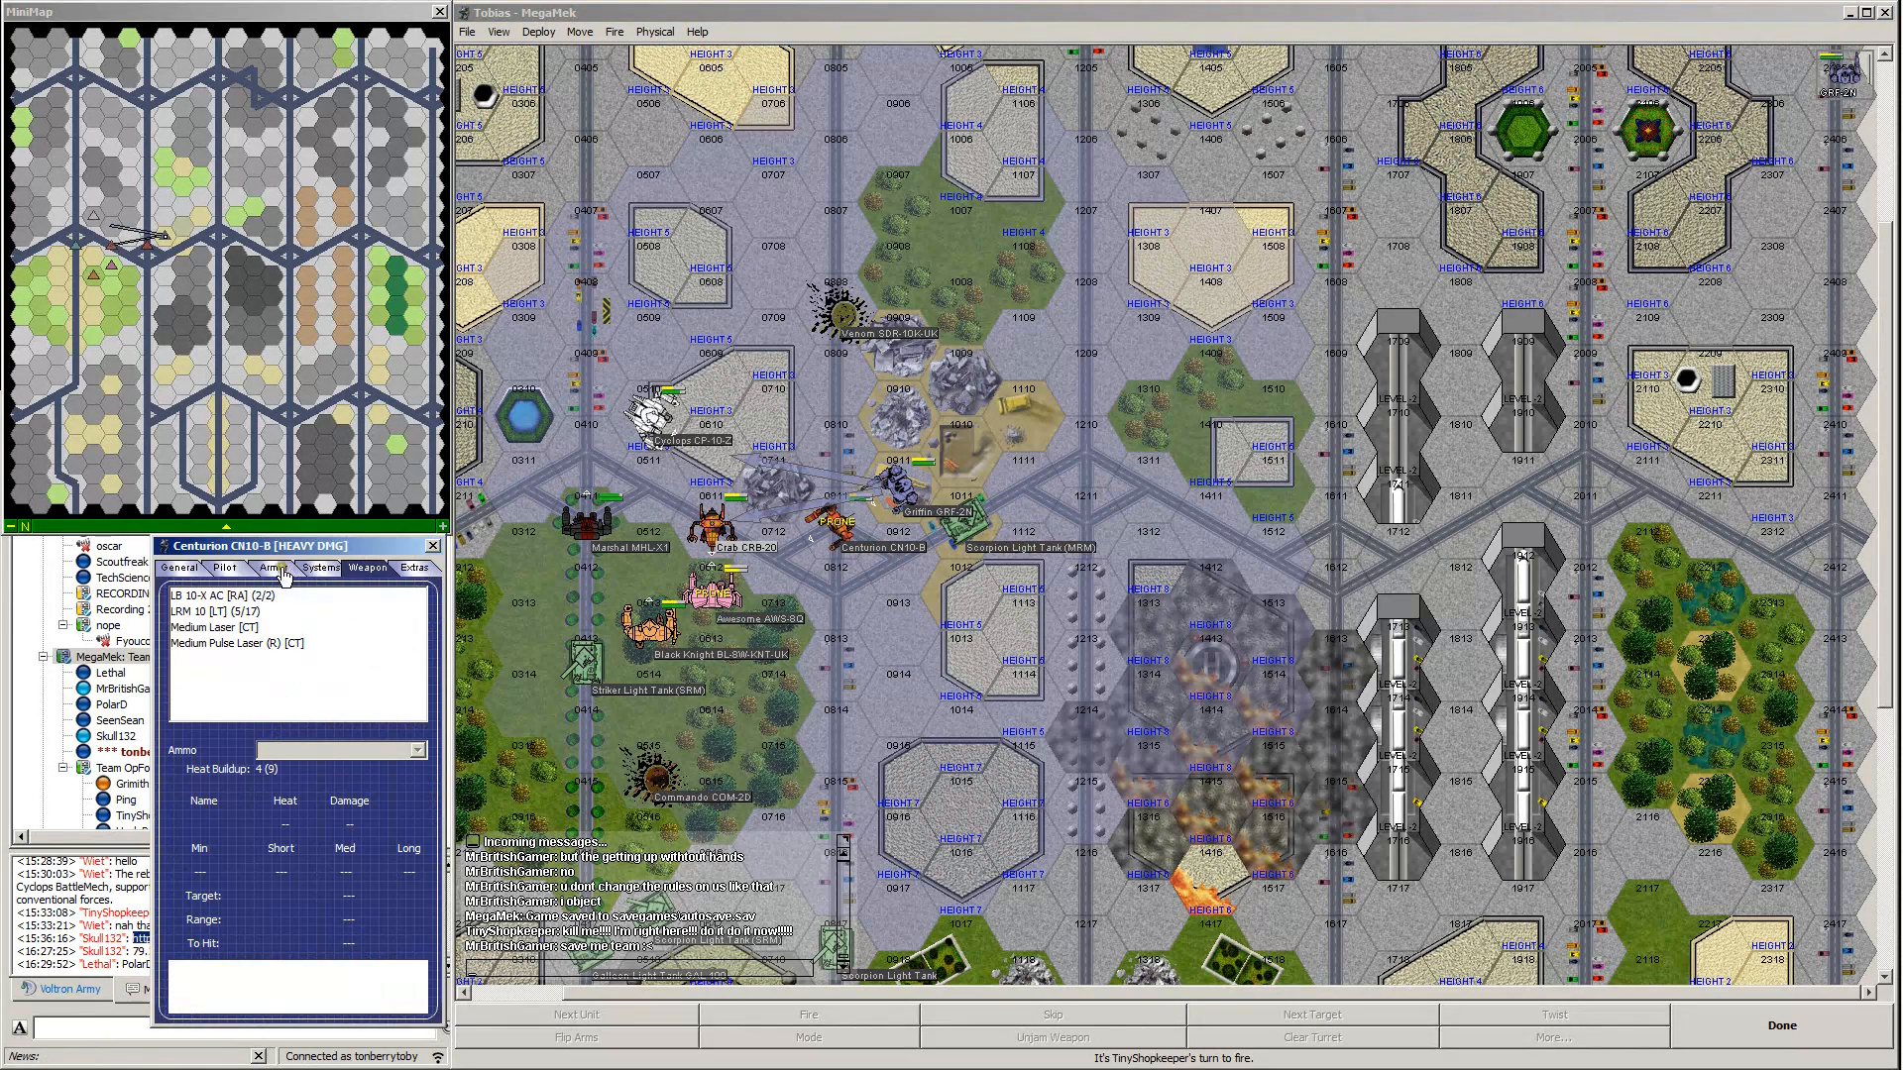
# Show the Centurion CN10-B's armour and structure damage on the Armor tab.
pyautogui.click(272, 567)
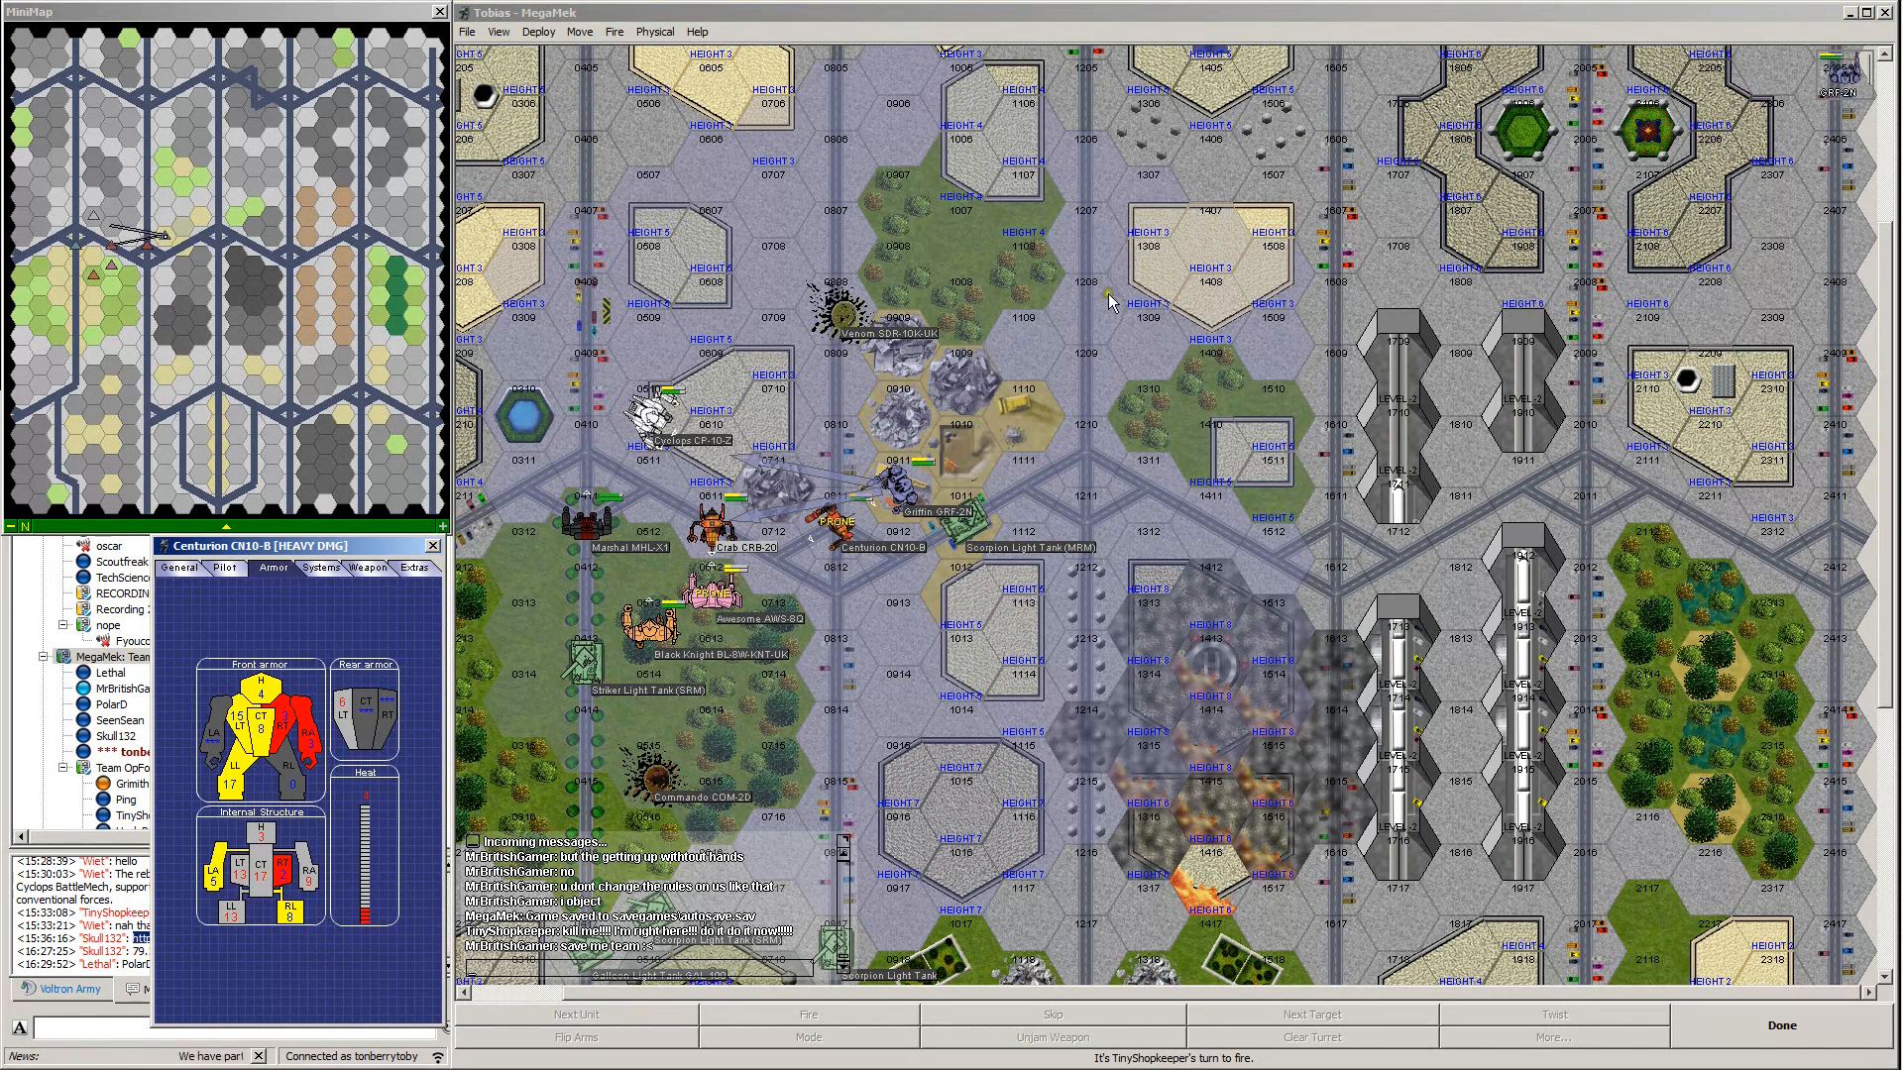
pyautogui.moveTo(1032, 625)
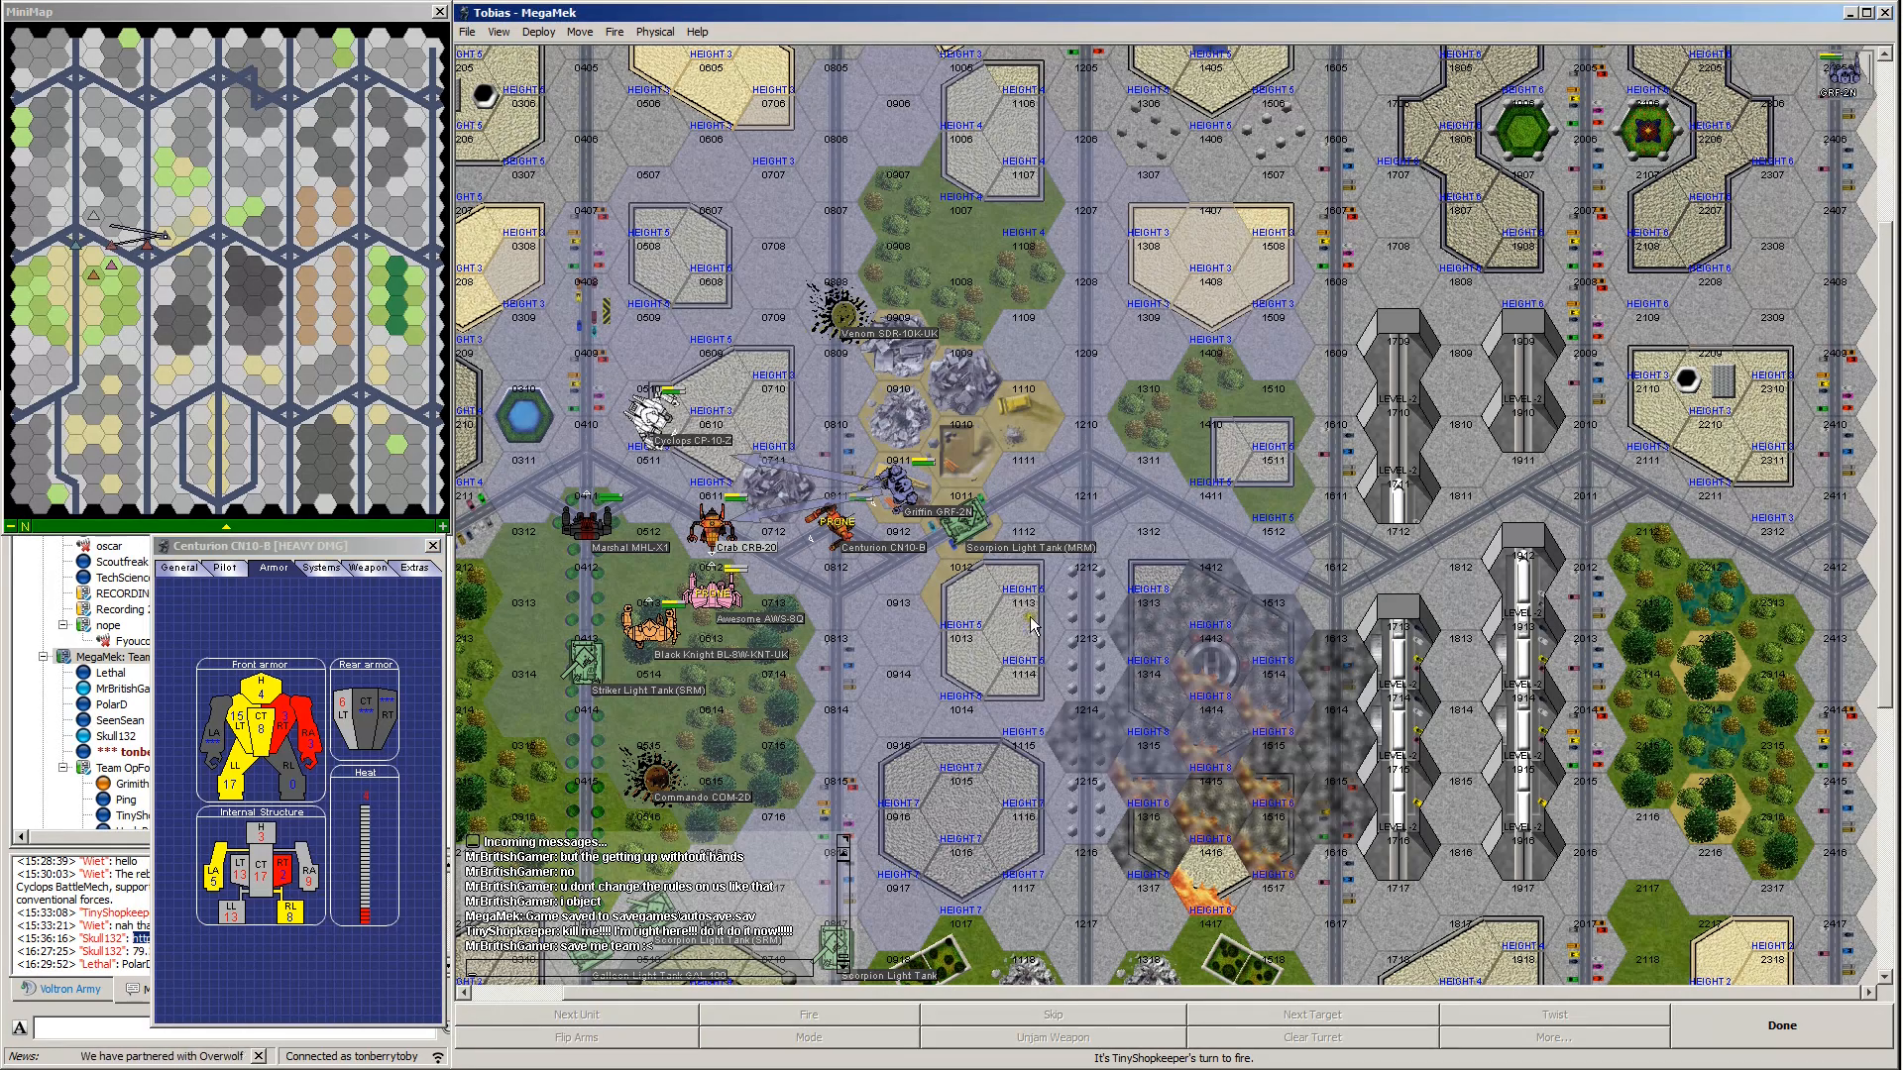
pyautogui.moveTo(1032, 626)
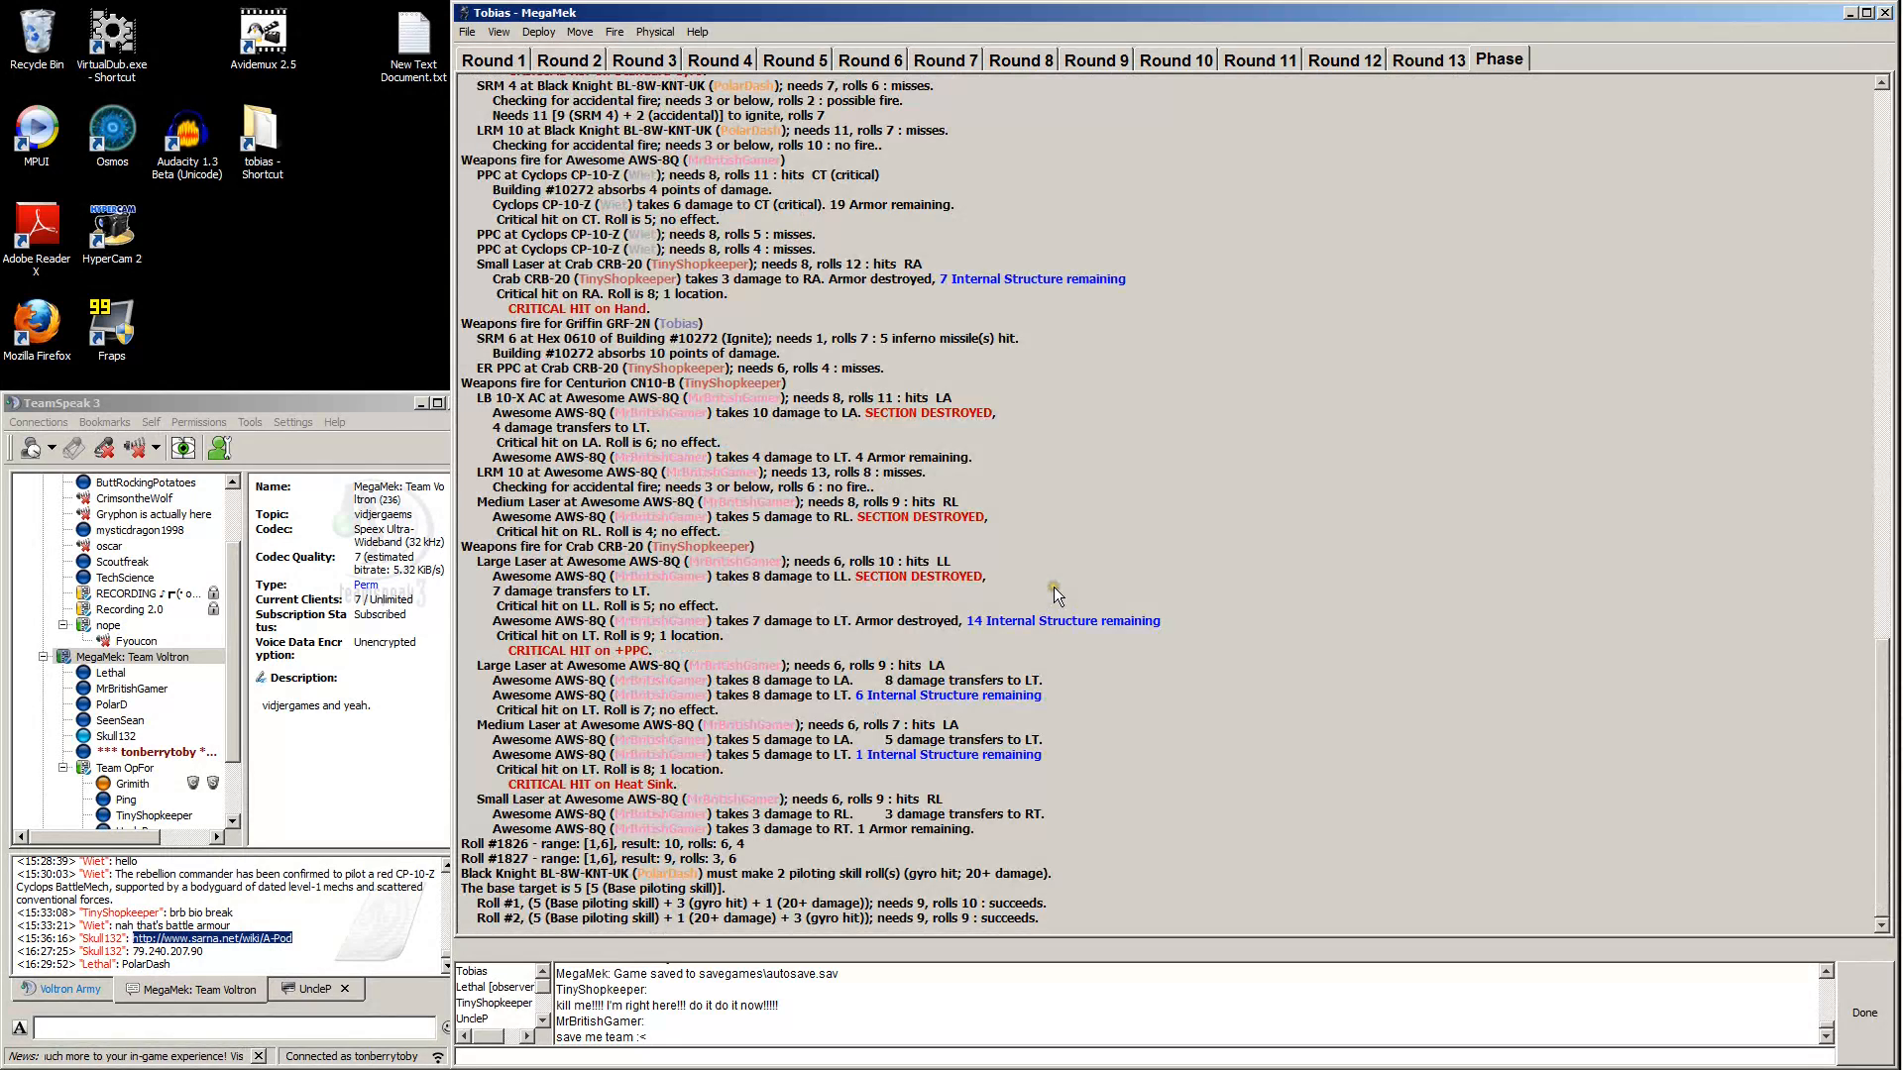
pyautogui.moveTo(1193, 639)
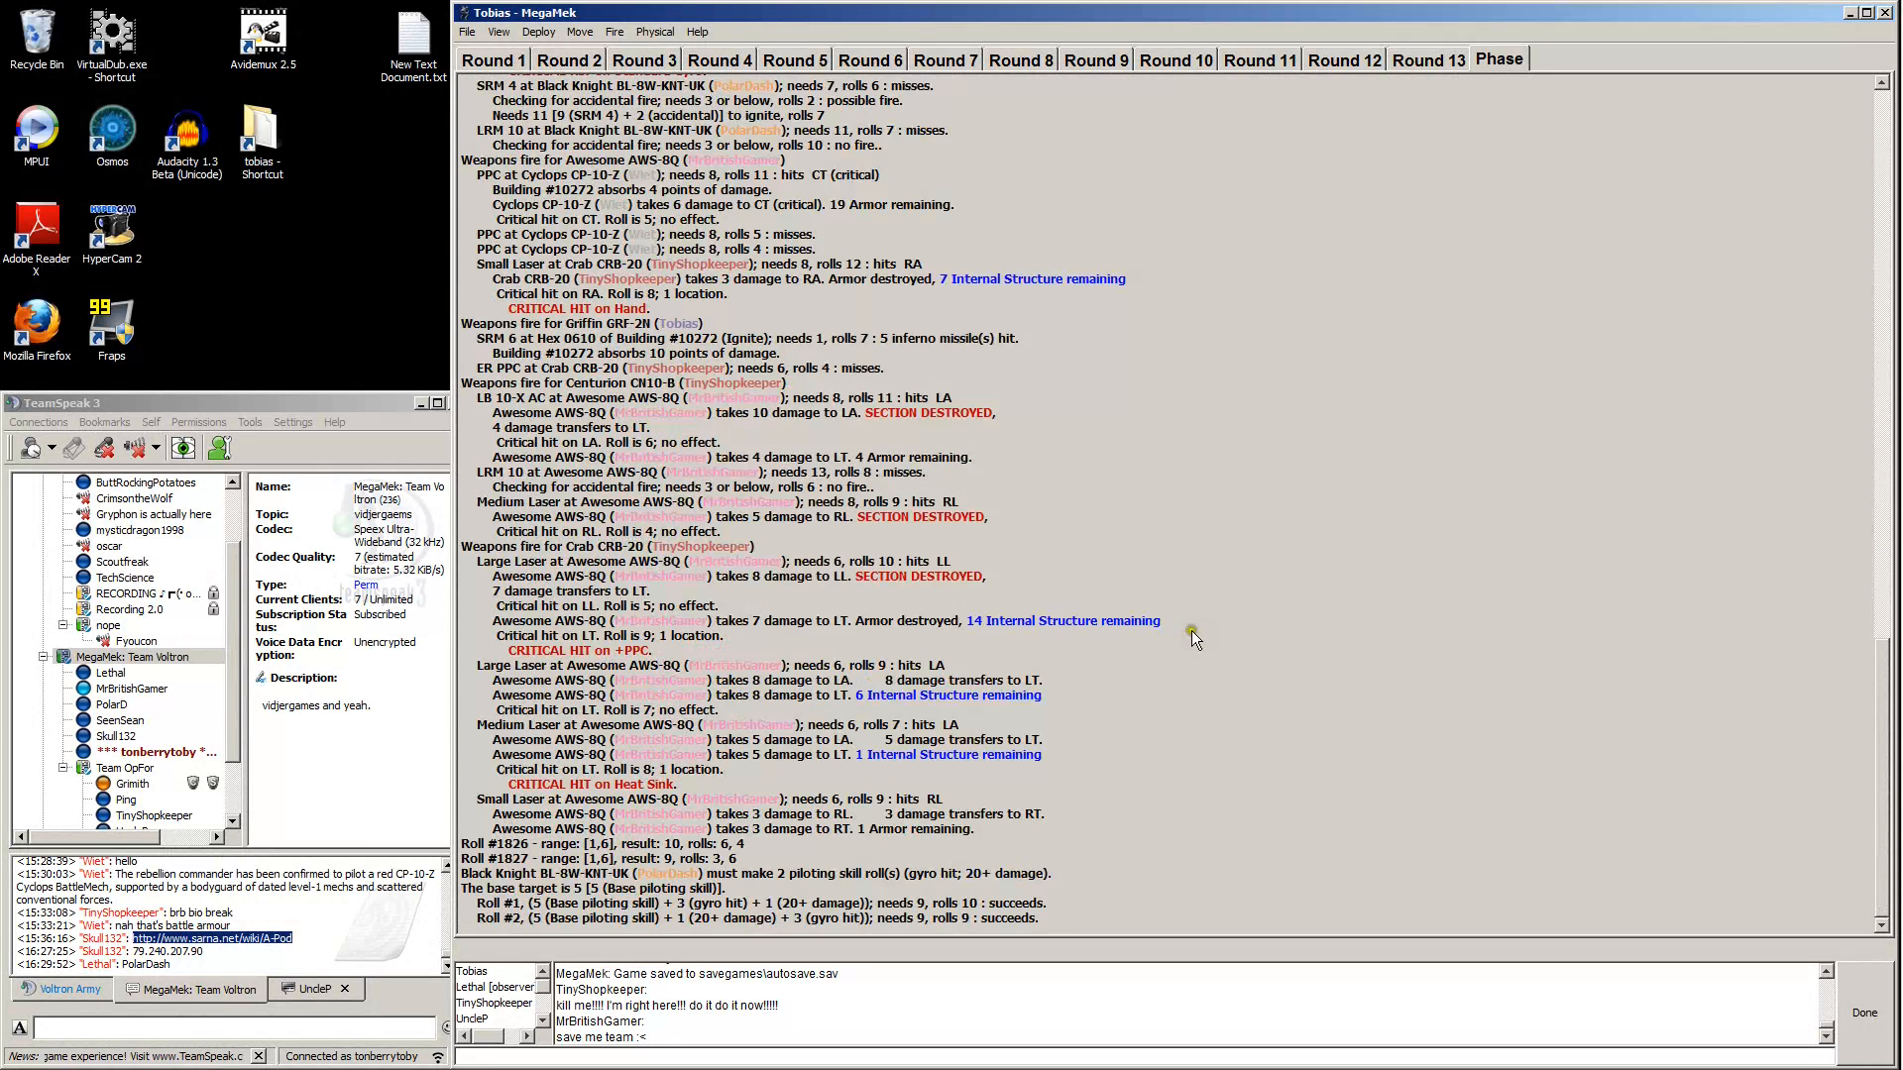
pyautogui.moveTo(1013, 482)
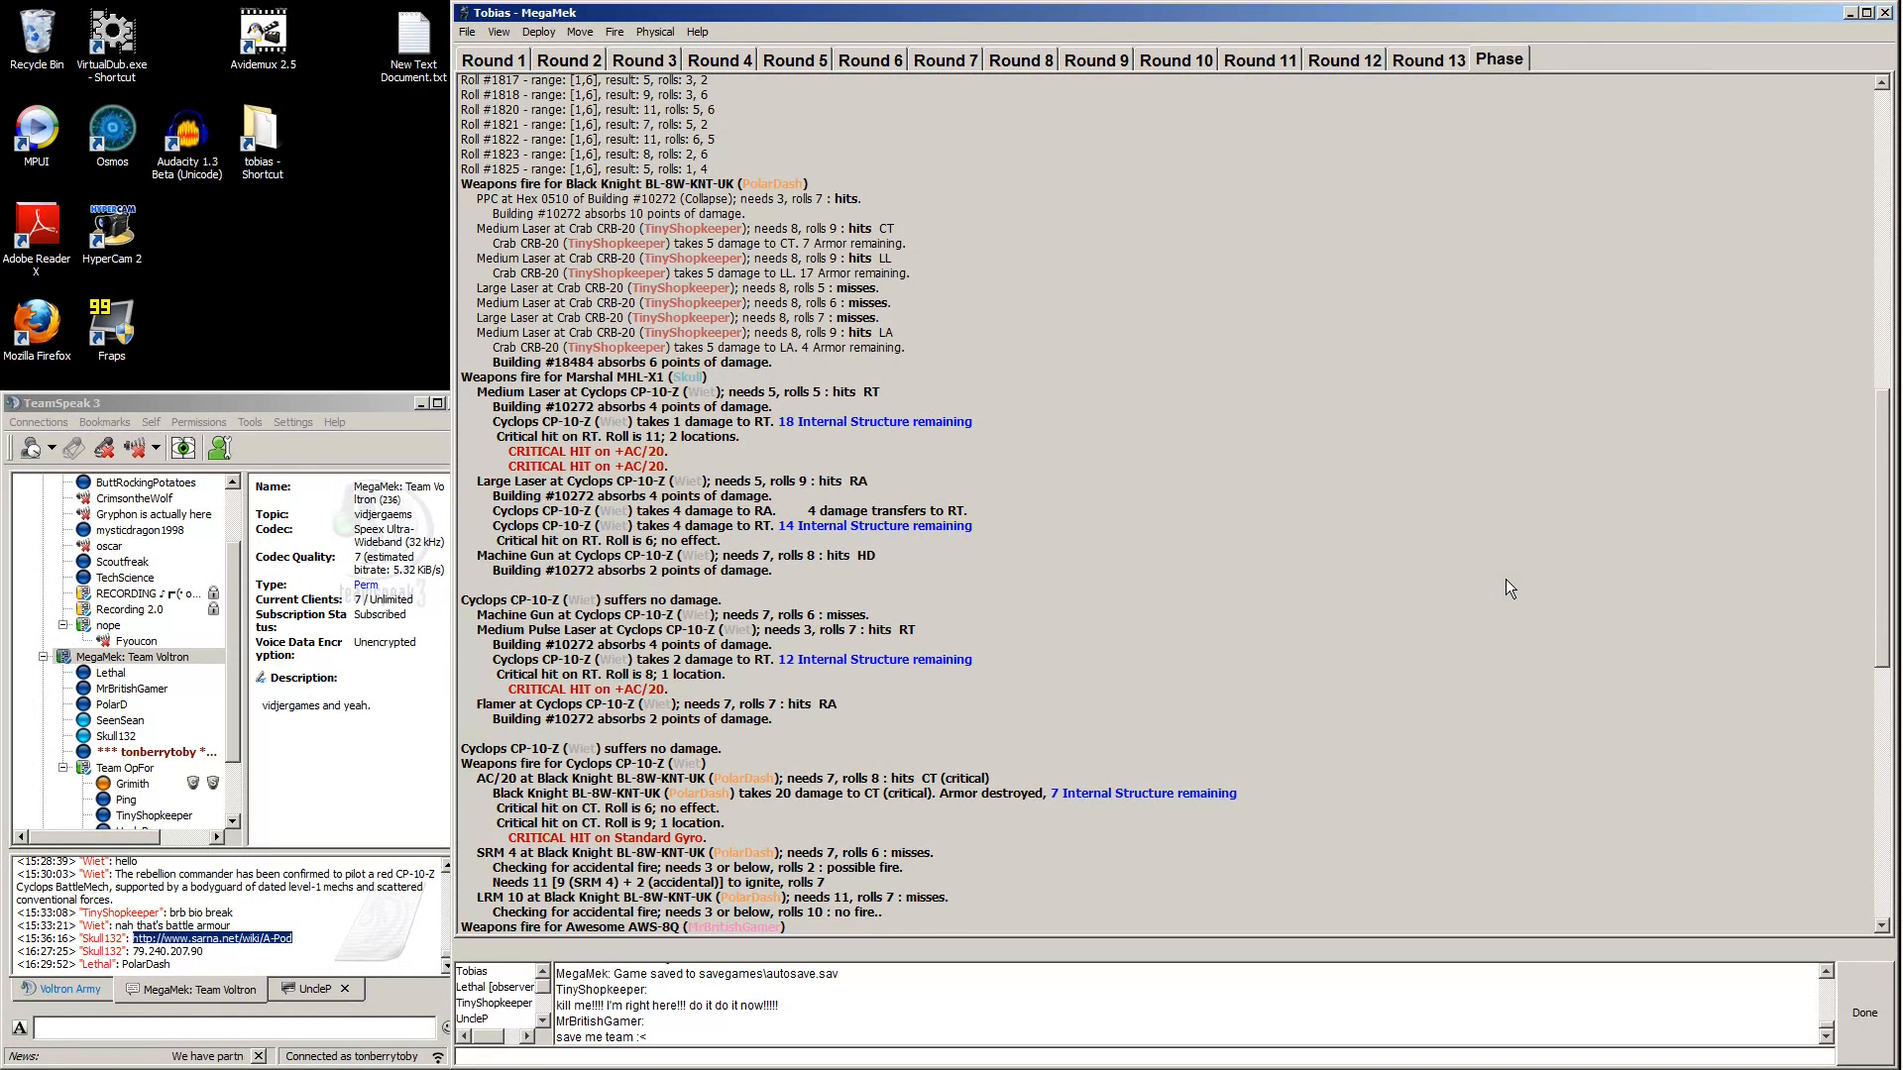
# Scroll the Phase report to read the hits on Cyclops, Crab, Awesome and Black Knight.
pyautogui.scroll(-3)
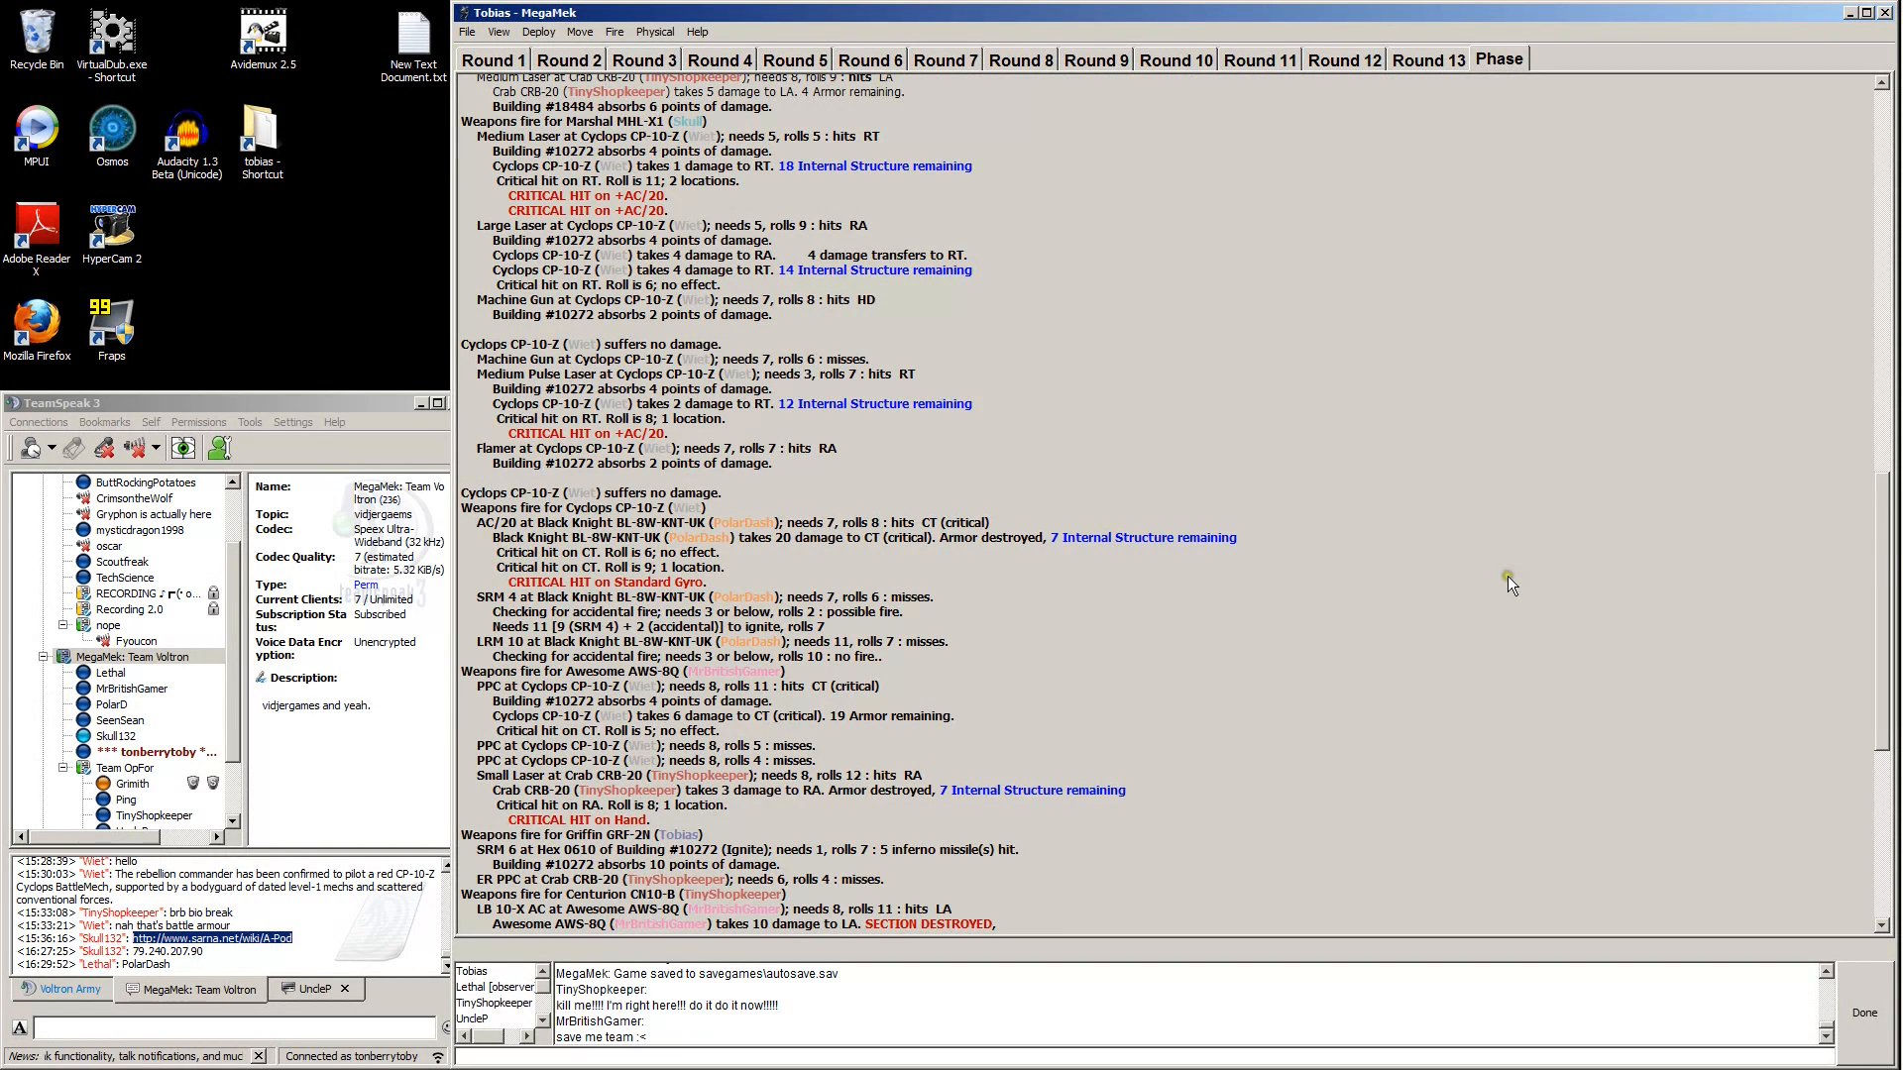
pyautogui.scroll(-3)
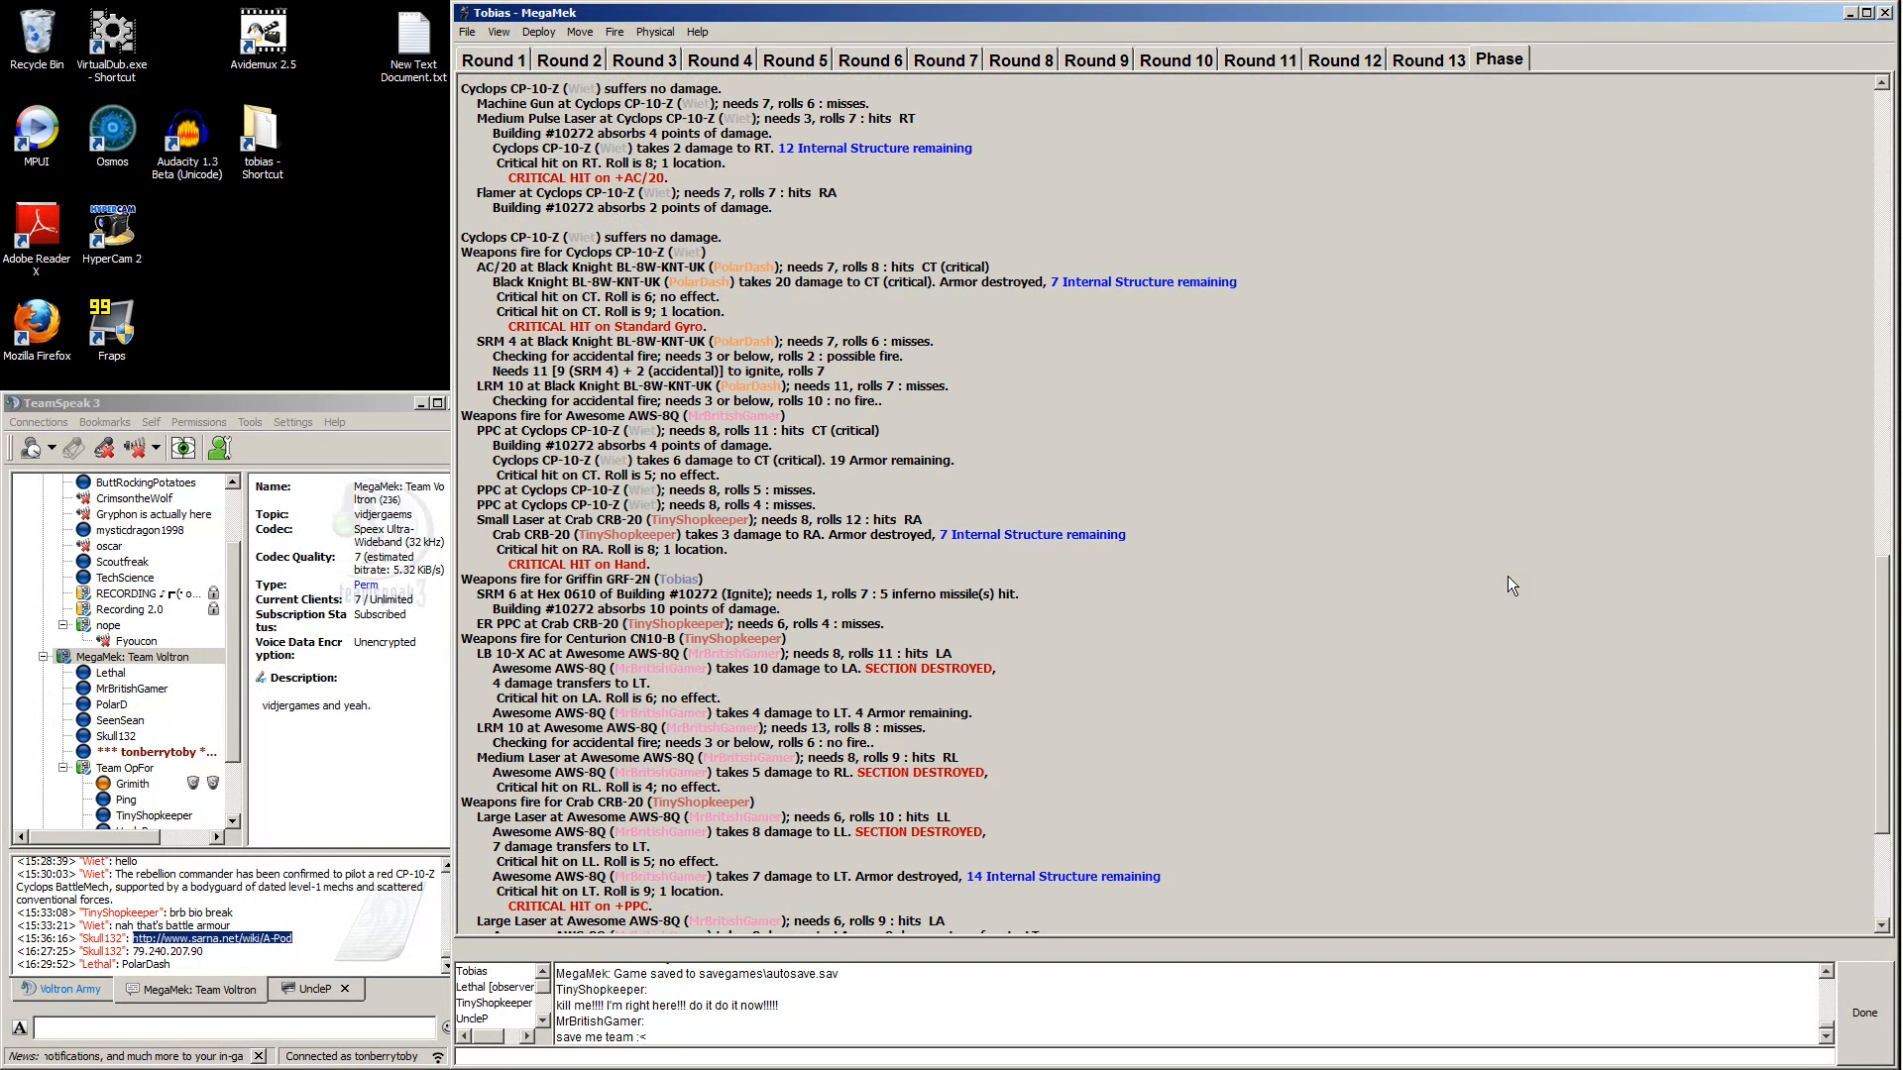
pyautogui.scroll(-3)
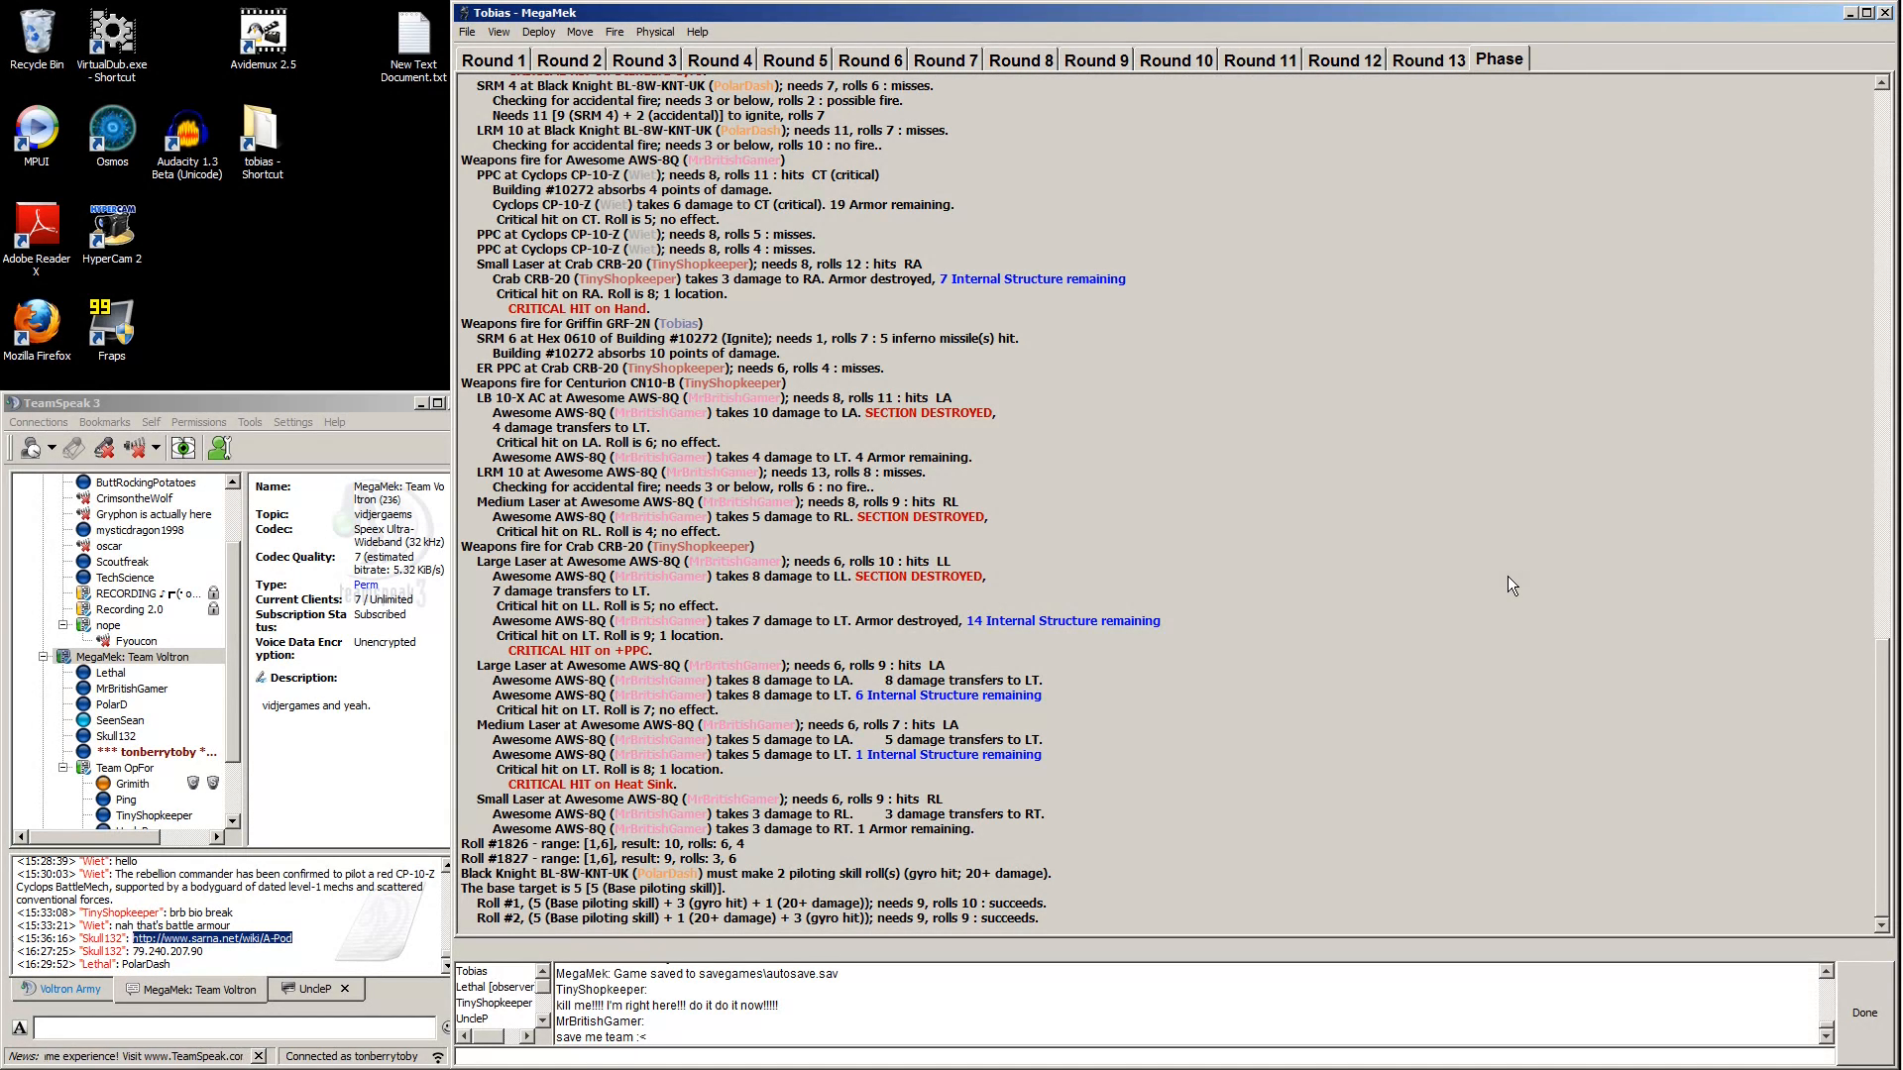
pyautogui.moveTo(1495, 597)
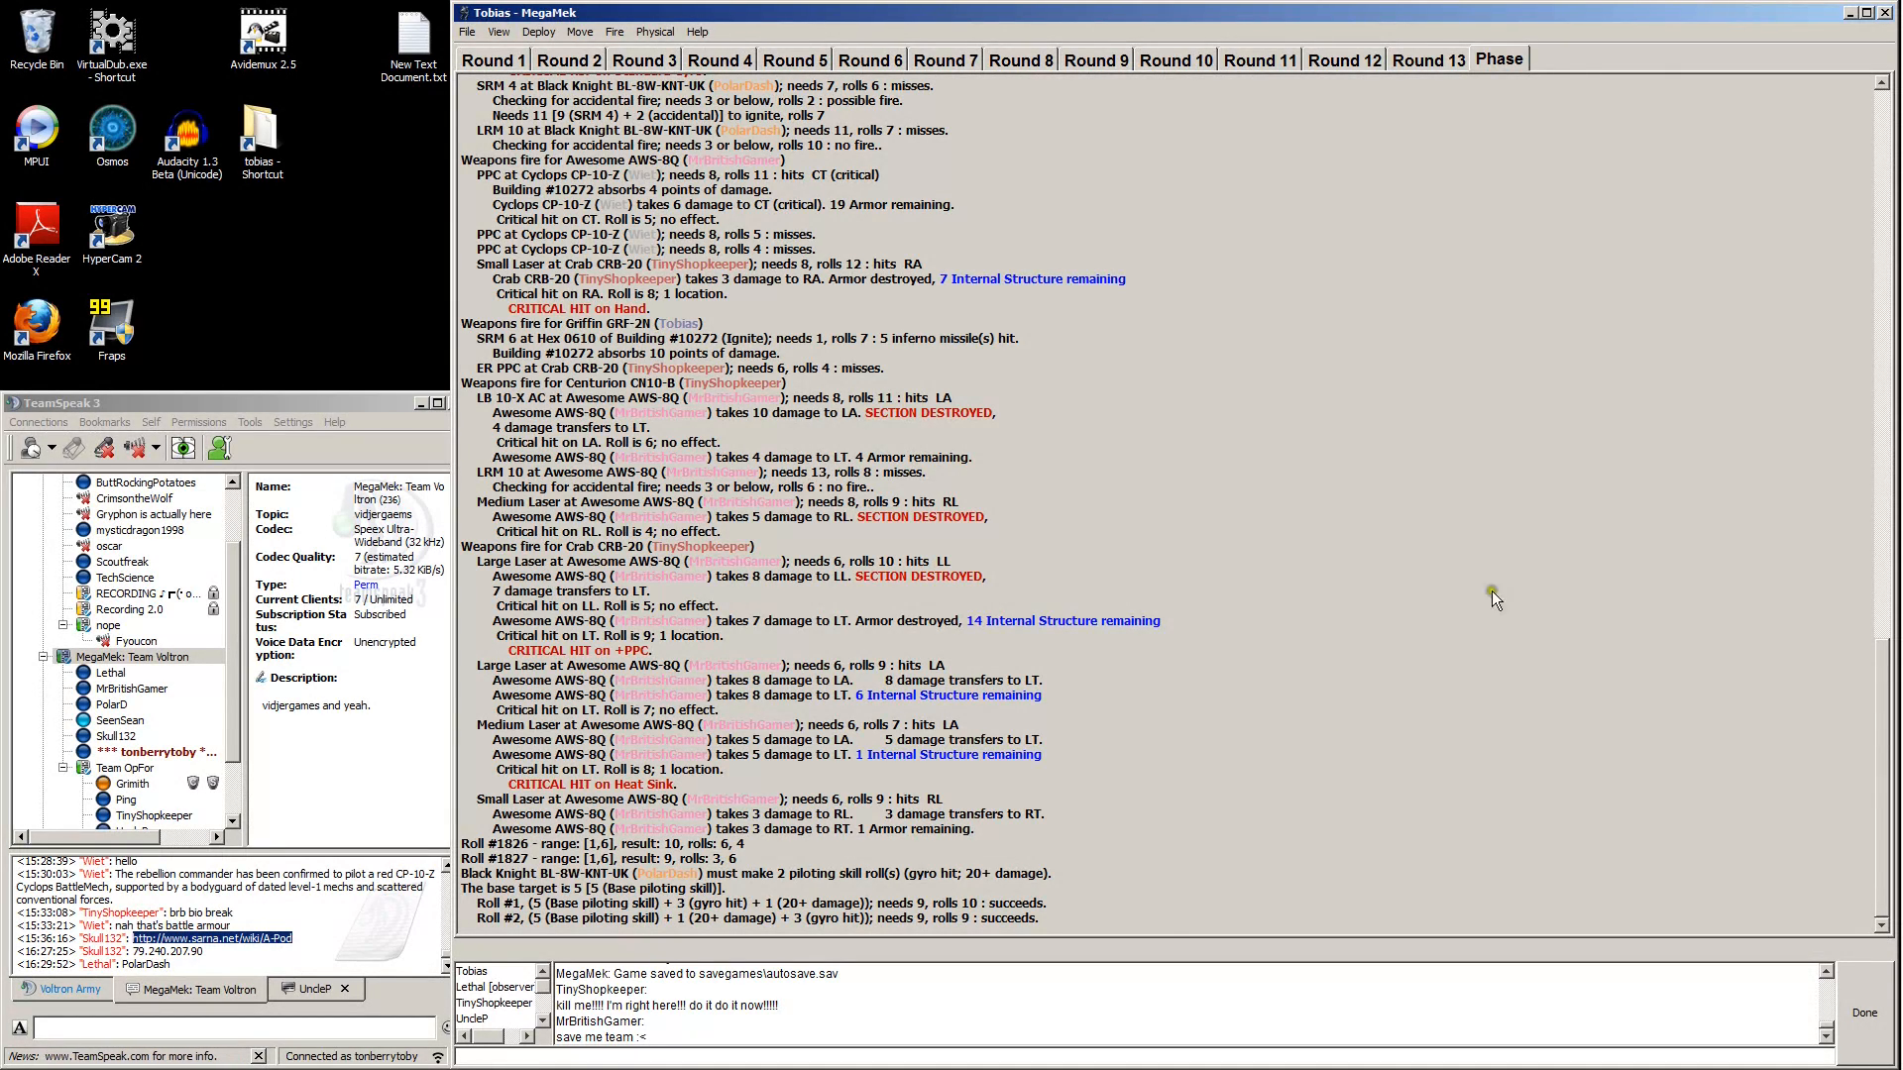
pyautogui.moveTo(577, 904)
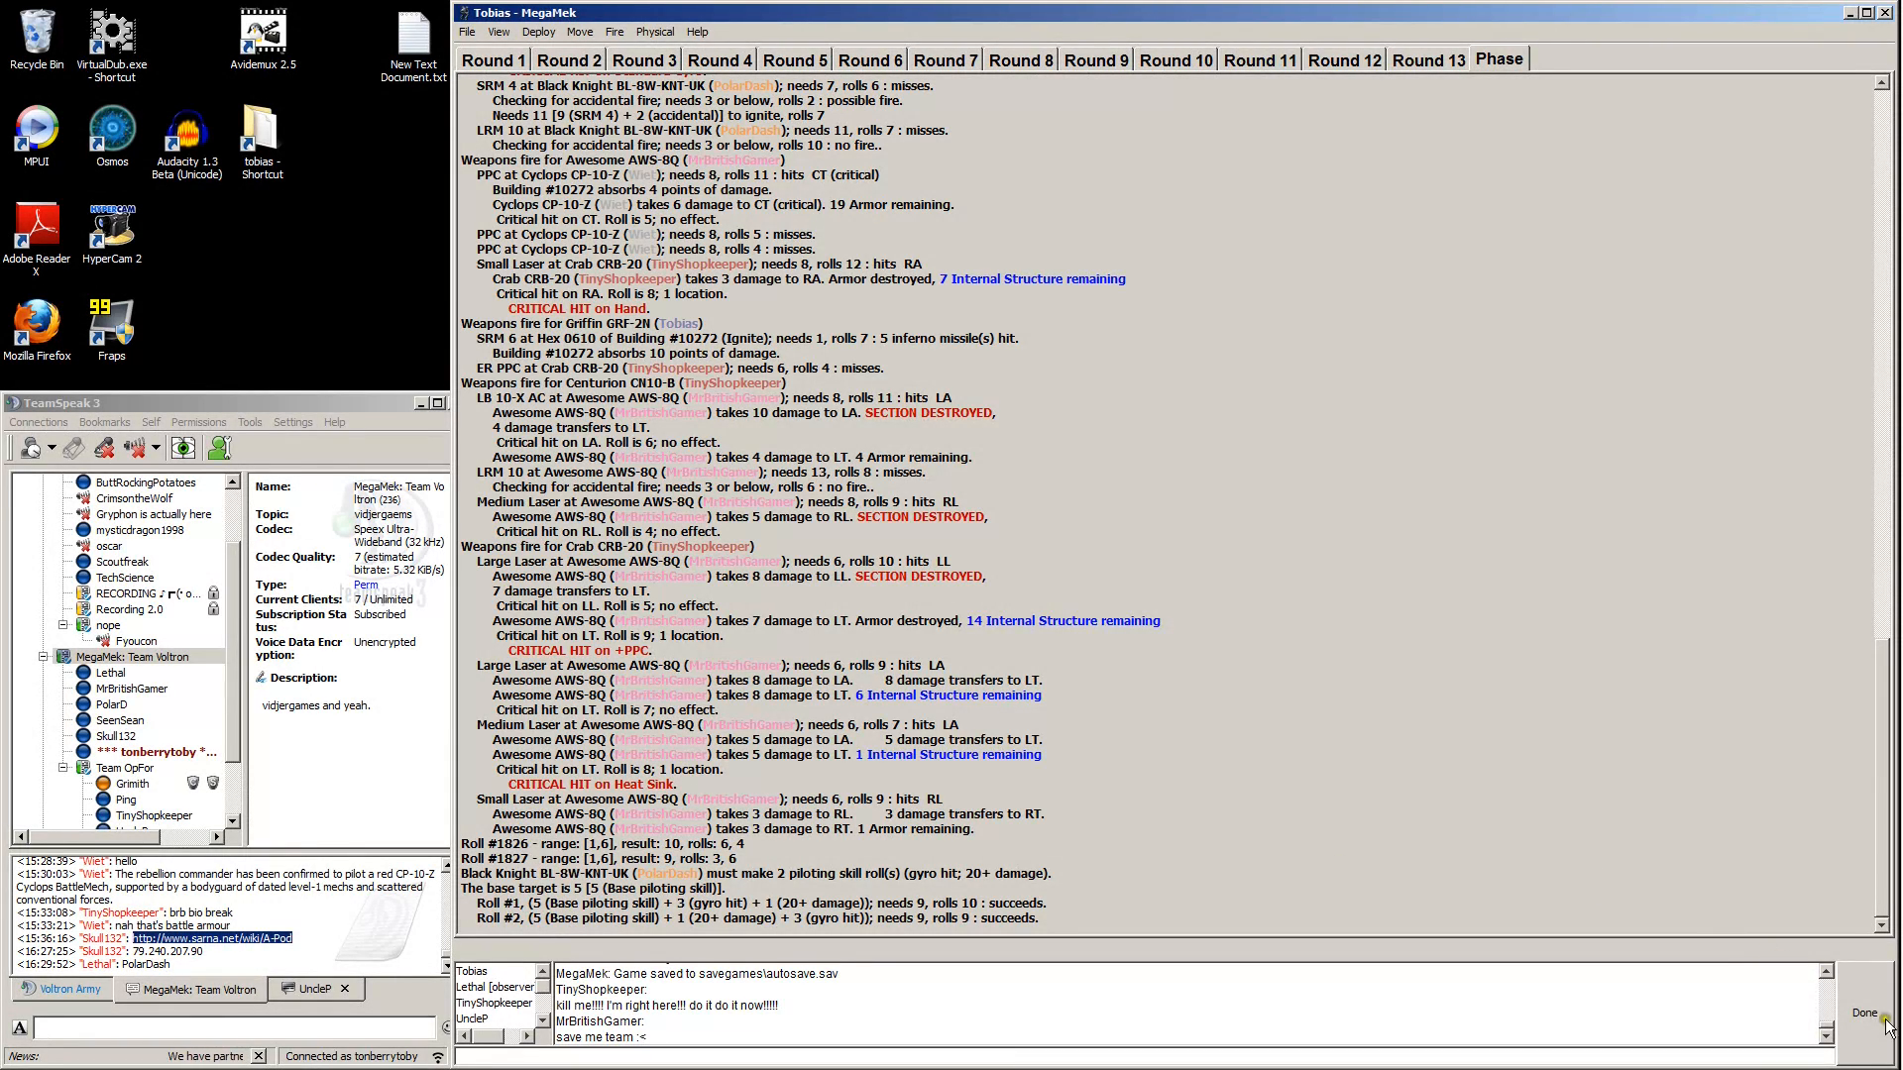
# Mark the firing report done and wait for the physical attack phase.
pyautogui.click(1867, 1013)
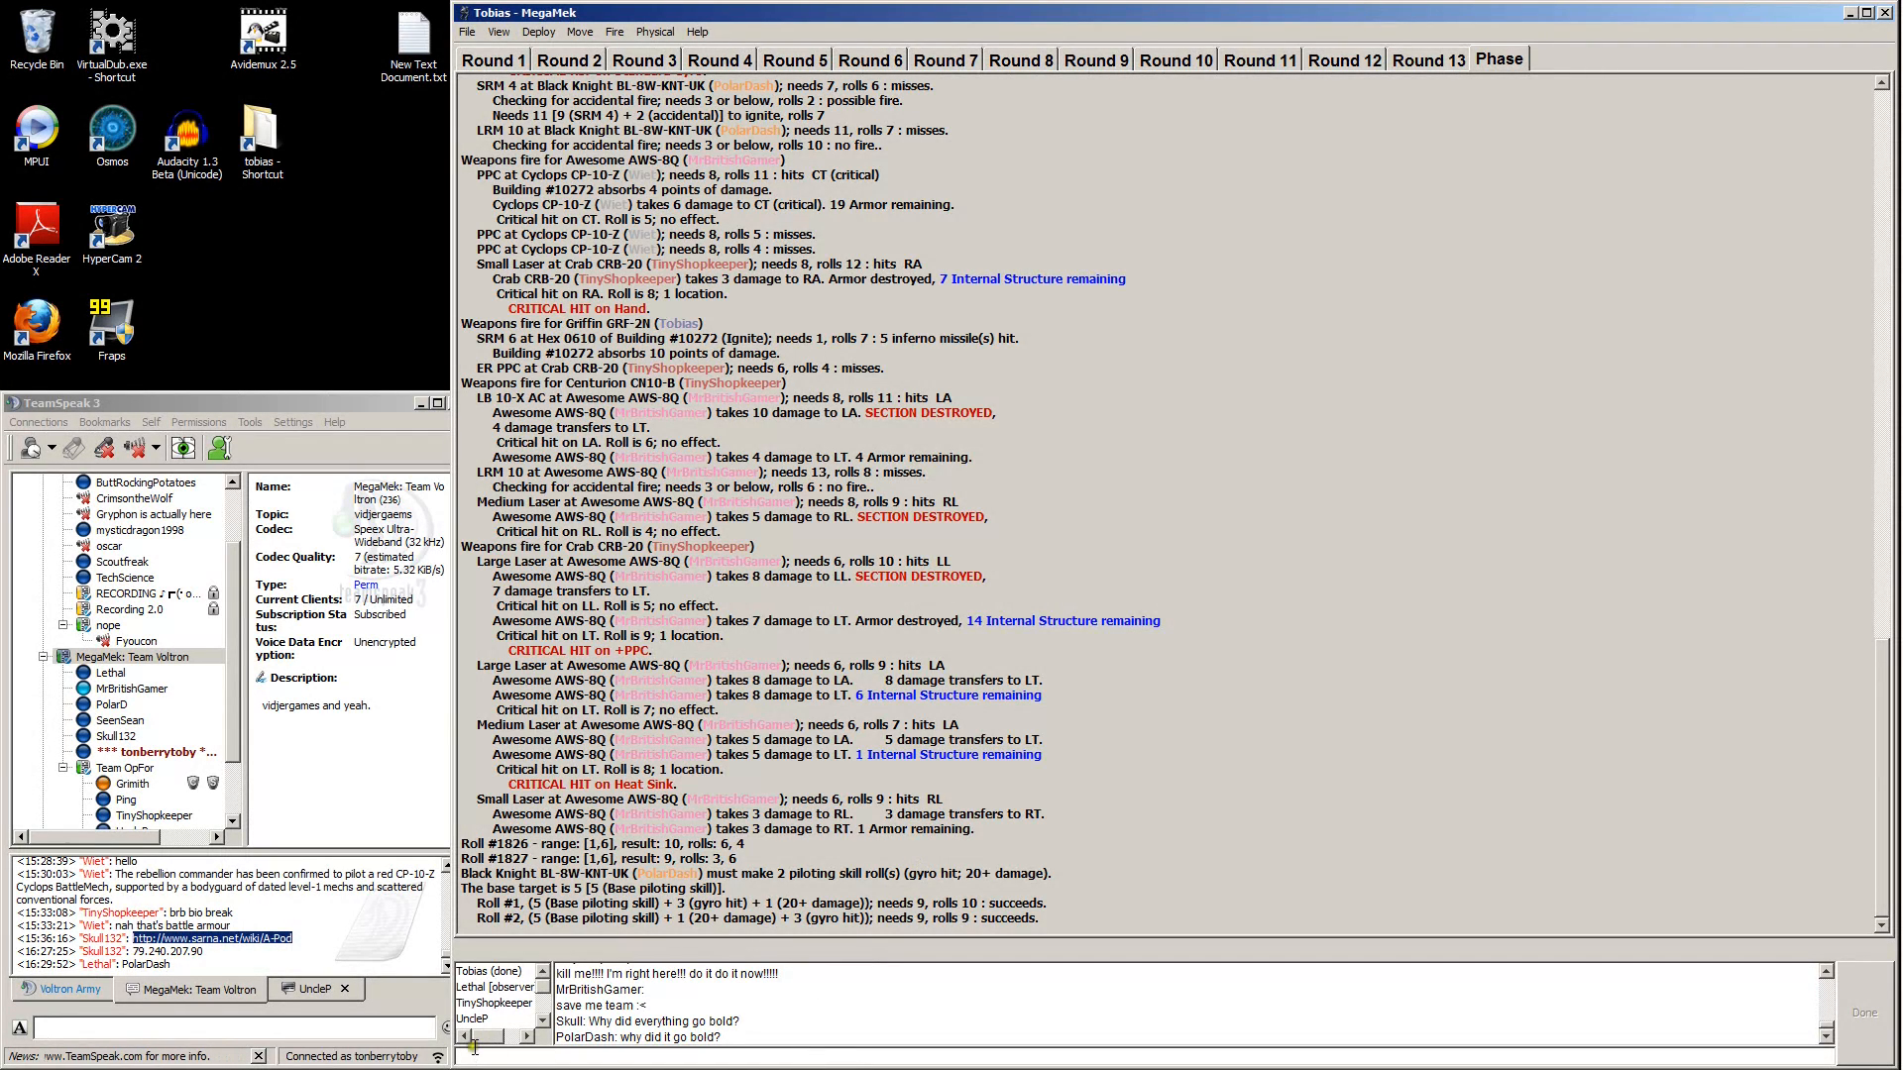
pyautogui.click(1427, 58)
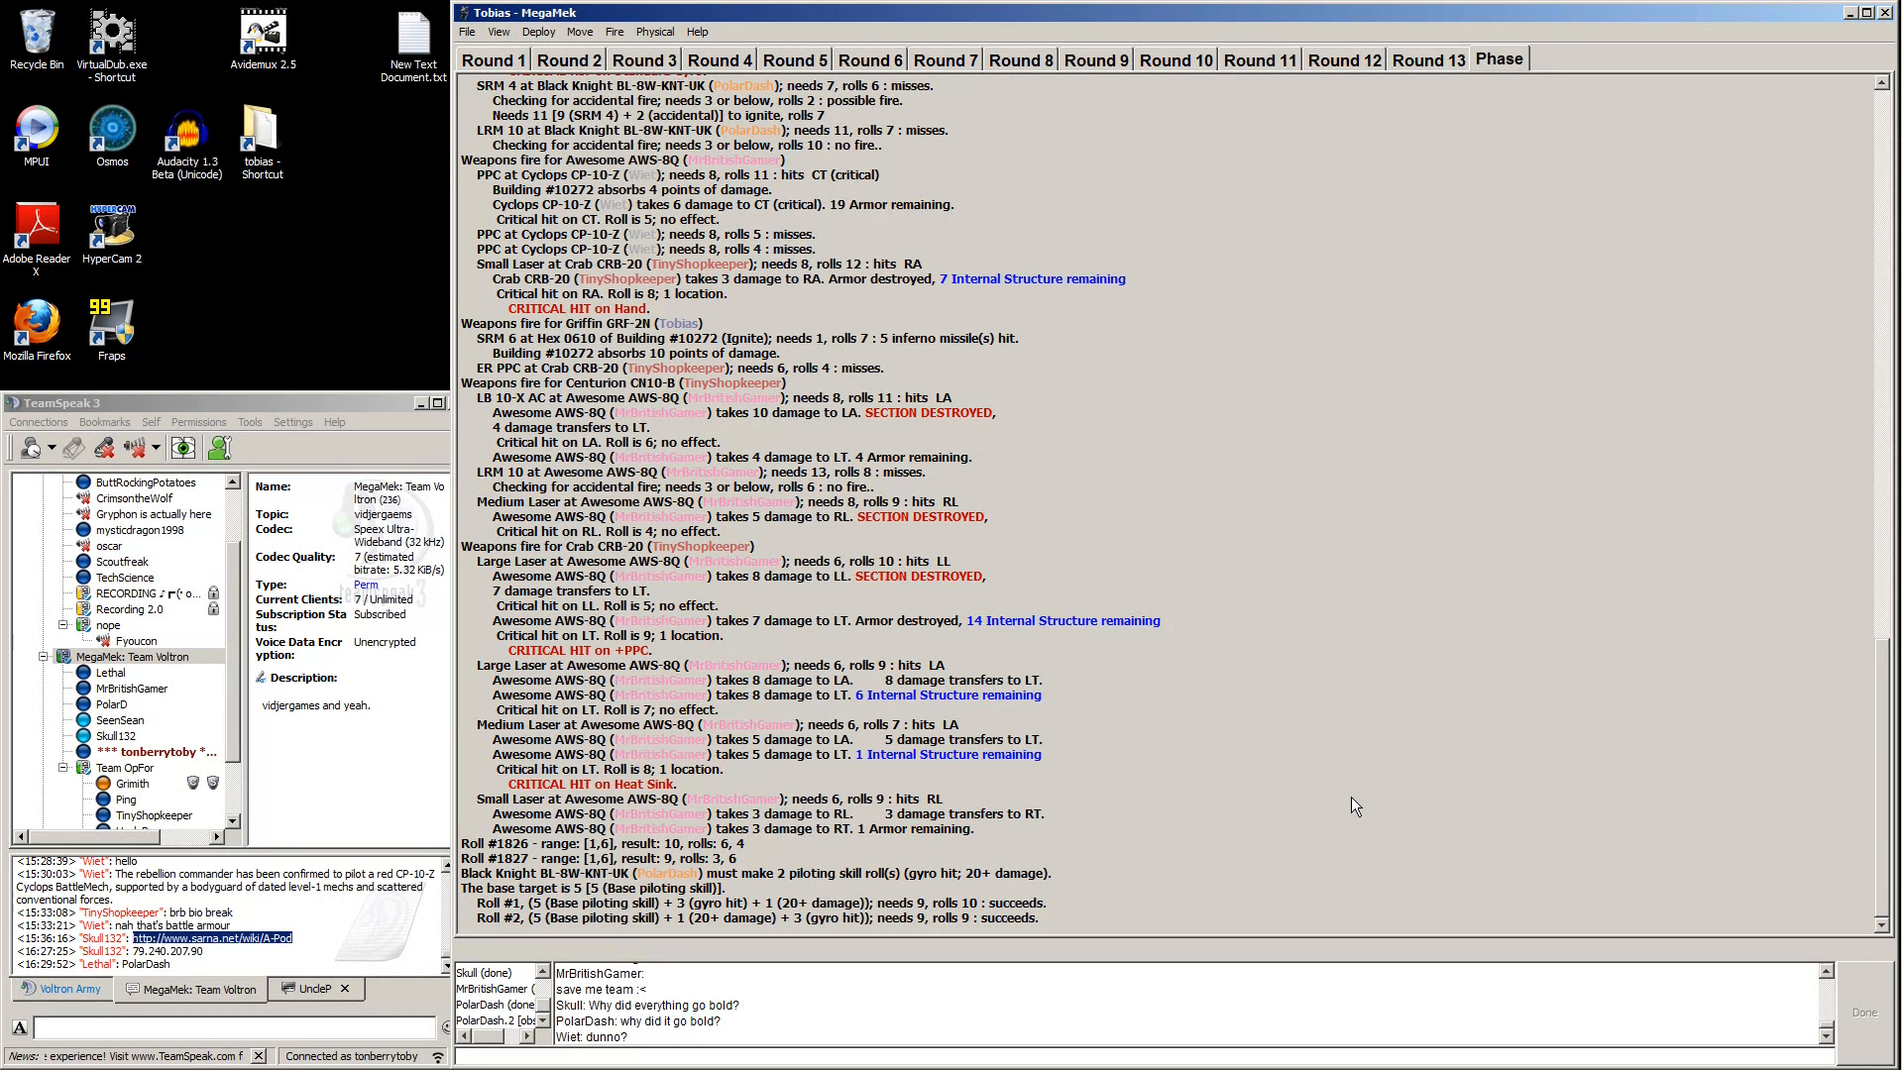
pyautogui.scroll(3)
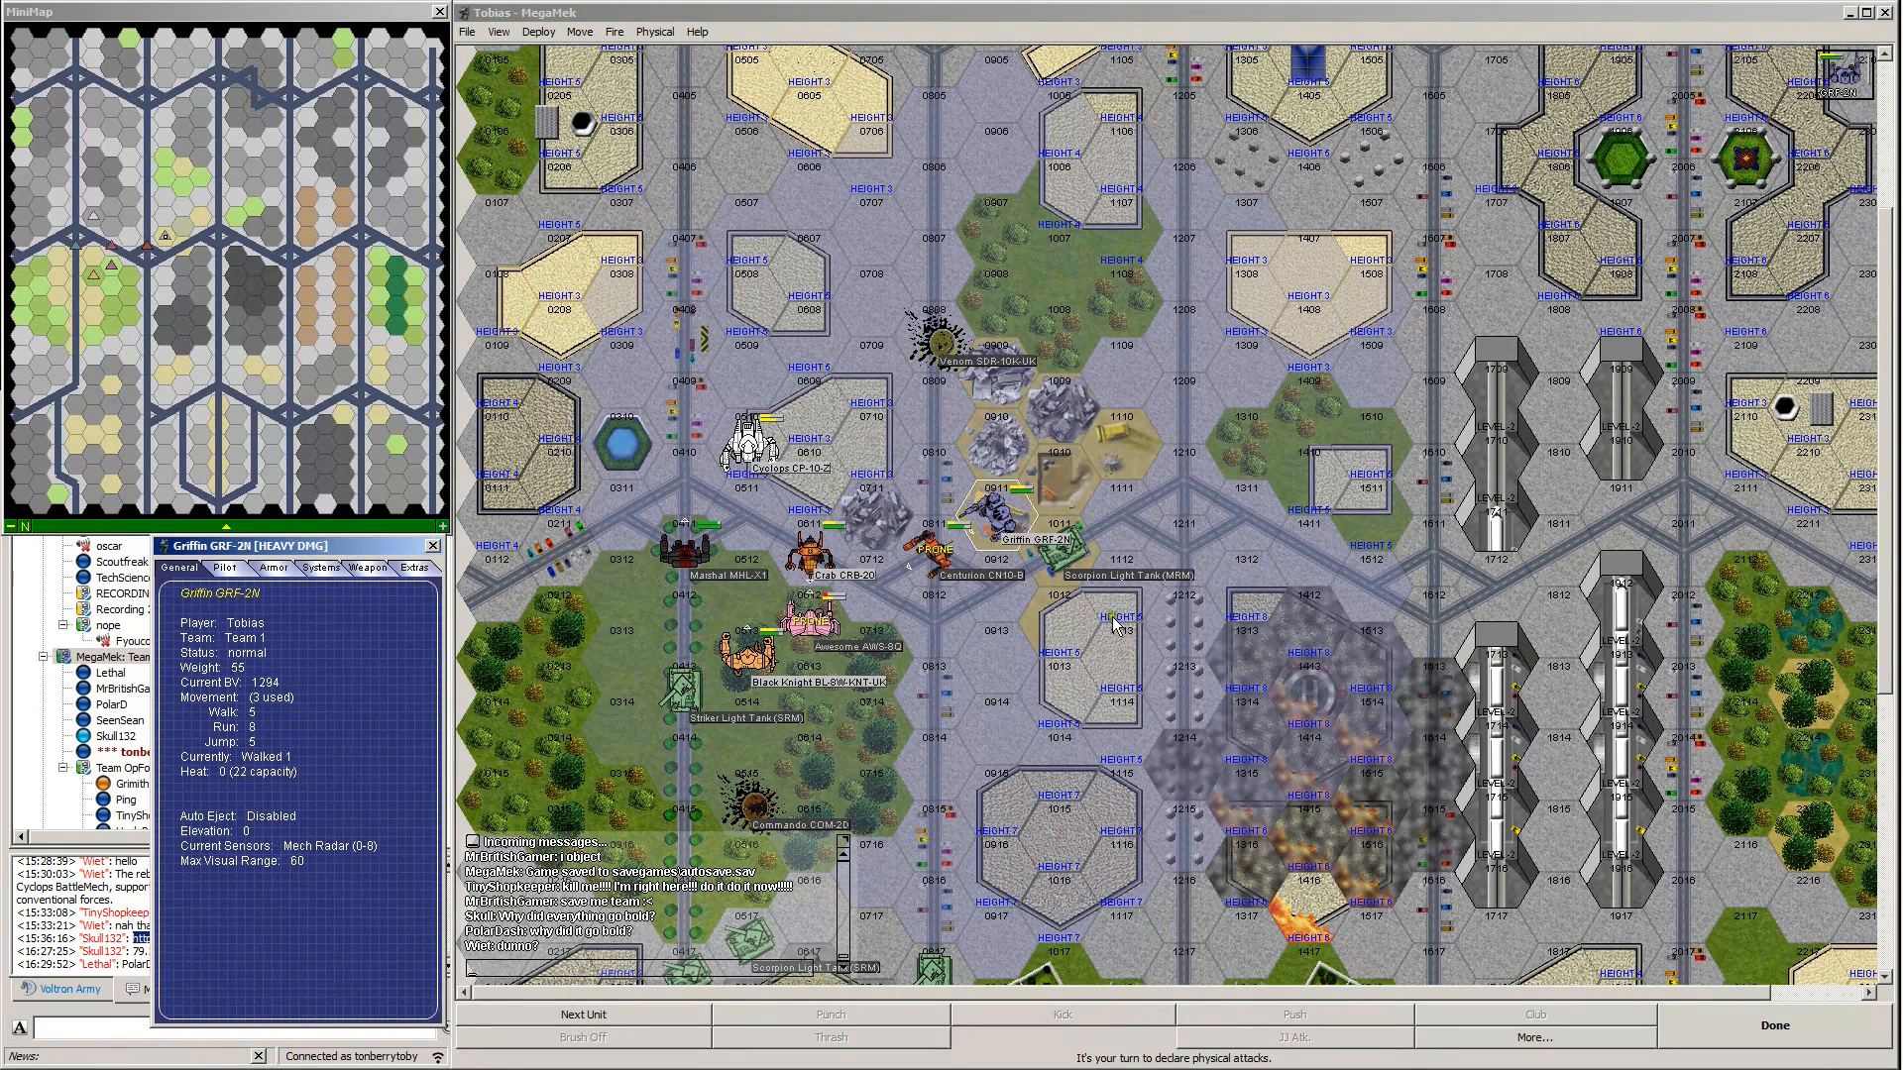
# Select the prone Centurion CN10-B and confirm a kick against it.
pyautogui.click(941, 557)
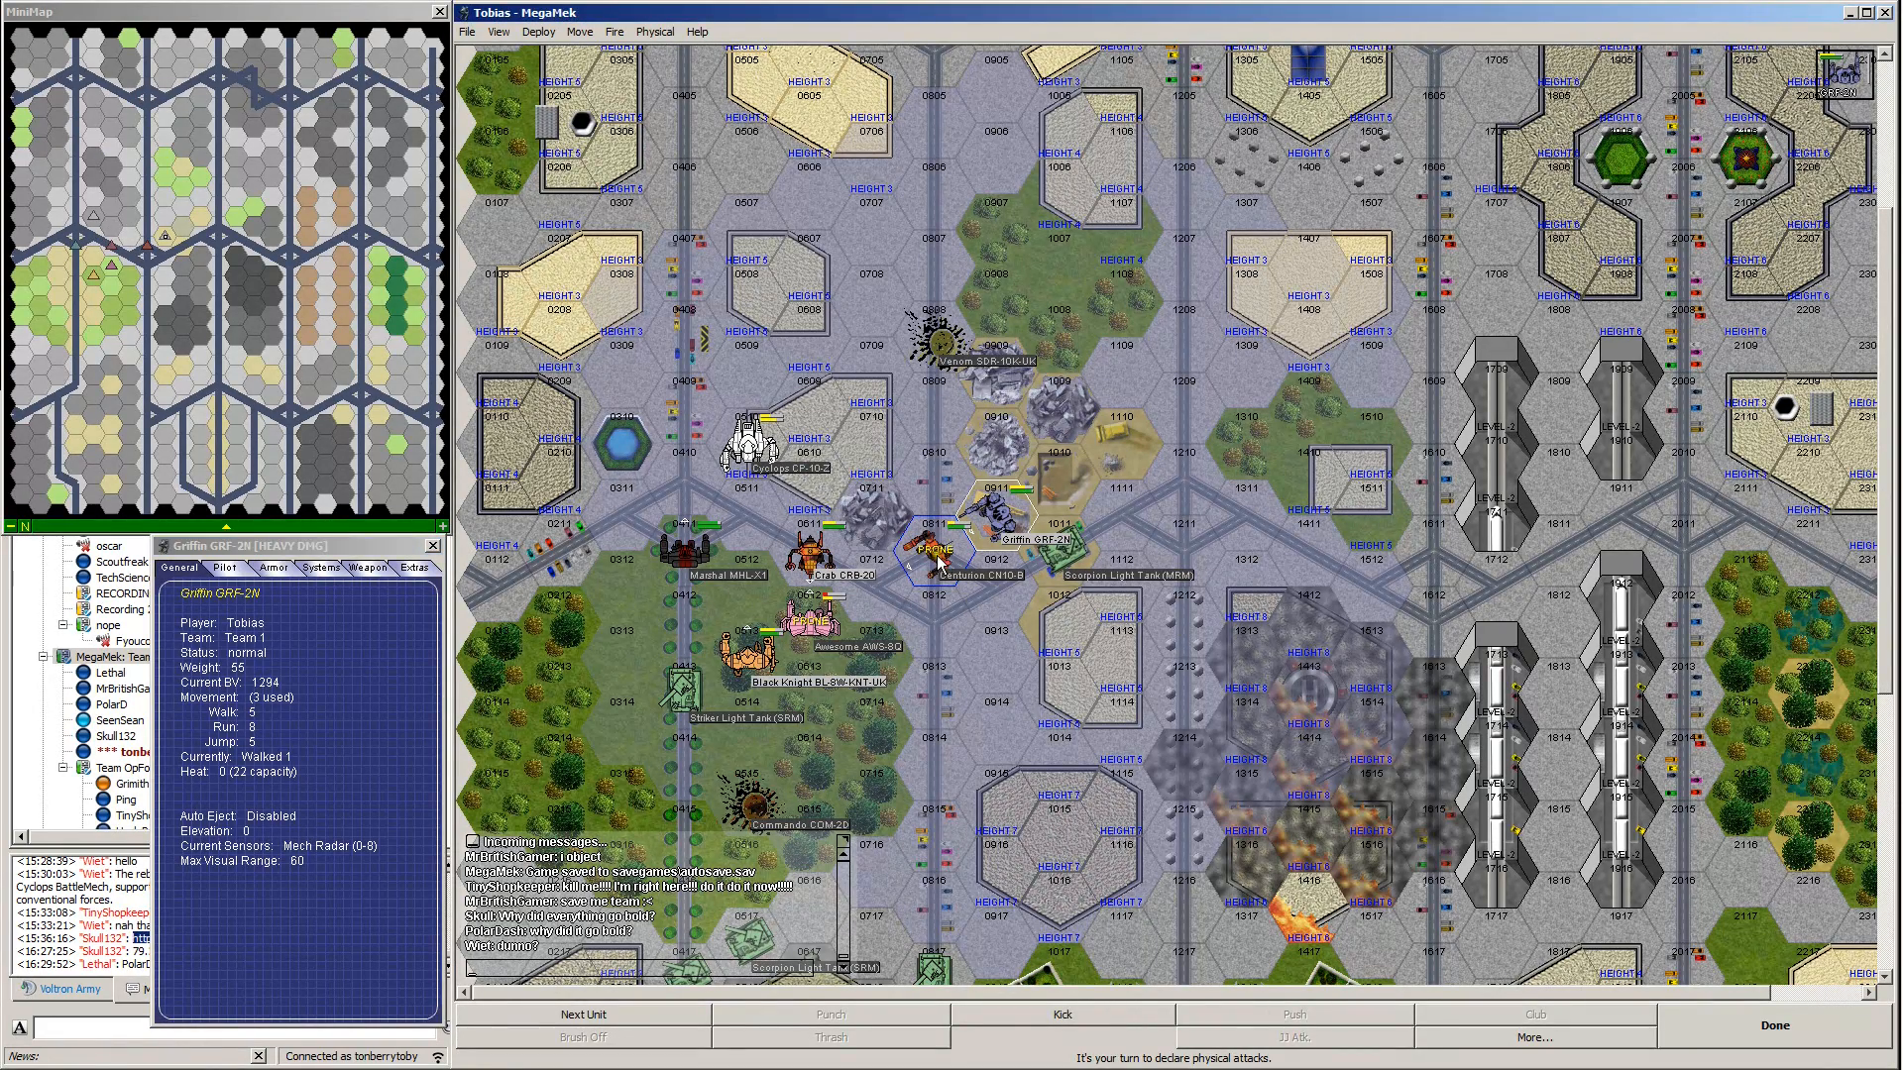
pyautogui.moveTo(935, 558)
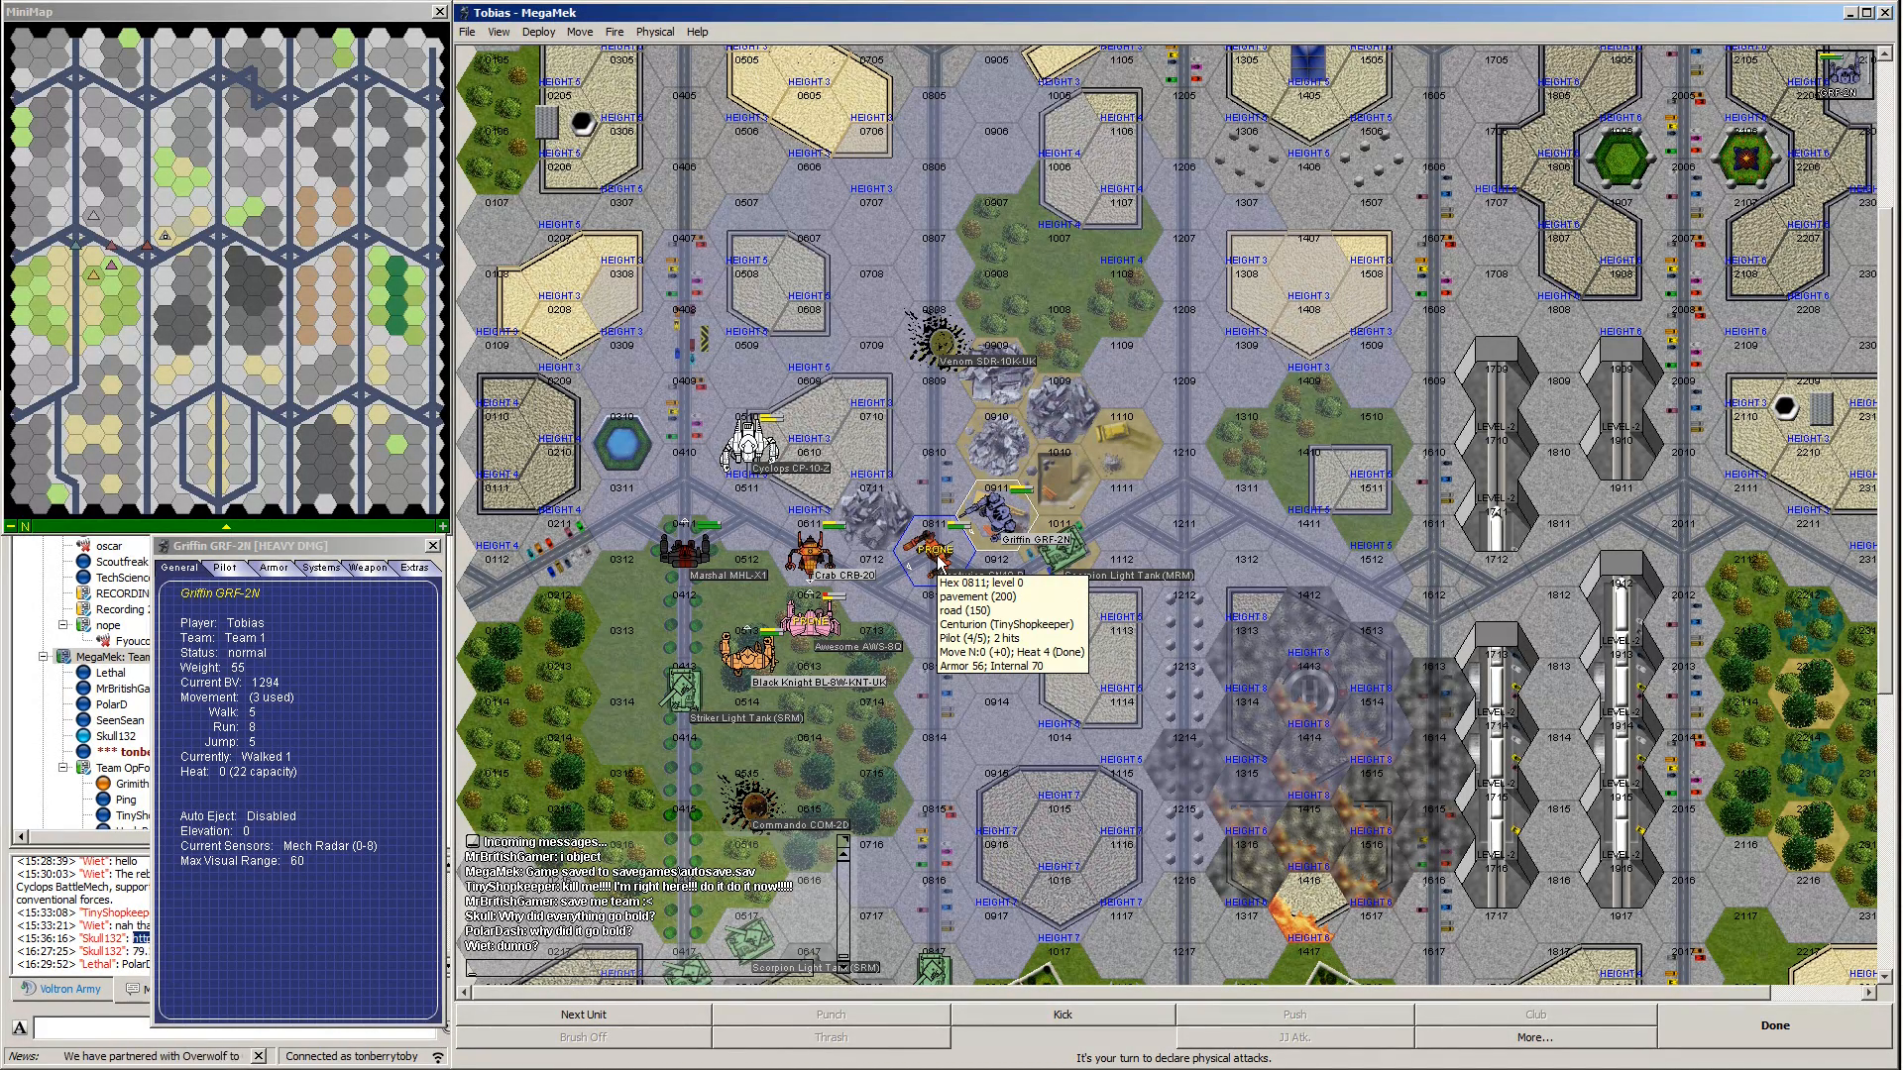
pyautogui.rightClick(972, 562)
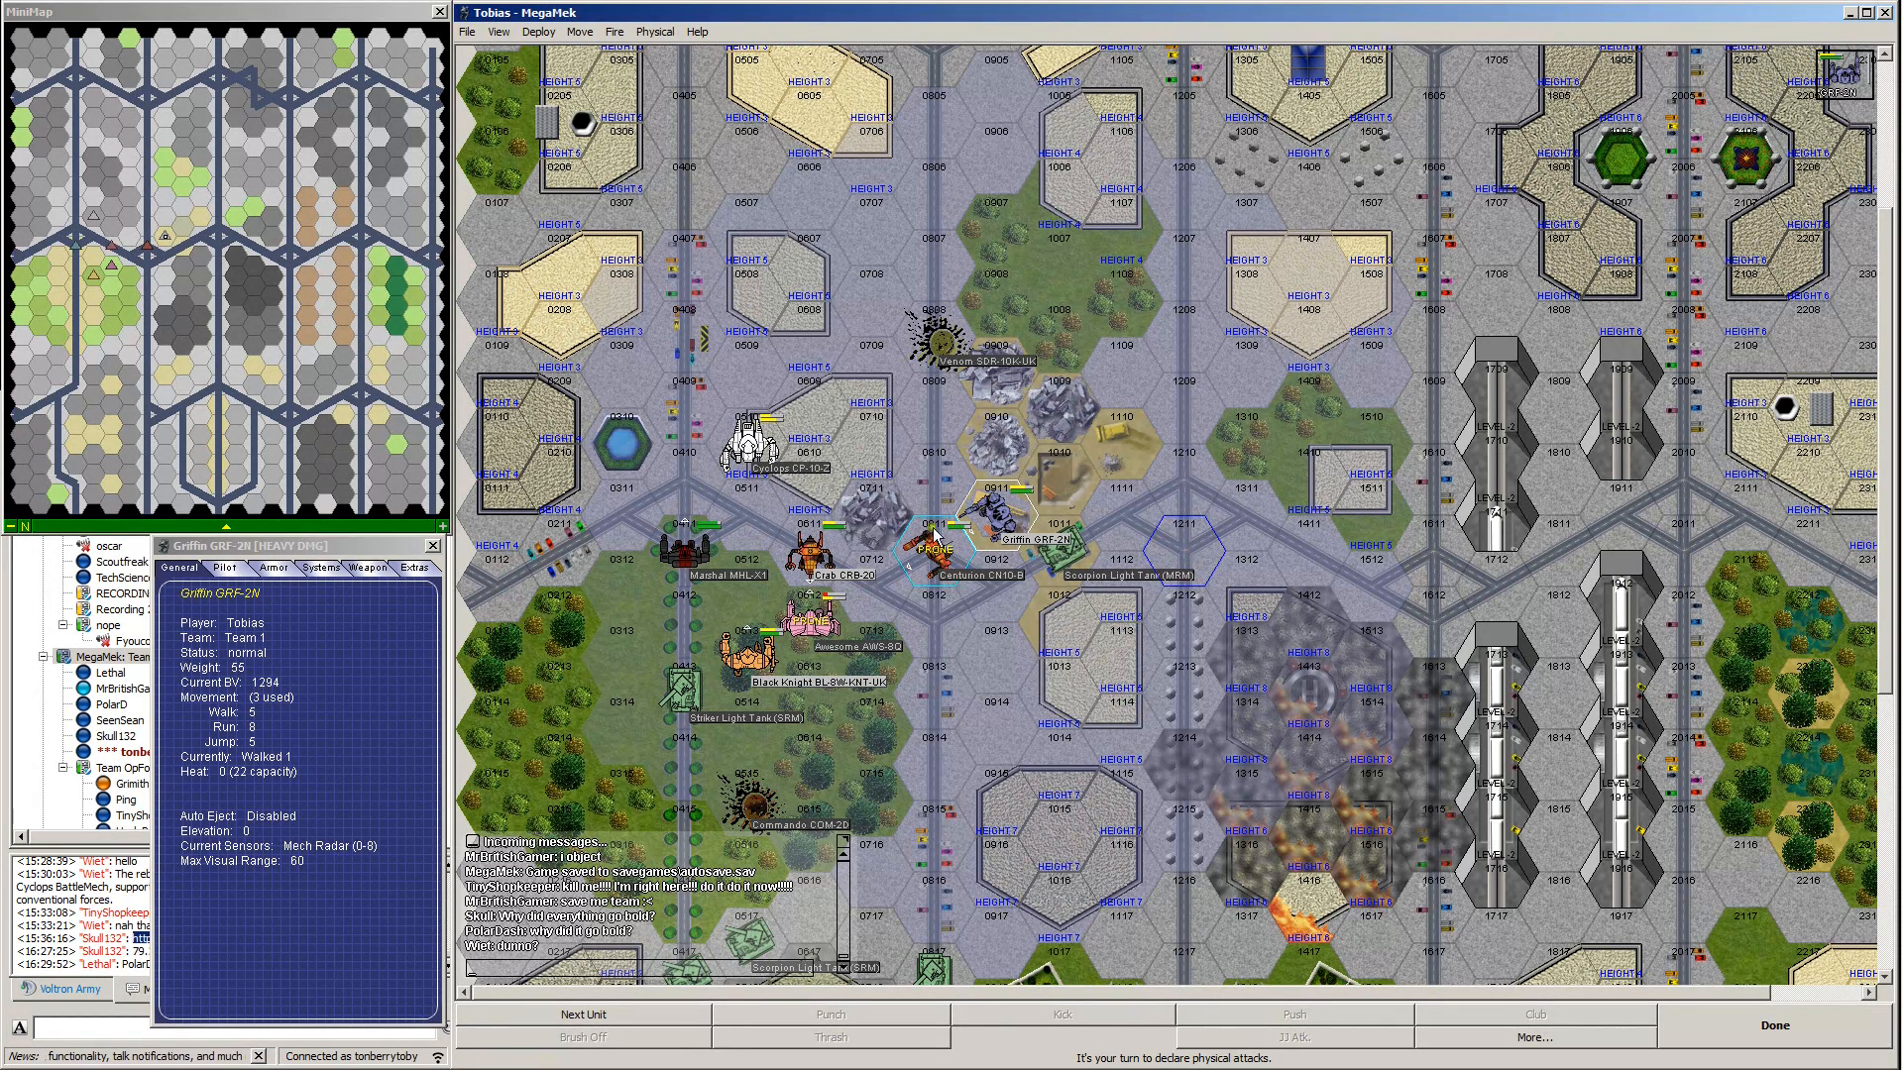
pyautogui.click(1058, 1015)
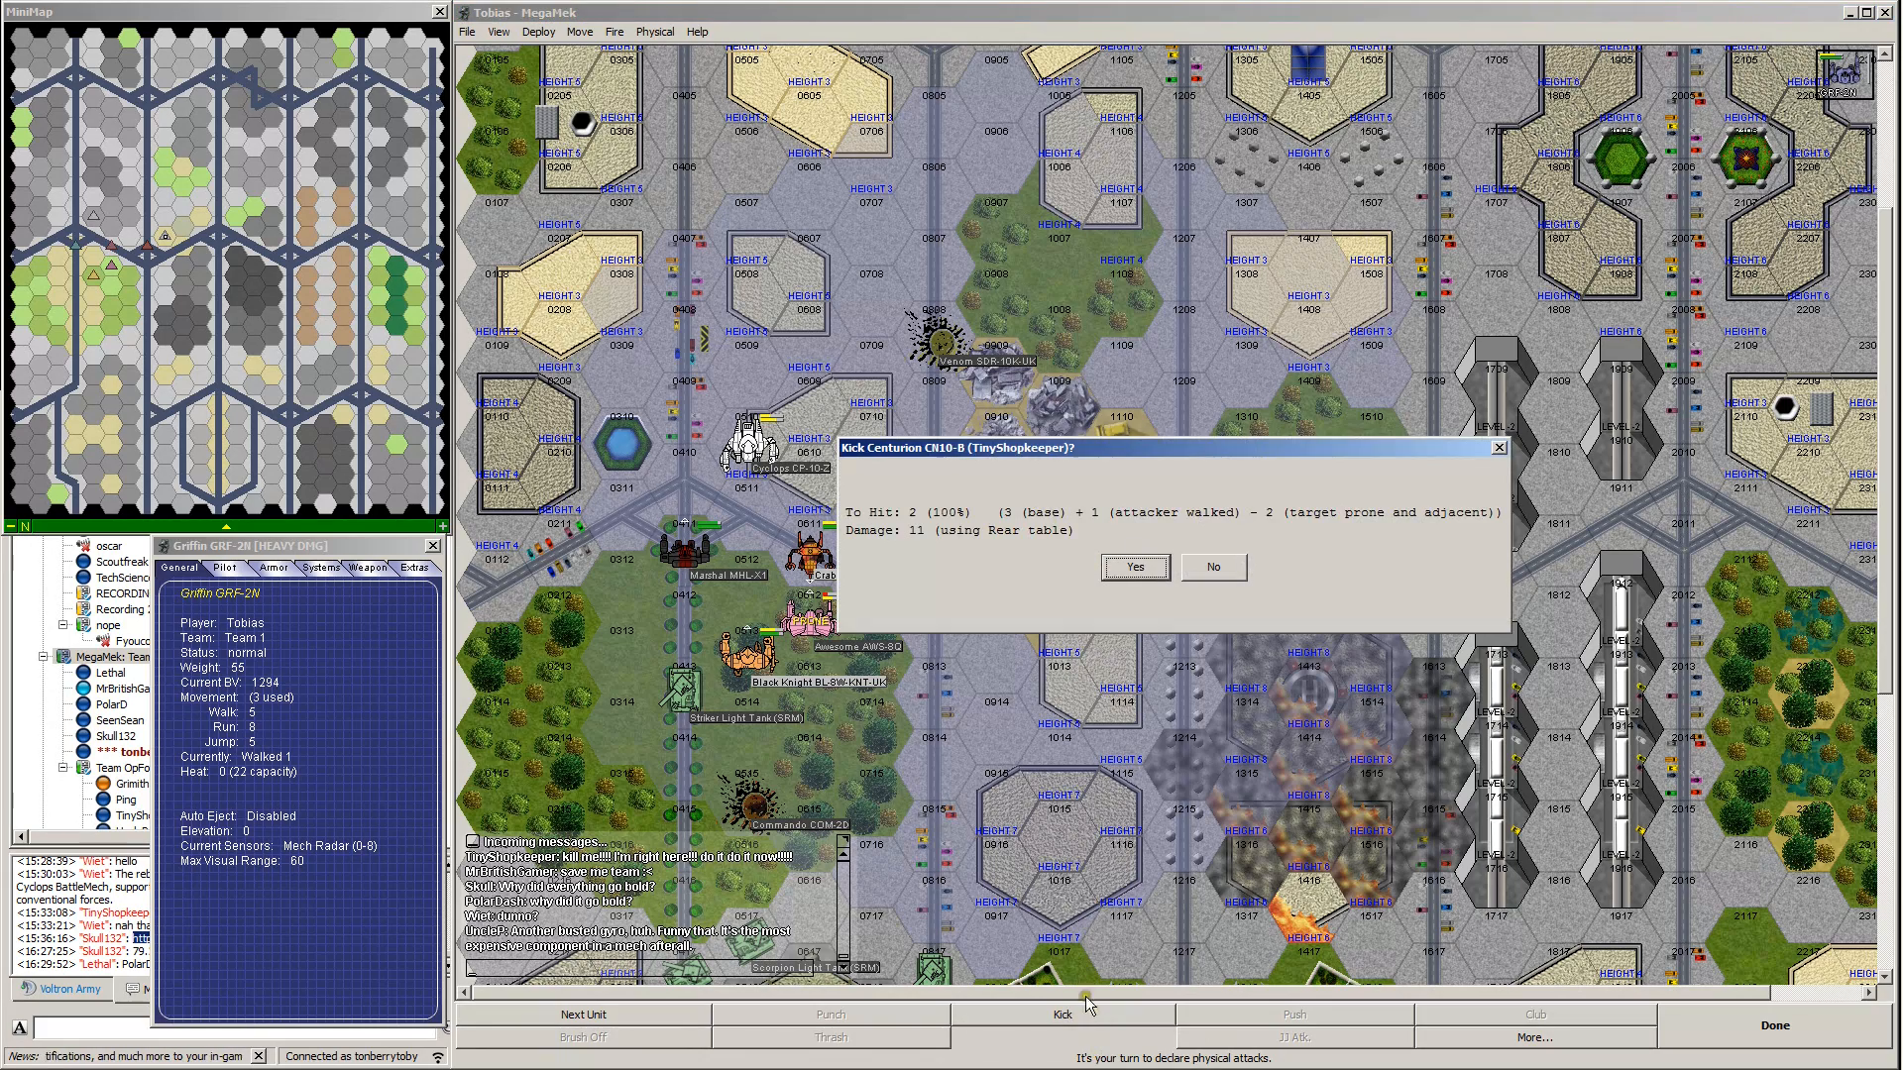
pyautogui.click(1131, 567)
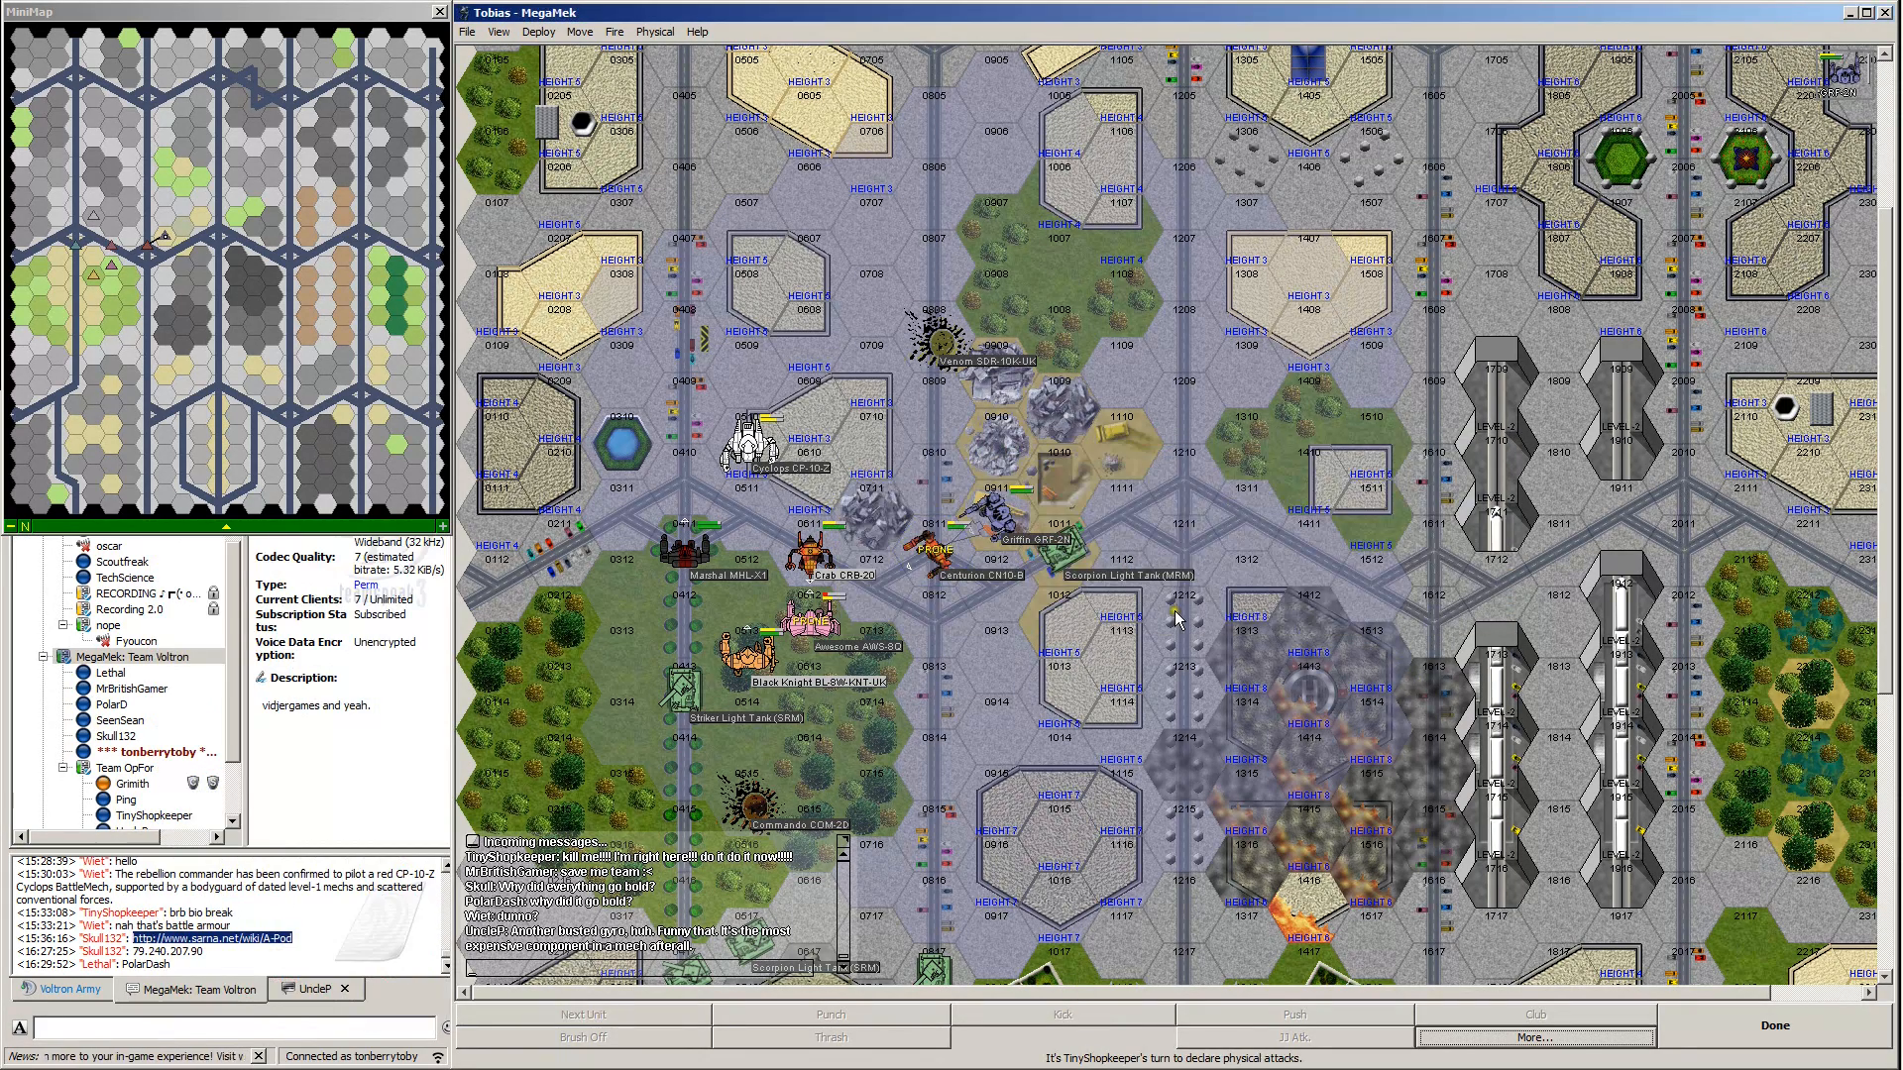
pyautogui.moveTo(1062, 425)
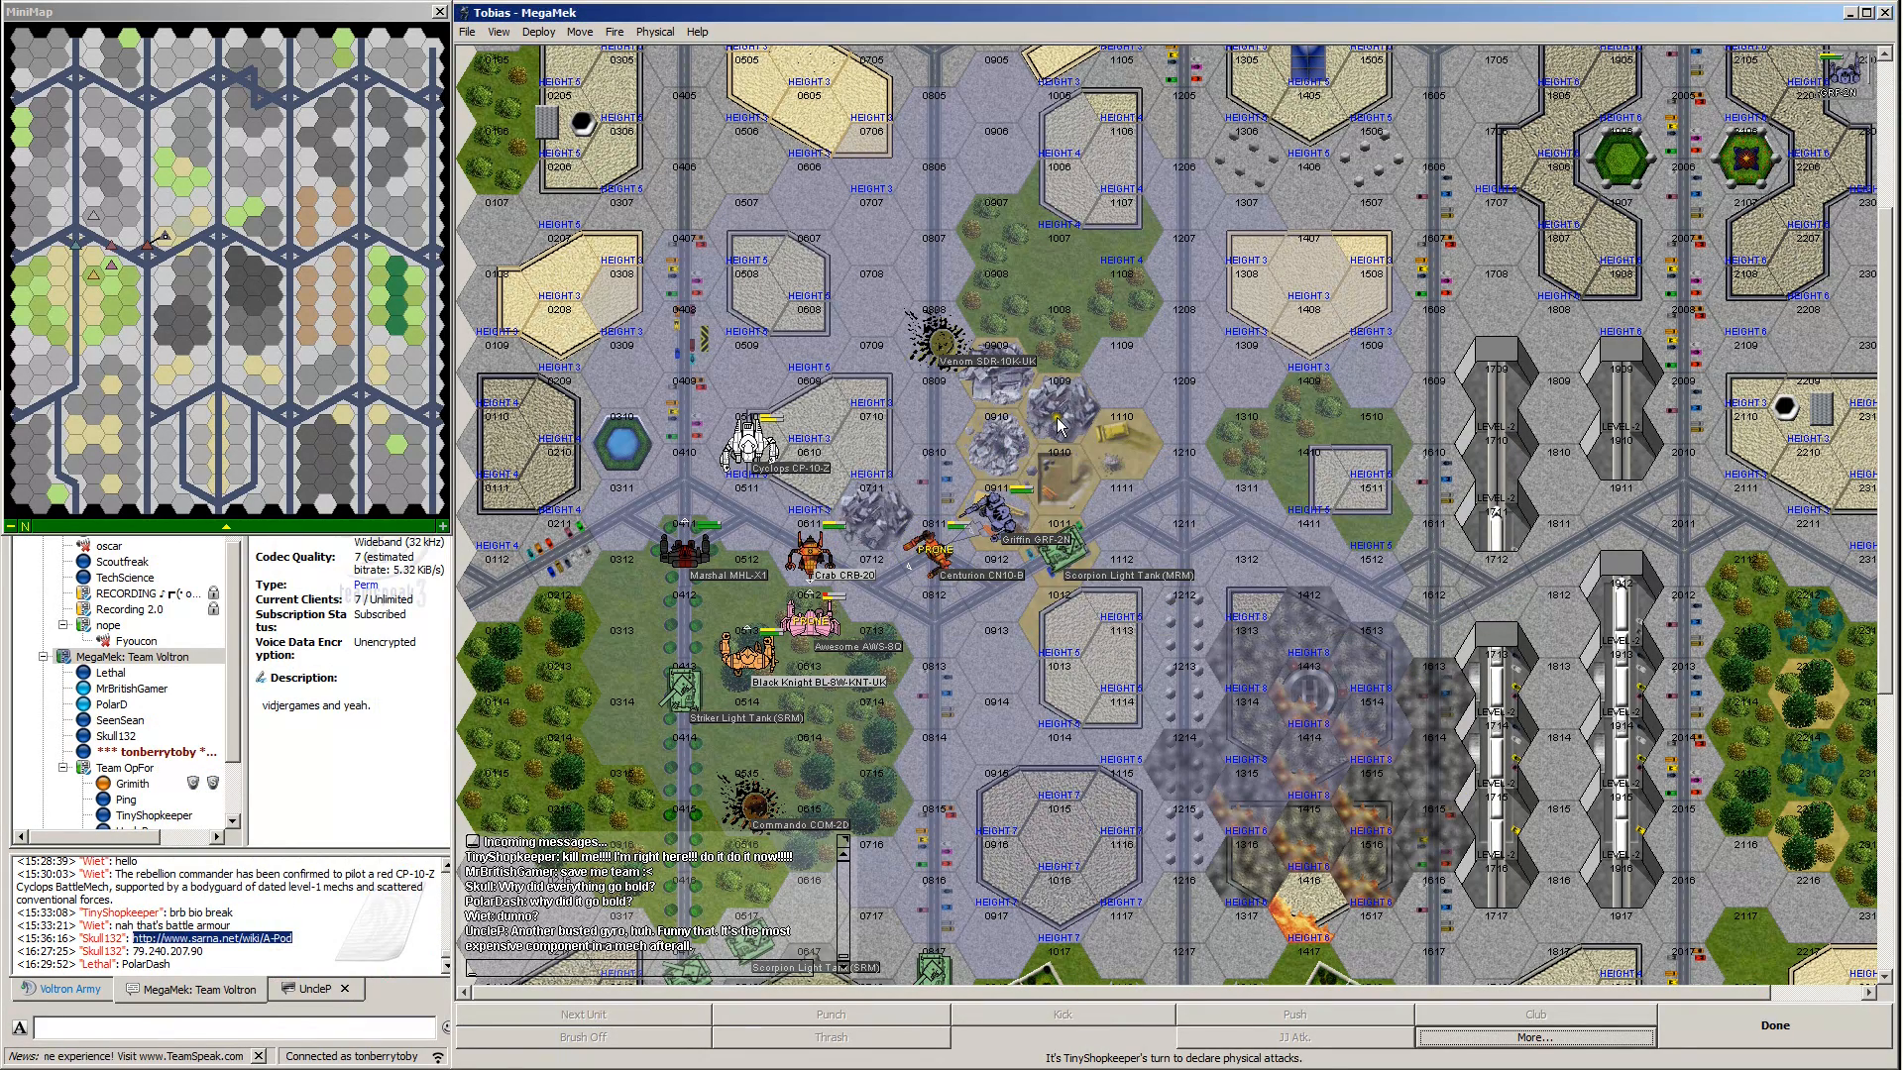
pyautogui.moveTo(870, 301)
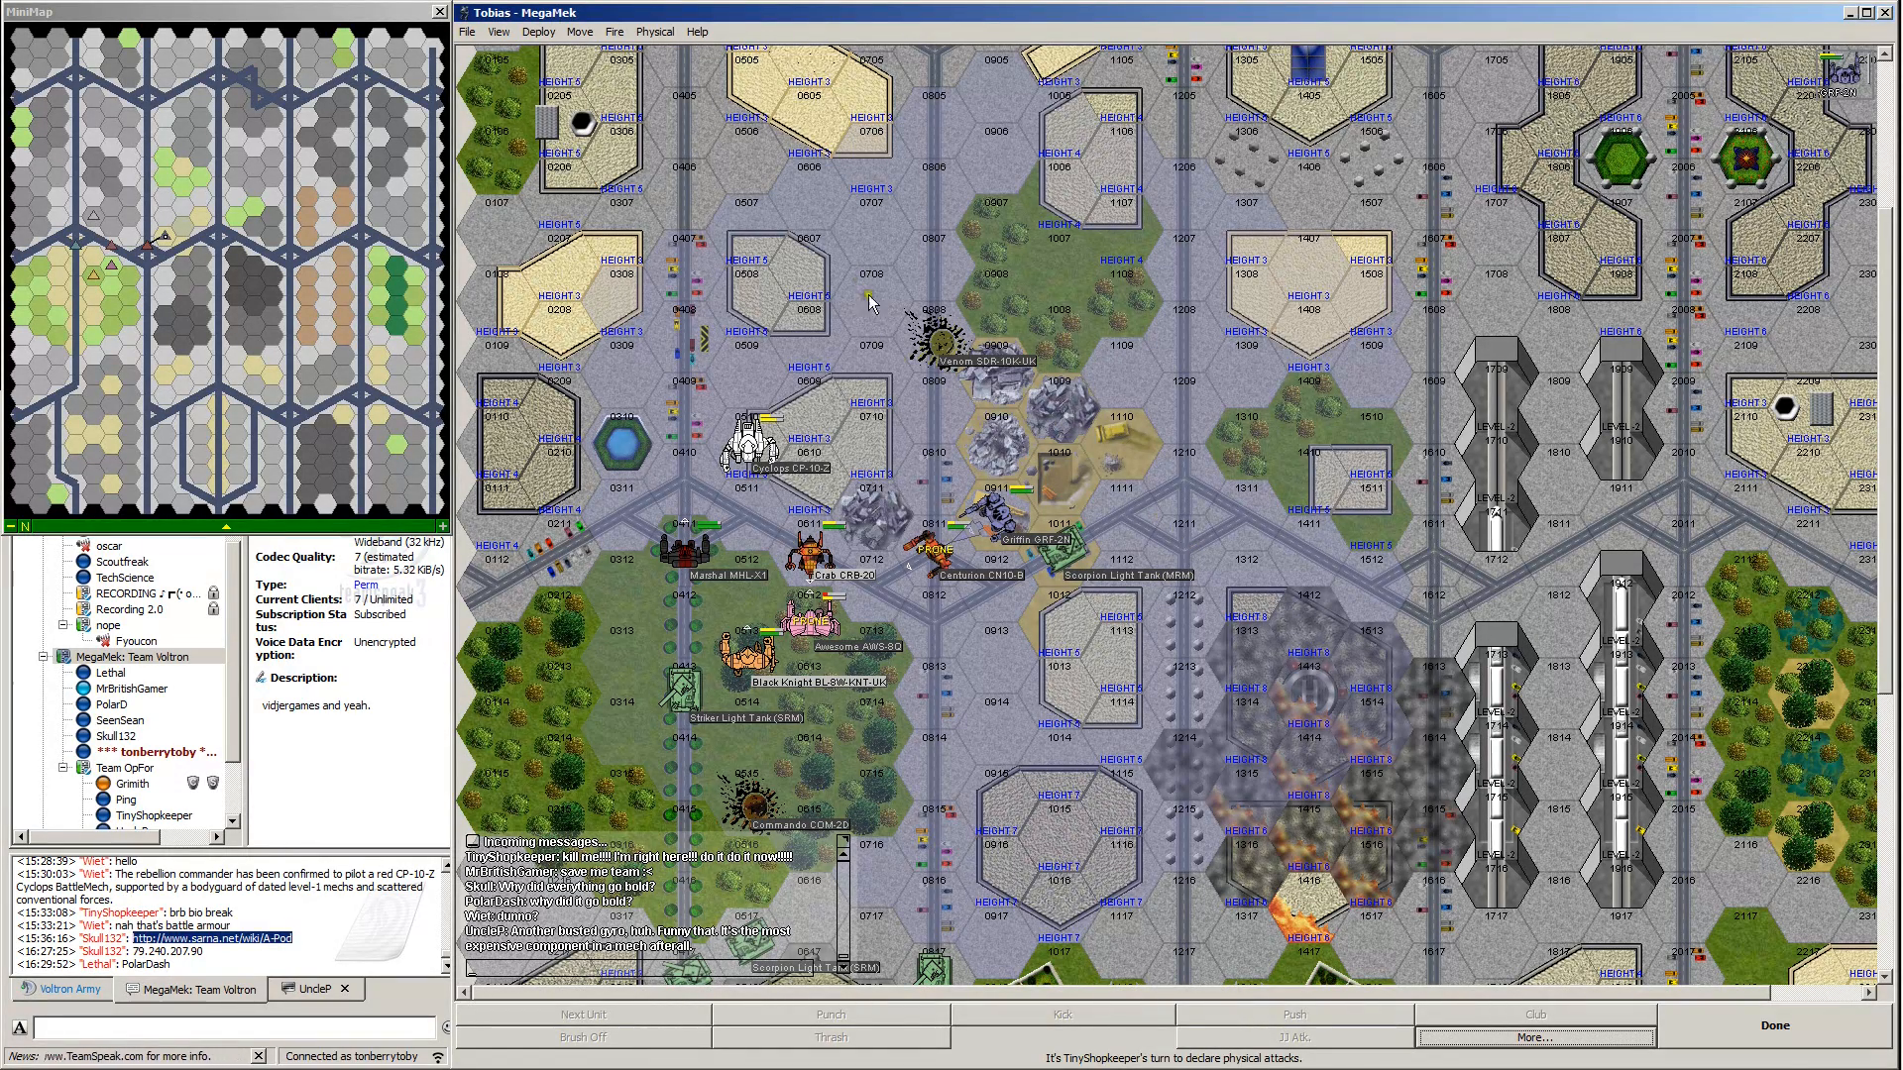
pyautogui.moveTo(1292, 692)
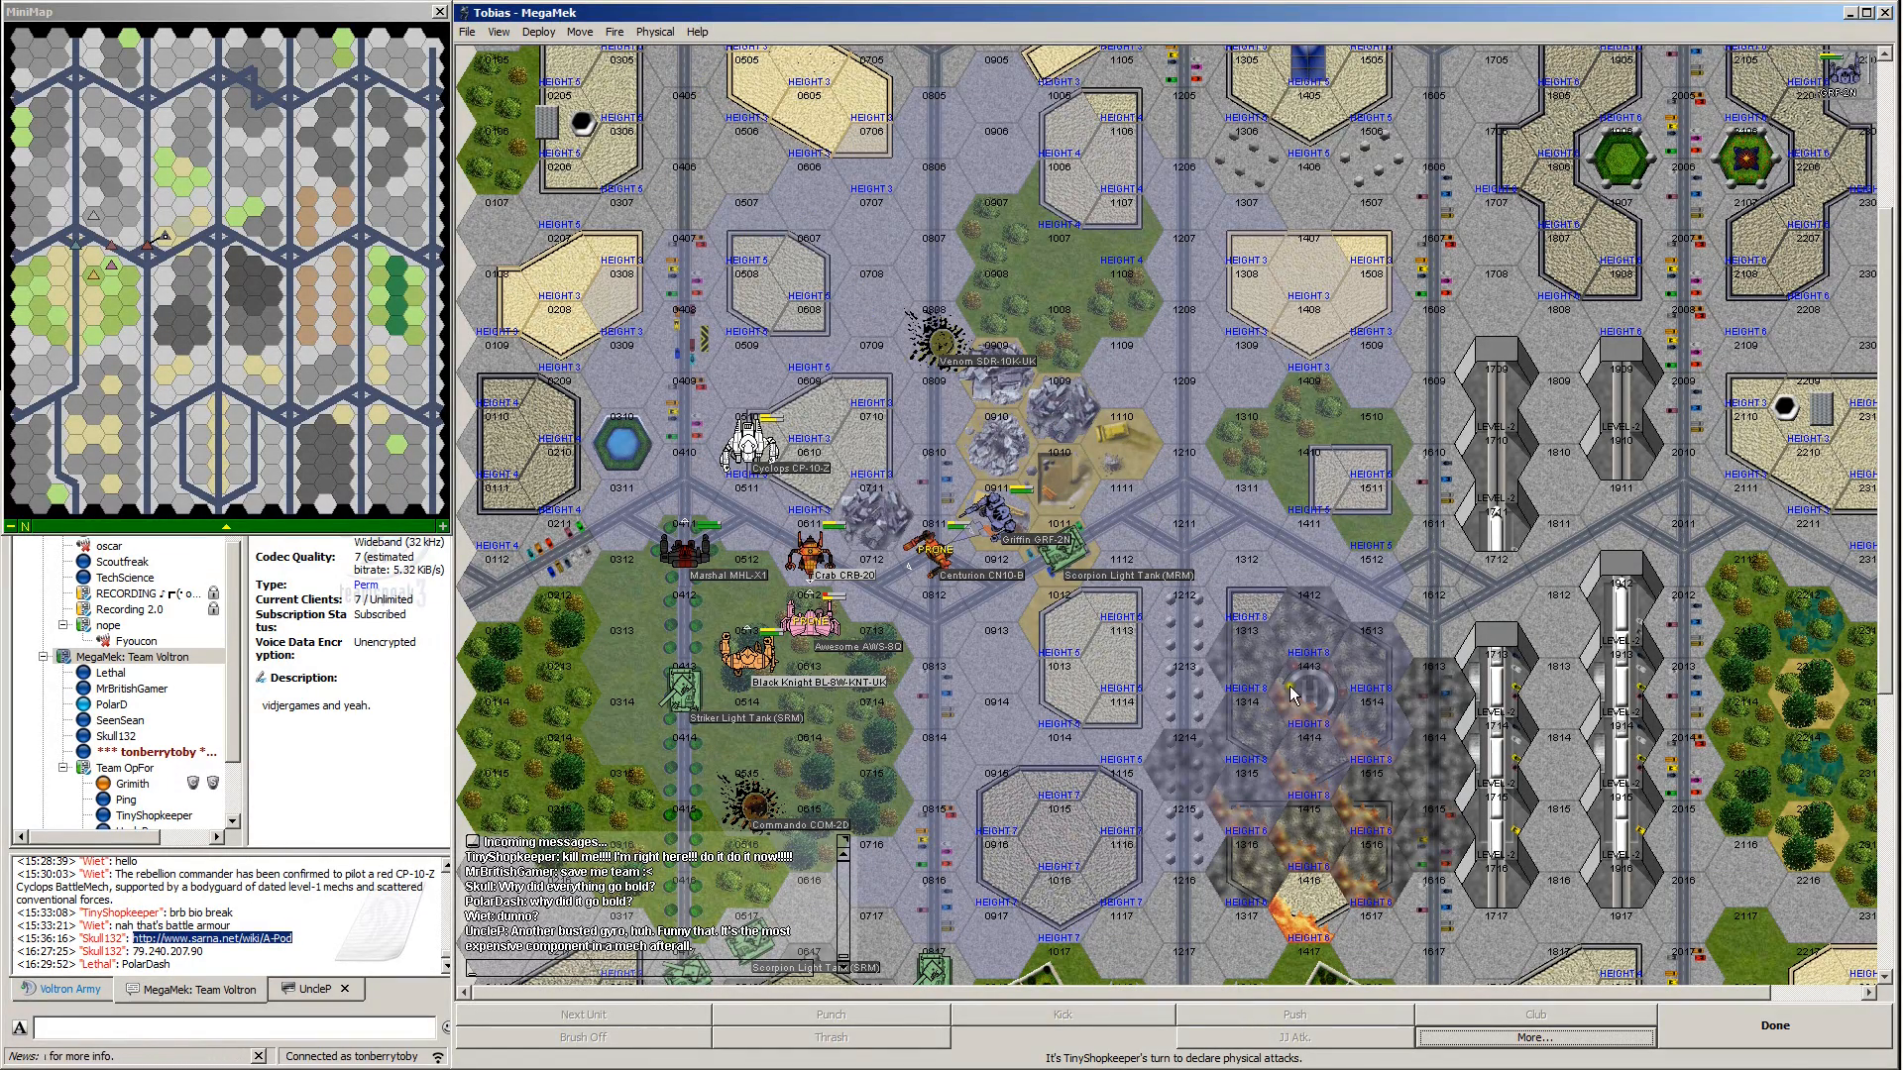
pyautogui.moveTo(1286, 689)
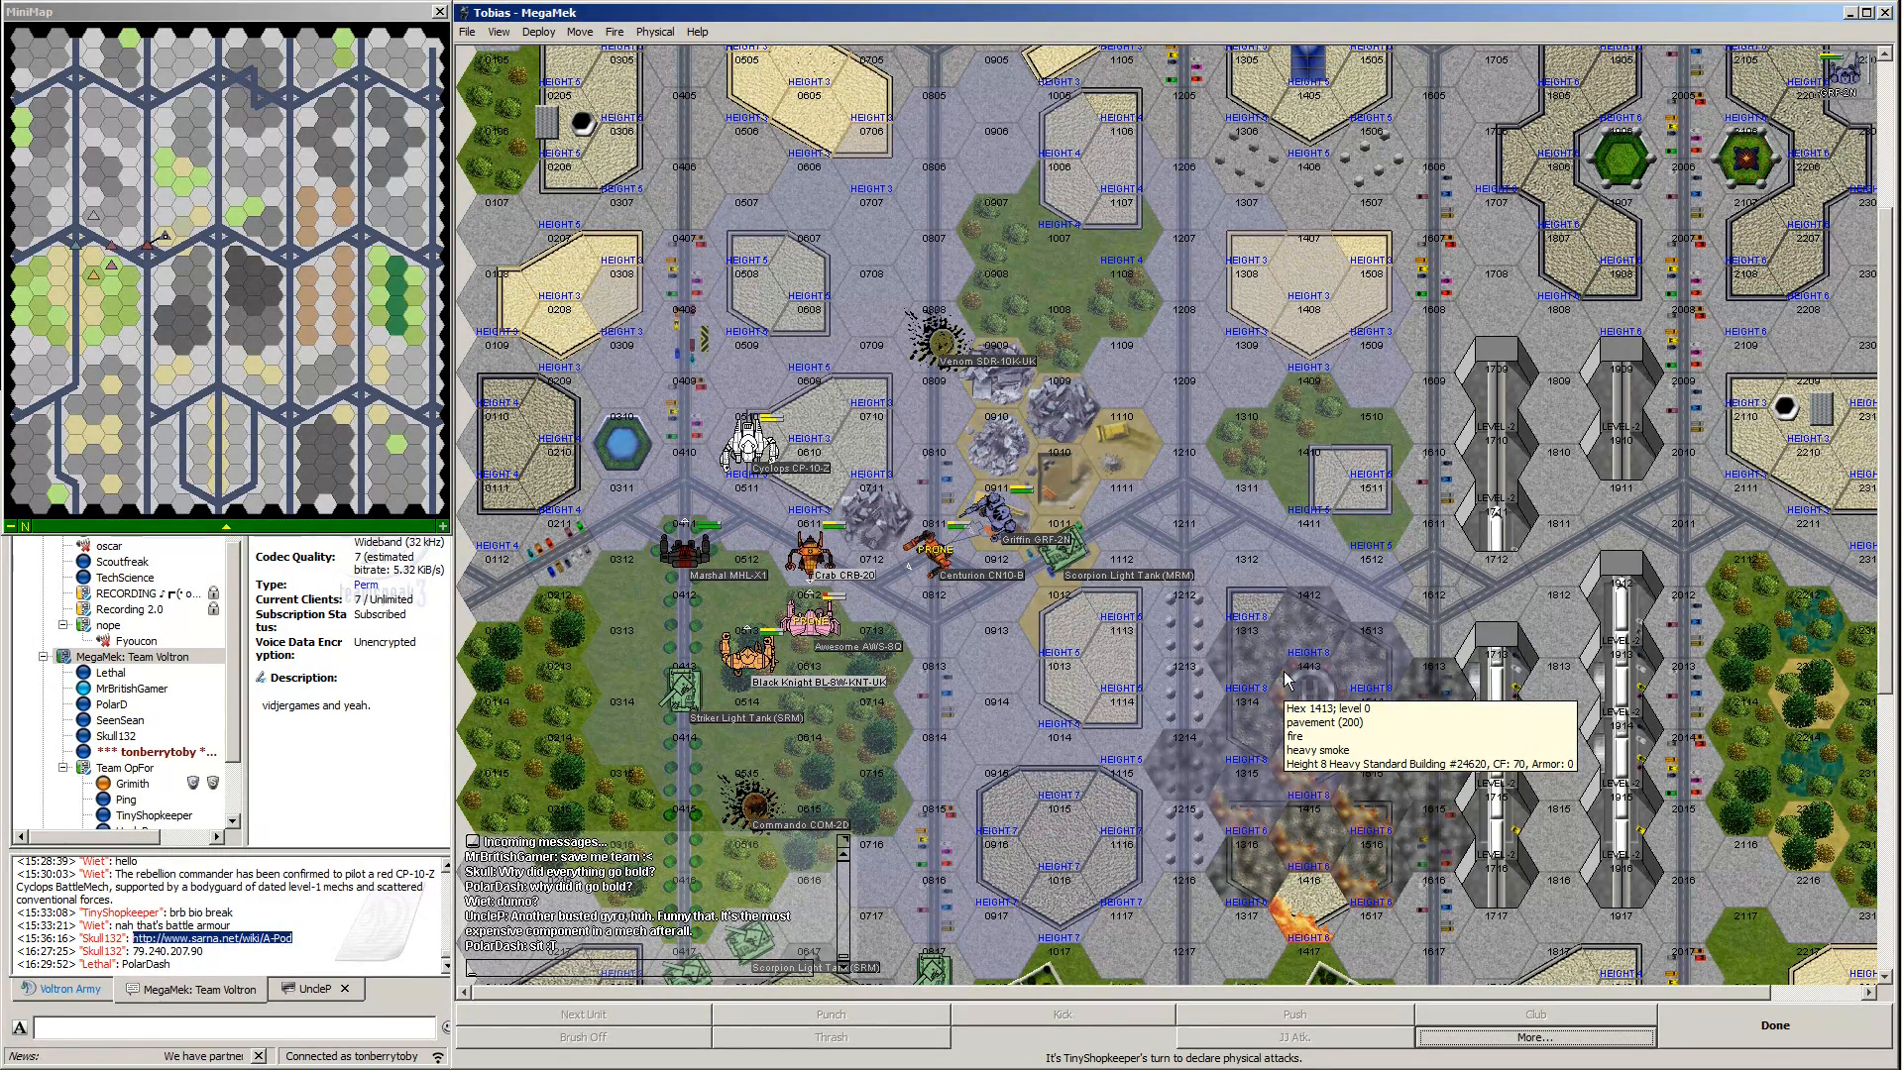
pyautogui.moveTo(813, 632)
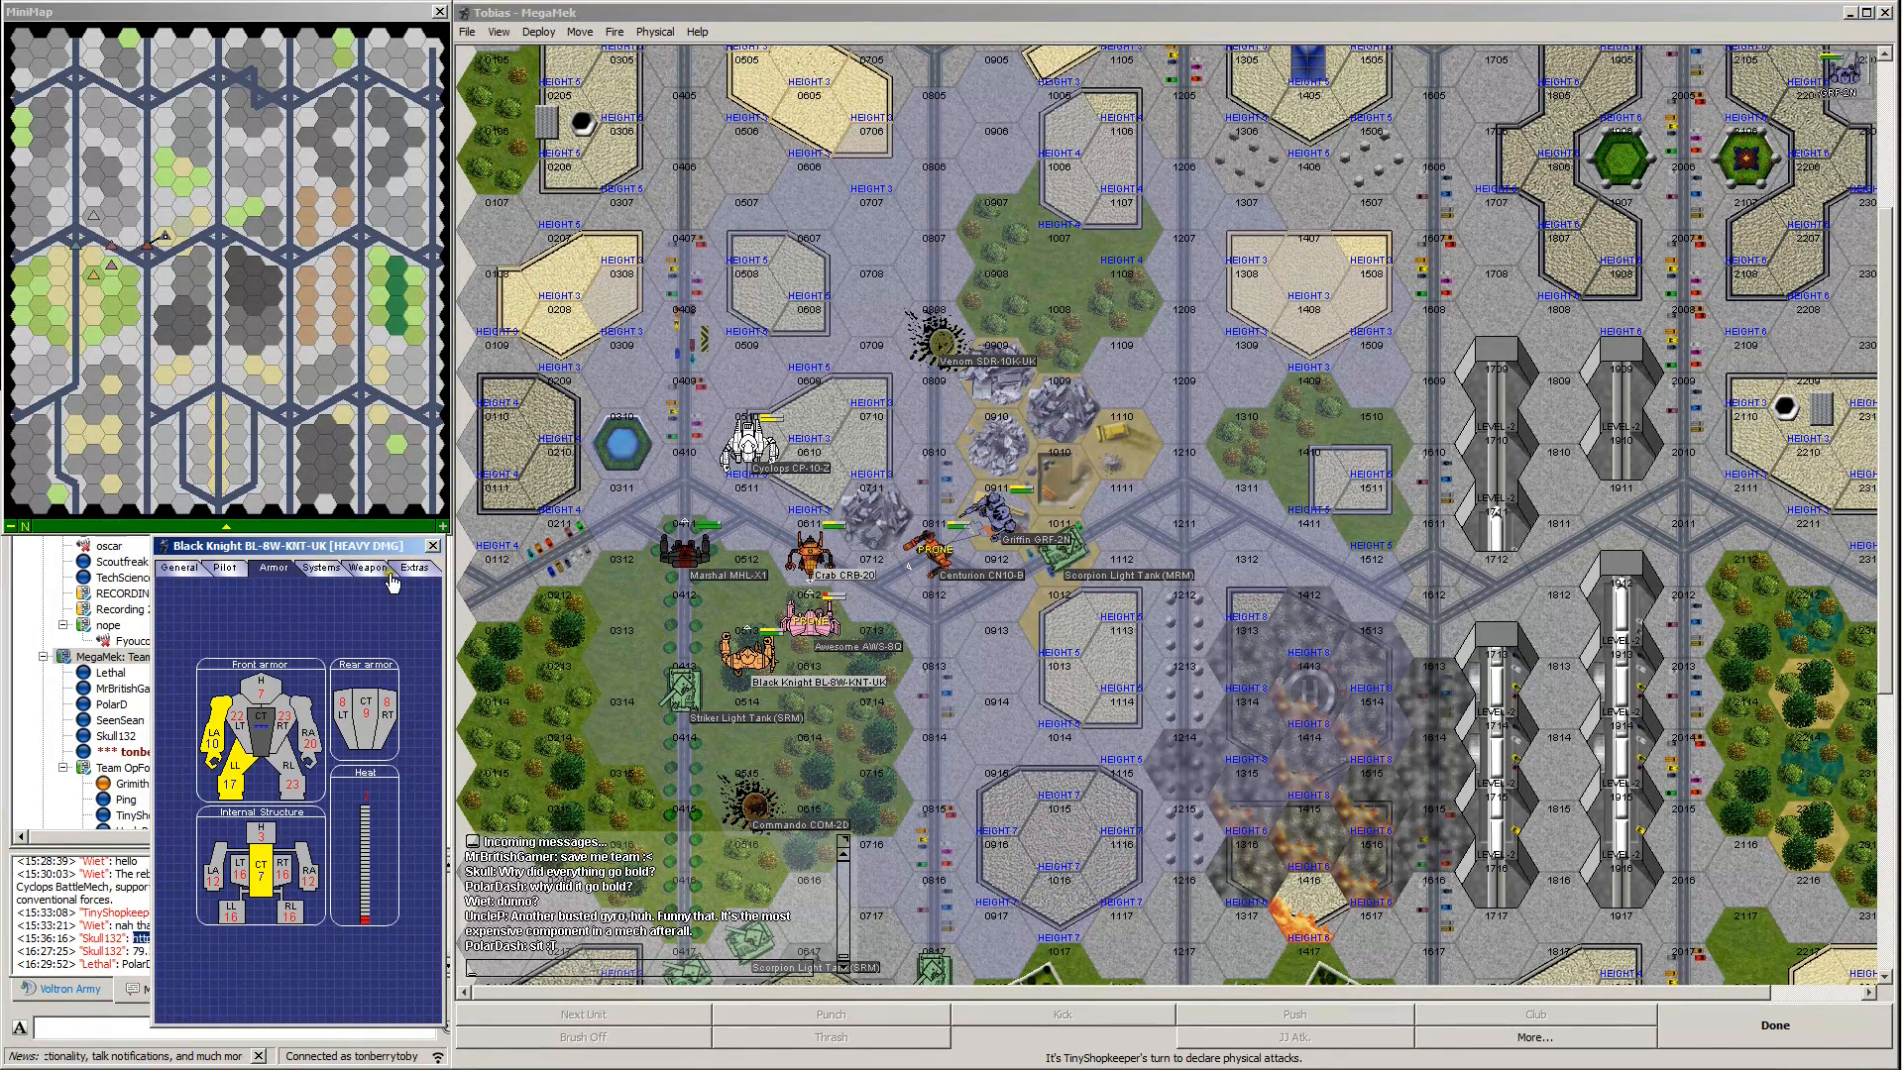
# Check the Black Knight's center torso critical slots, then view the Awesome AWS-8Q's damage.
pyautogui.click(318, 568)
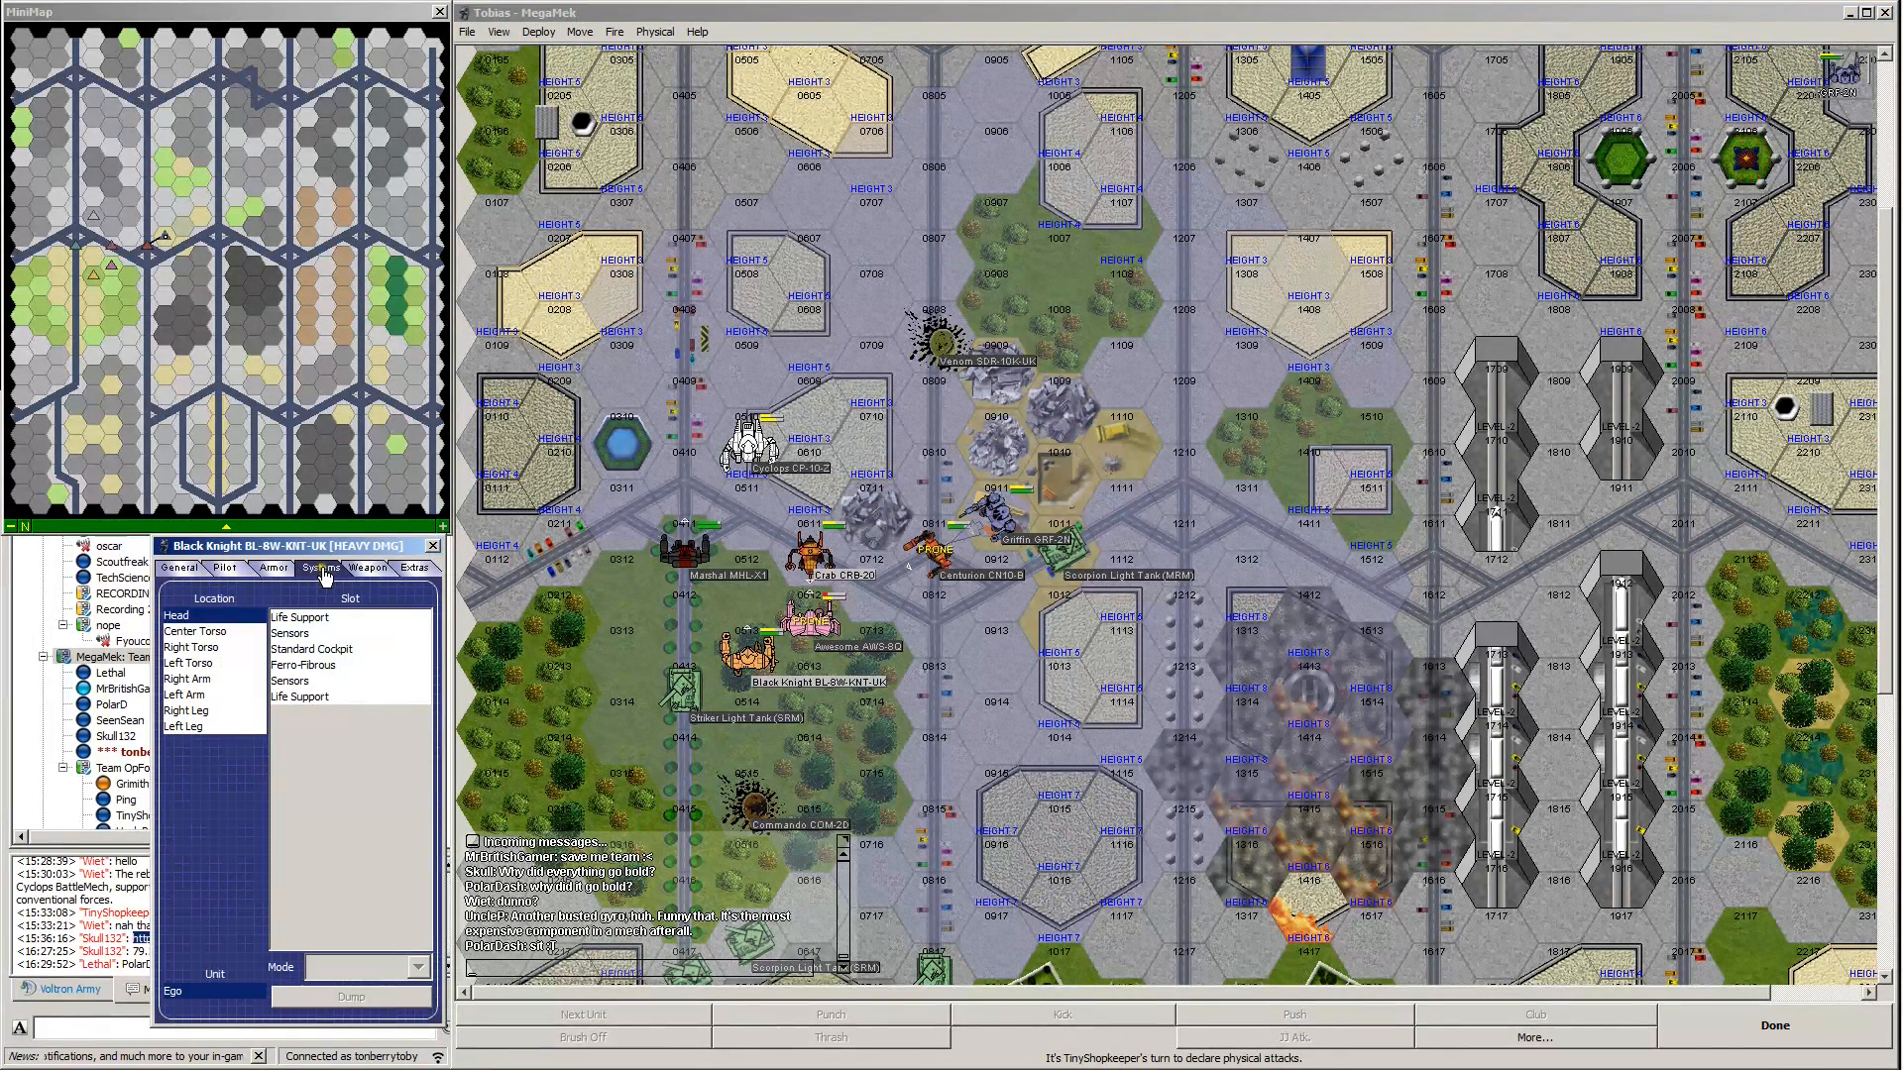
pyautogui.click(194, 632)
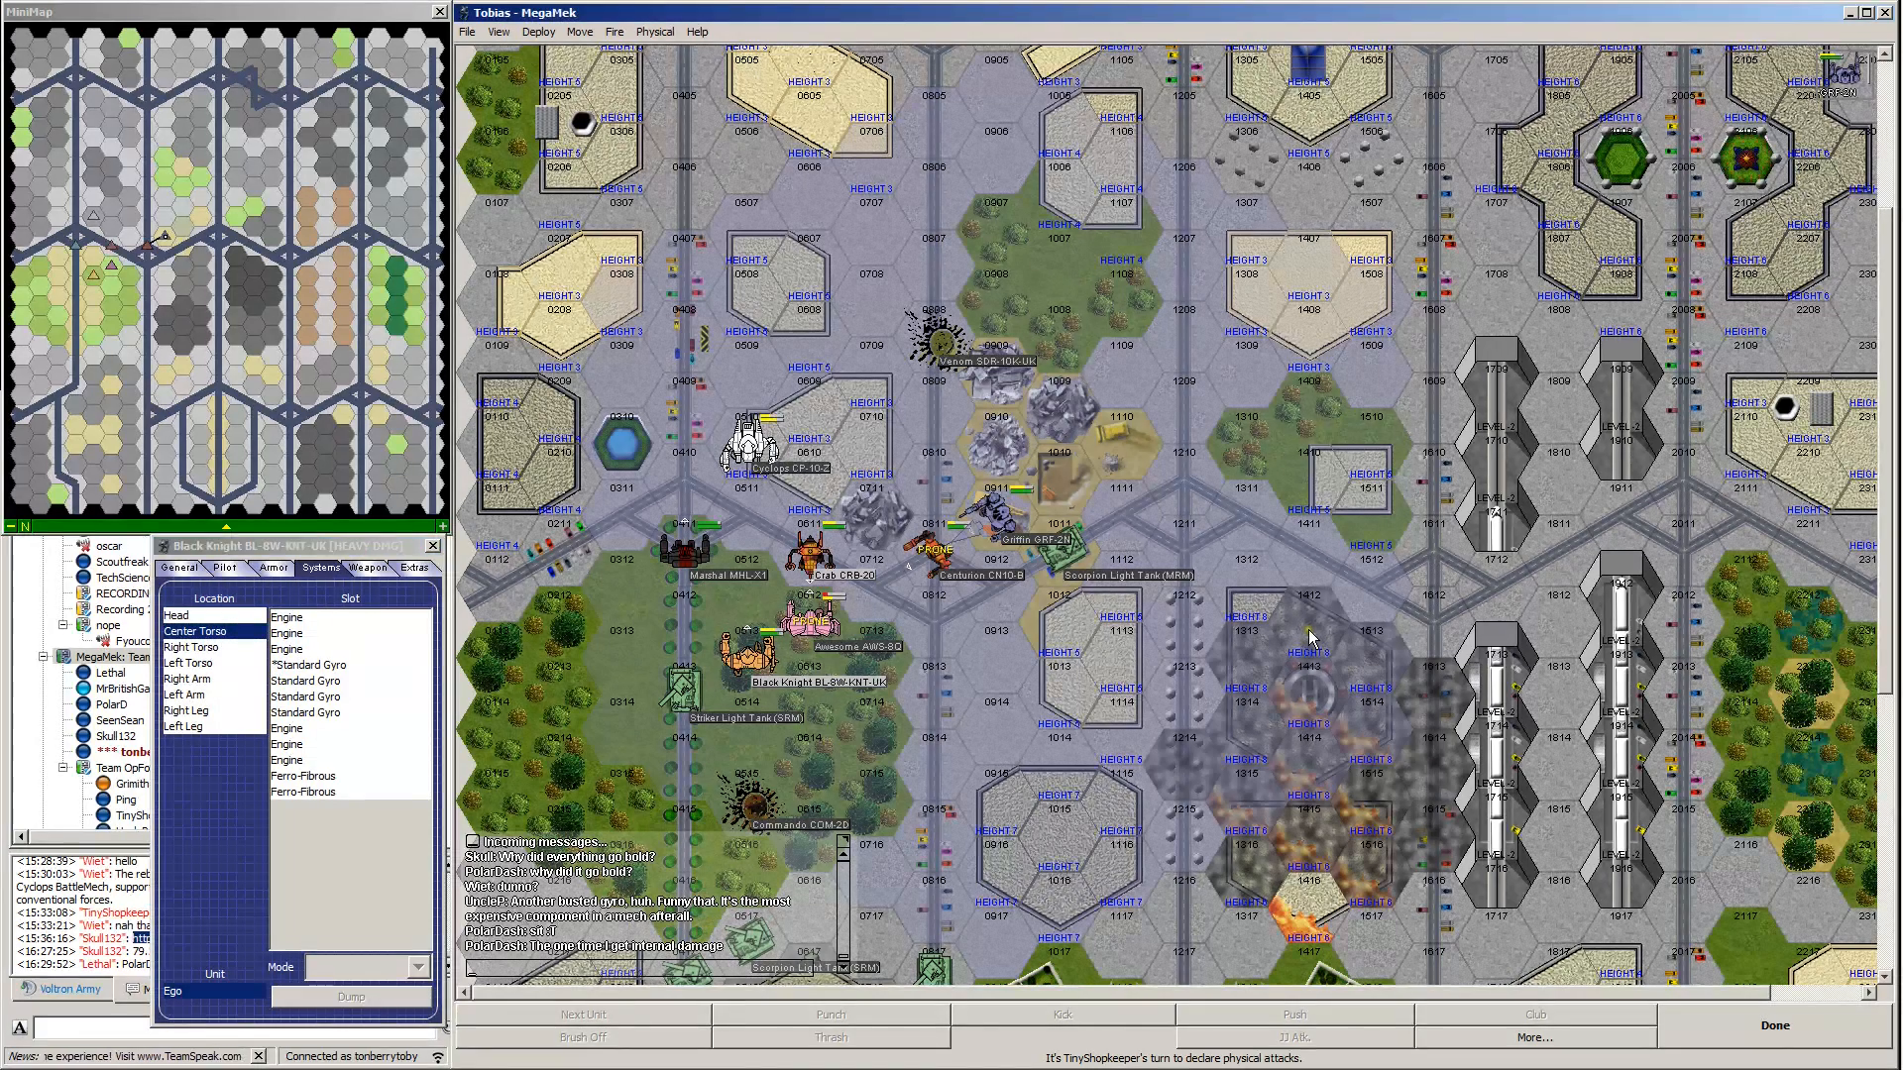
pyautogui.moveTo(1308, 639)
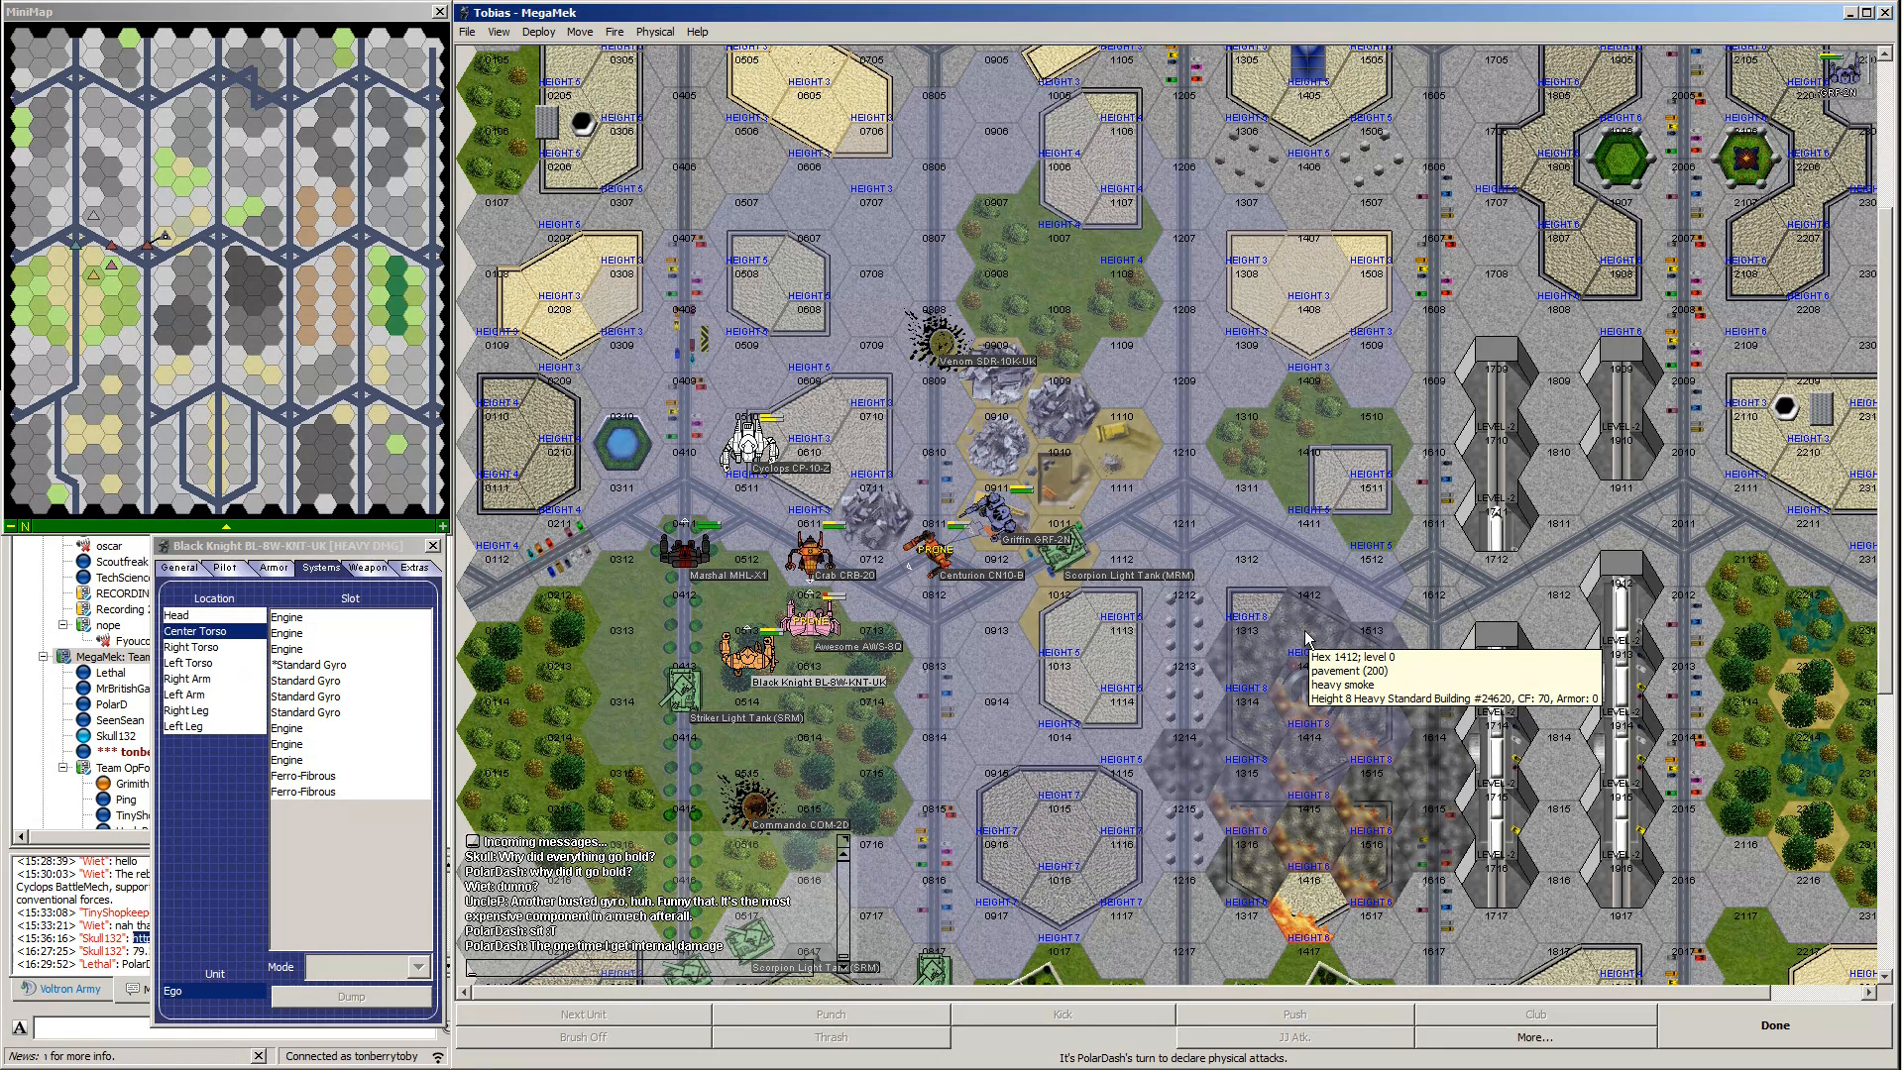
pyautogui.moveTo(768, 685)
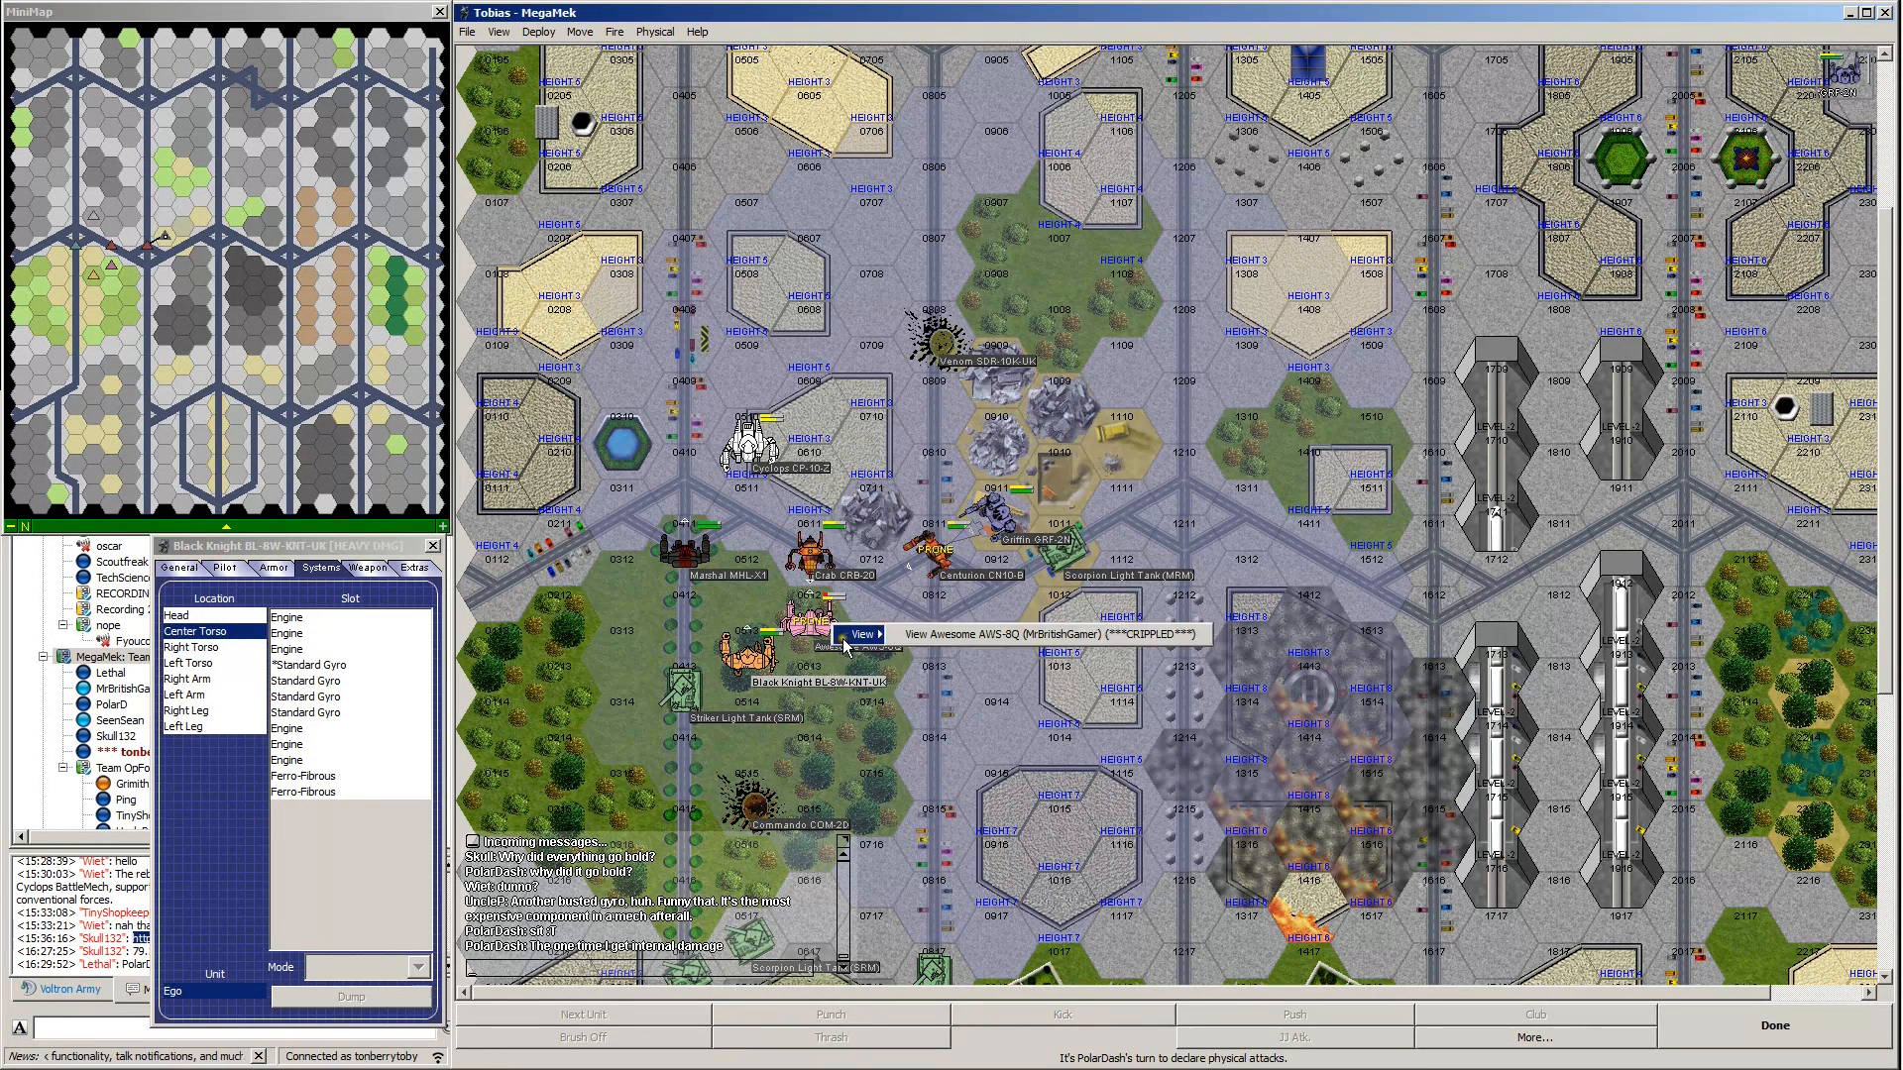
pyautogui.click(862, 633)
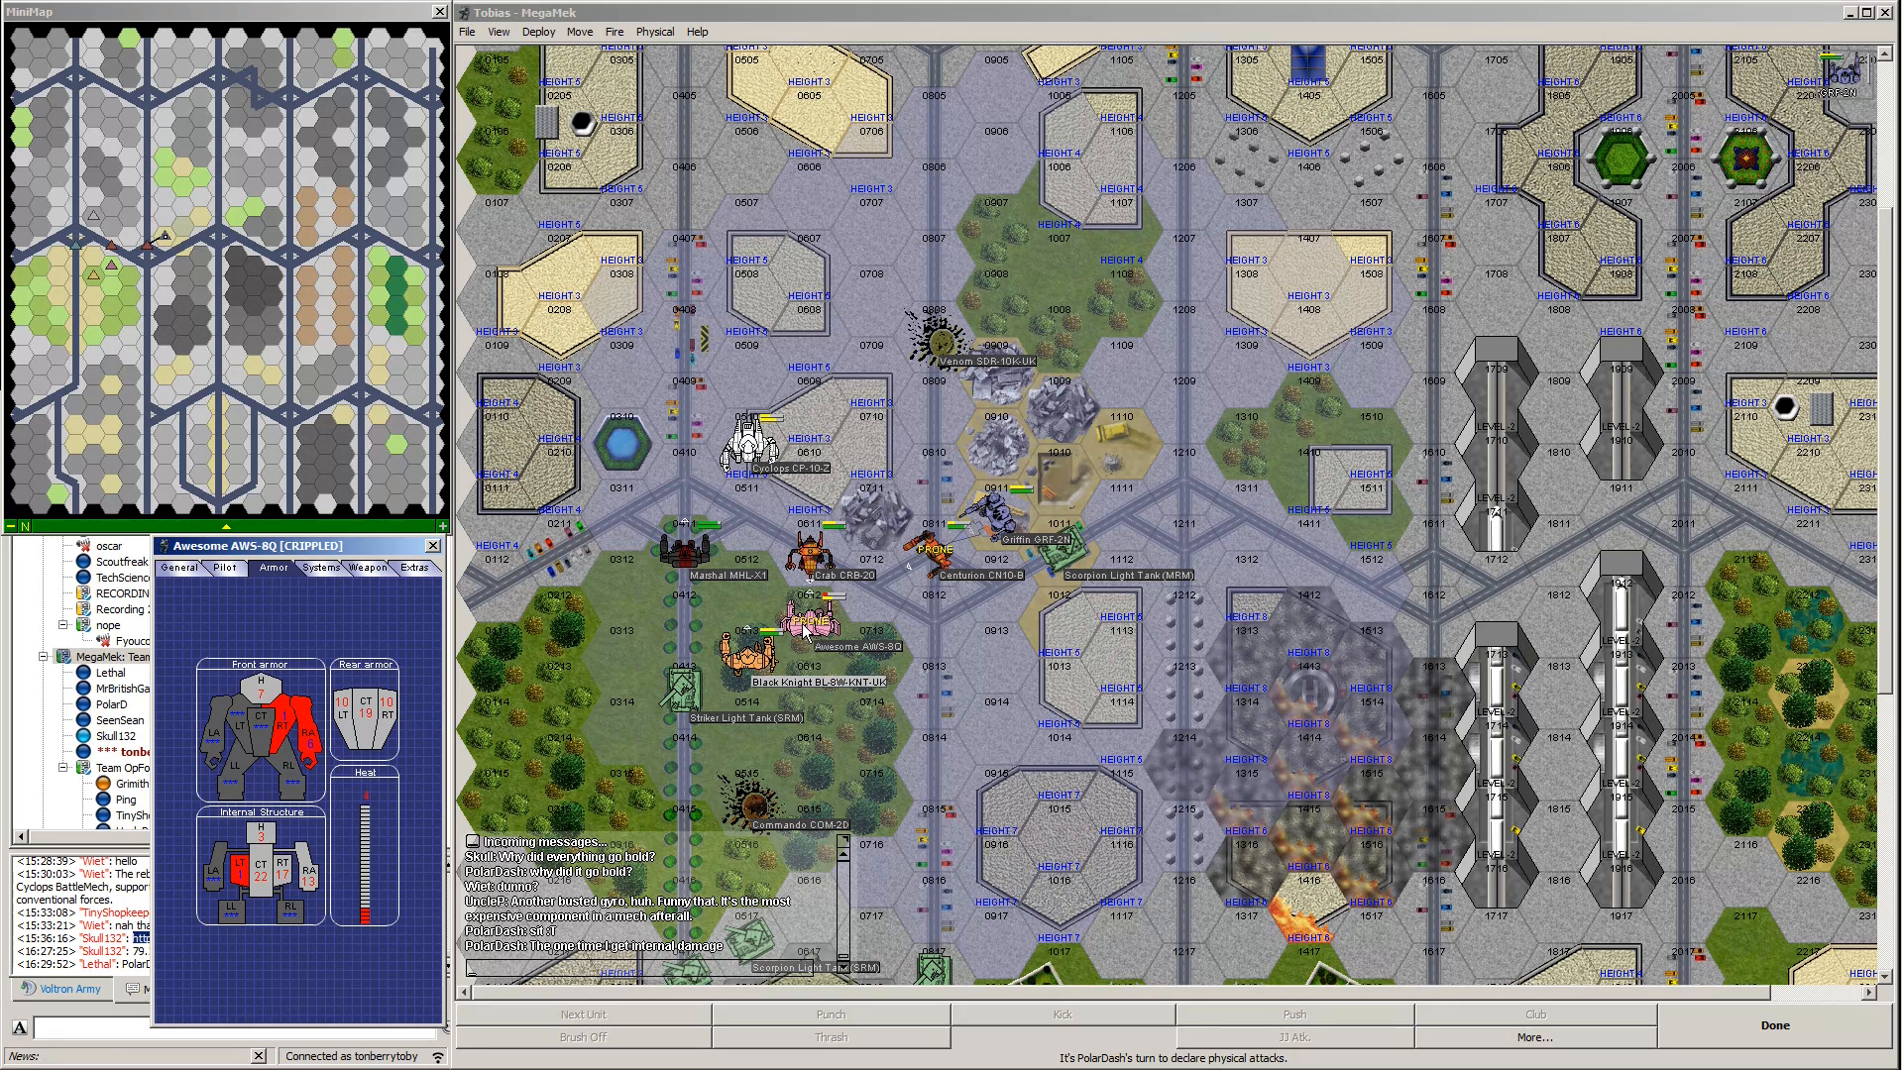
pyautogui.moveTo(1270, 669)
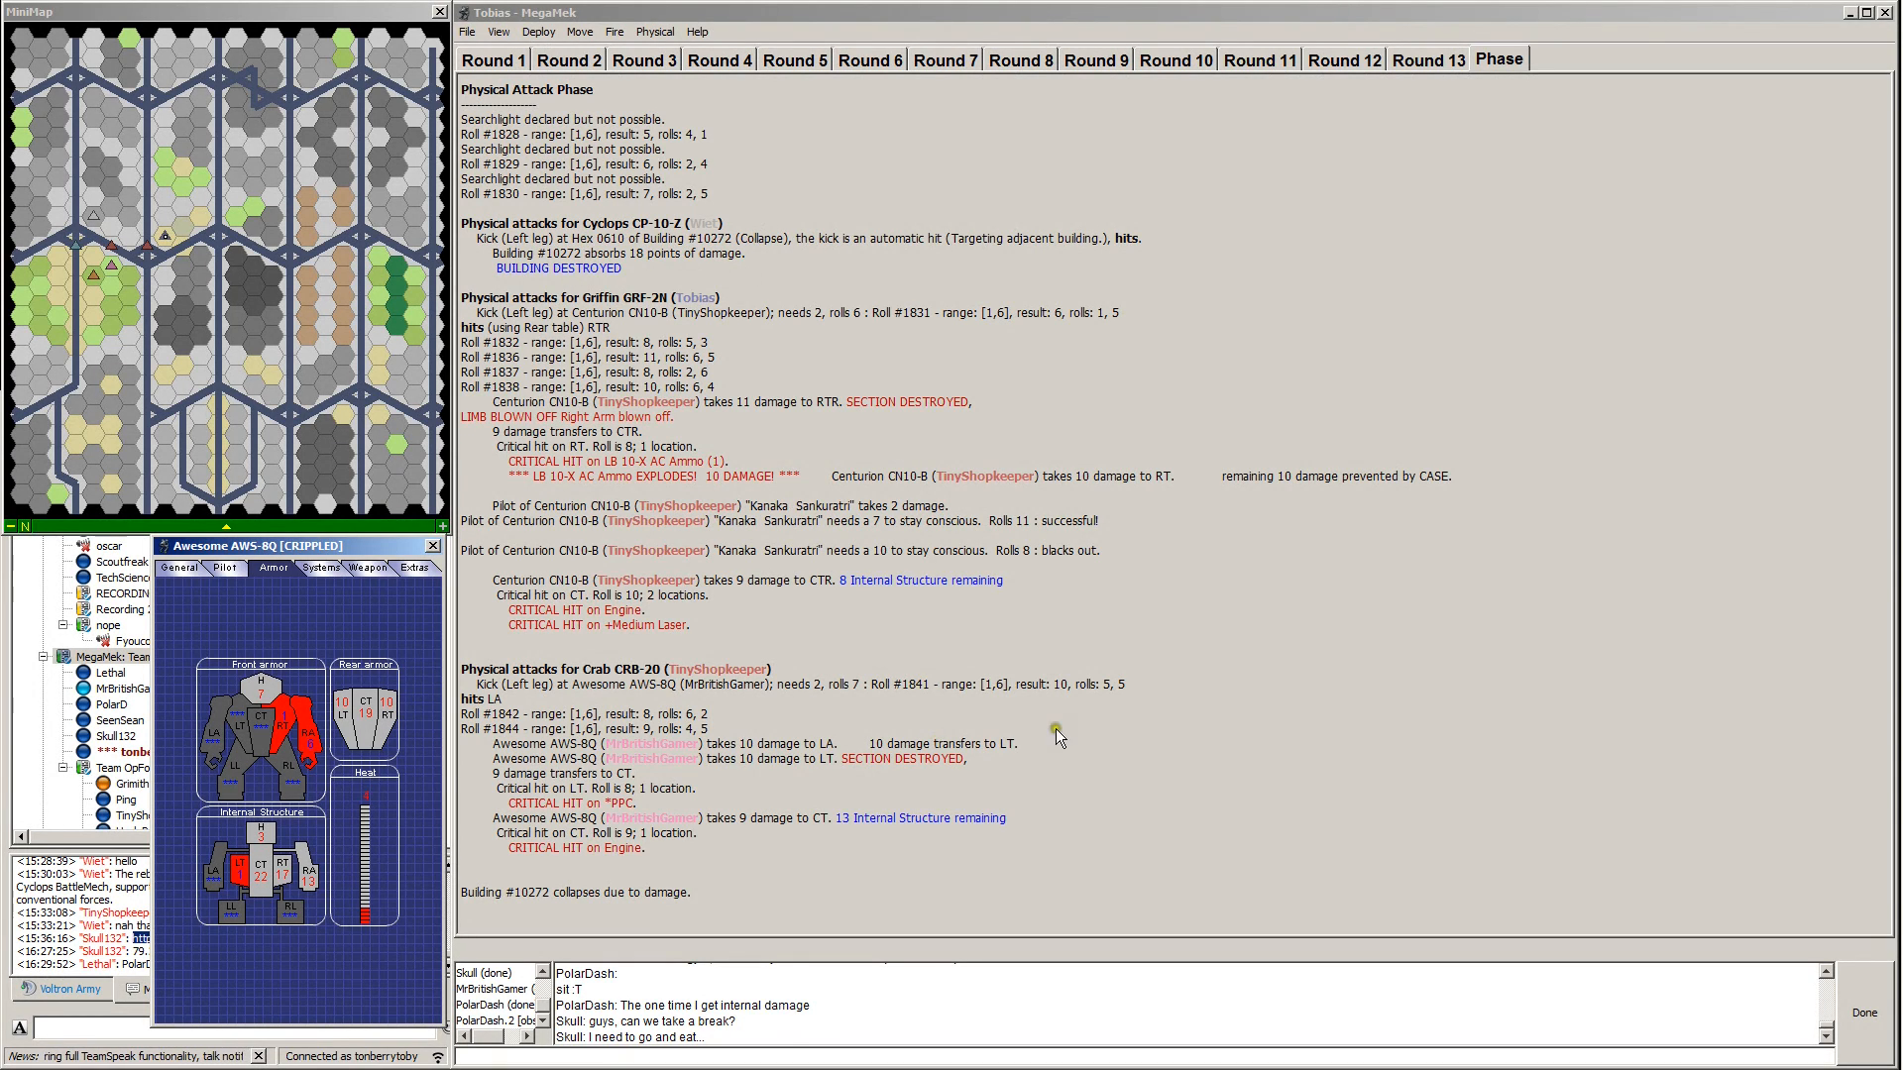
pyautogui.moveTo(1270, 593)
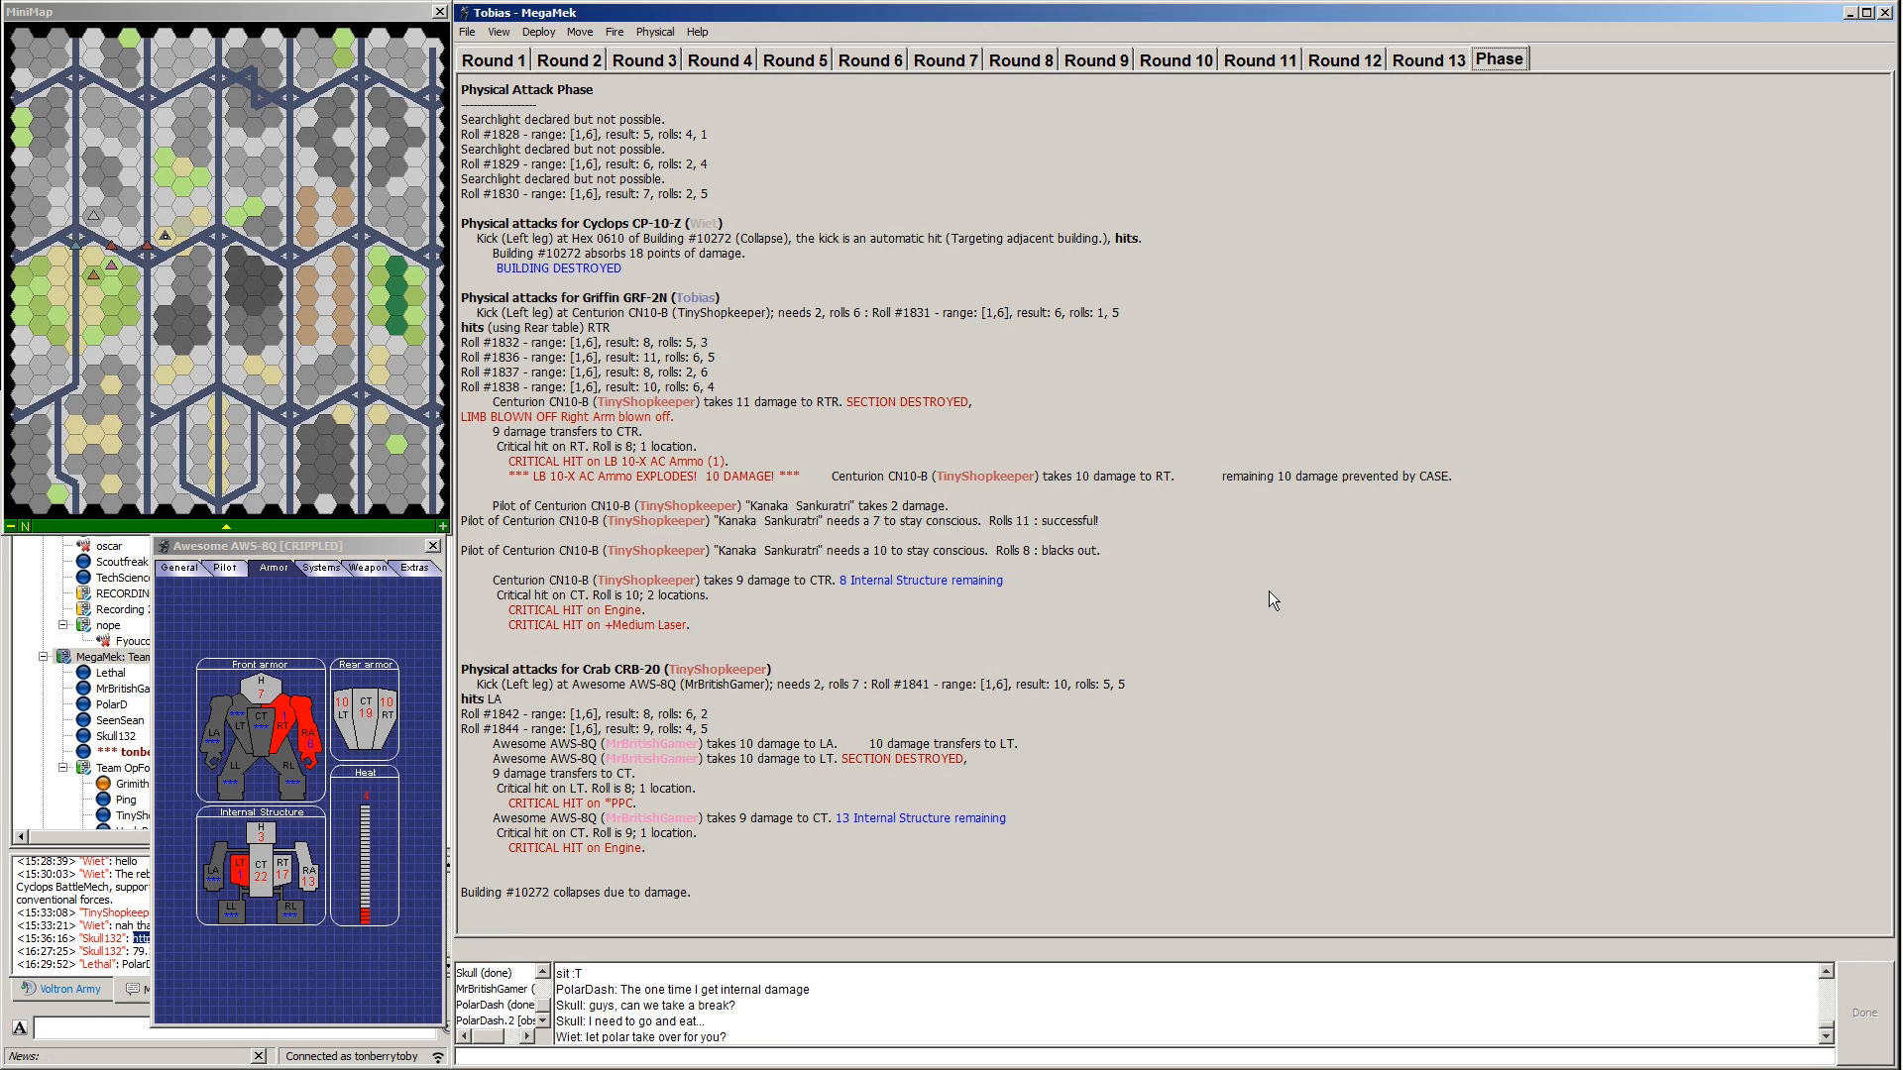
pyautogui.moveTo(1038, 576)
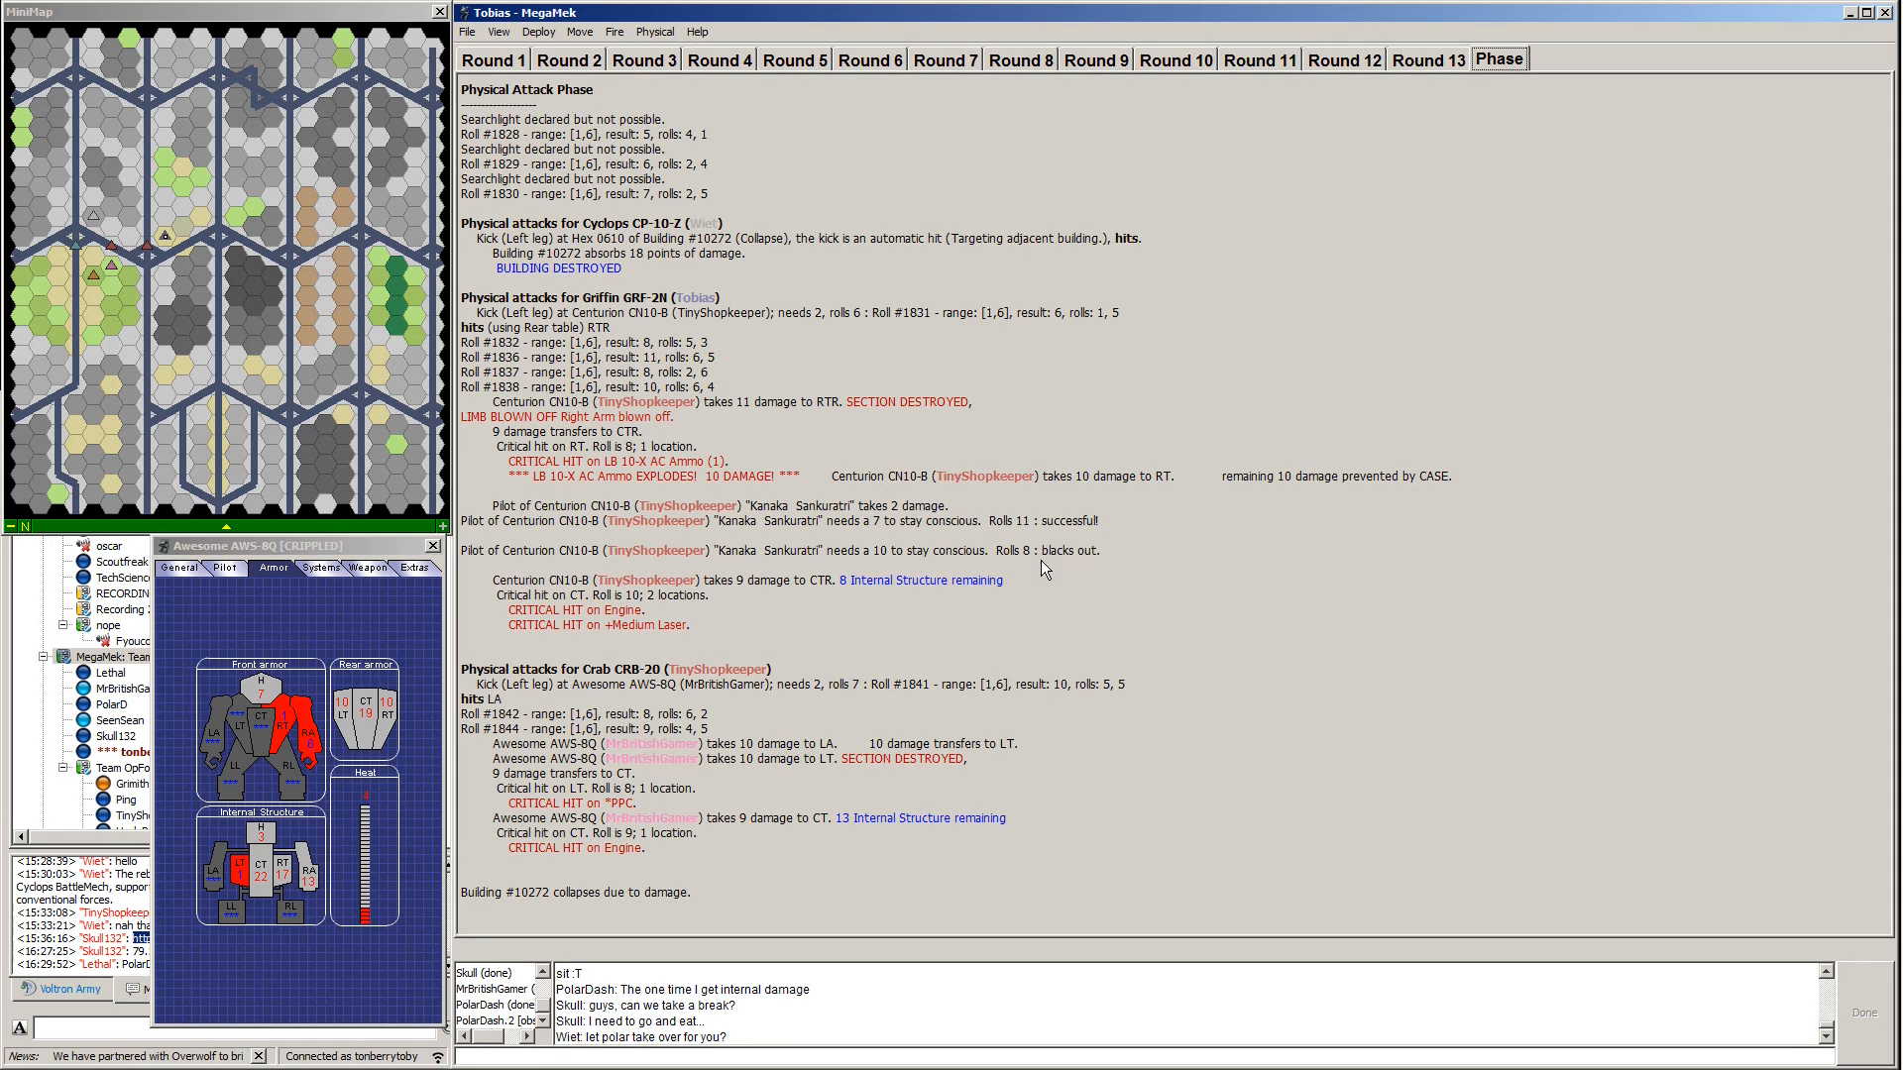
pyautogui.moveTo(1044, 564)
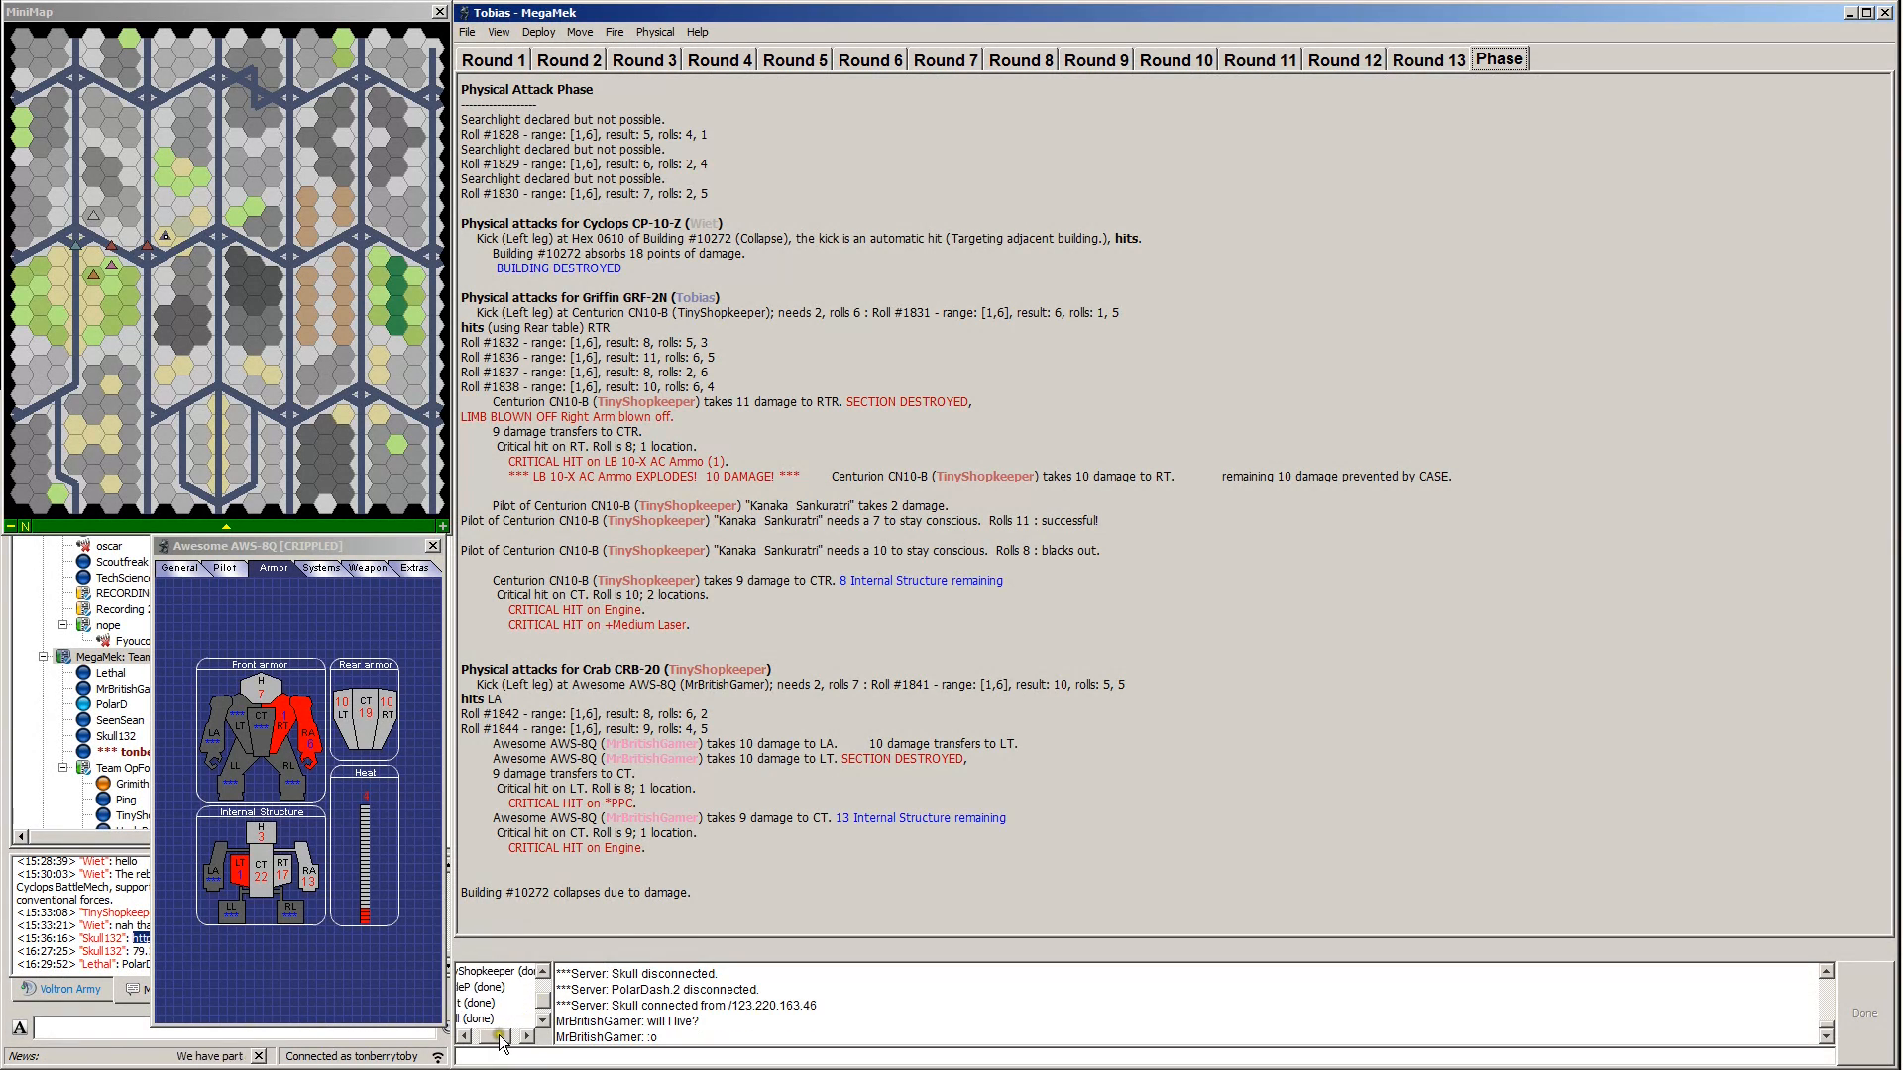
# End physical attacks and read the round report's Phase tab.
pyautogui.click(525, 1037)
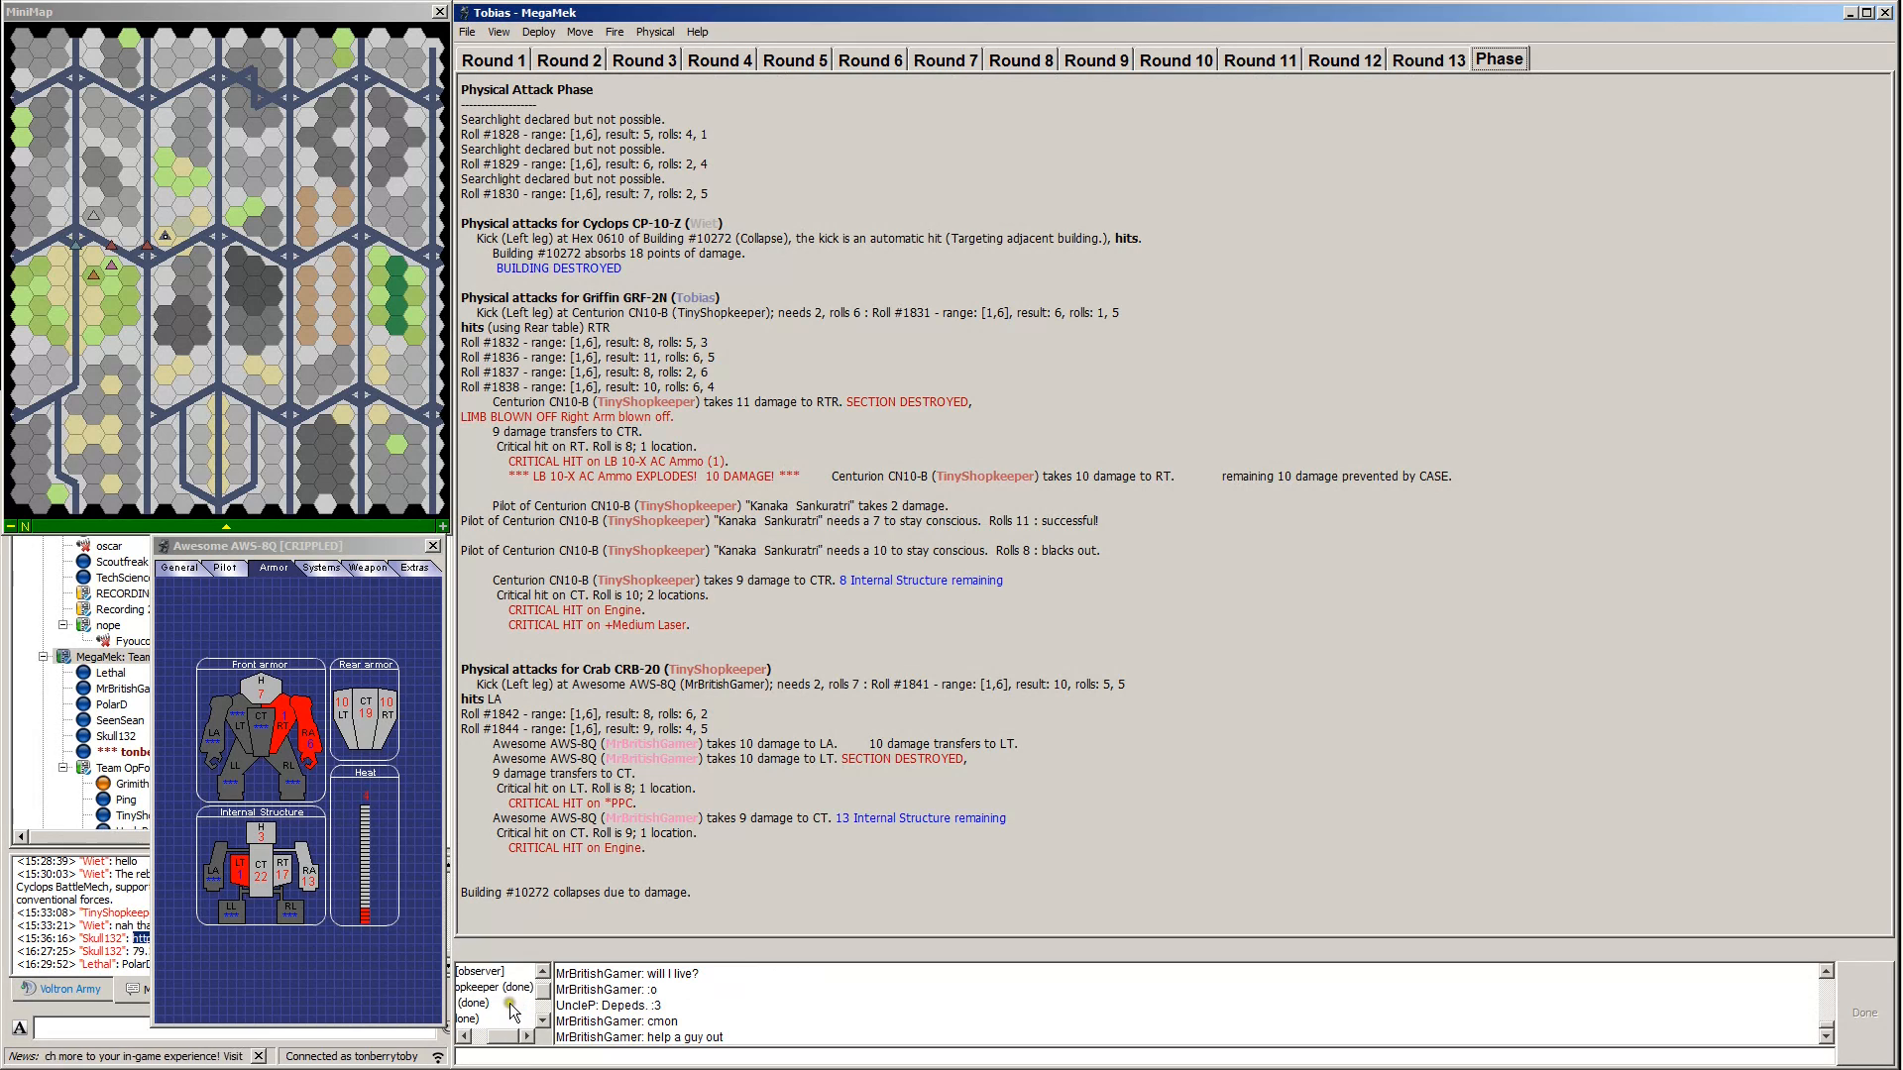
pyautogui.click(506, 1035)
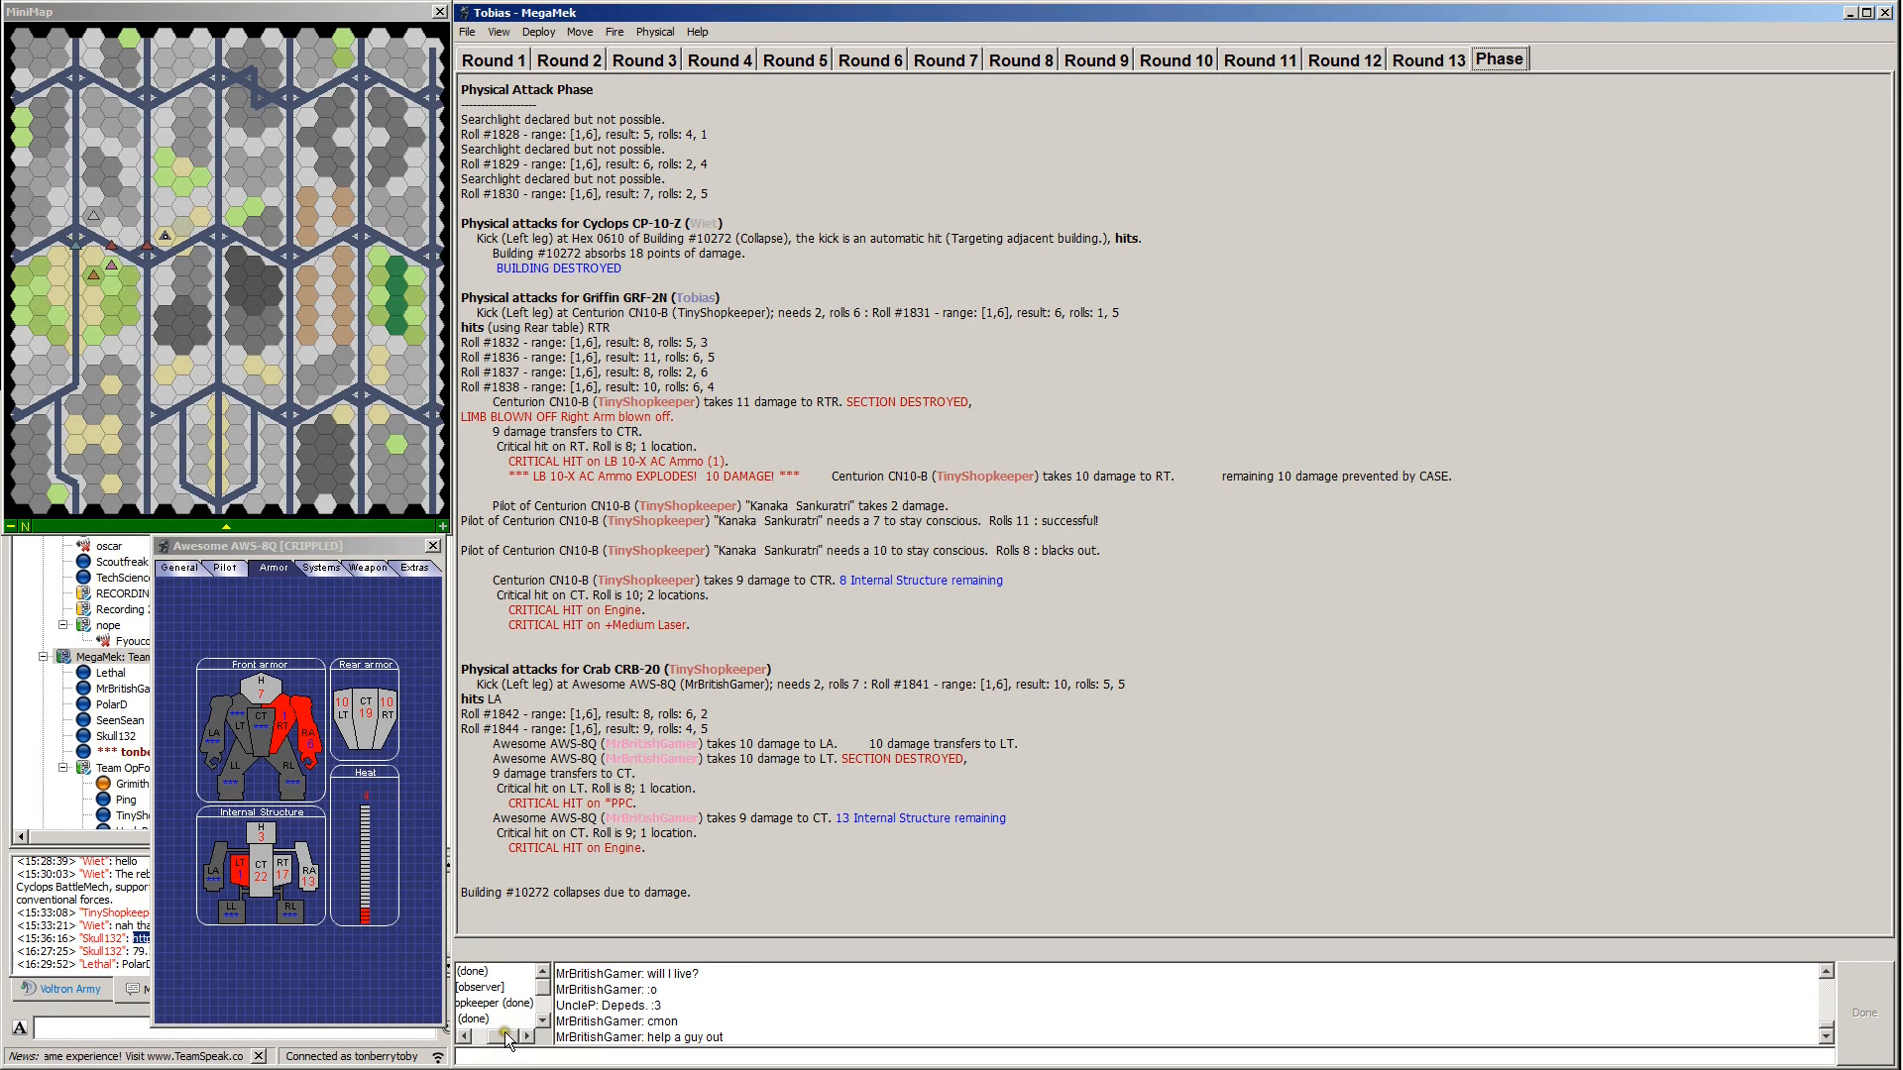
pyautogui.click(506, 1037)
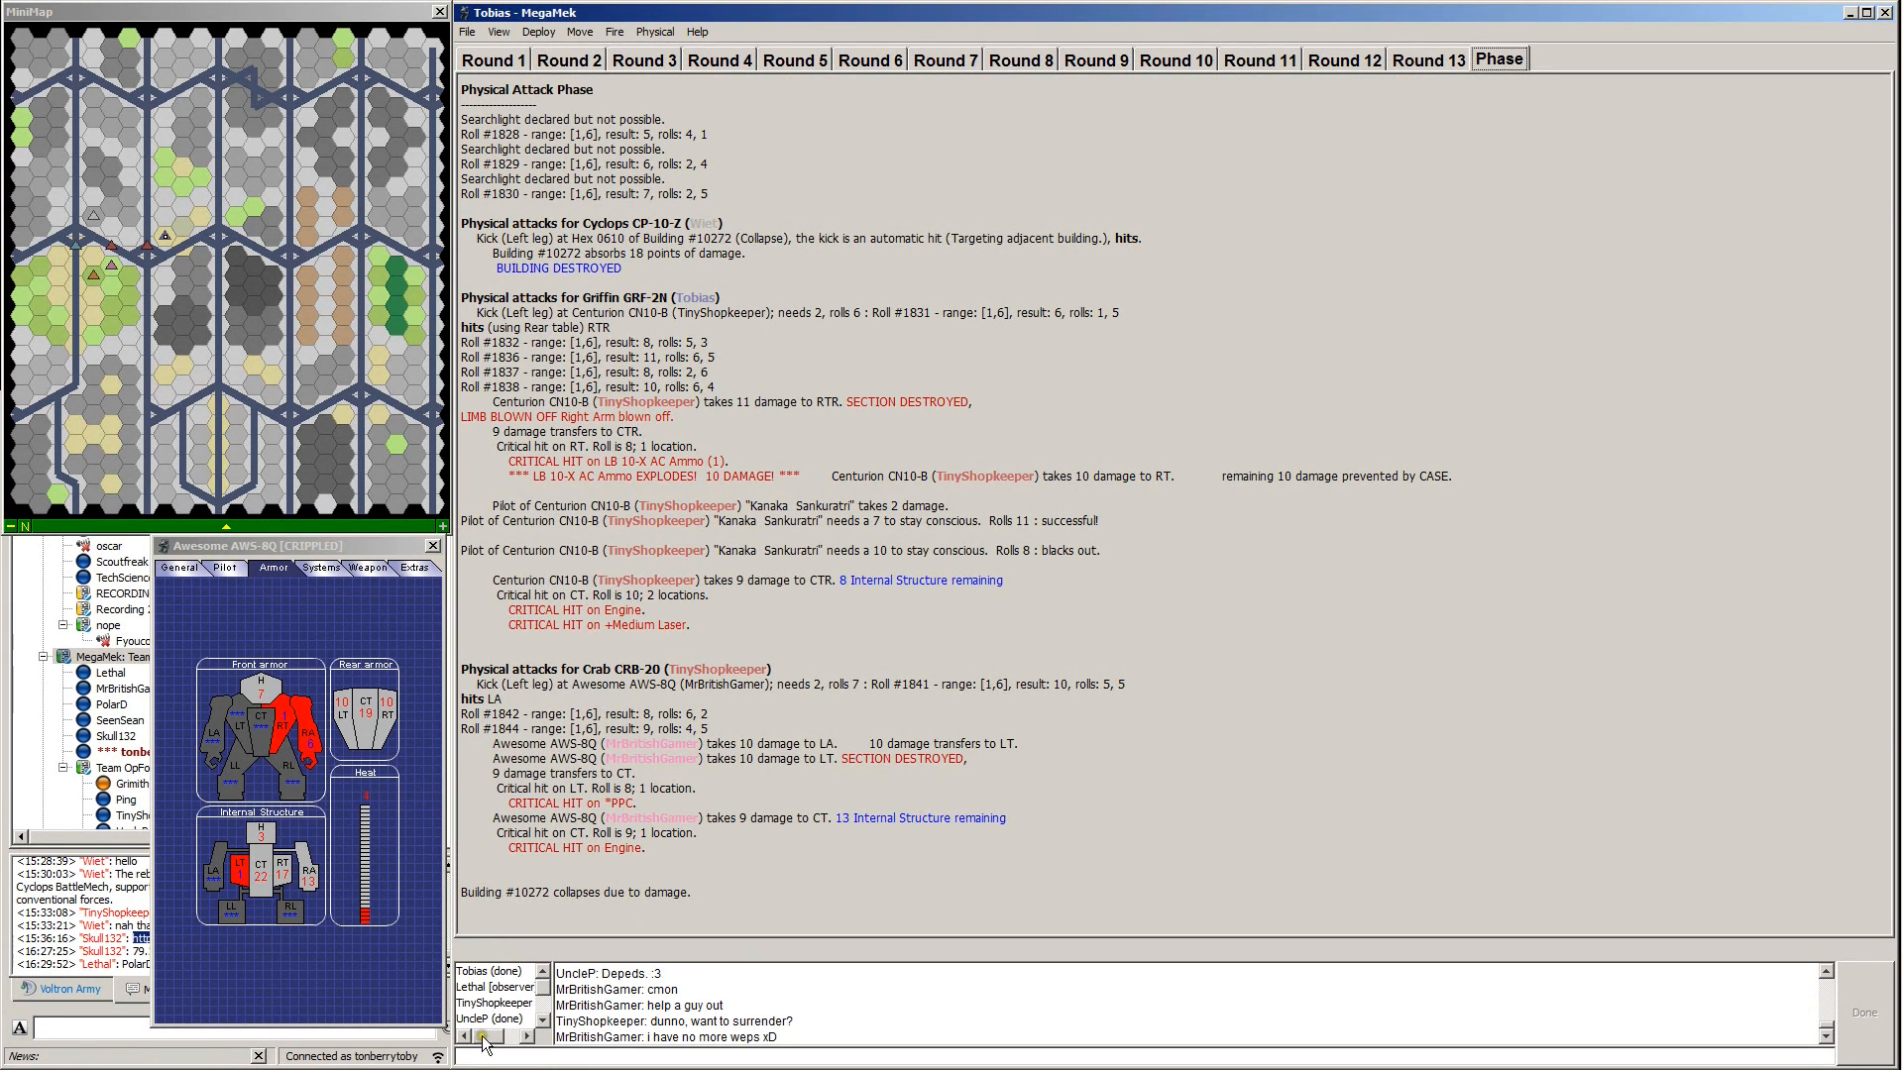
# Look through the Move and View menus and close the minimap and unit display.
pyautogui.click(542, 1029)
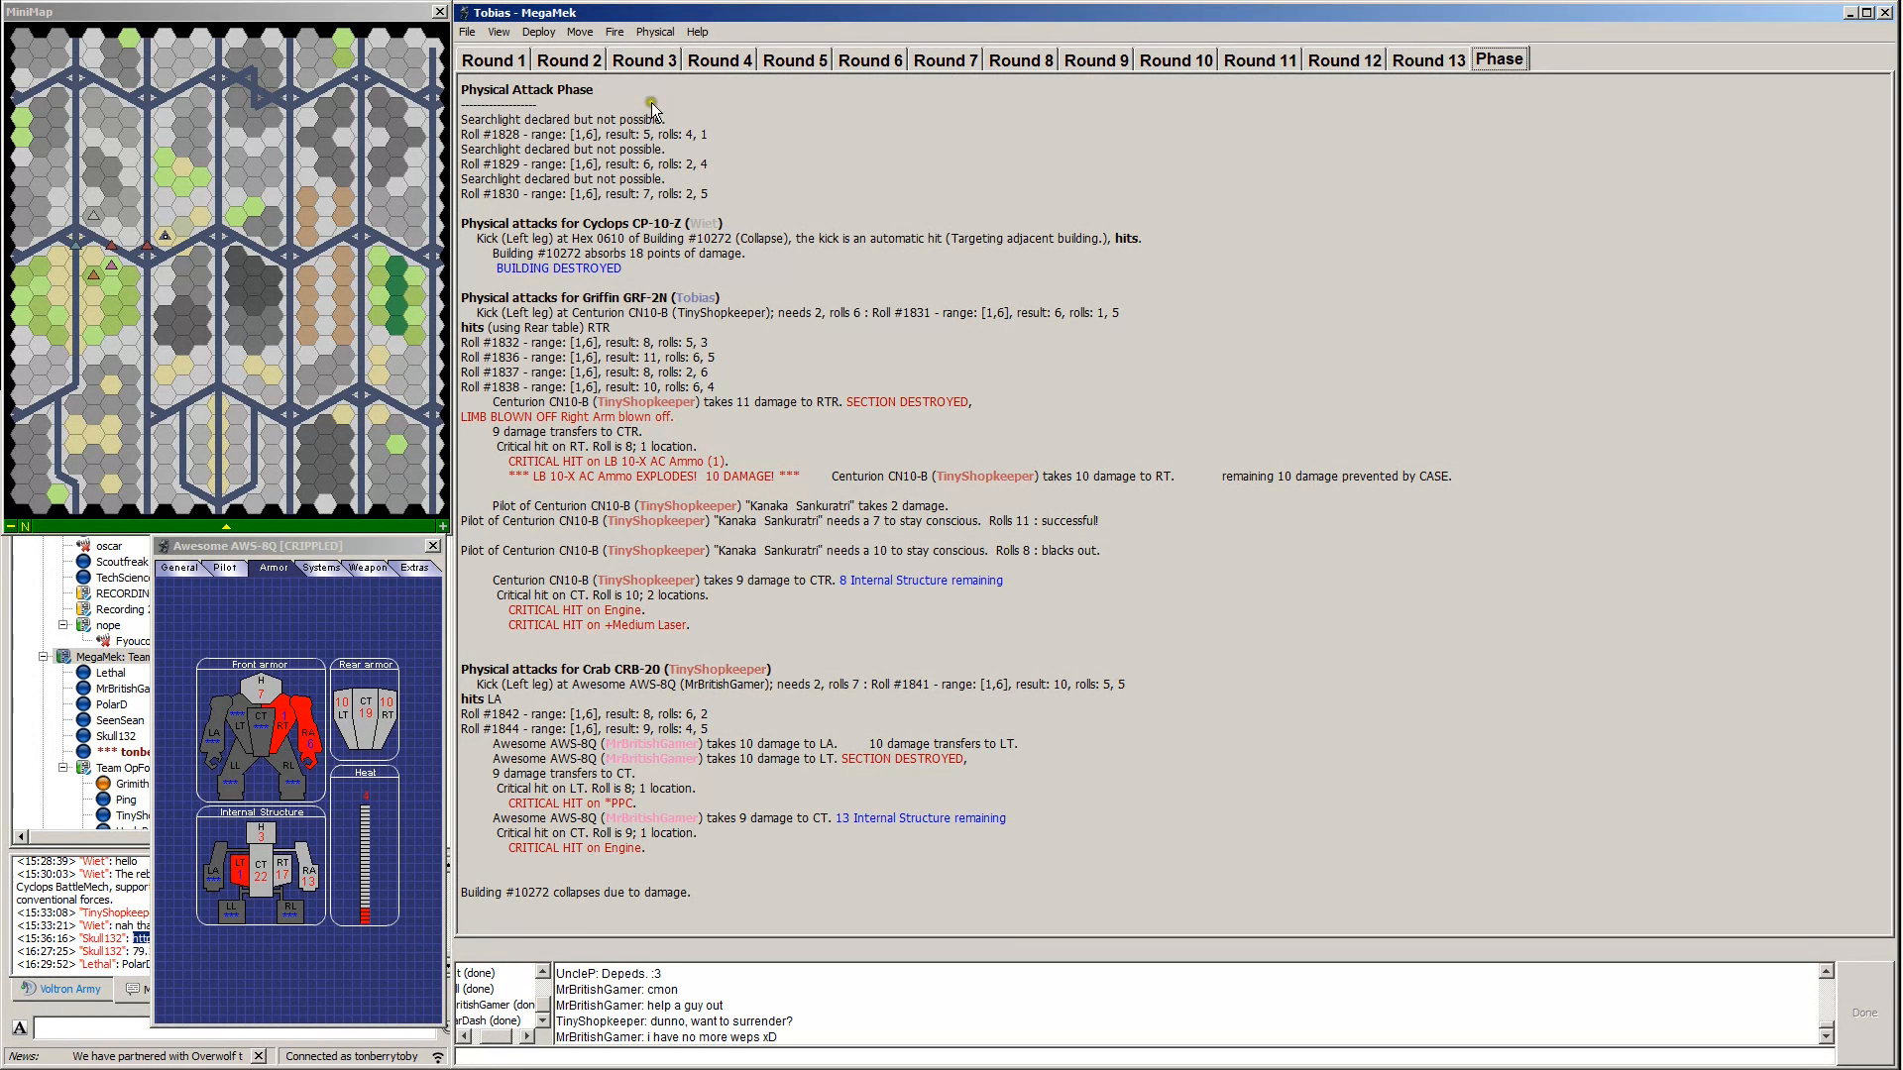
pyautogui.click(578, 30)
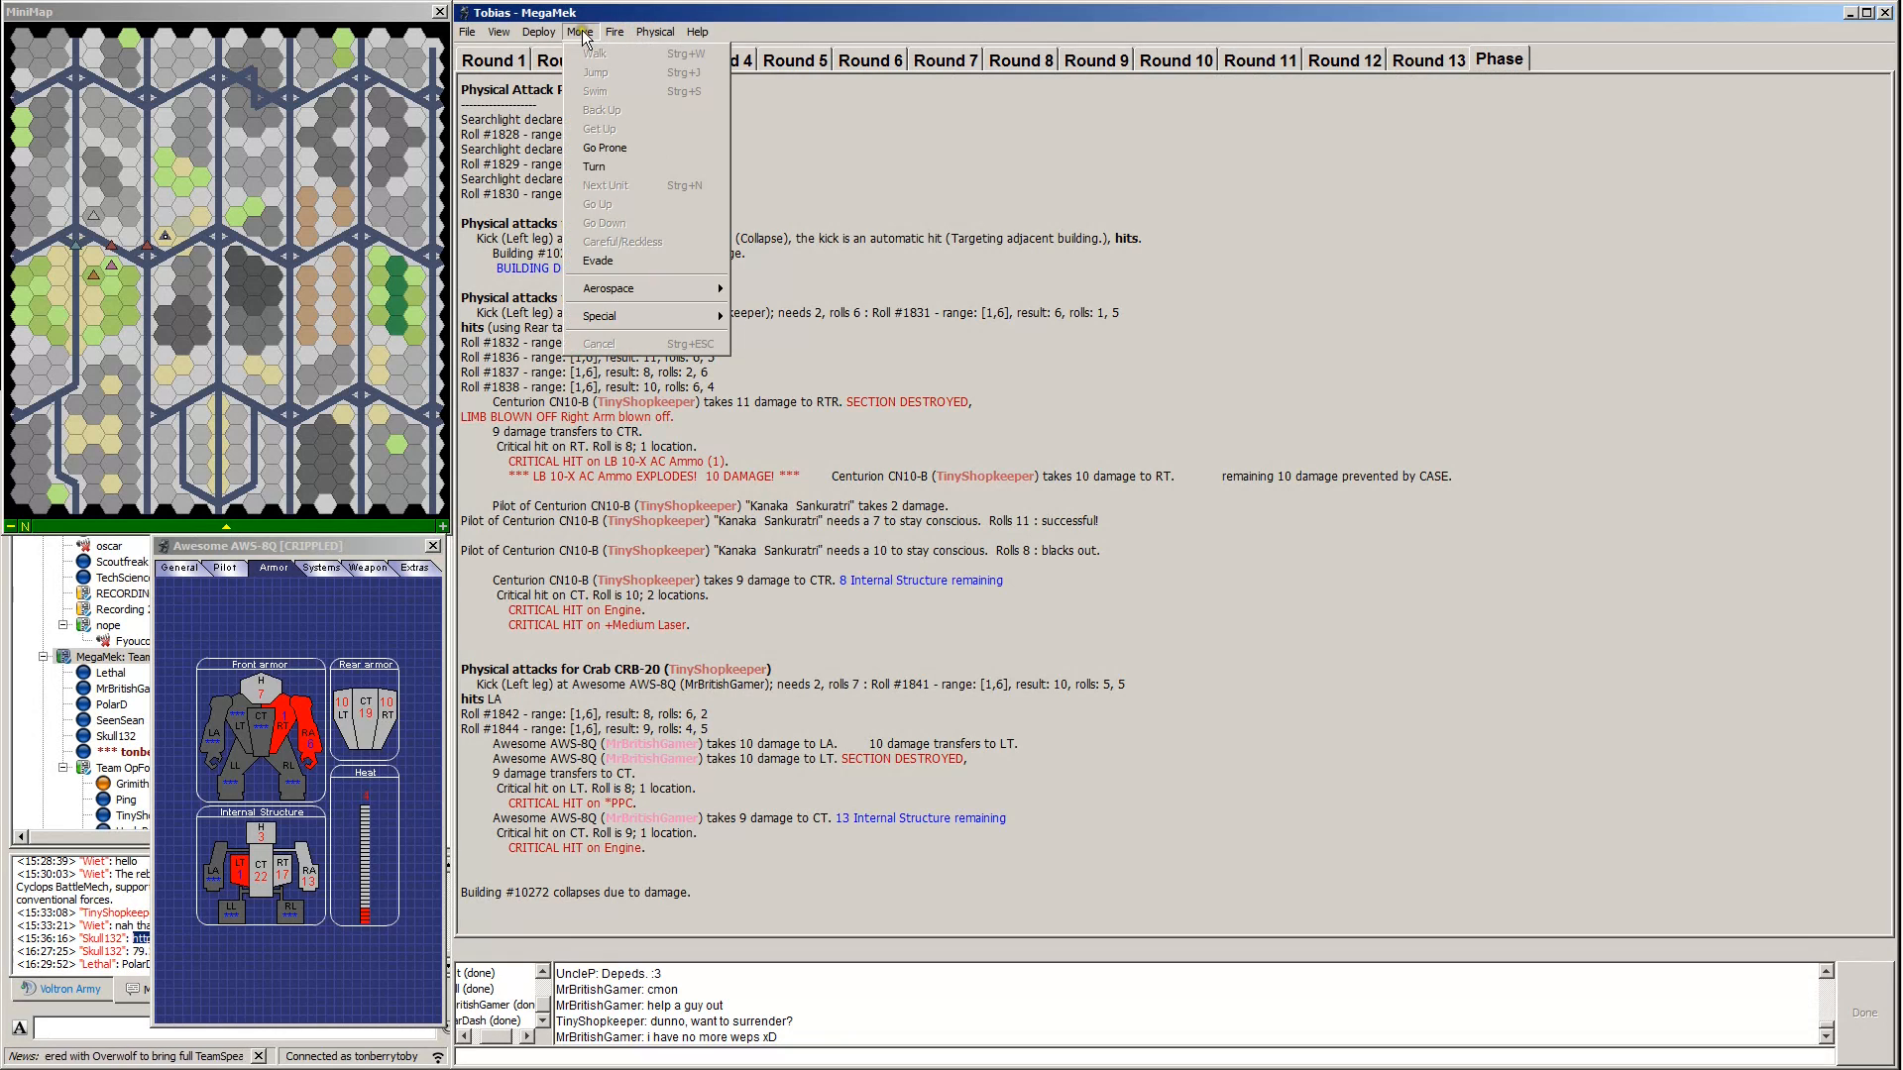
pyautogui.click(497, 32)
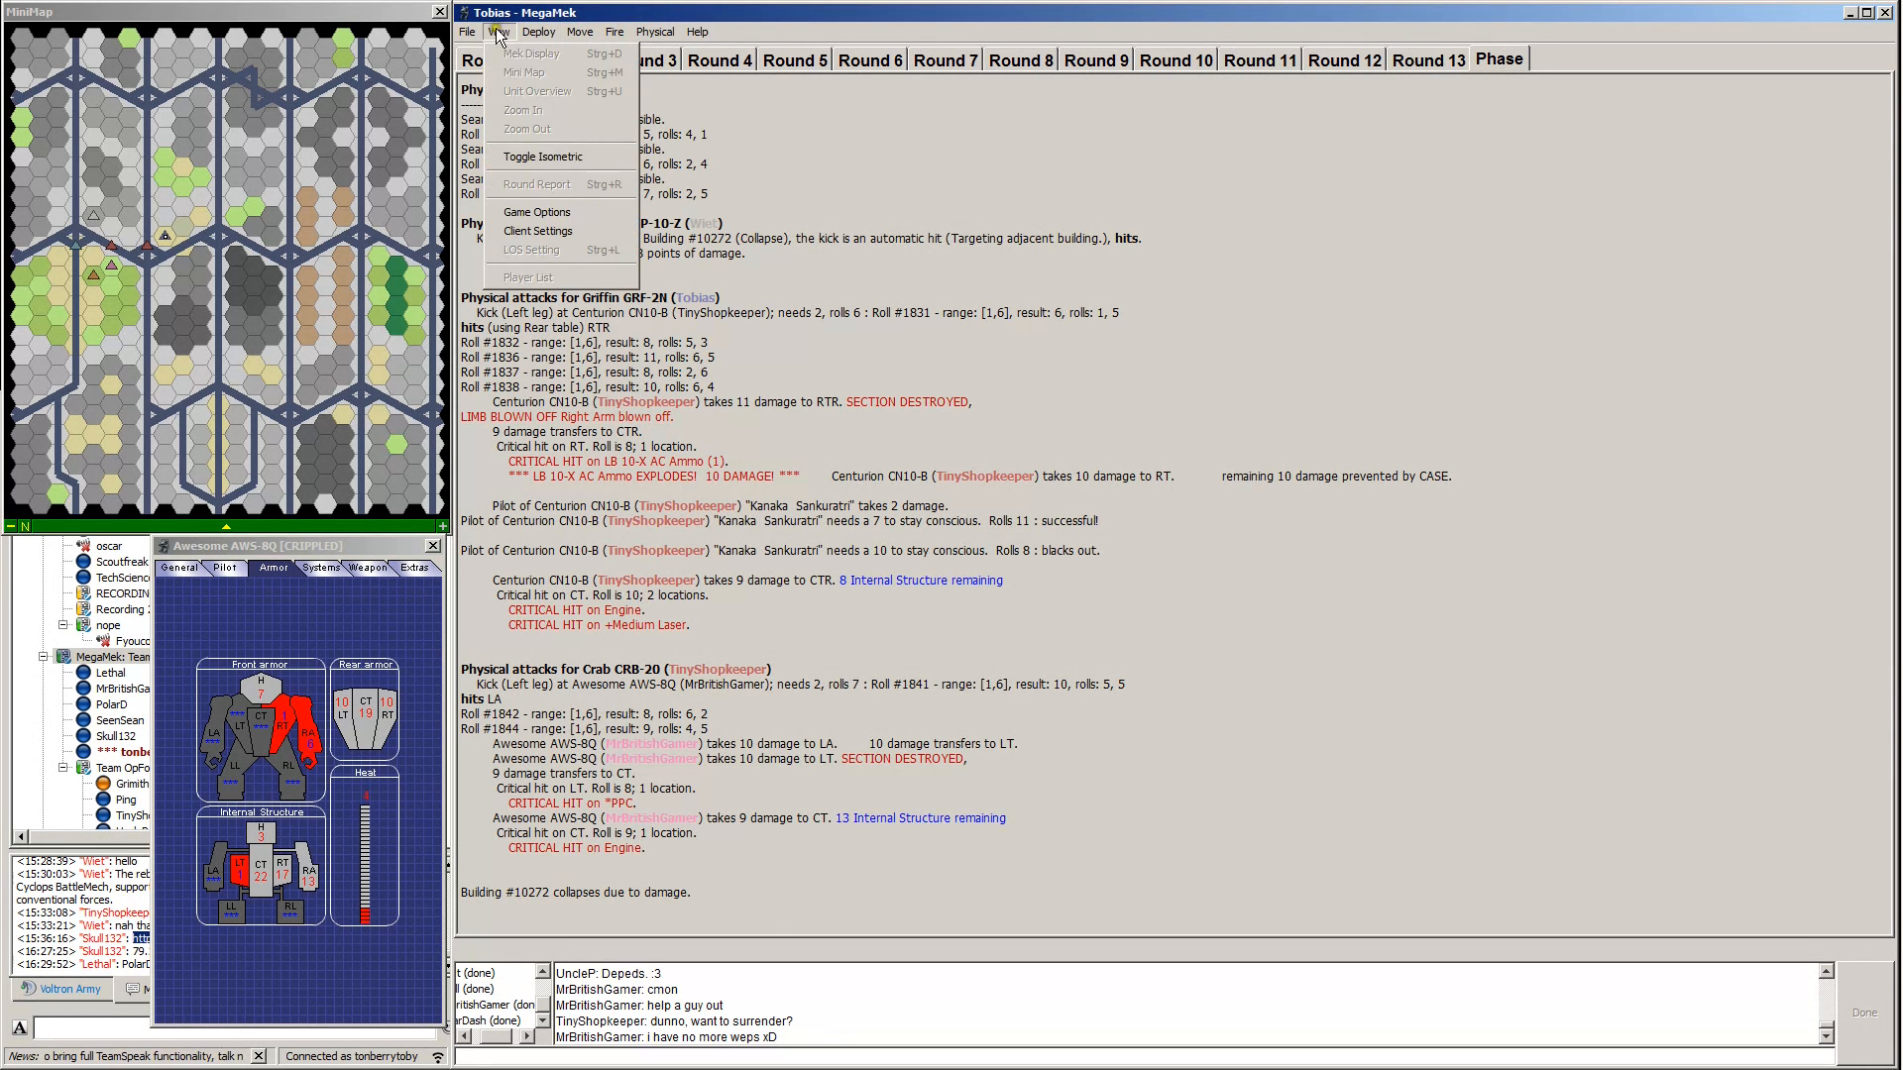
pyautogui.click(467, 31)
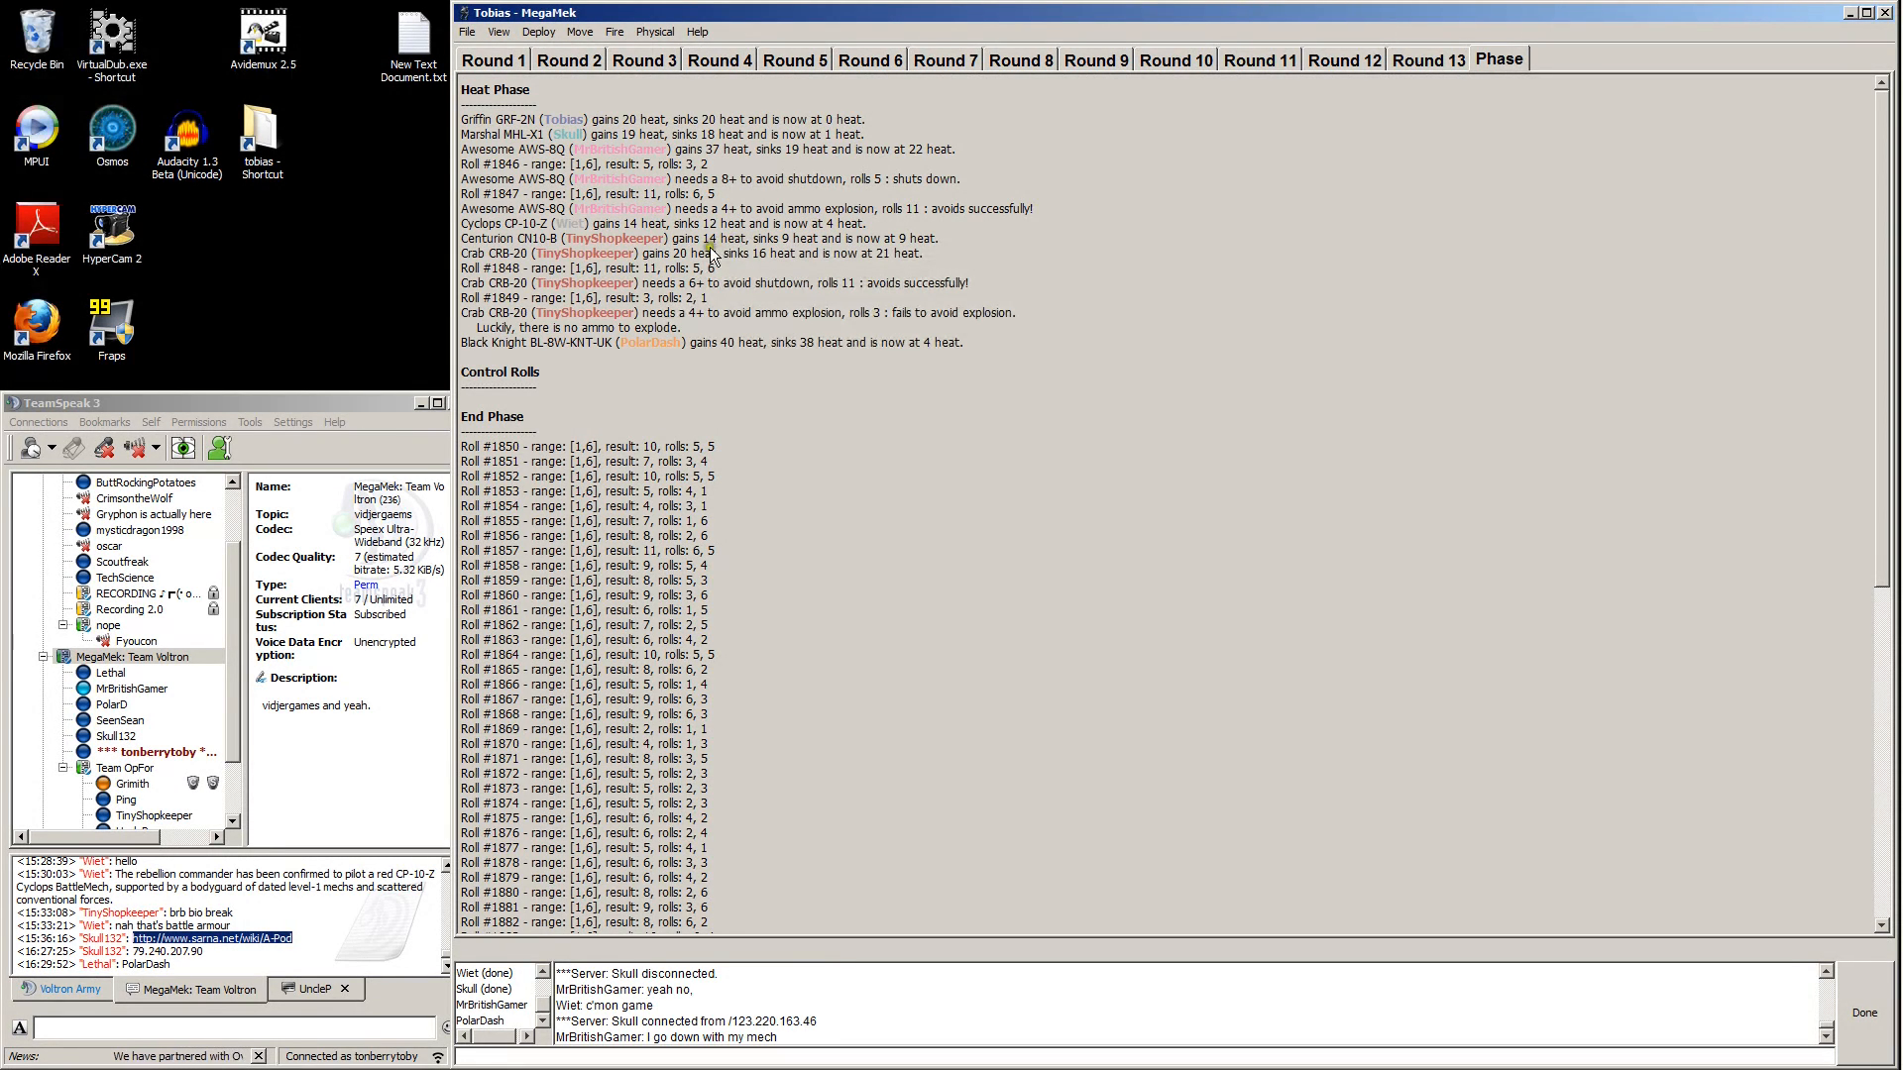
pyautogui.moveTo(716, 328)
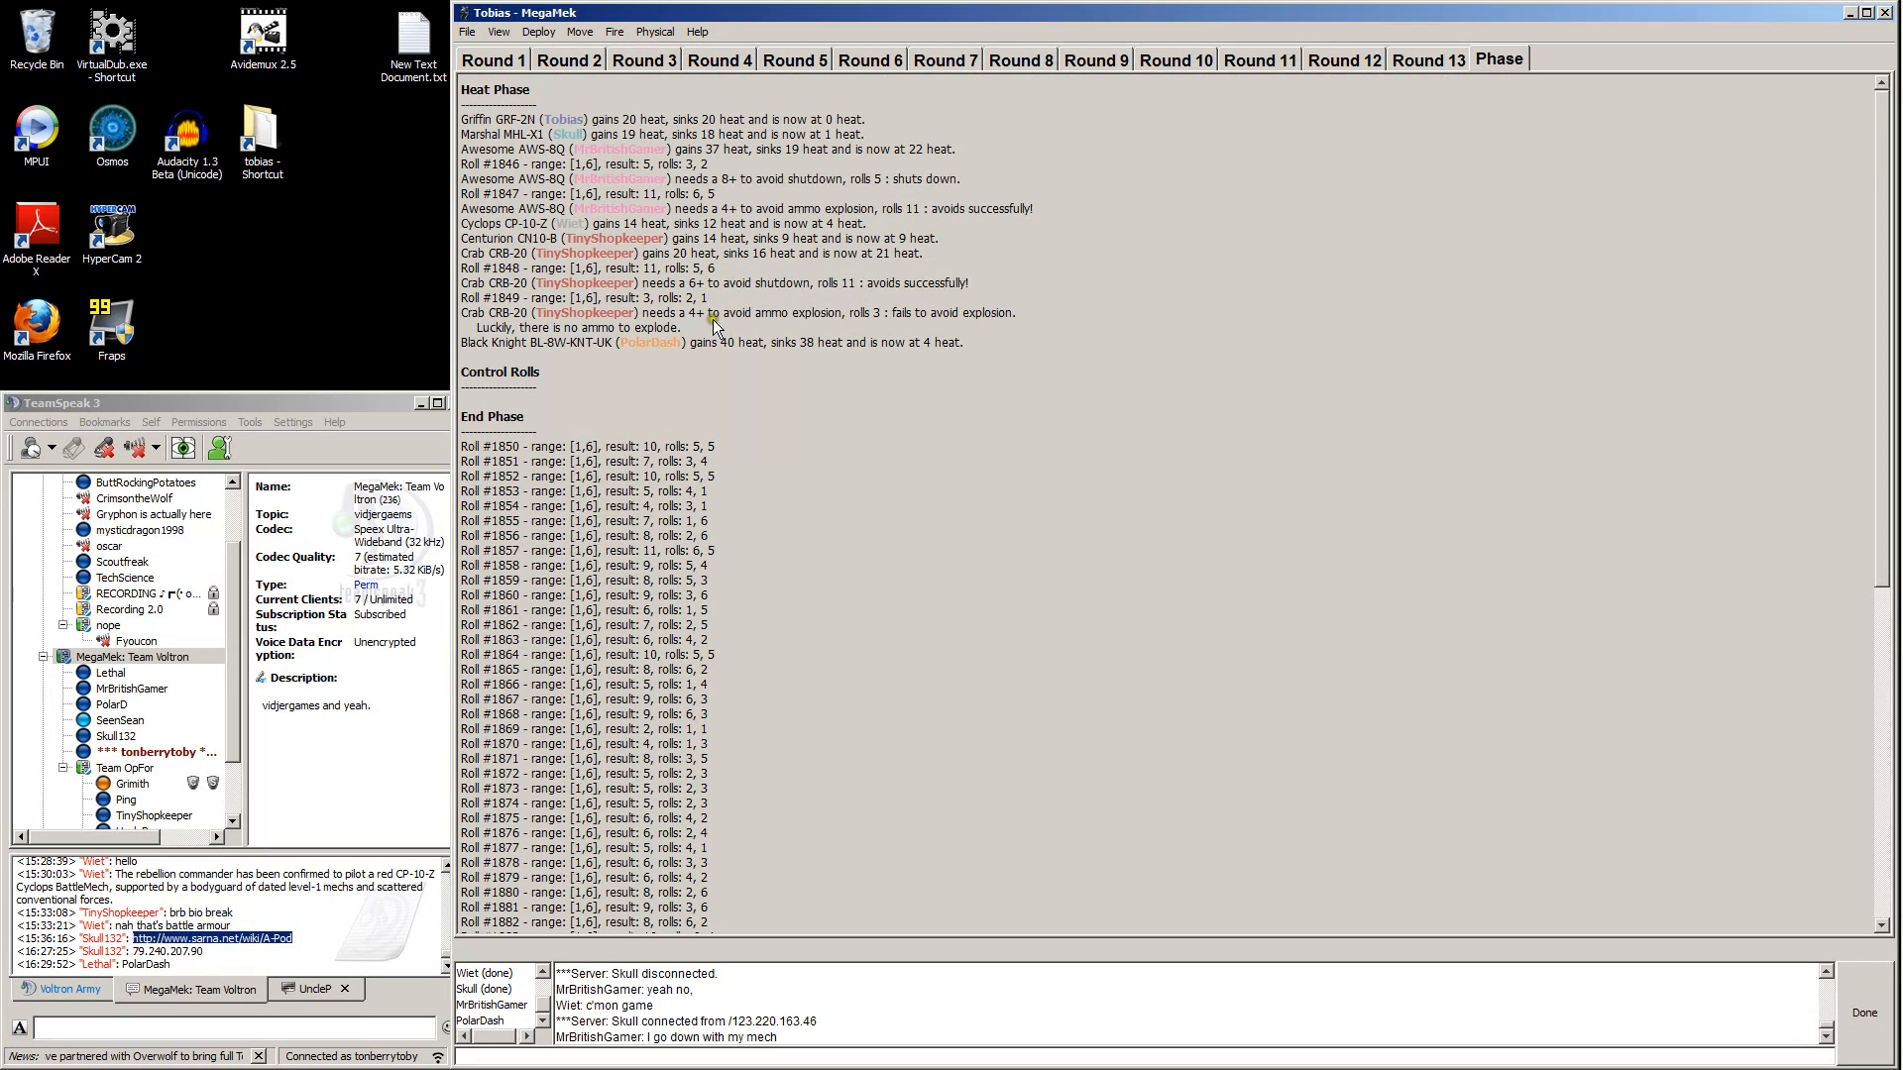
pyautogui.moveTo(1808, 334)
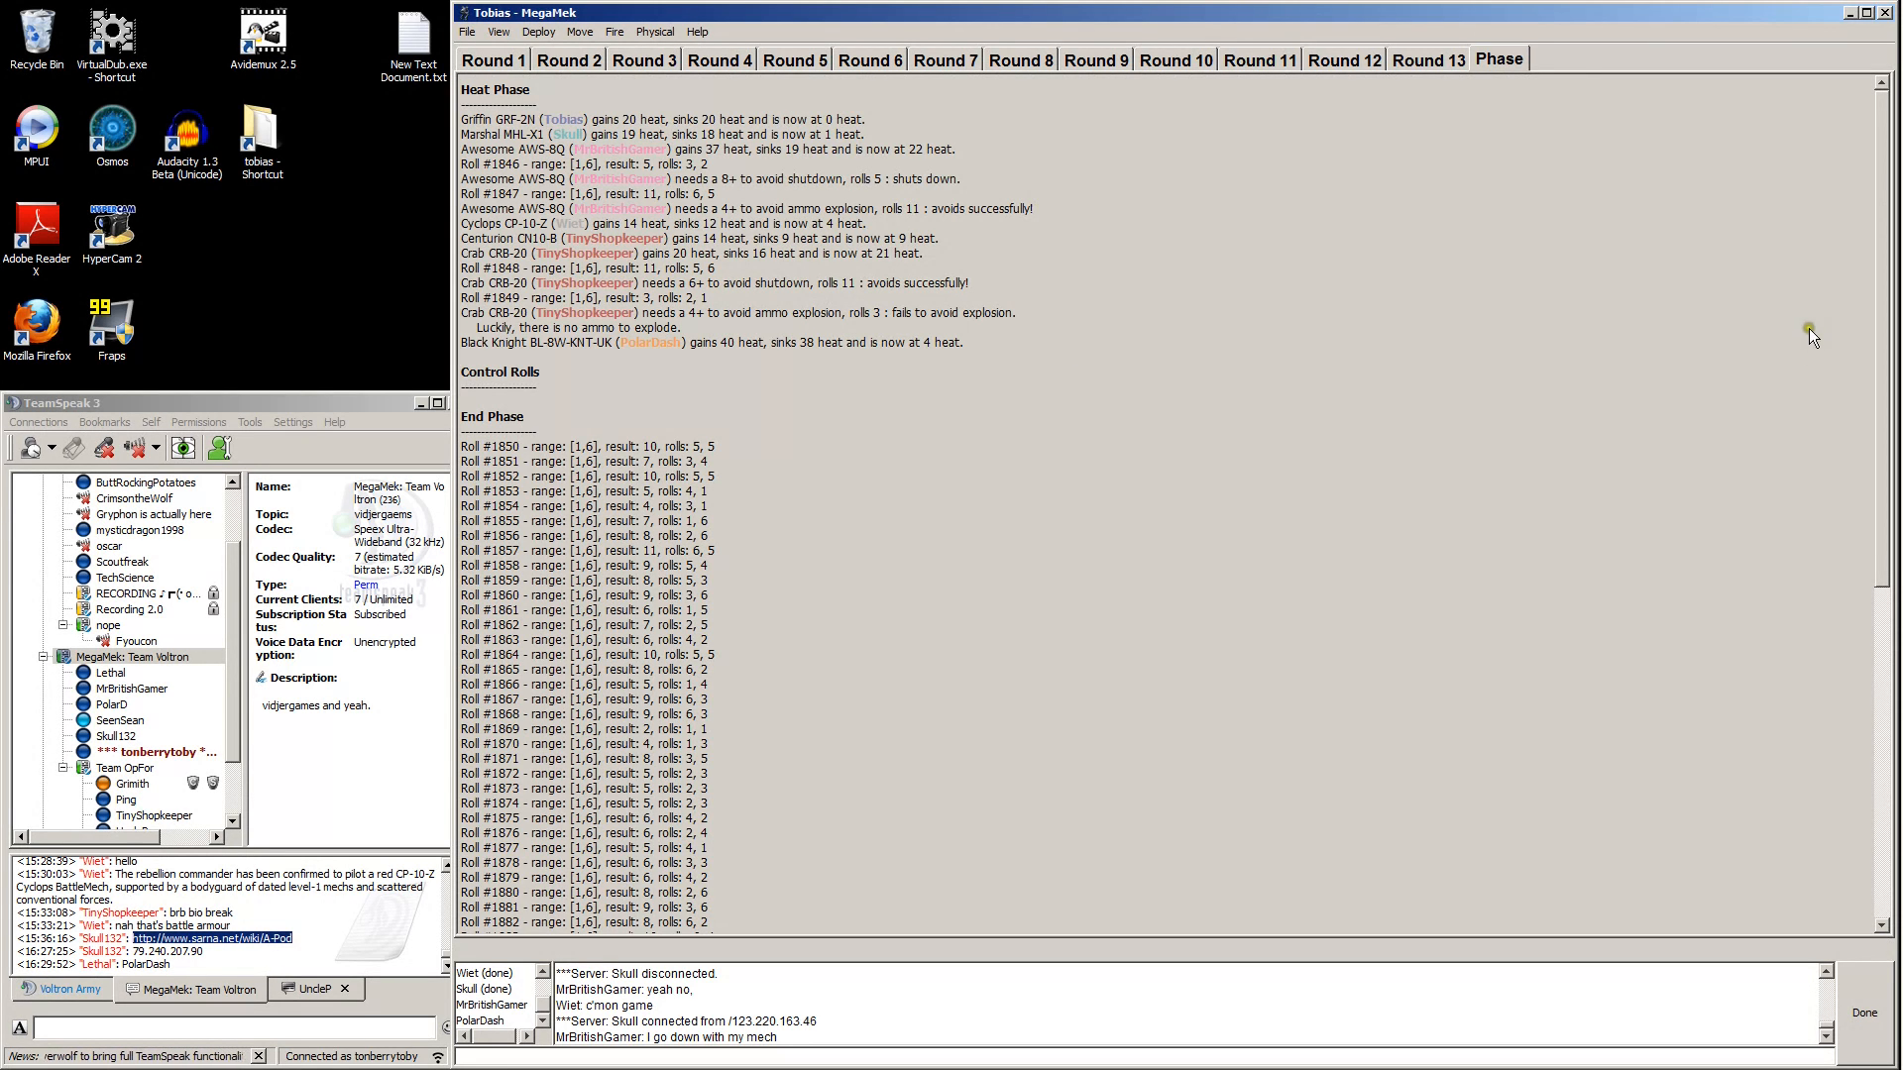
# Scroll through the Heat and End Phase report and mark it done.
pyautogui.scroll(-3)
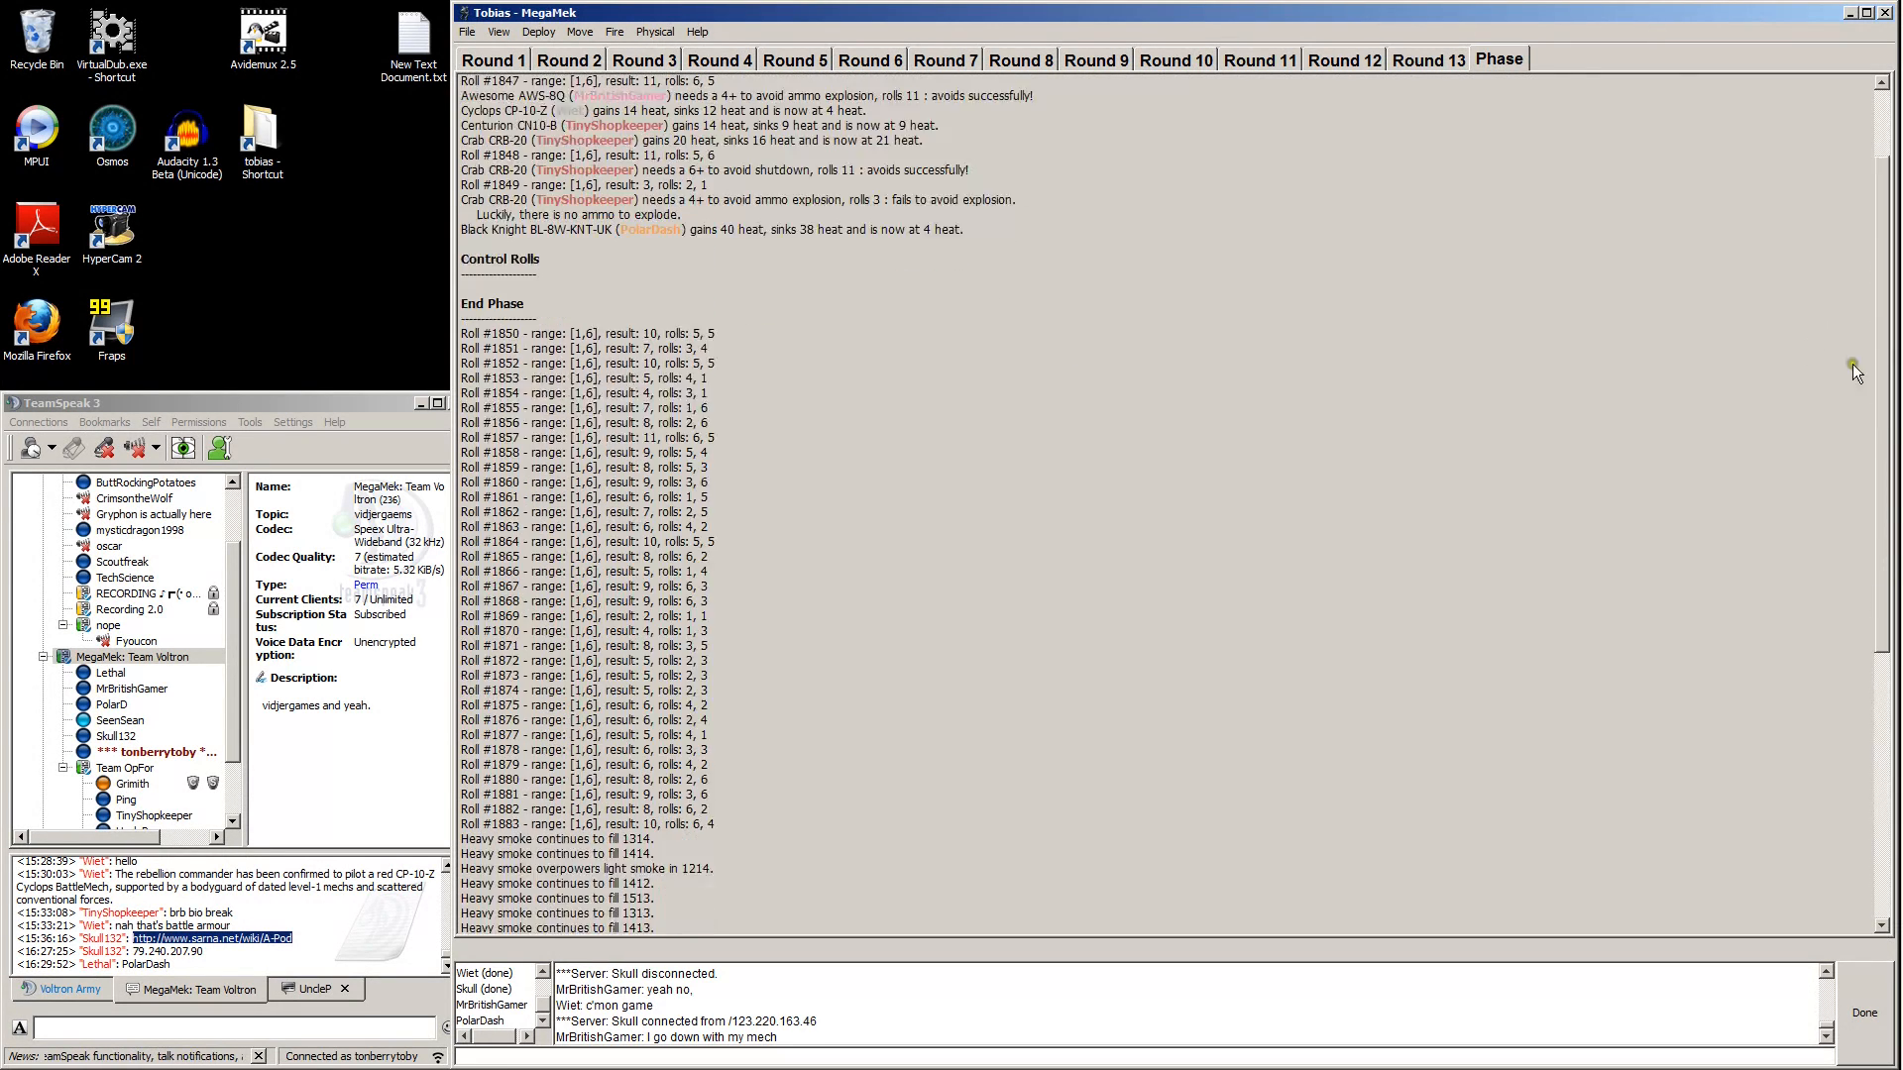
pyautogui.scroll(3)
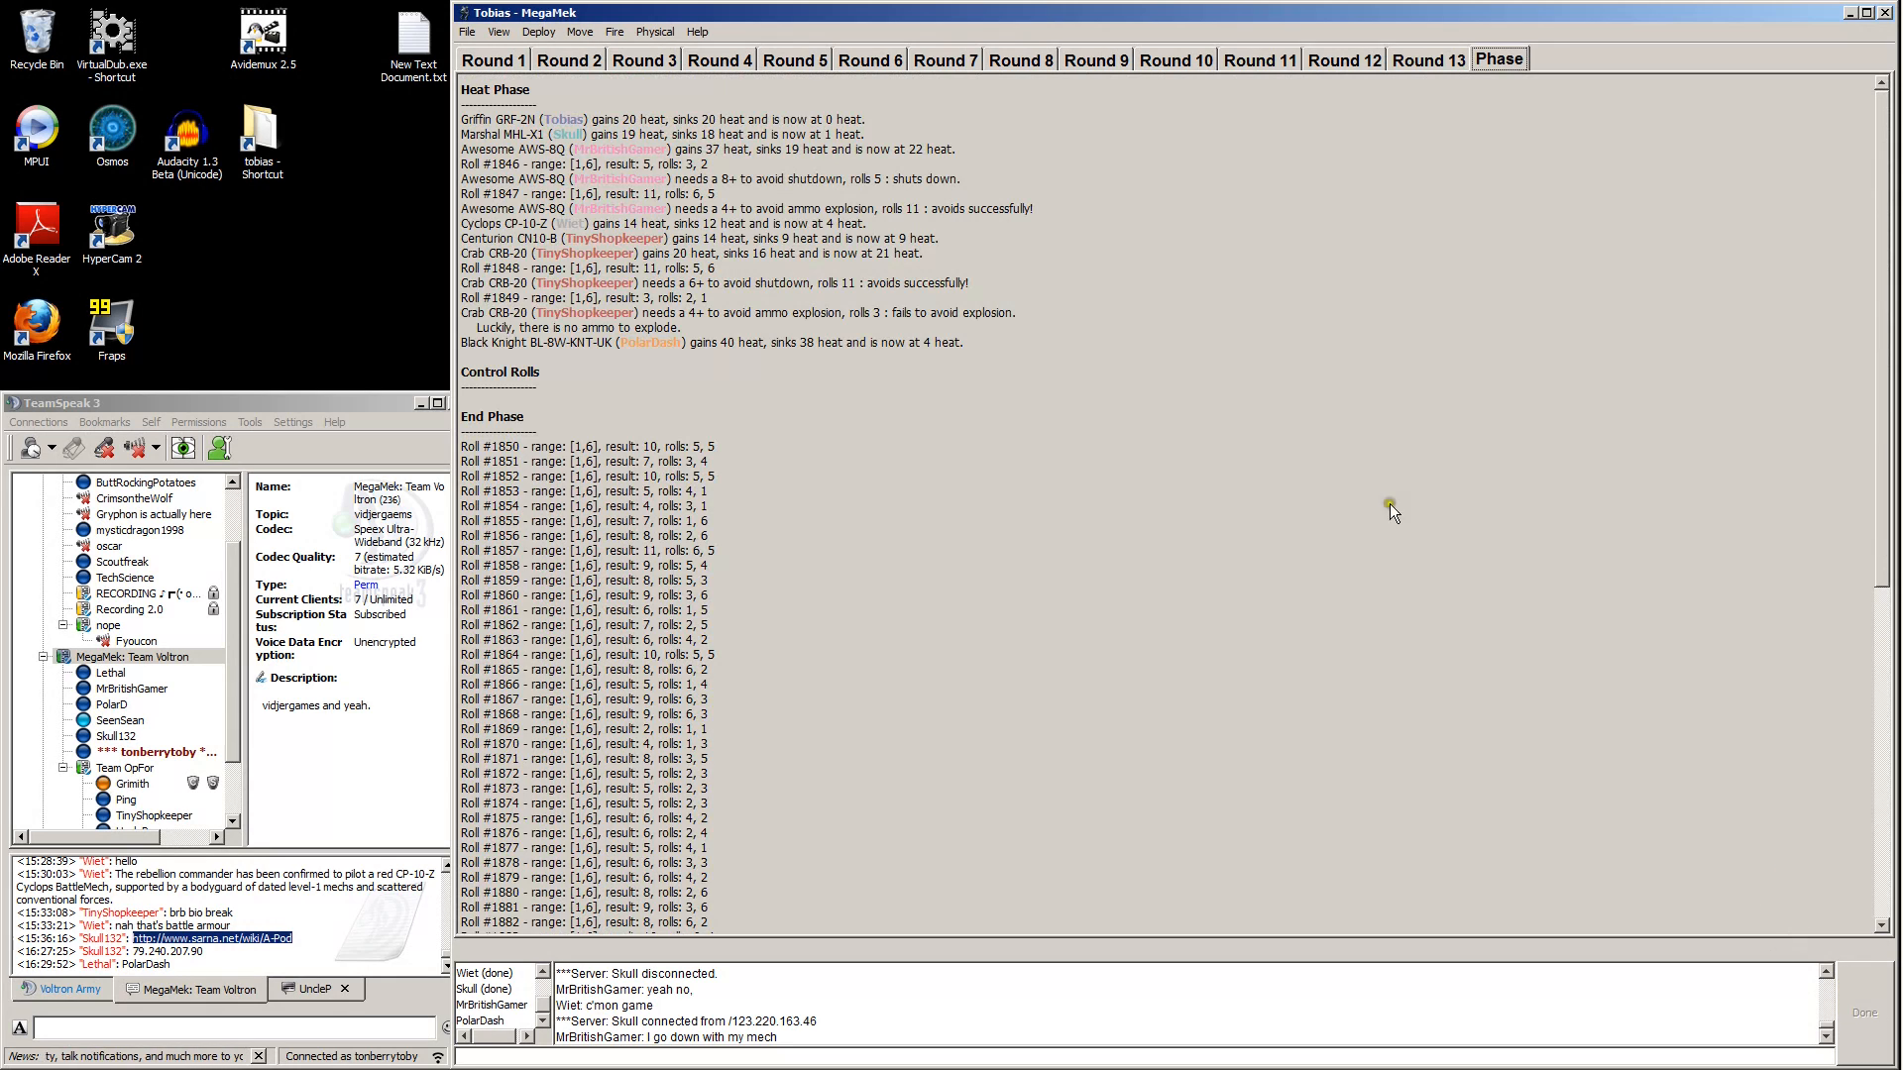
pyautogui.moveTo(964, 388)
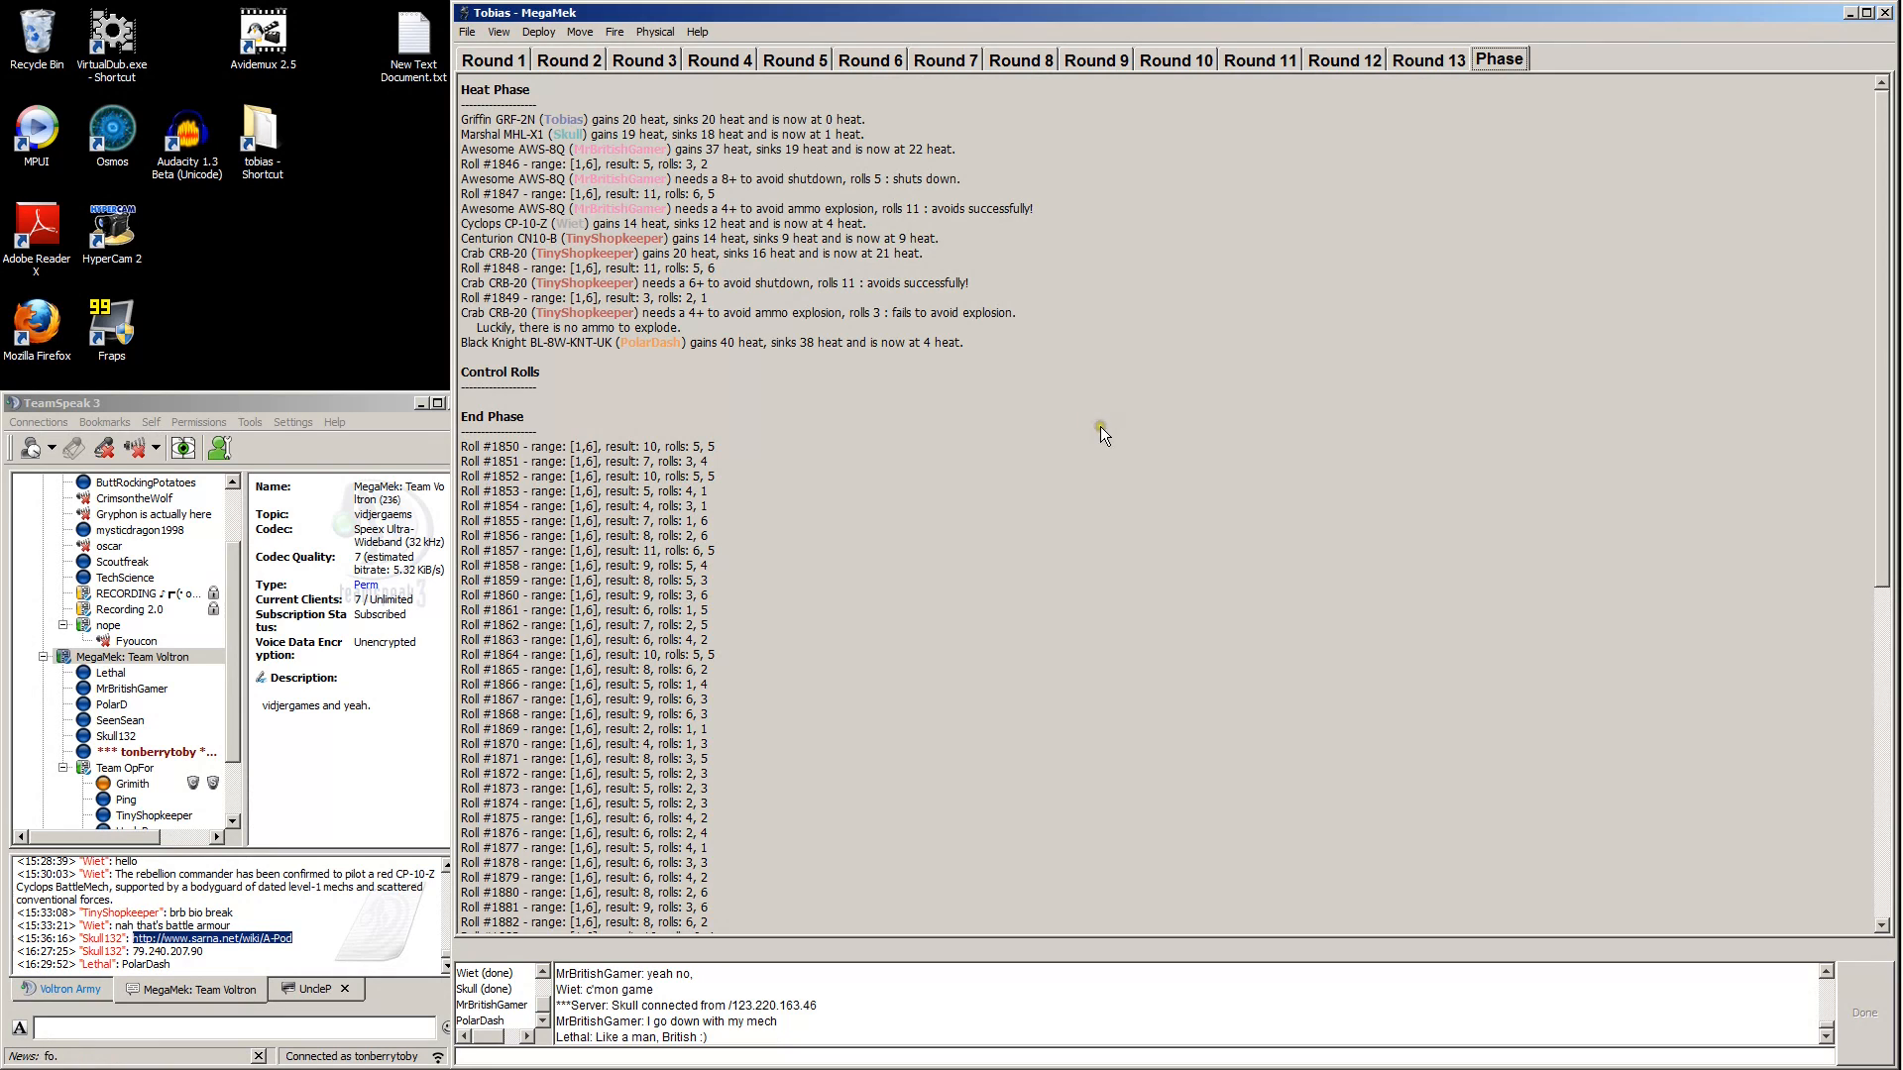
pyautogui.moveTo(1234, 613)
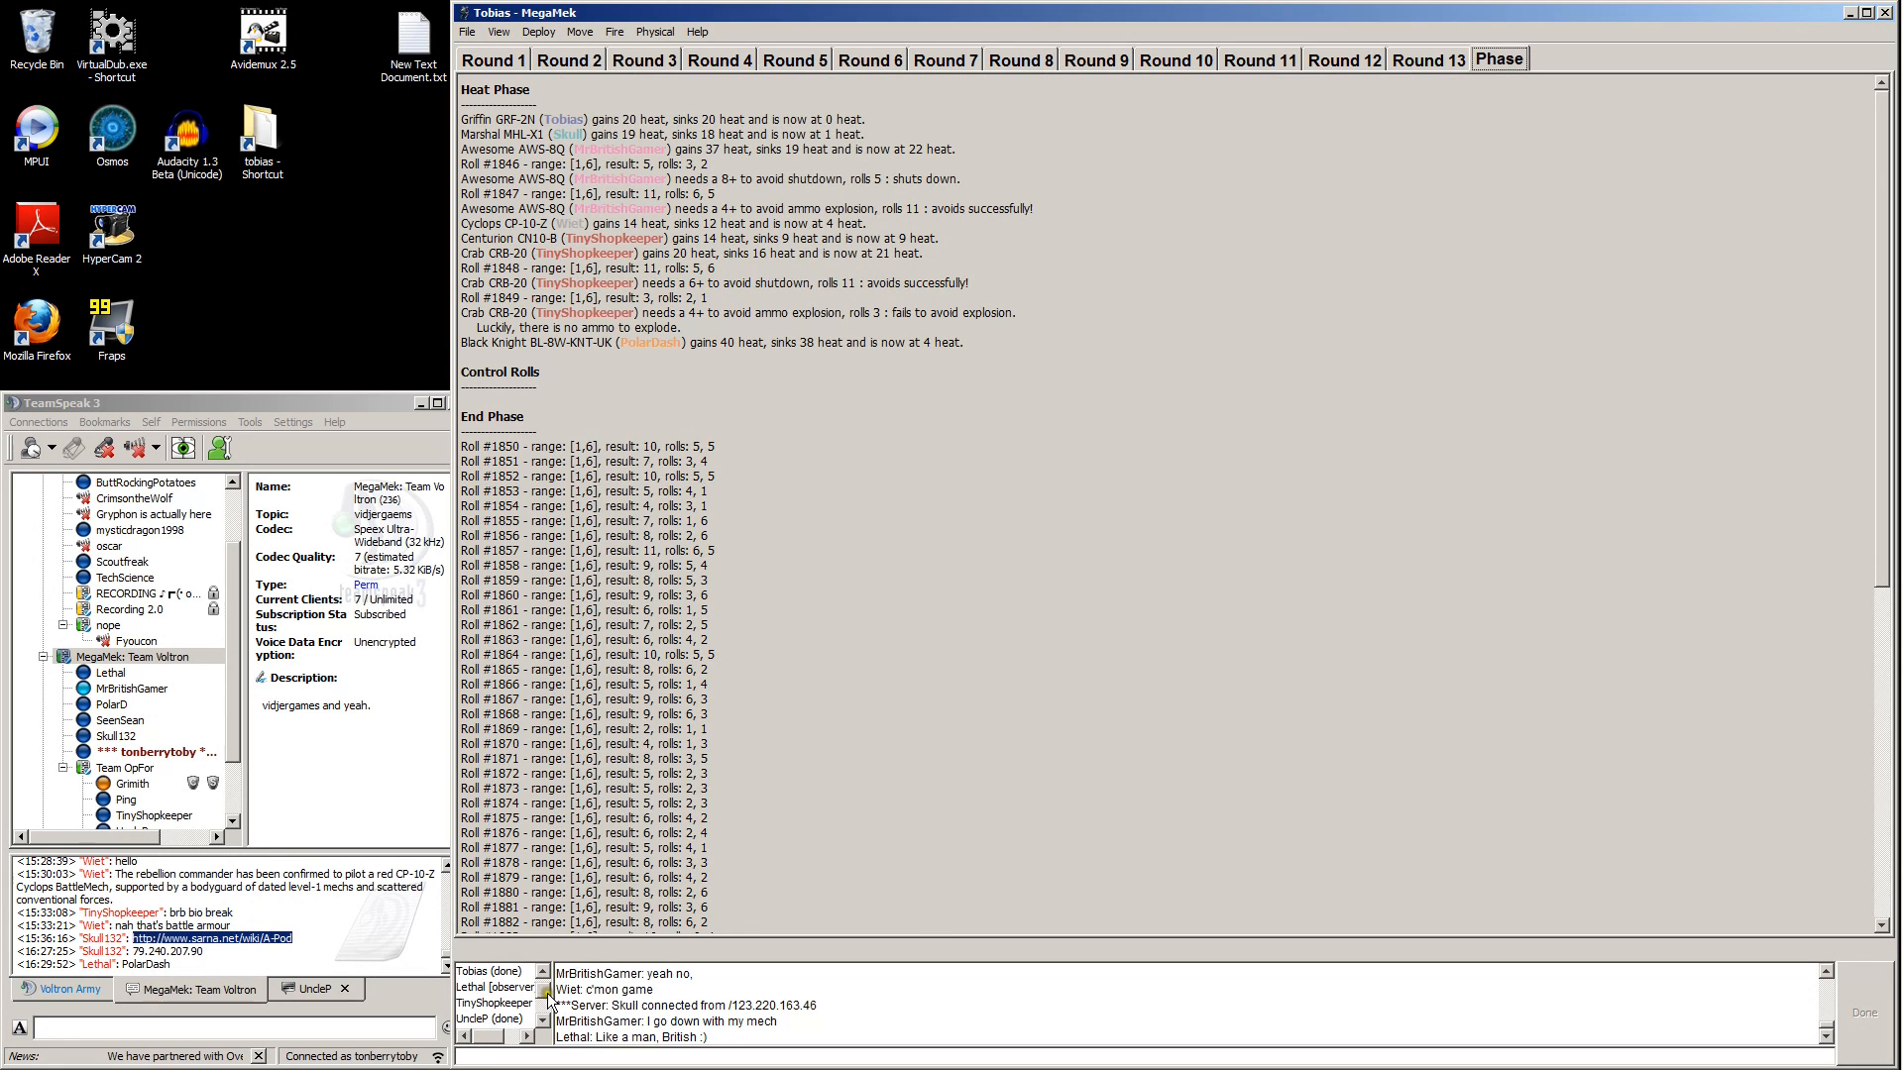
pyautogui.click(495, 1020)
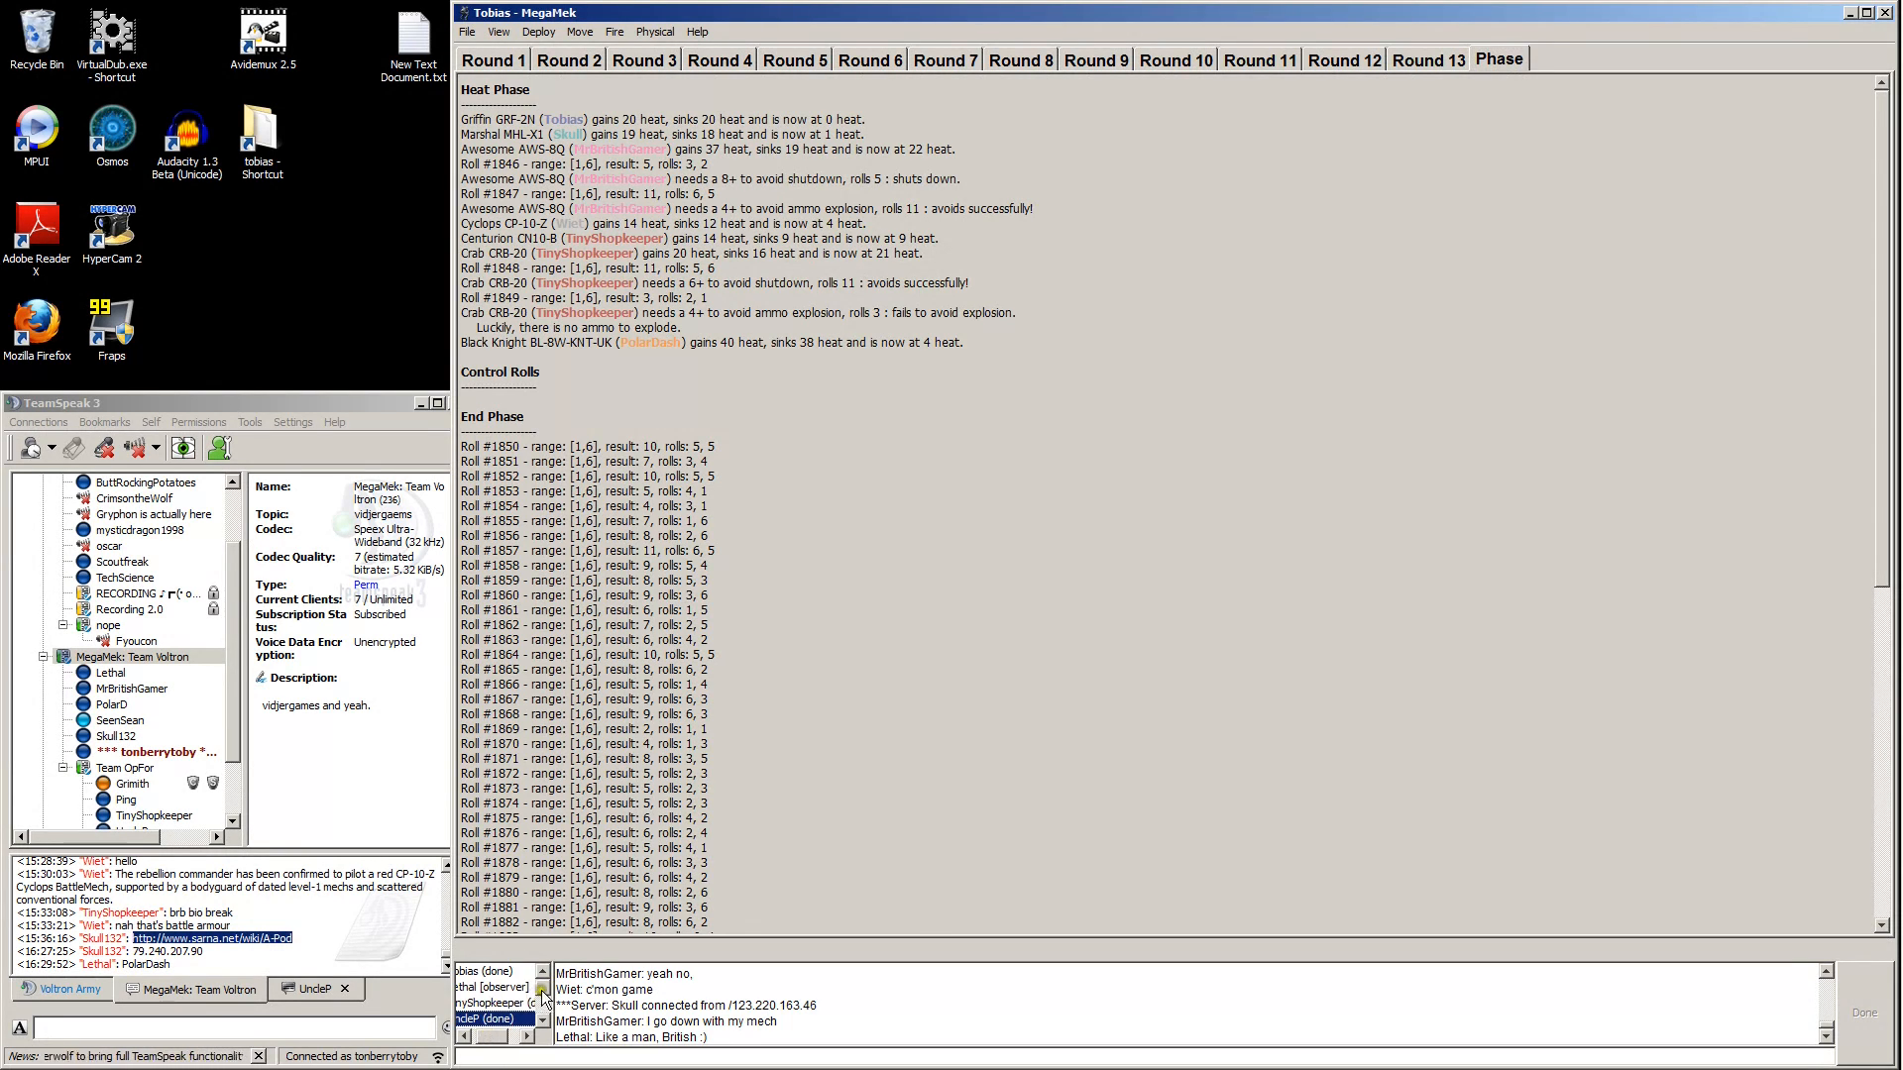
pyautogui.click(467, 1037)
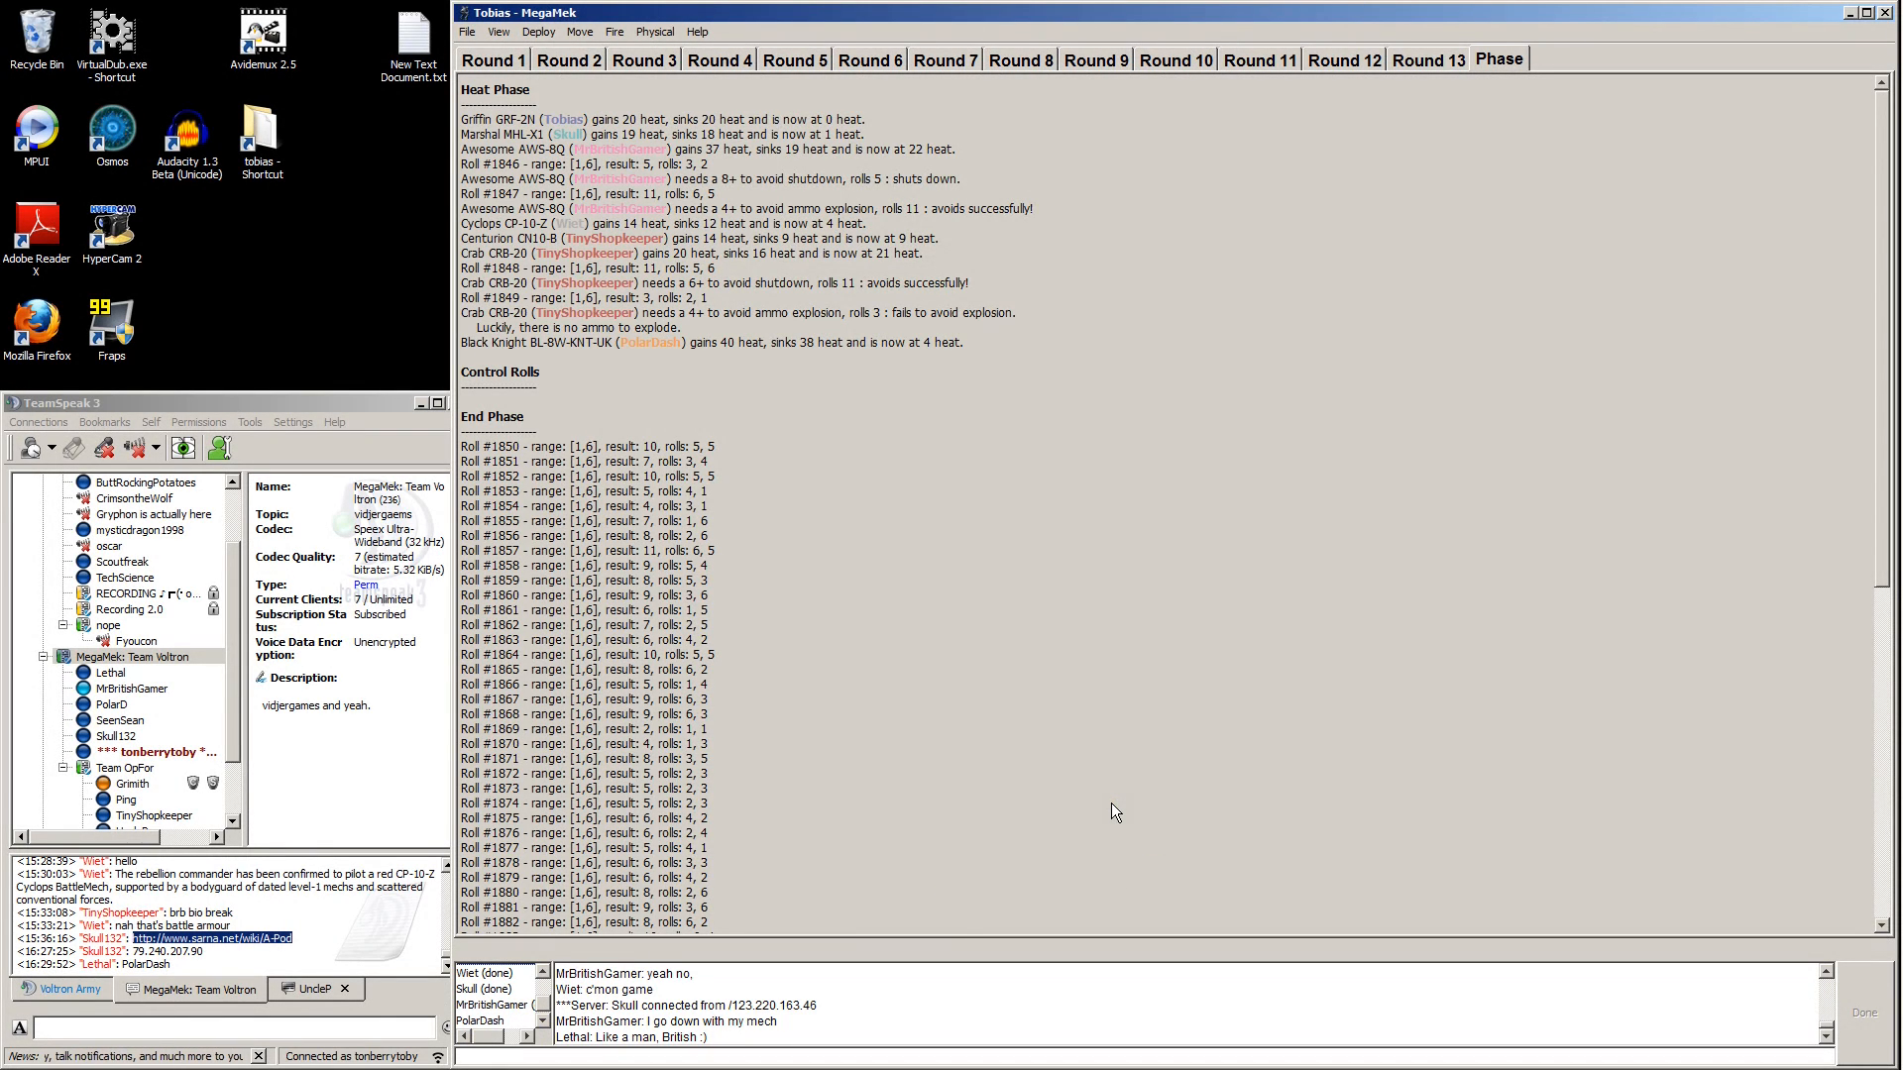
pyautogui.click(1868, 1012)
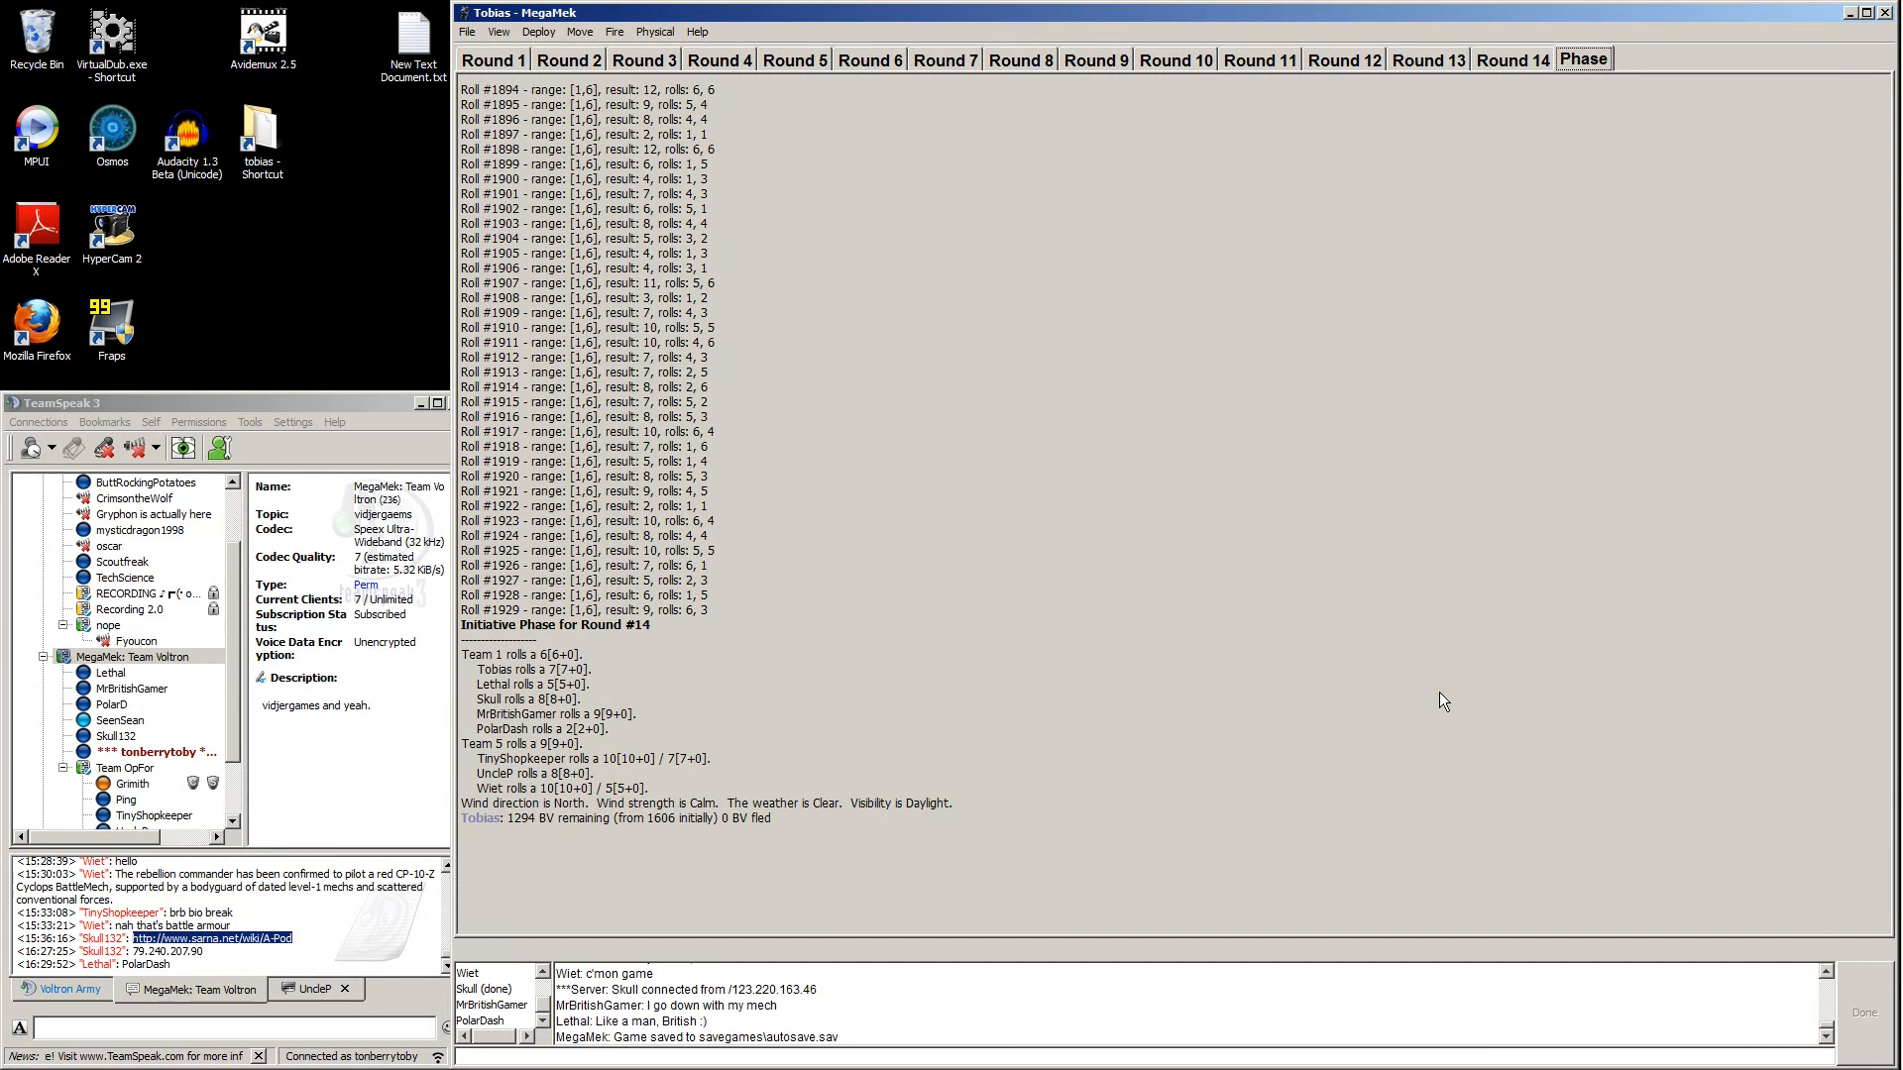
pyautogui.moveTo(1428, 699)
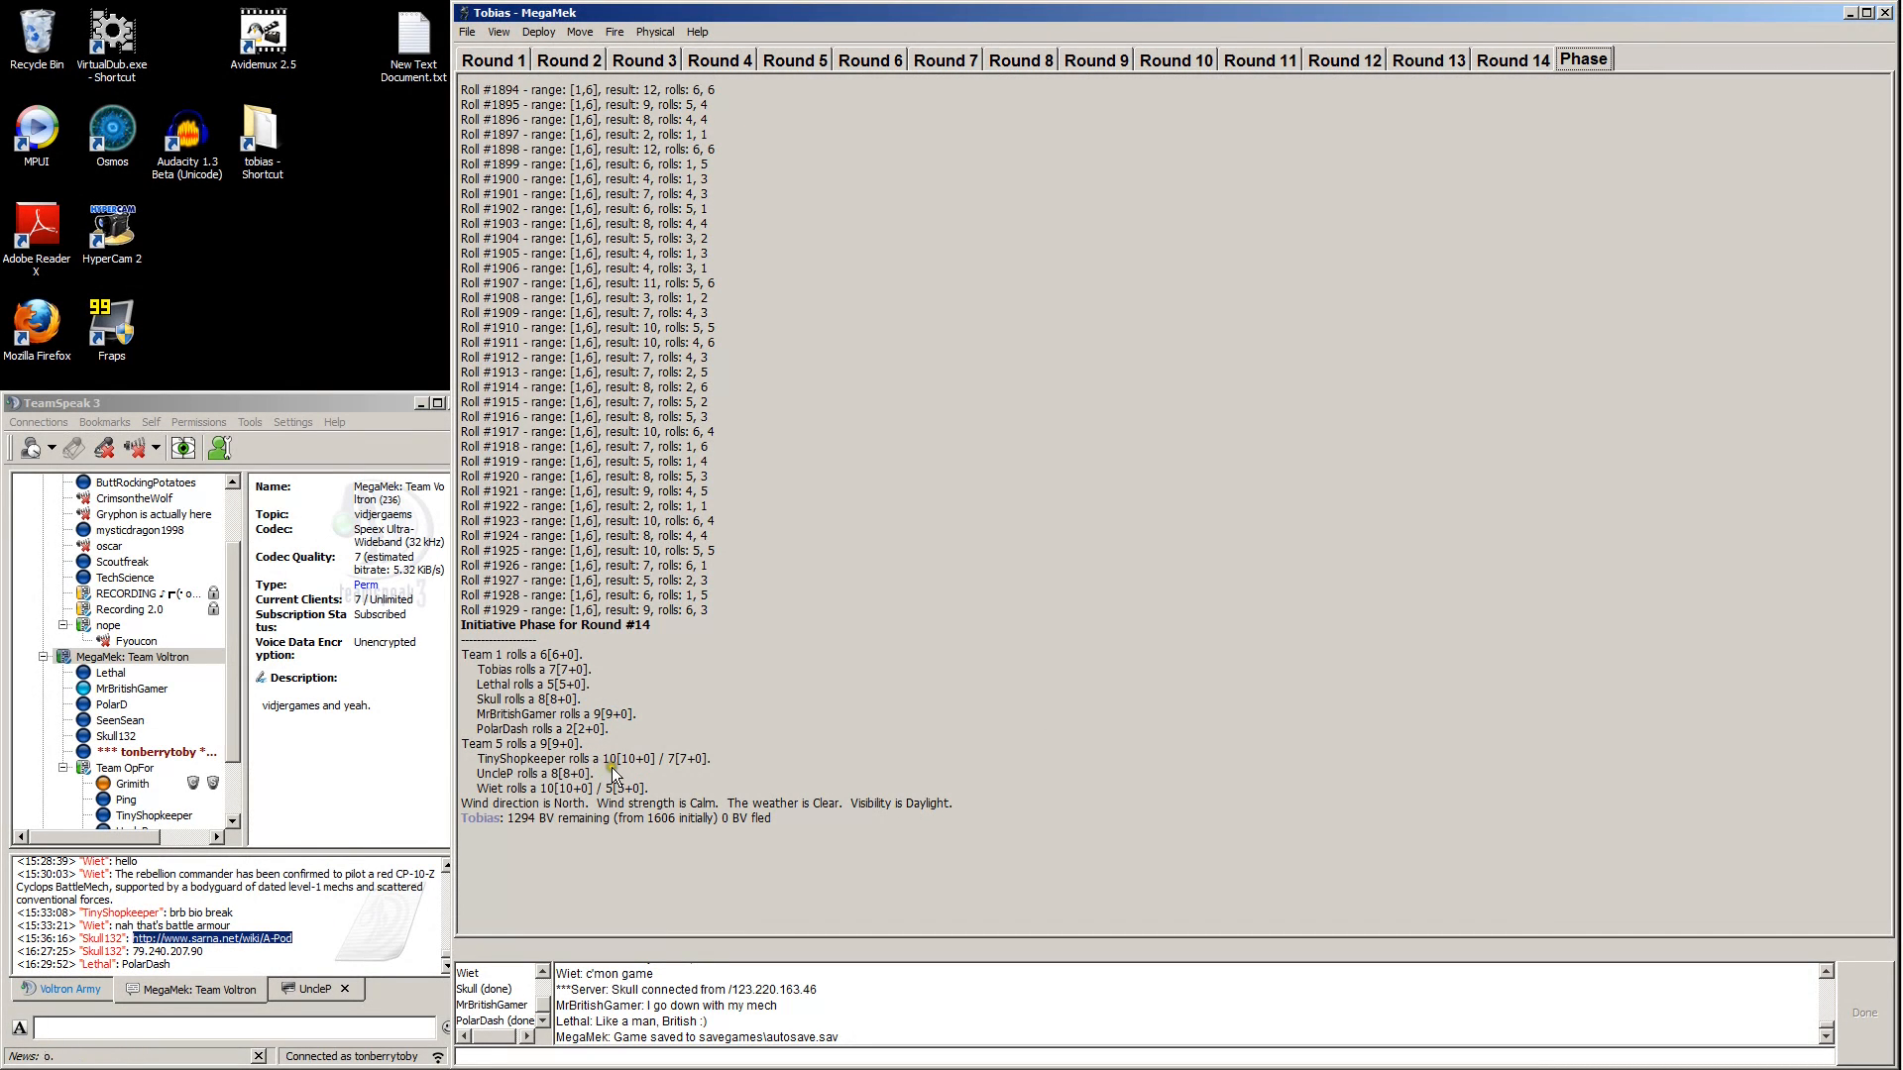
pyautogui.moveTo(619, 800)
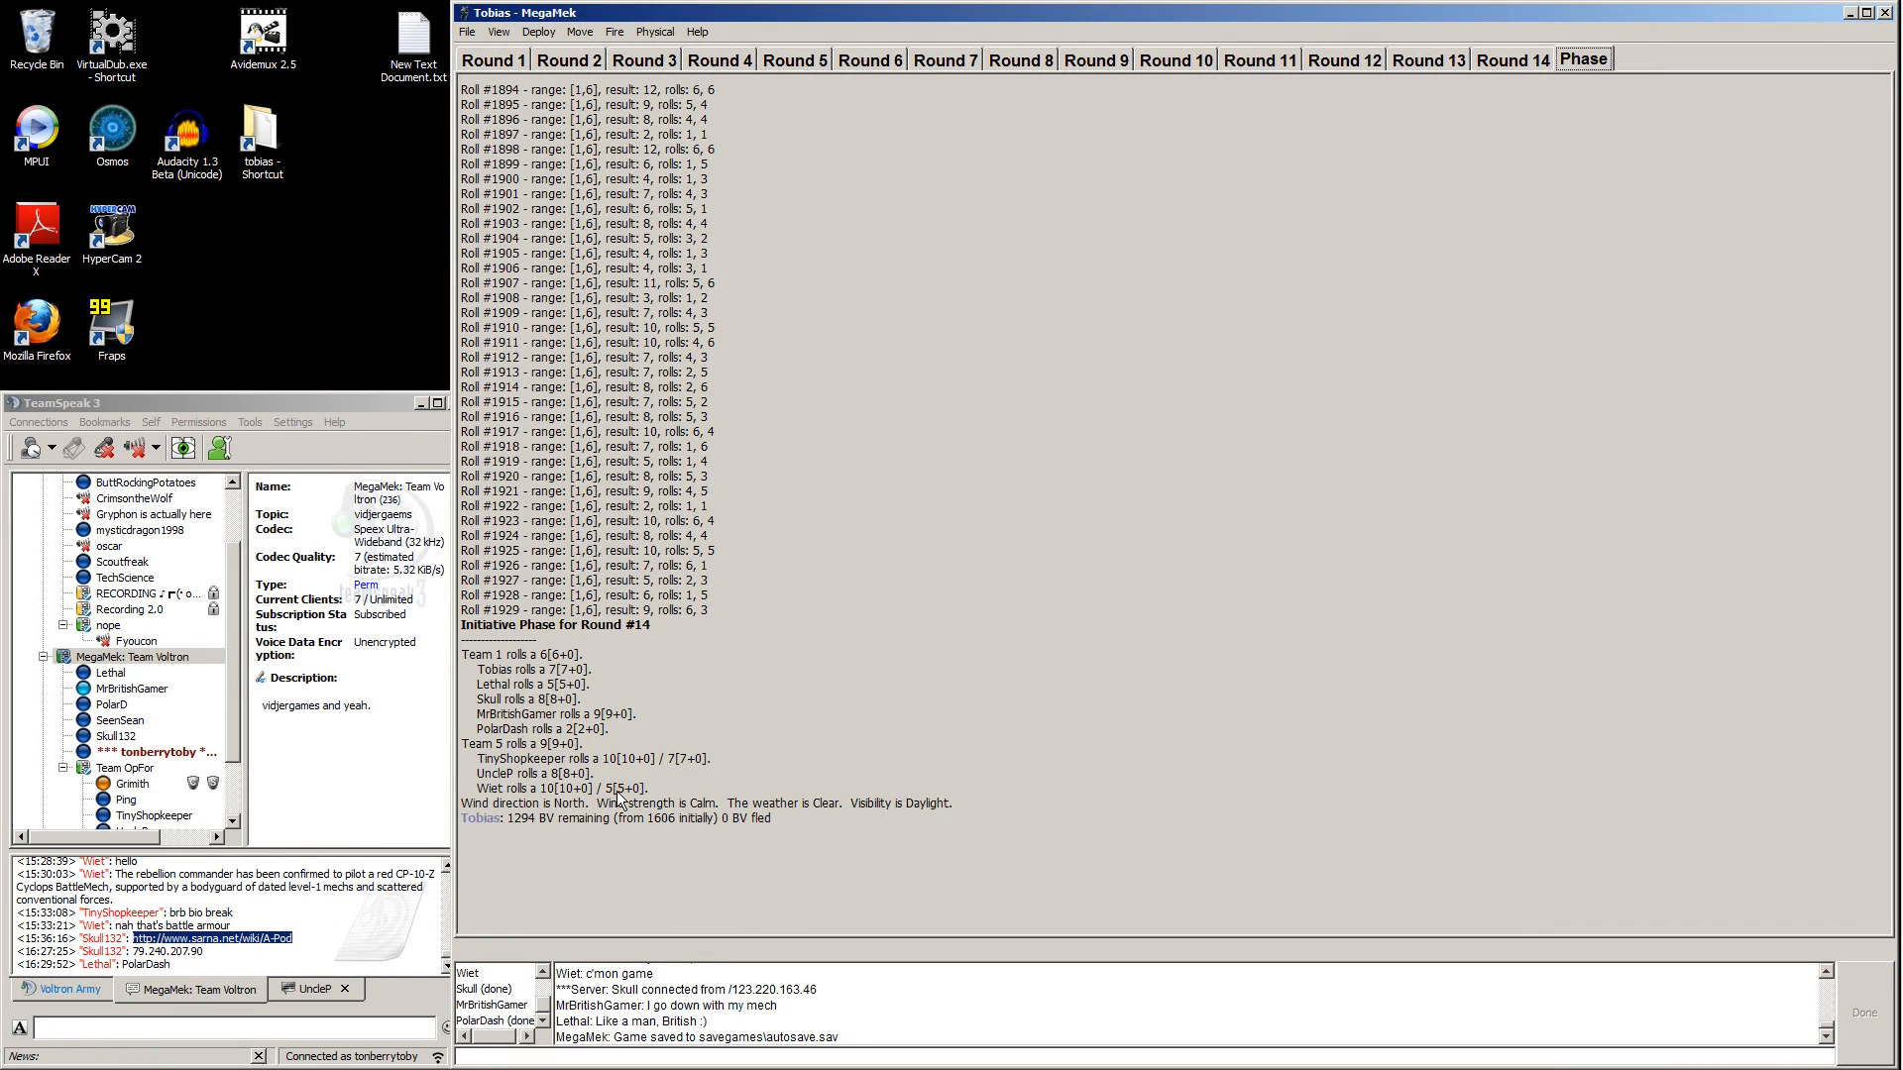
pyautogui.moveTo(1255, 712)
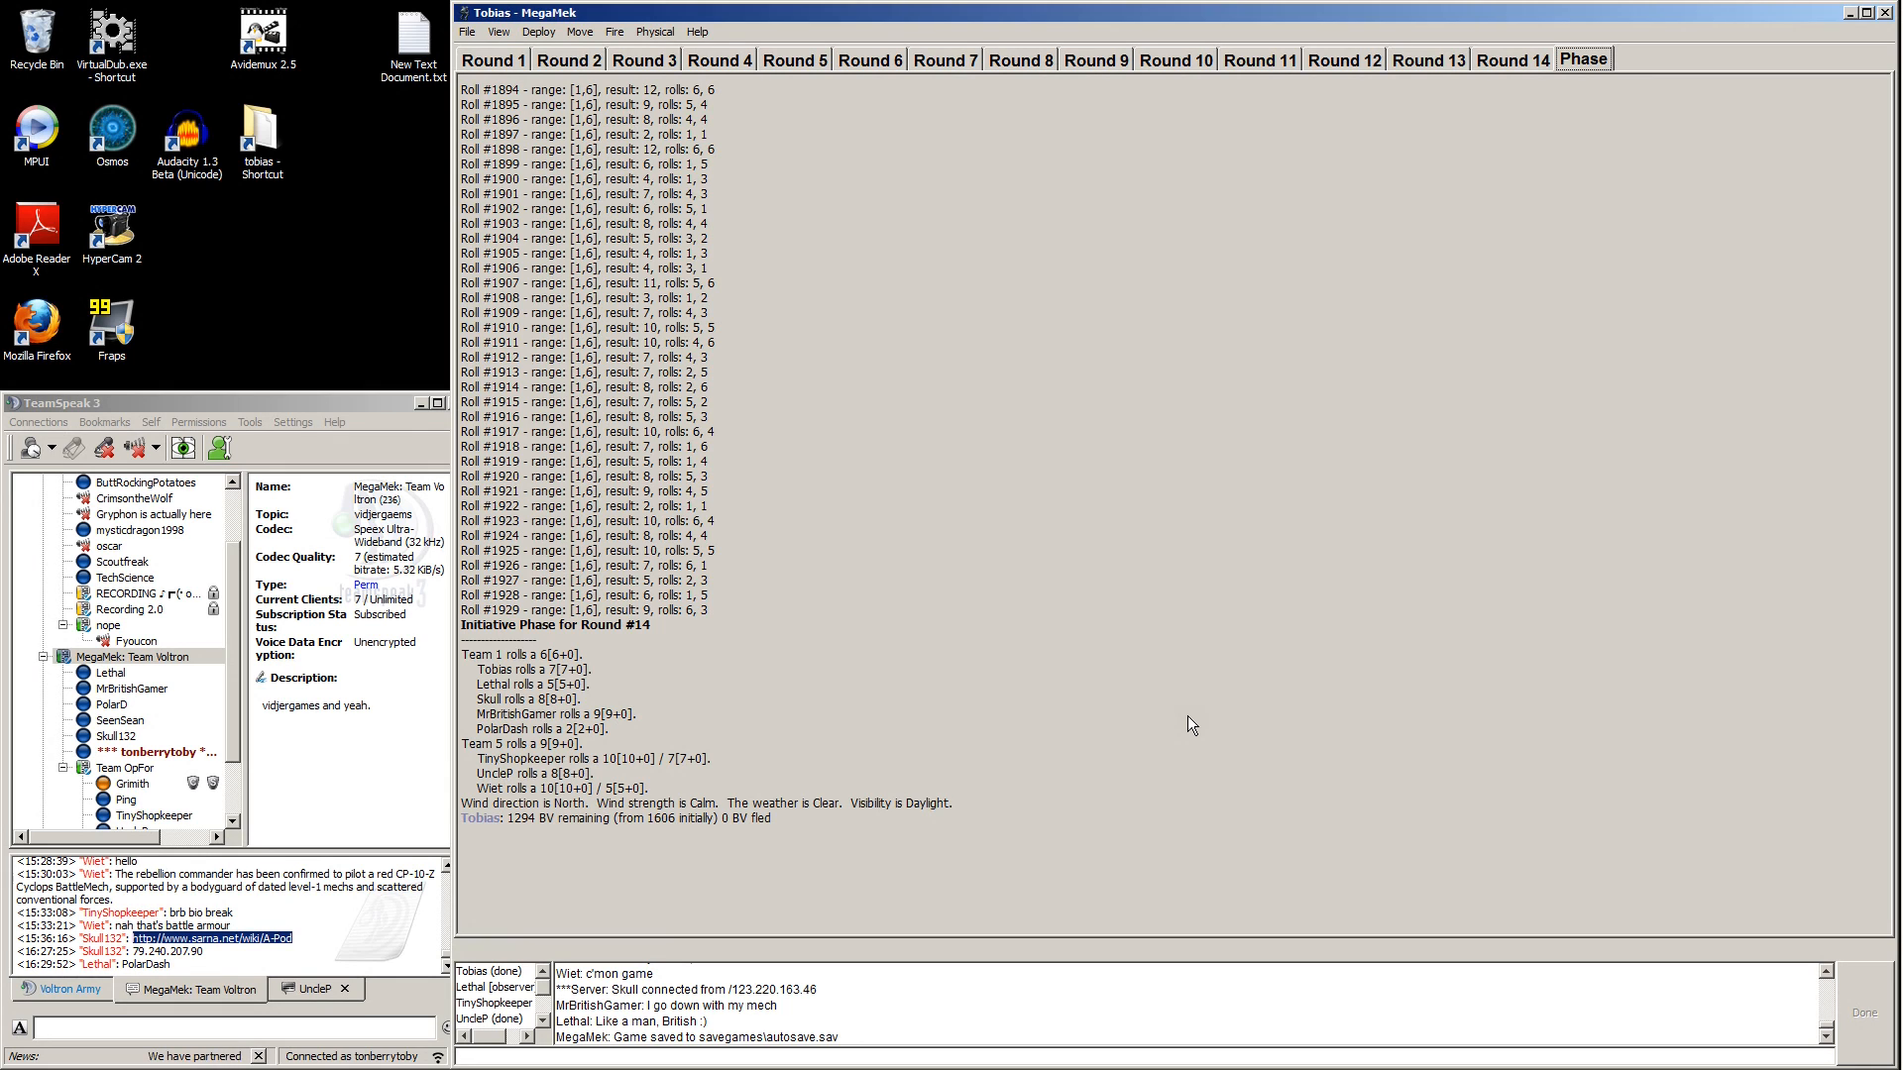
pyautogui.moveTo(1226, 702)
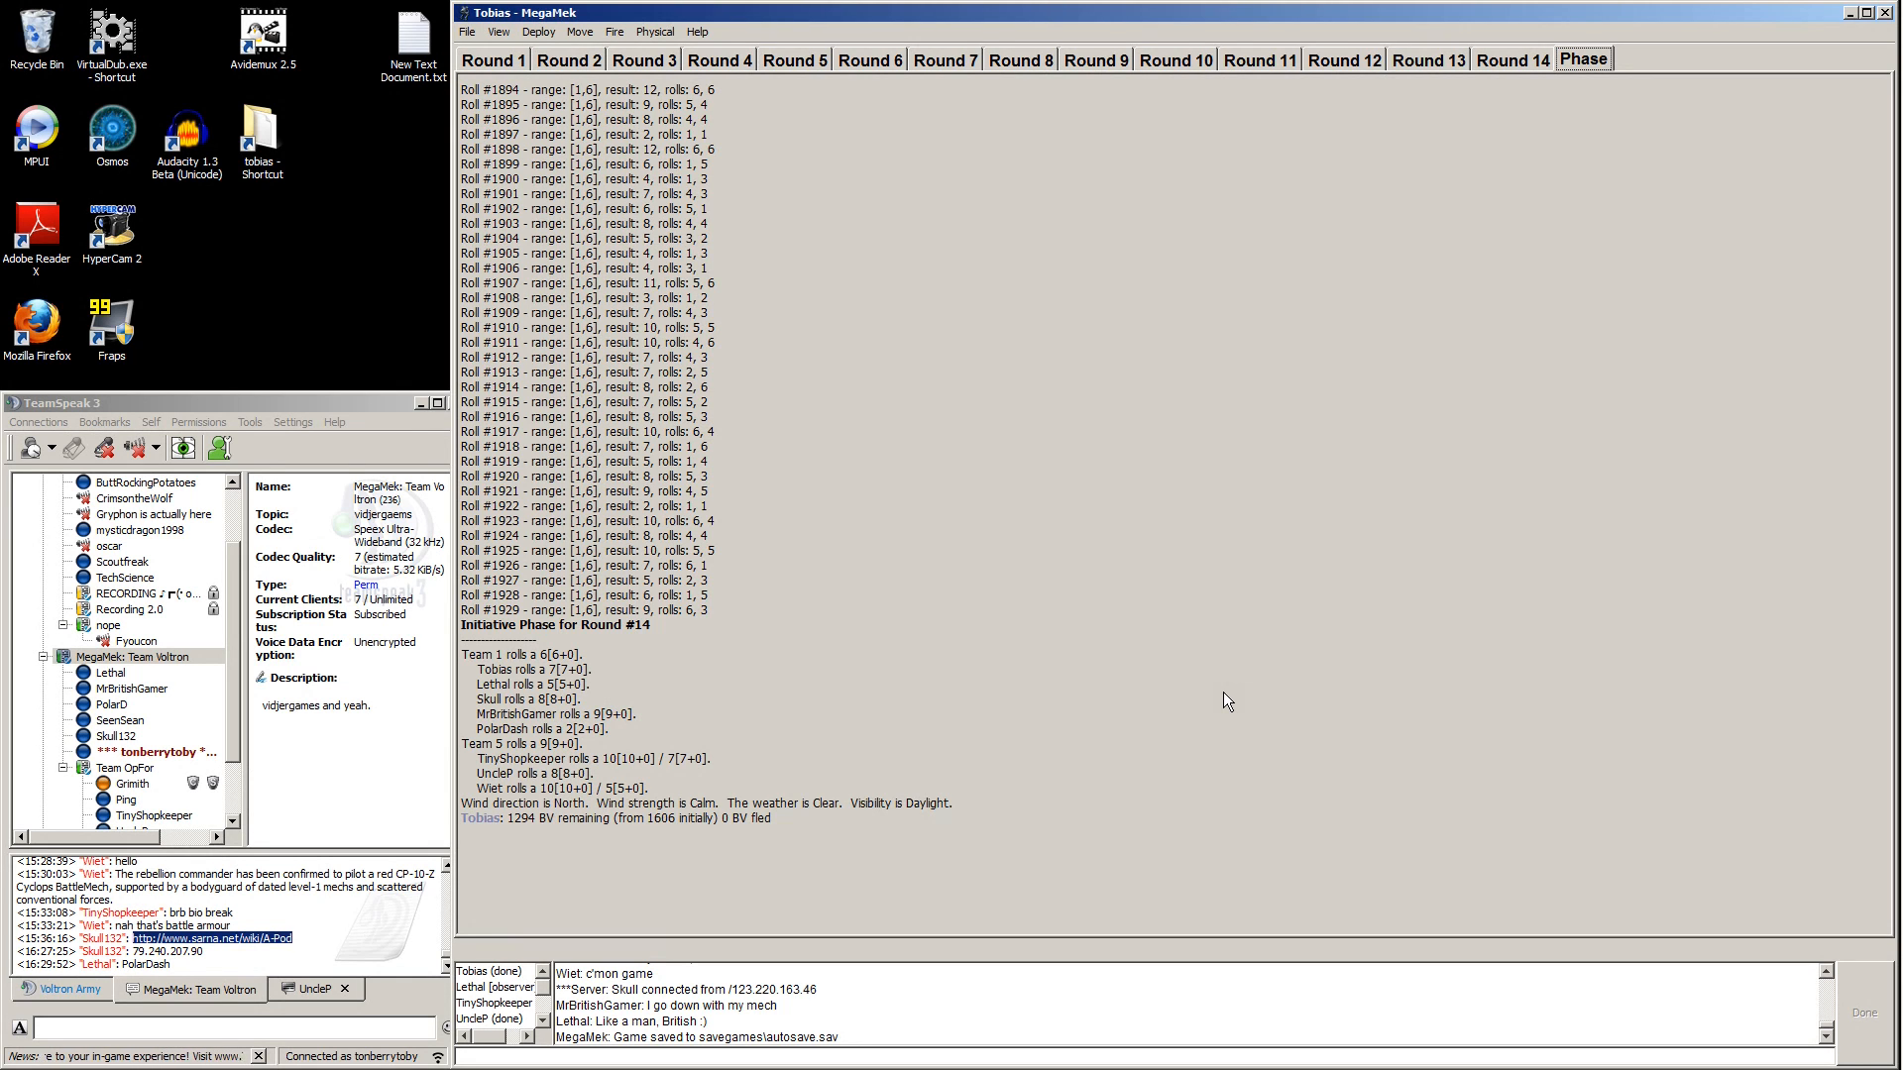
pyautogui.moveTo(550, 995)
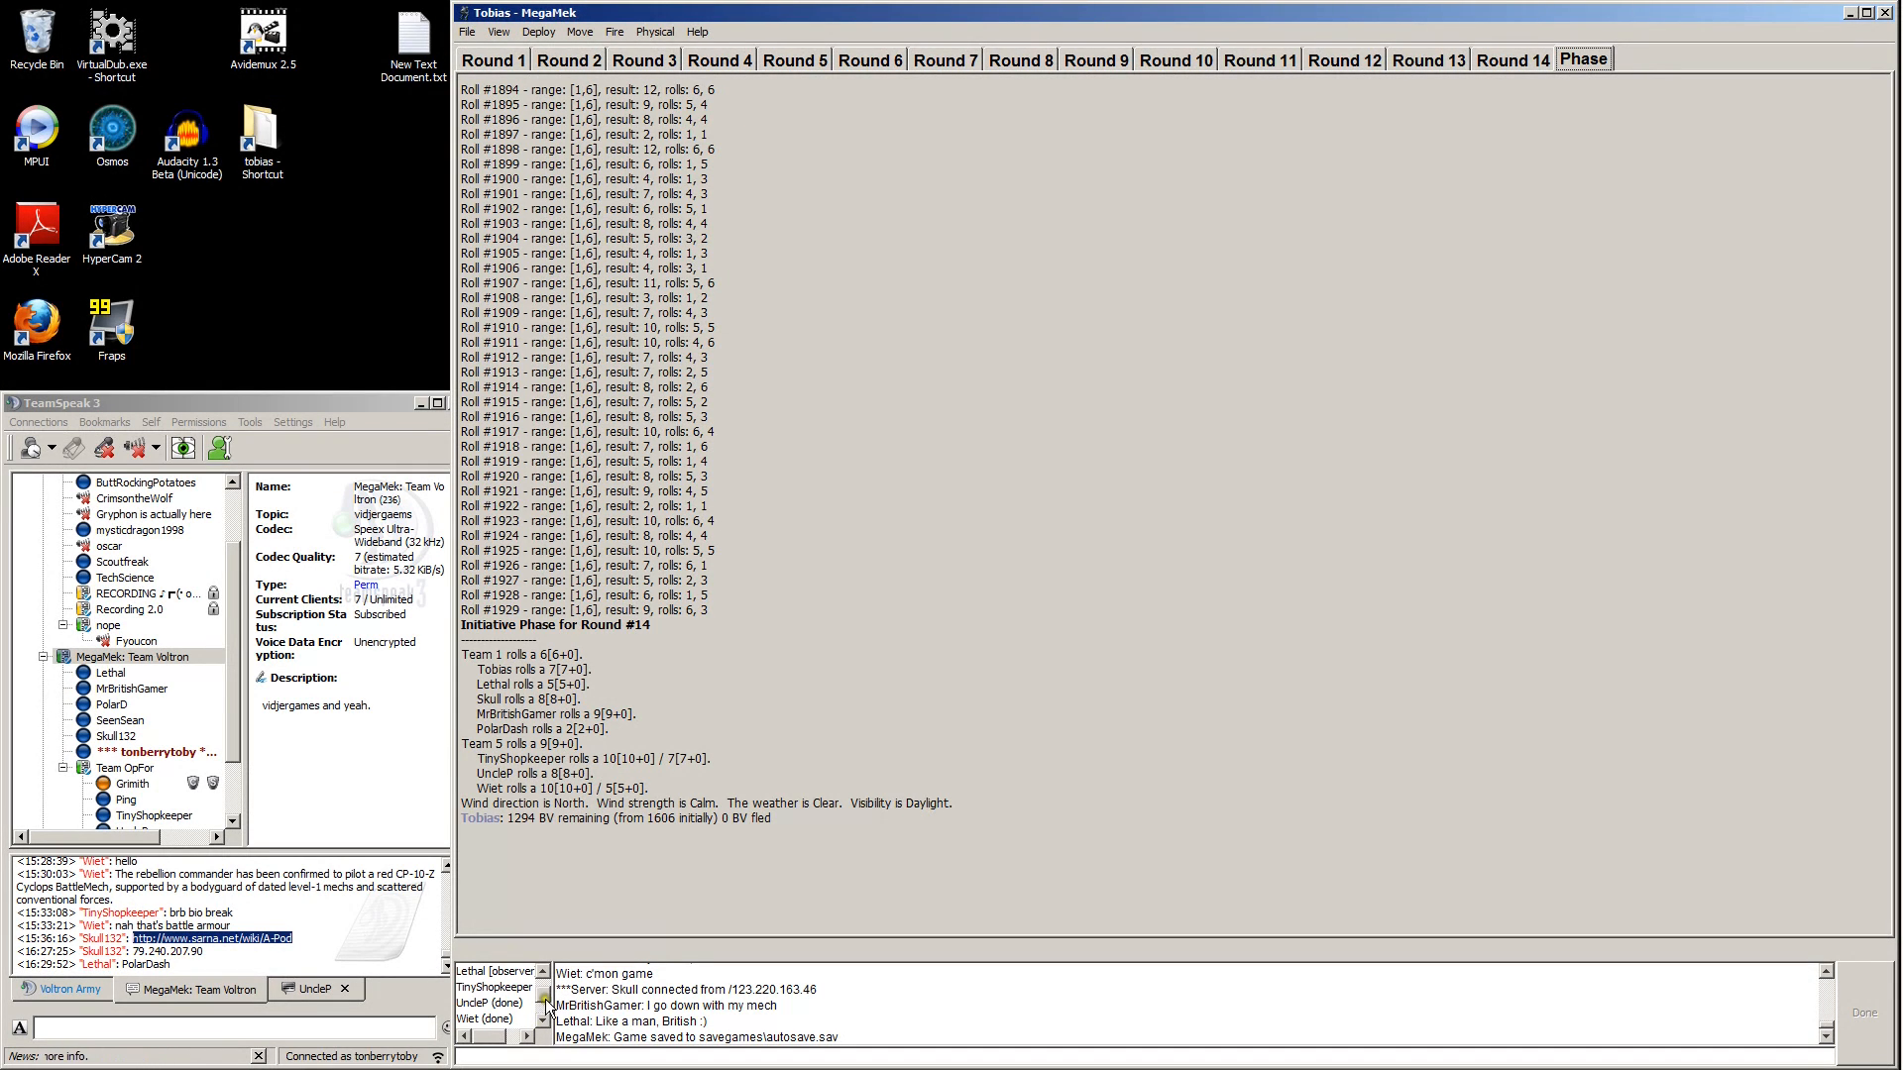
pyautogui.click(464, 1035)
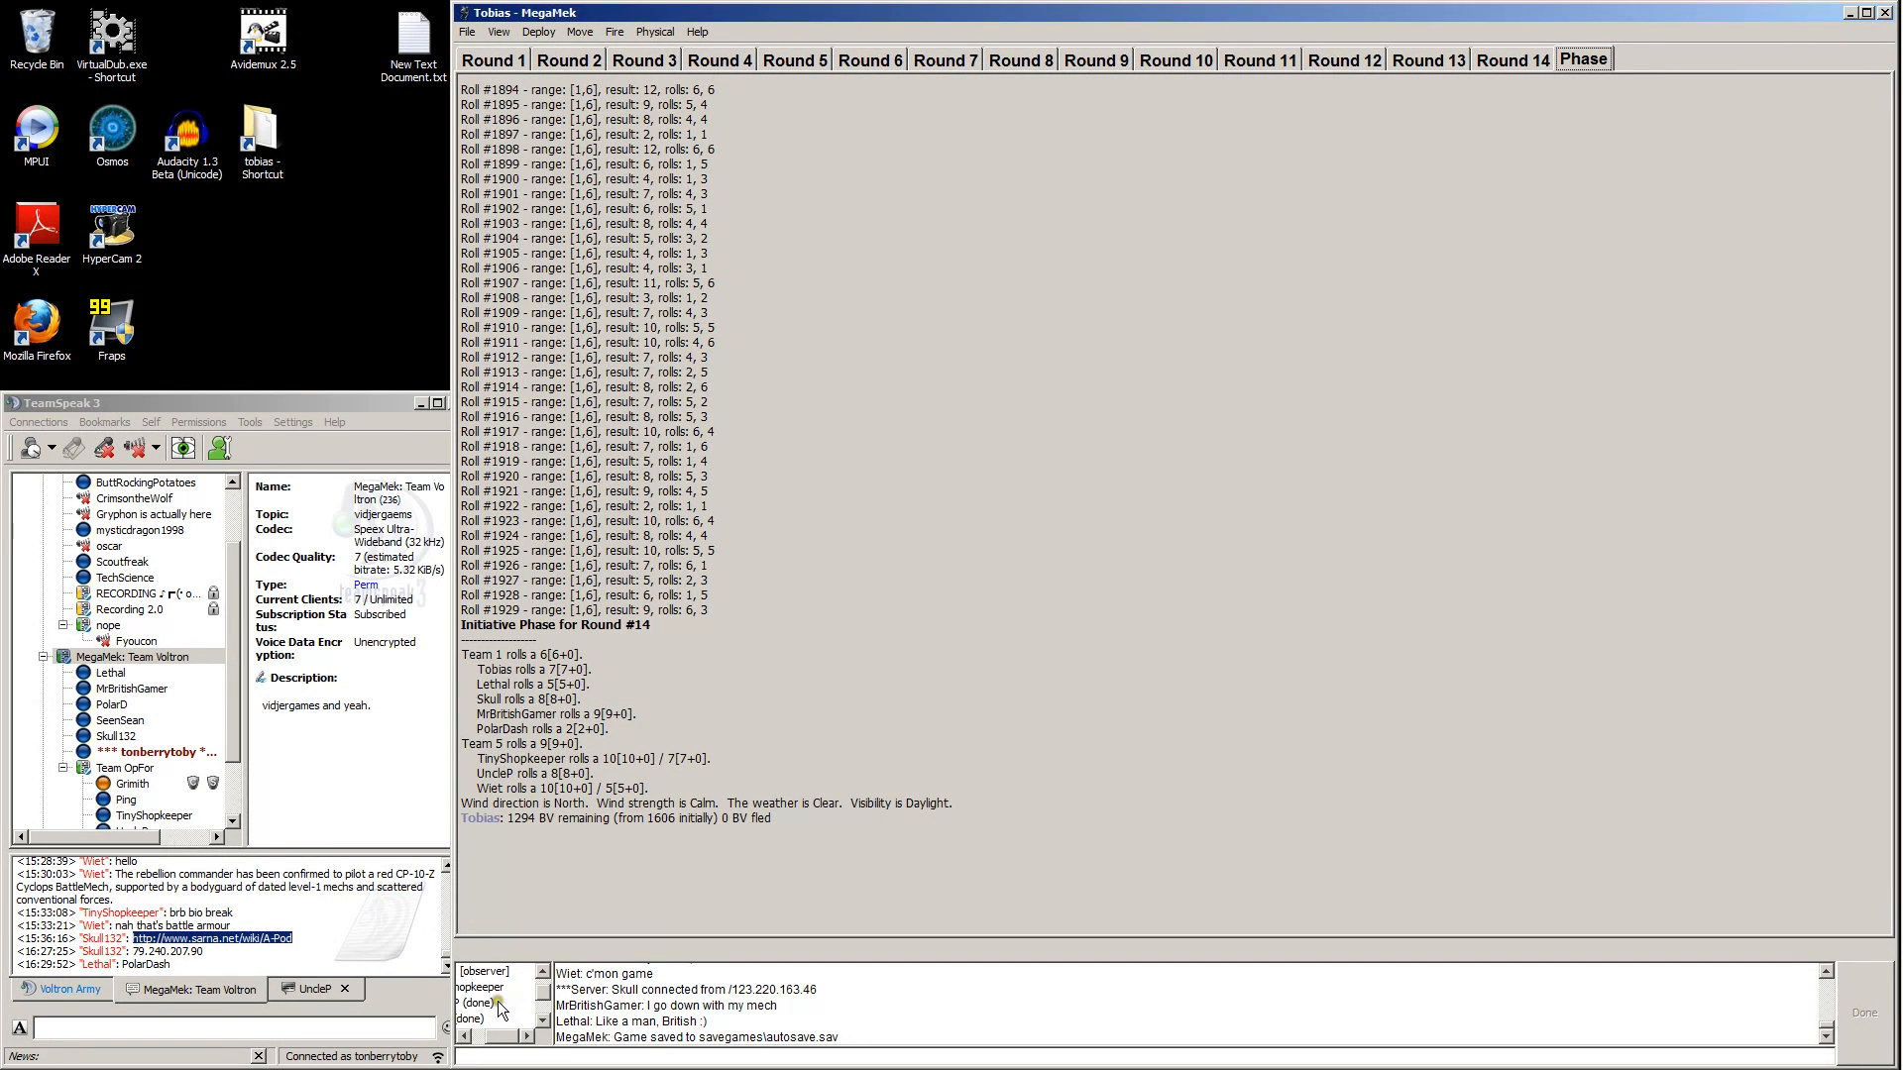
pyautogui.click(510, 1037)
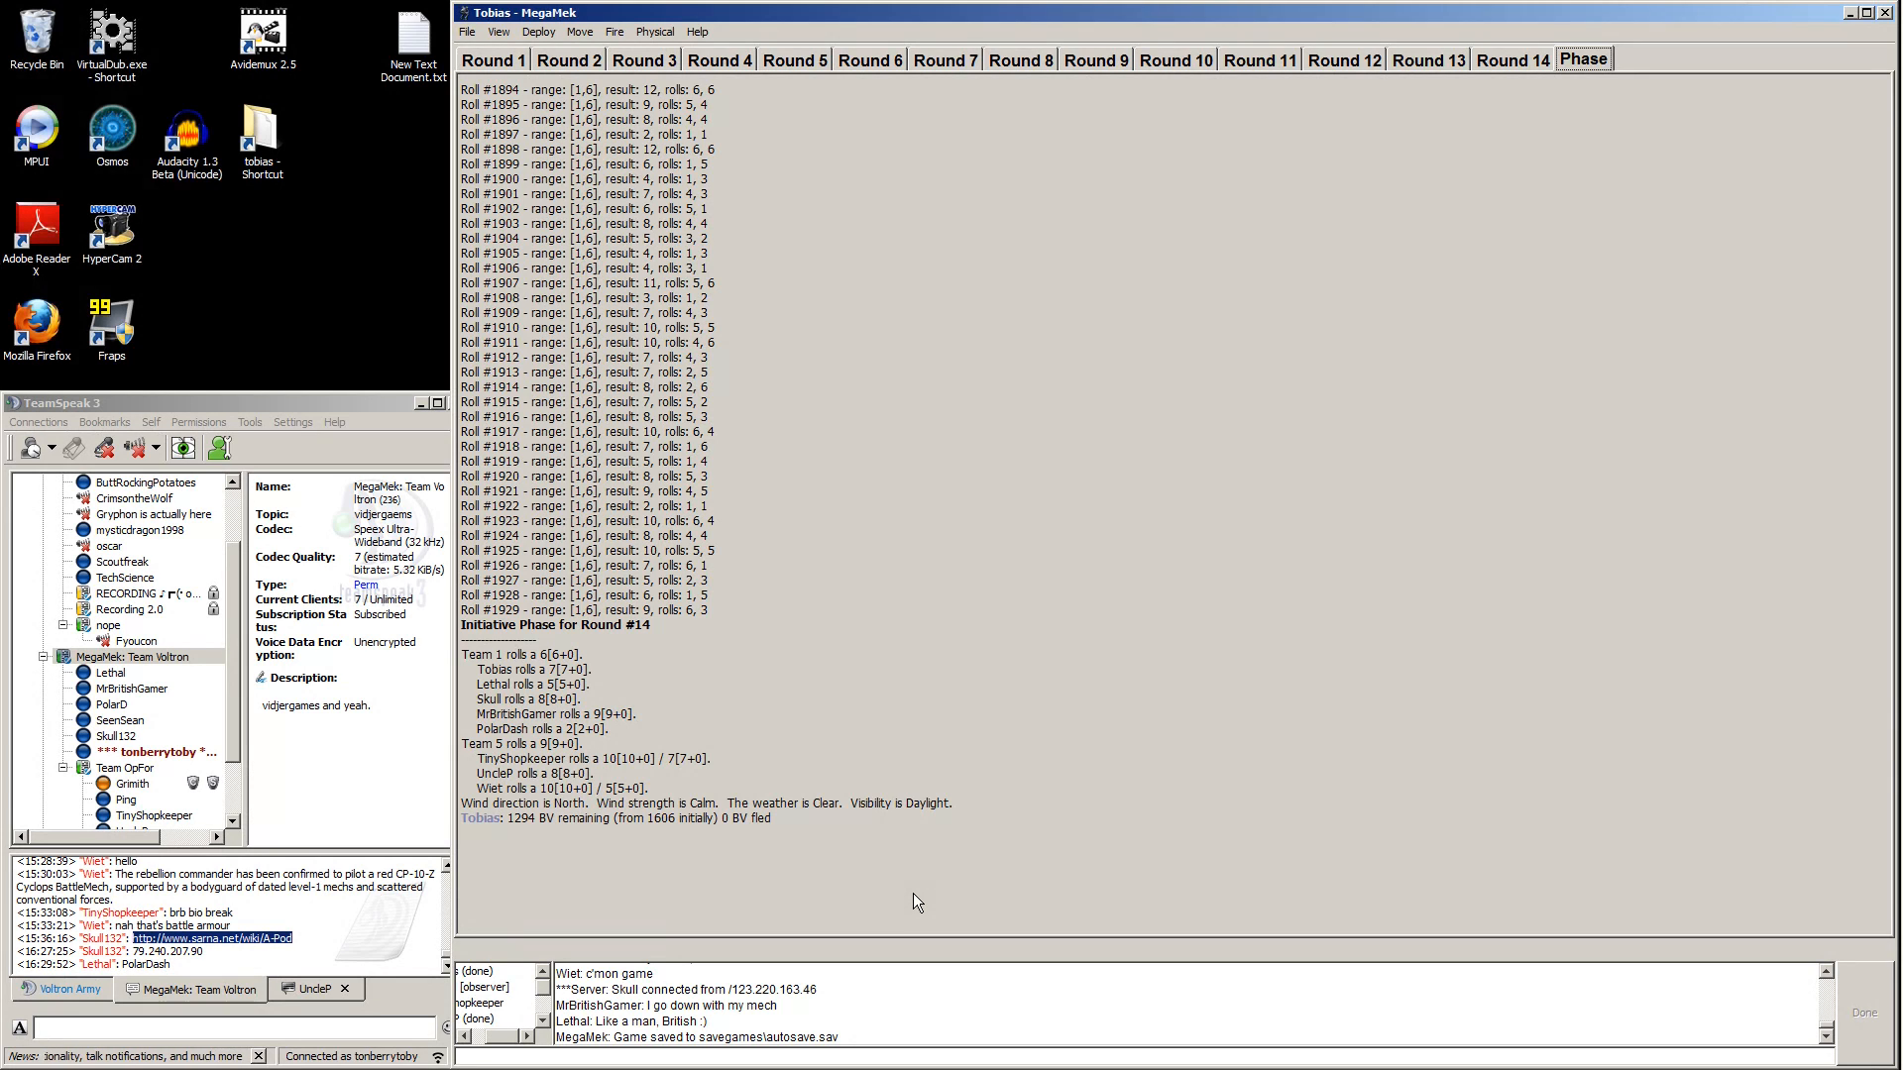
# Ask in chat 'where is tiny?' and 'can we skip him?', then run /who.
pyautogui.scroll(-3)
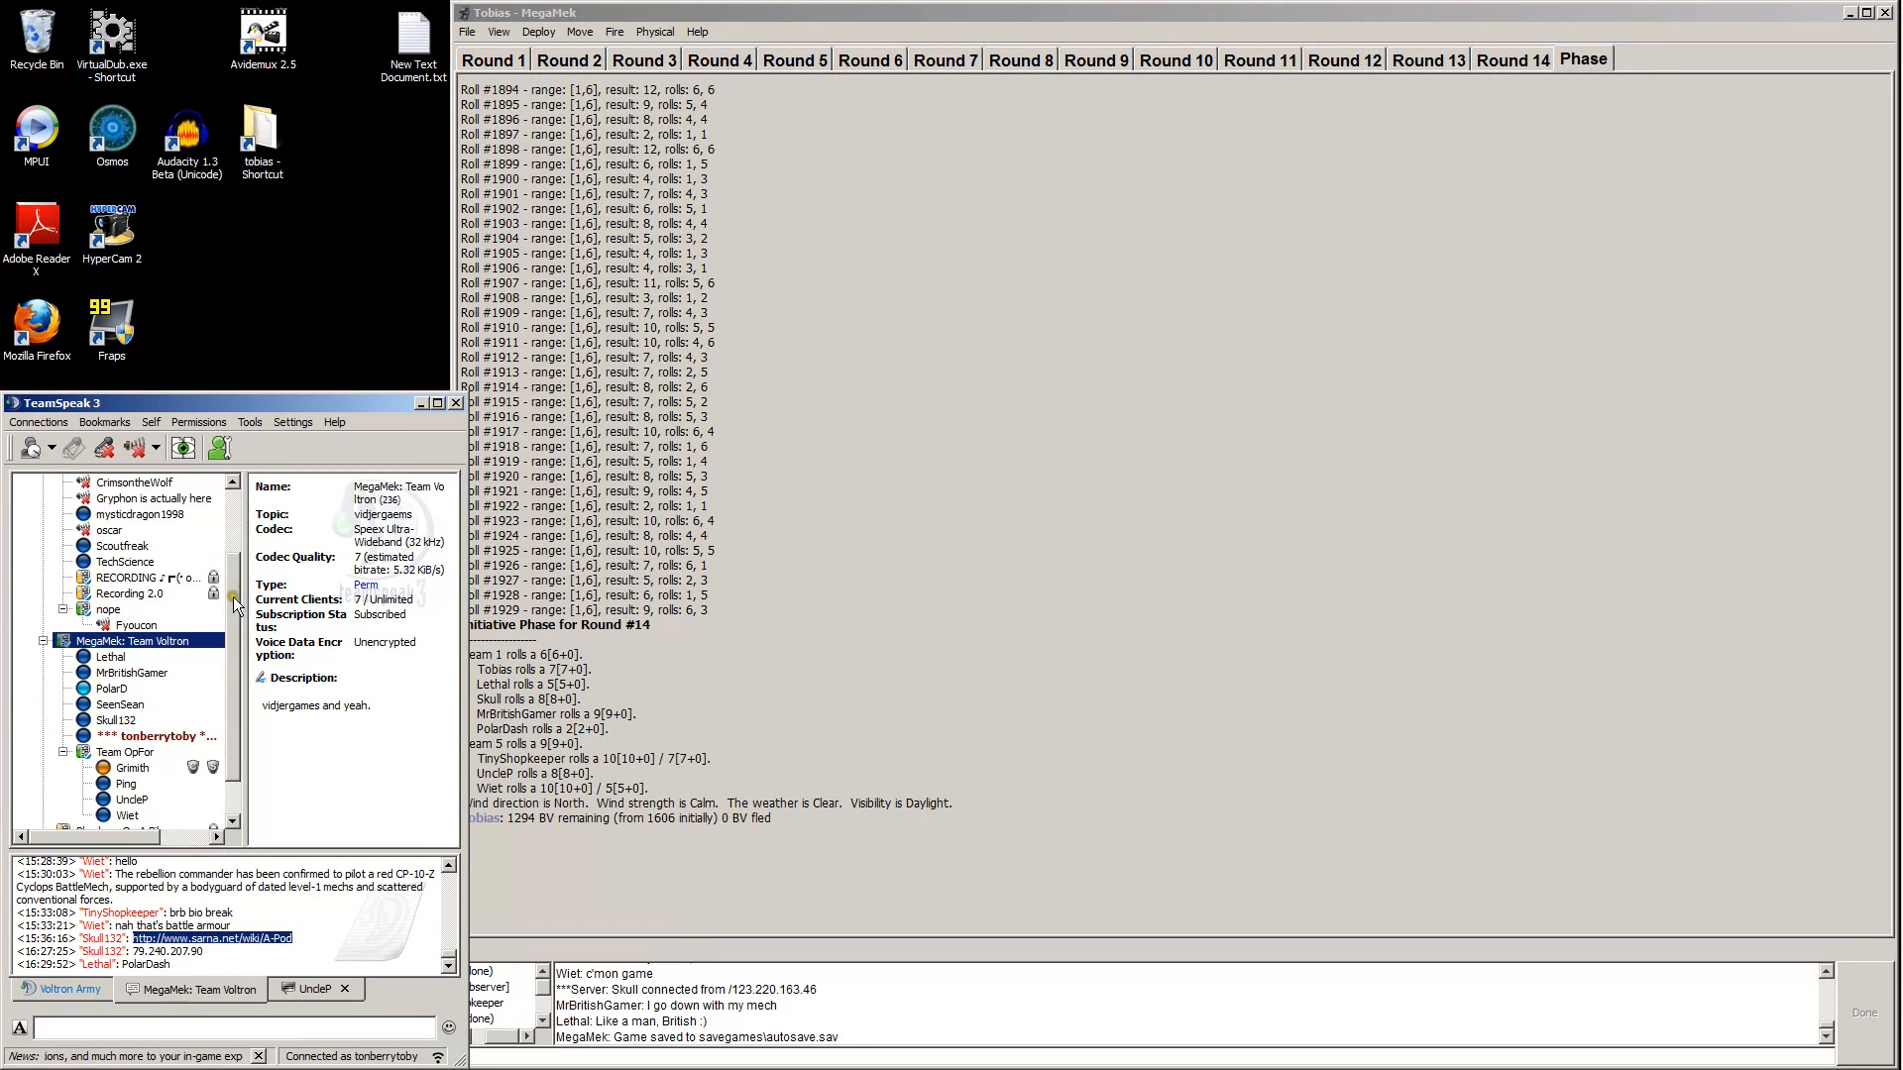
pyautogui.scroll(-3)
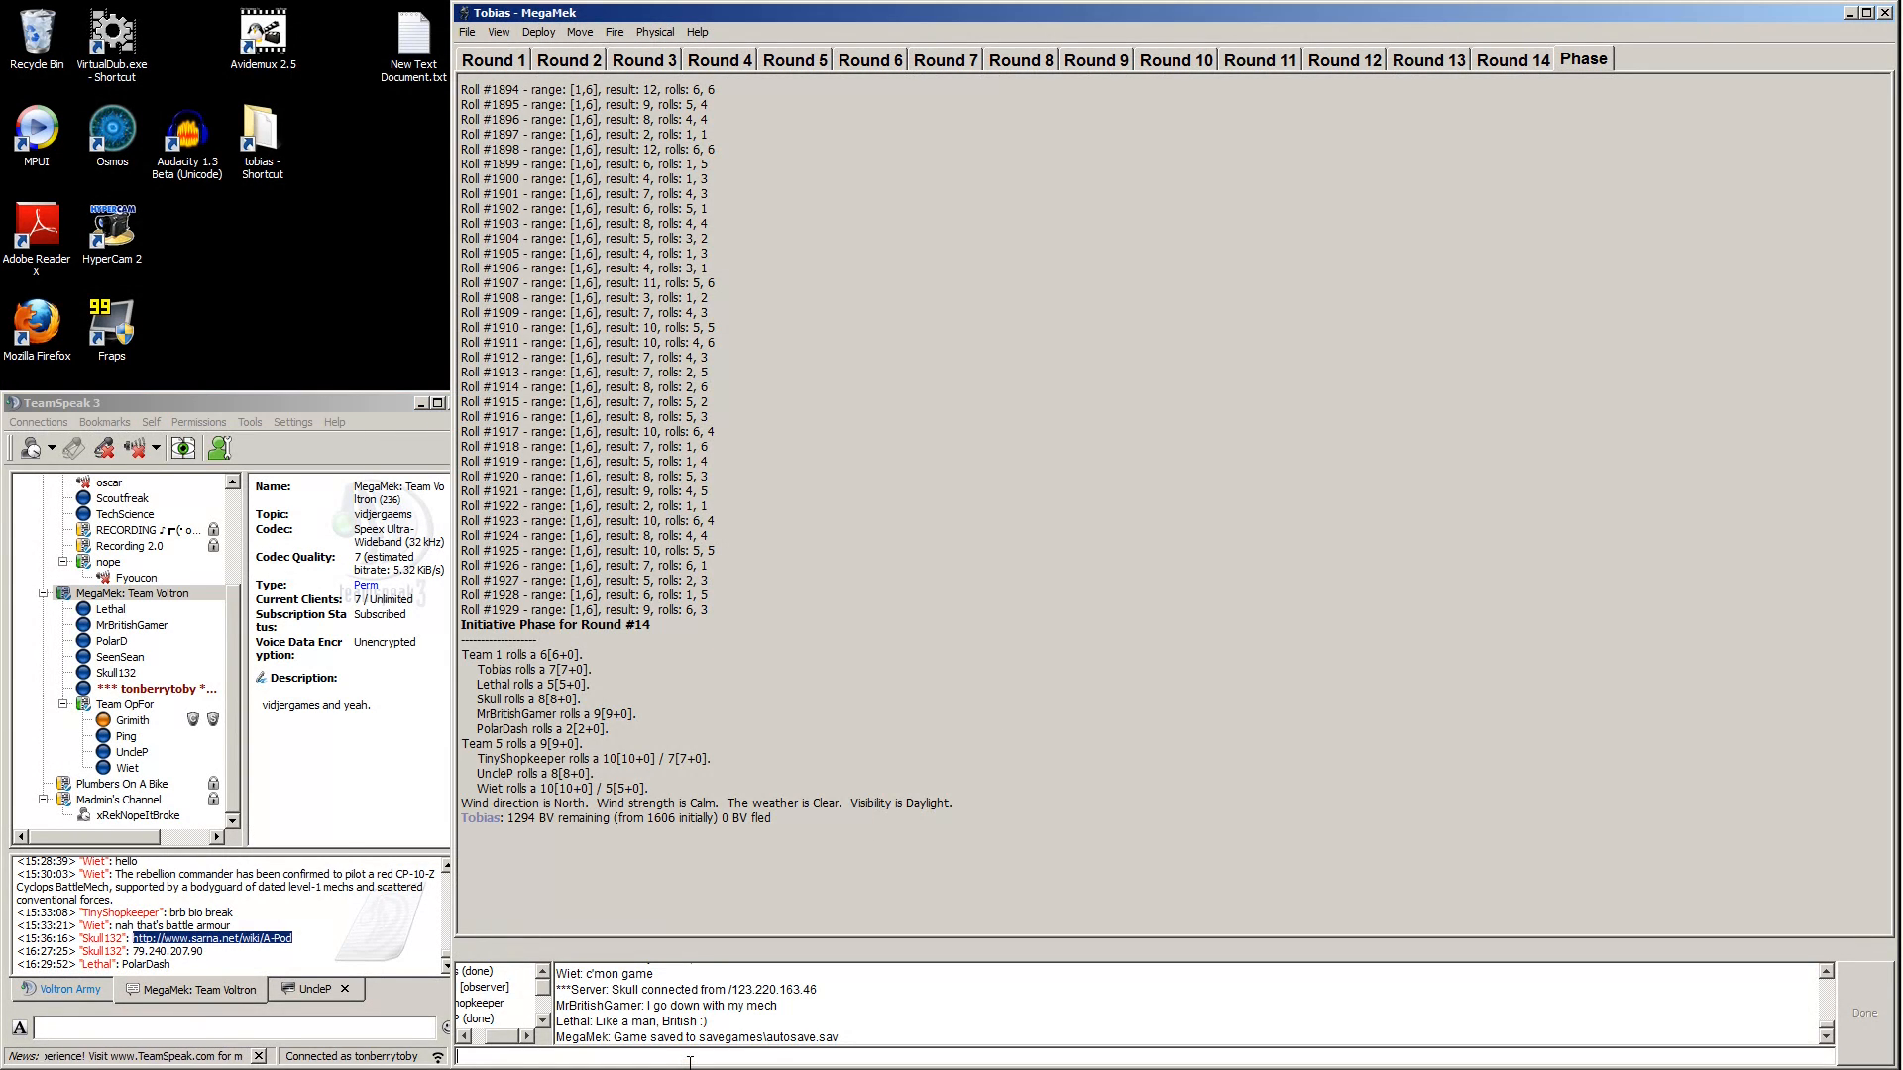
pyautogui.write('where i')
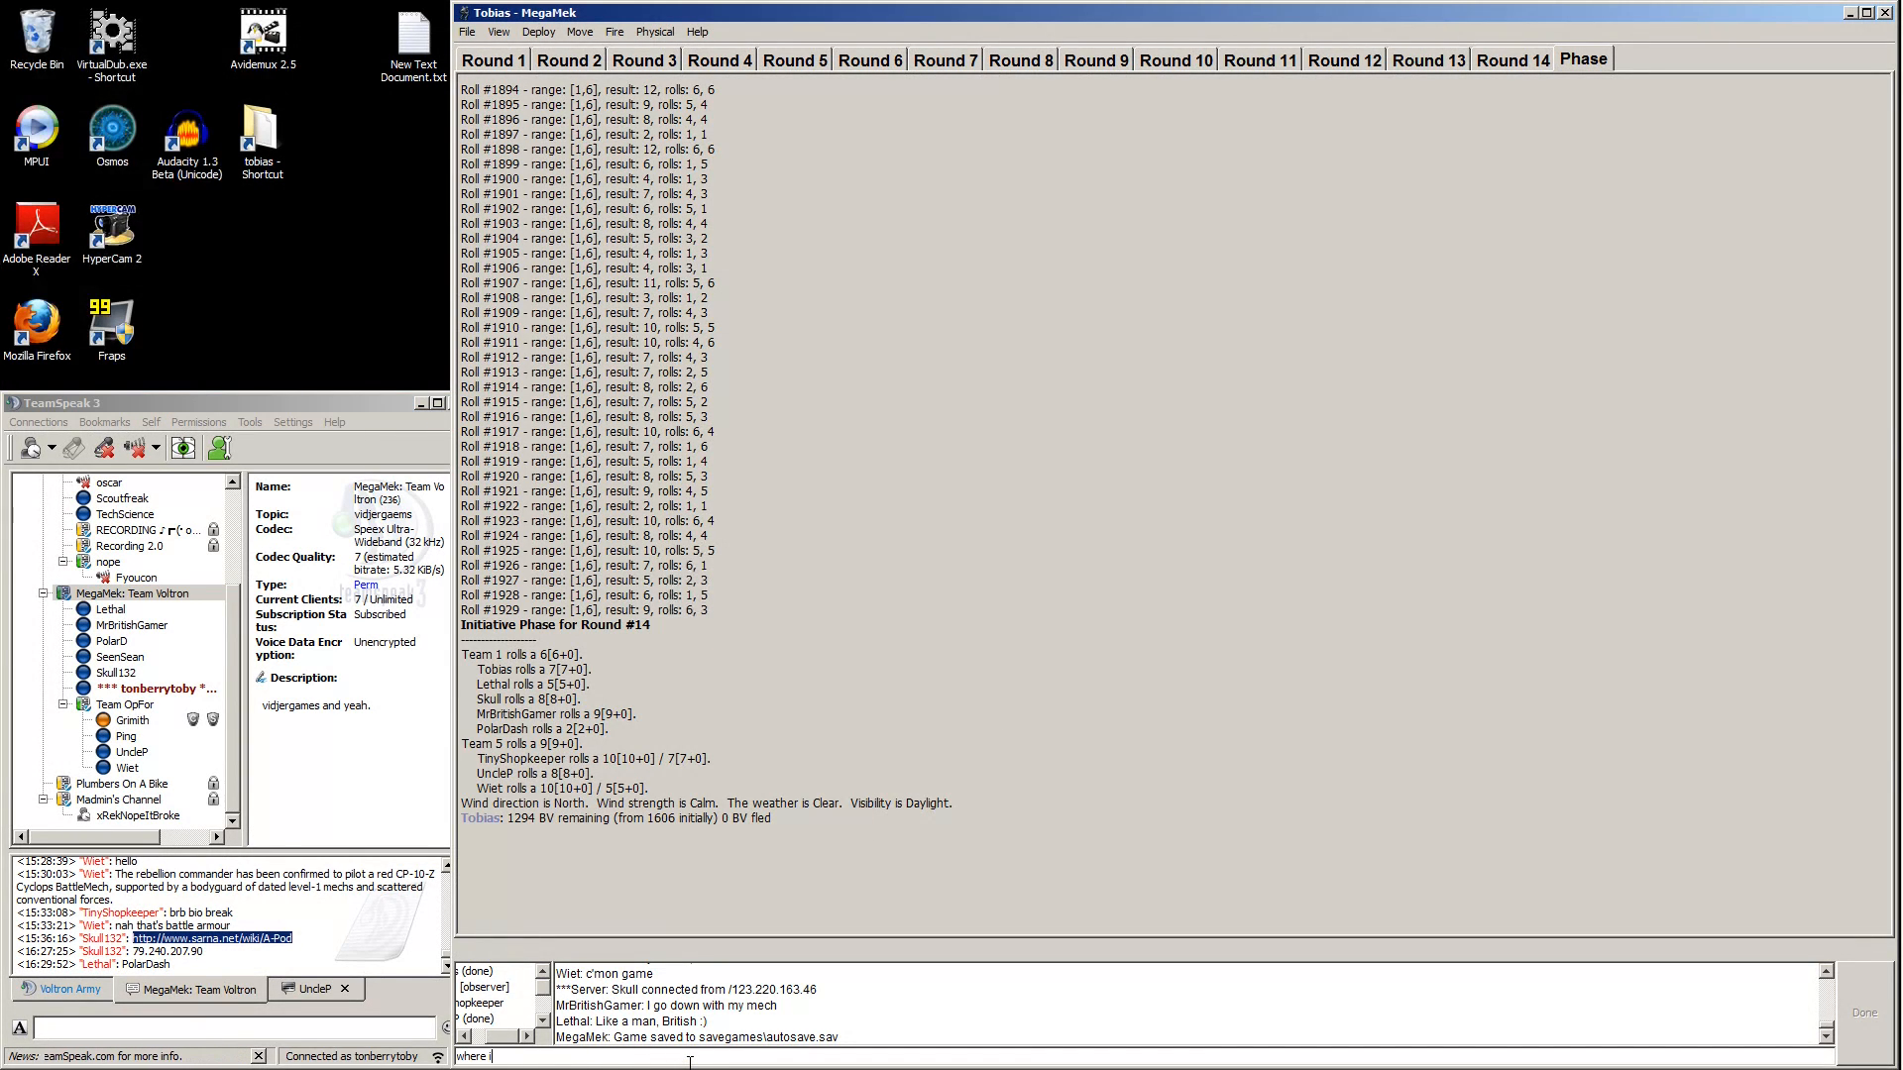
pyautogui.write('s tiny')
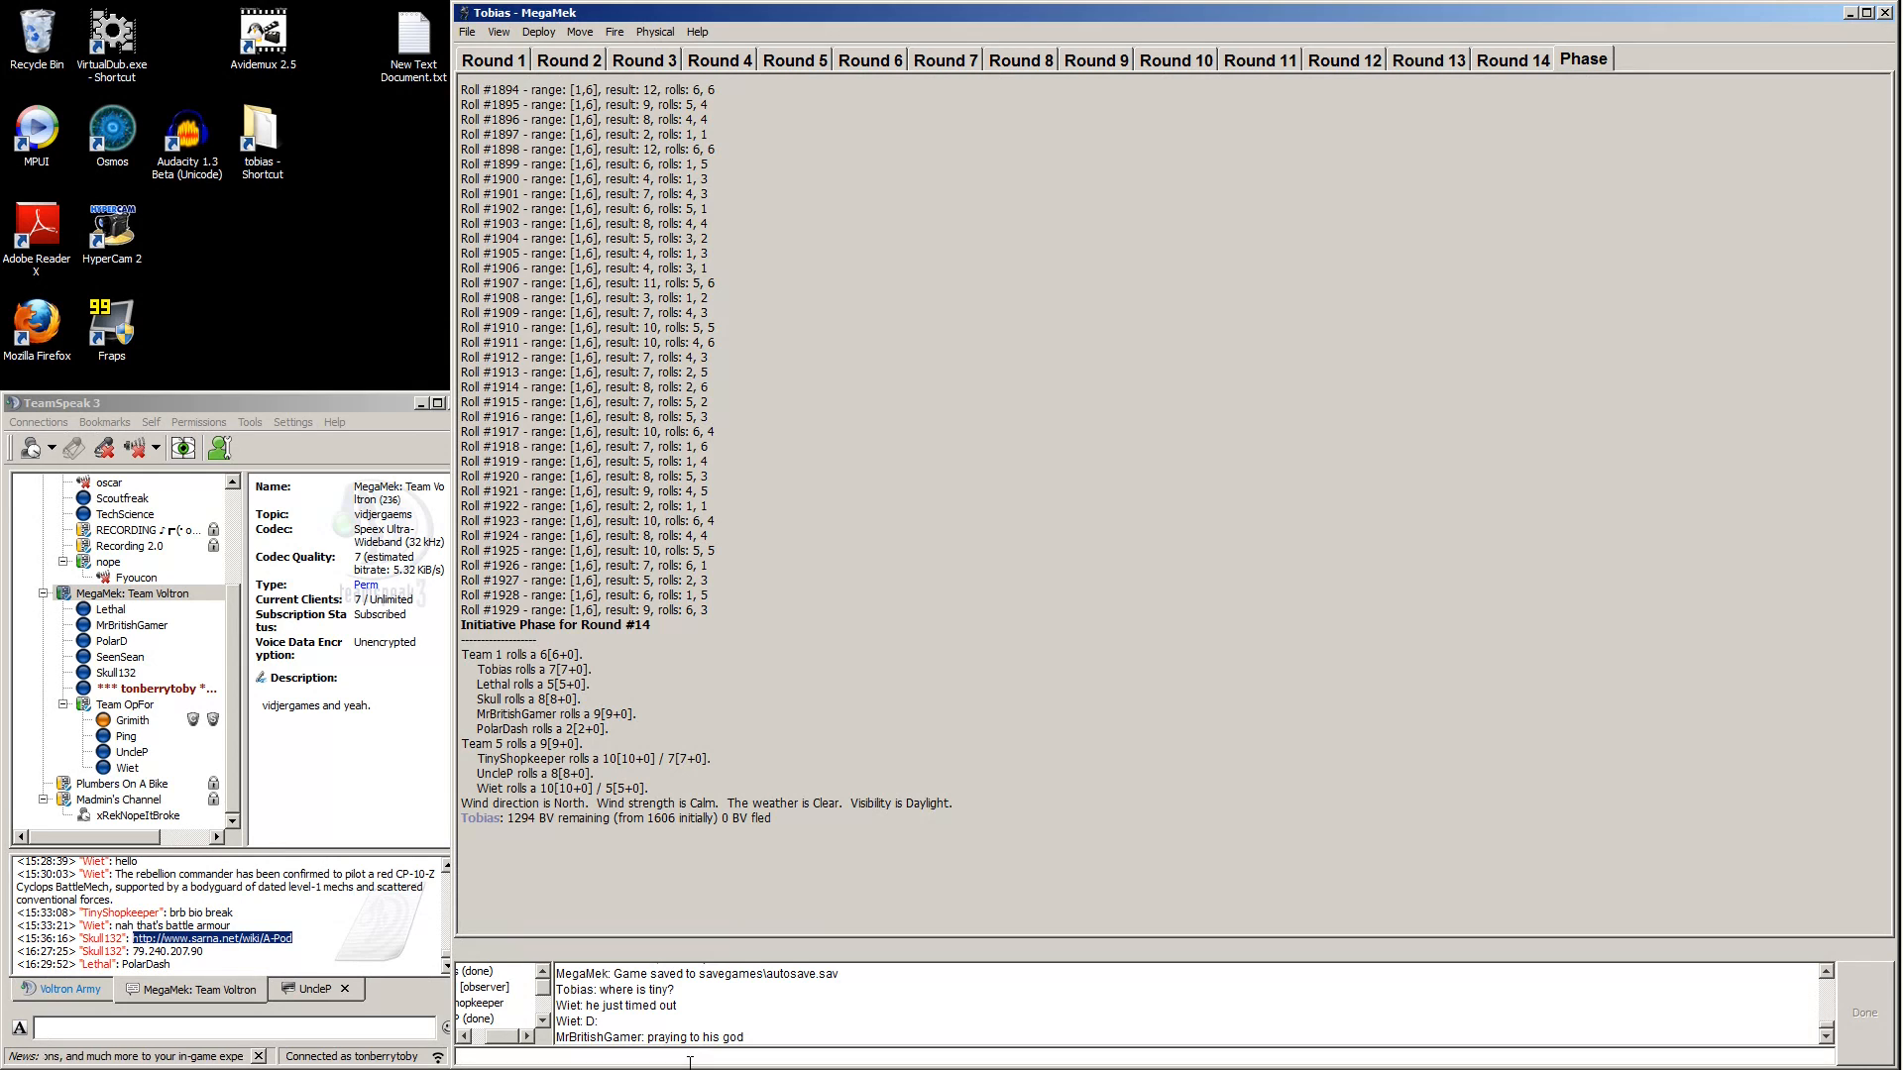
pyautogui.write('can')
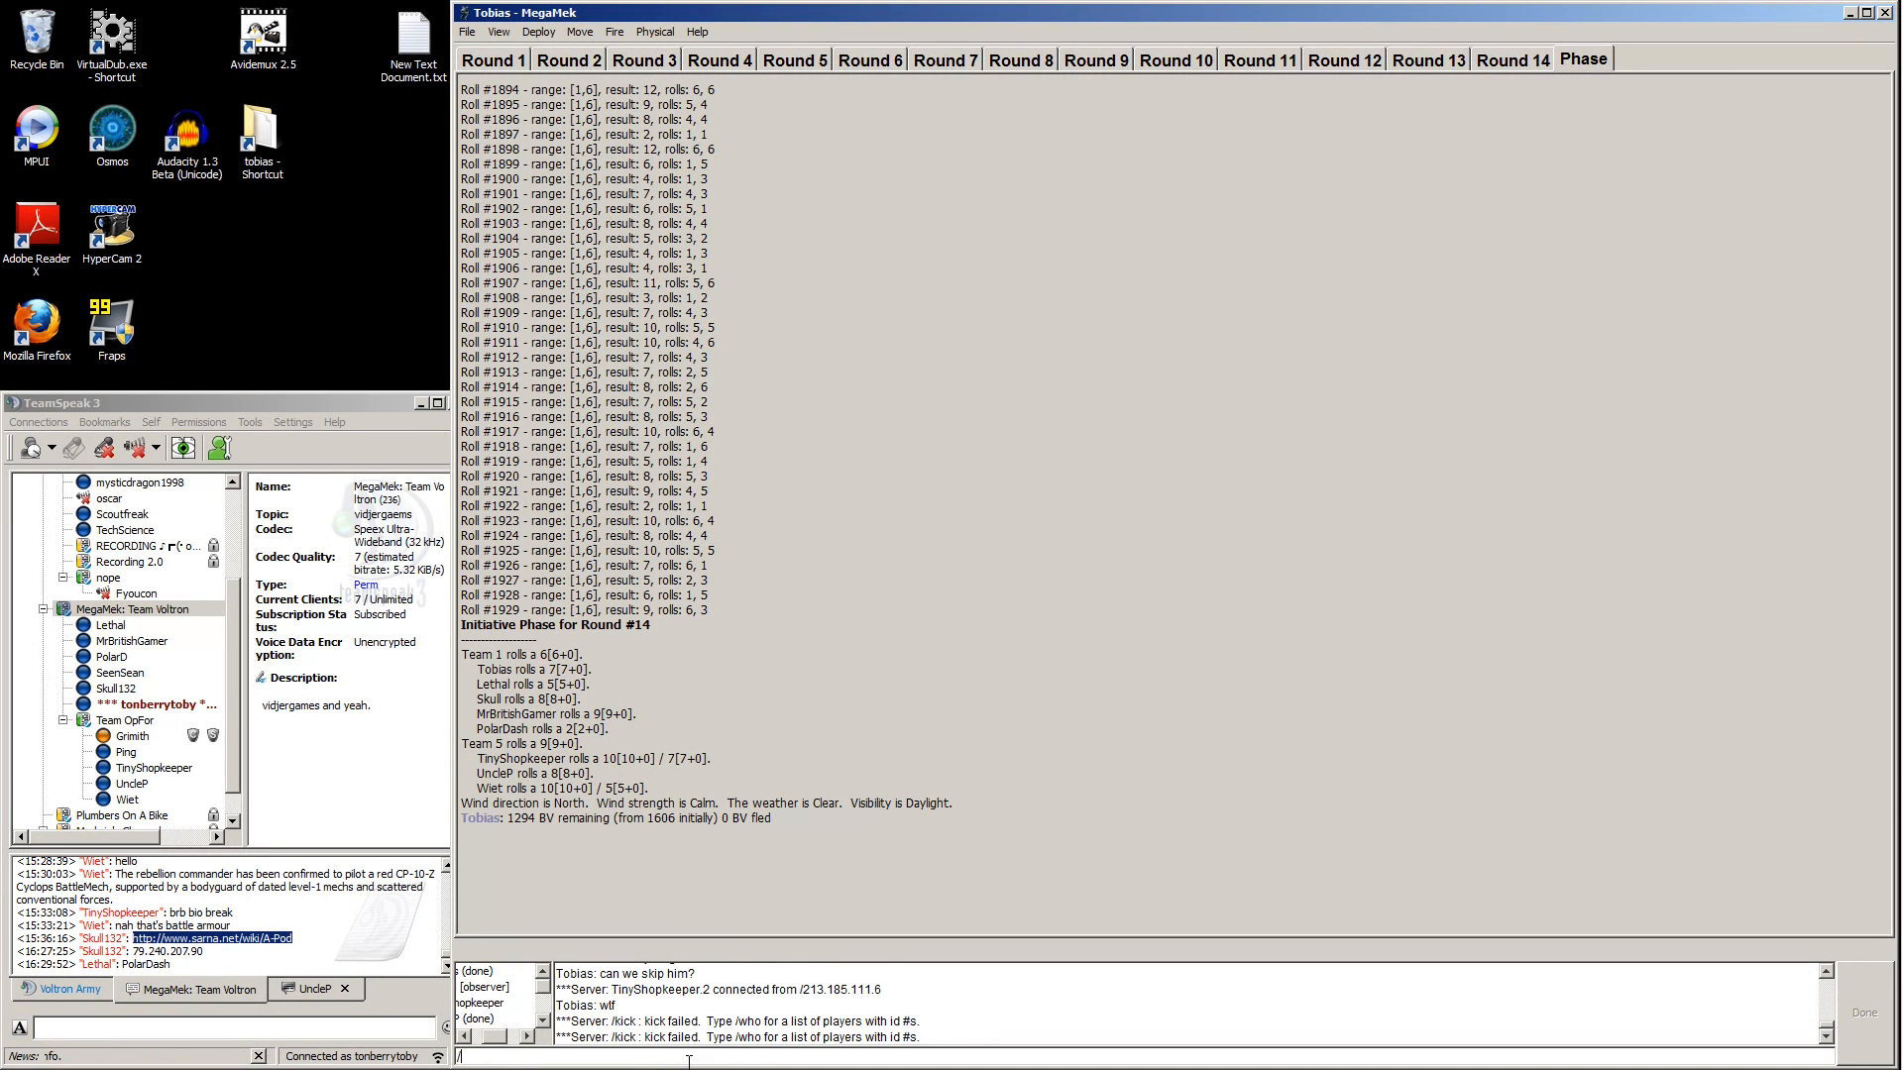
pyautogui.write('/who')
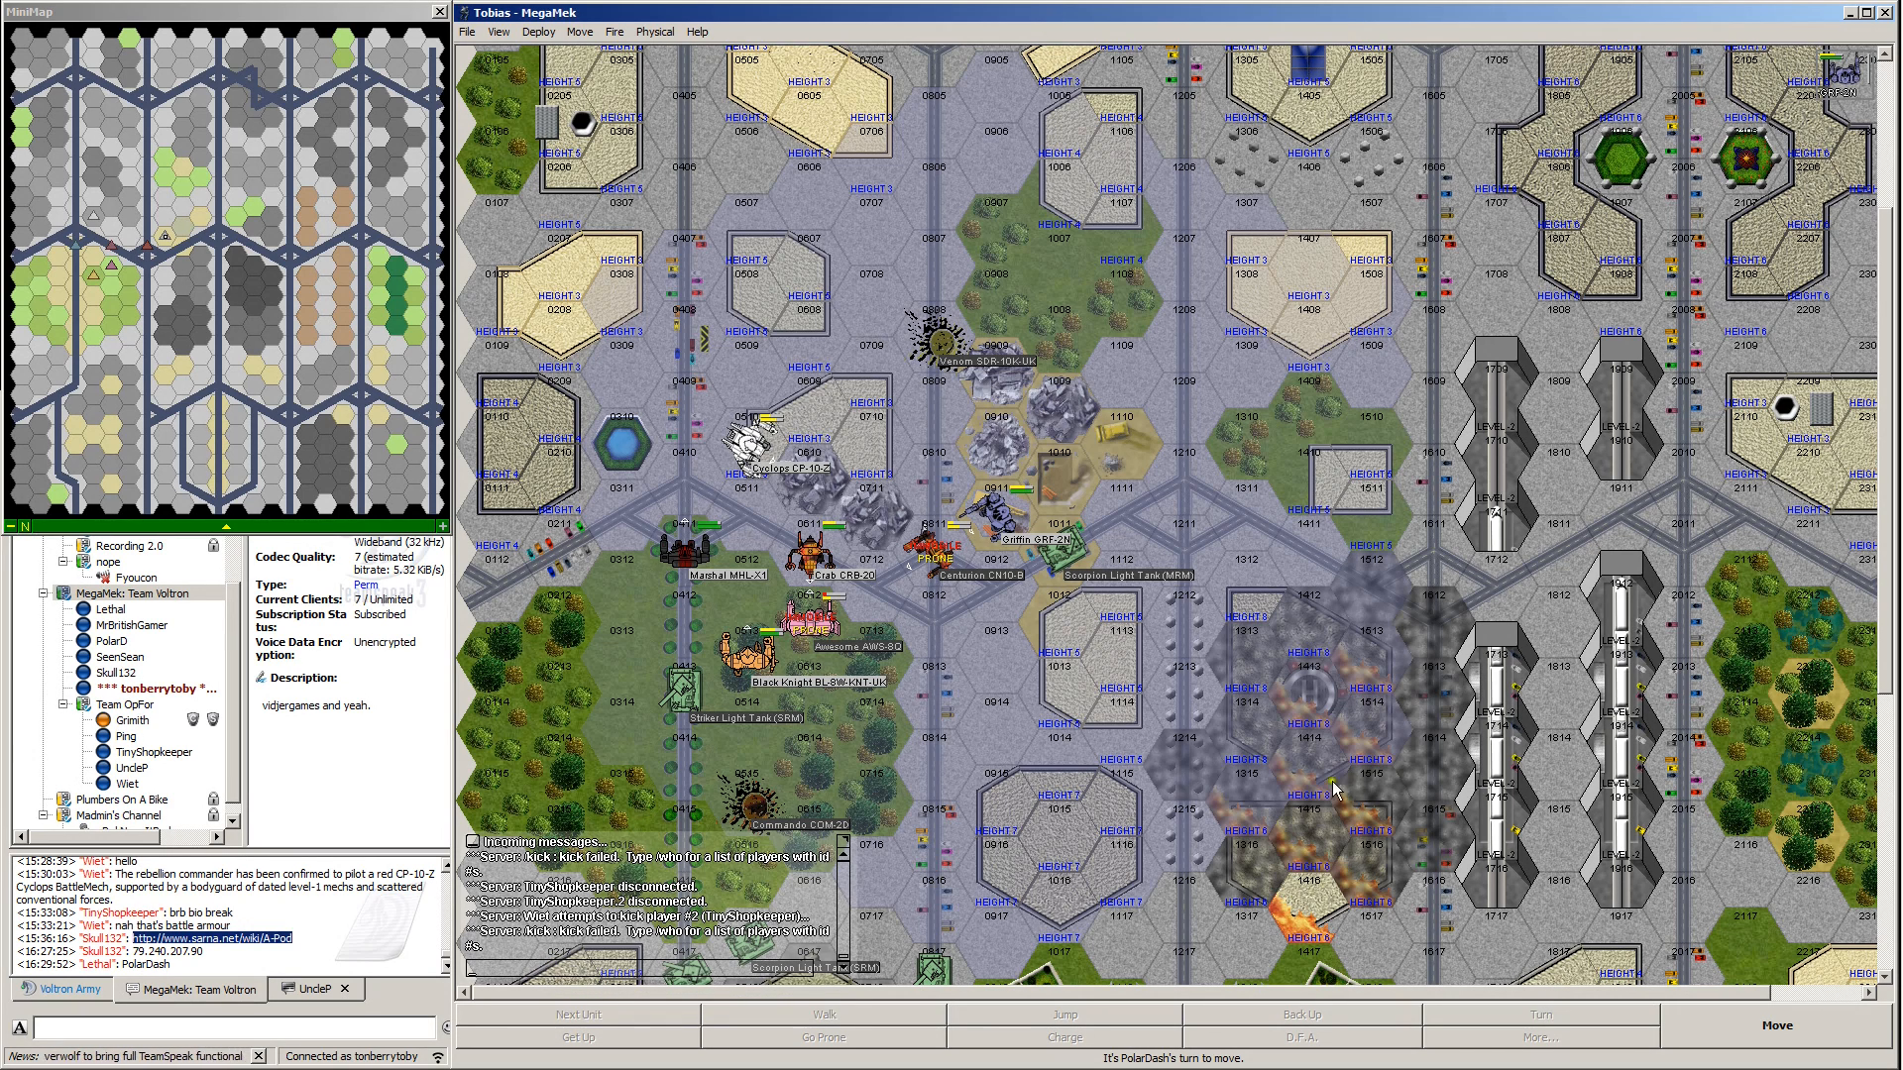
pyautogui.moveTo(1092, 601)
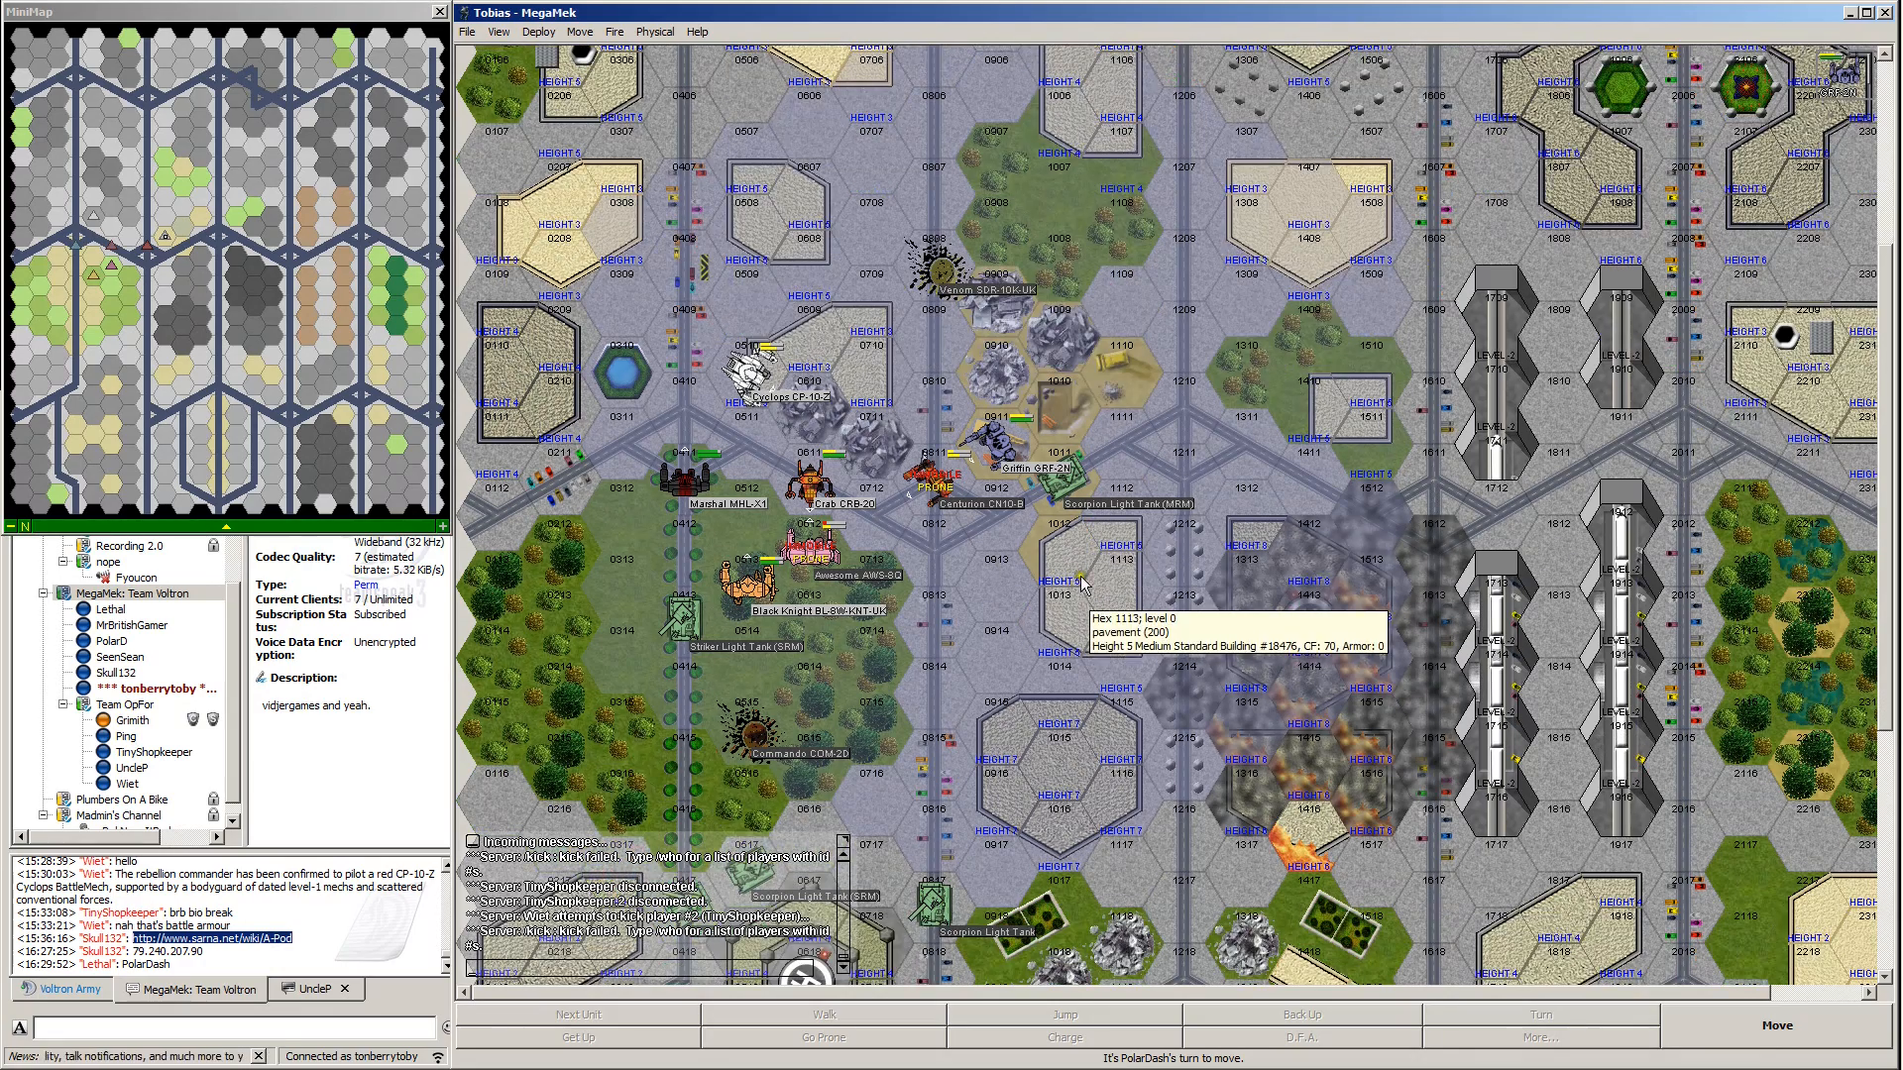
pyautogui.moveTo(952, 486)
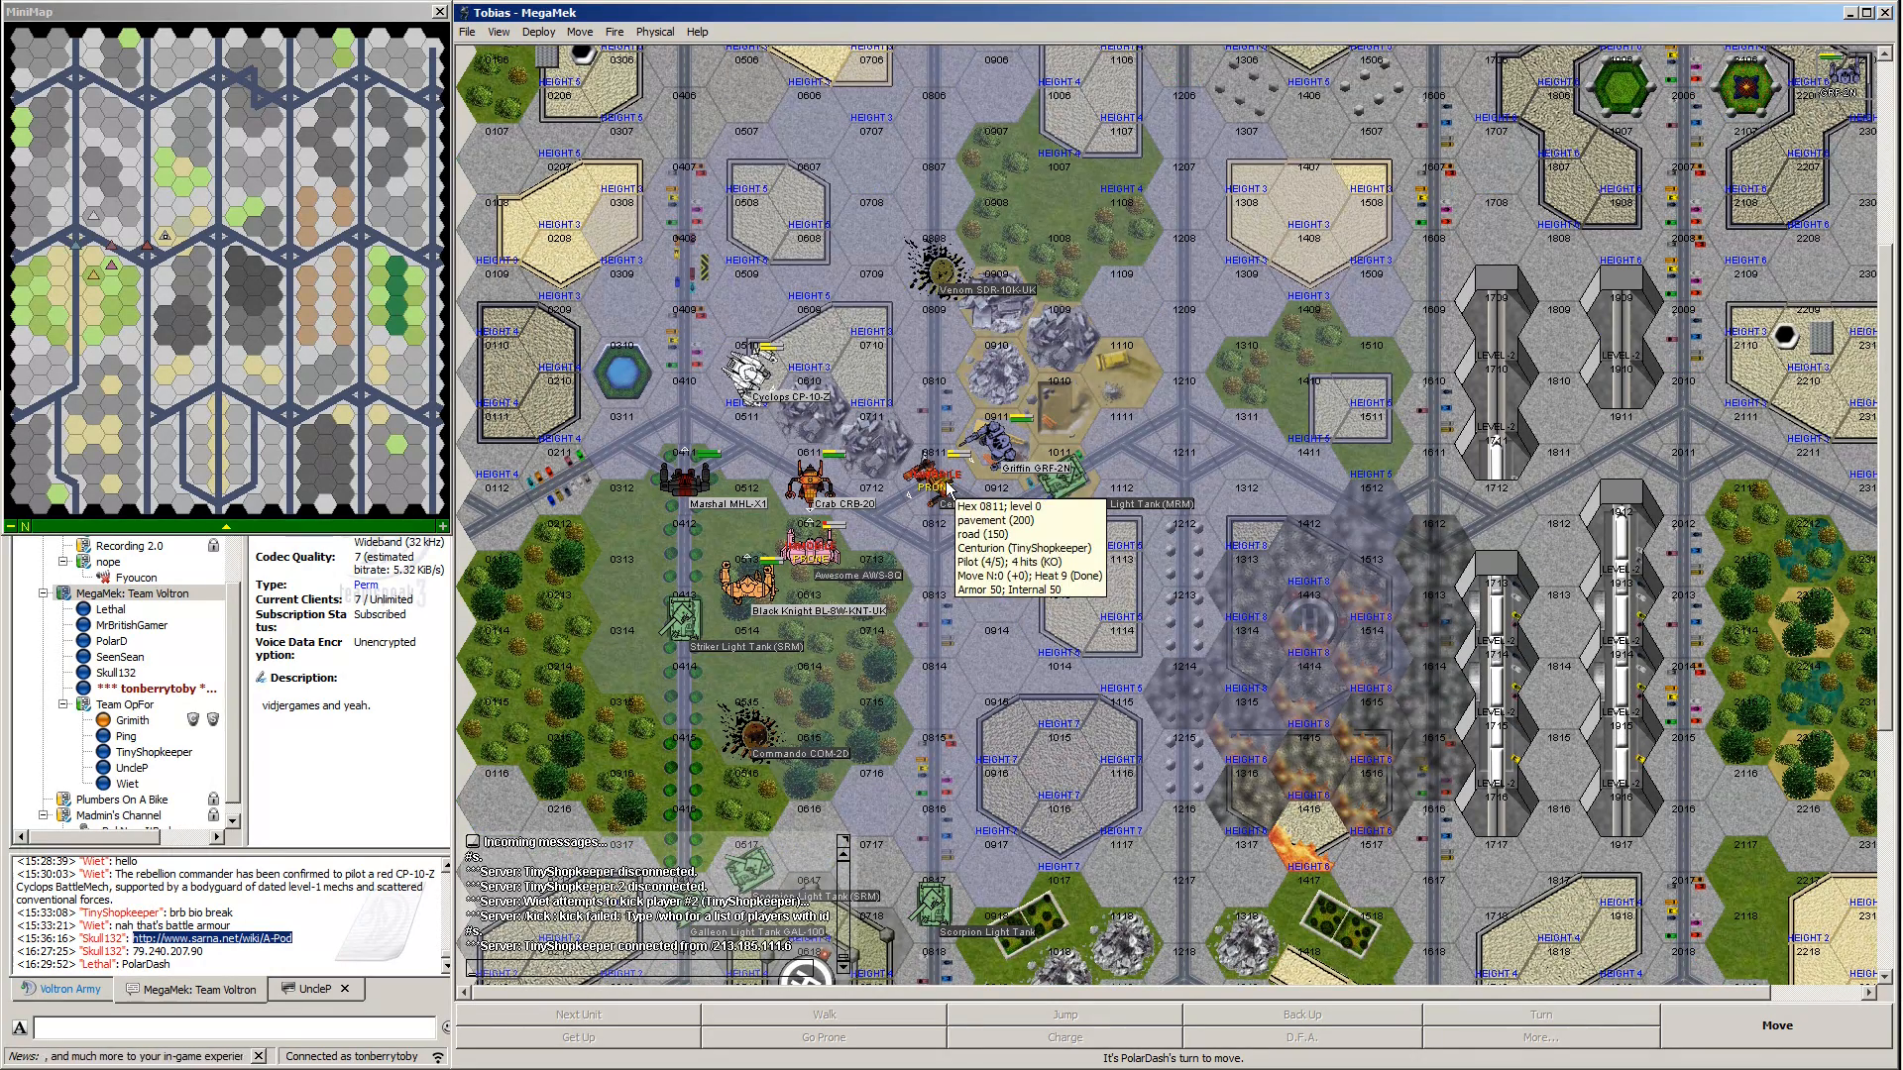
pyautogui.moveTo(971, 619)
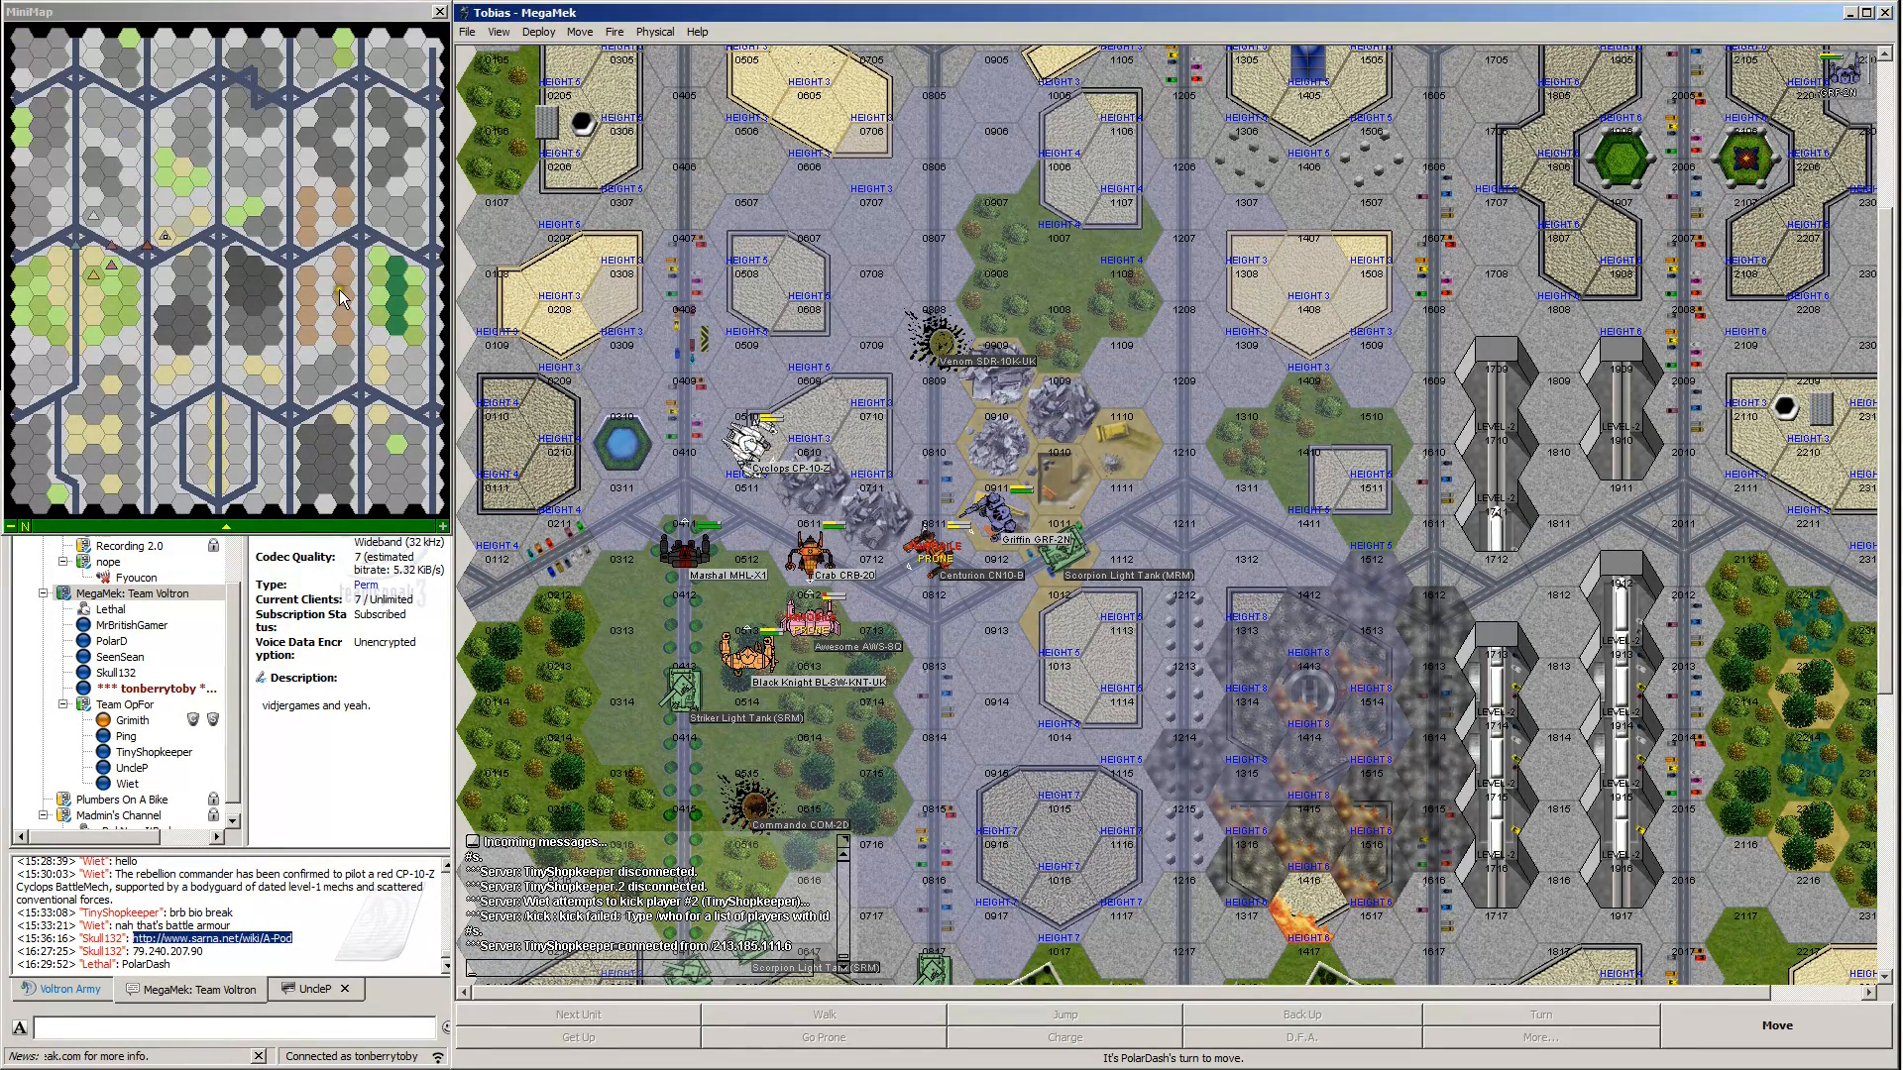
pyautogui.moveTo(959, 607)
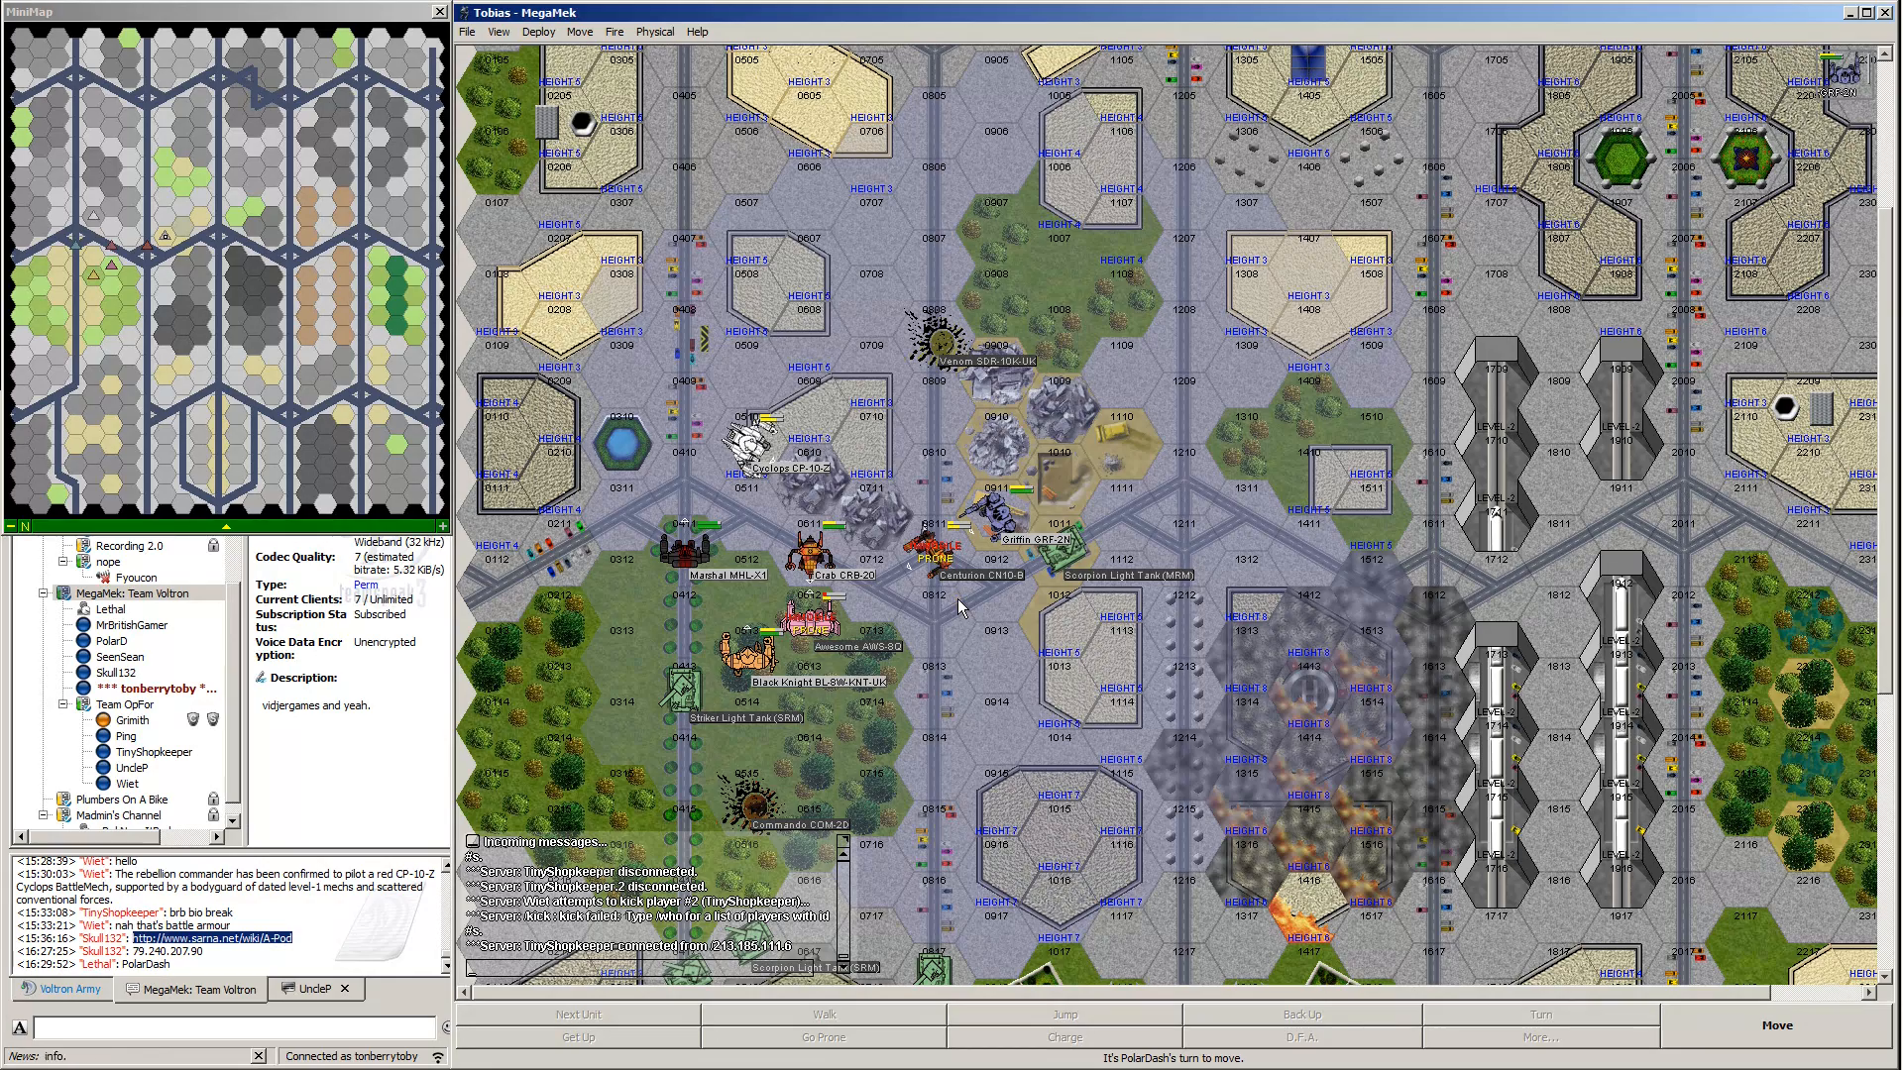
# Scroll the report, then click the battle map to bring up the Griffin's unit details.
pyautogui.scroll(-3)
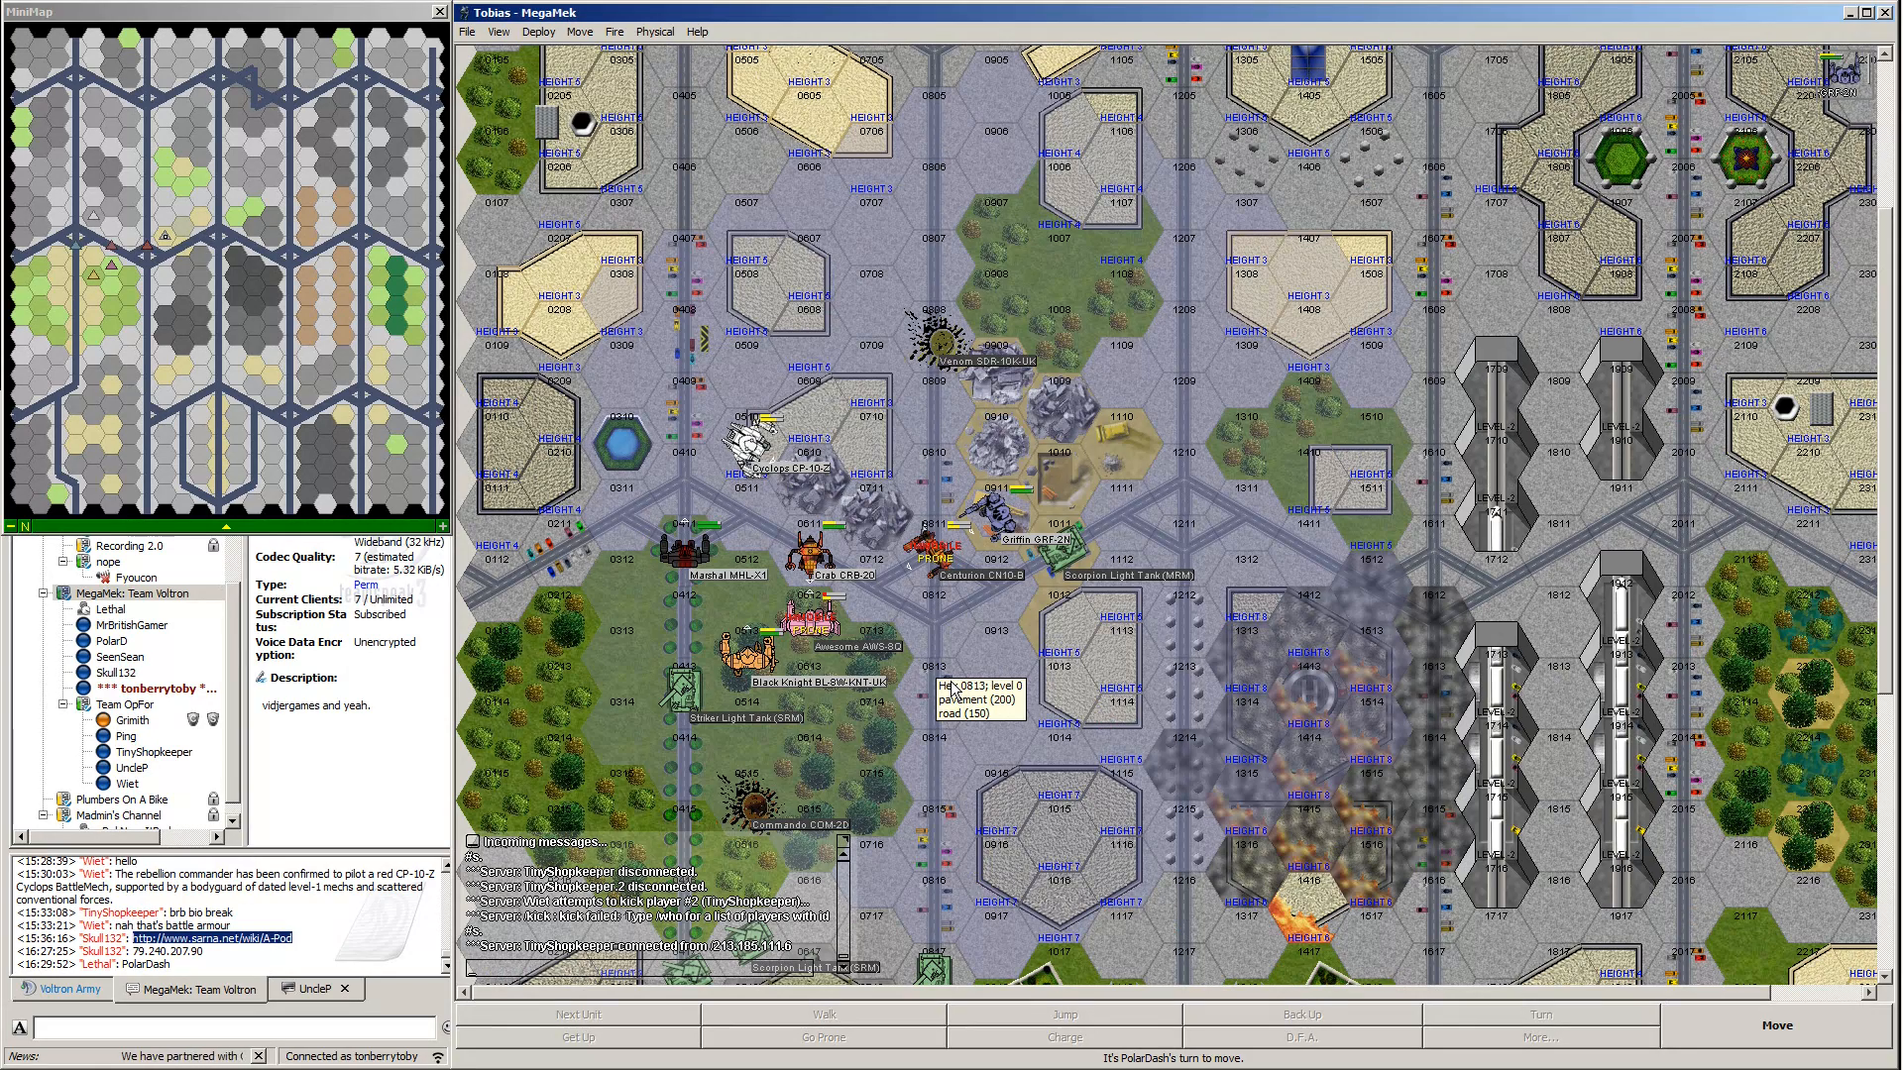
pyautogui.moveTo(811, 497)
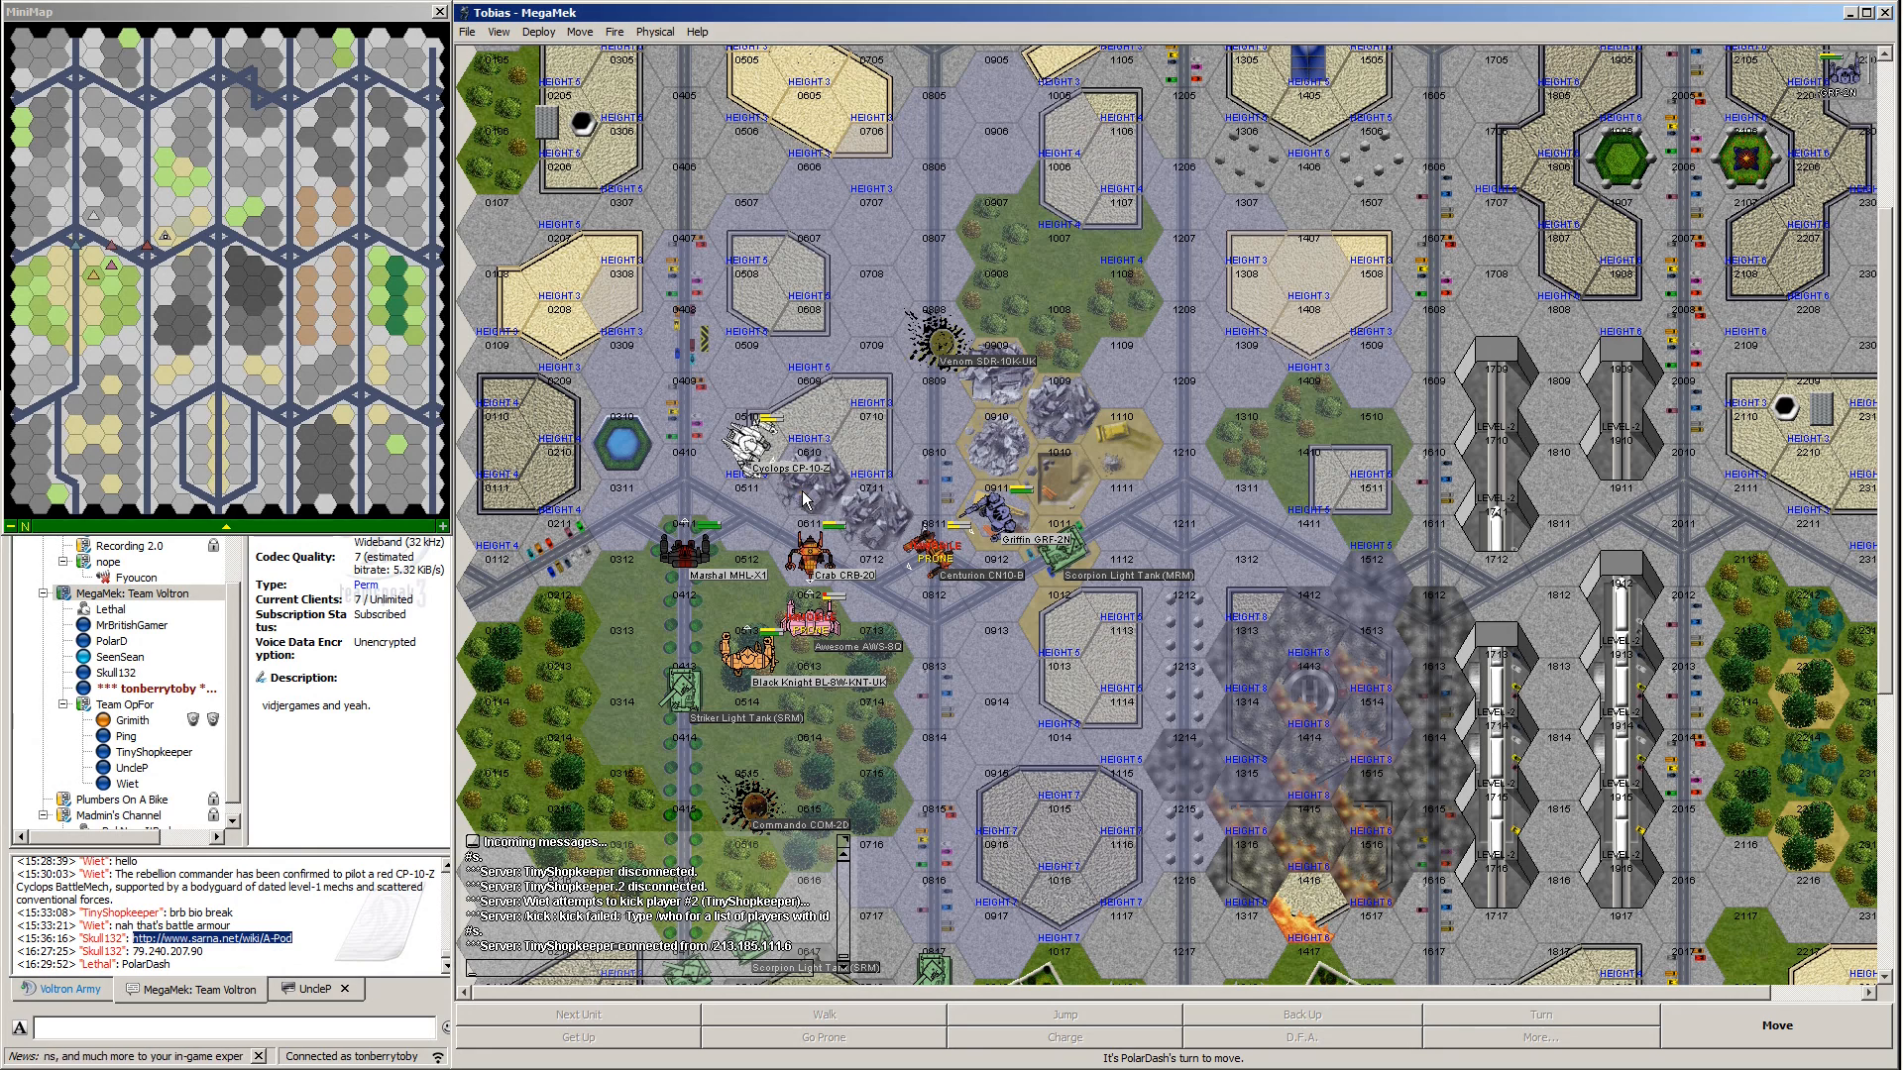
pyautogui.moveTo(890, 703)
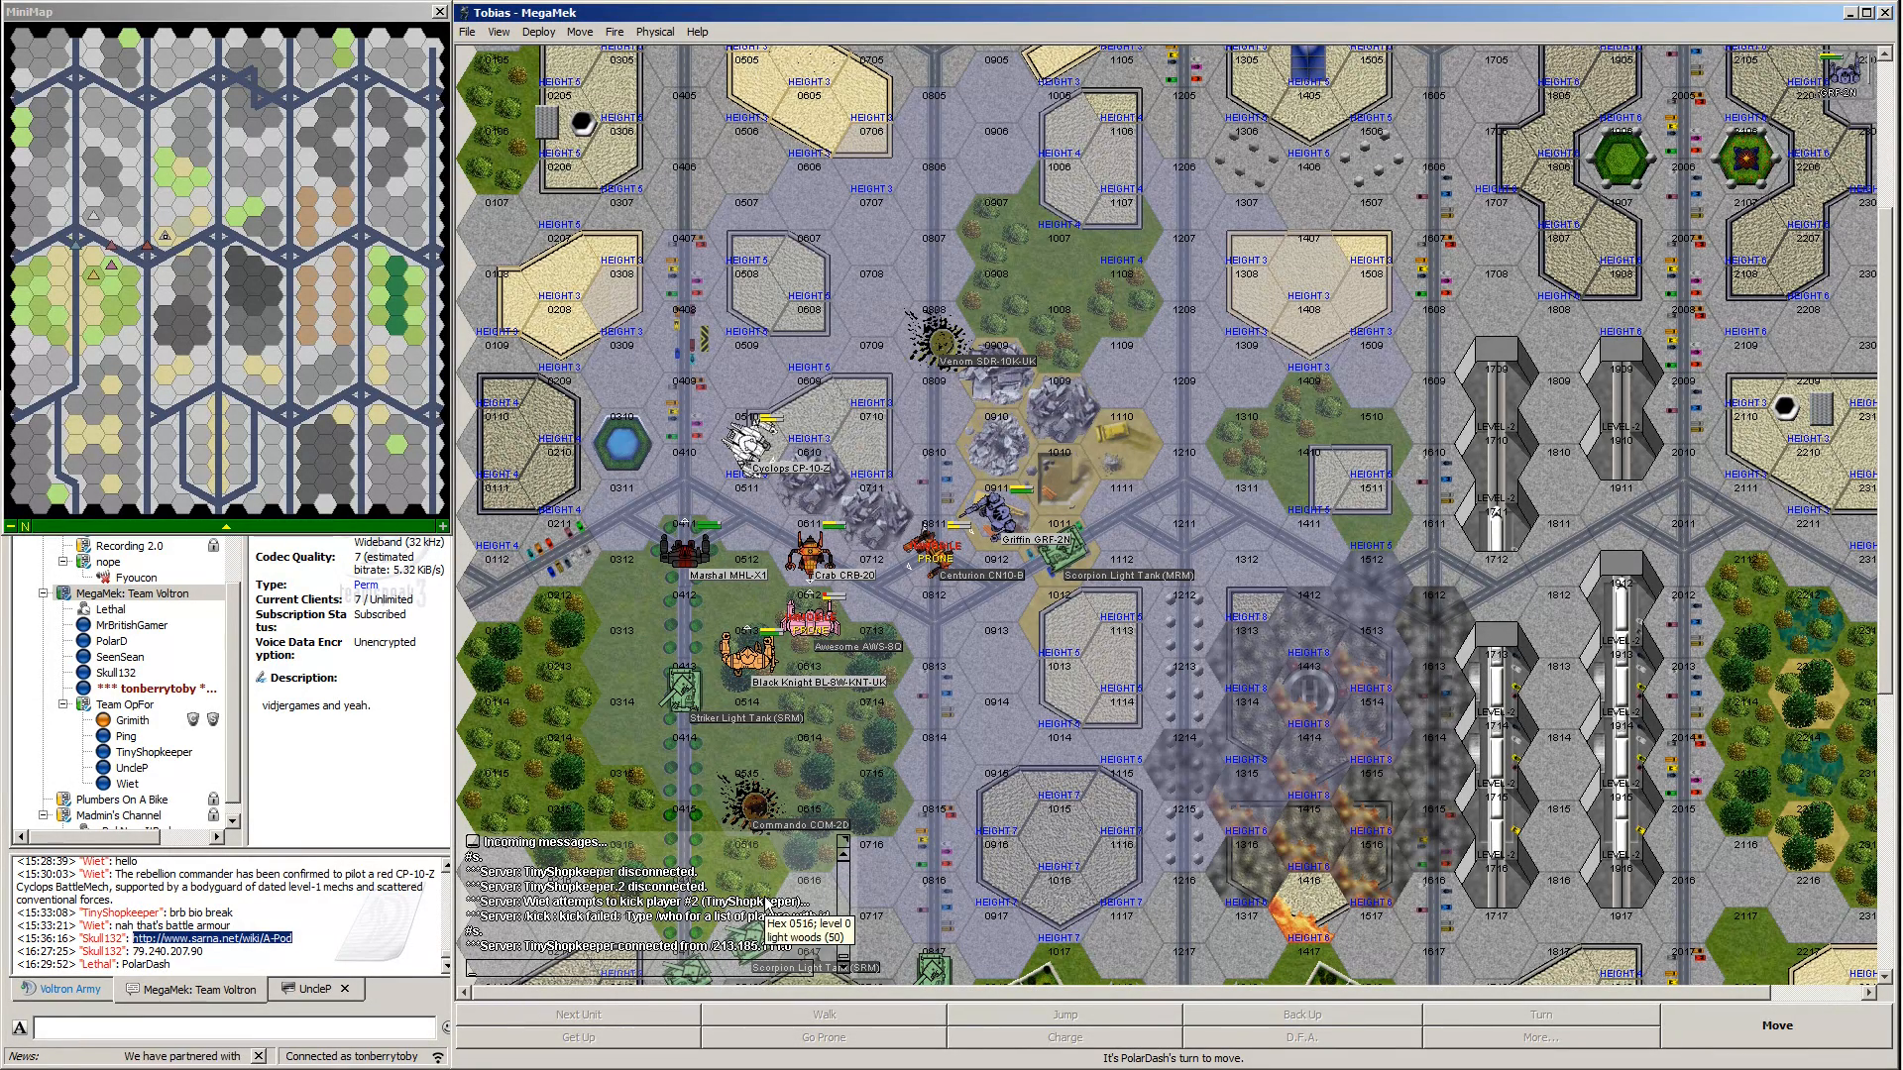
pyautogui.moveTo(1193, 701)
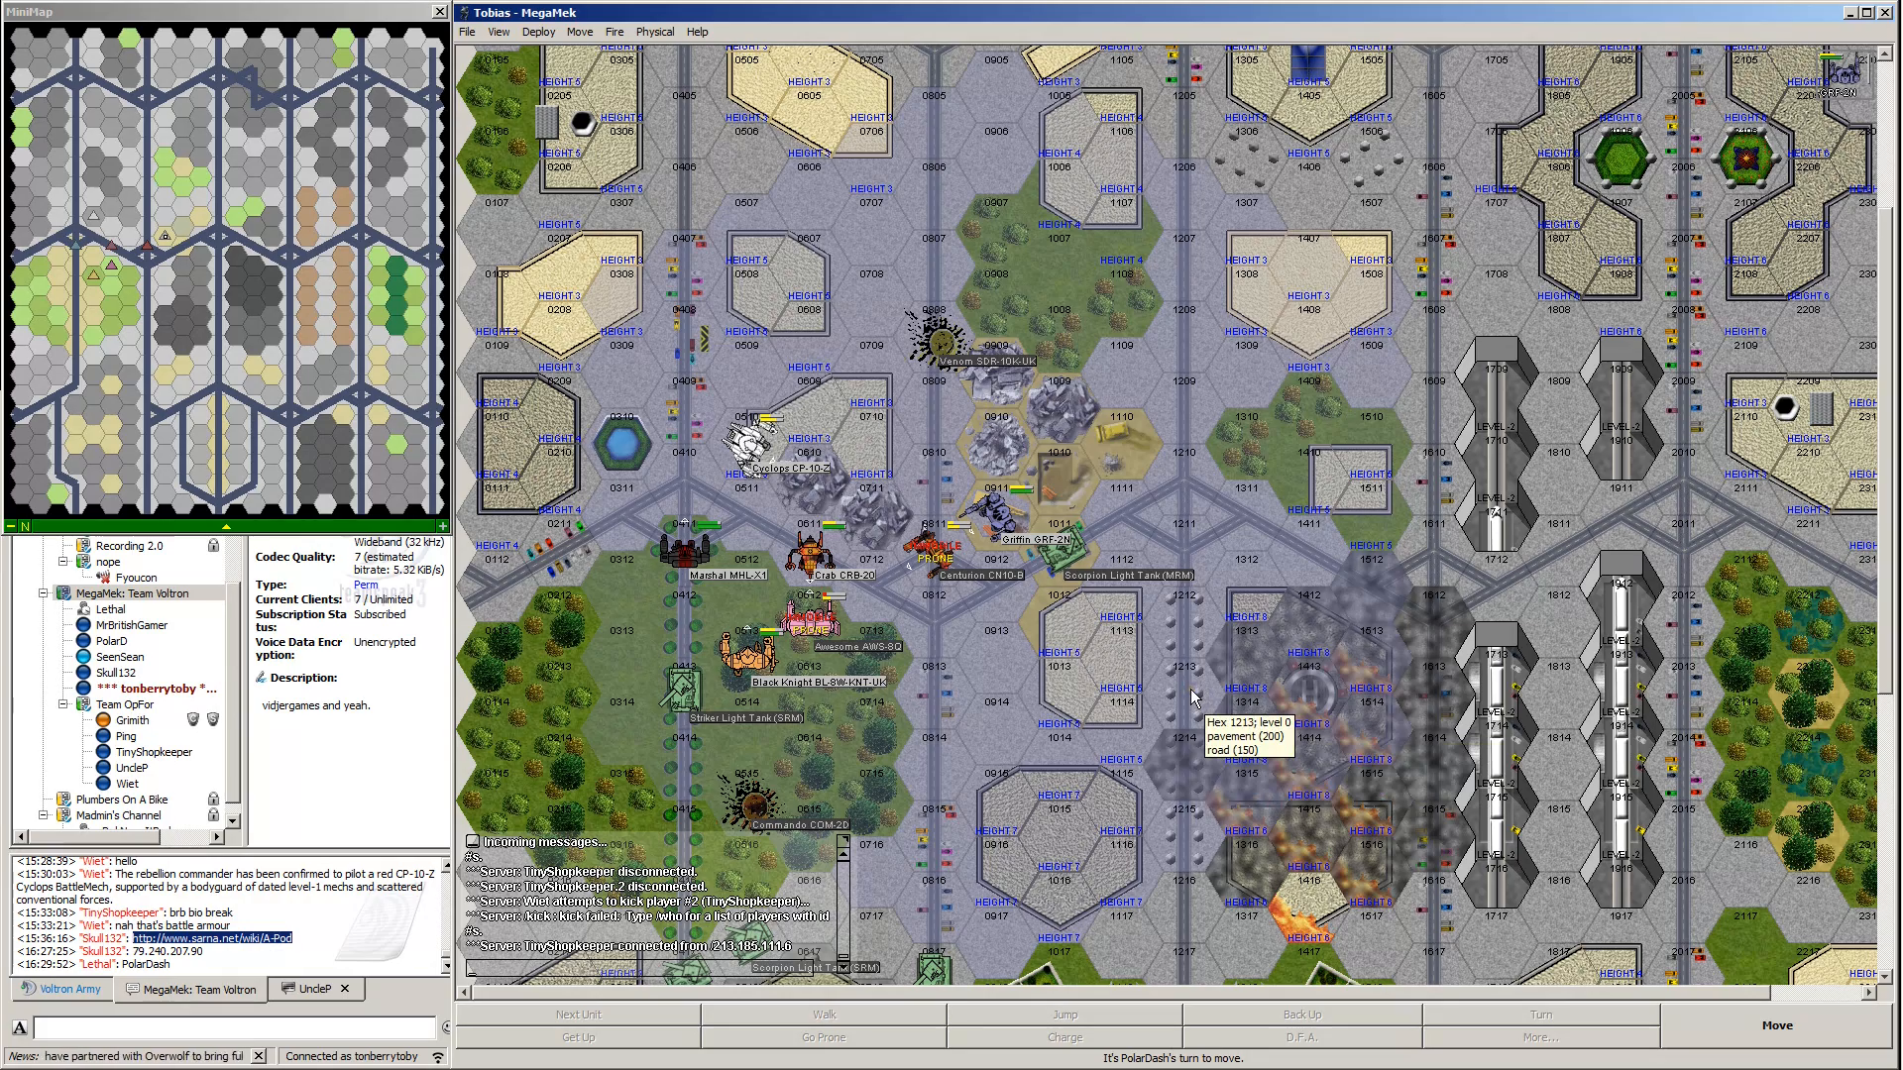
pyautogui.scroll(-3)
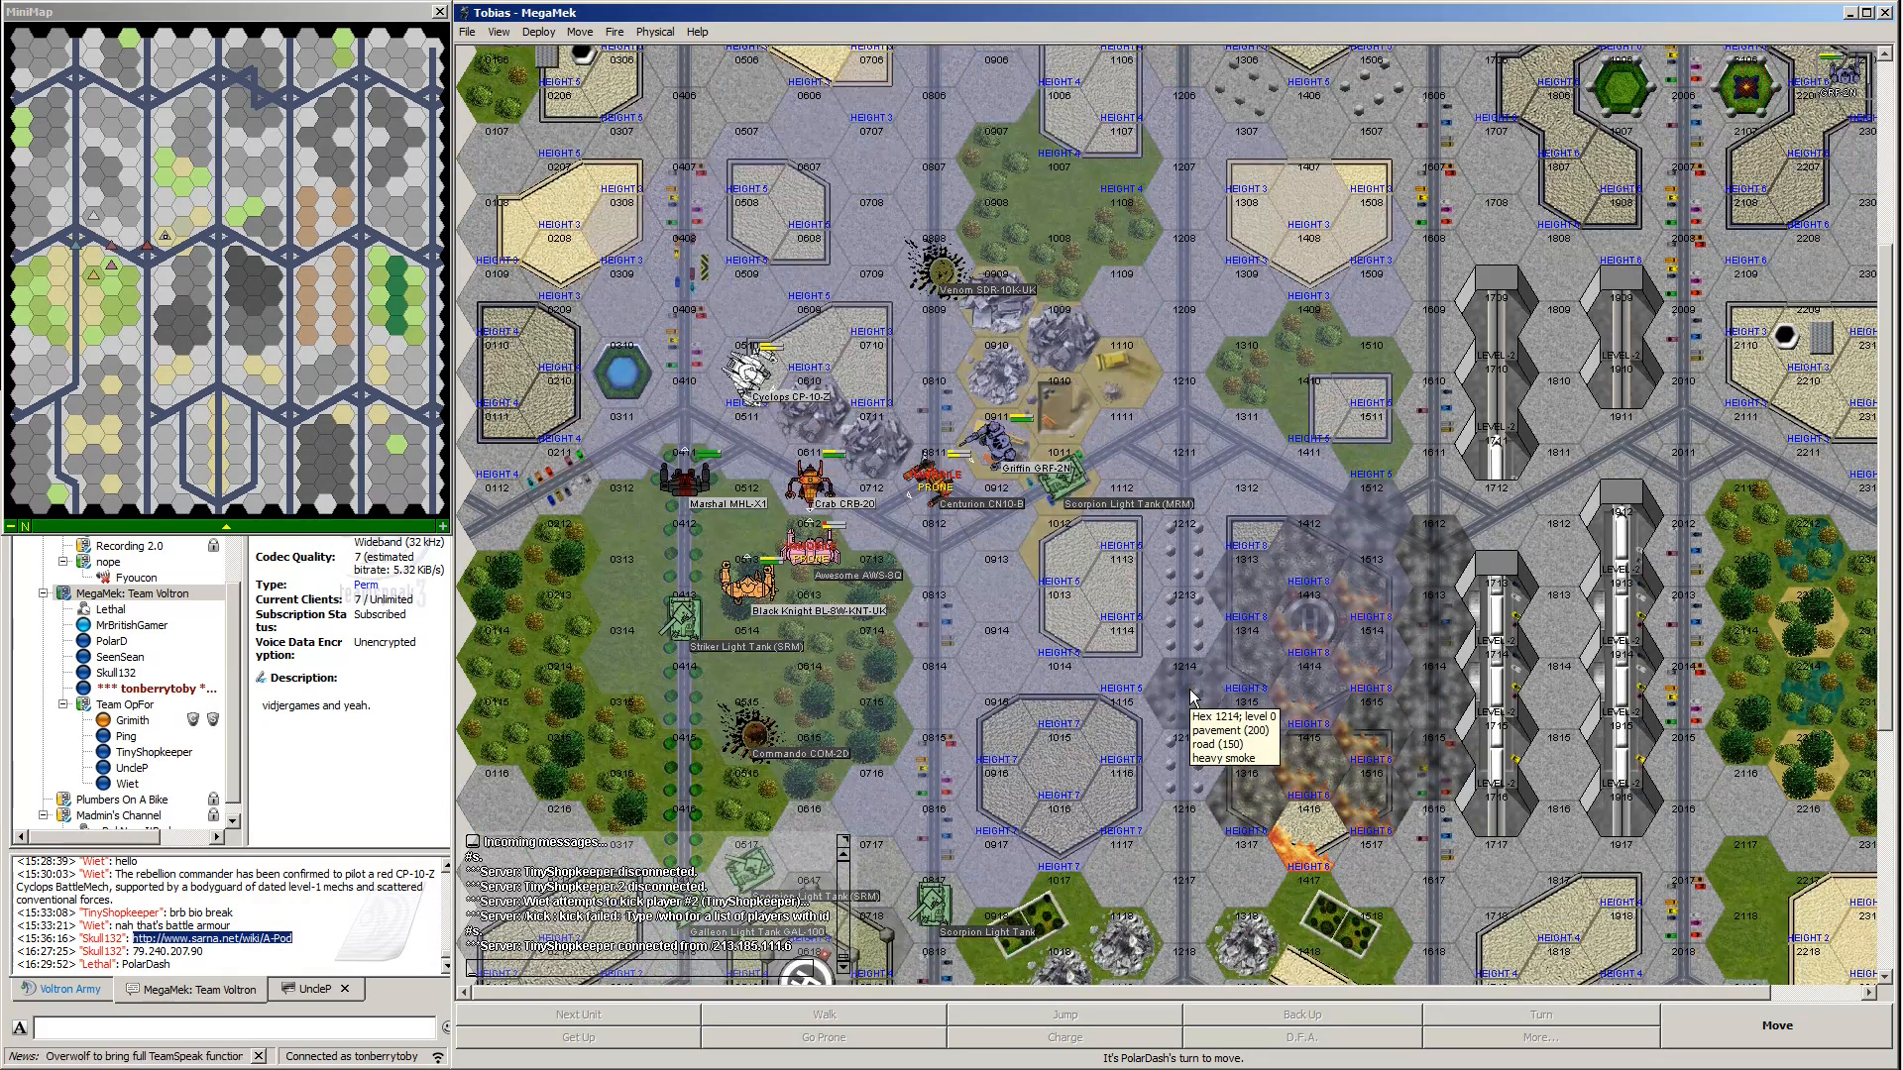
pyautogui.moveTo(728, 959)
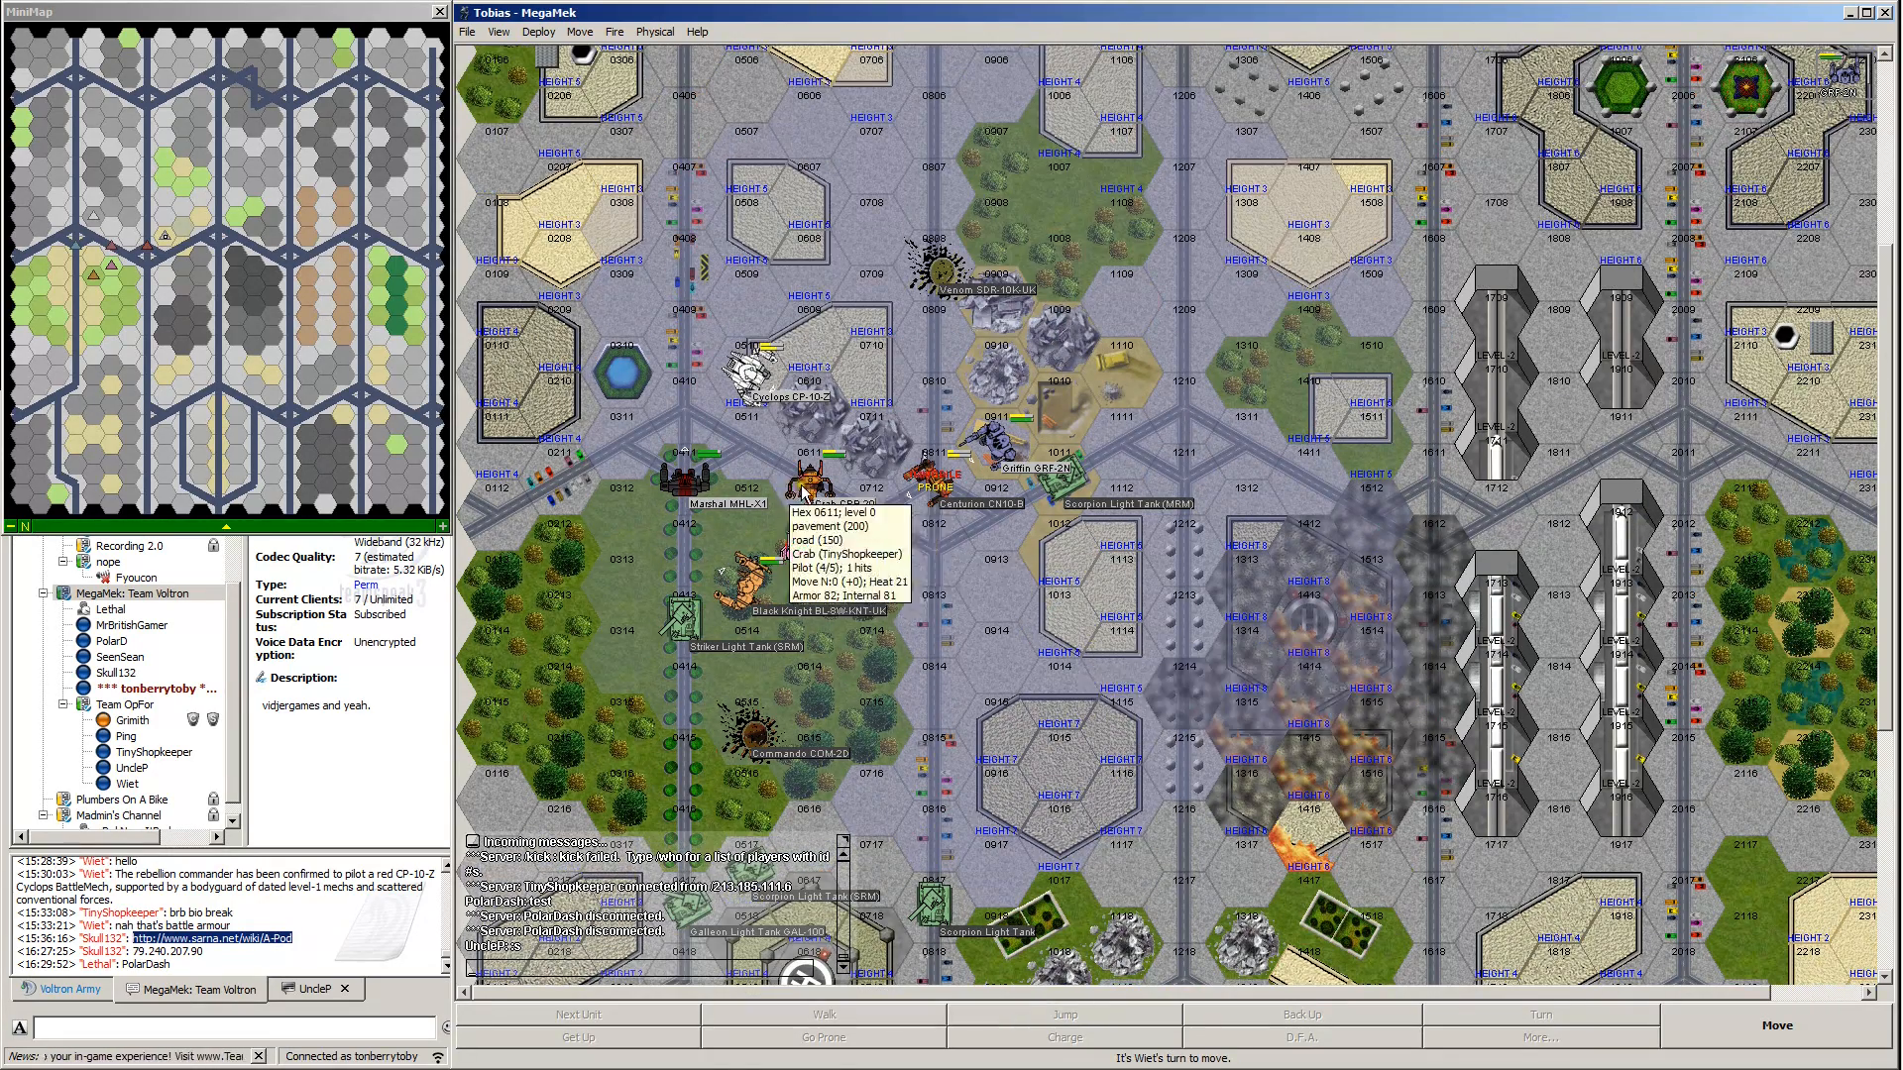
pyautogui.moveTo(1074, 540)
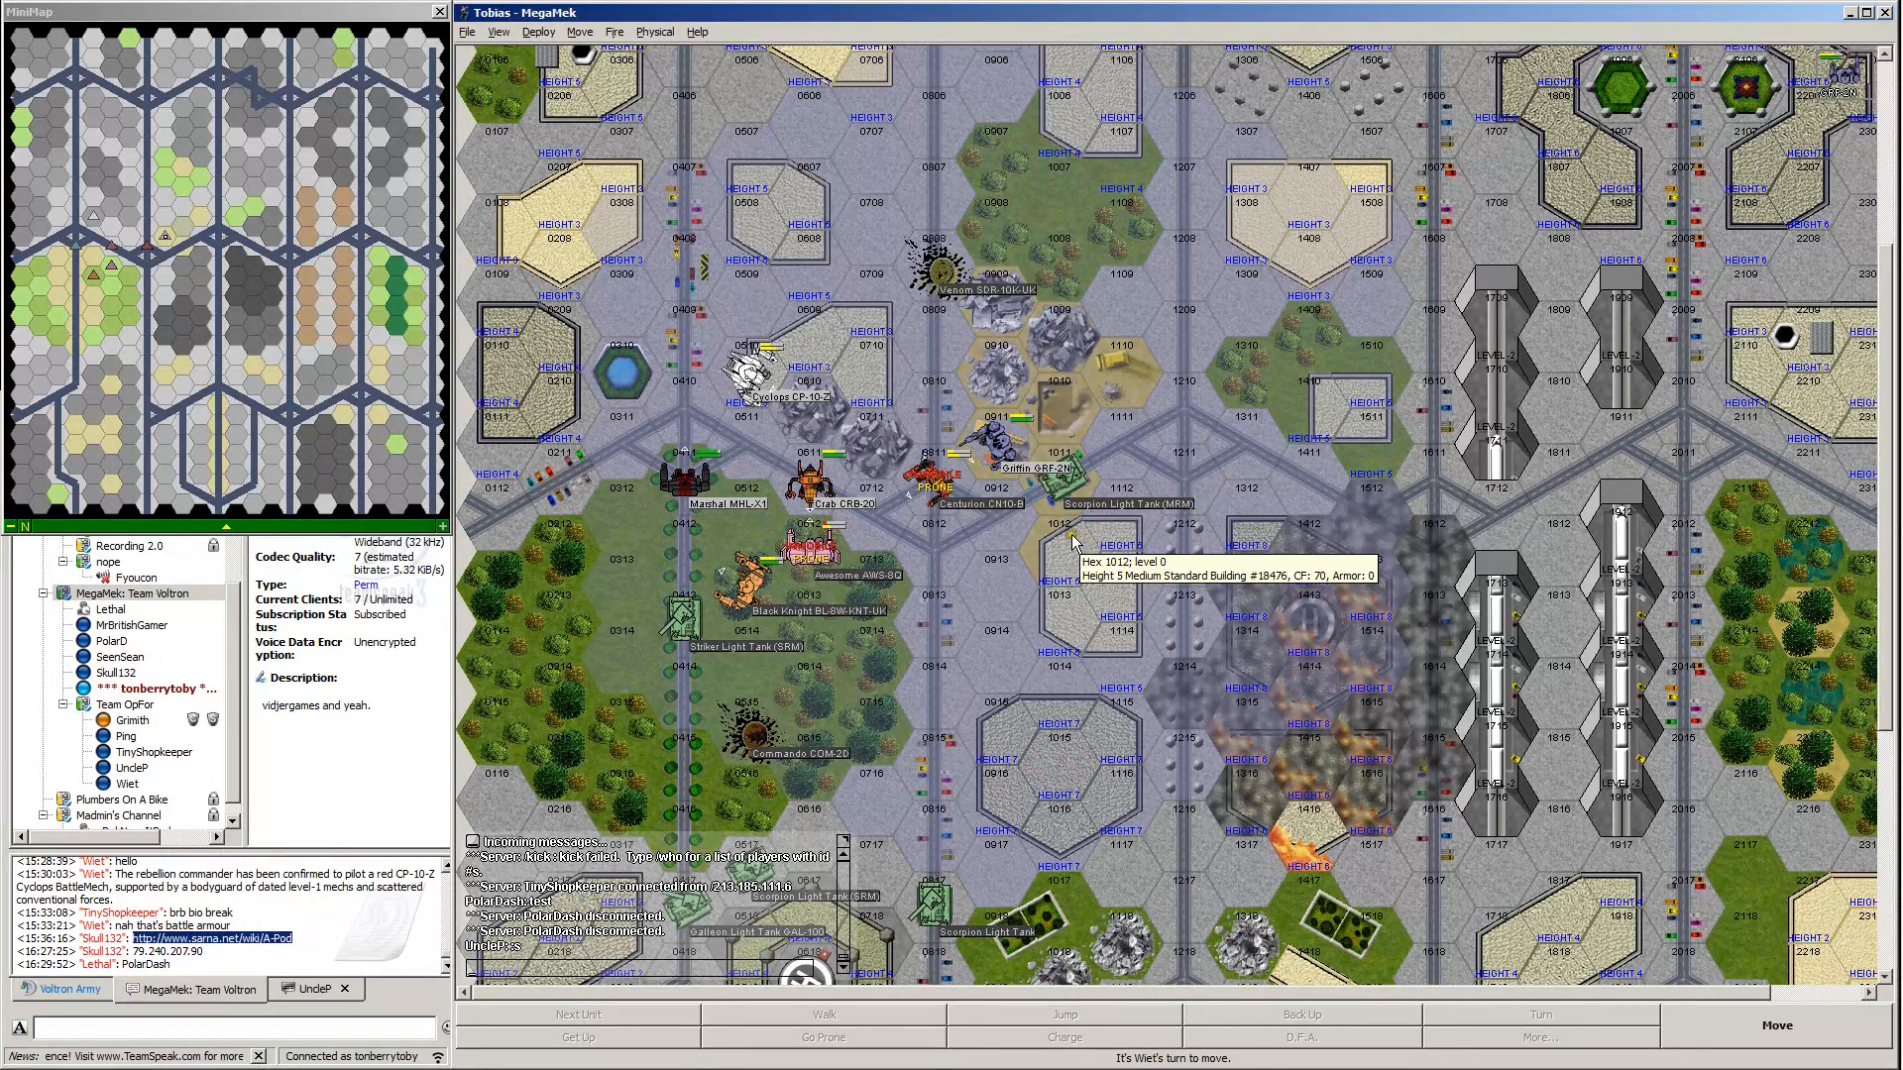
pyautogui.moveTo(747, 609)
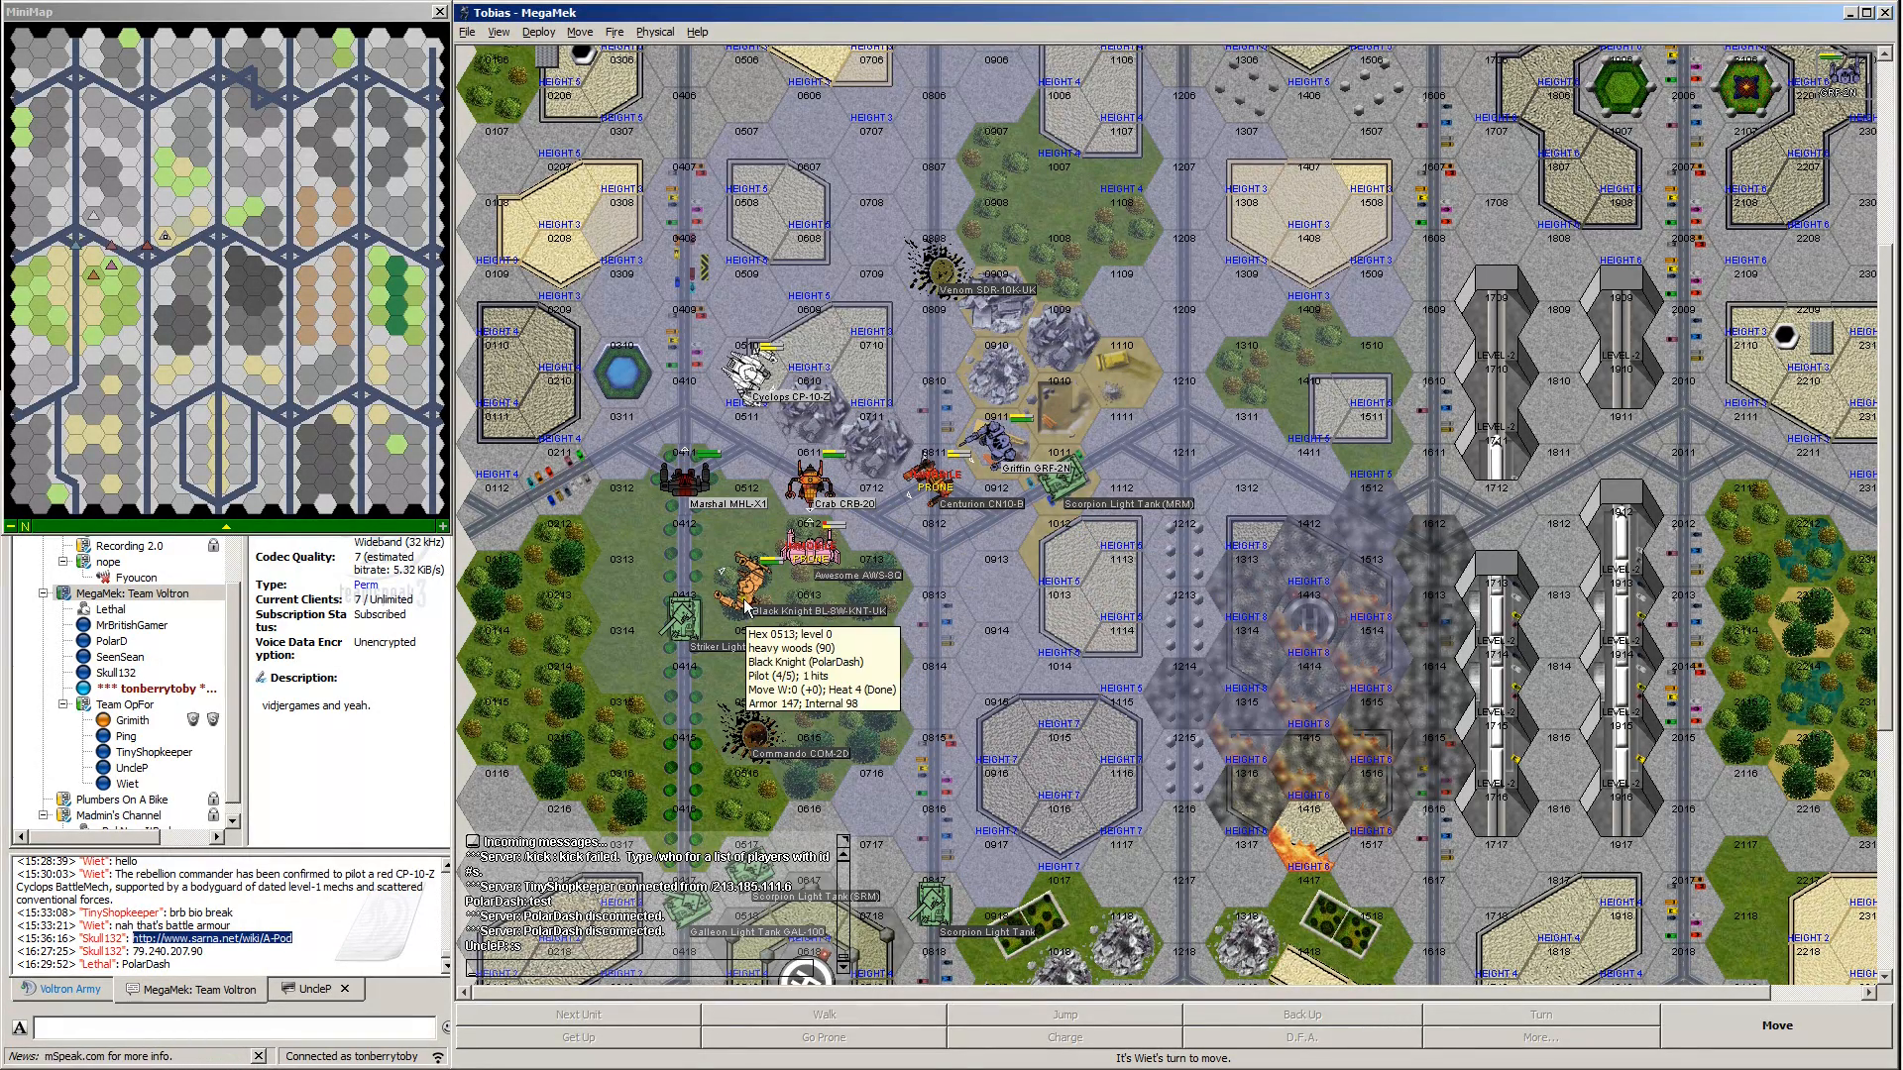
pyautogui.moveTo(1101, 633)
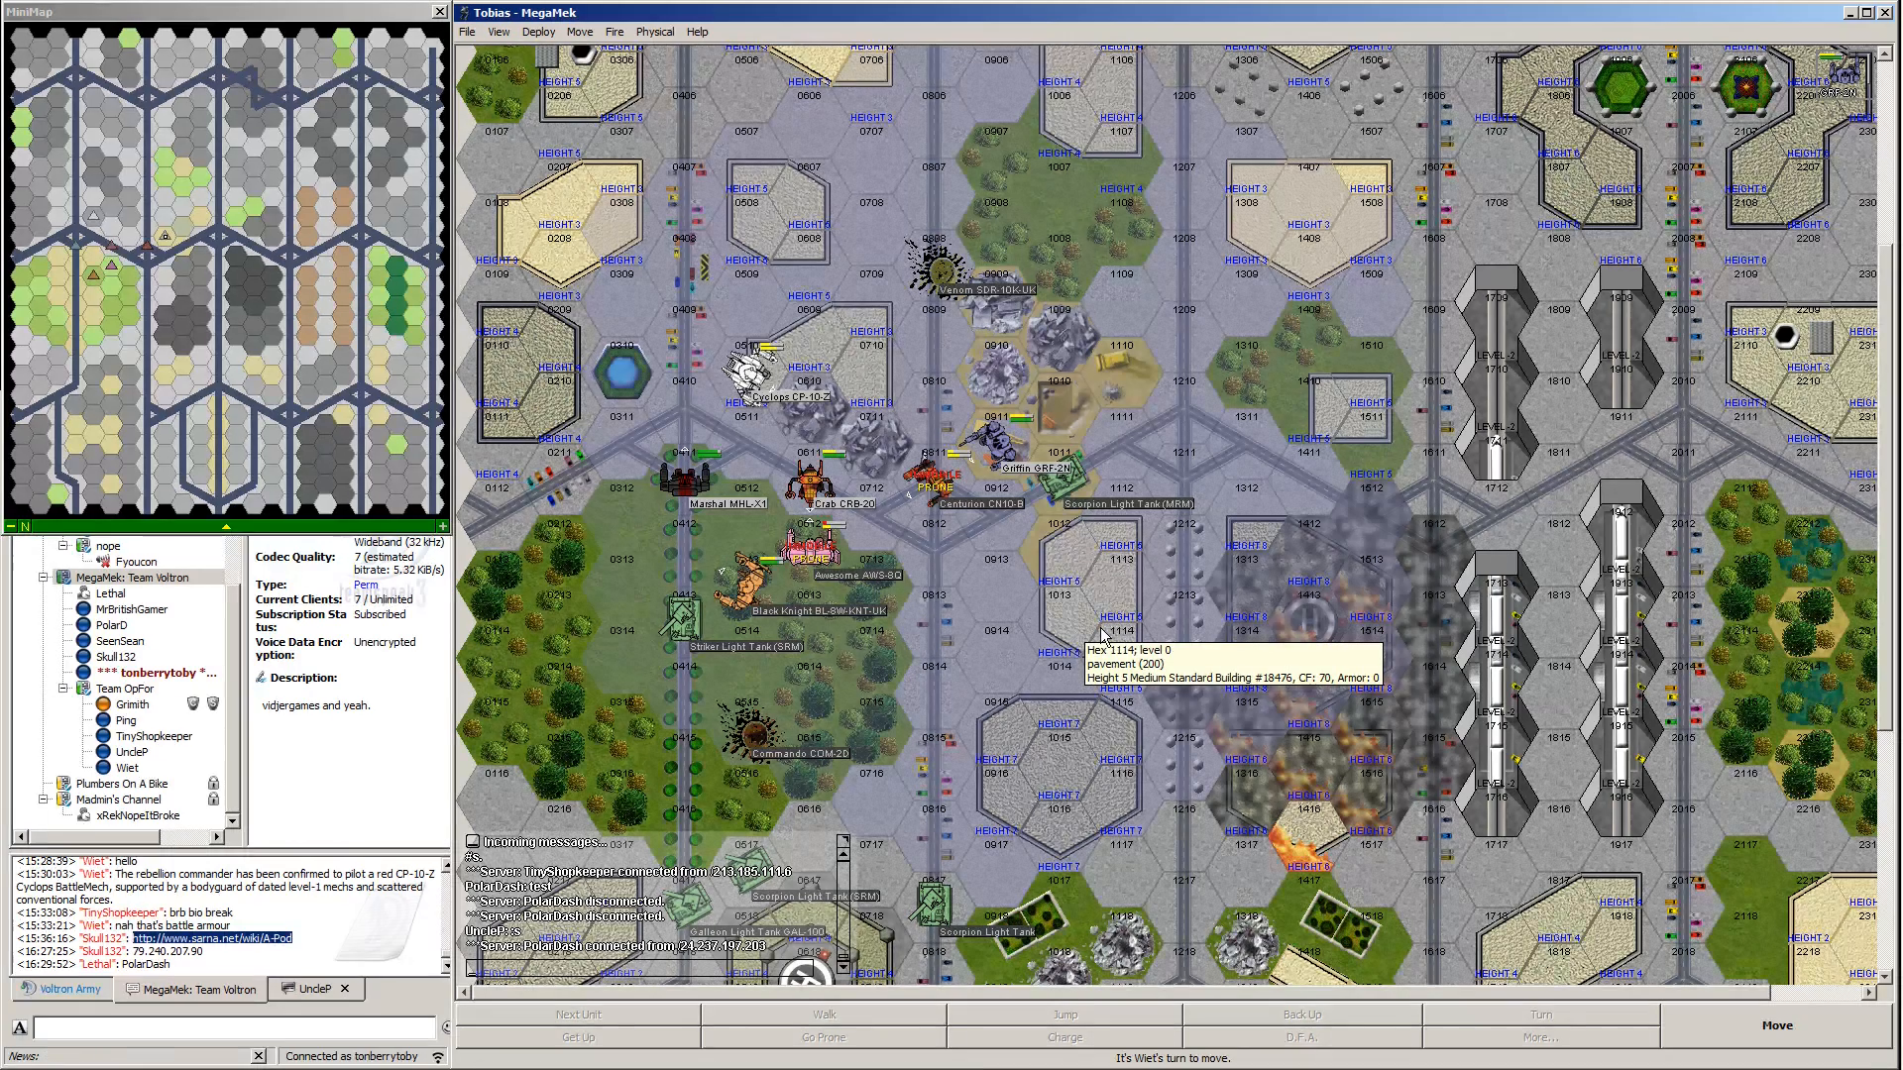
pyautogui.click(987, 447)
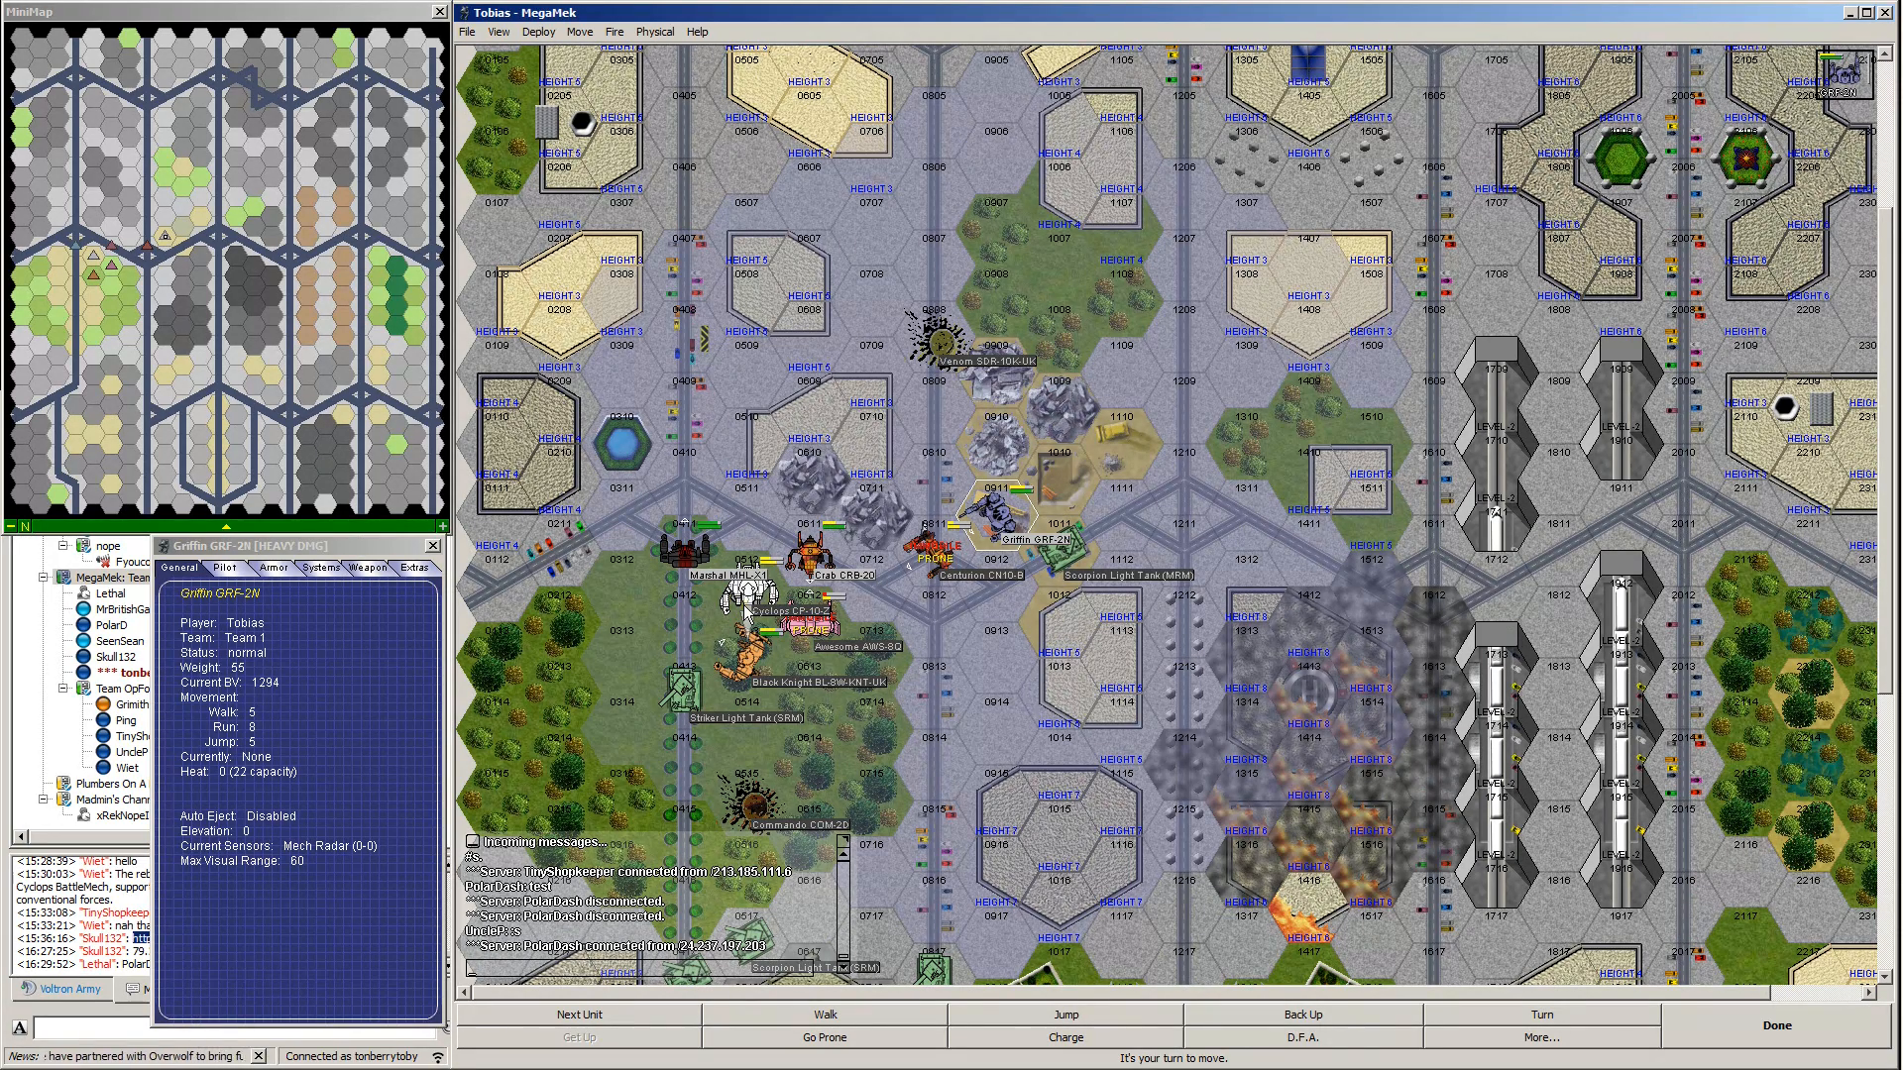
pyautogui.moveTo(928, 534)
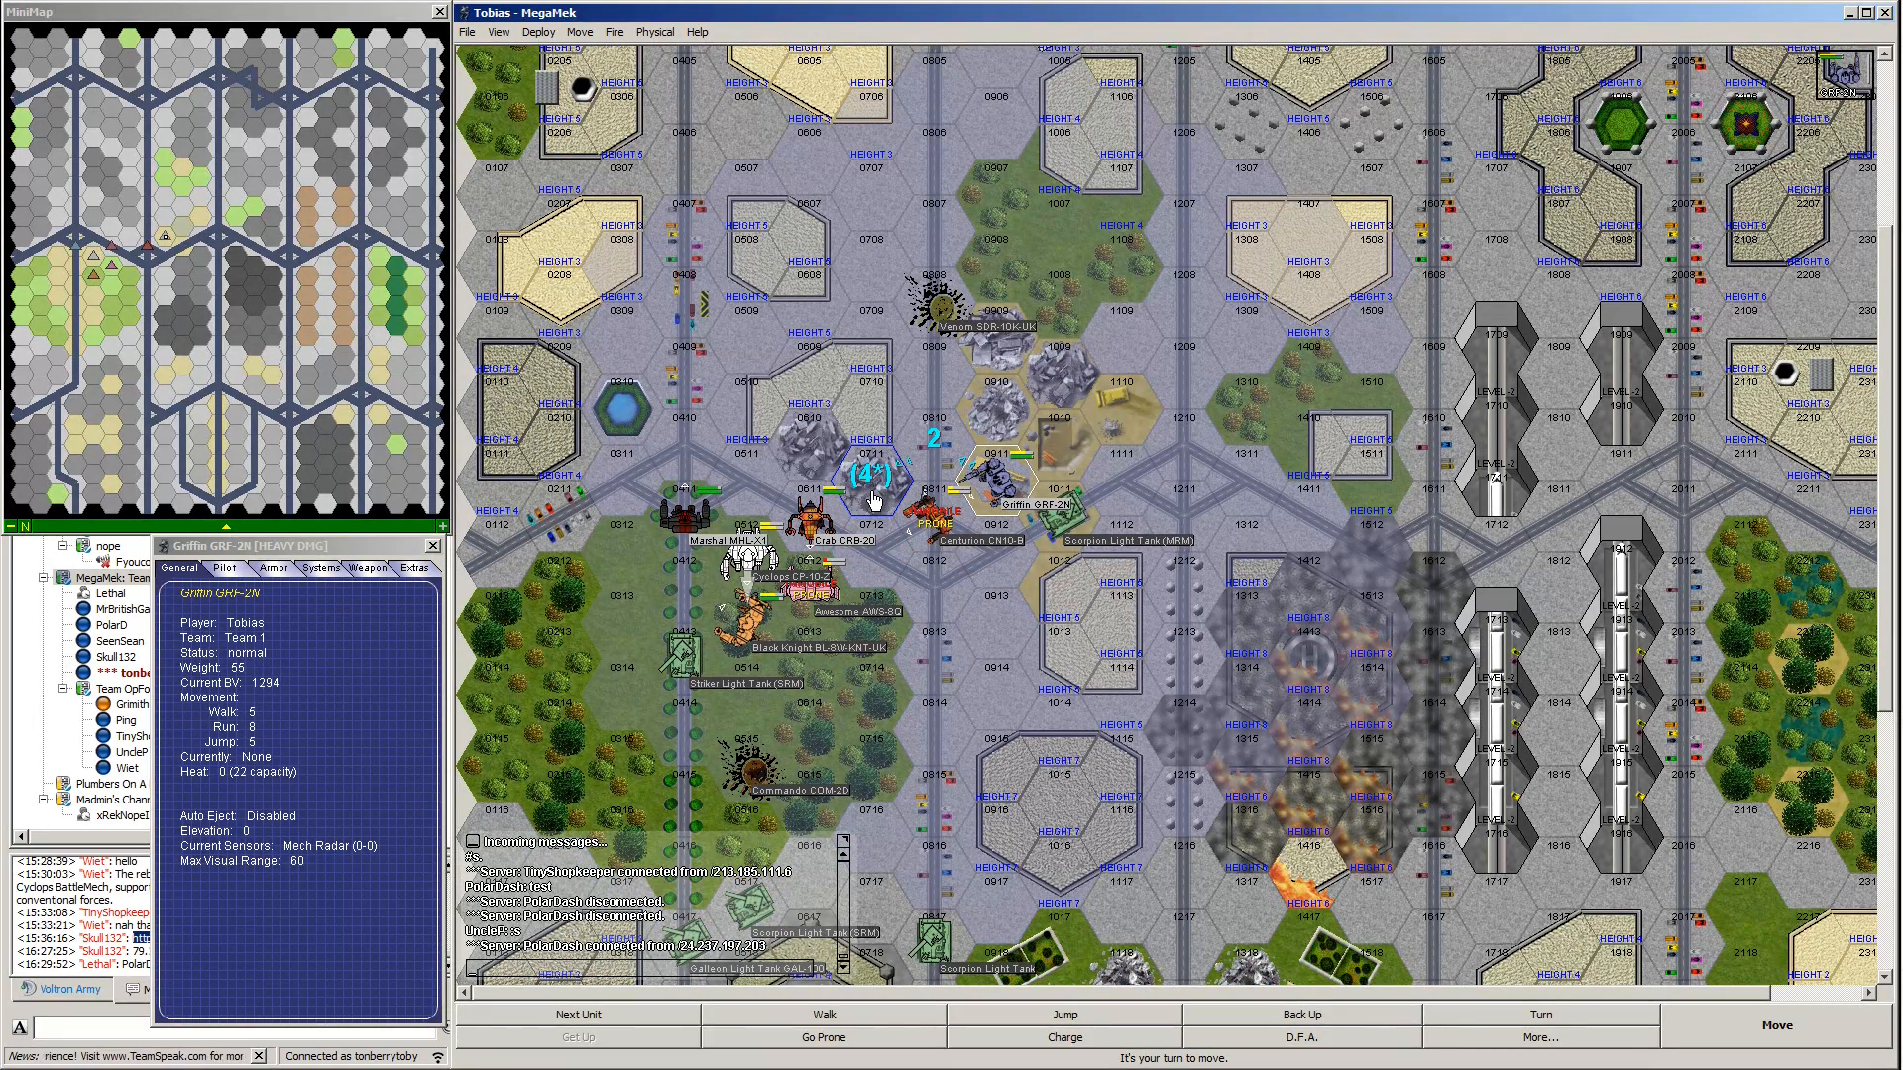
pyautogui.moveTo(866, 502)
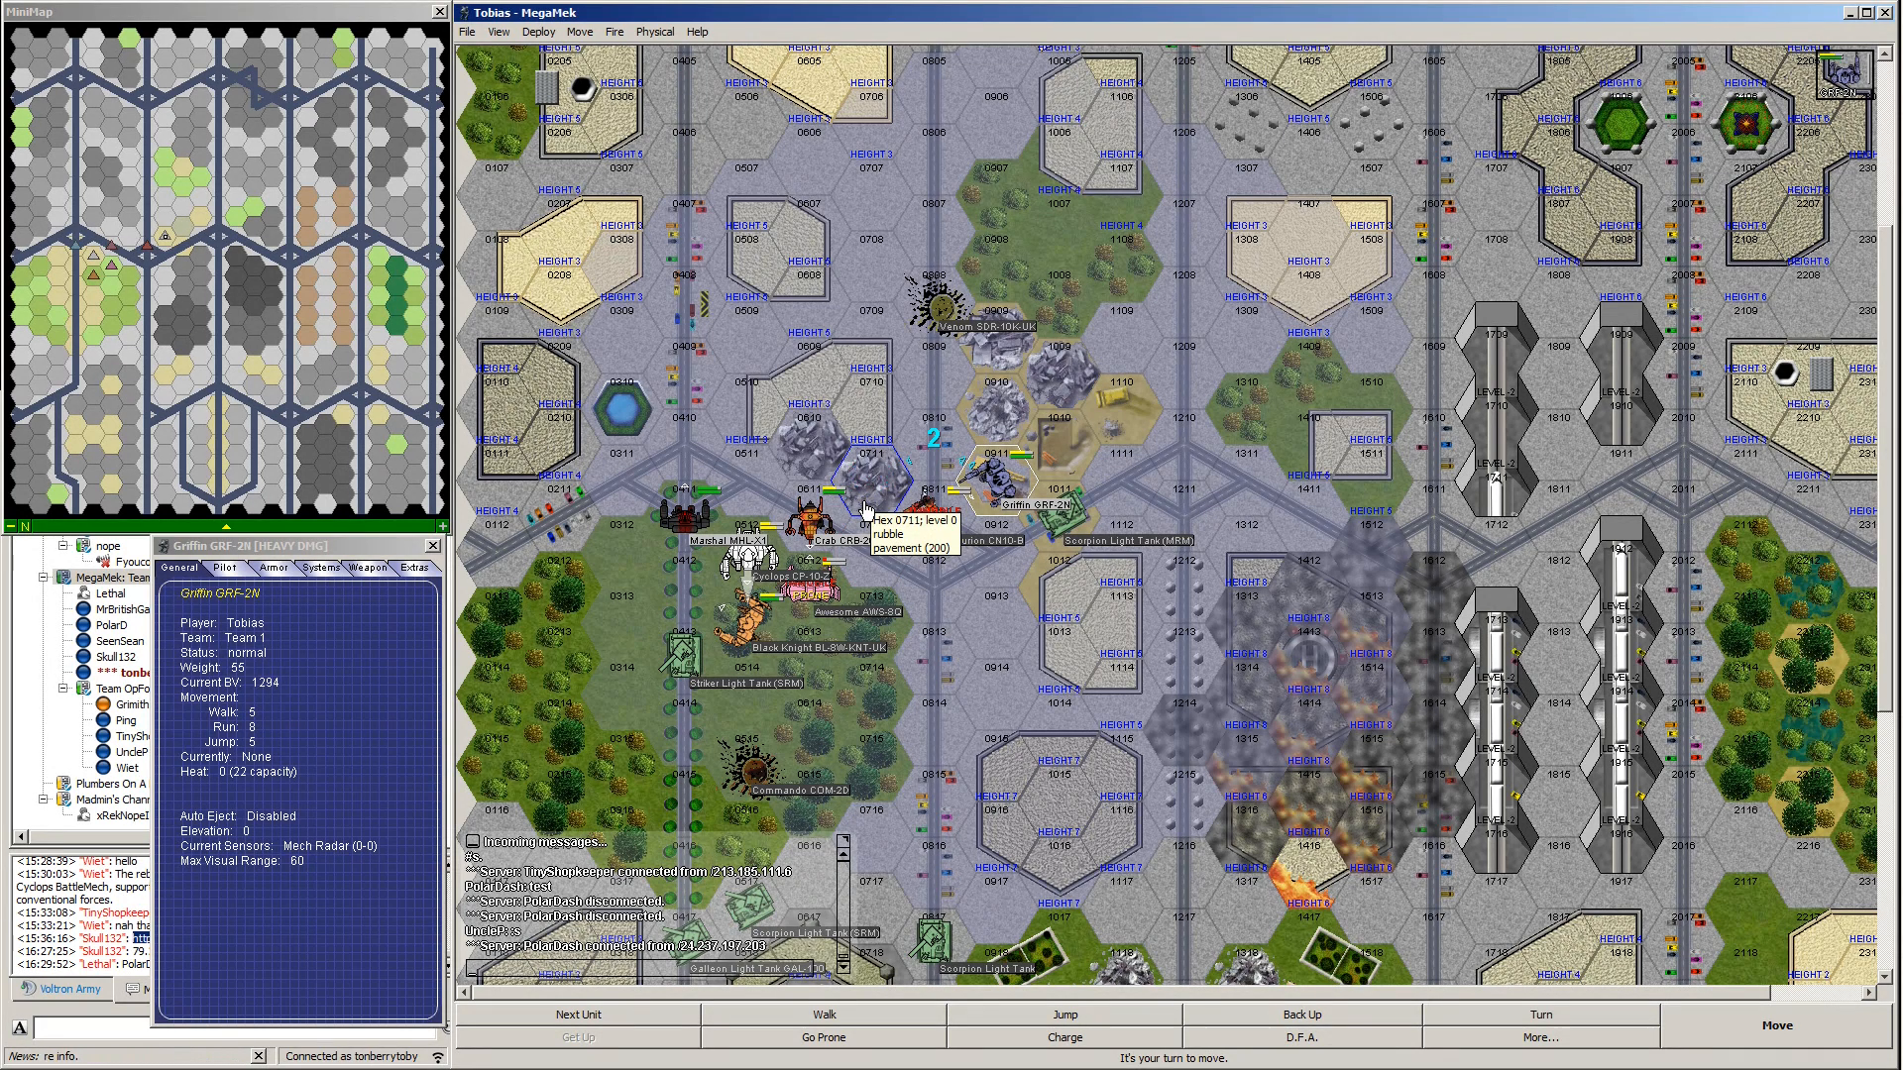
pyautogui.moveTo(871, 502)
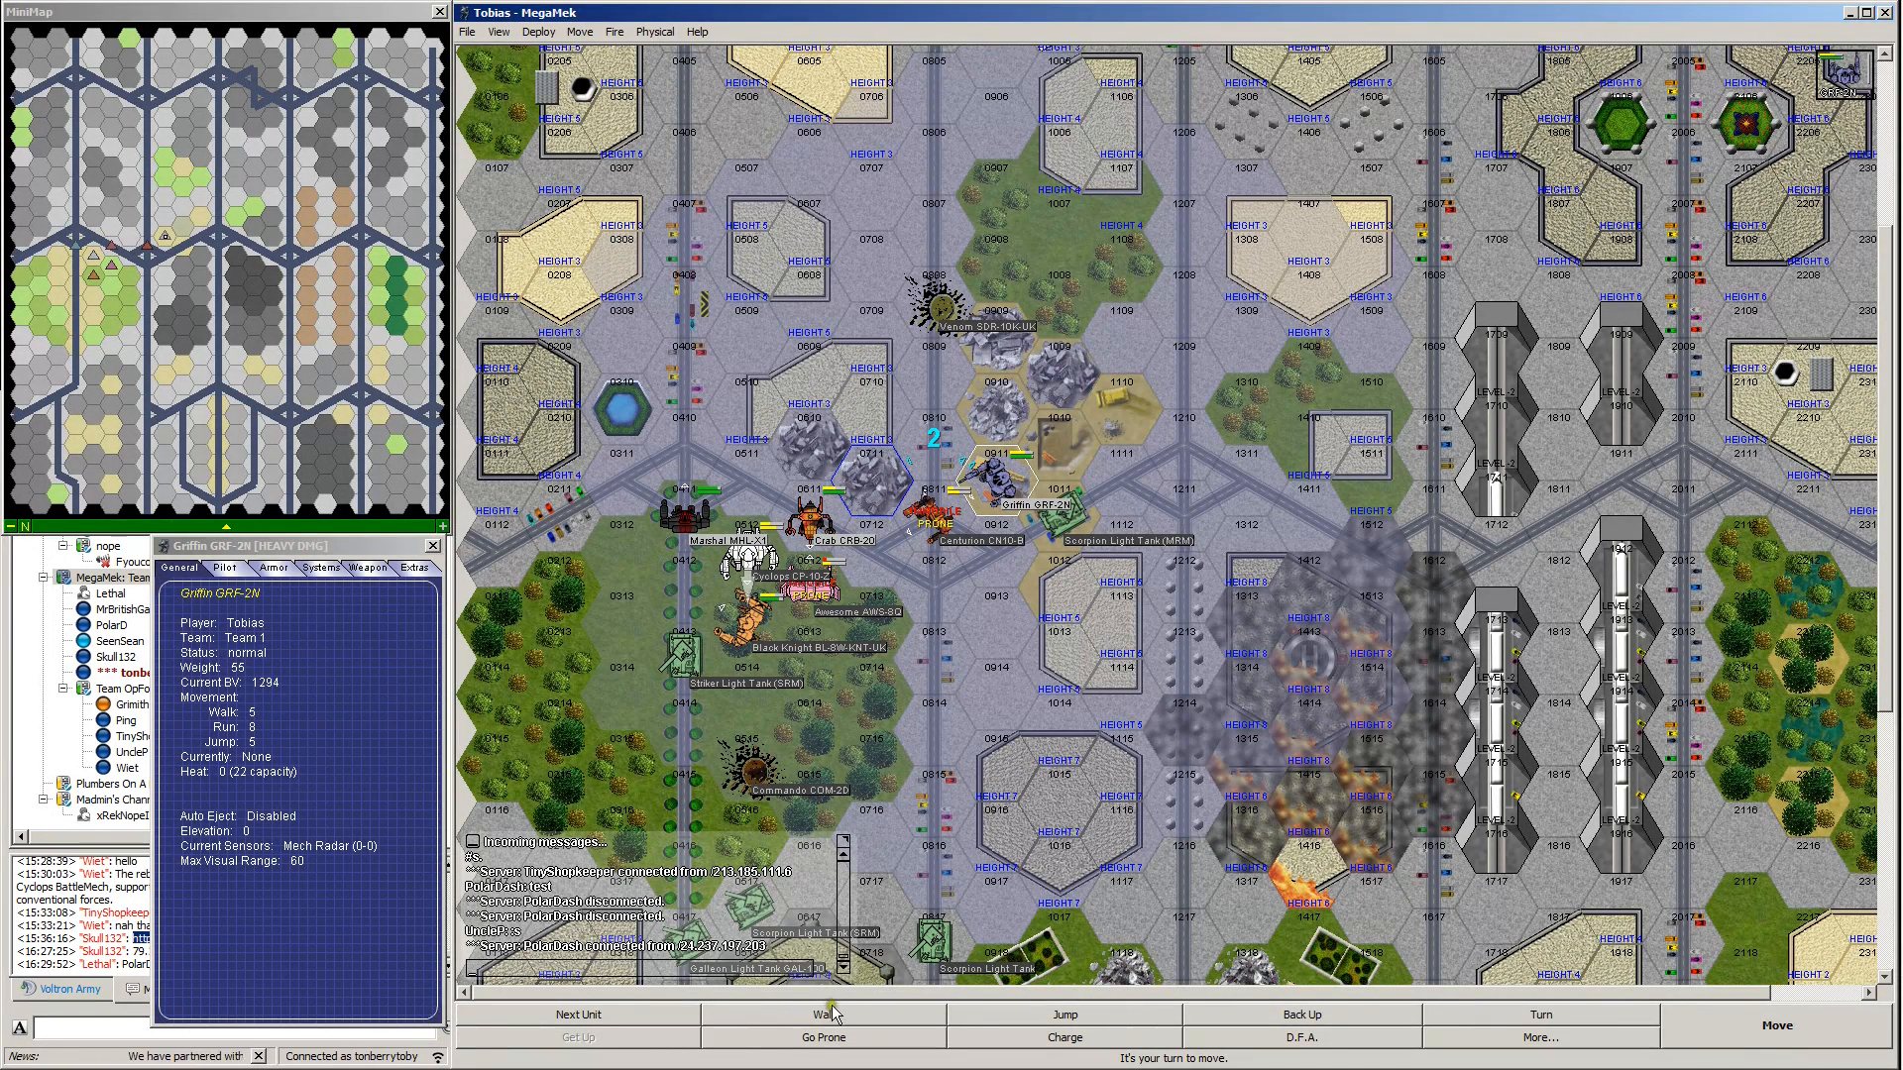
pyautogui.moveTo(1775, 1025)
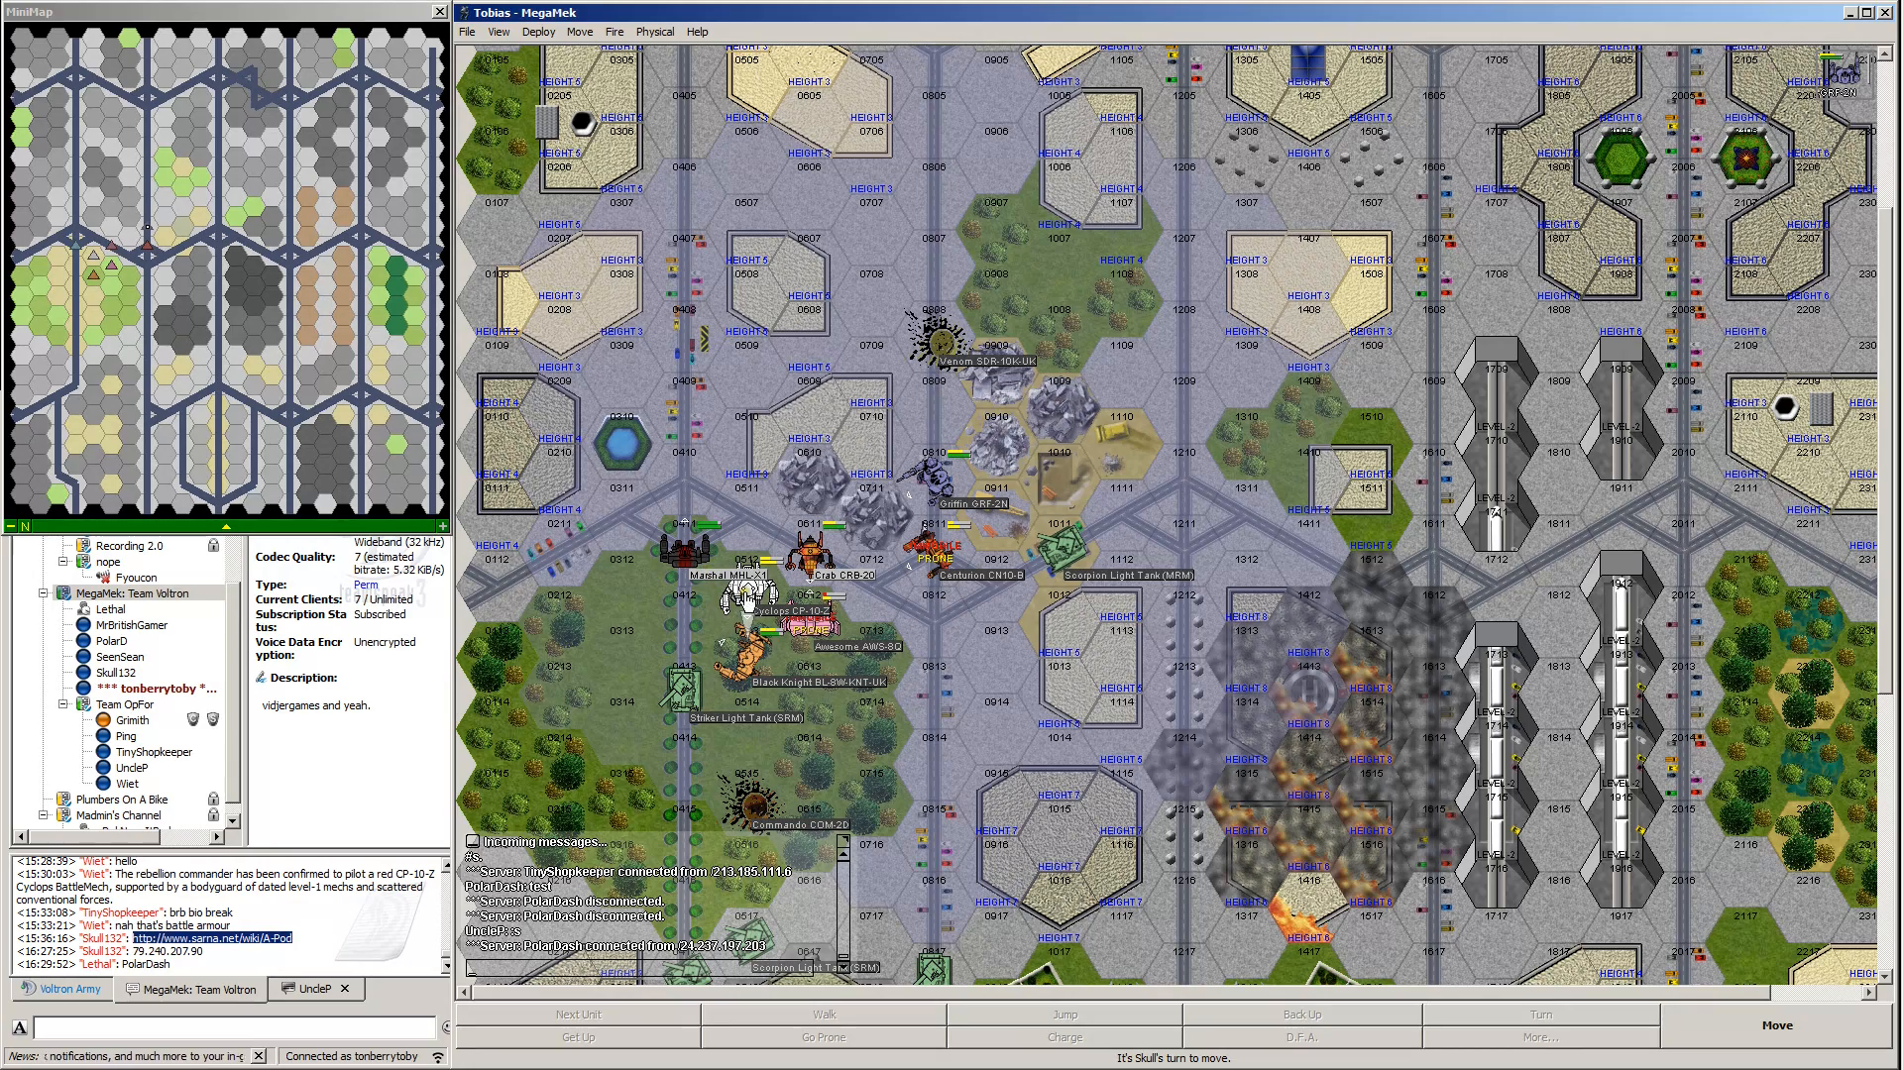
# Select the enemy Cyclops and view its pilot details and Weapons tab loadout.
pyautogui.click(786, 626)
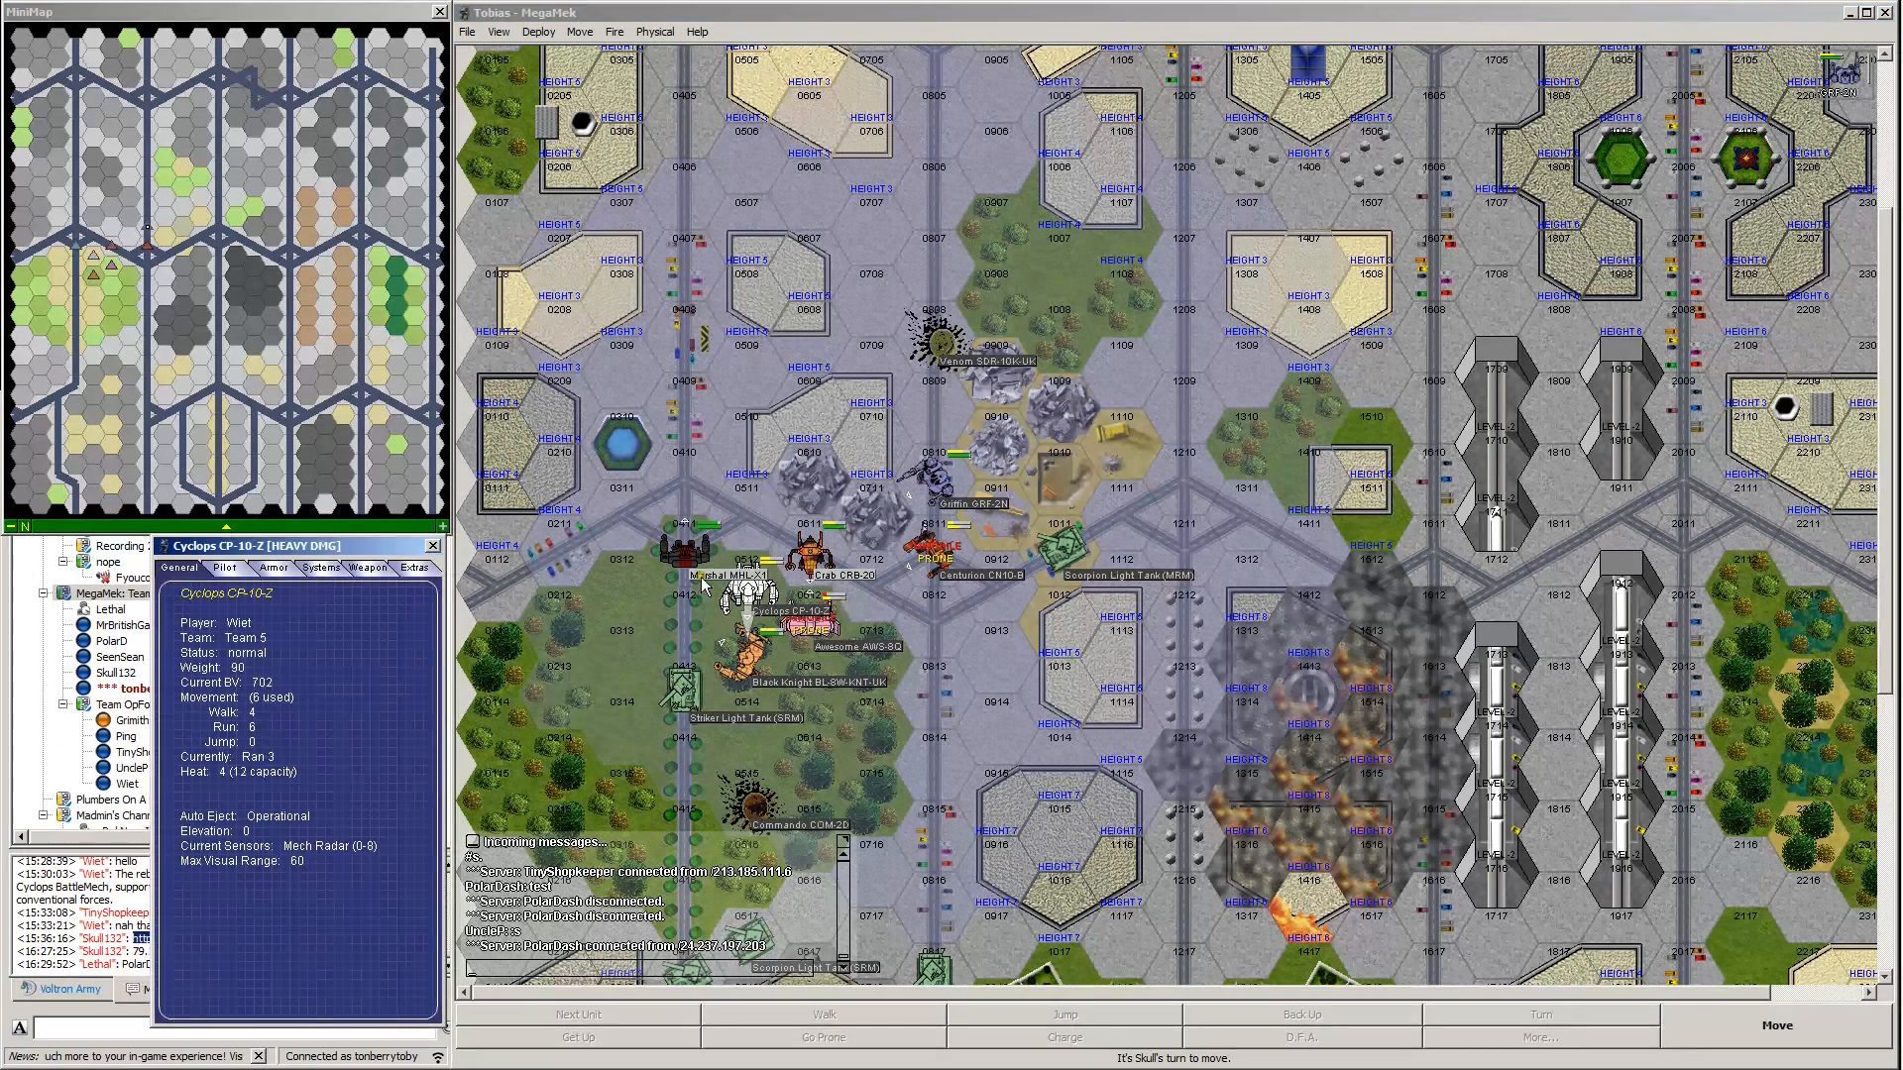
pyautogui.click(367, 567)
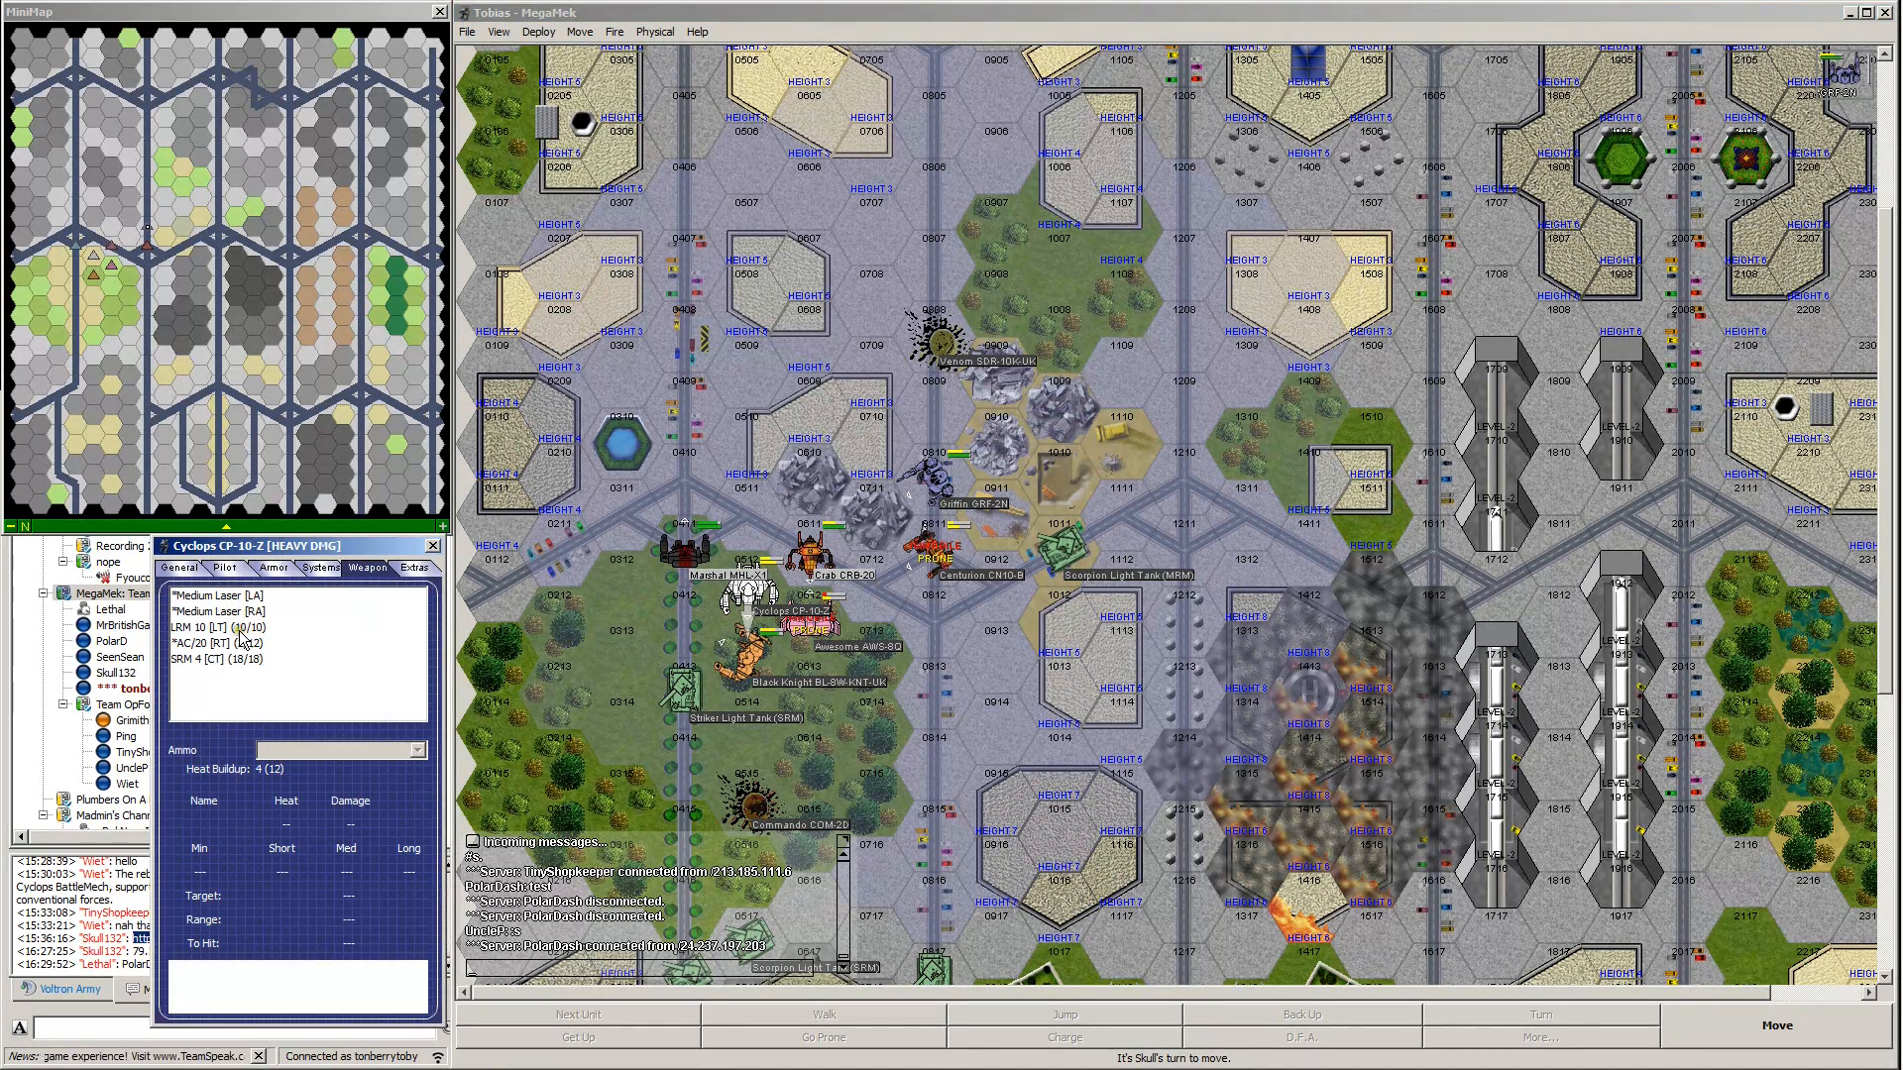
pyautogui.click(220, 658)
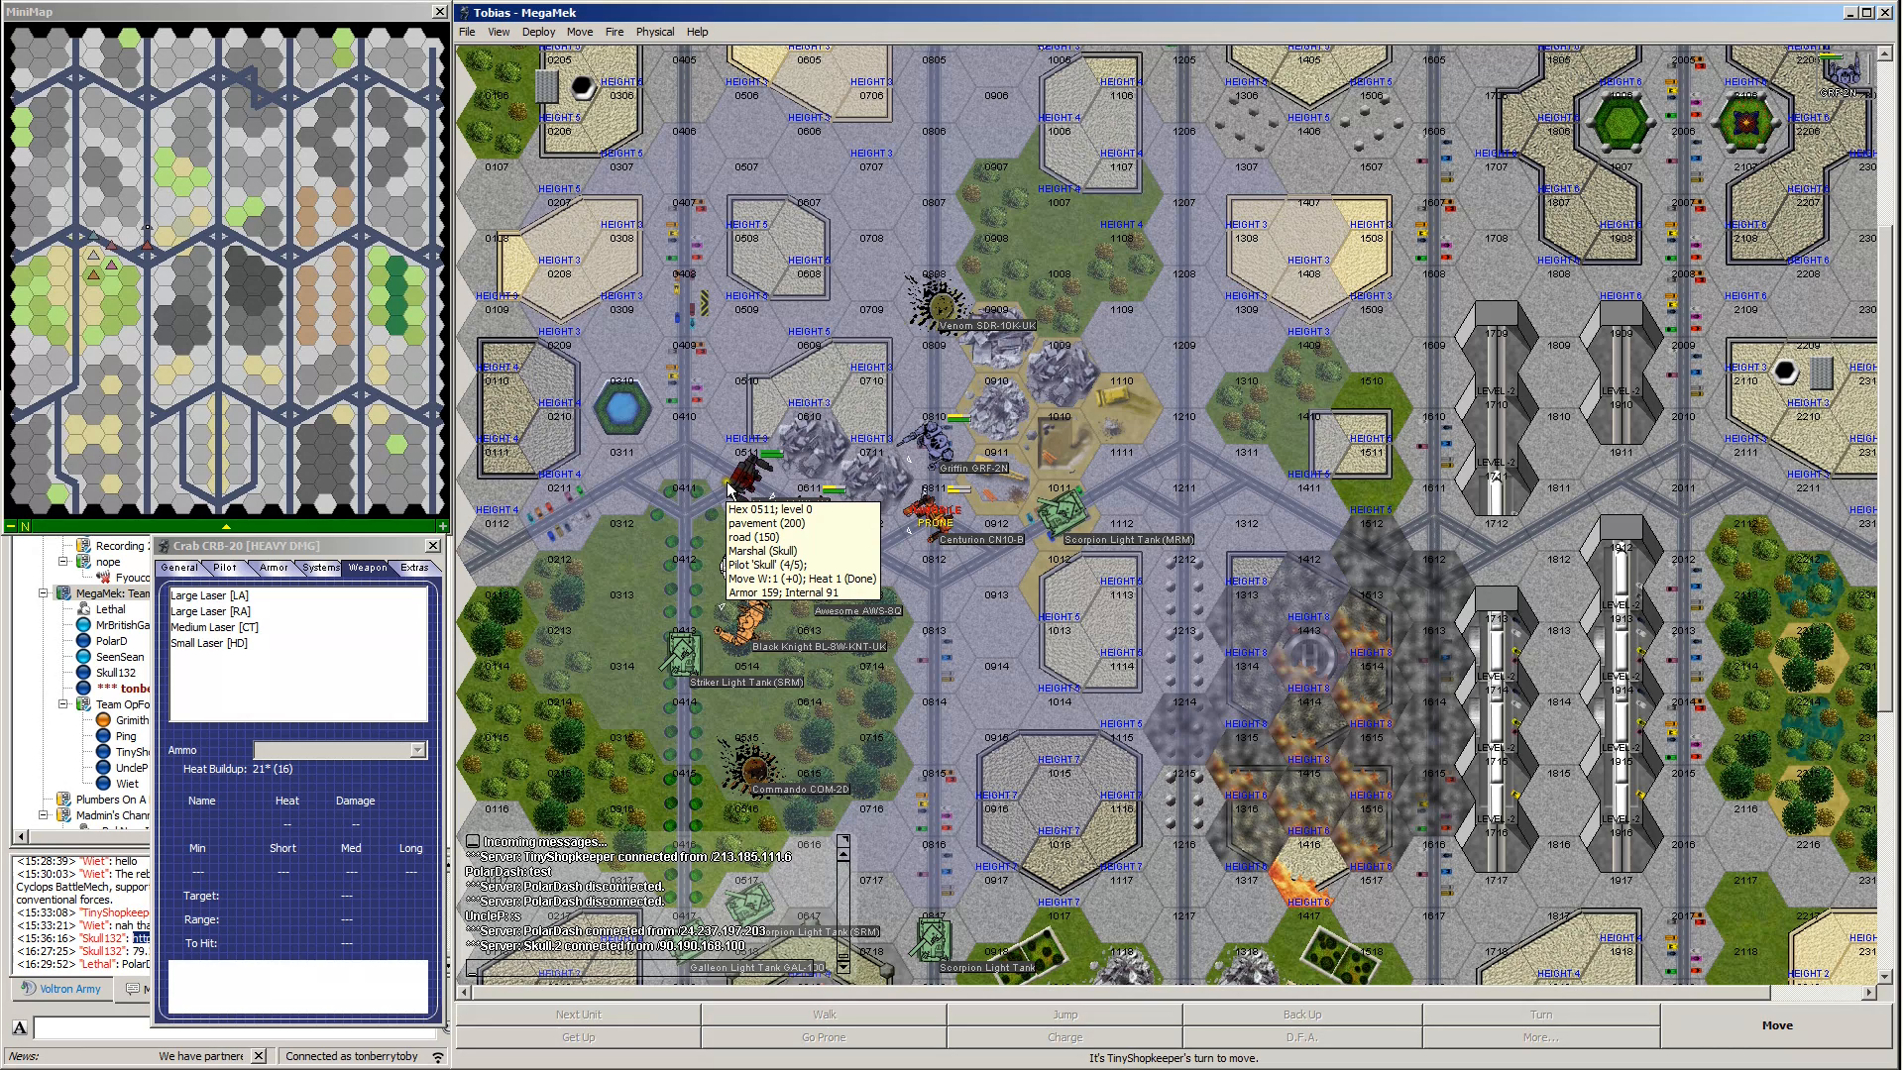
pyautogui.moveTo(743, 507)
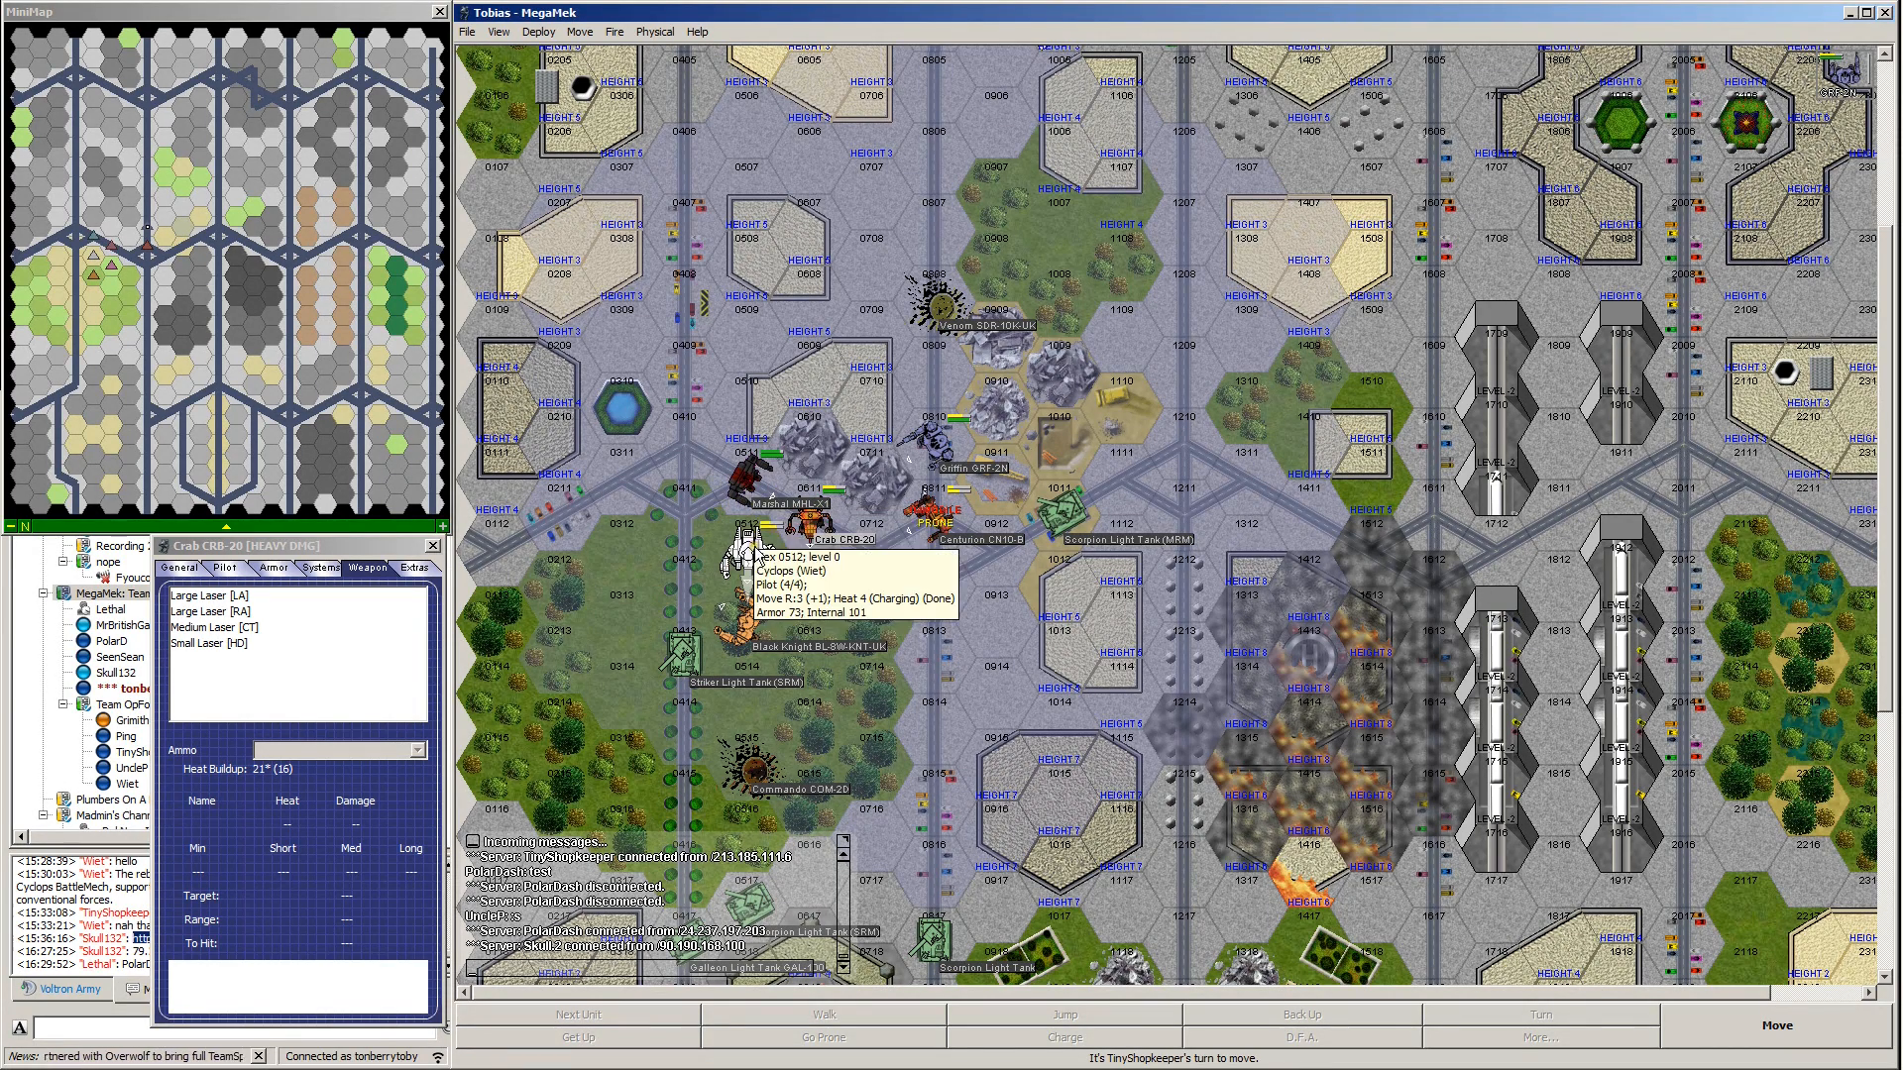
pyautogui.moveTo(1044, 612)
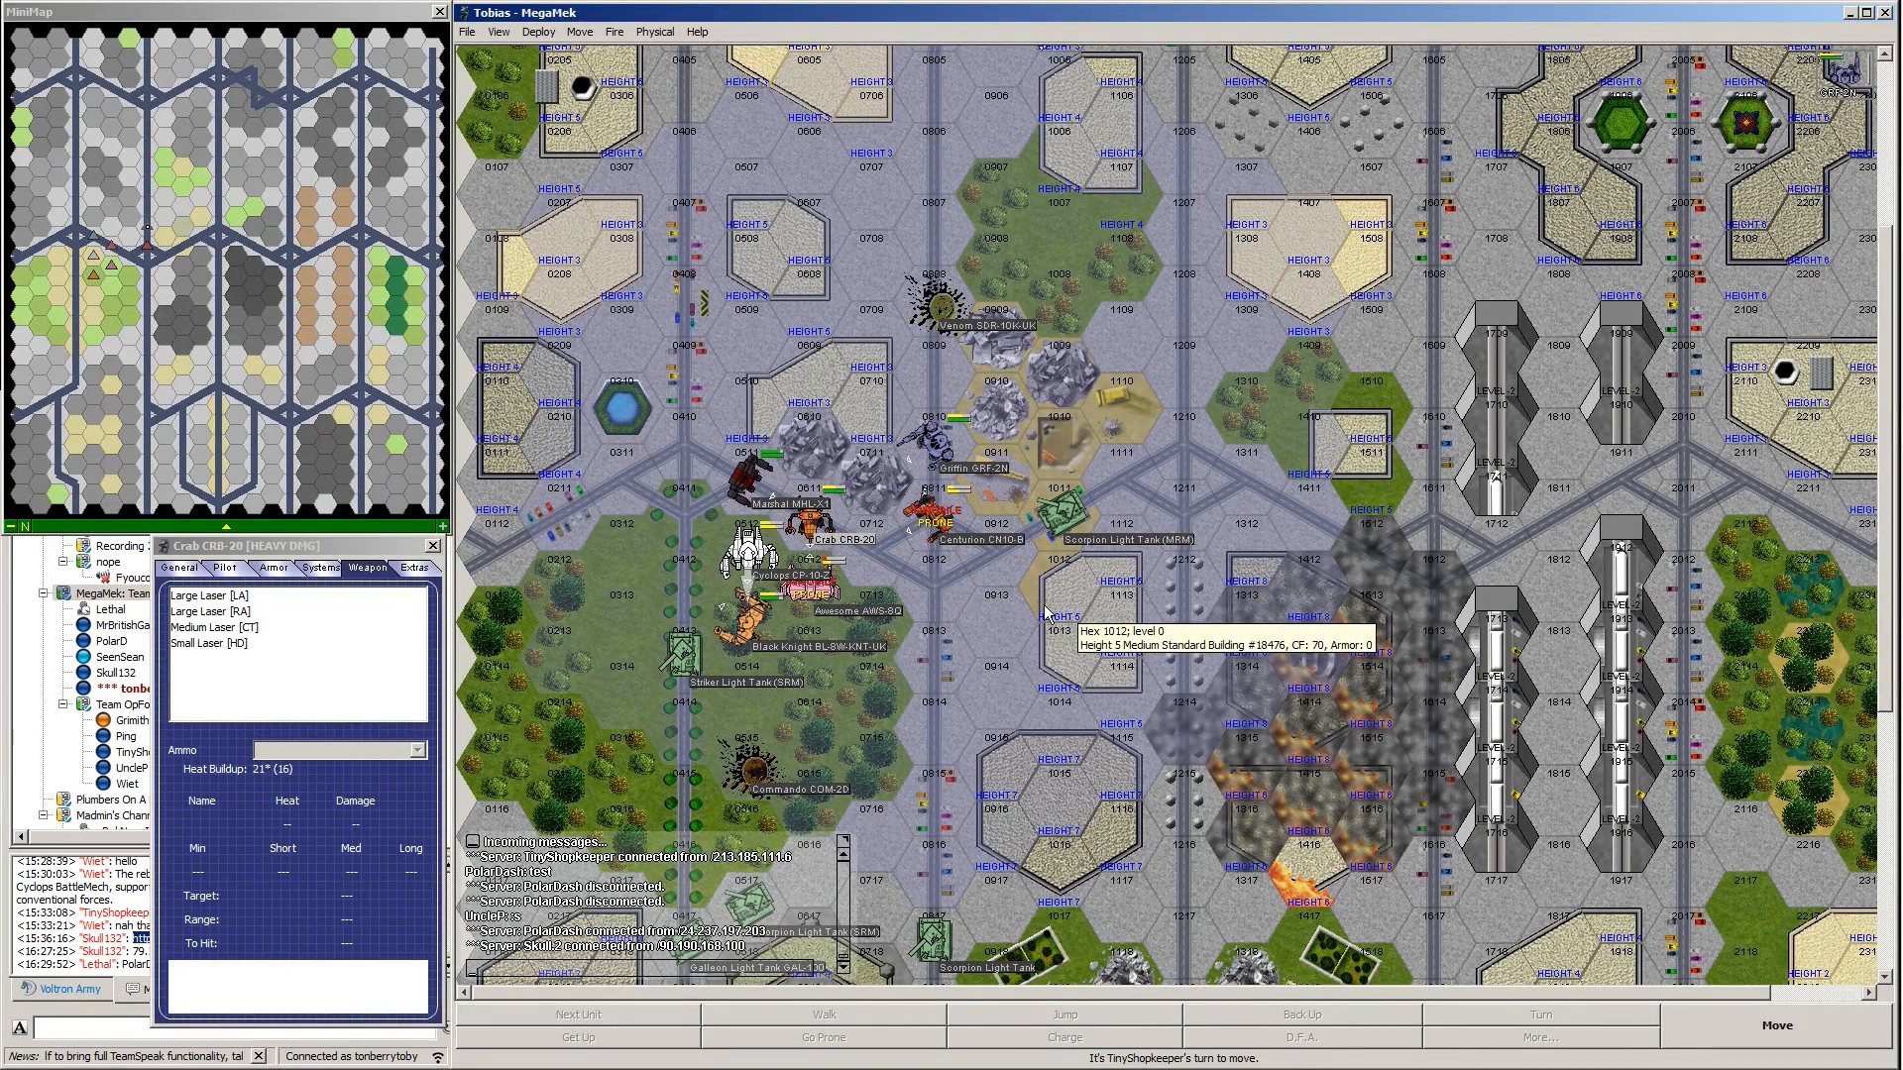
pyautogui.moveTo(846, 515)
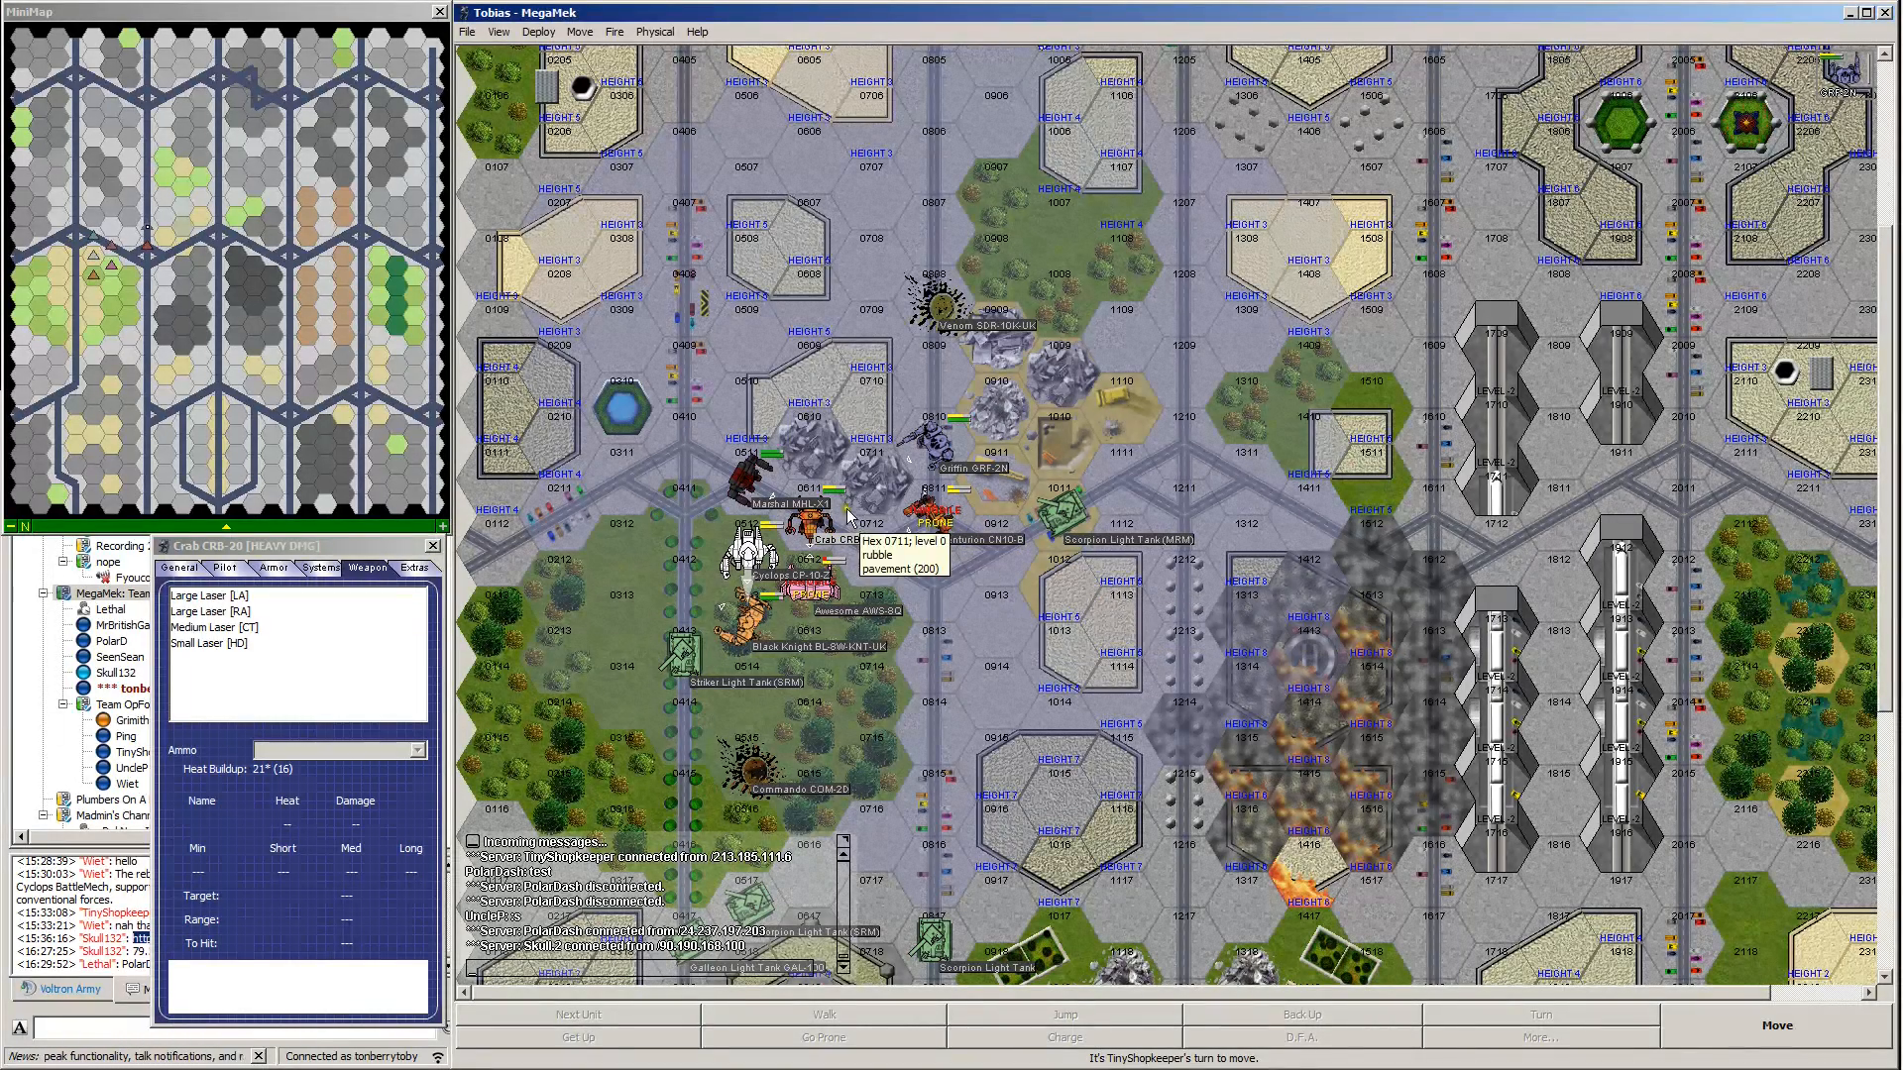
pyautogui.moveTo(880, 389)
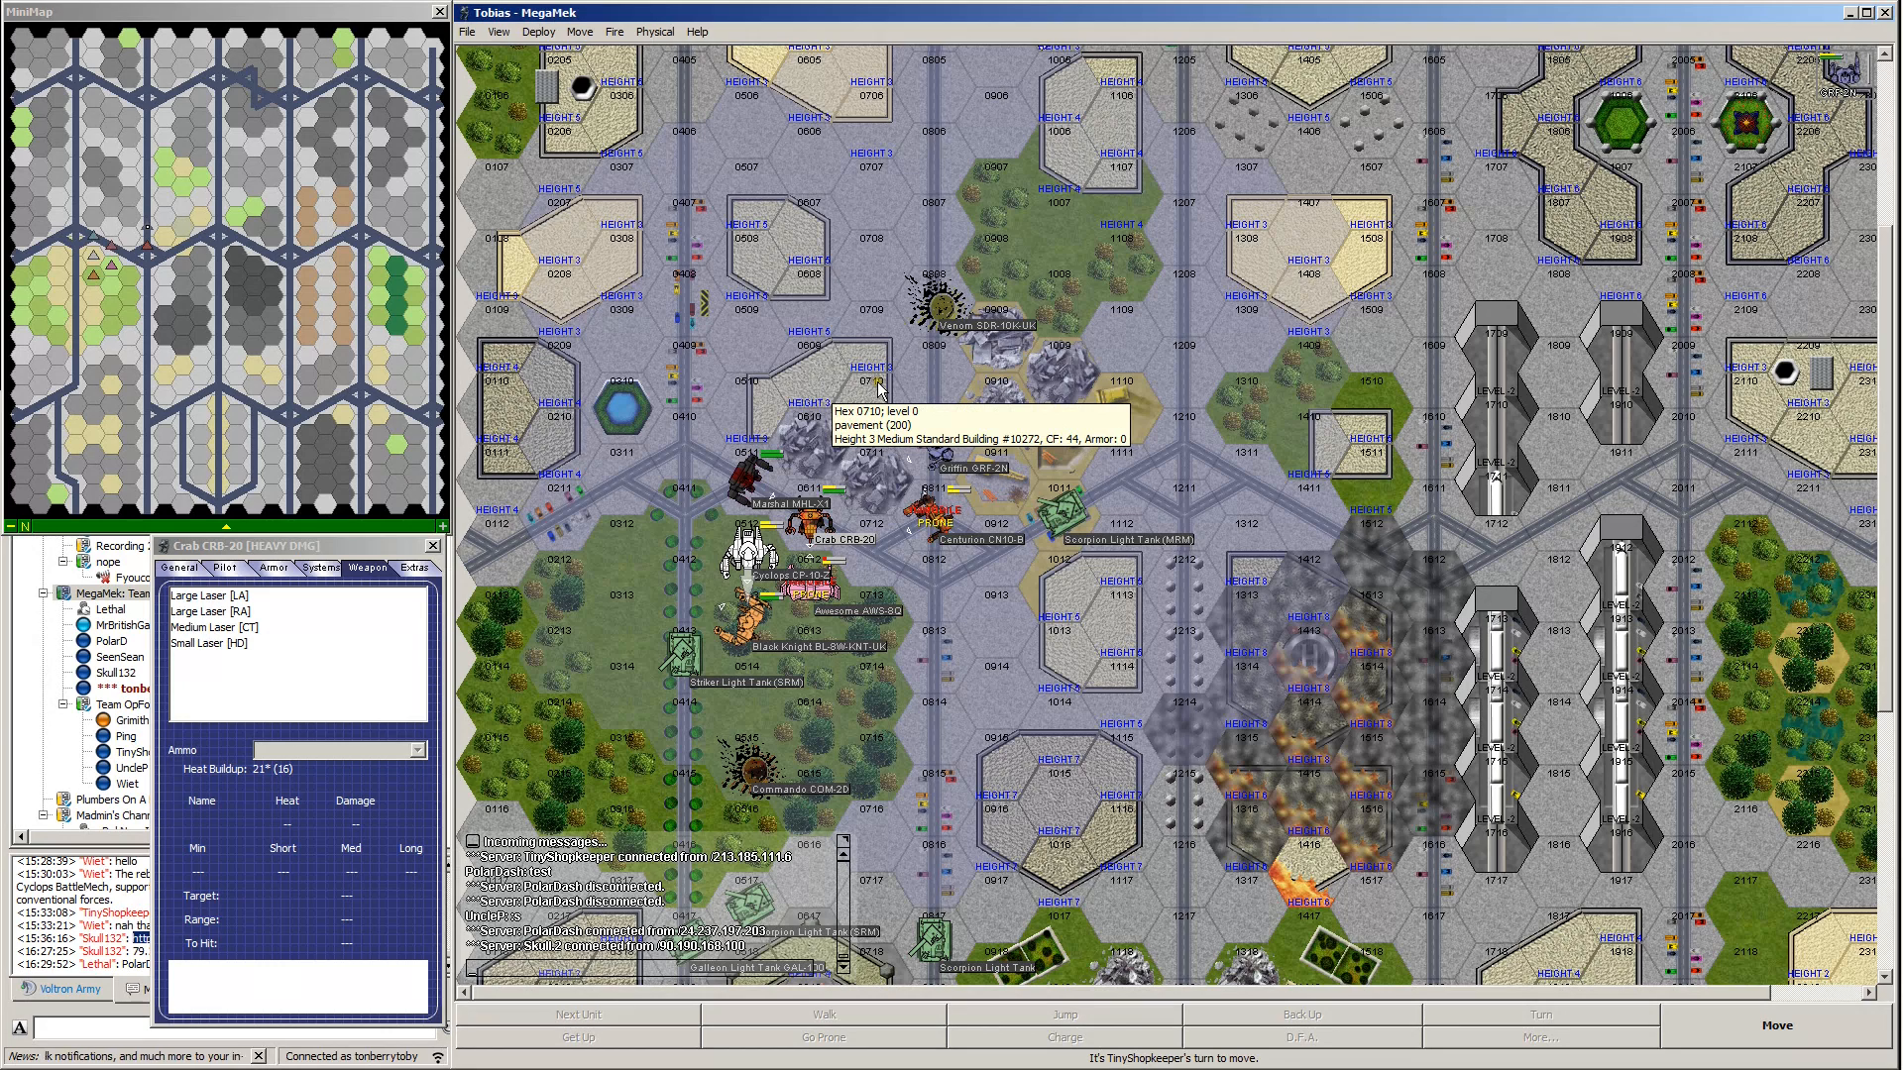
pyautogui.moveTo(925, 870)
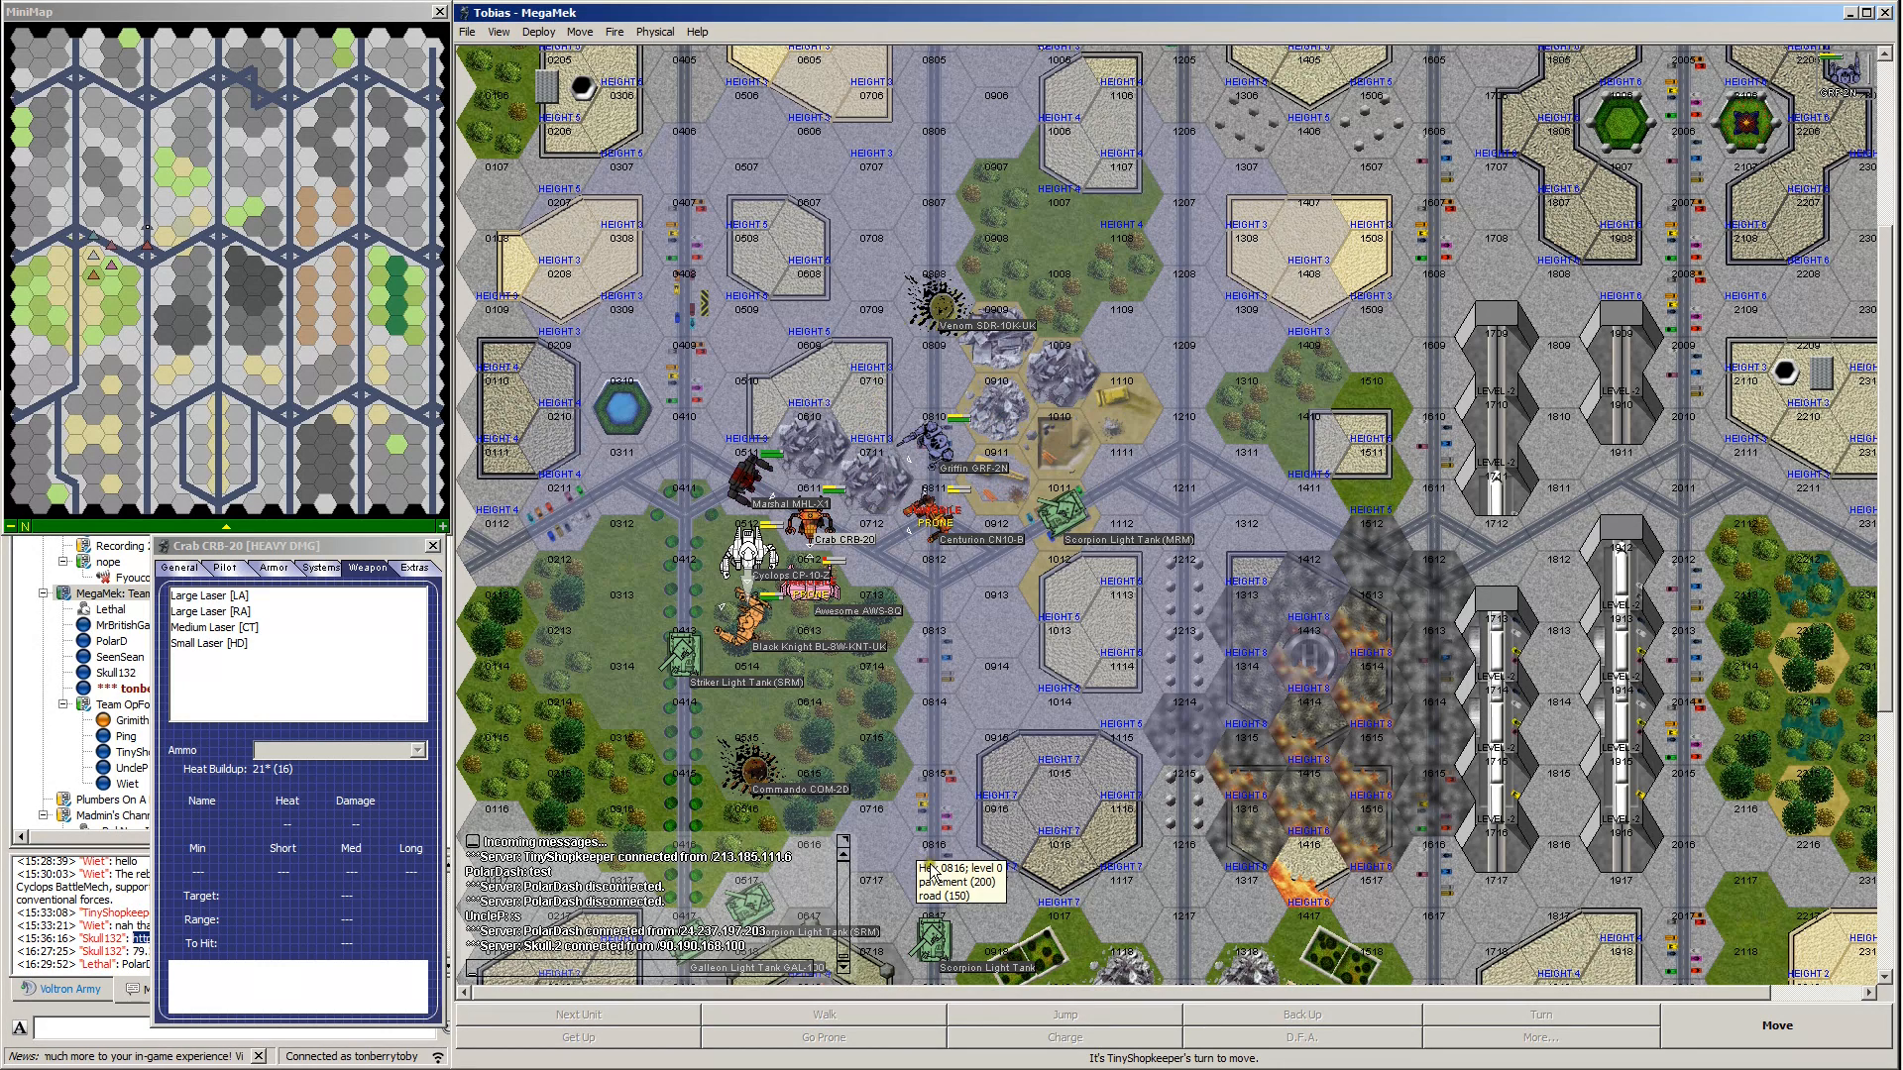
pyautogui.moveTo(935, 838)
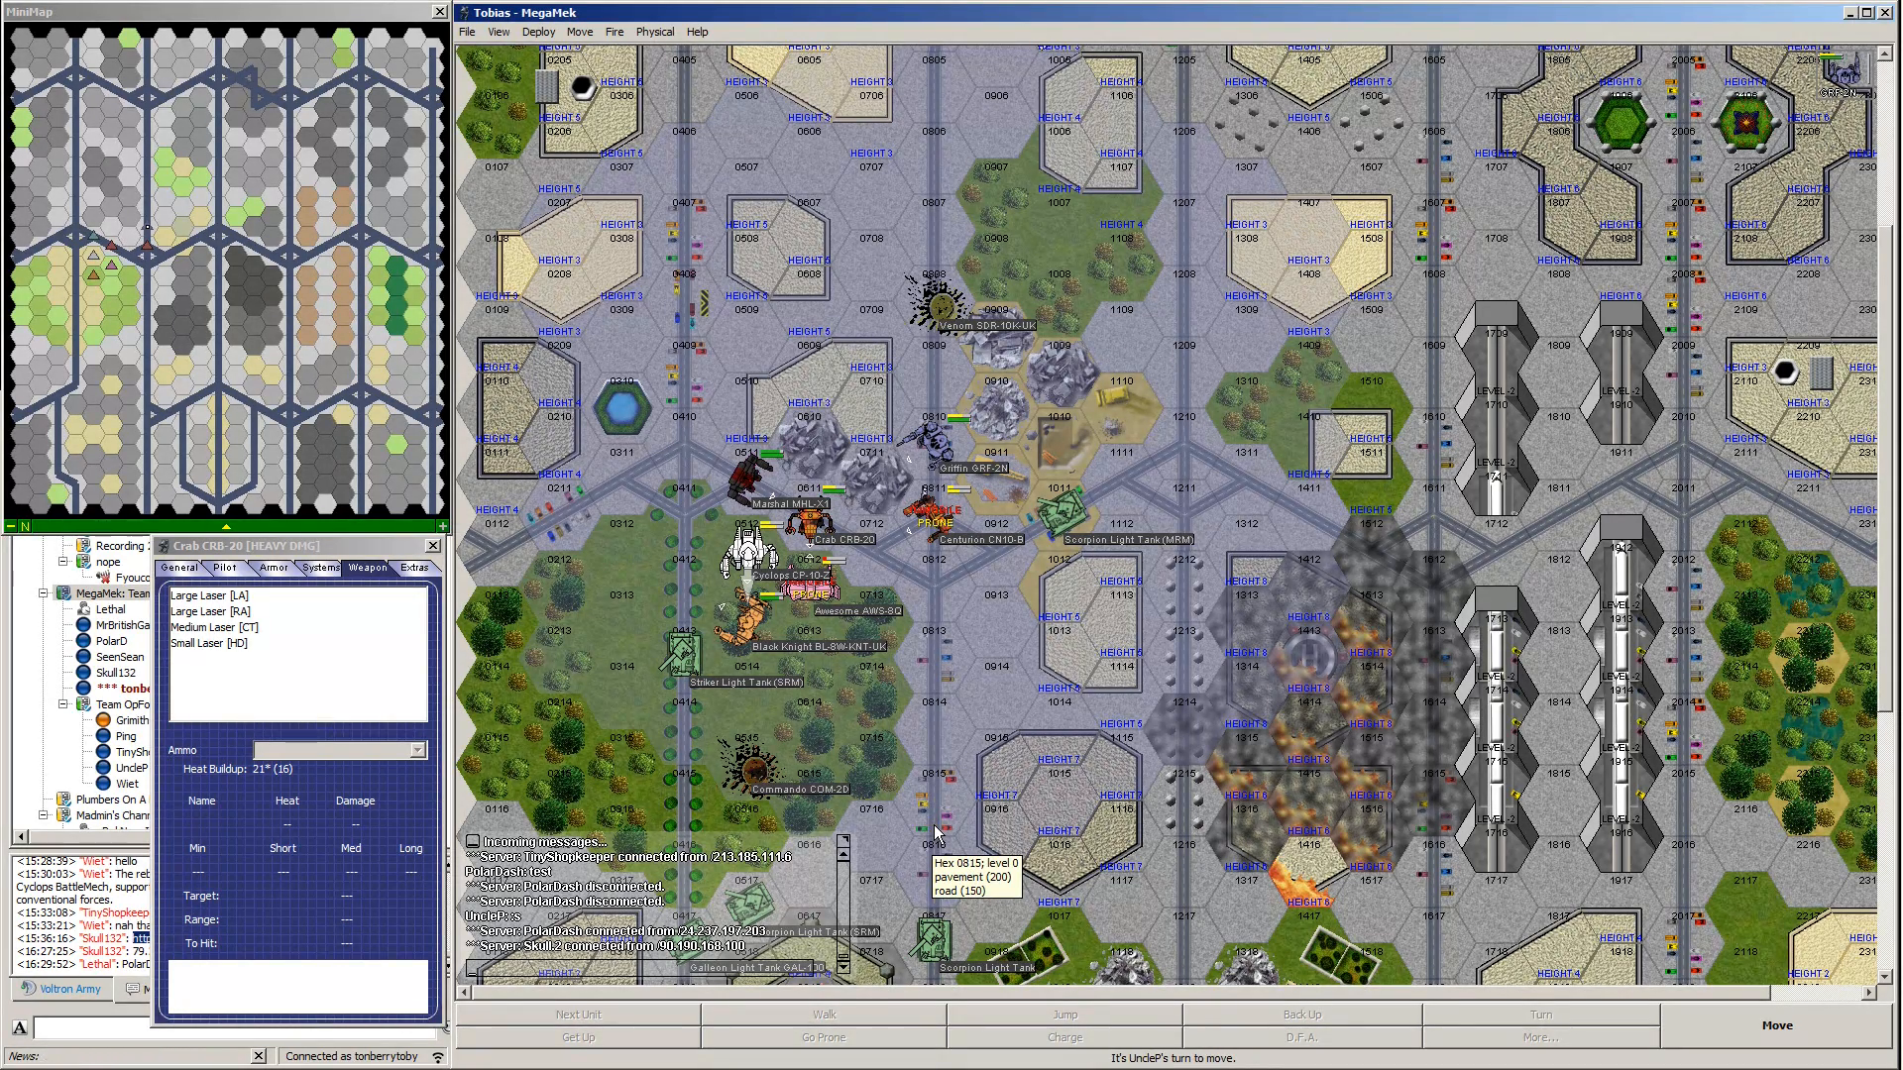
pyautogui.moveTo(935, 834)
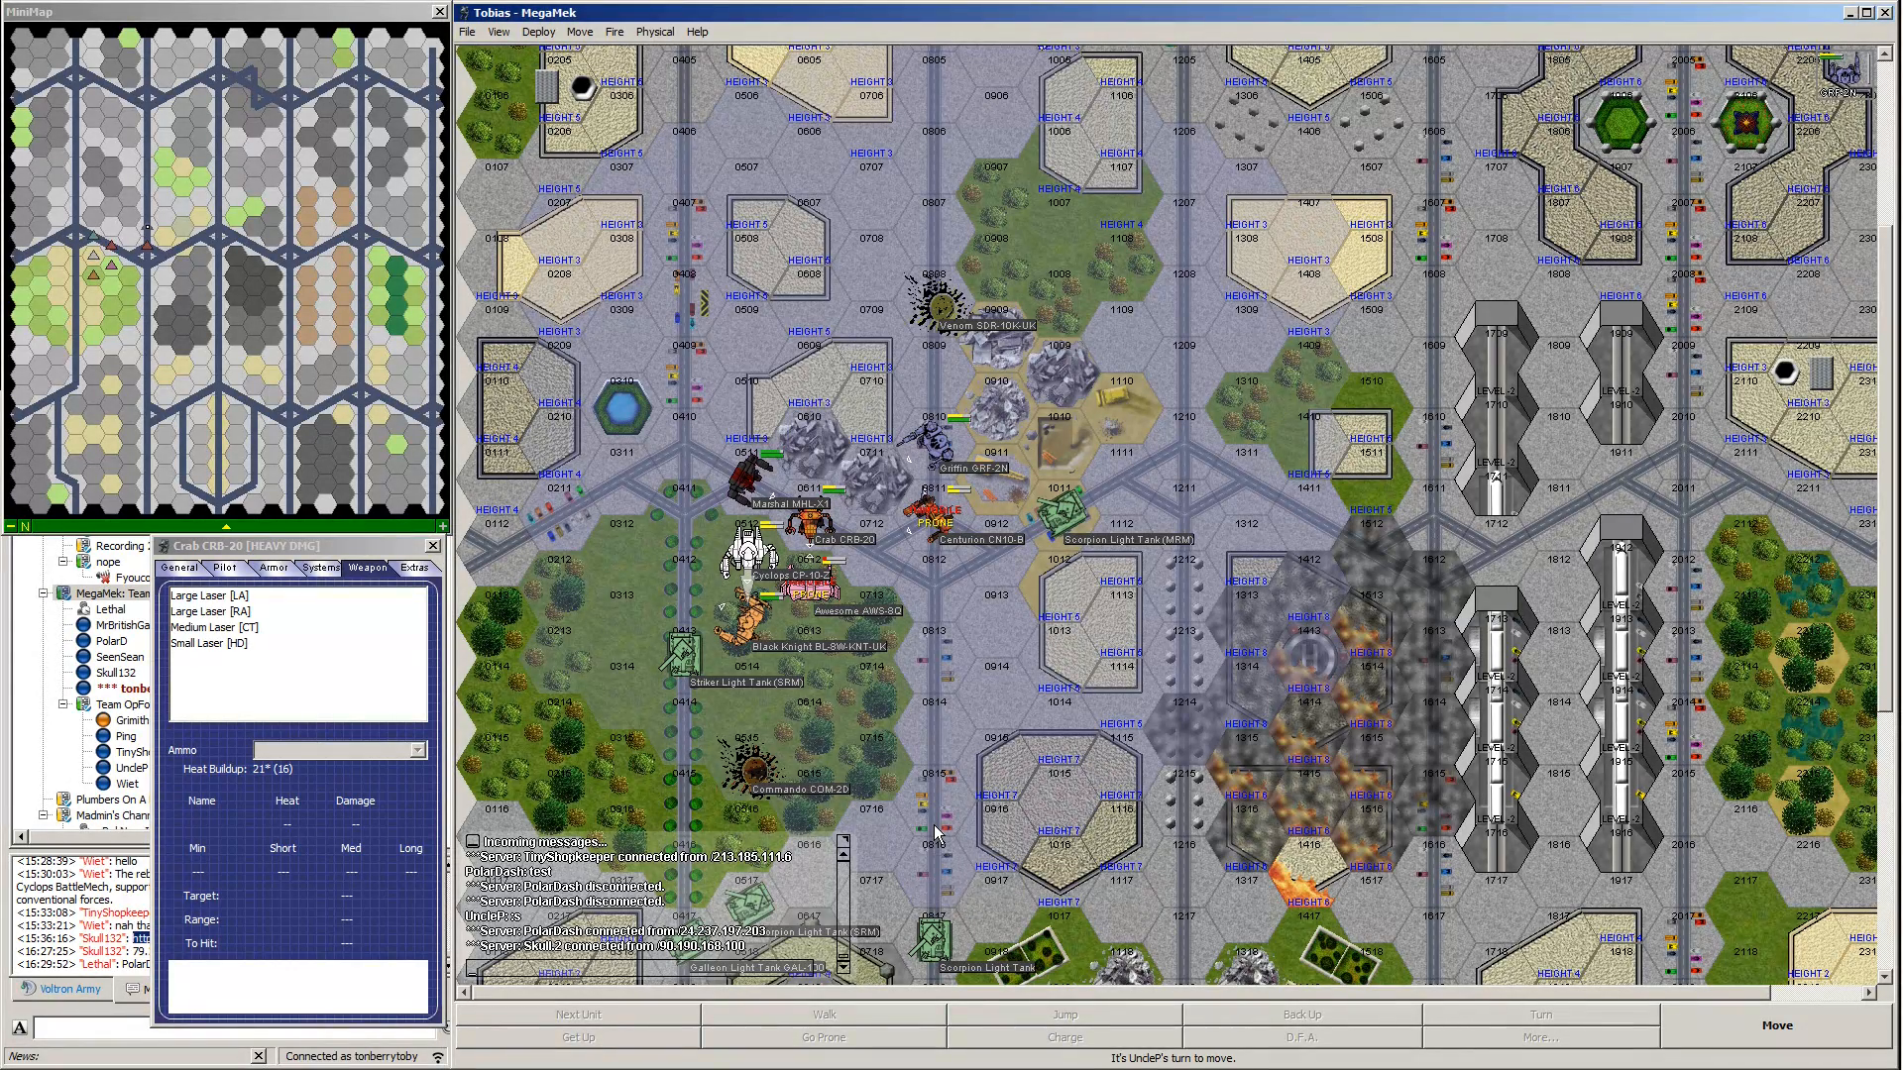
pyautogui.moveTo(938, 832)
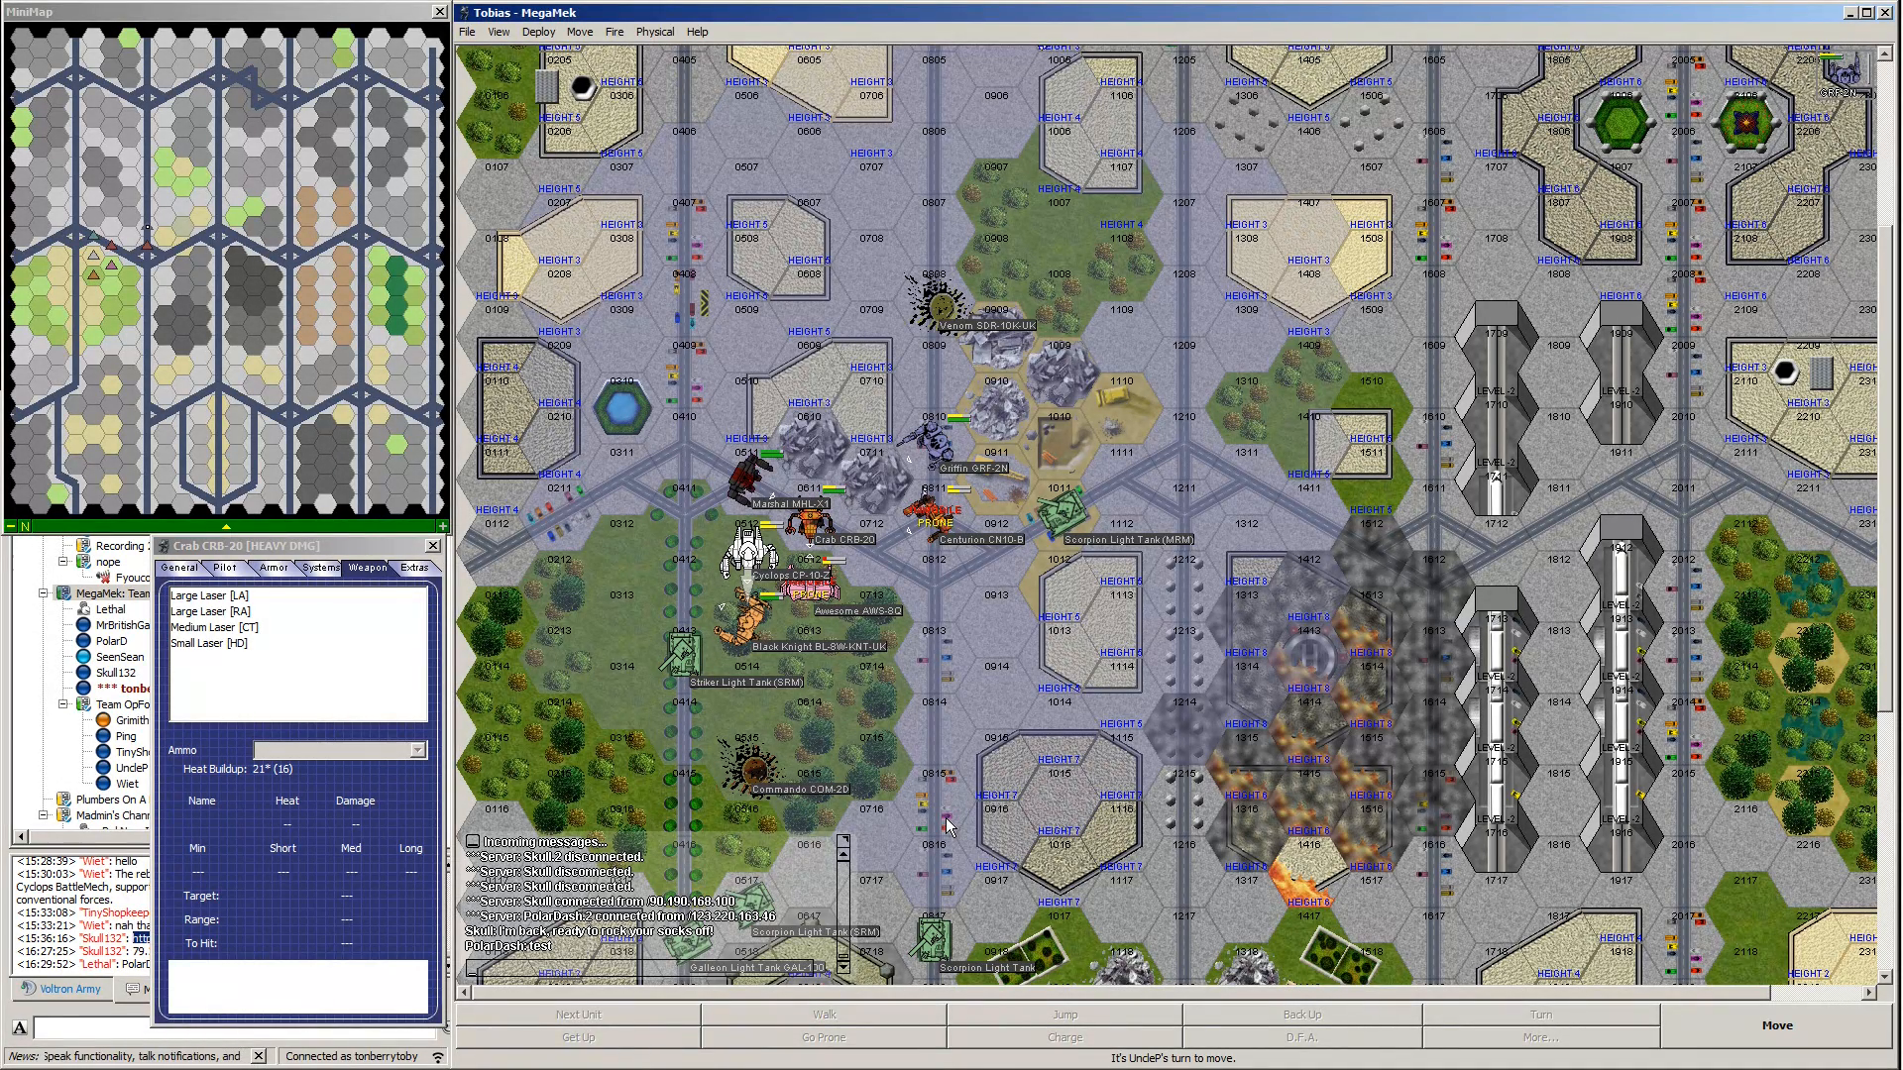
pyautogui.moveTo(812, 599)
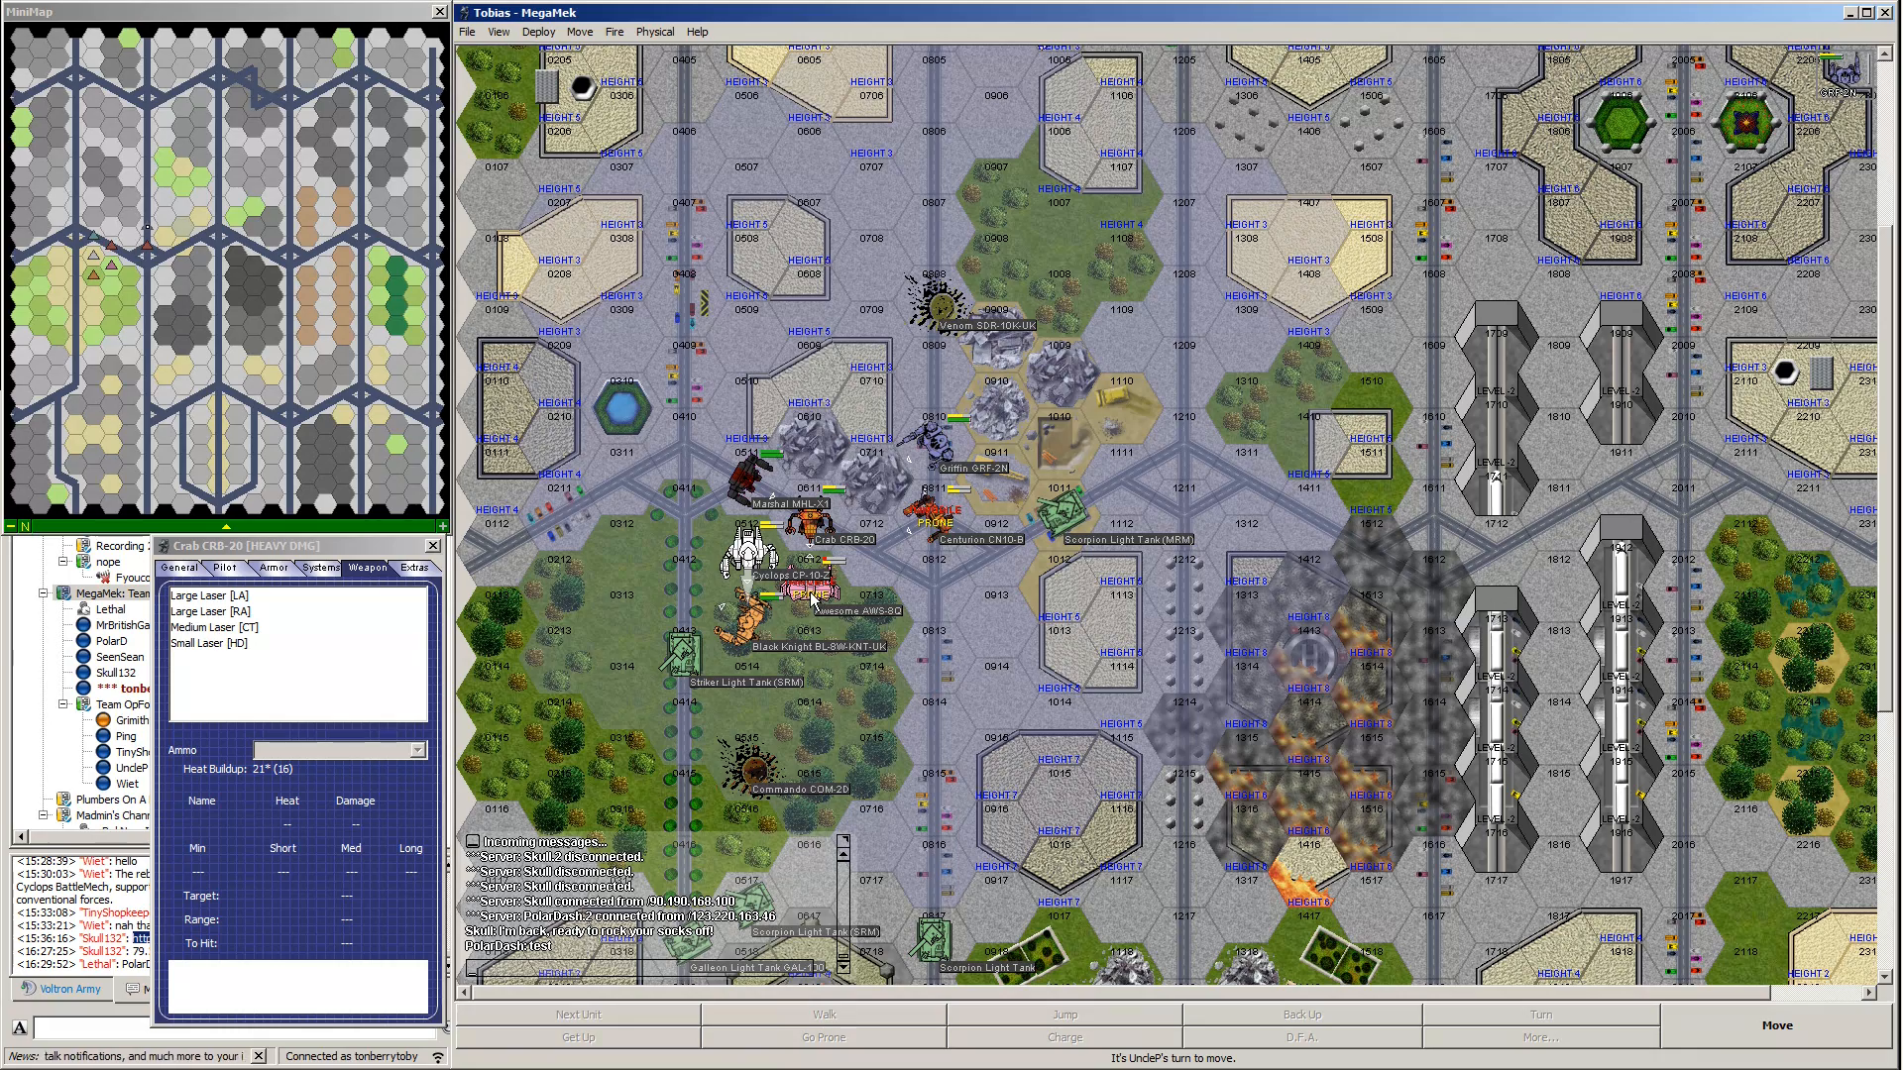
pyautogui.moveTo(753, 571)
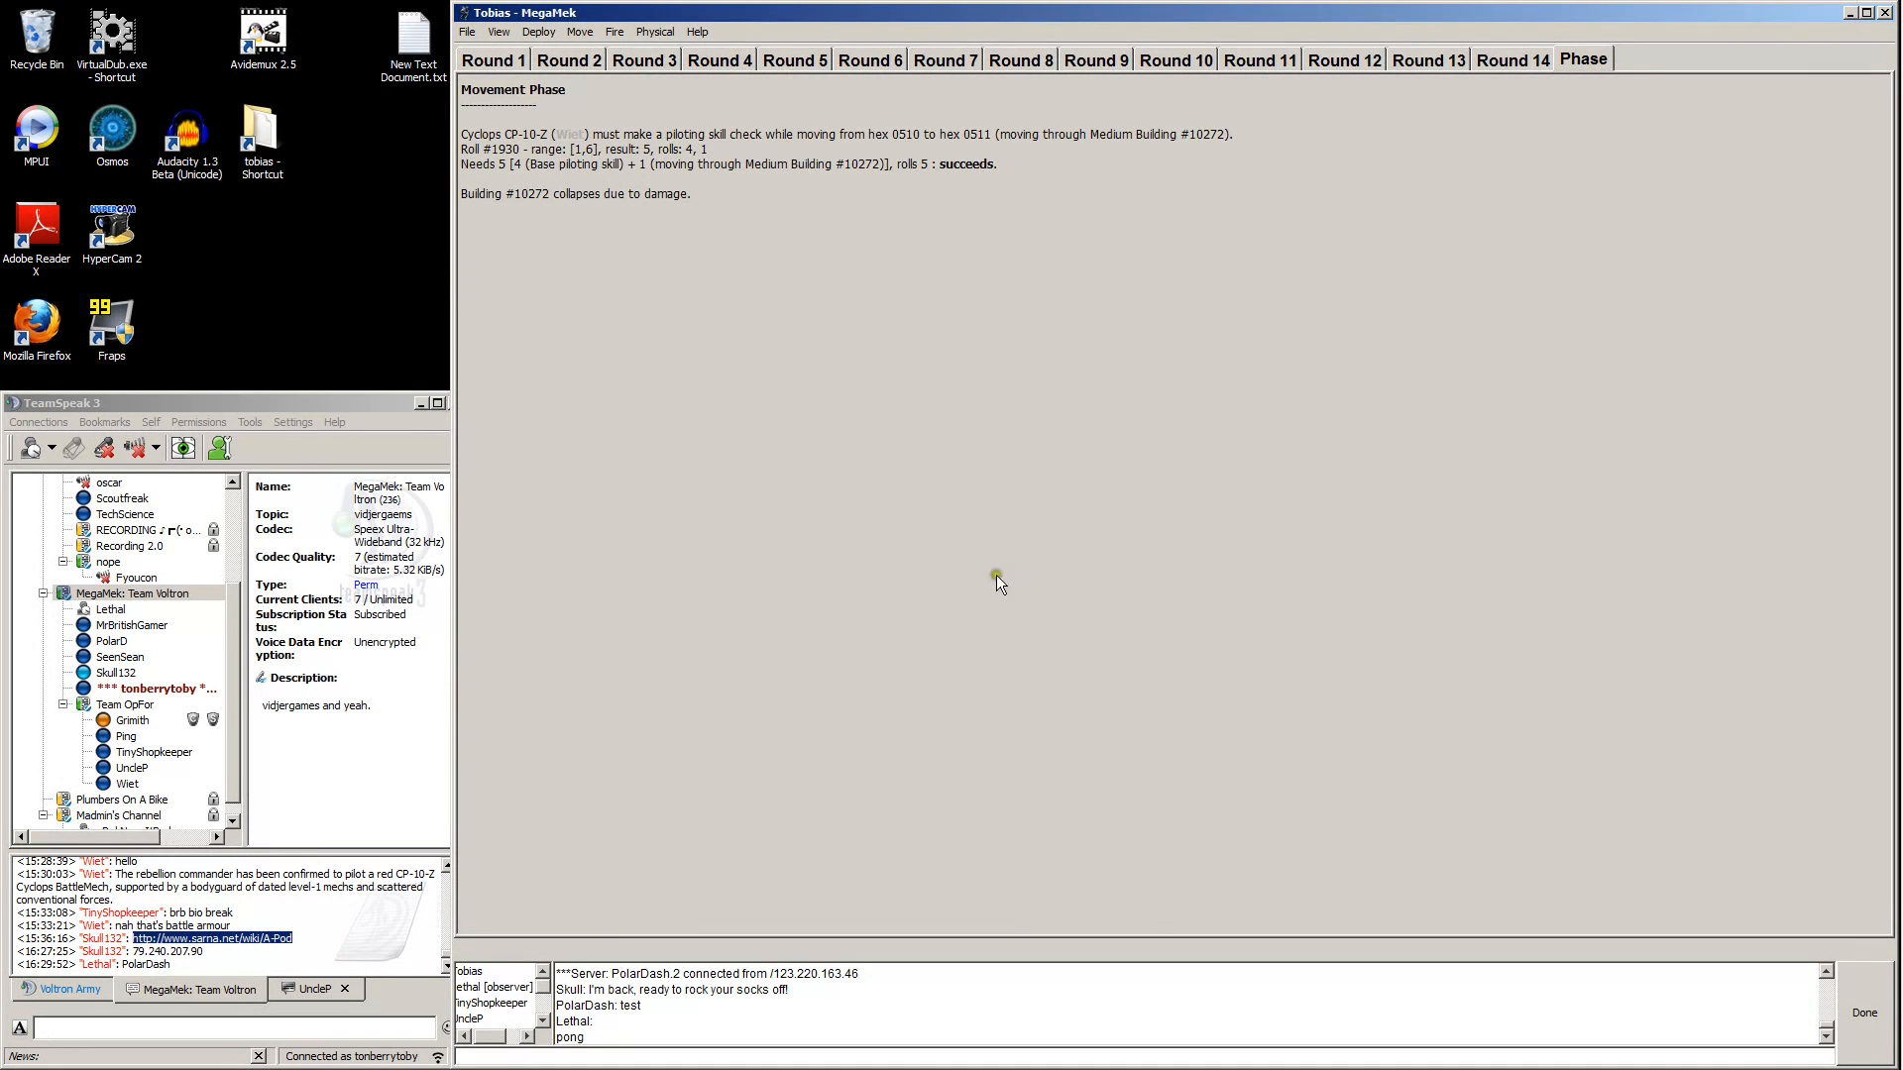
pyautogui.moveTo(1656, 874)
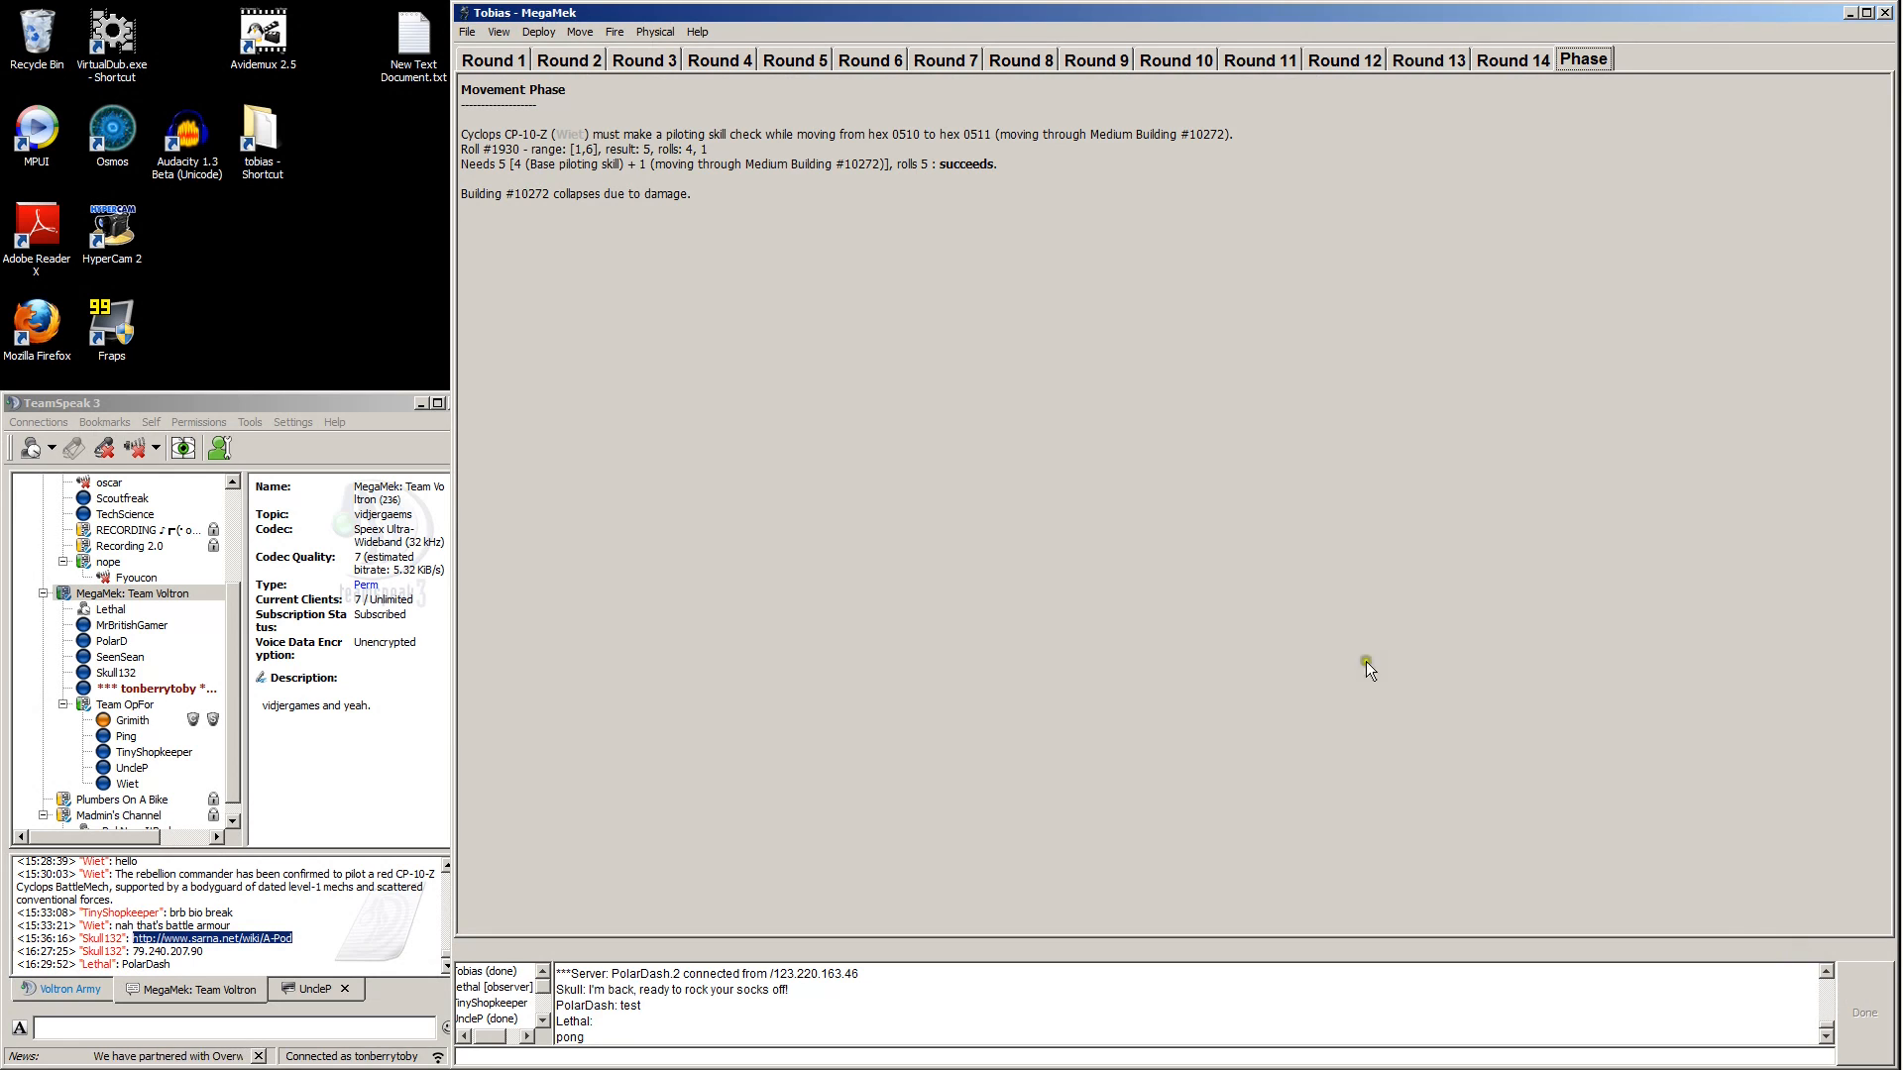
pyautogui.moveTo(1141, 523)
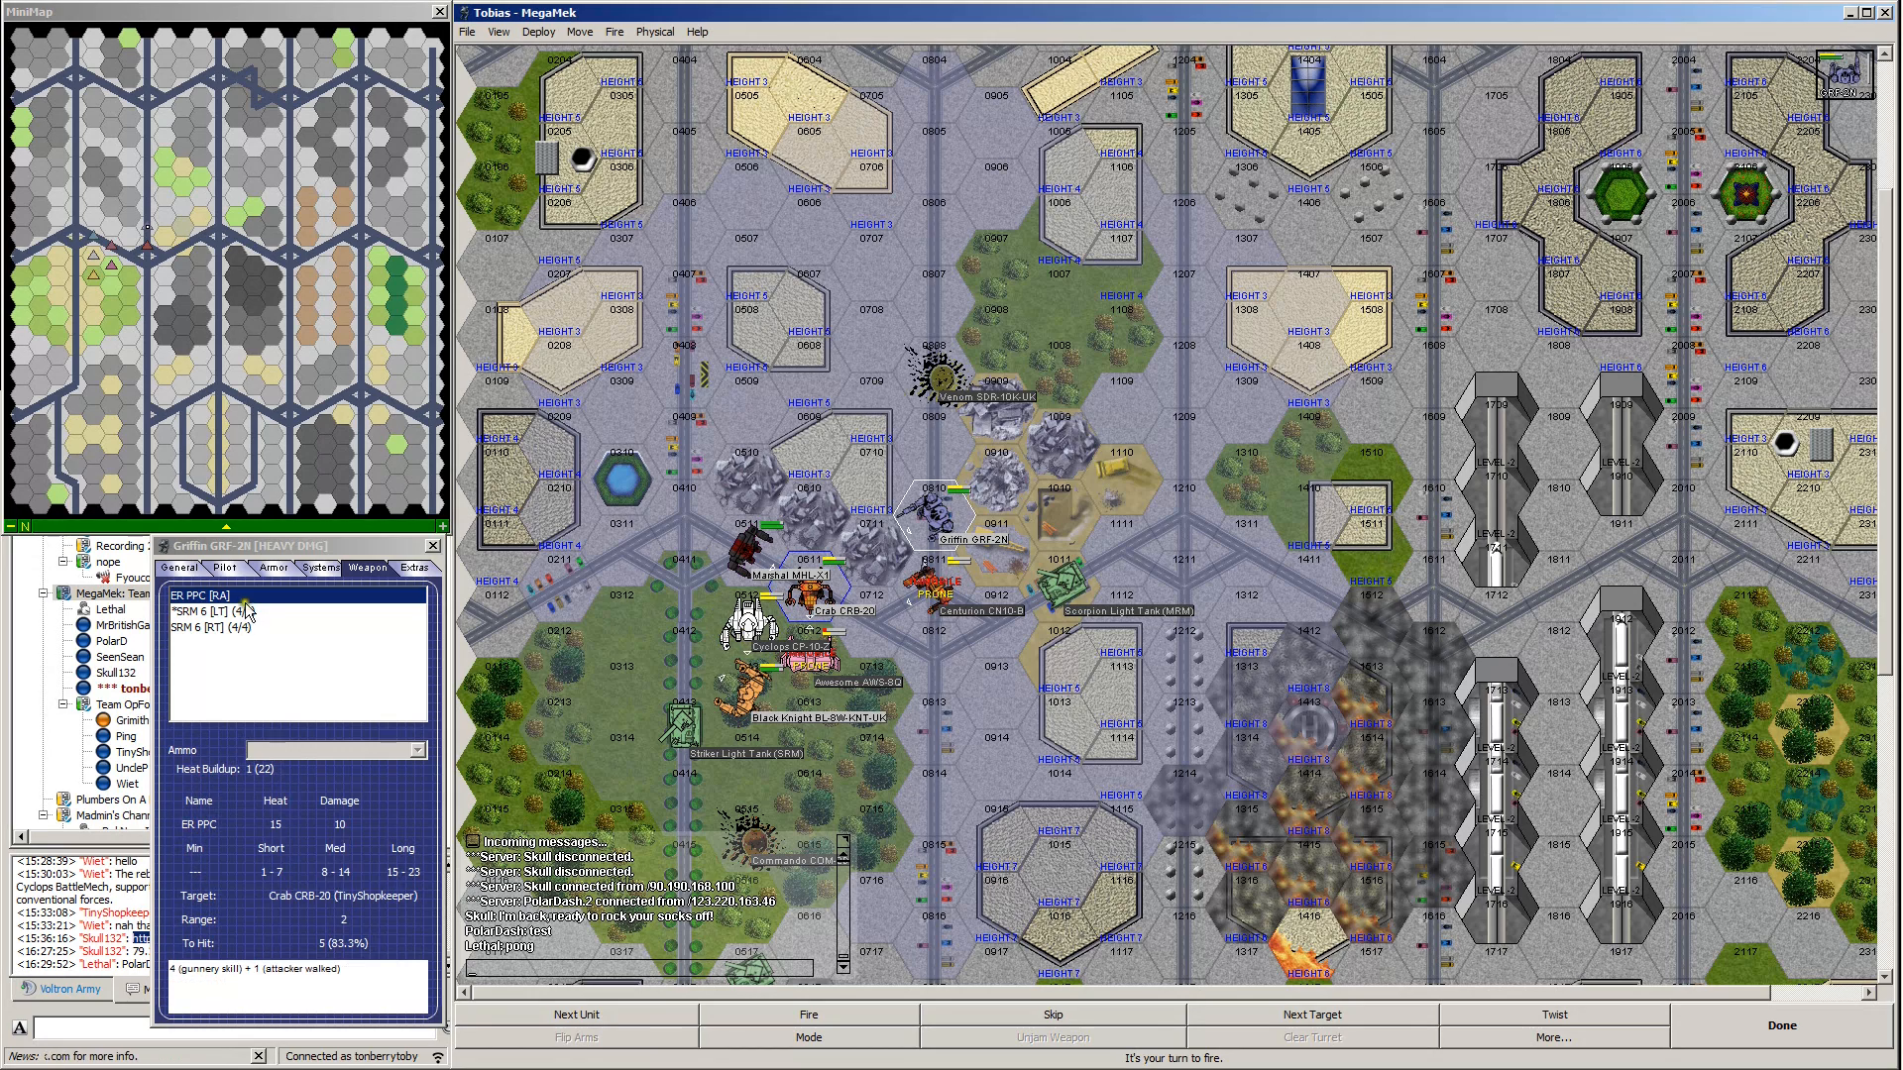
# Target the Crab with the right-torso SRM 6 after comparing Cyclops odds, and fire.
pyautogui.click(243, 628)
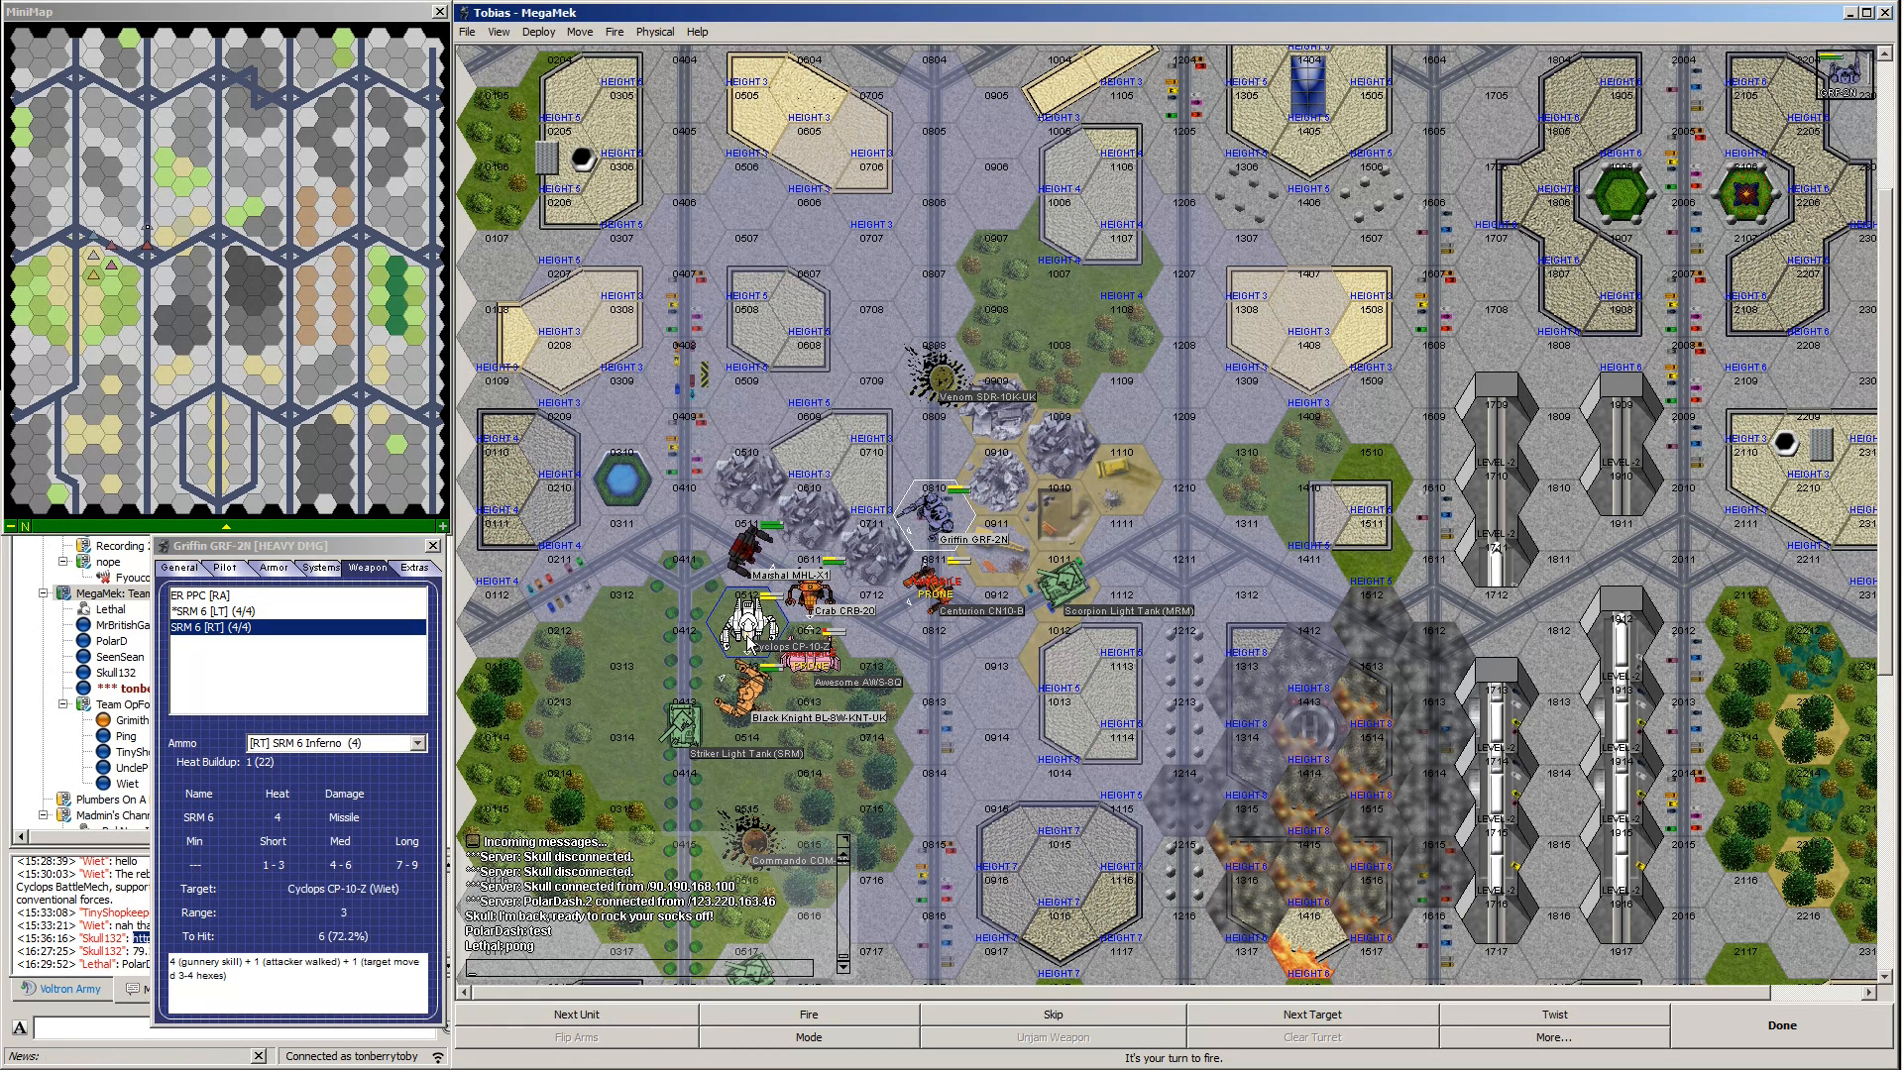
pyautogui.click(813, 578)
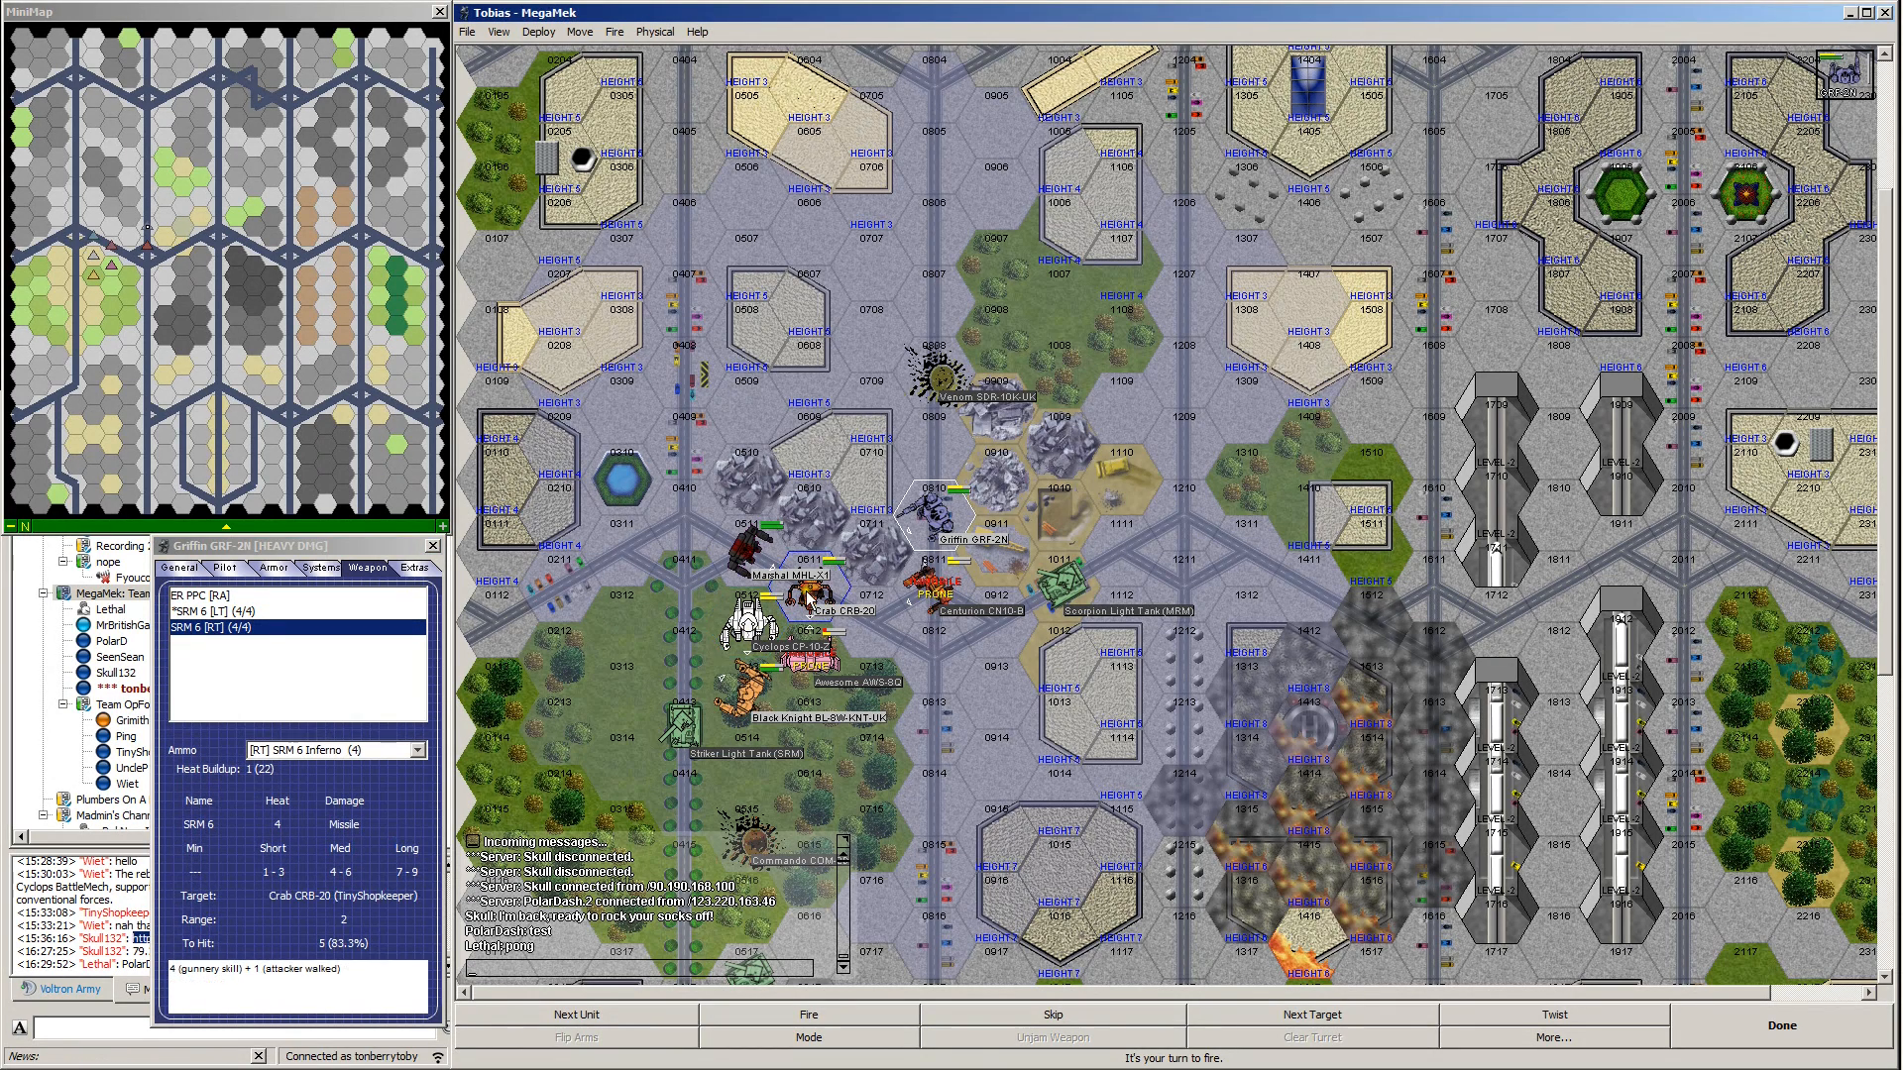
pyautogui.click(783, 619)
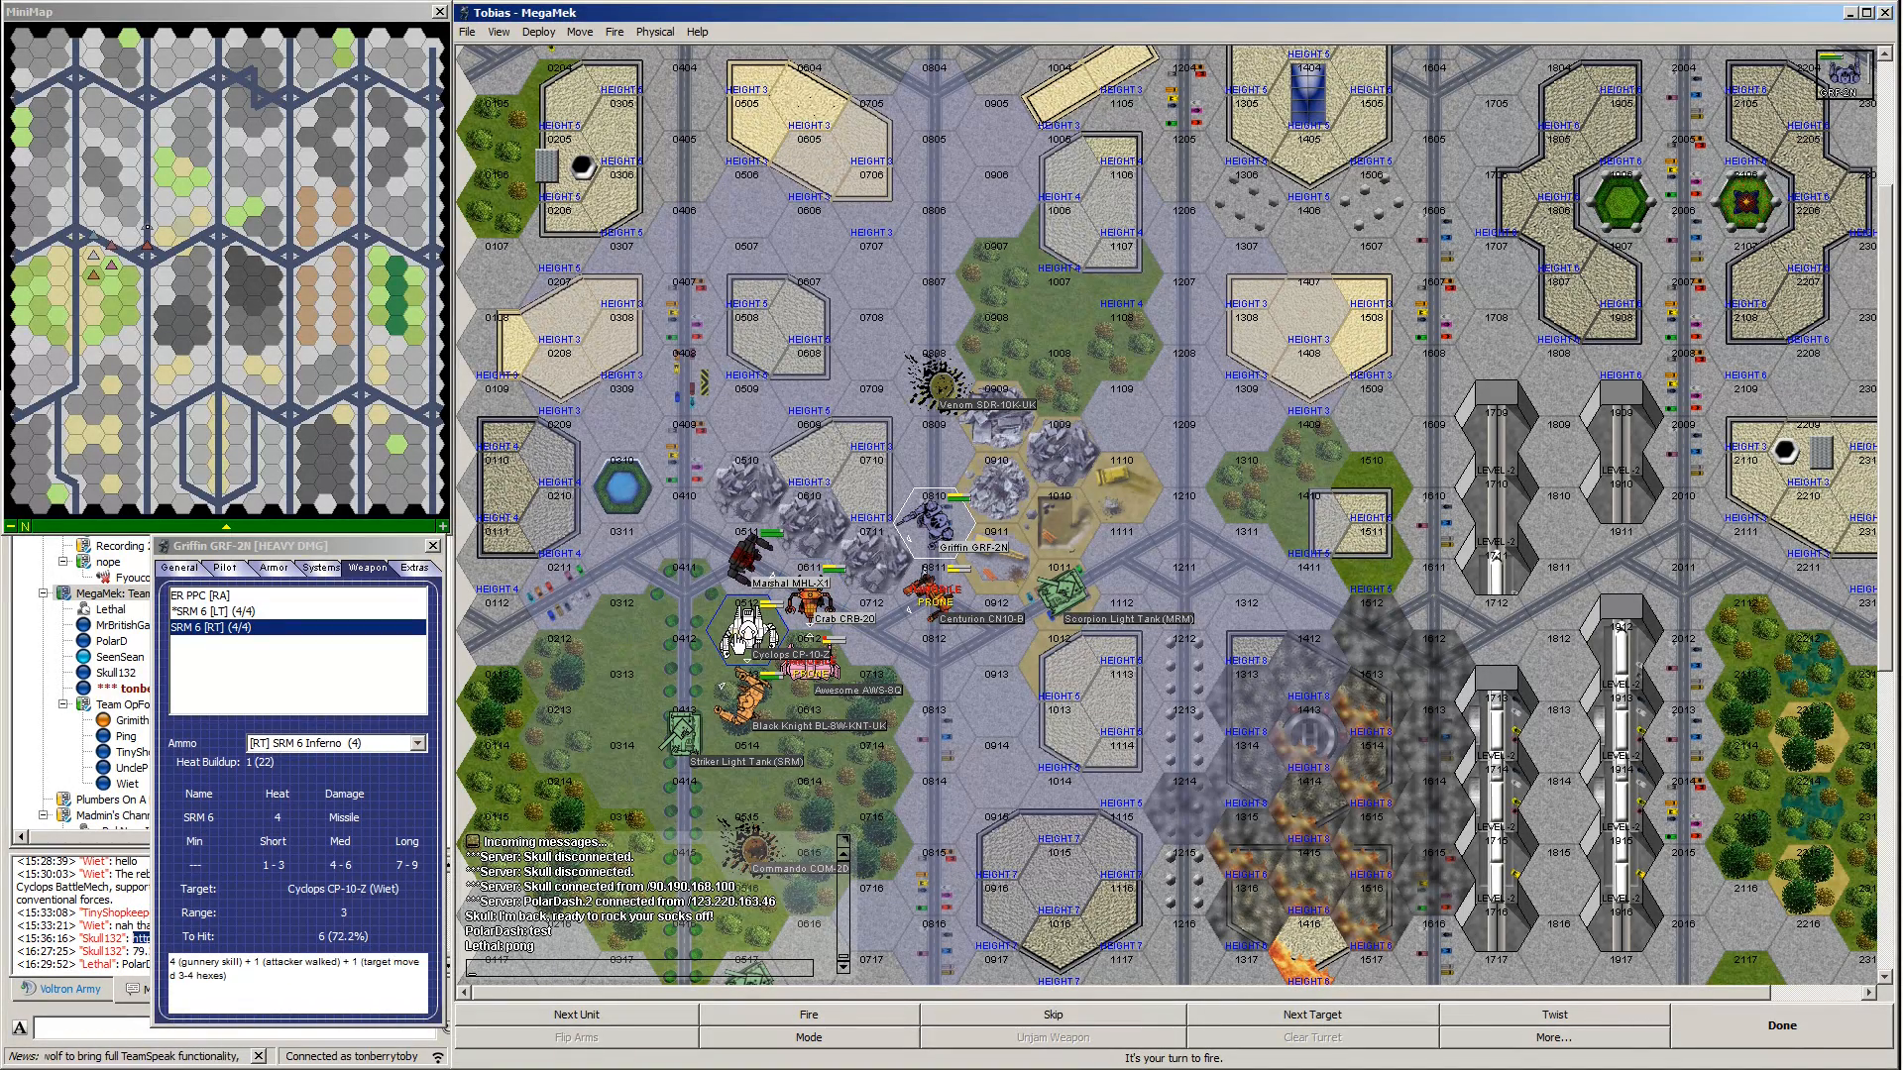
pyautogui.click(825, 612)
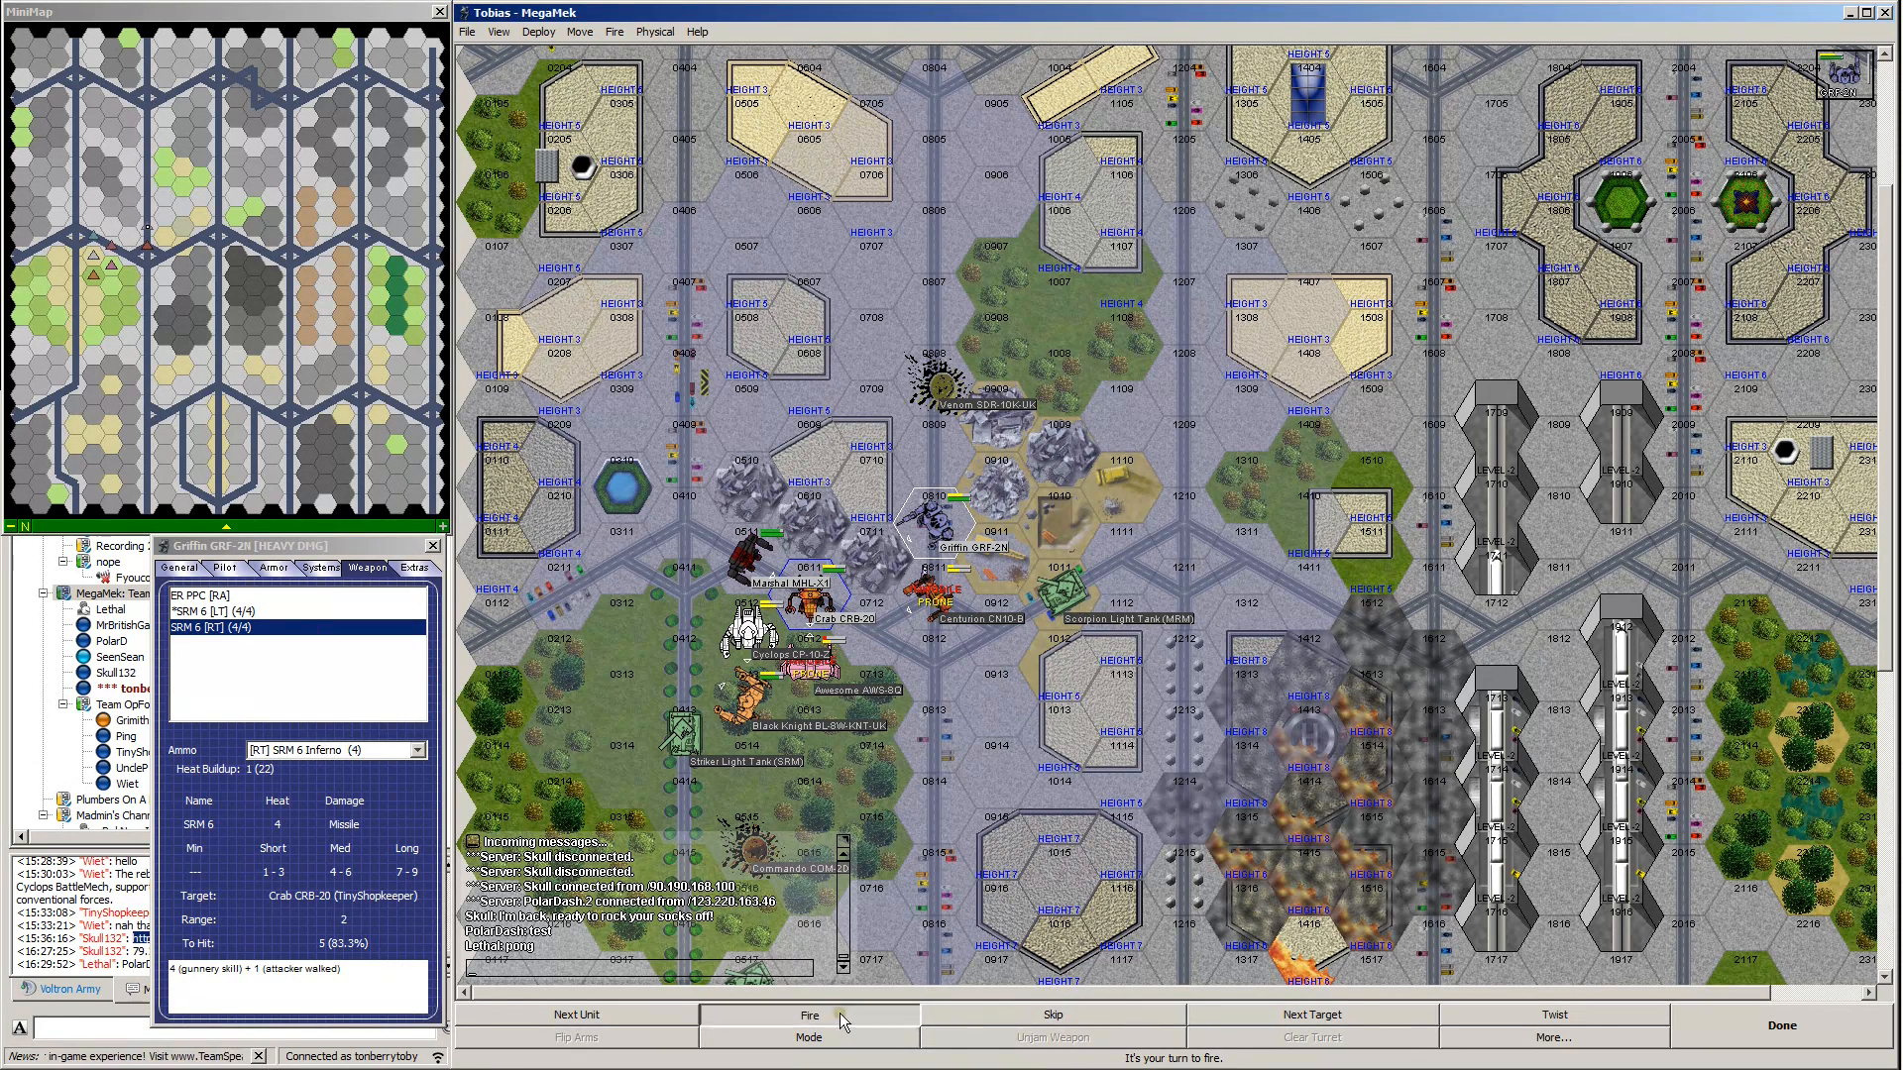
pyautogui.click(809, 1015)
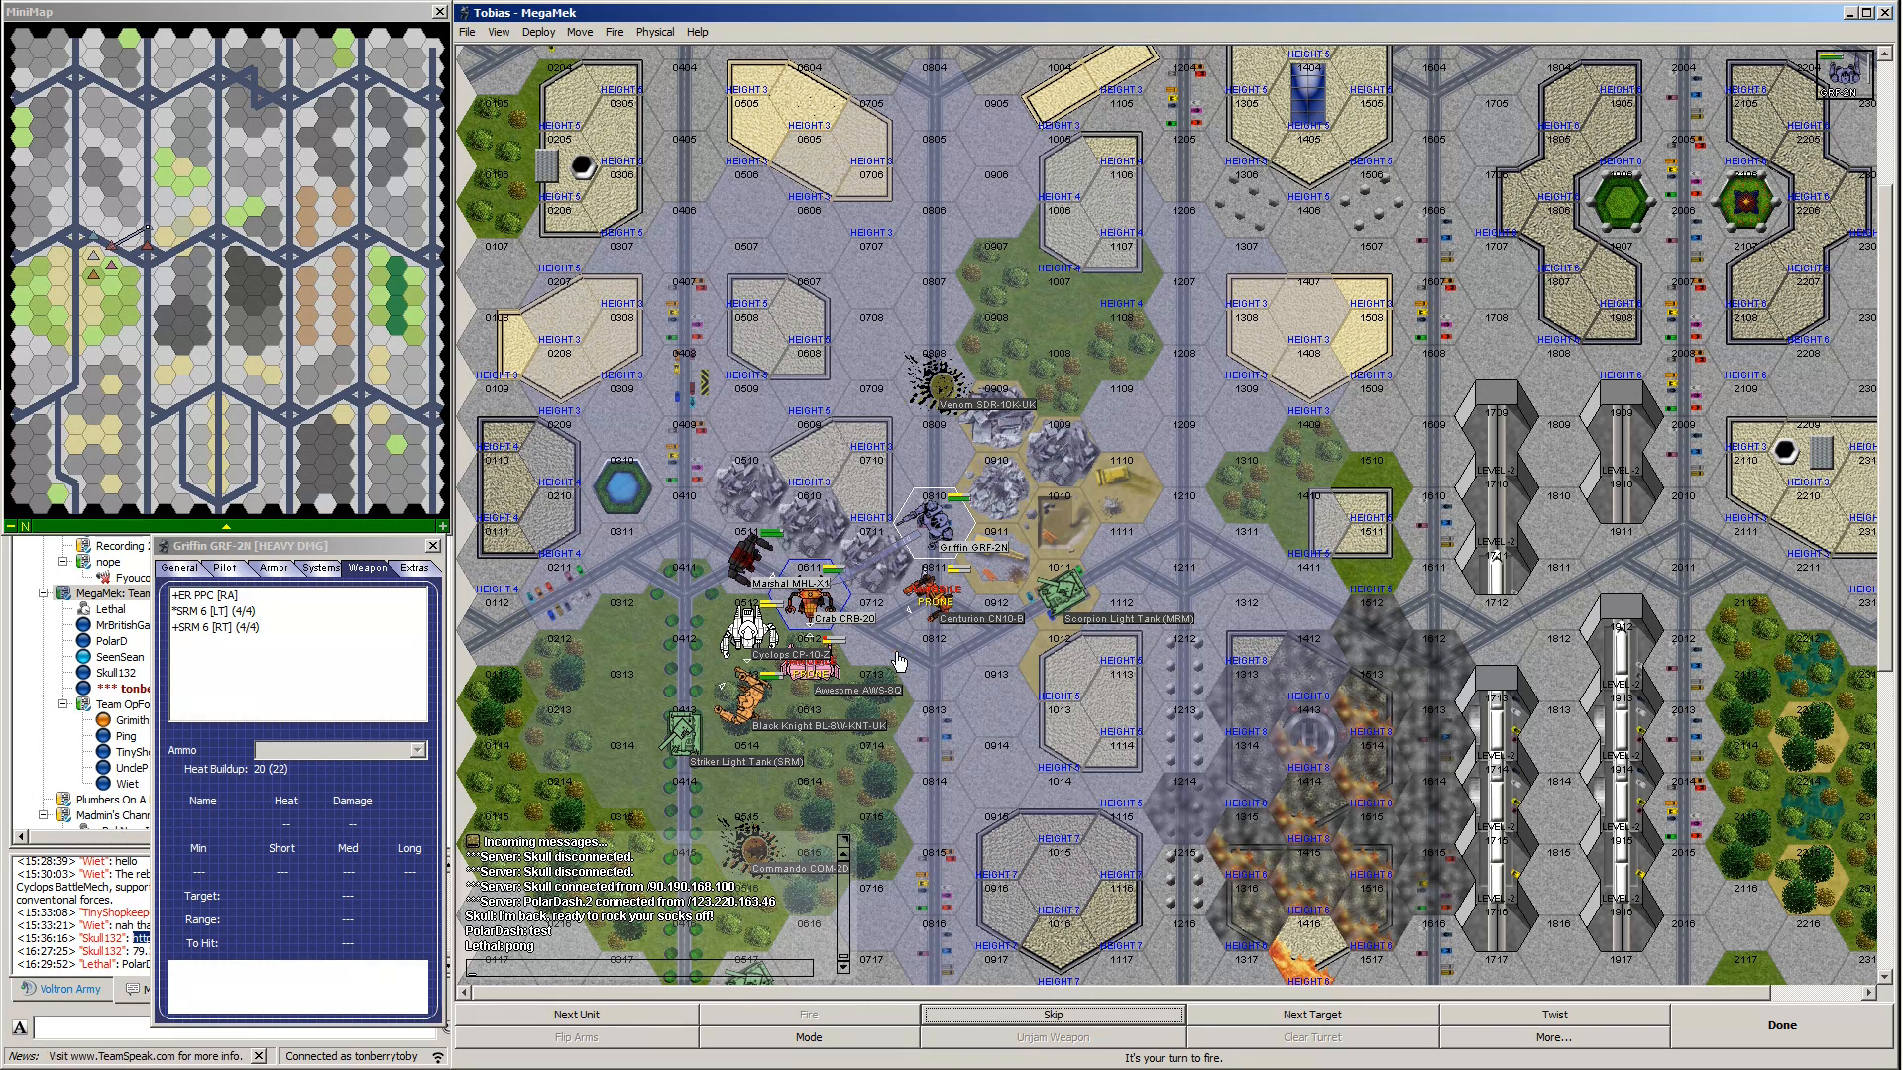
pyautogui.moveTo(892, 655)
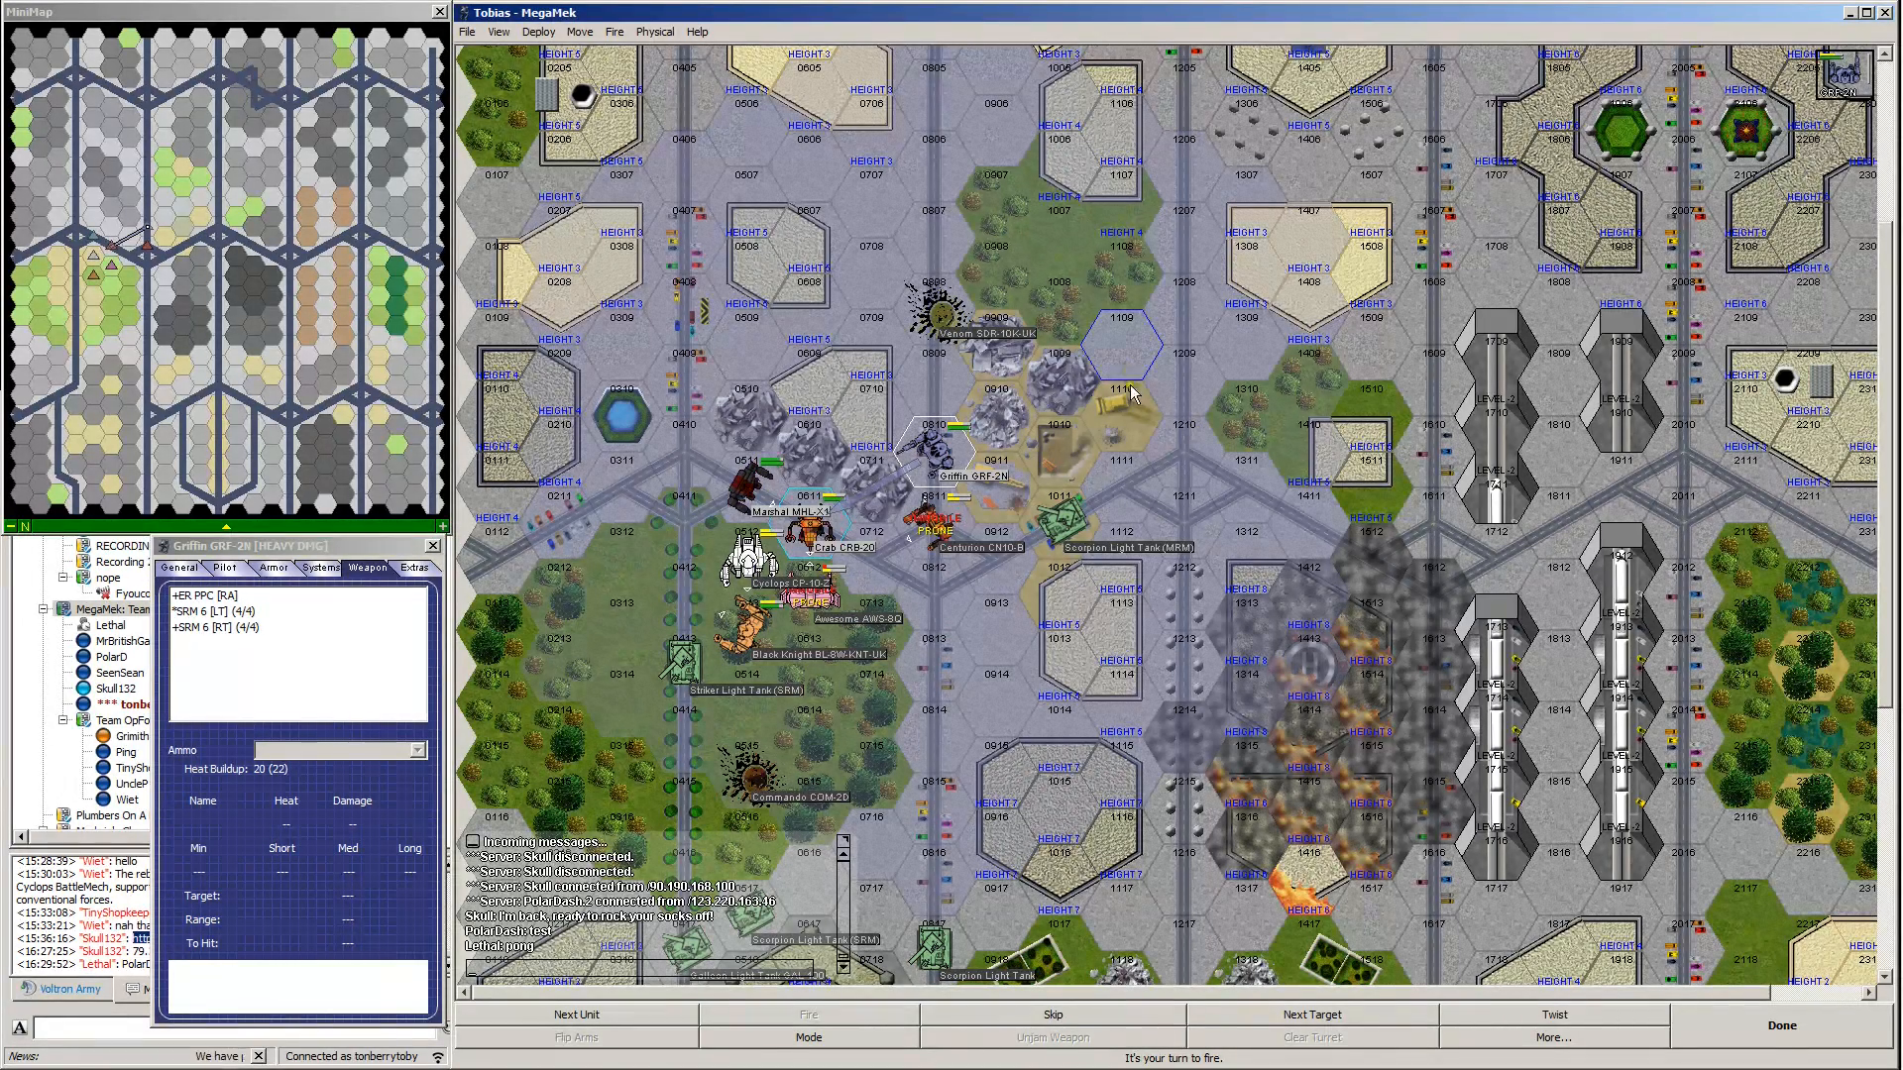
pyautogui.moveTo(1136, 411)
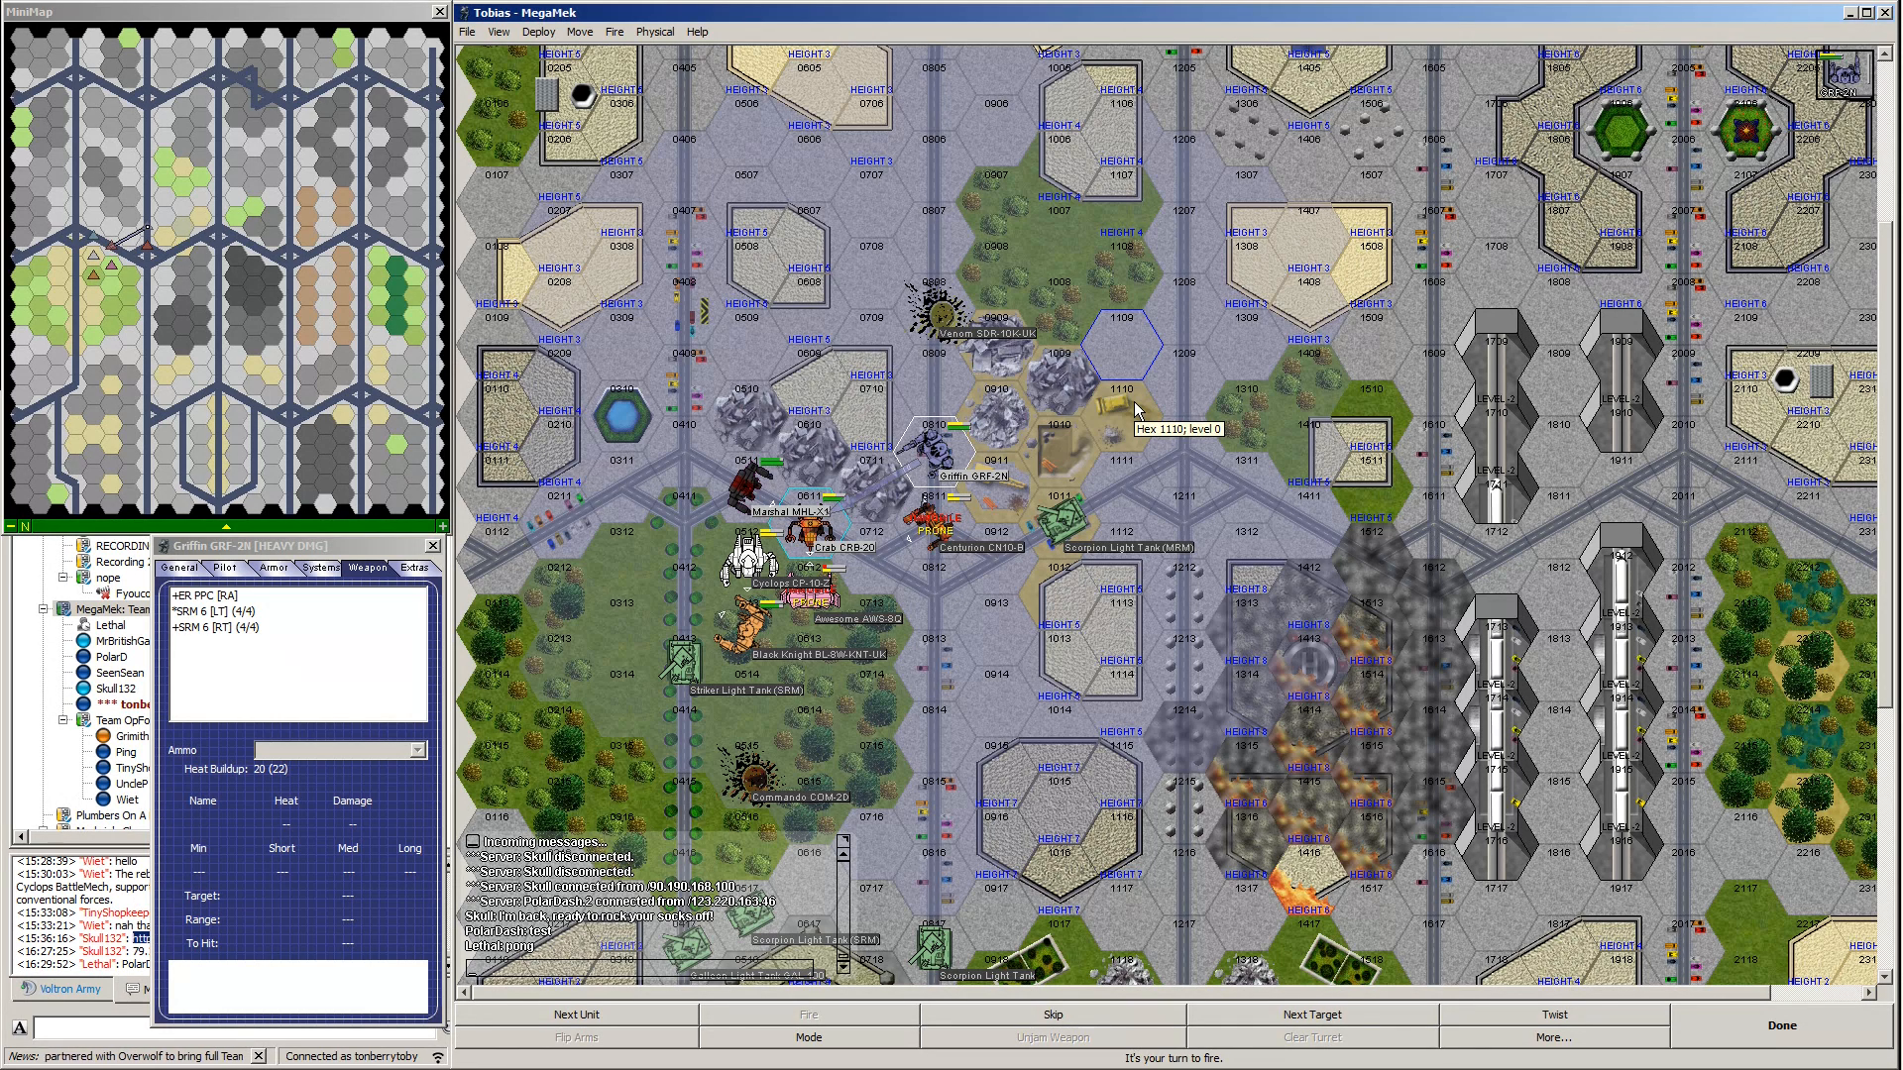
pyautogui.moveTo(1137, 411)
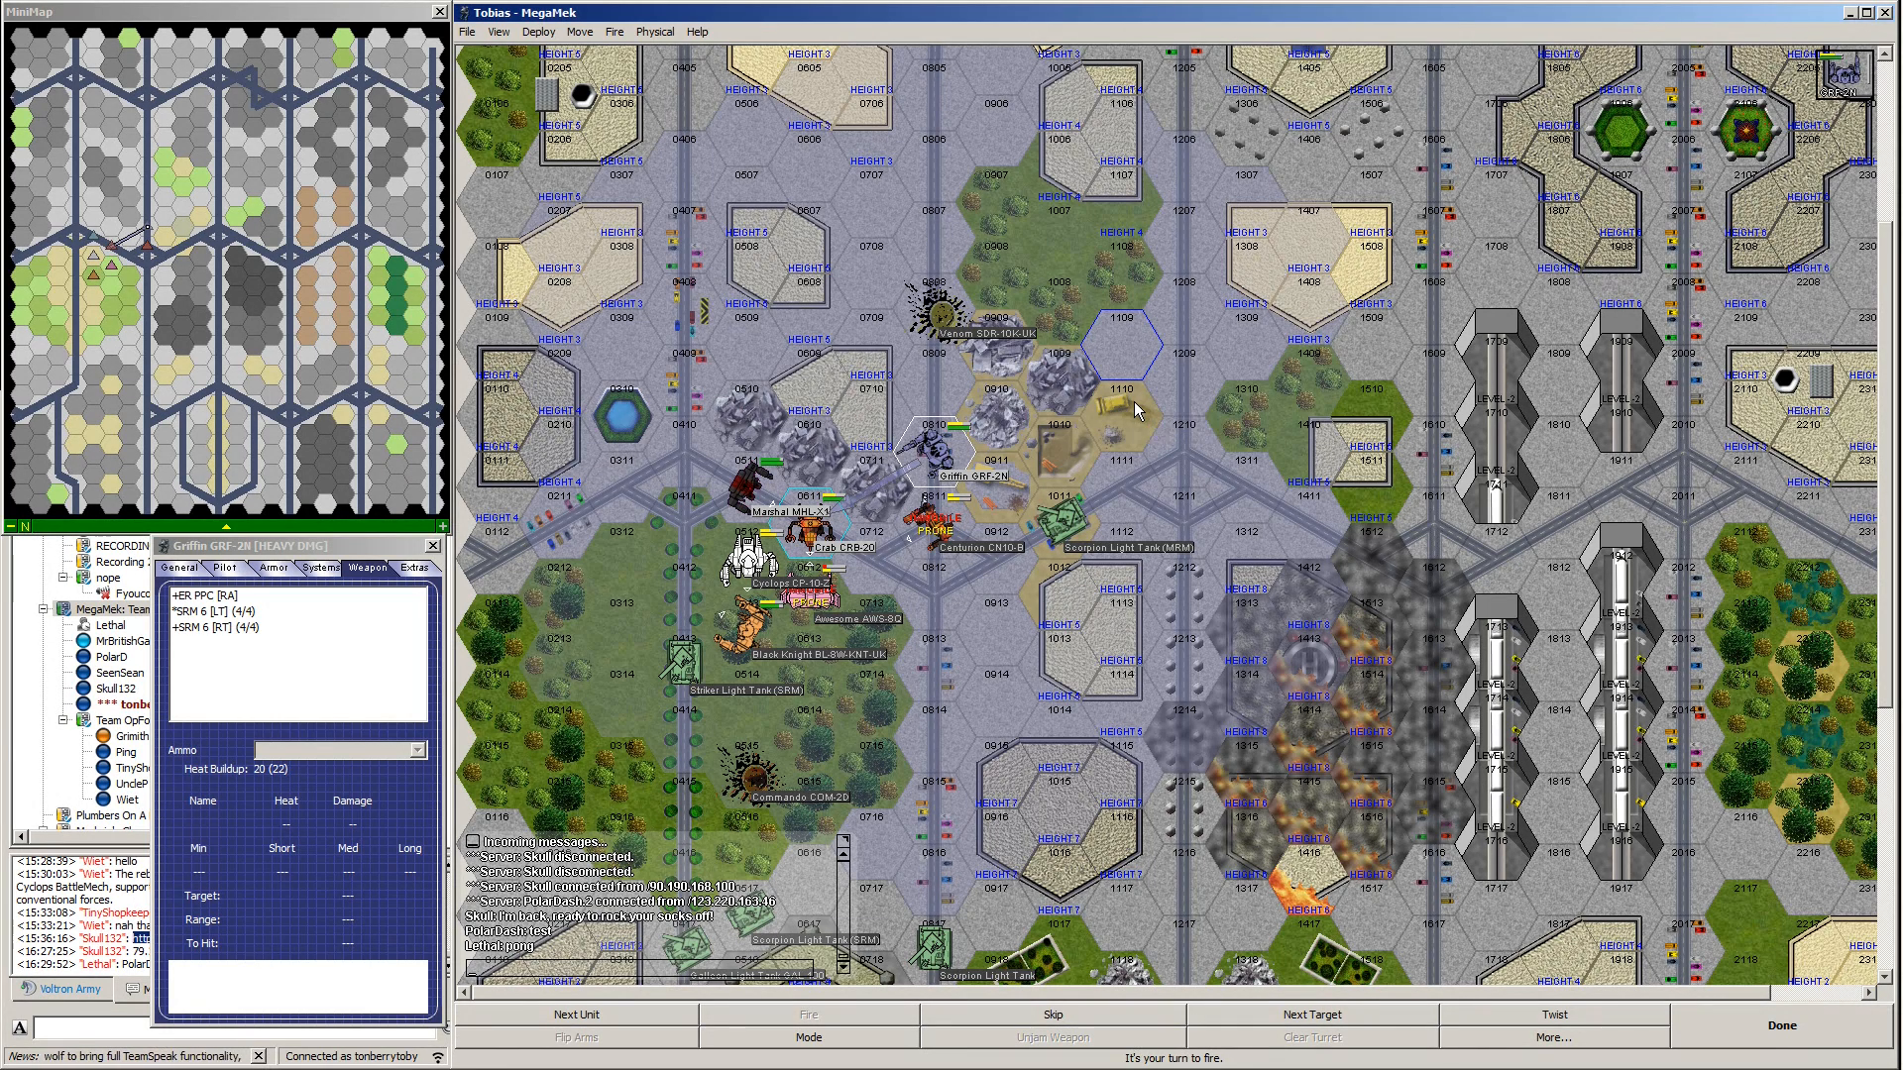
pyautogui.moveTo(1438, 916)
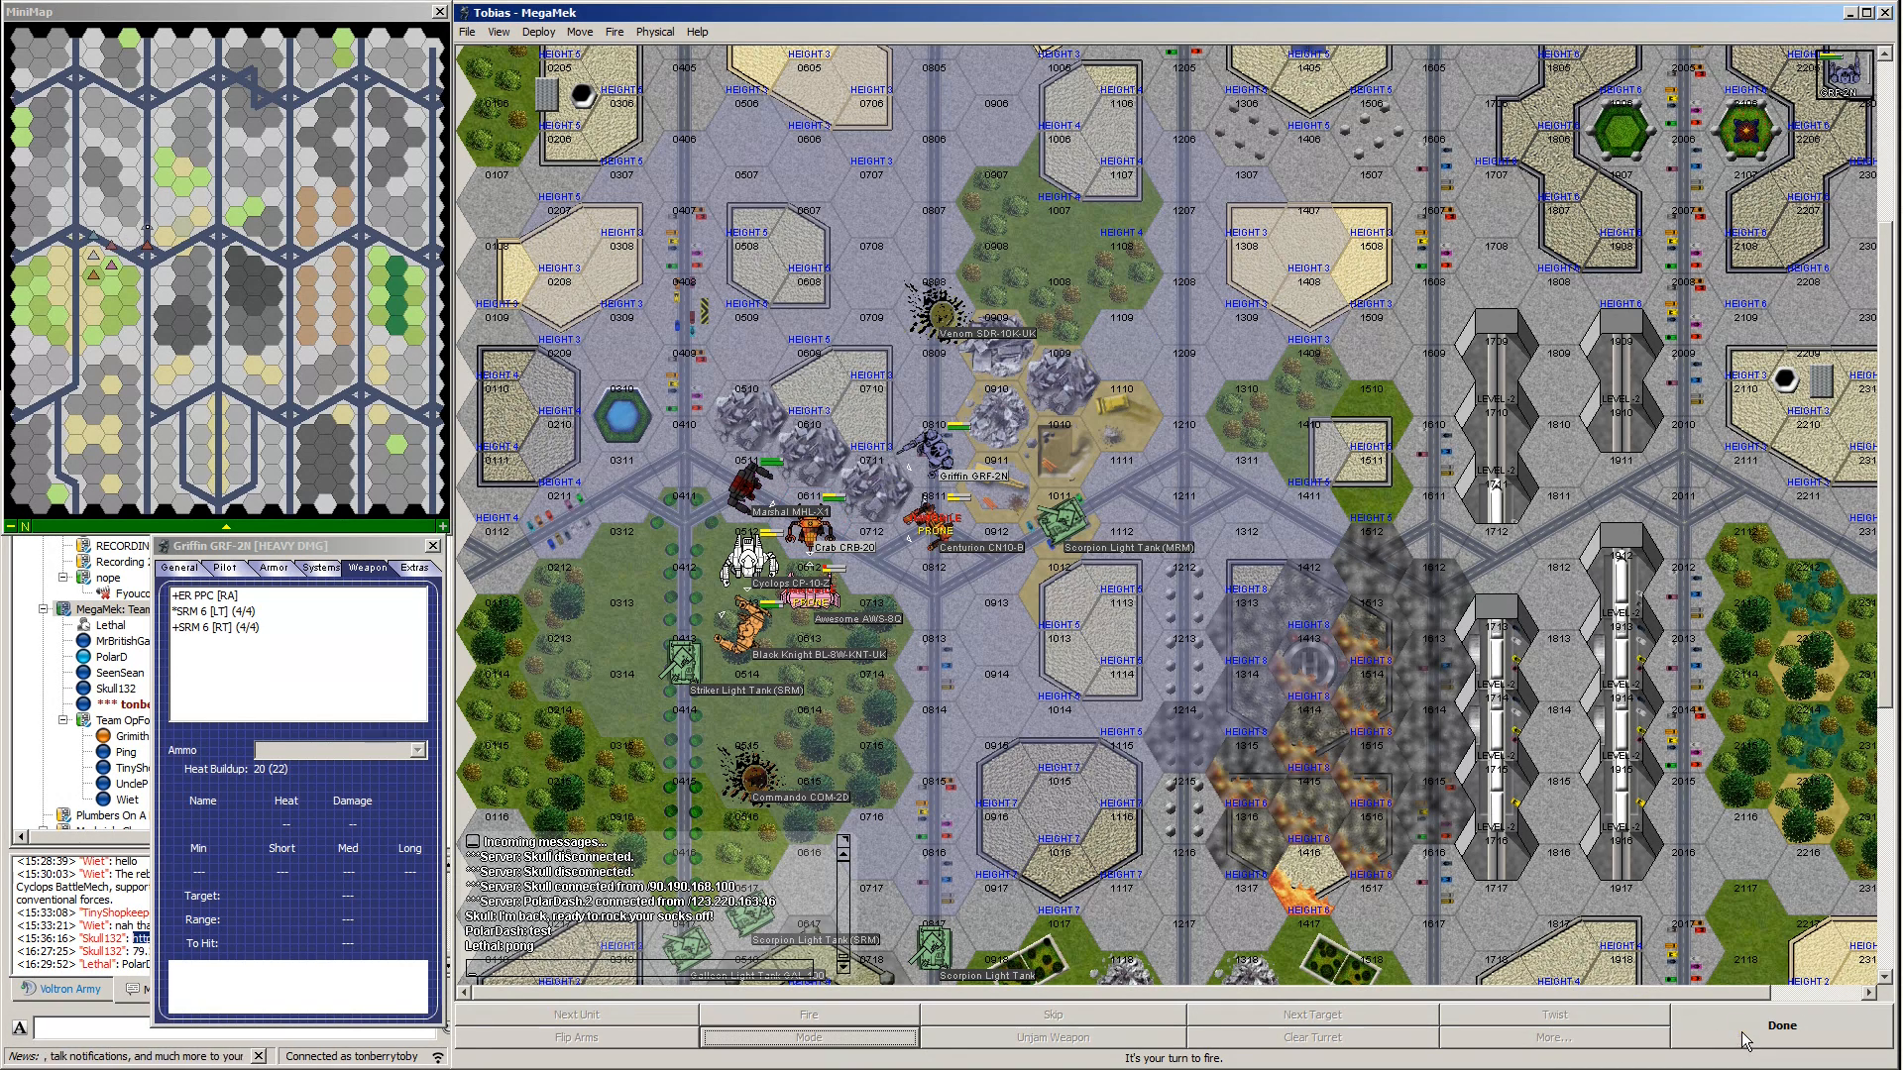
pyautogui.moveTo(1043, 674)
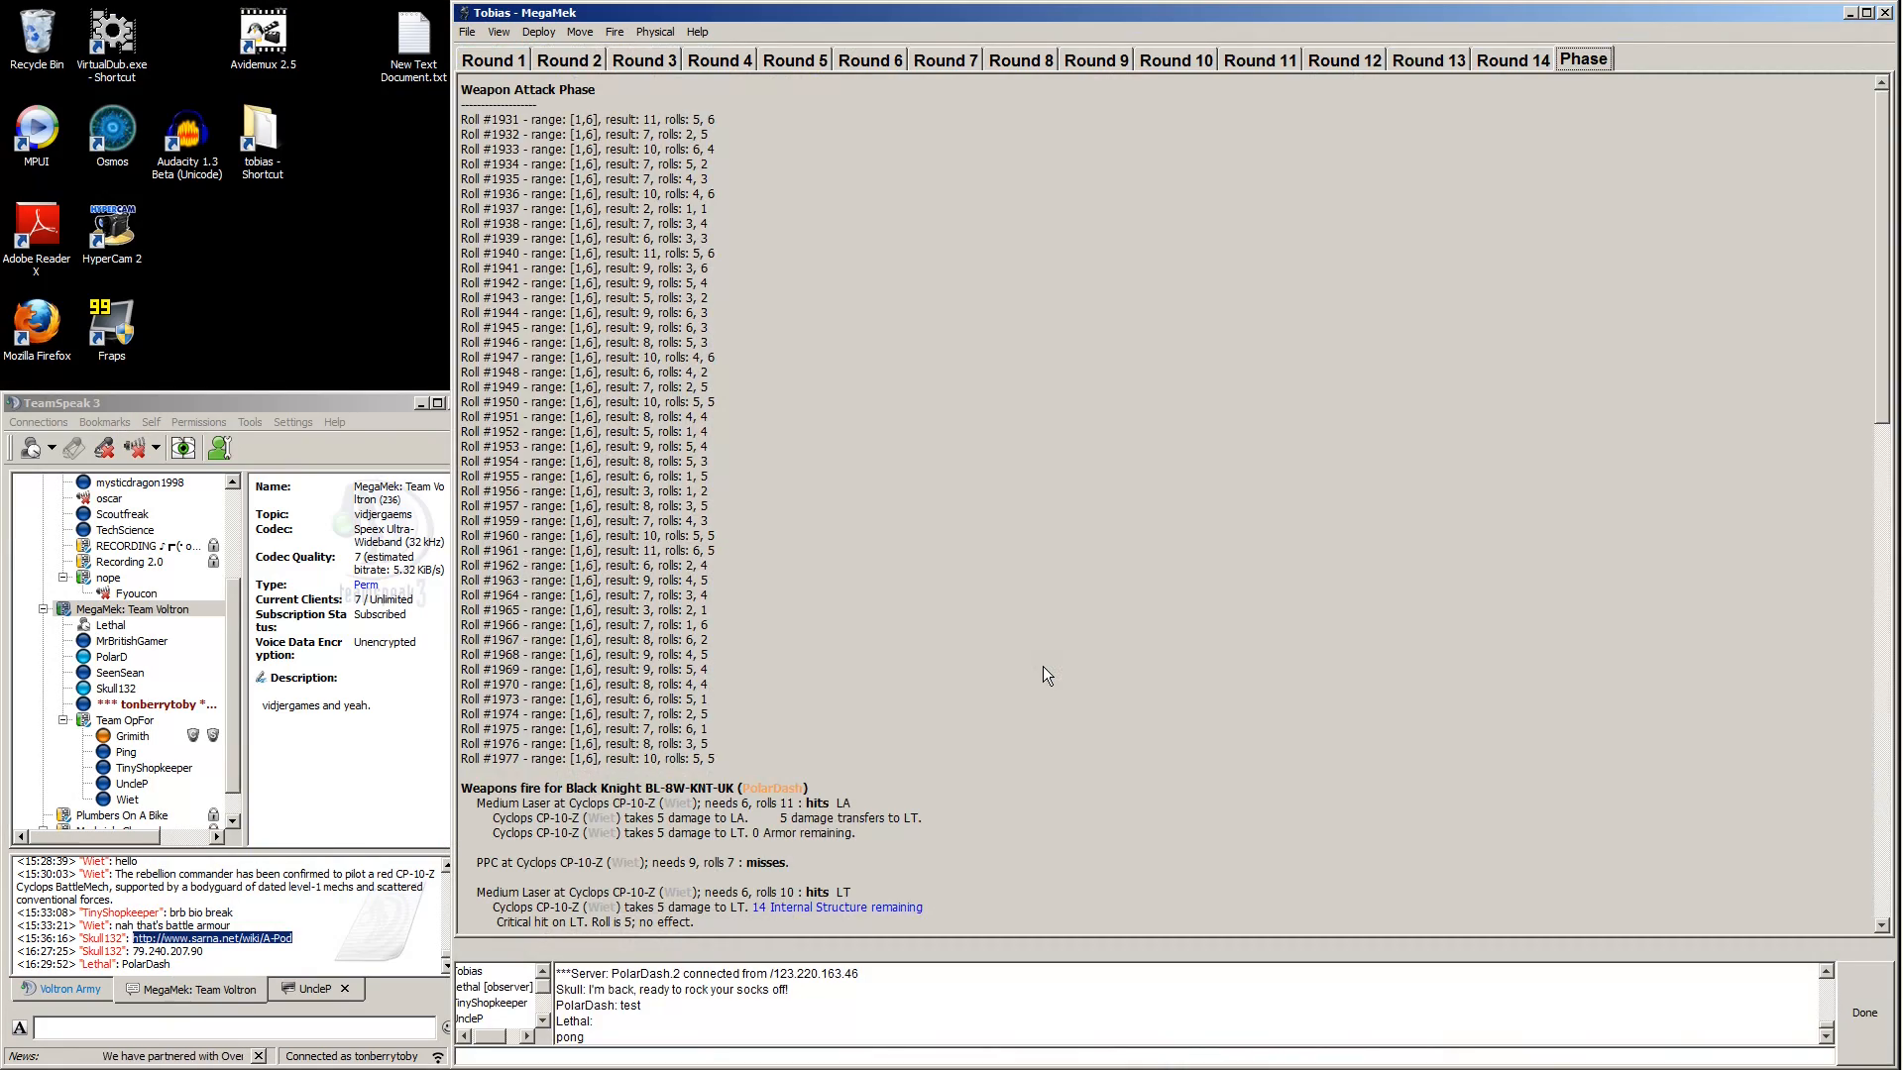
# Scroll the fire report showing the ER PPC's heat sink critical on the Crab.
pyautogui.scroll(-3)
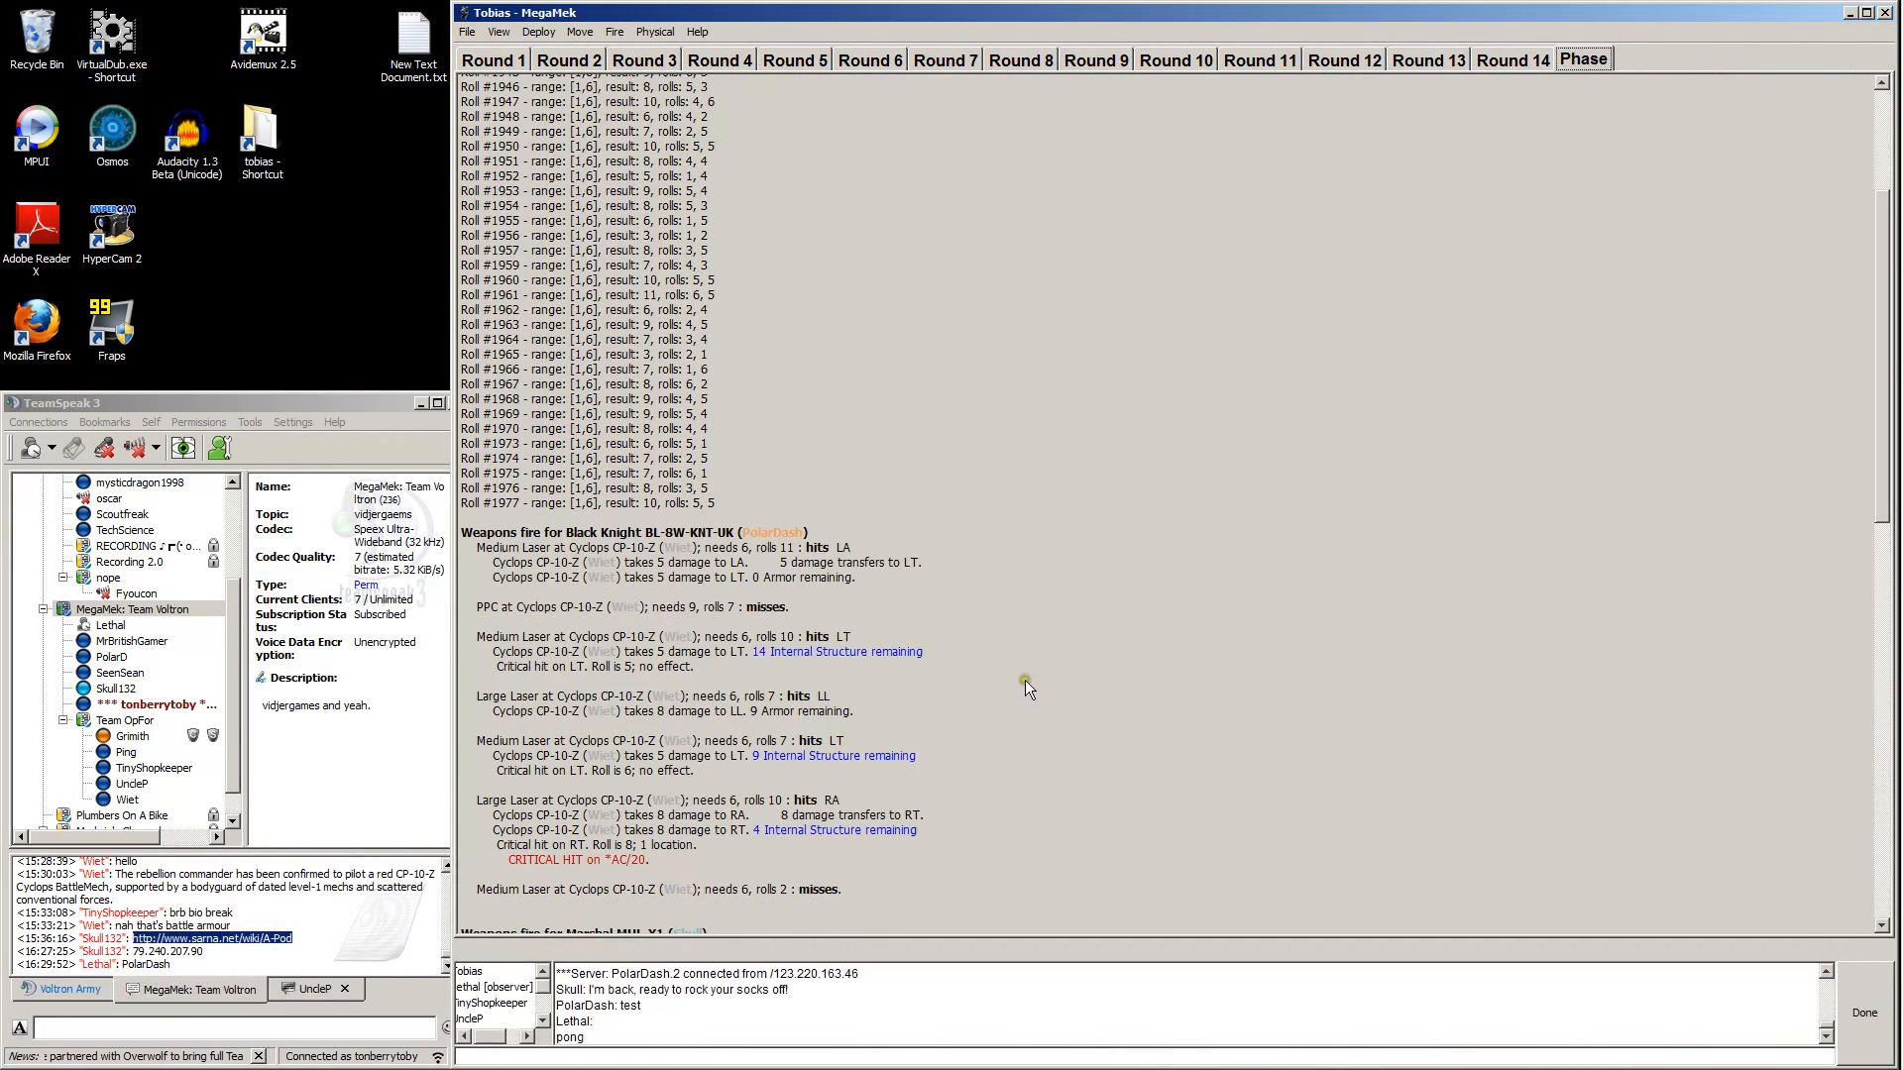
pyautogui.moveTo(1040, 678)
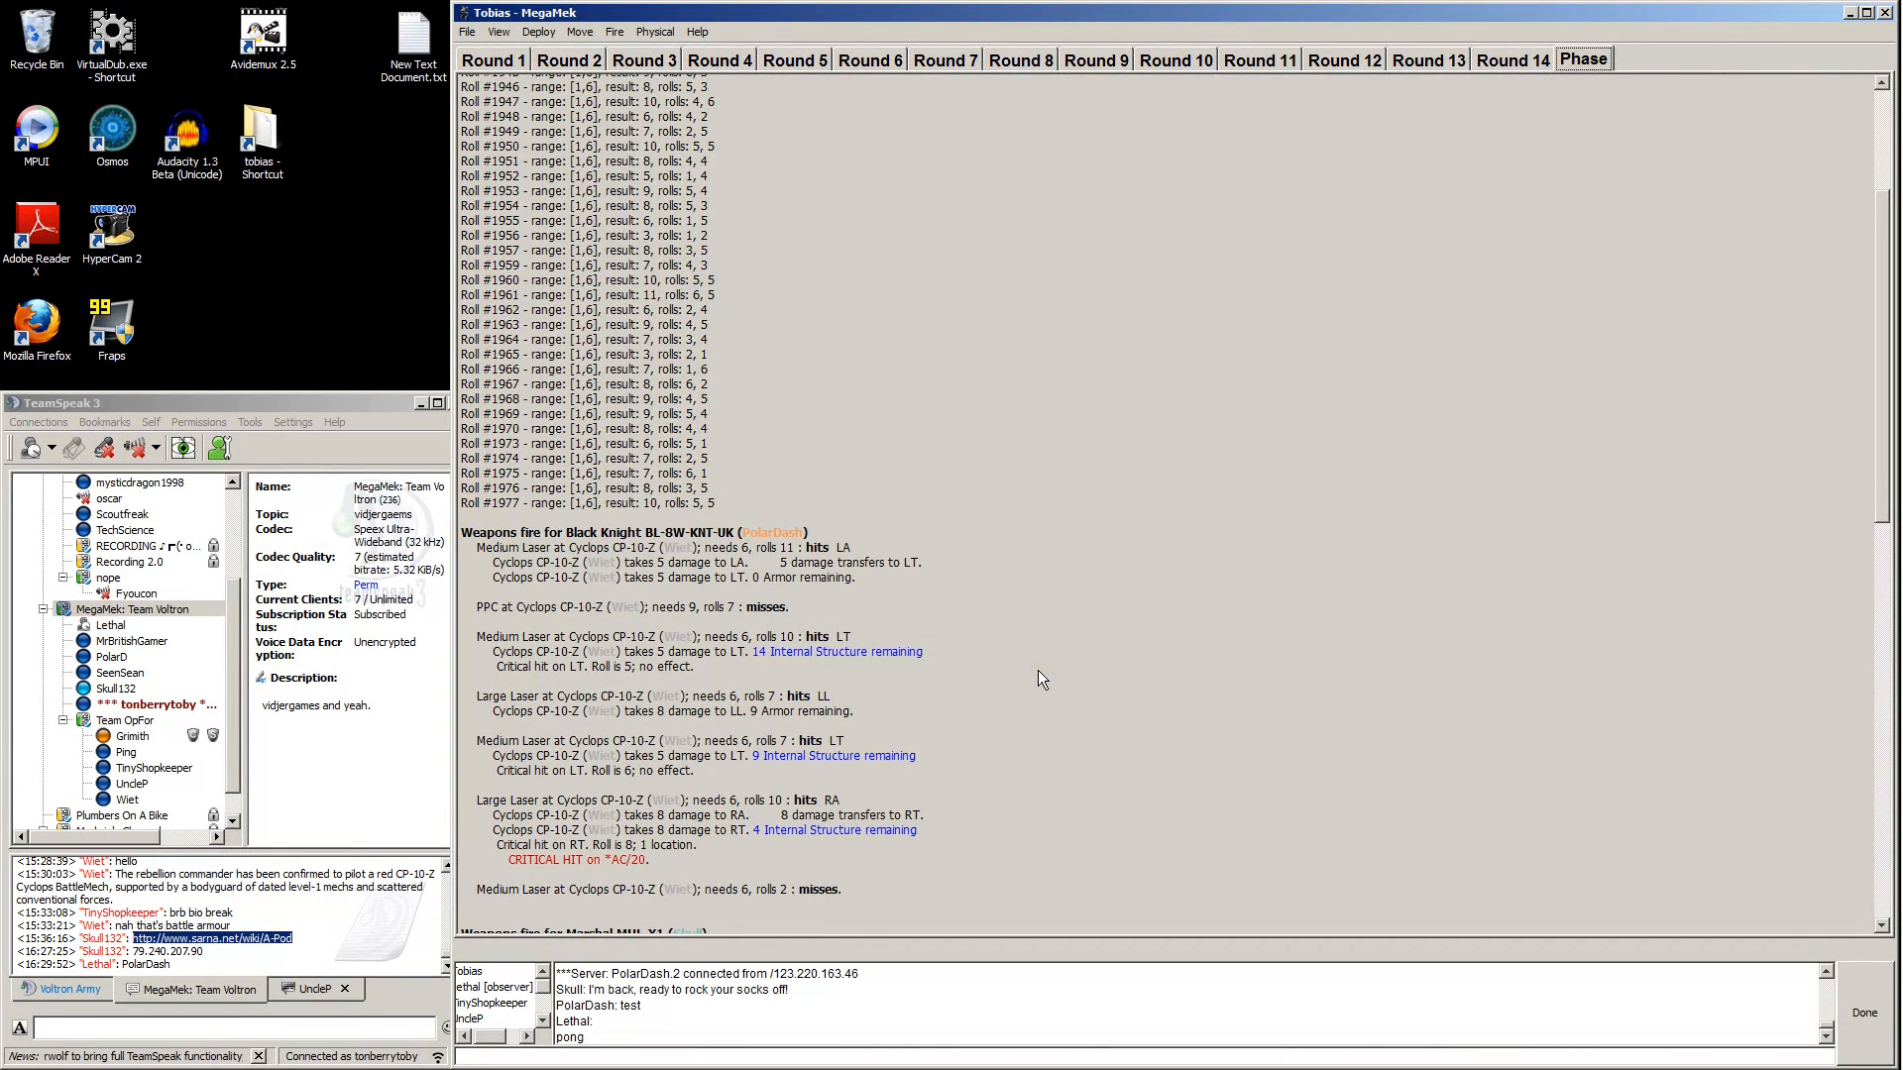
pyautogui.scroll(-3)
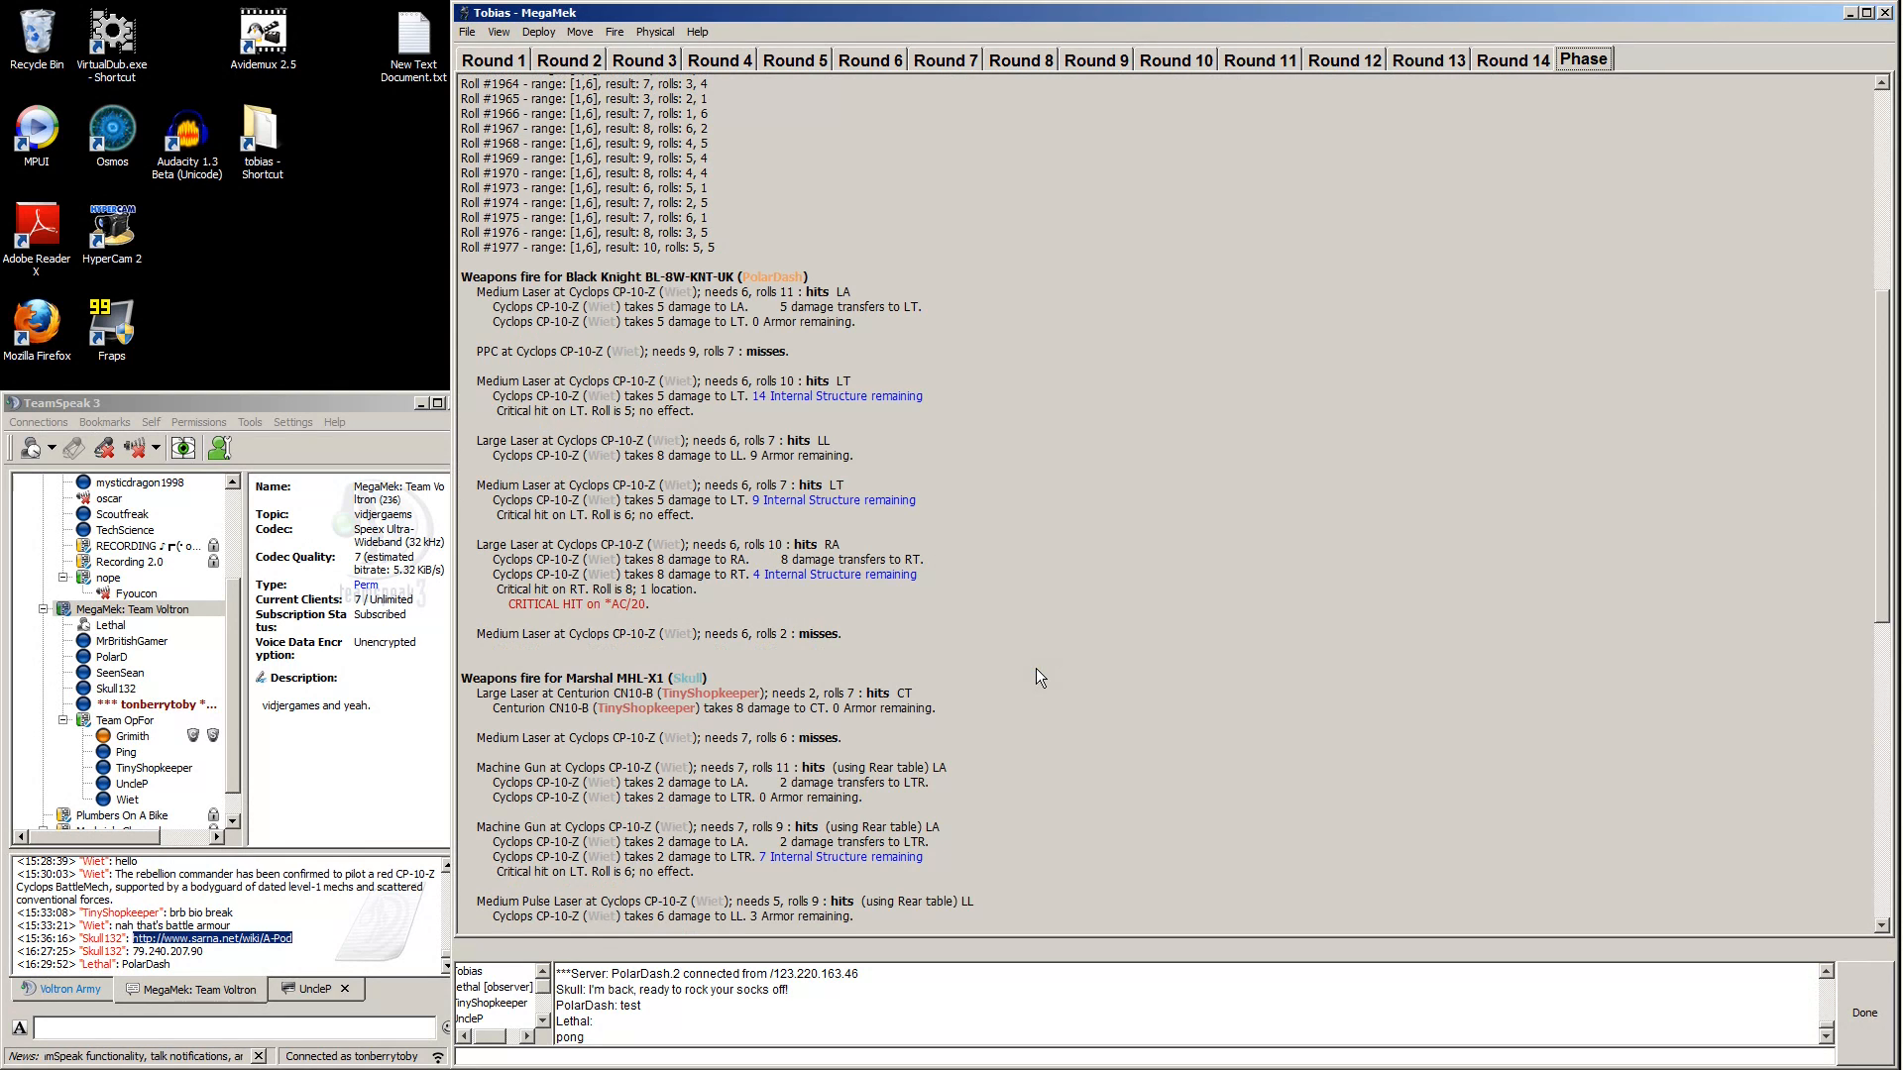
pyautogui.scroll(-3)
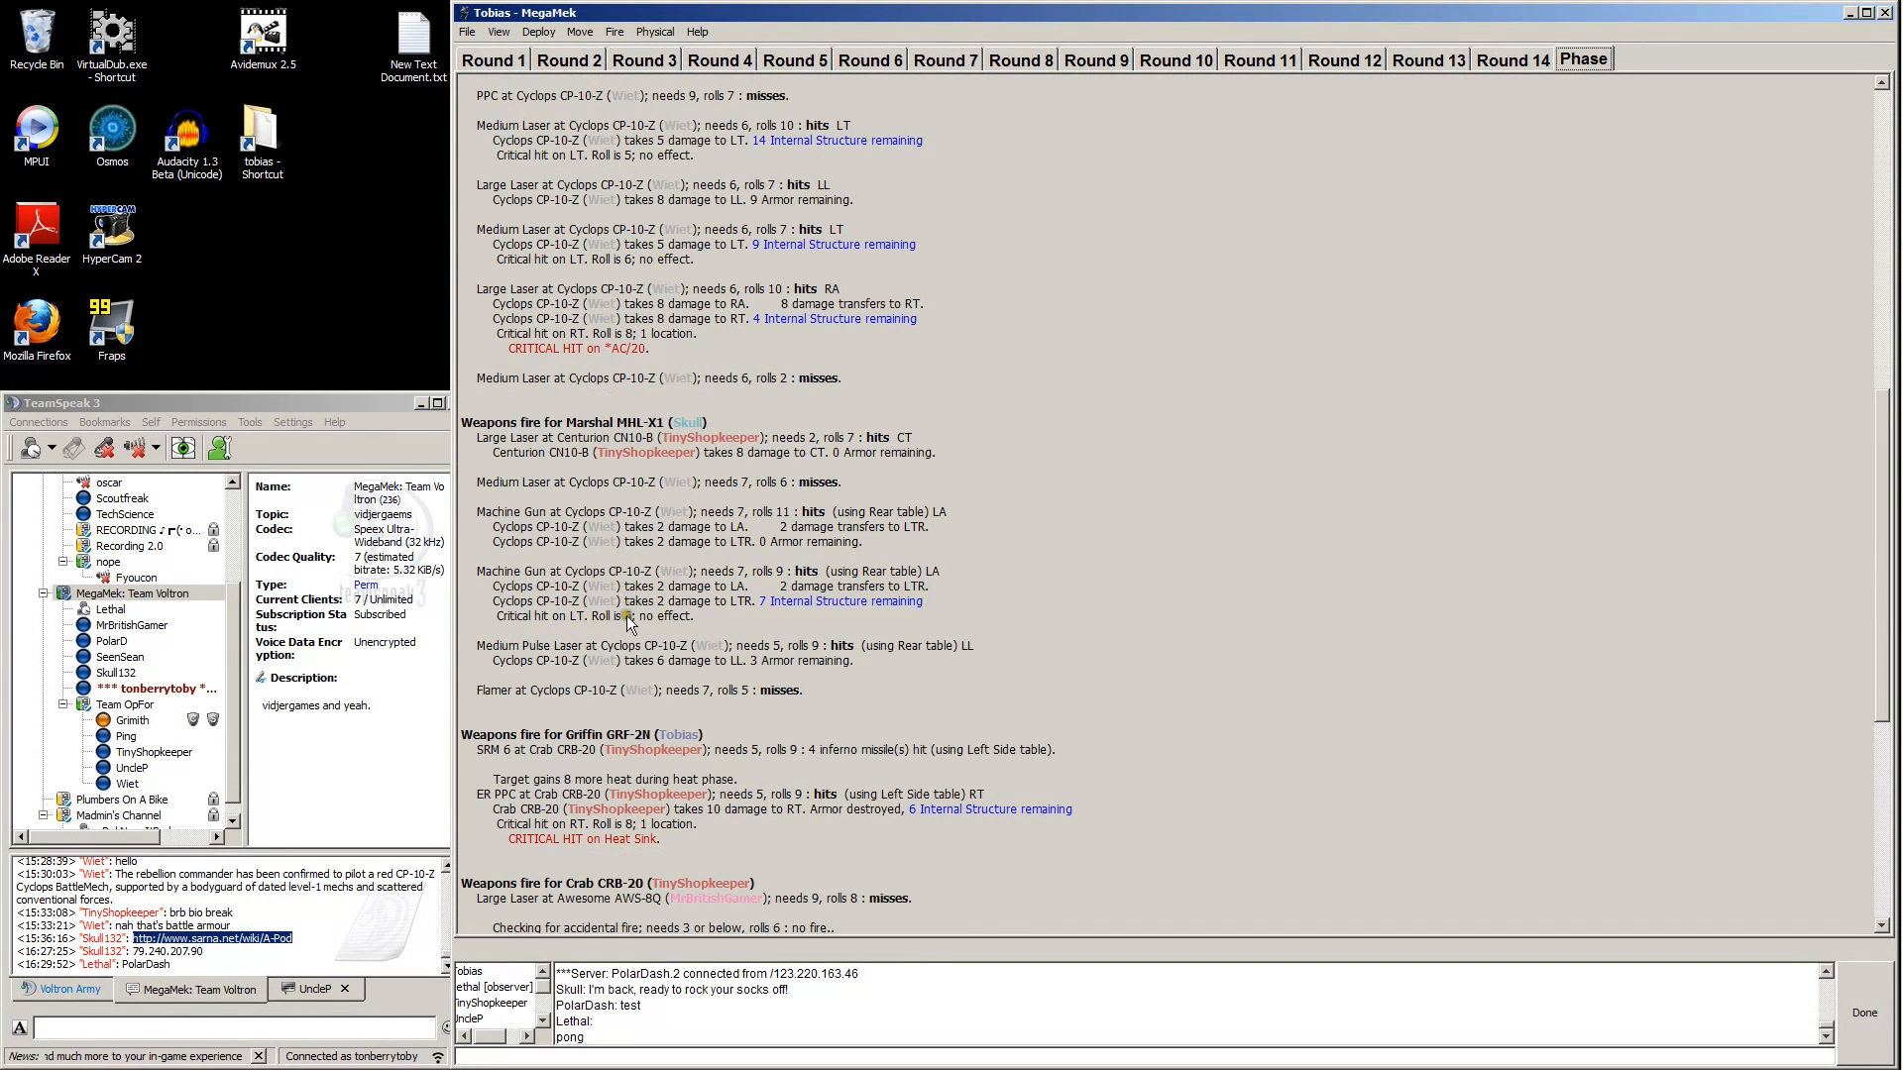
pyautogui.moveTo(1114, 677)
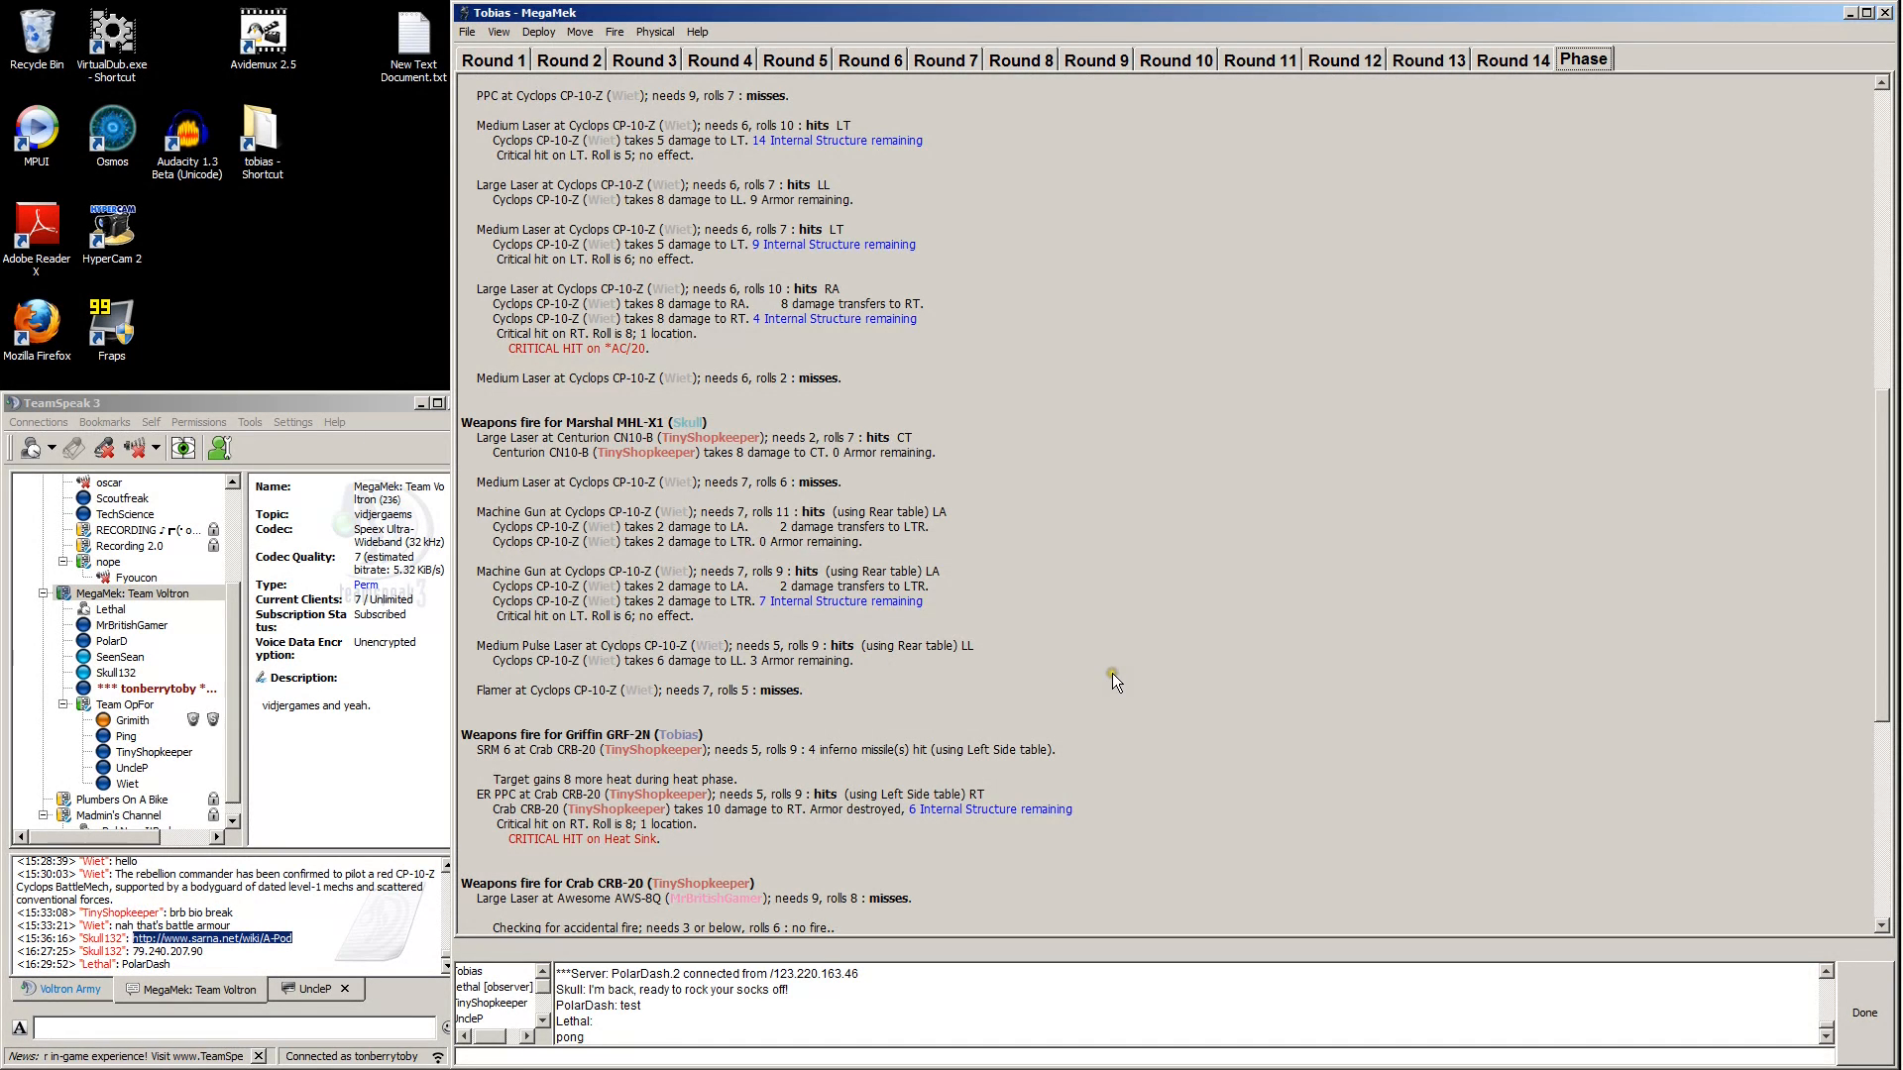
pyautogui.scroll(-3)
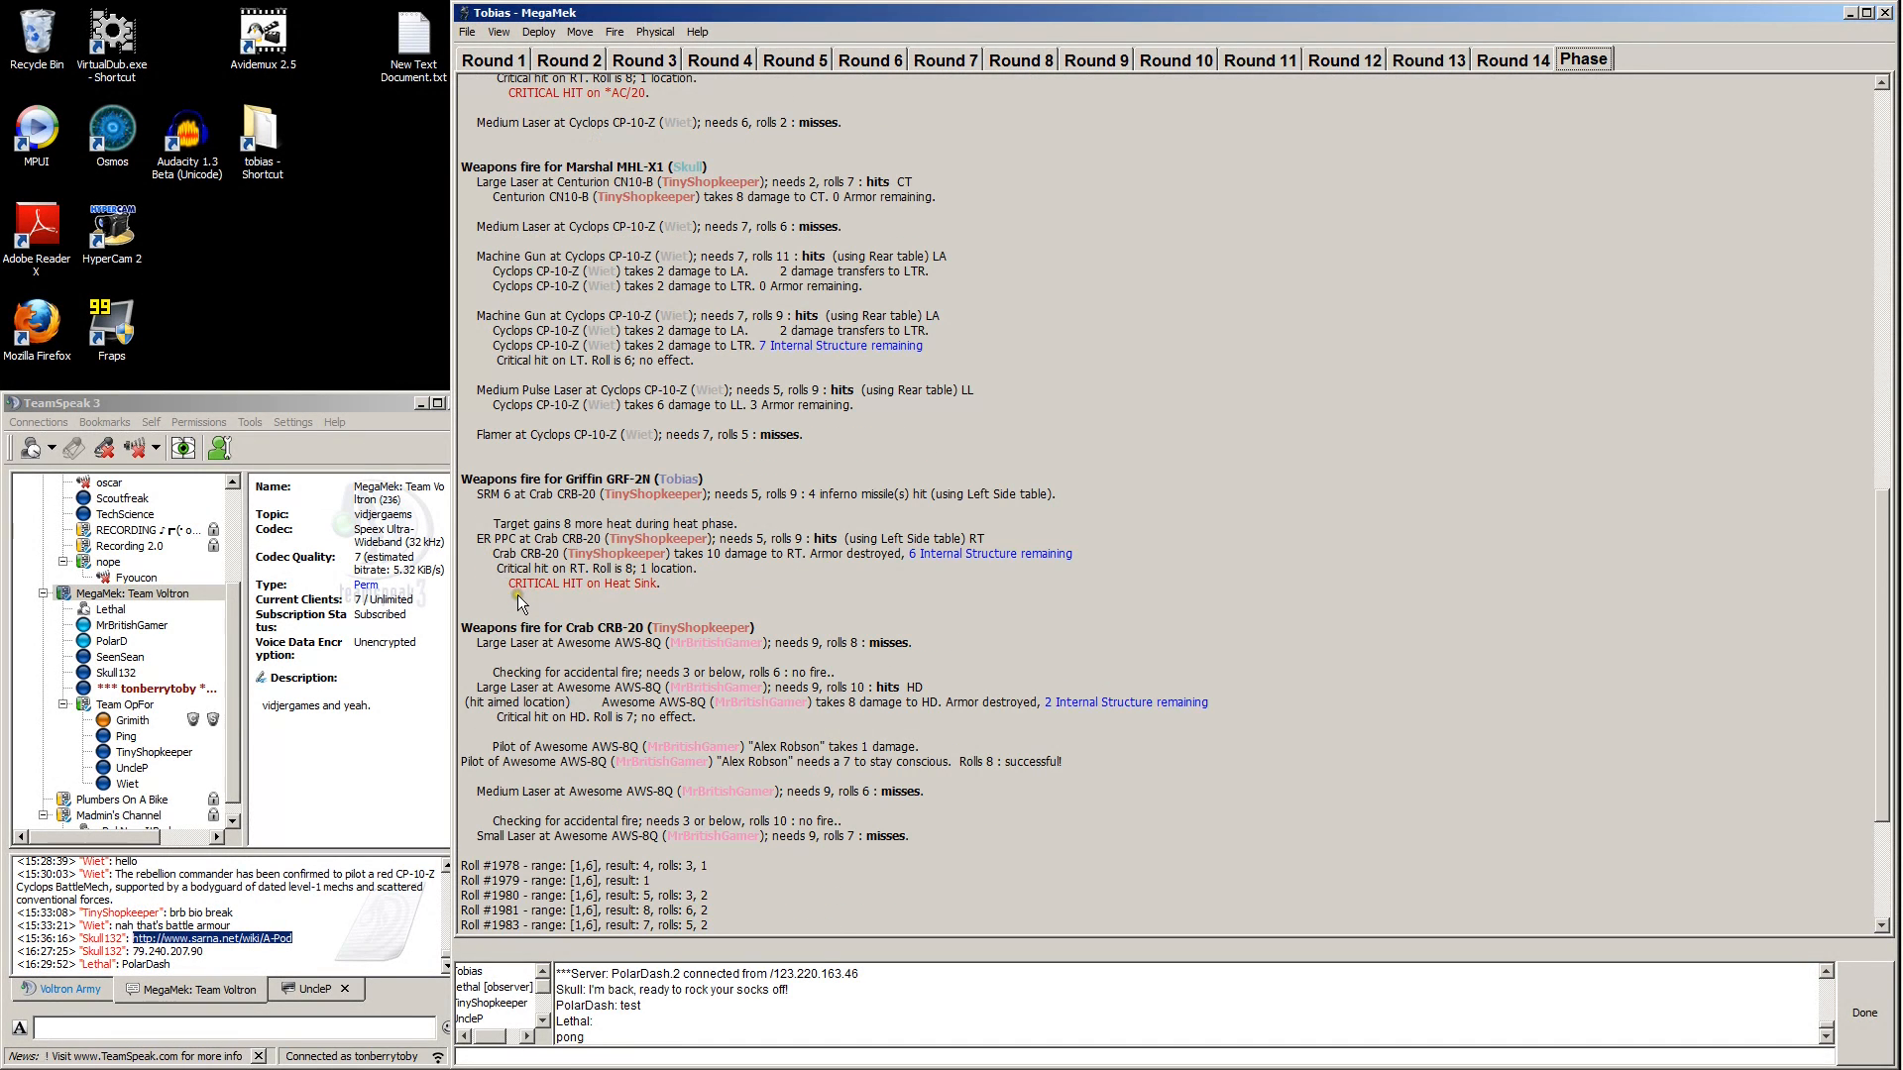
pyautogui.moveTo(526, 598)
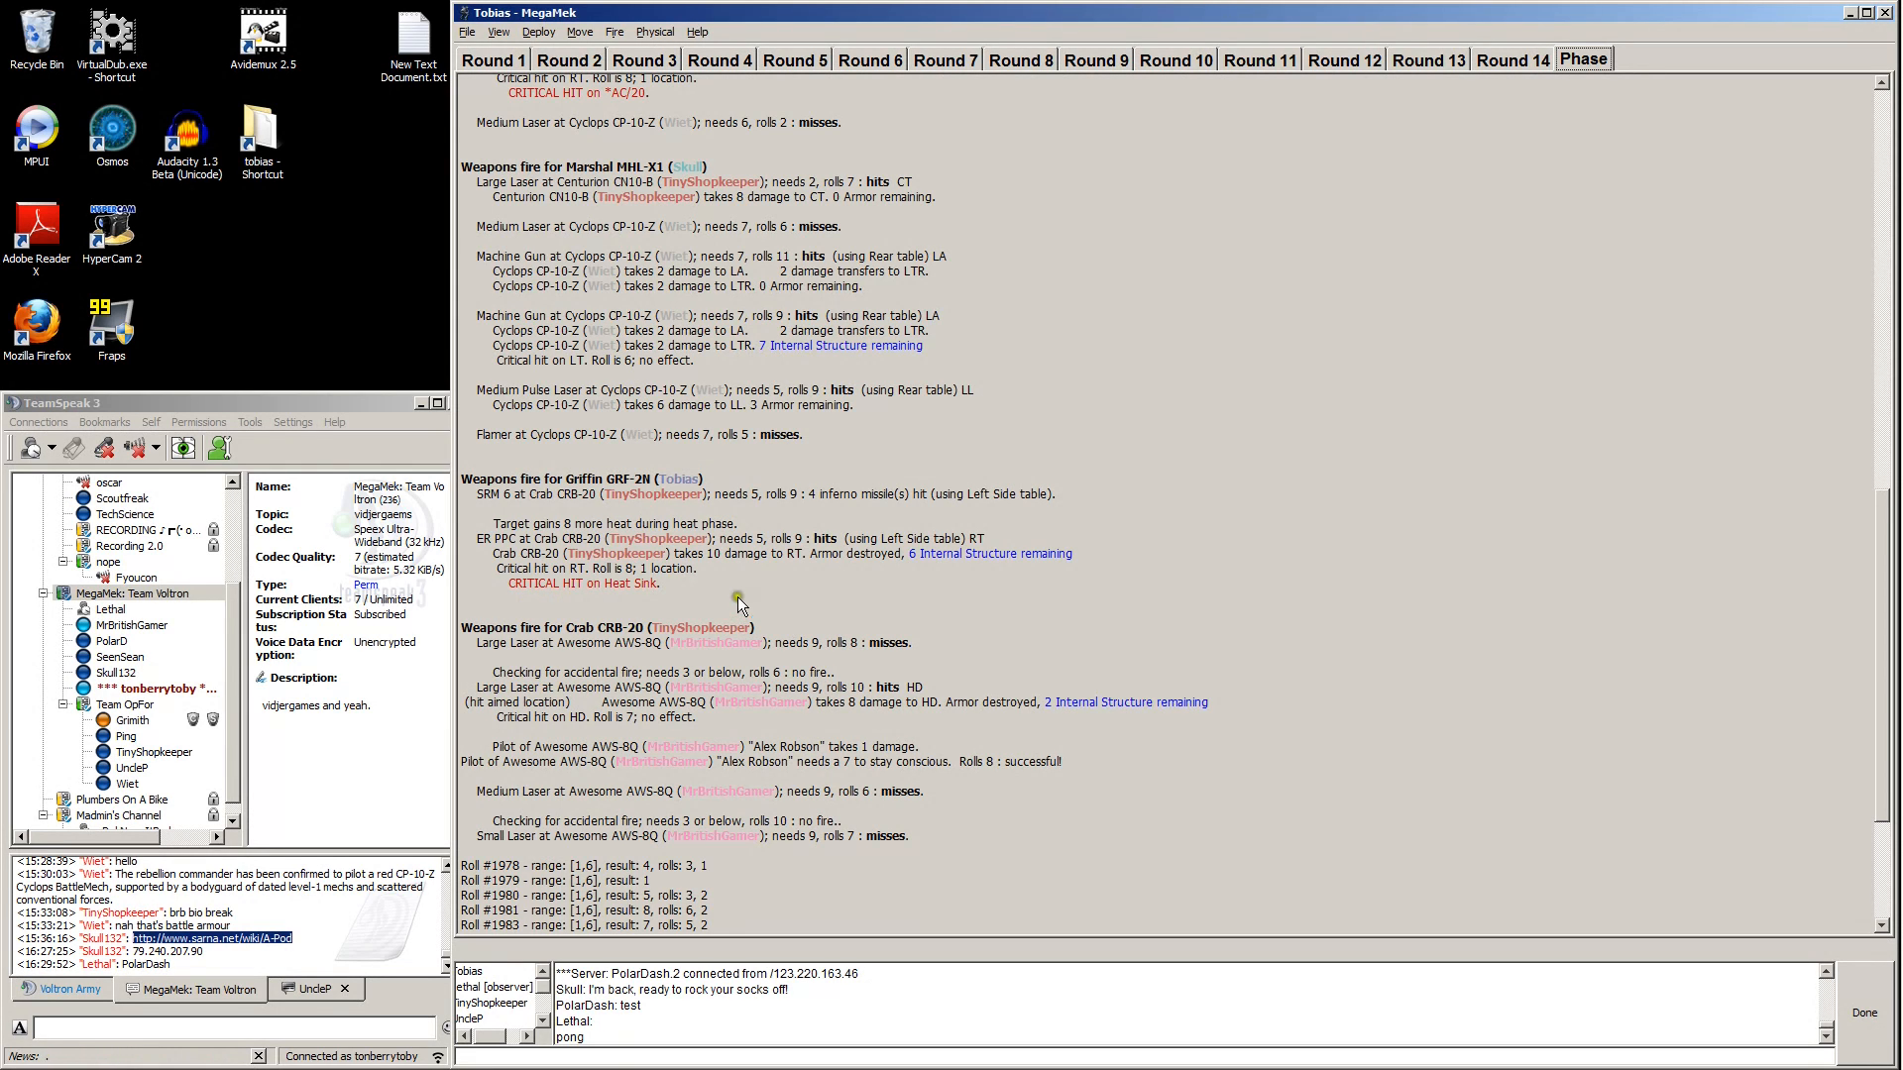
pyautogui.moveTo(544, 606)
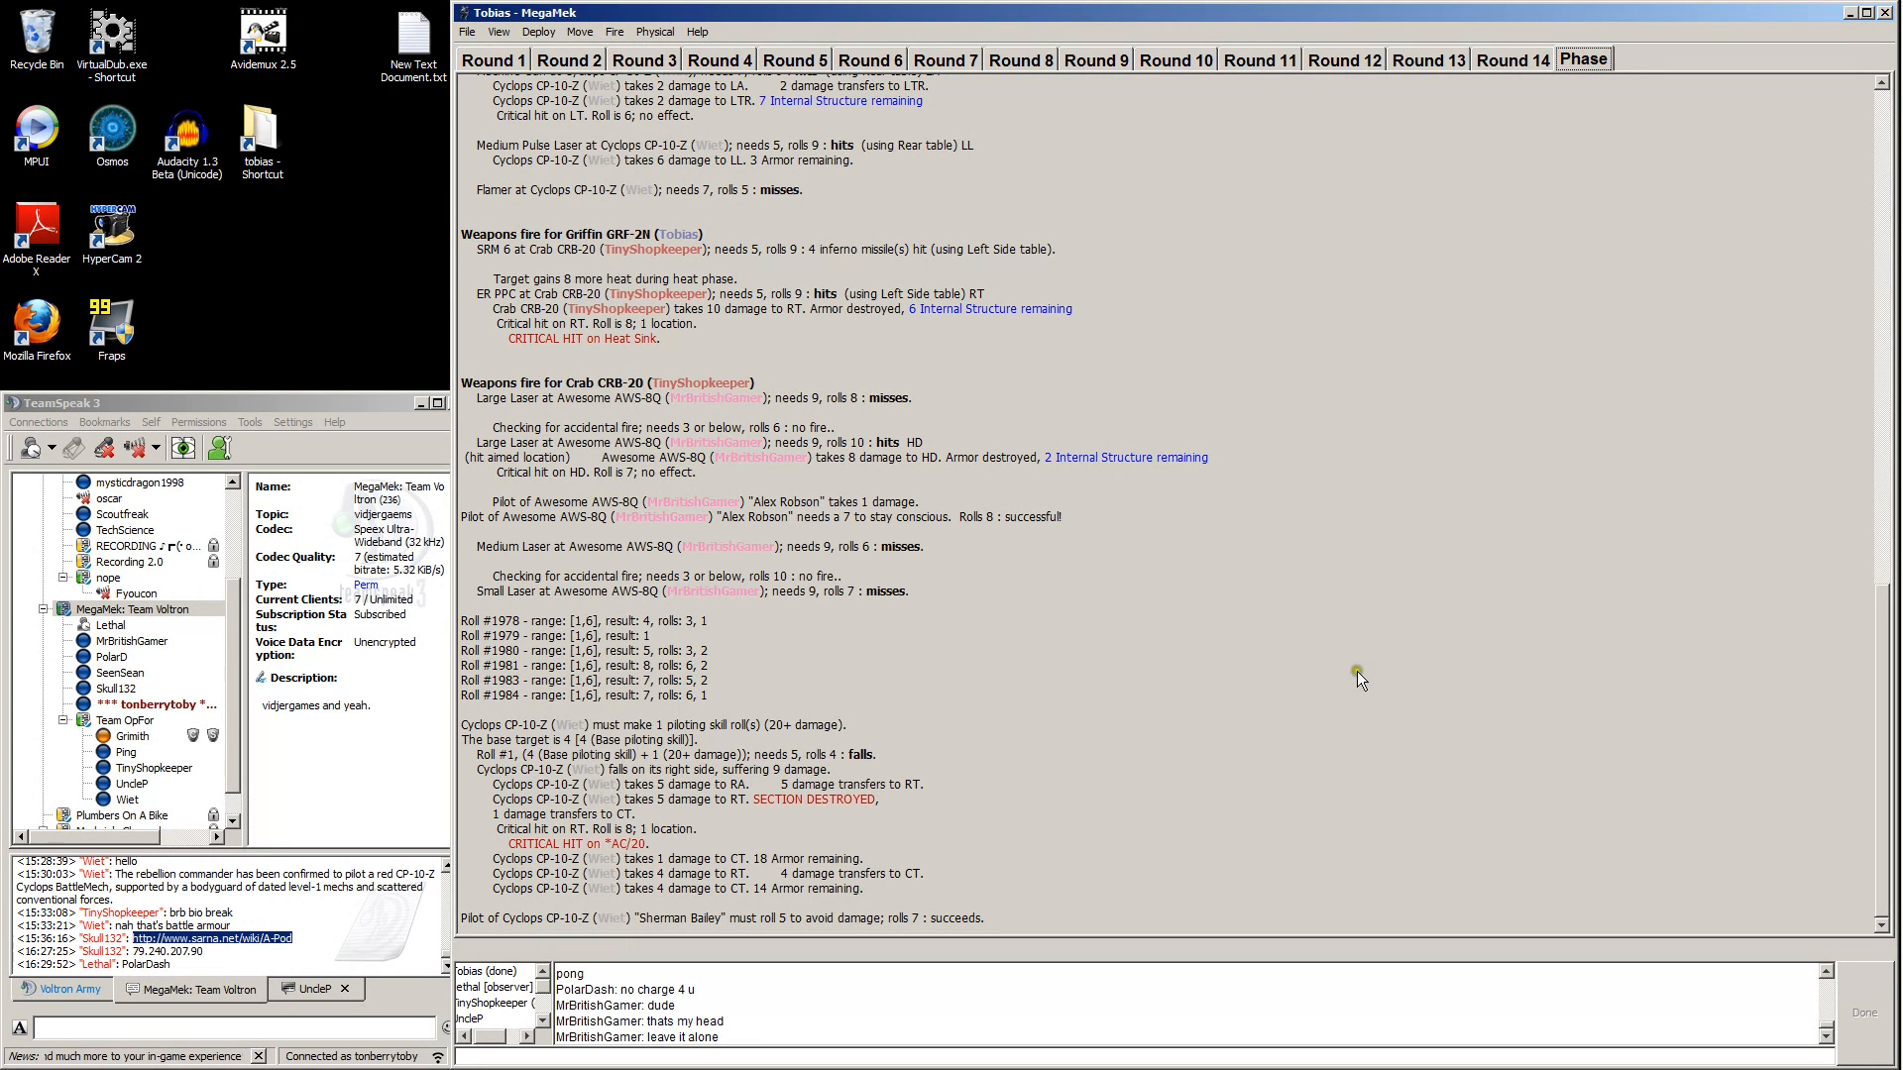
pyautogui.moveTo(641, 795)
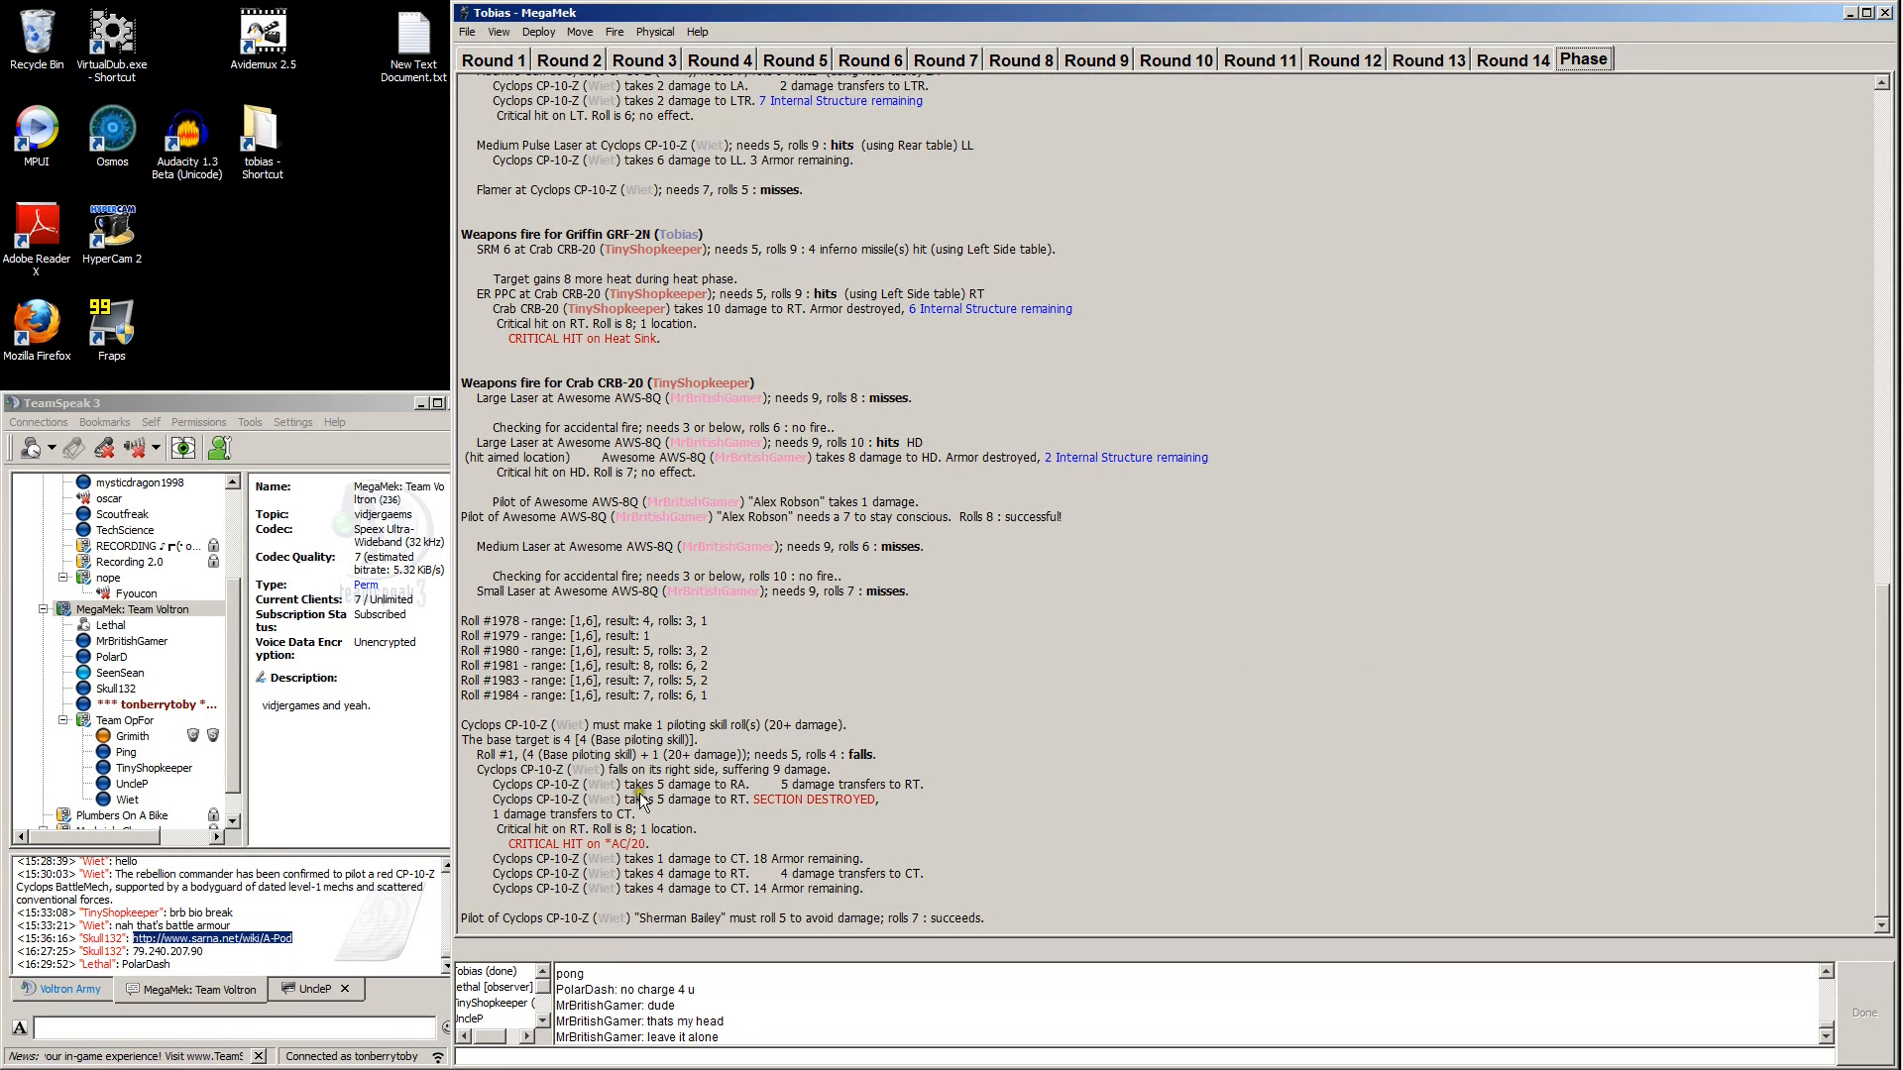
pyautogui.moveTo(522, 837)
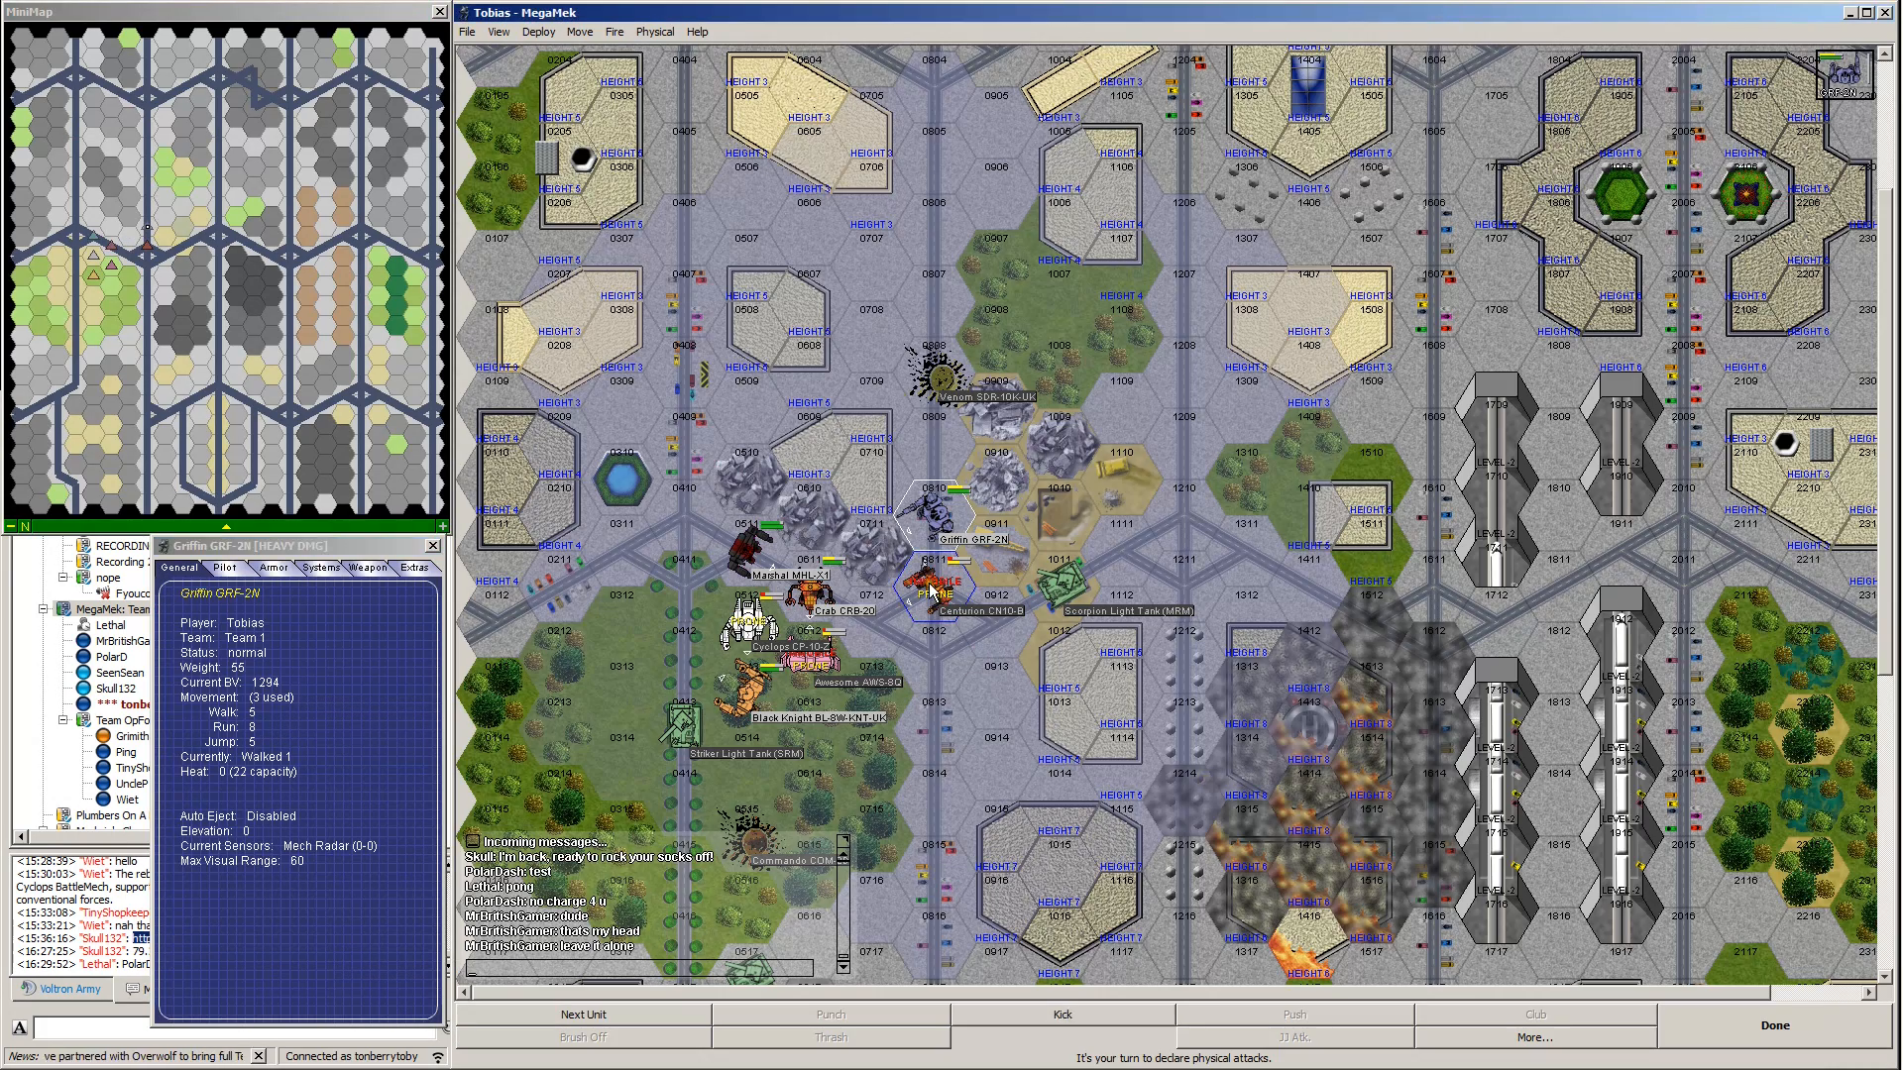
# Declare and confirm a kick against the Centurion CN10-B.
pyautogui.click(1060, 1013)
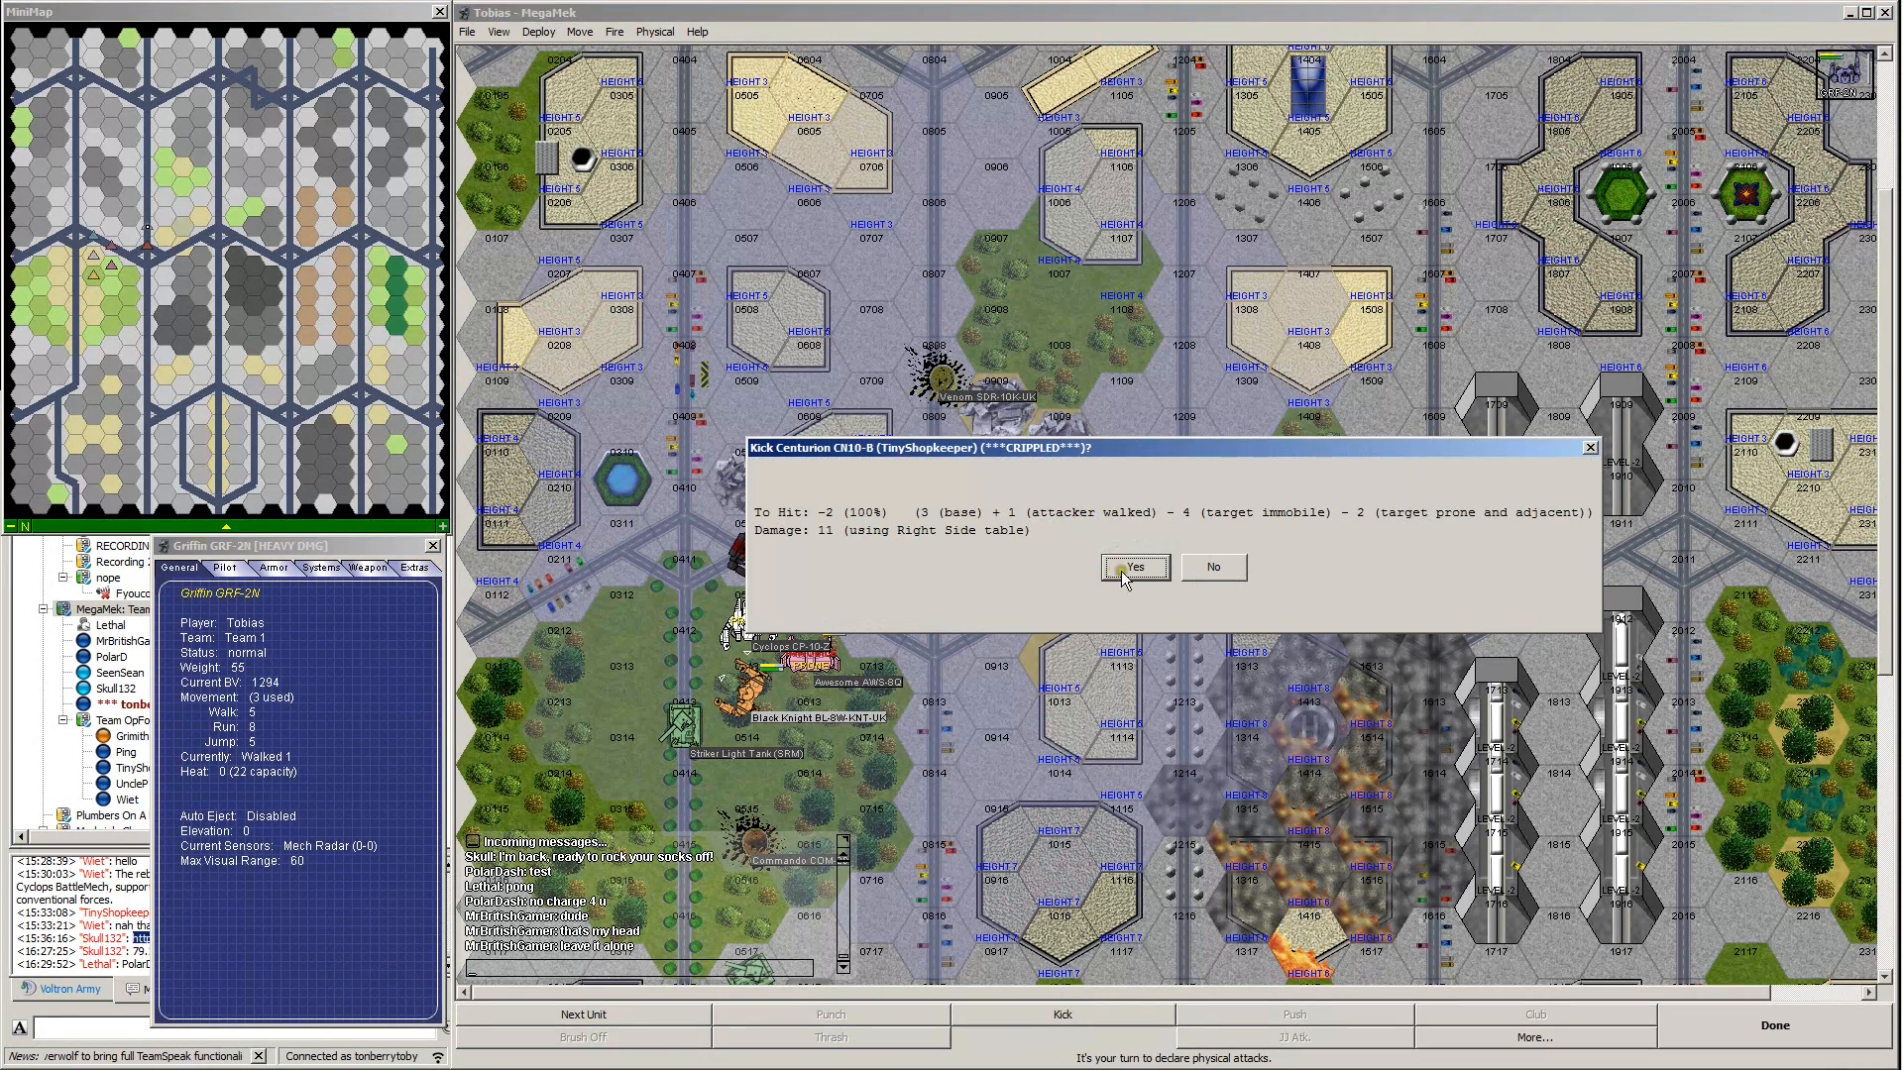
pyautogui.click(1134, 566)
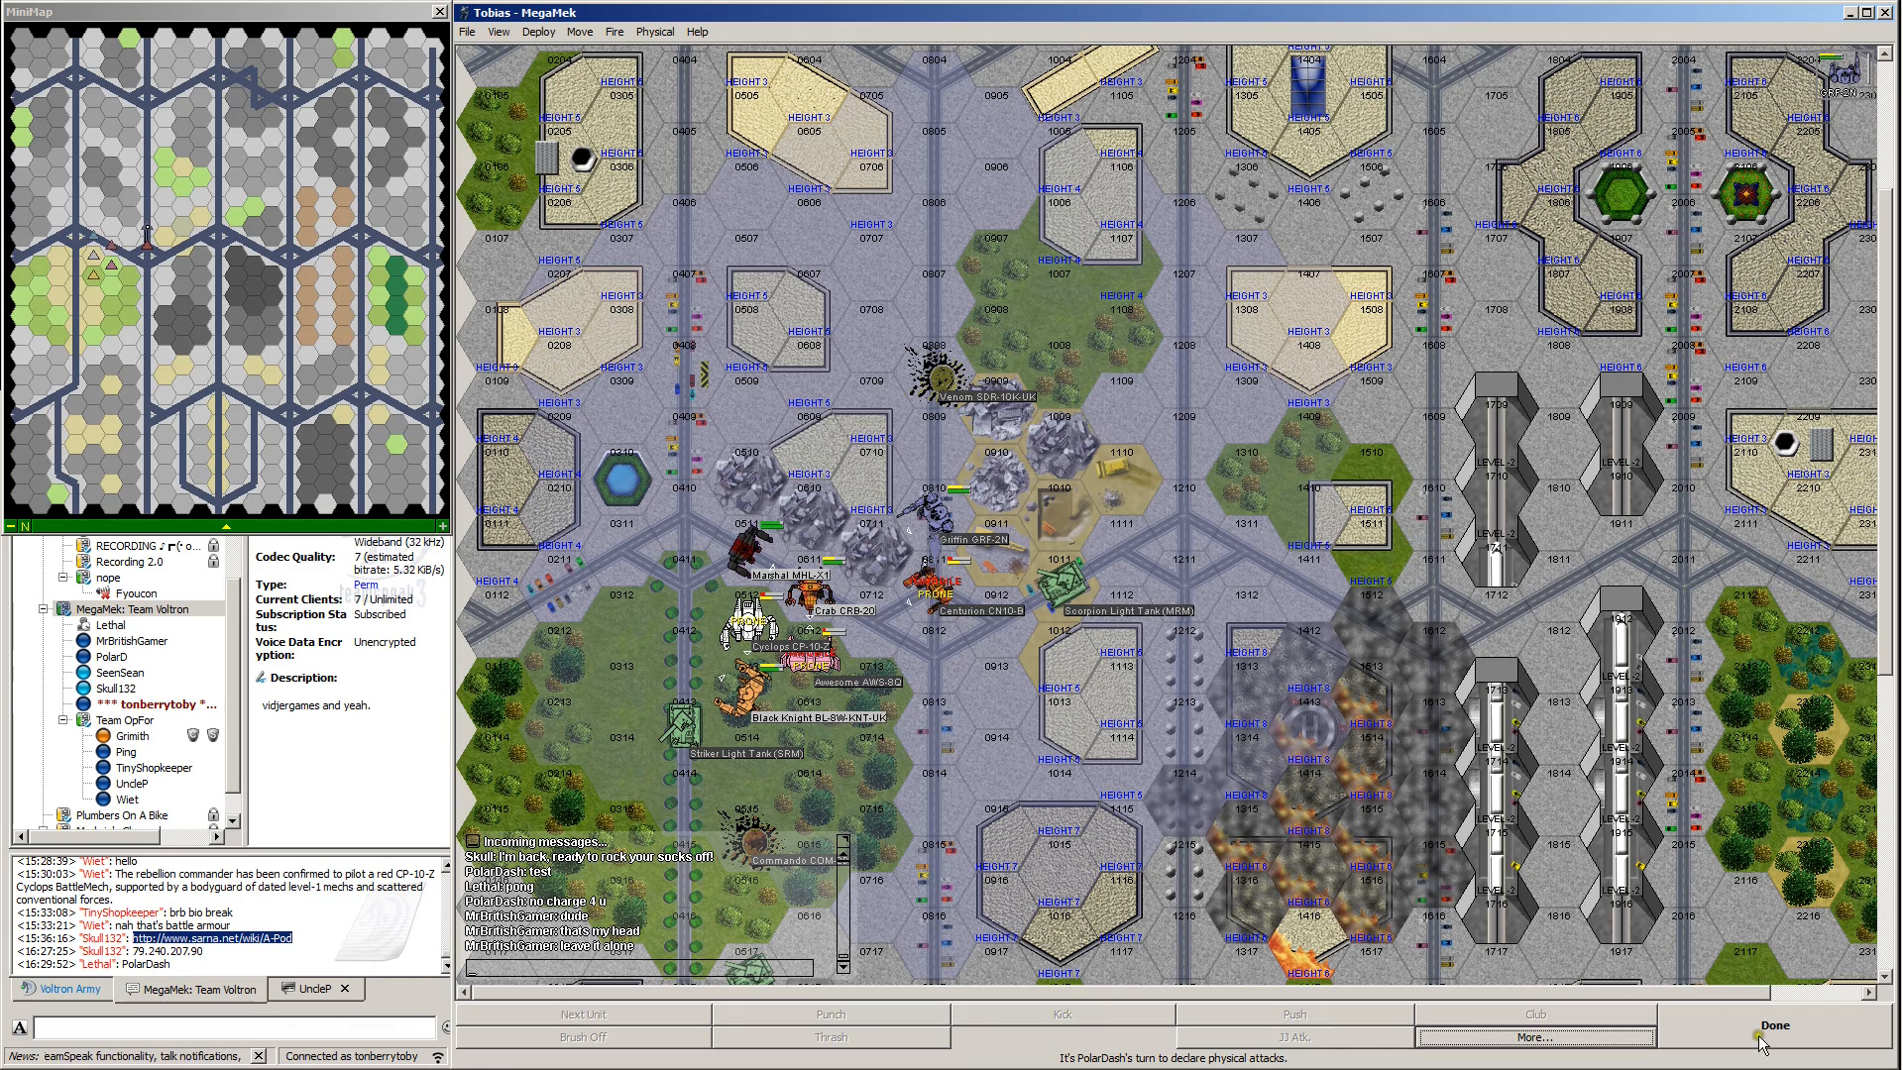
pyautogui.moveTo(1114, 545)
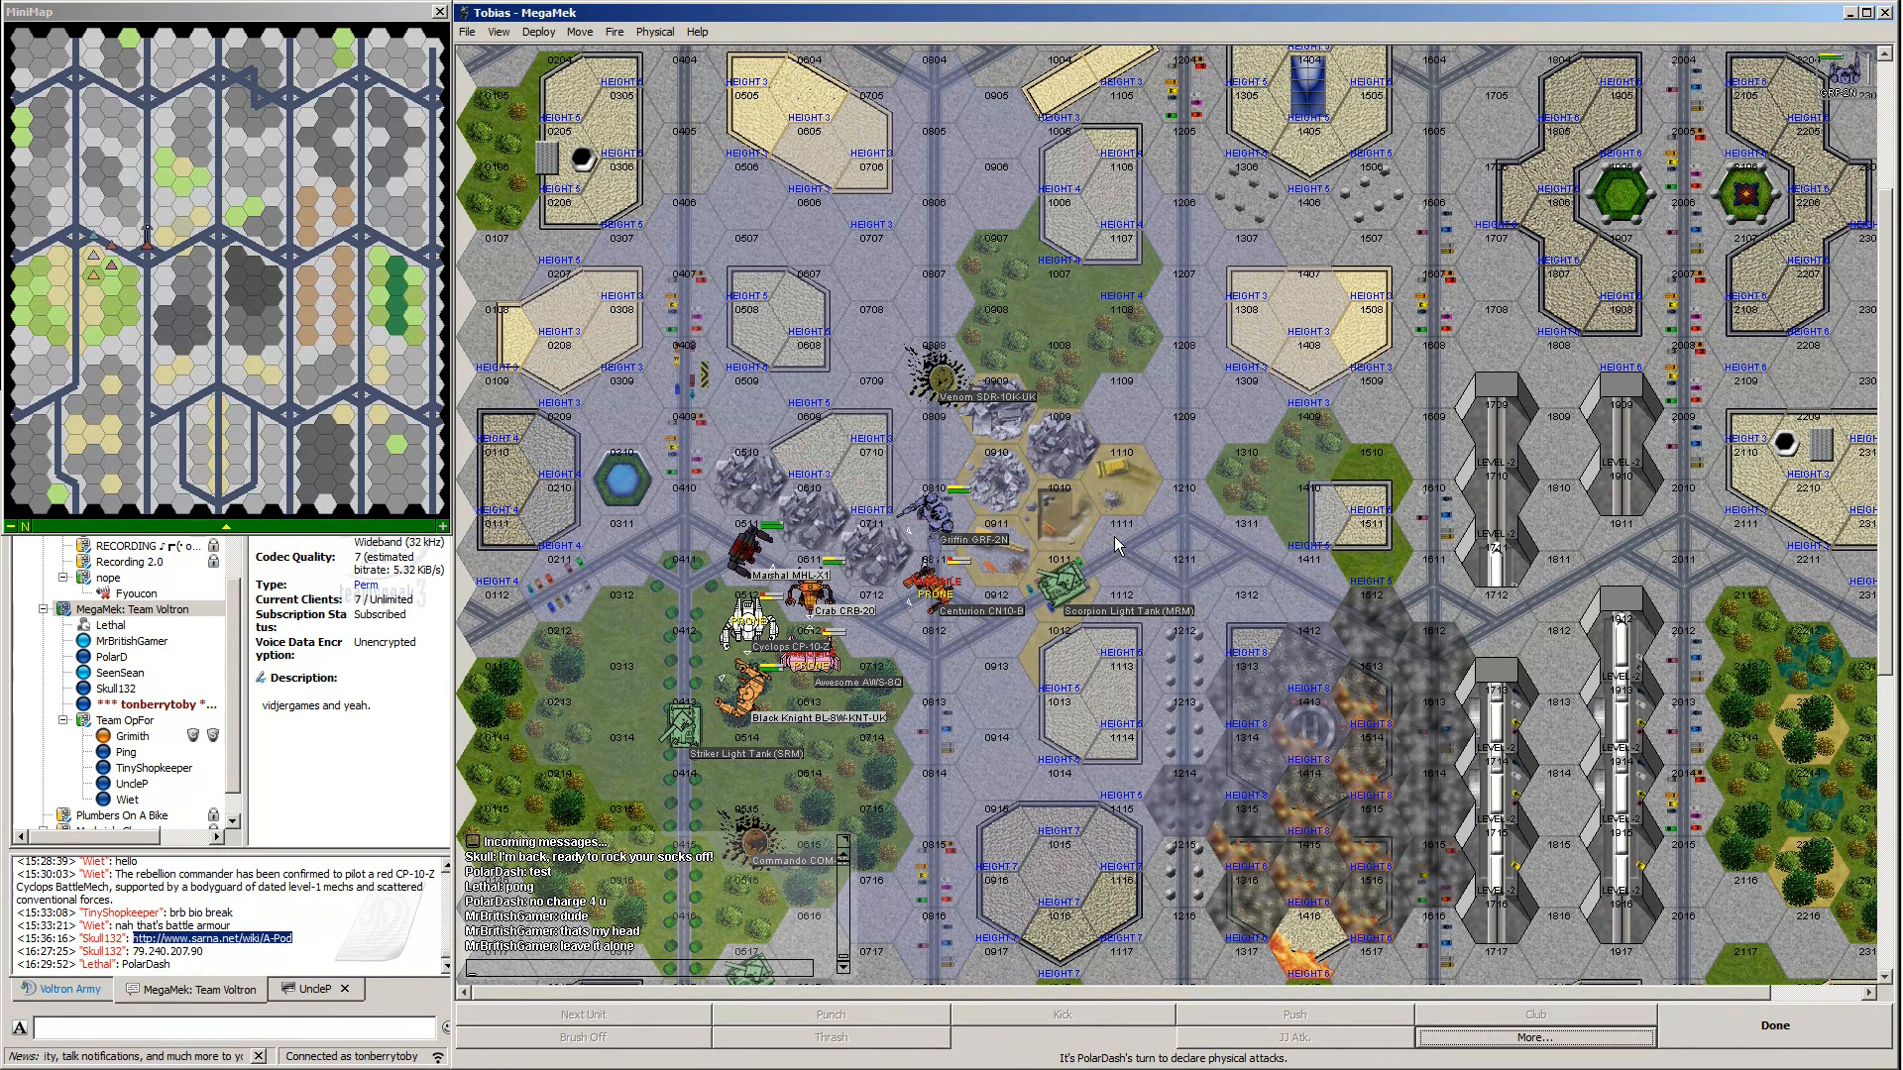
pyautogui.moveTo(1117, 544)
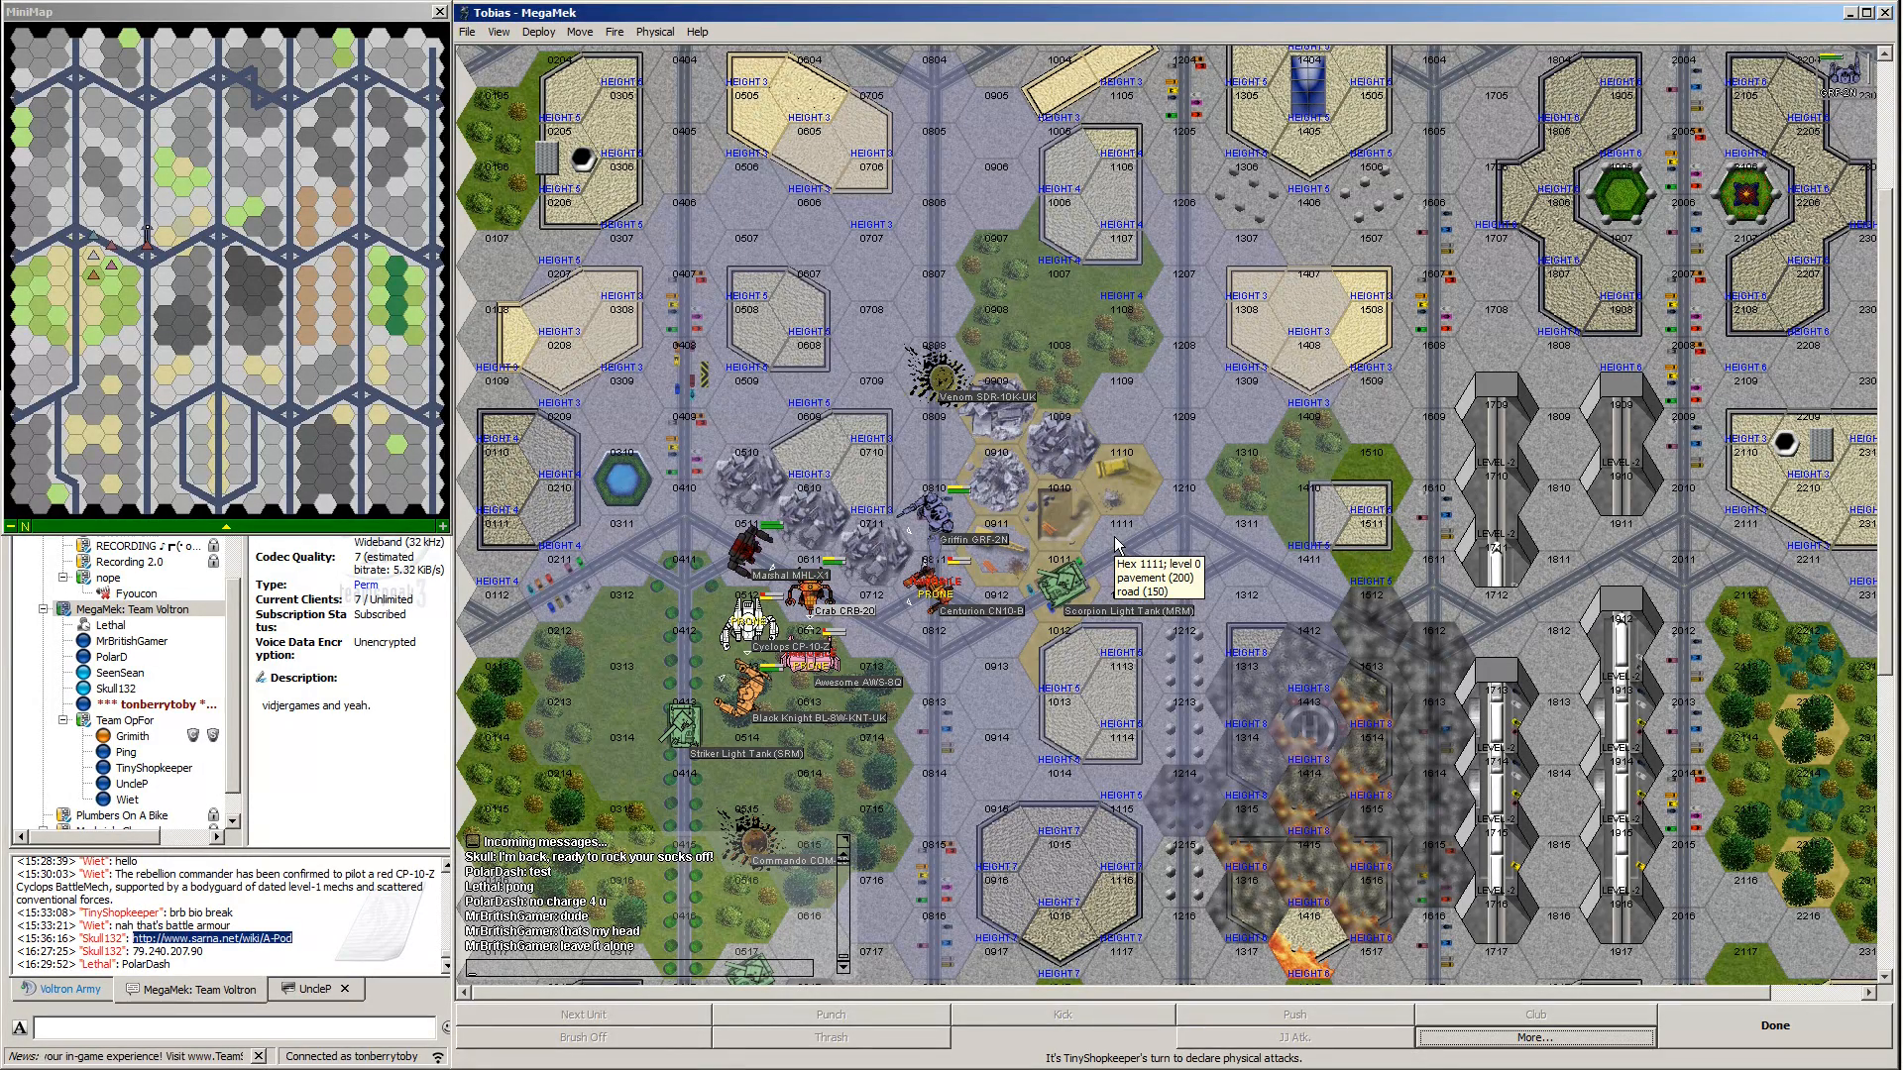
pyautogui.moveTo(1114, 545)
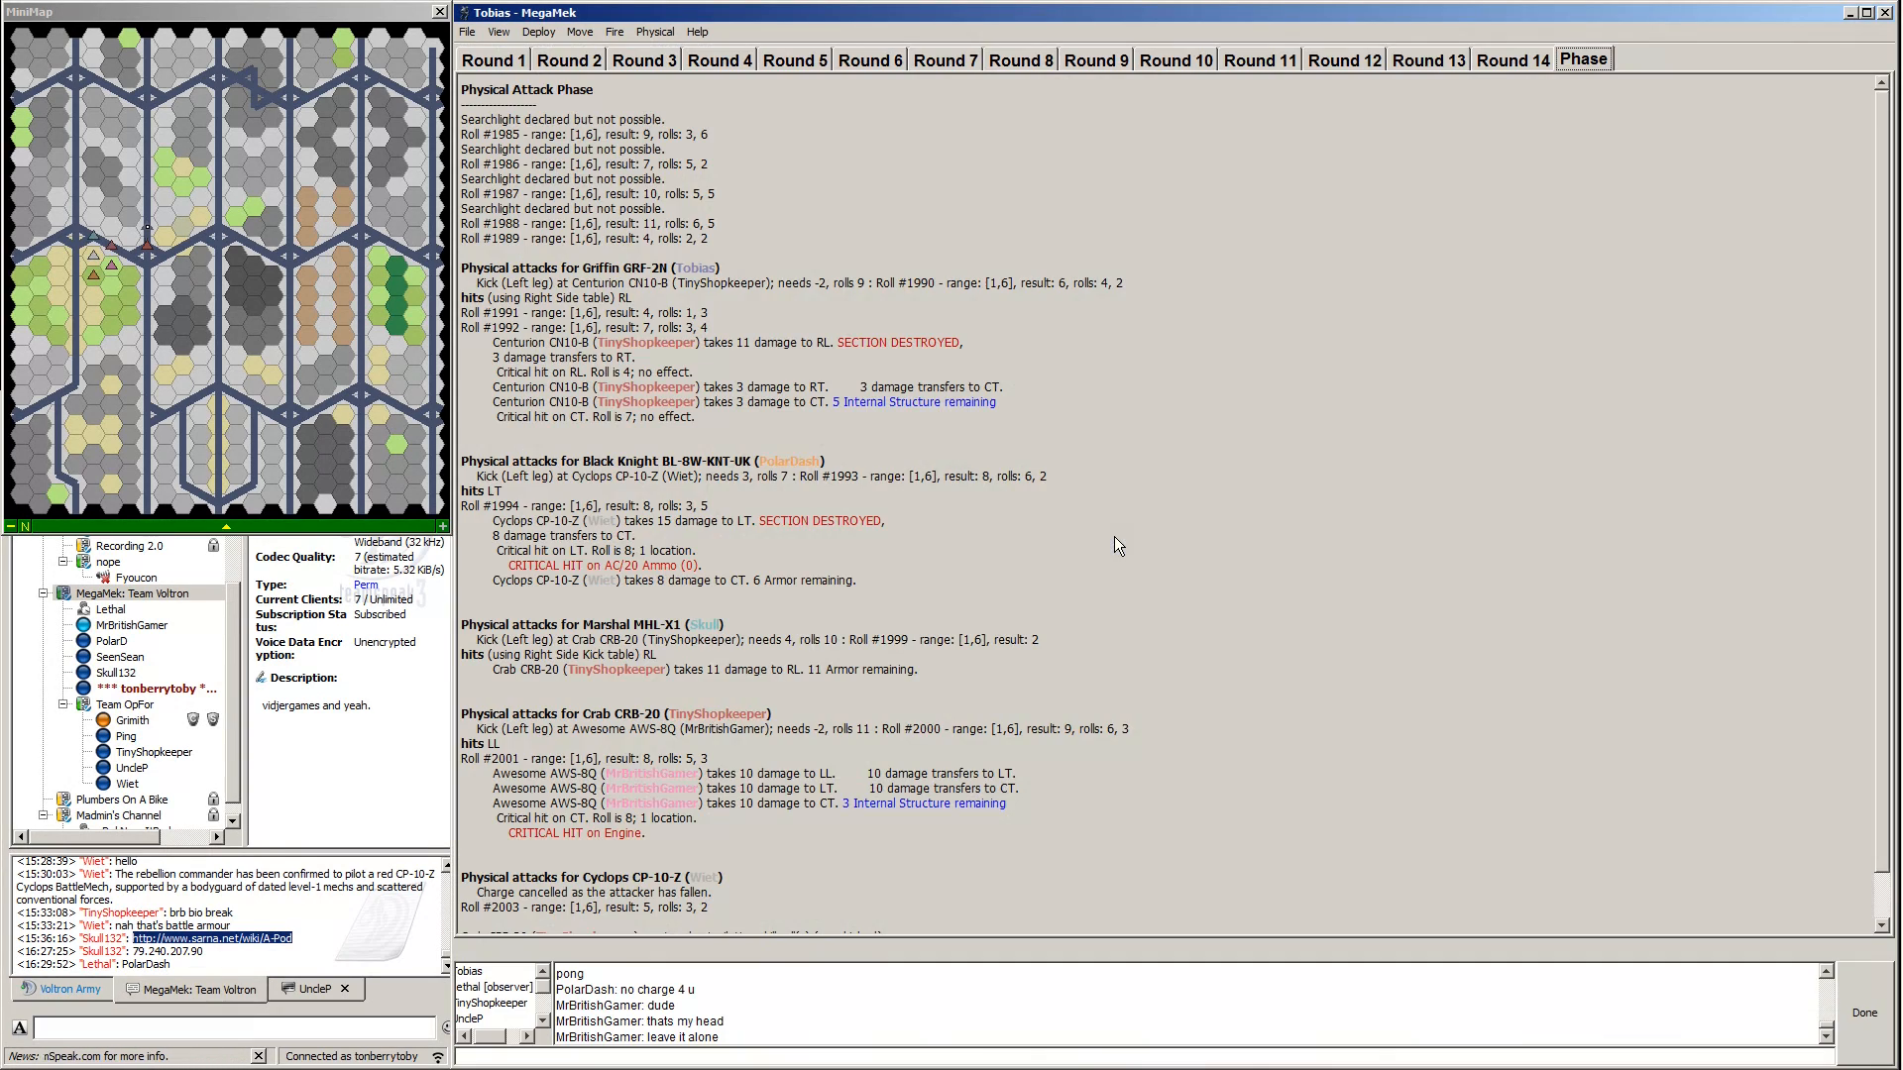
pyautogui.moveTo(1050, 486)
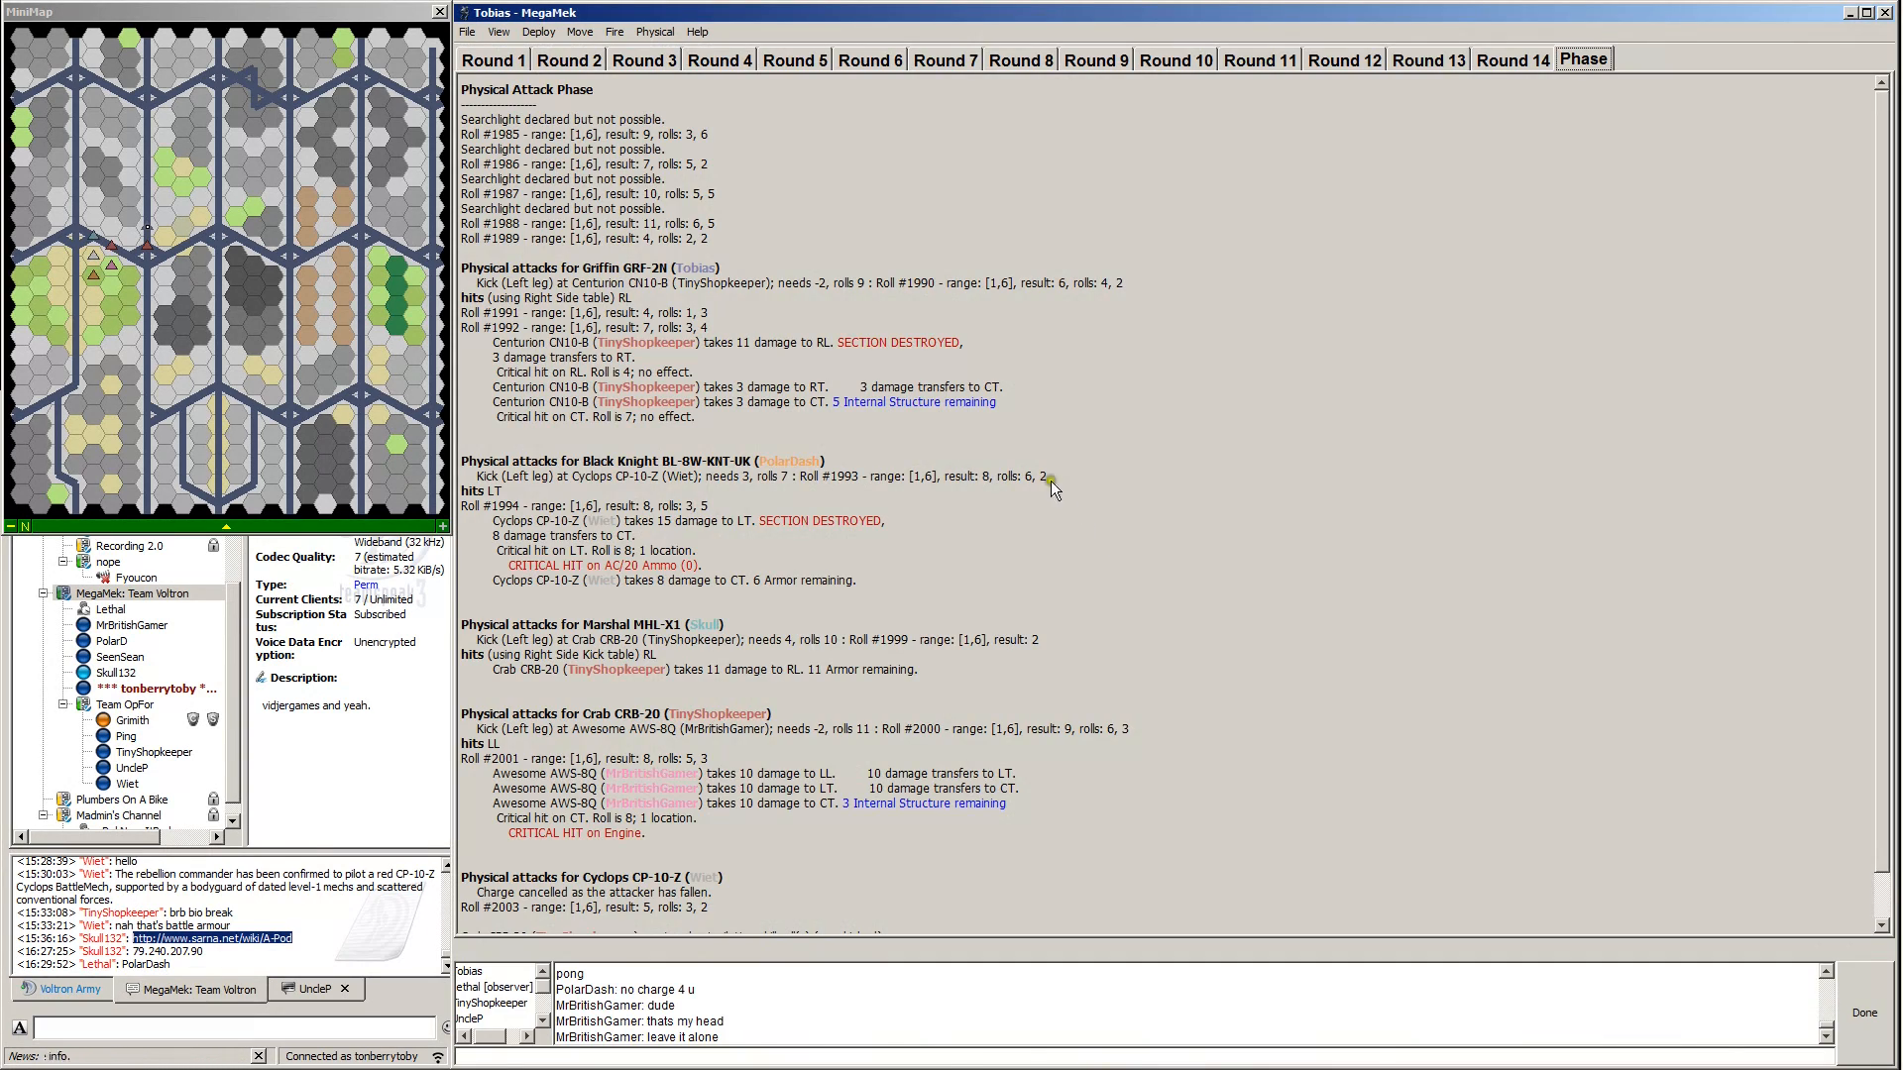
pyautogui.moveTo(1039, 453)
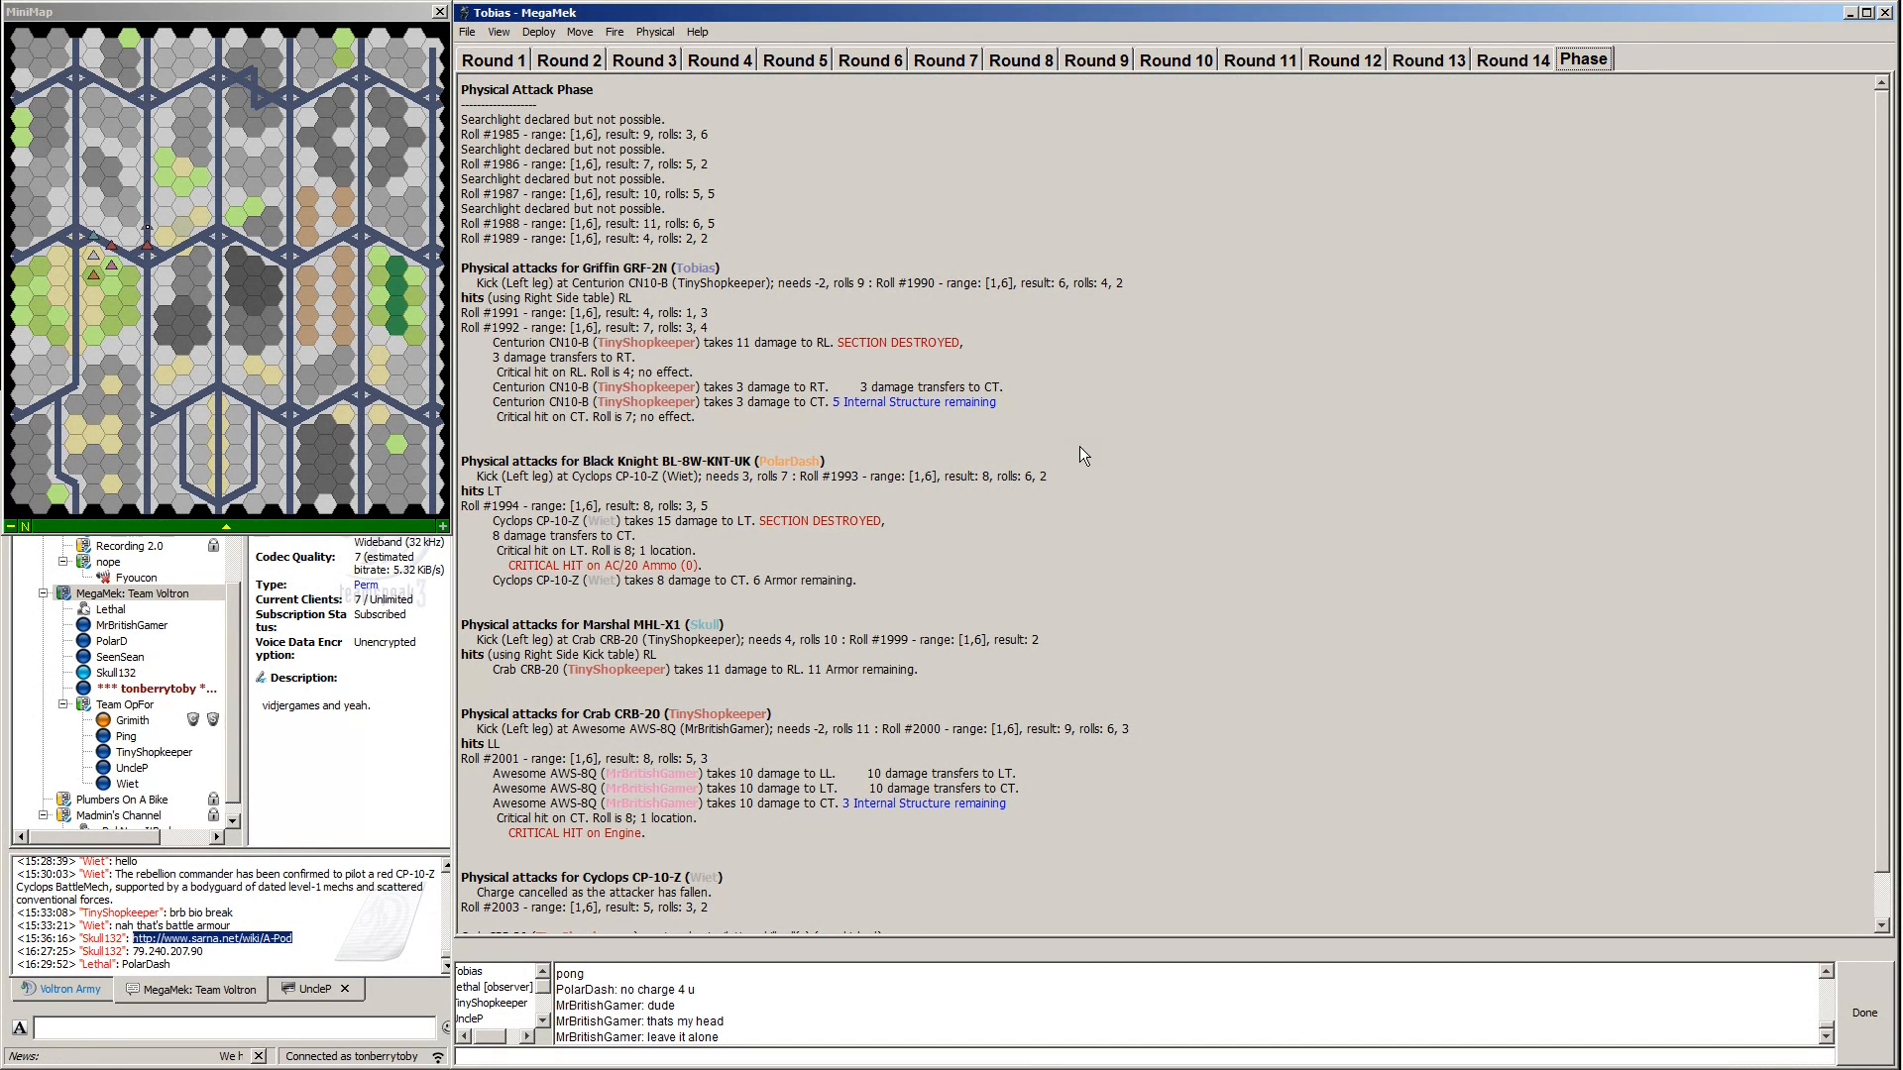
pyautogui.moveTo(809, 590)
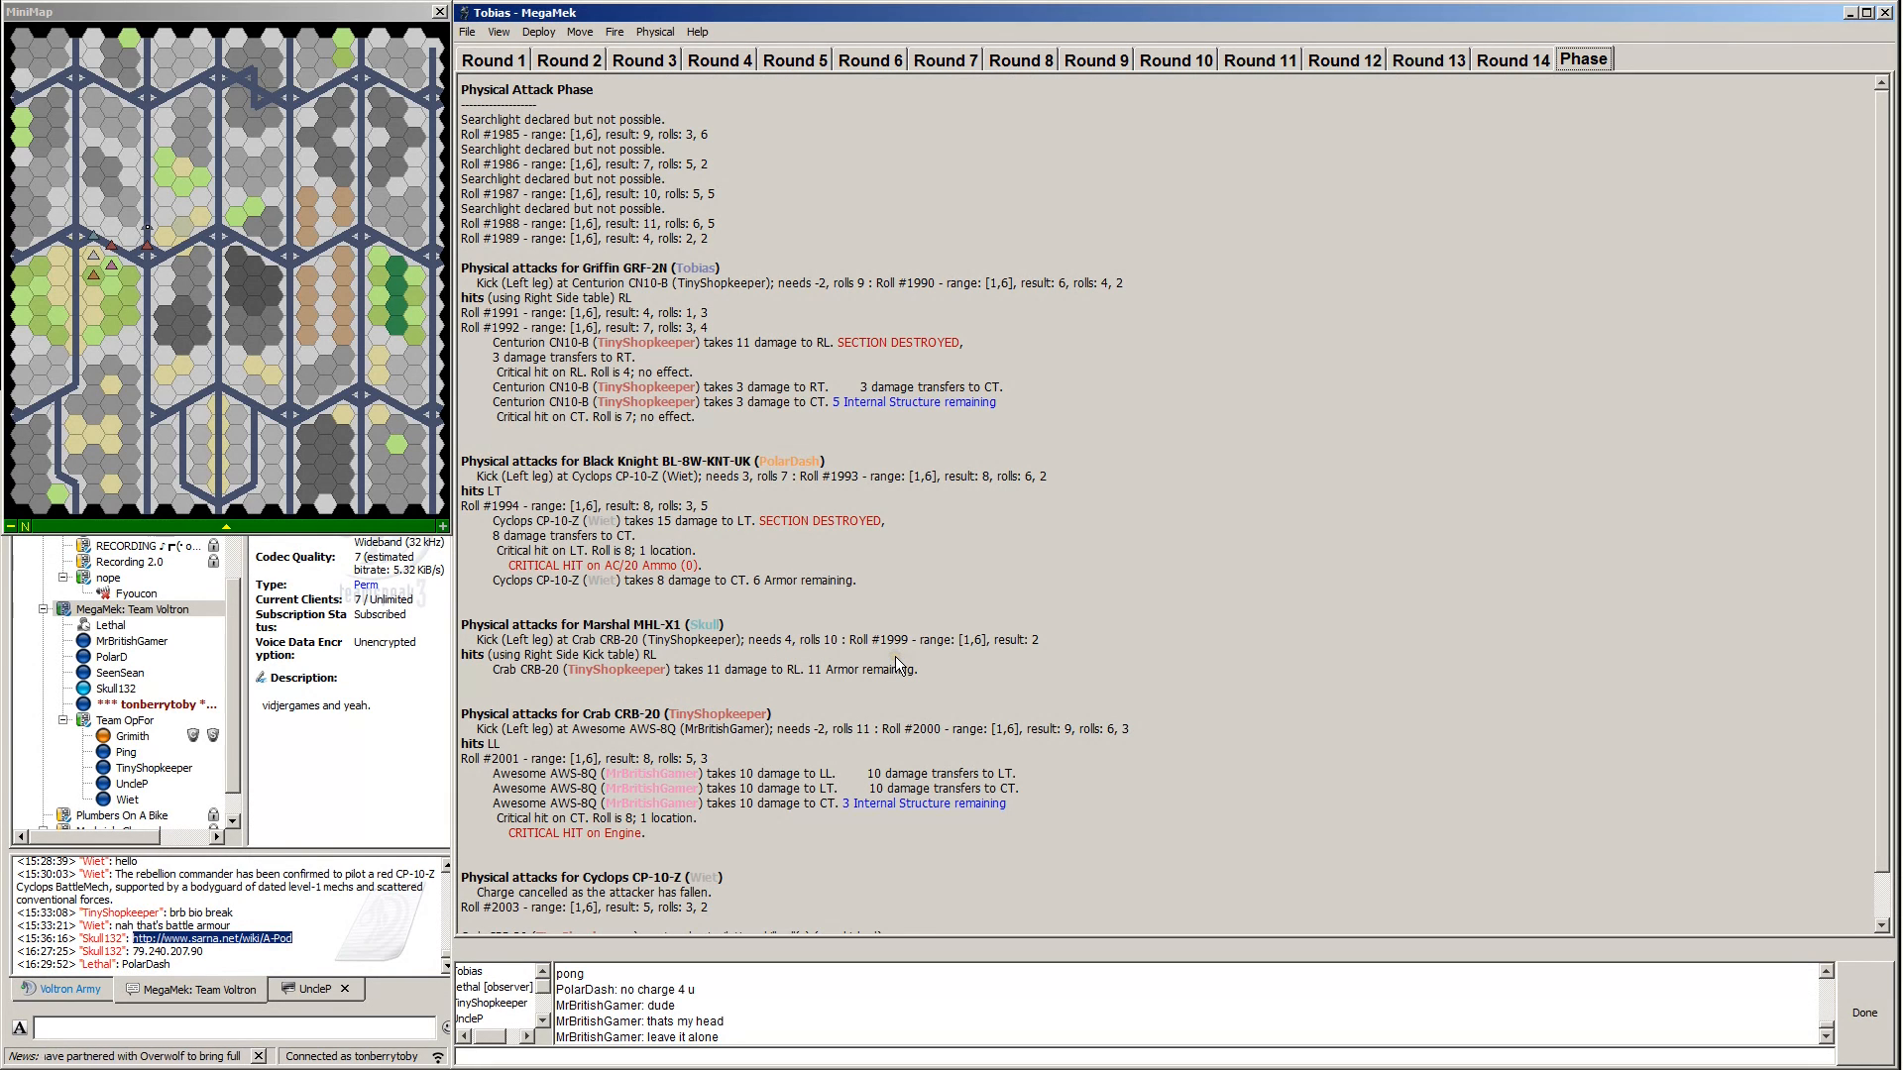
# Scroll the physical attack report showing the Centurion's right leg destroyed.
pyautogui.scroll(-3)
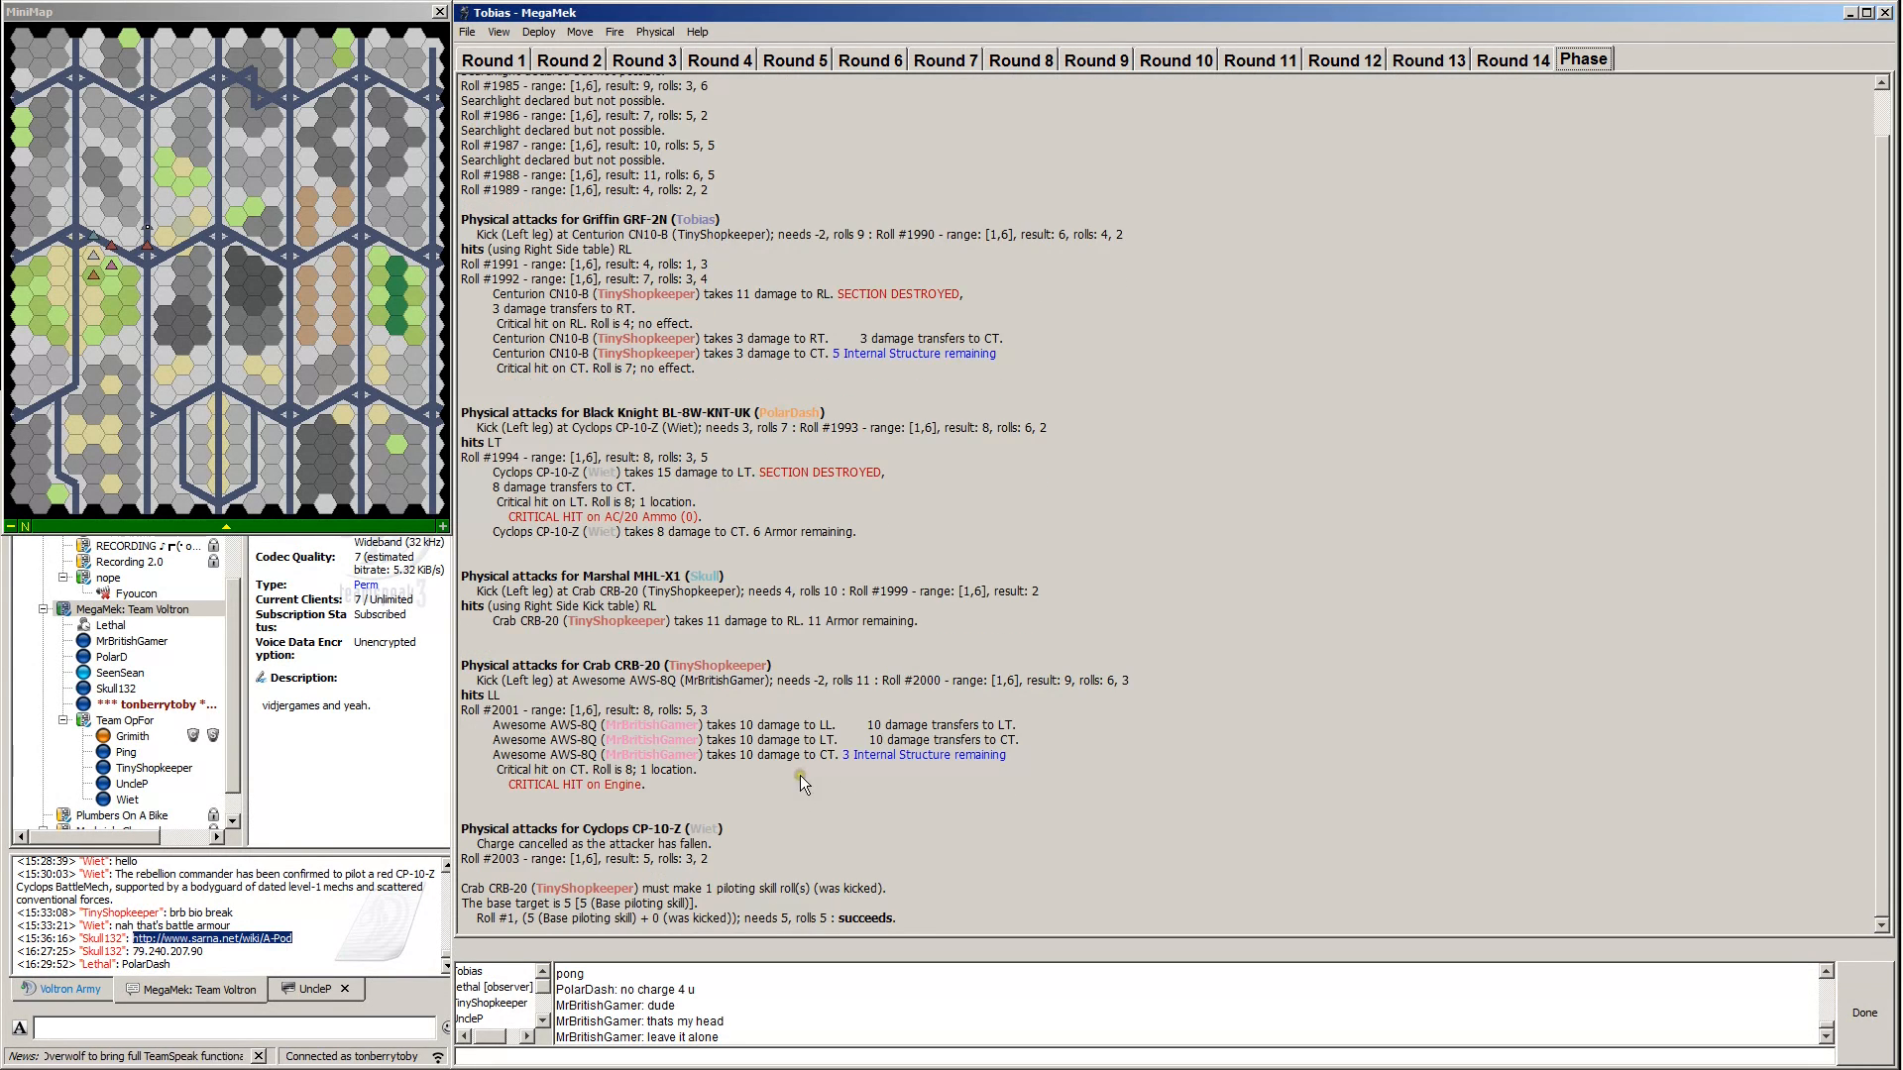
pyautogui.moveTo(542, 916)
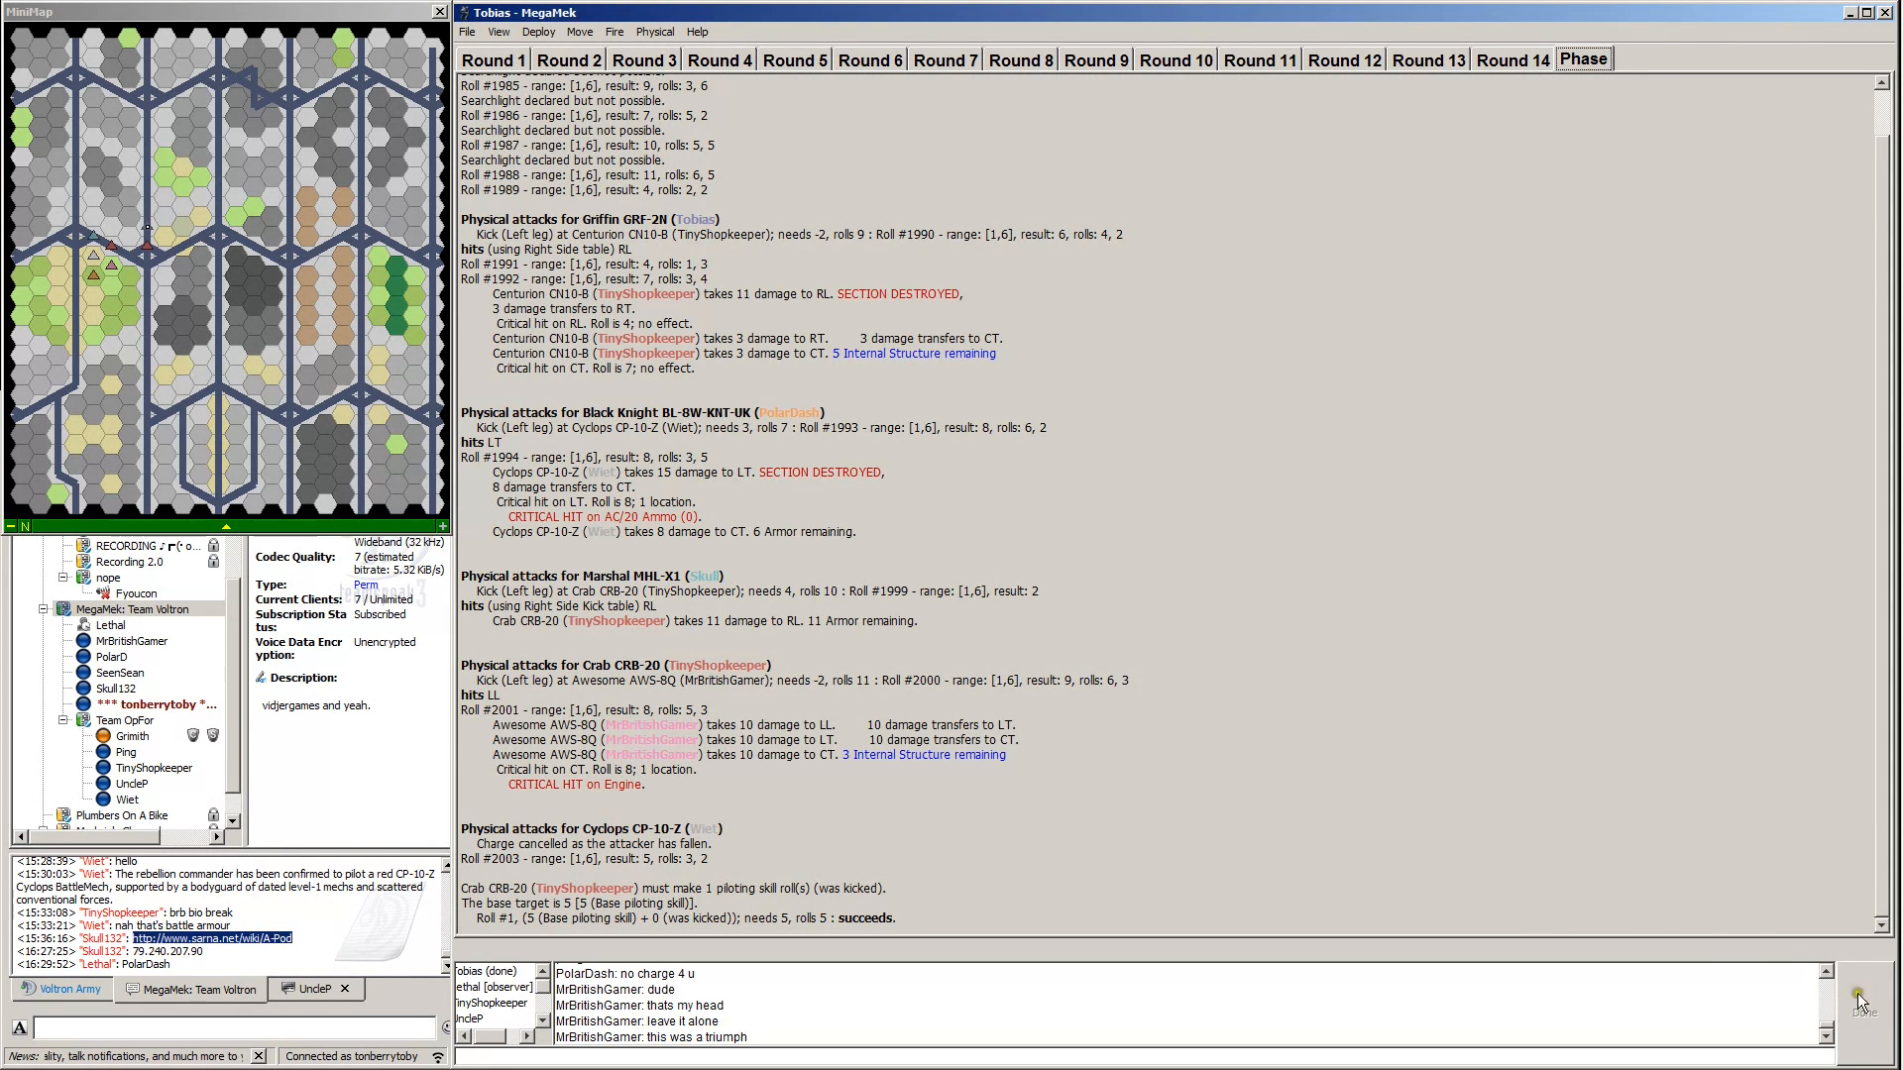
pyautogui.moveTo(1217, 734)
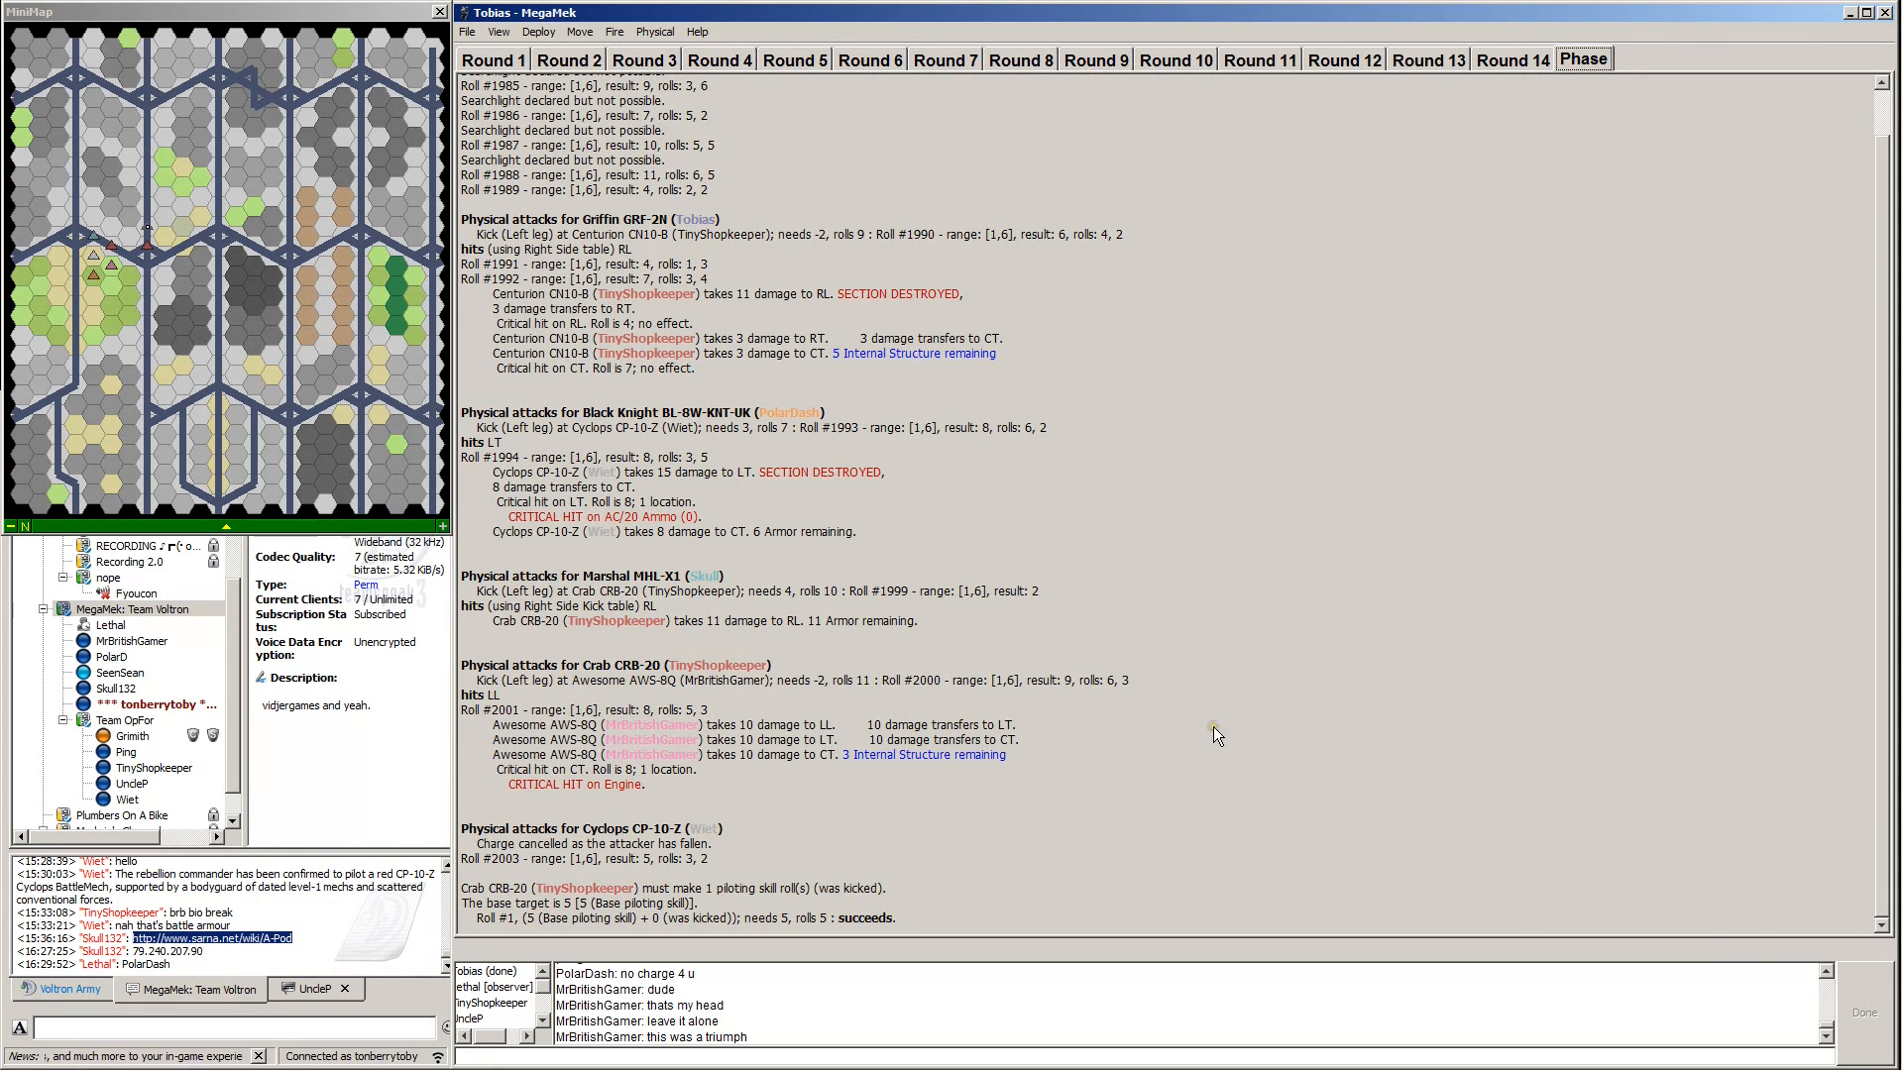
pyautogui.moveTo(1271, 737)
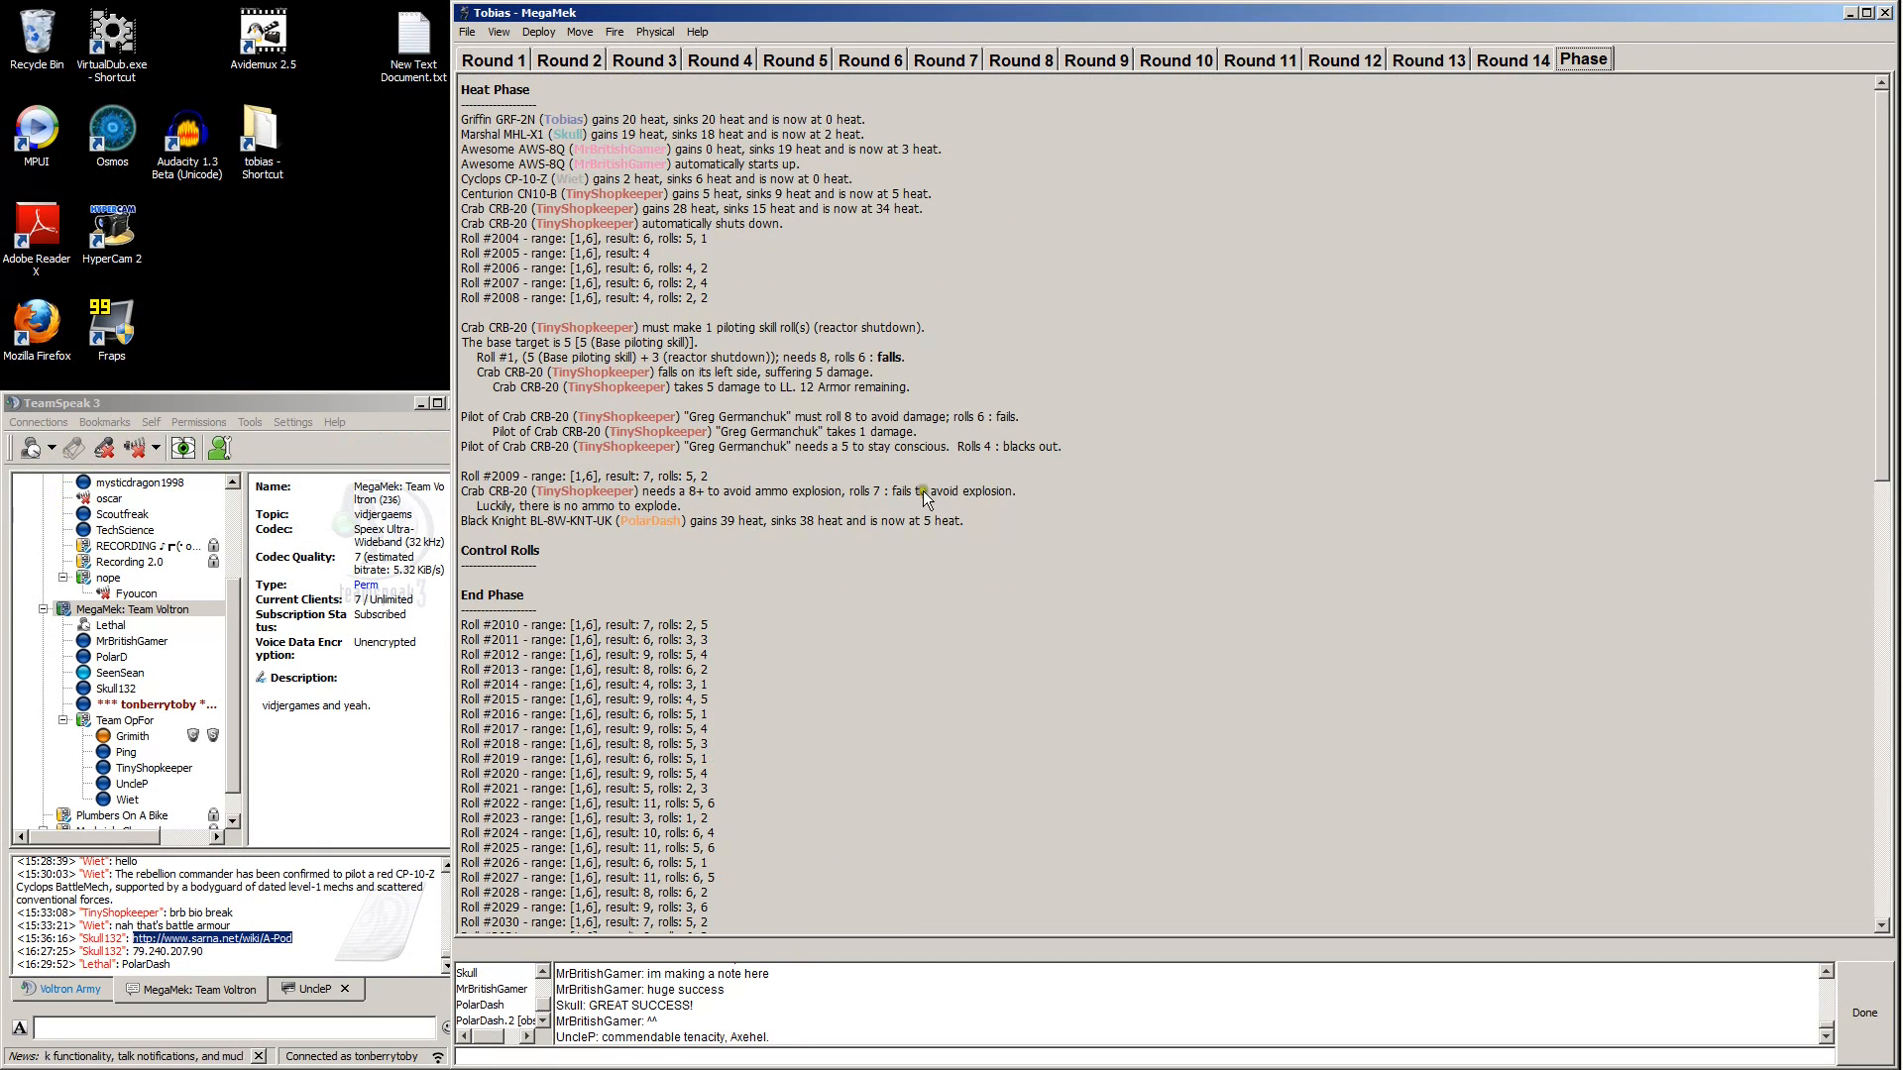
pyautogui.moveTo(1175, 353)
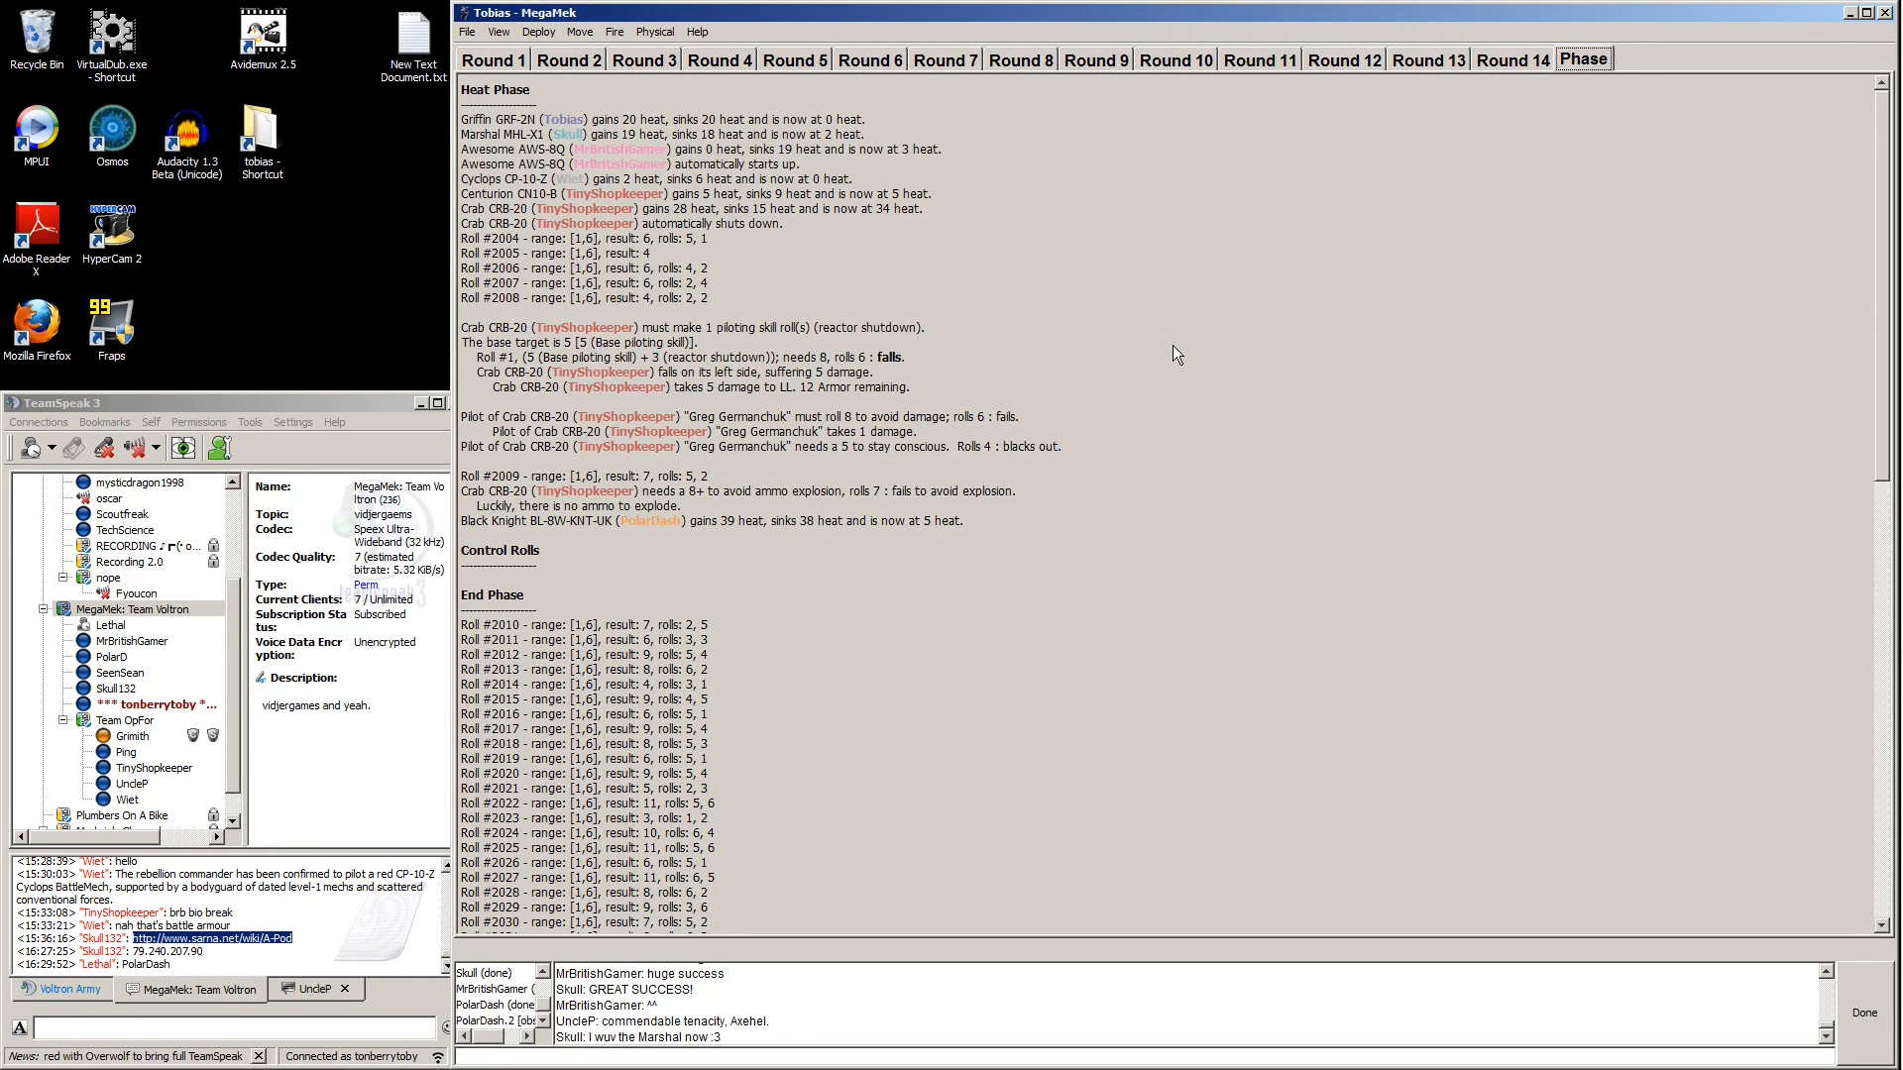
# Send the chat remark that only one of you guys is conscious and the last is prone.
pyautogui.scroll(-3)
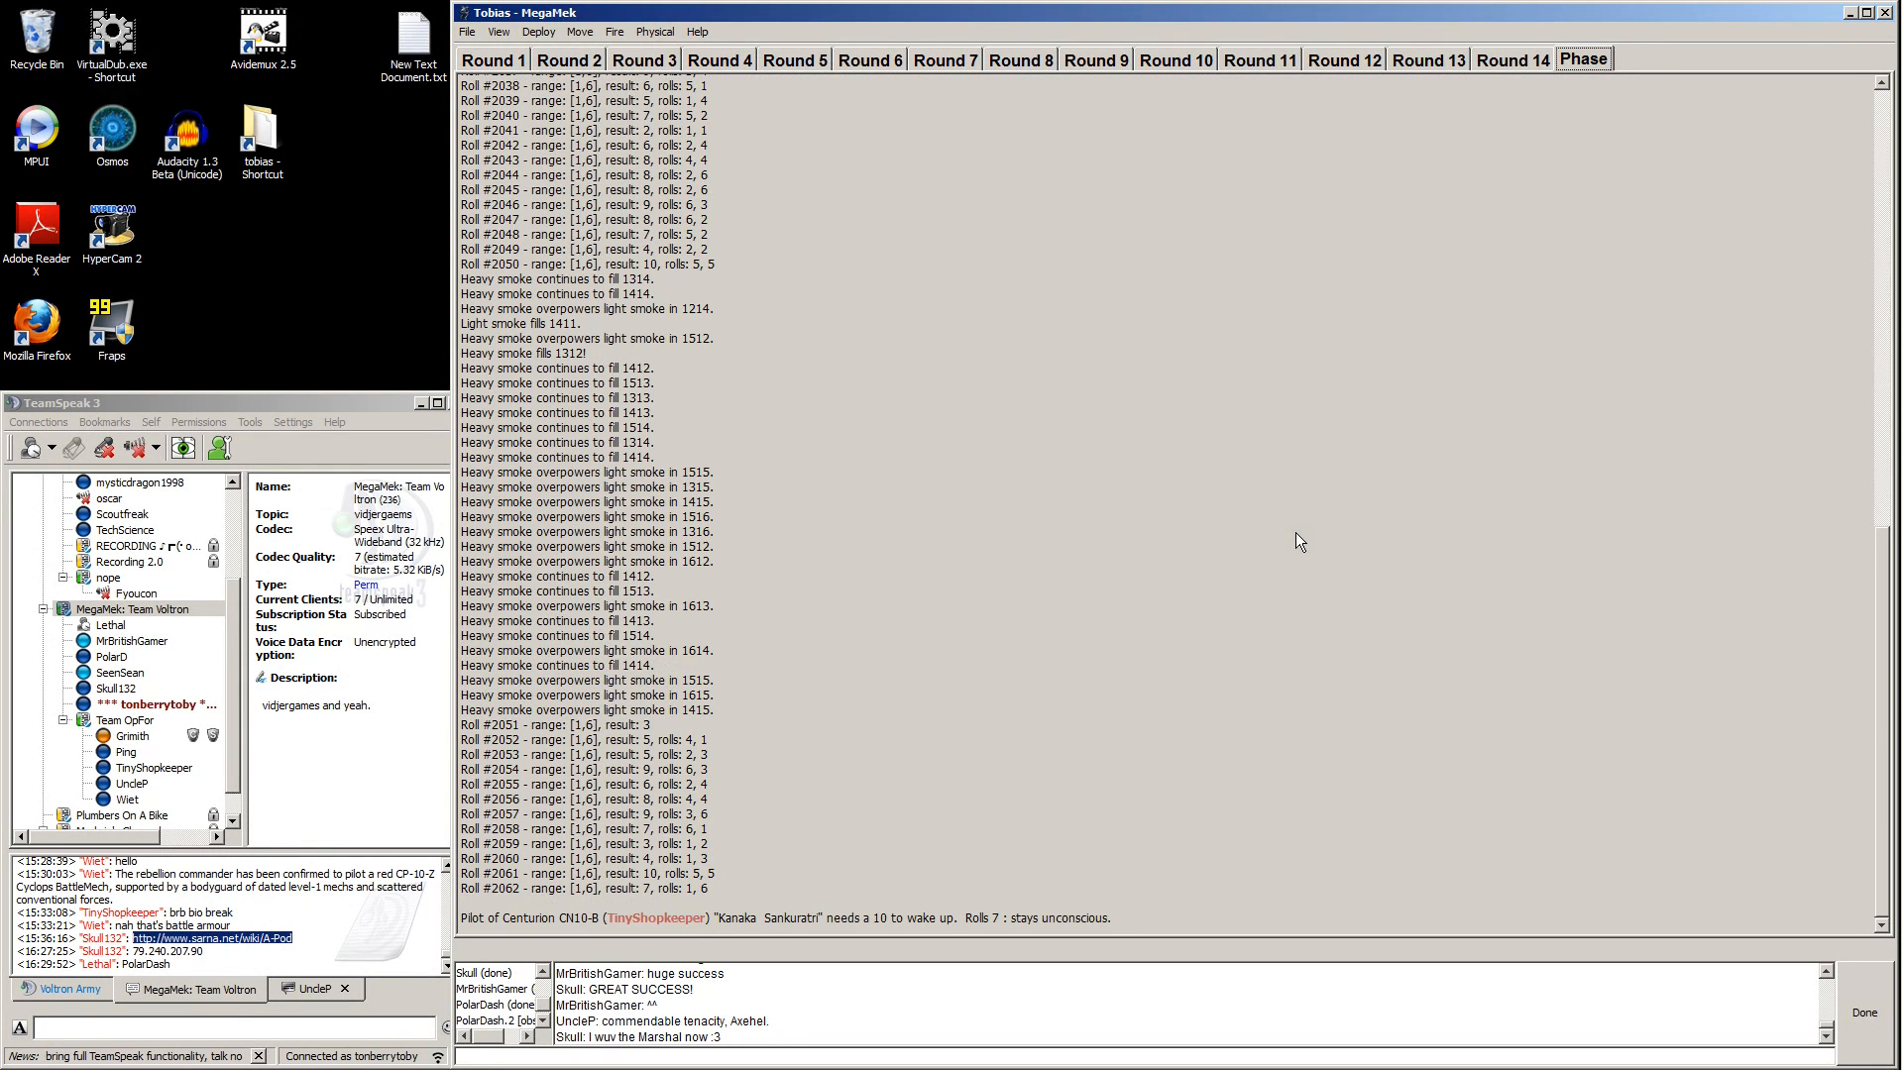
pyautogui.moveTo(995, 790)
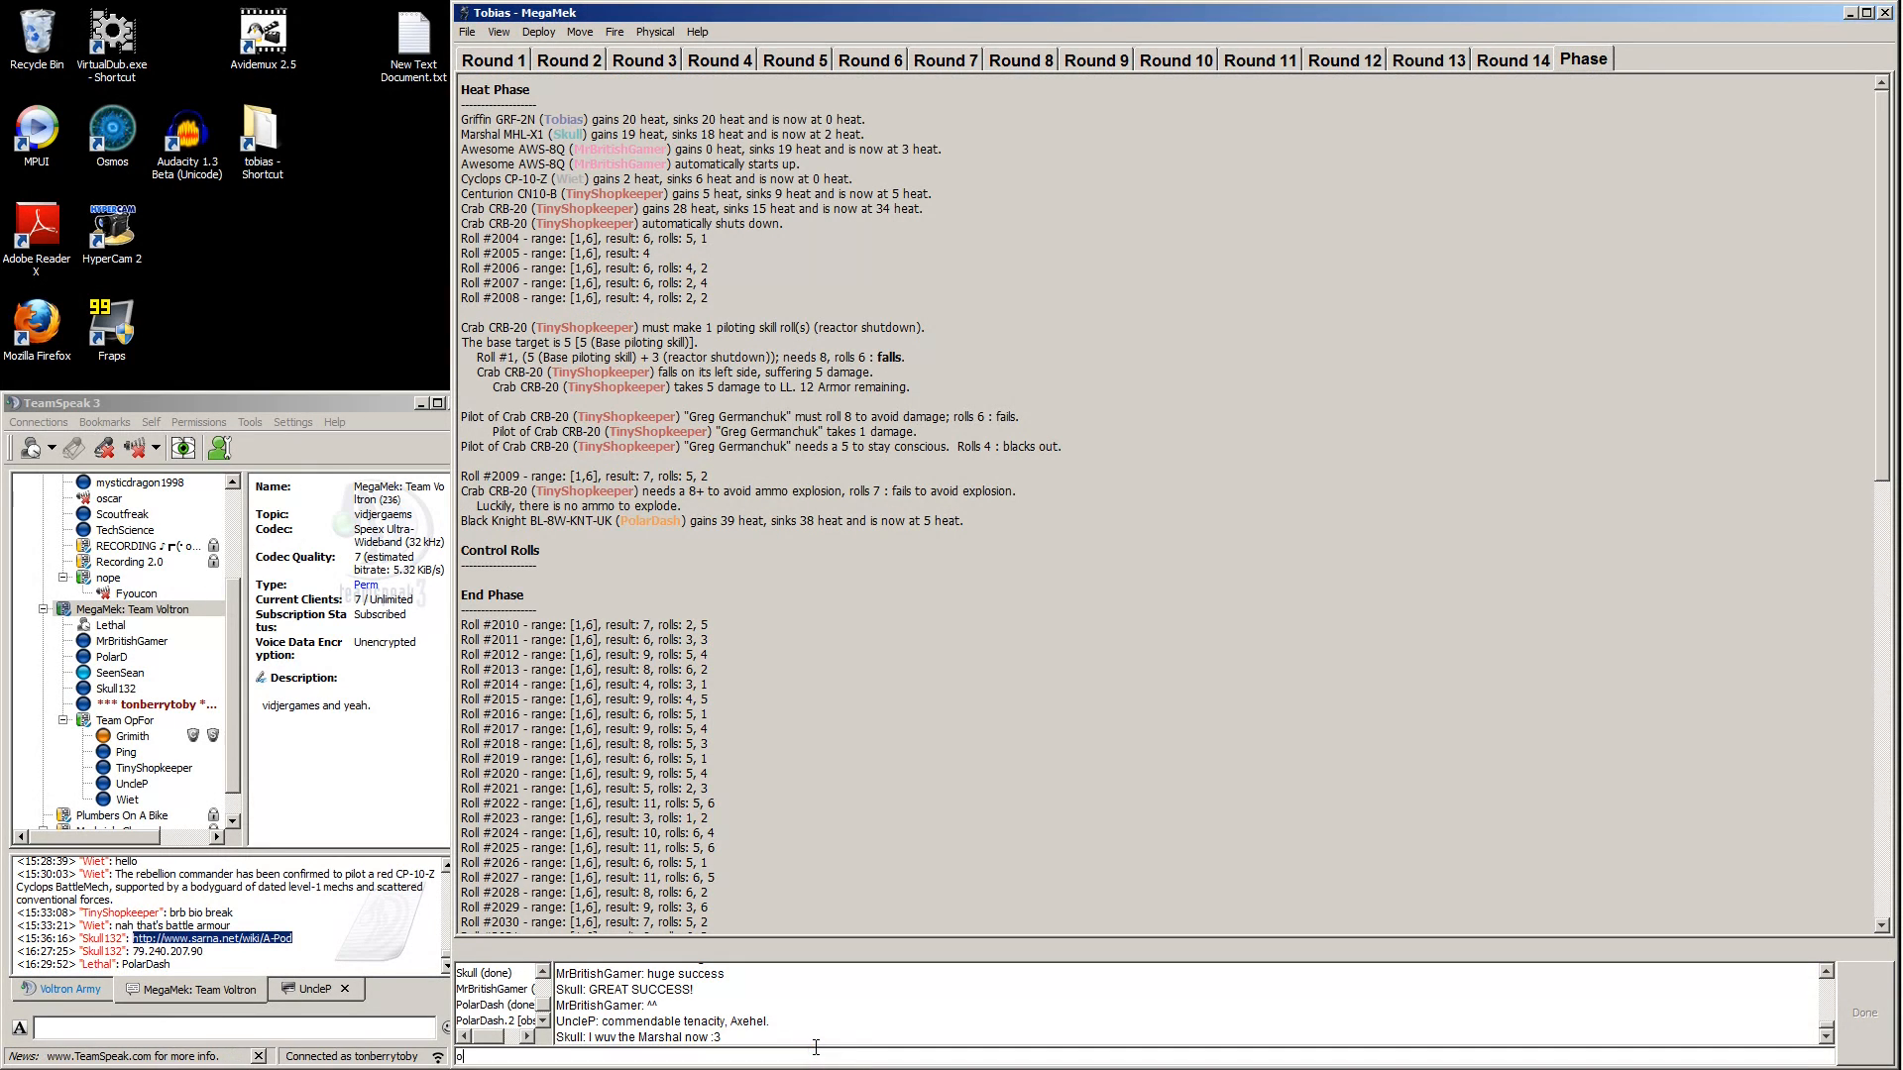
pyautogui.write('only one of')
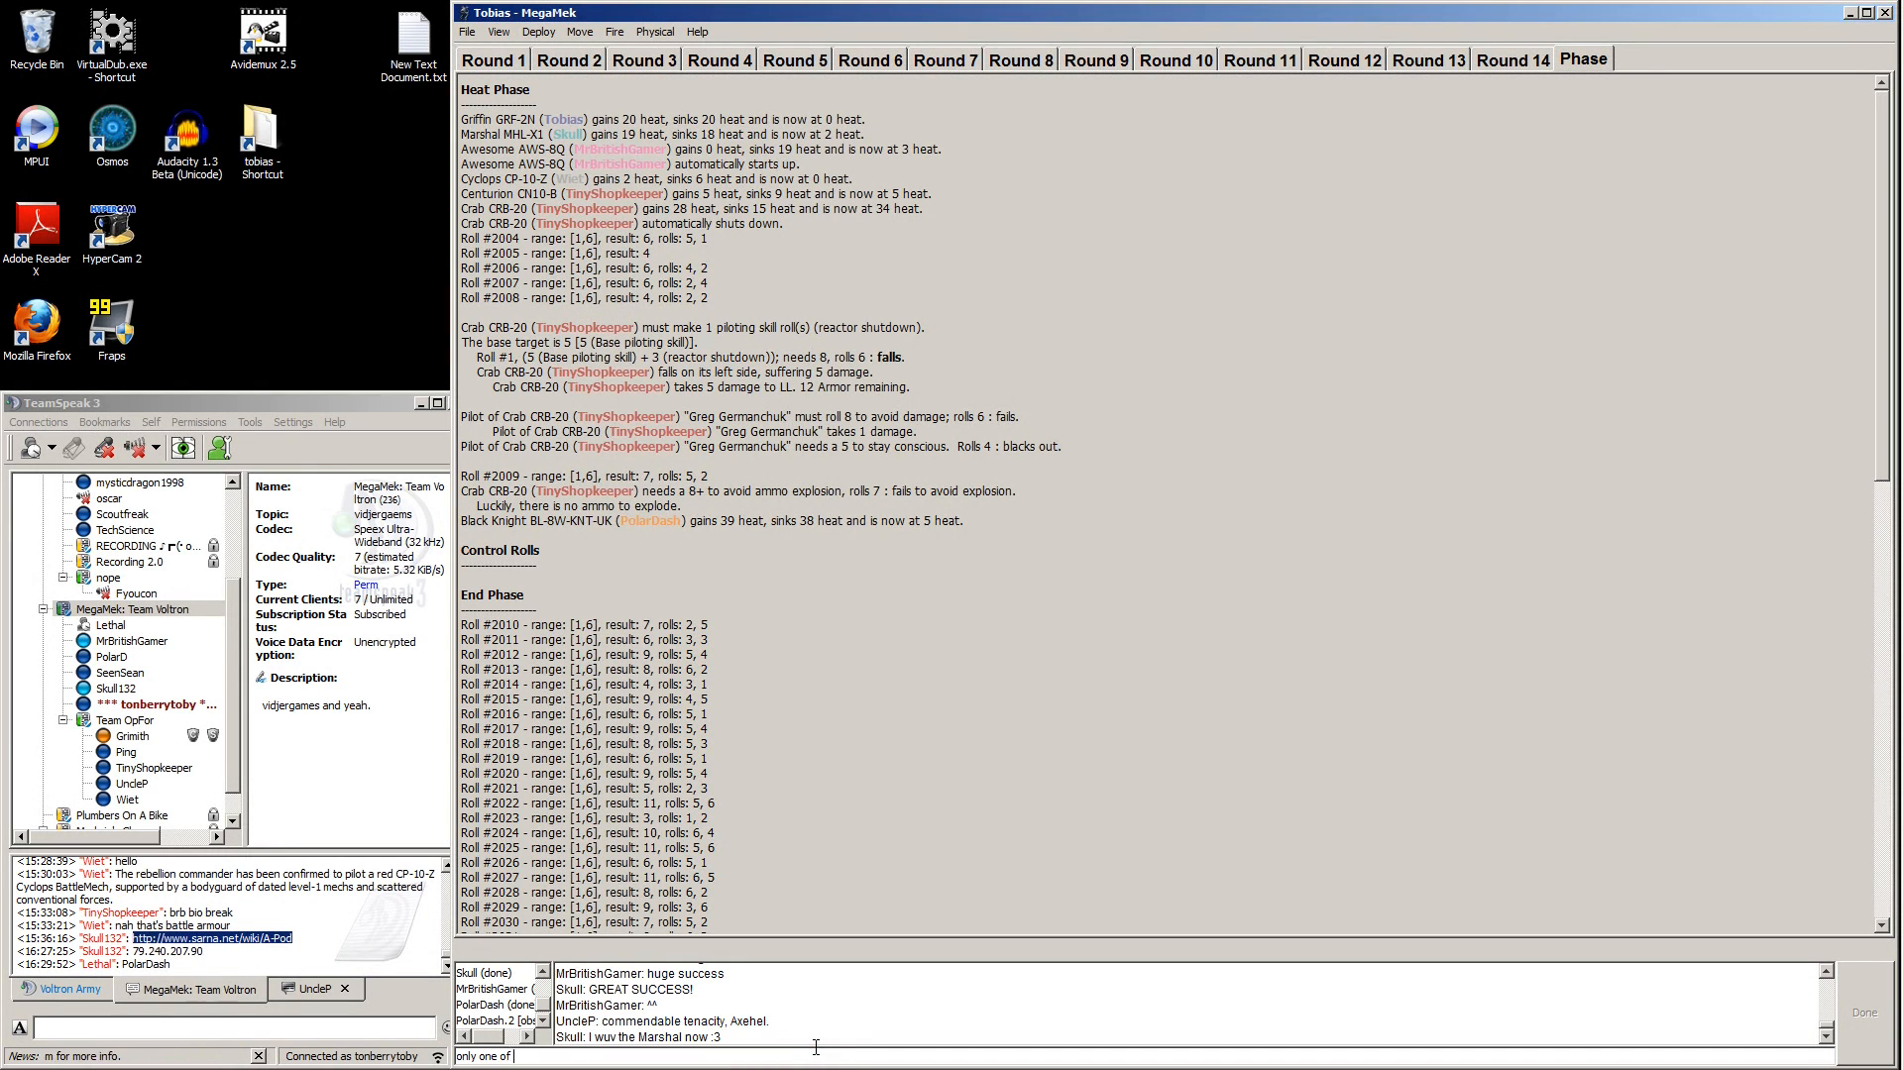
pyautogui.write('you guys is concious, and the last one')
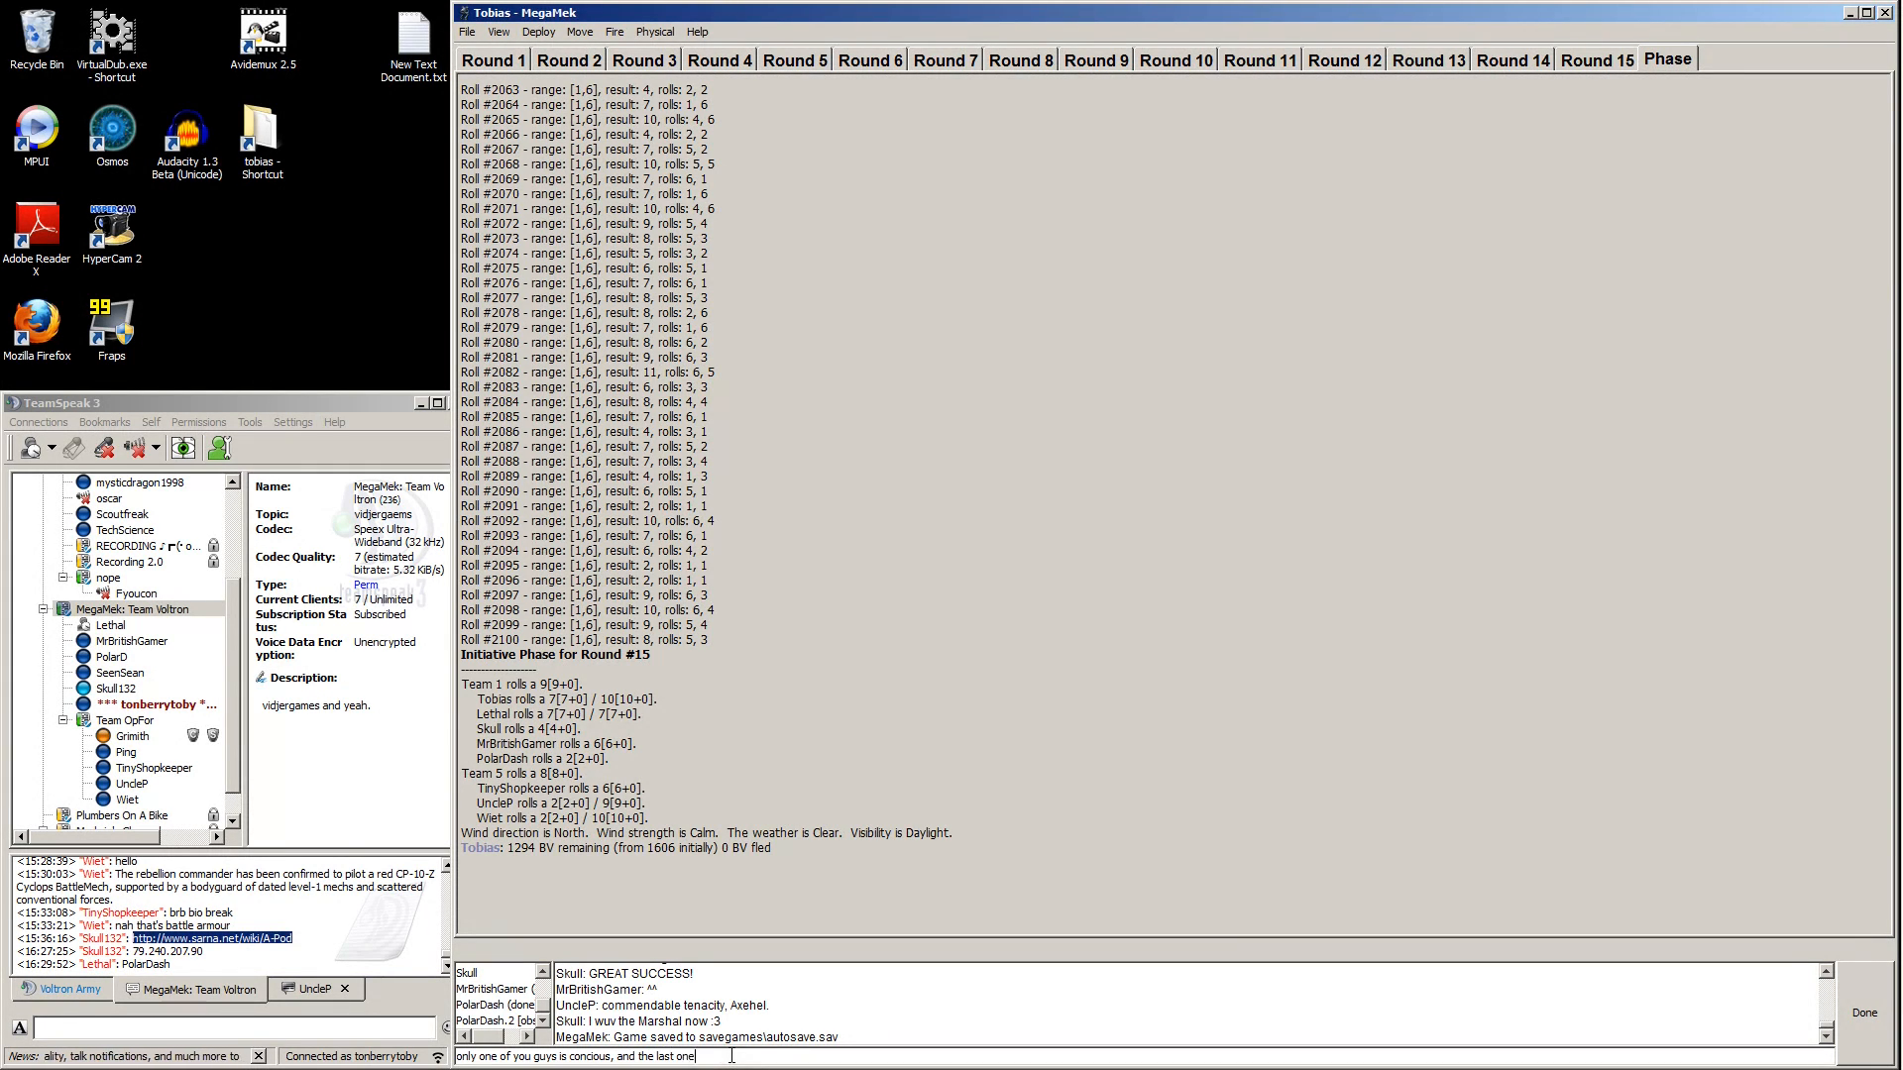
pyautogui.write('prone')
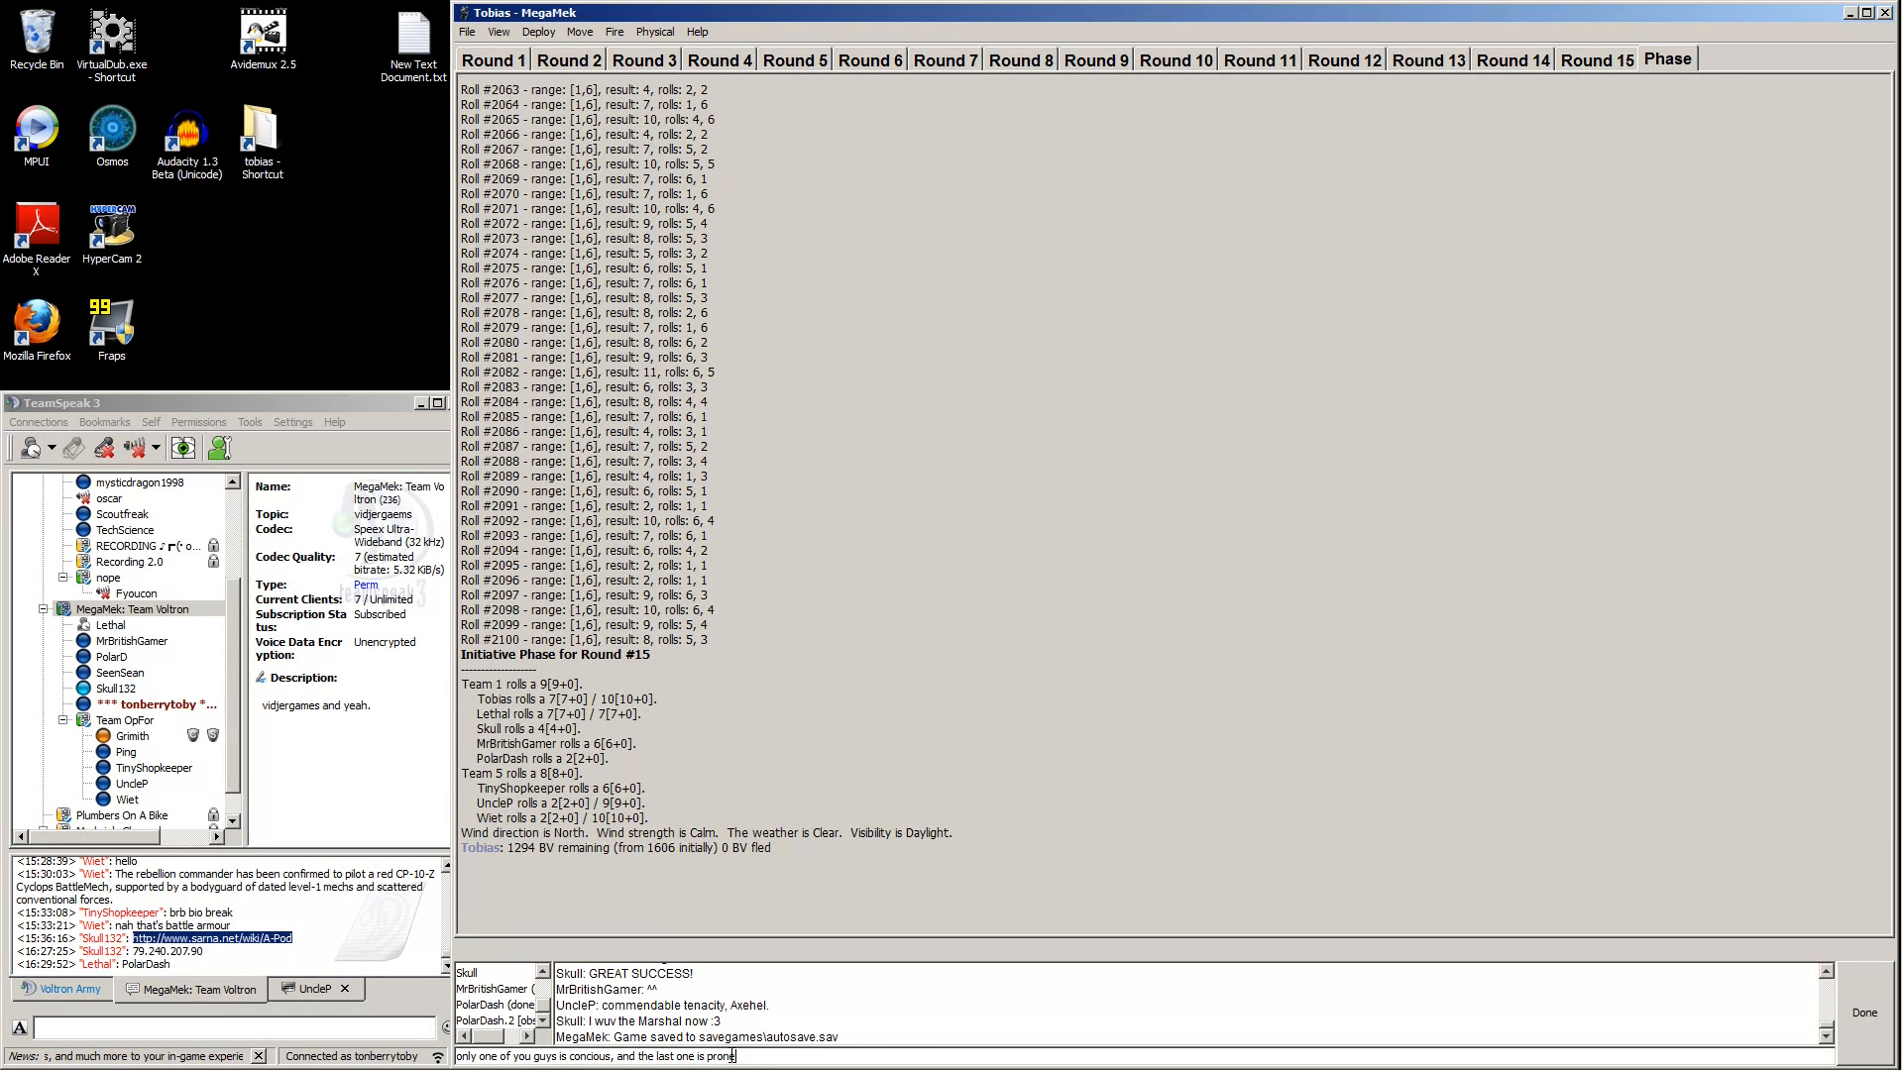
pyautogui.press('Return')
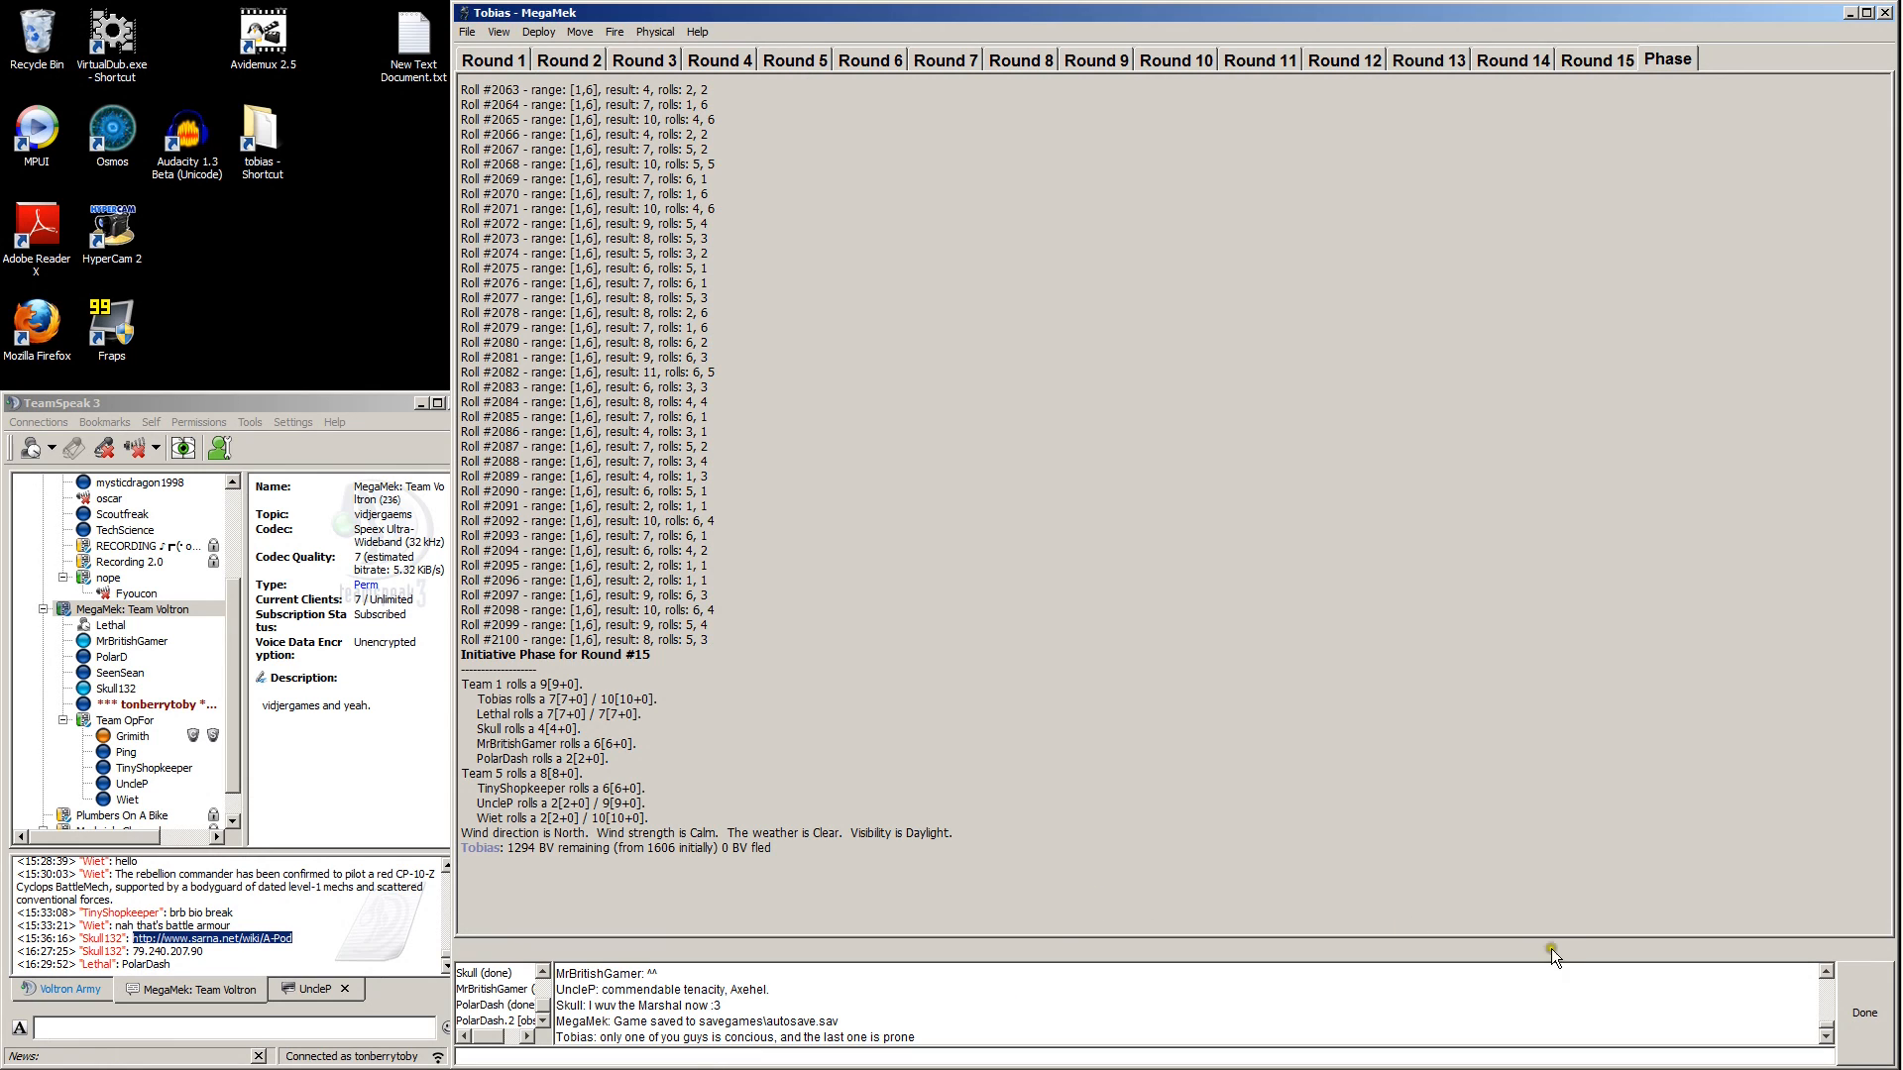
pyautogui.moveTo(998, 758)
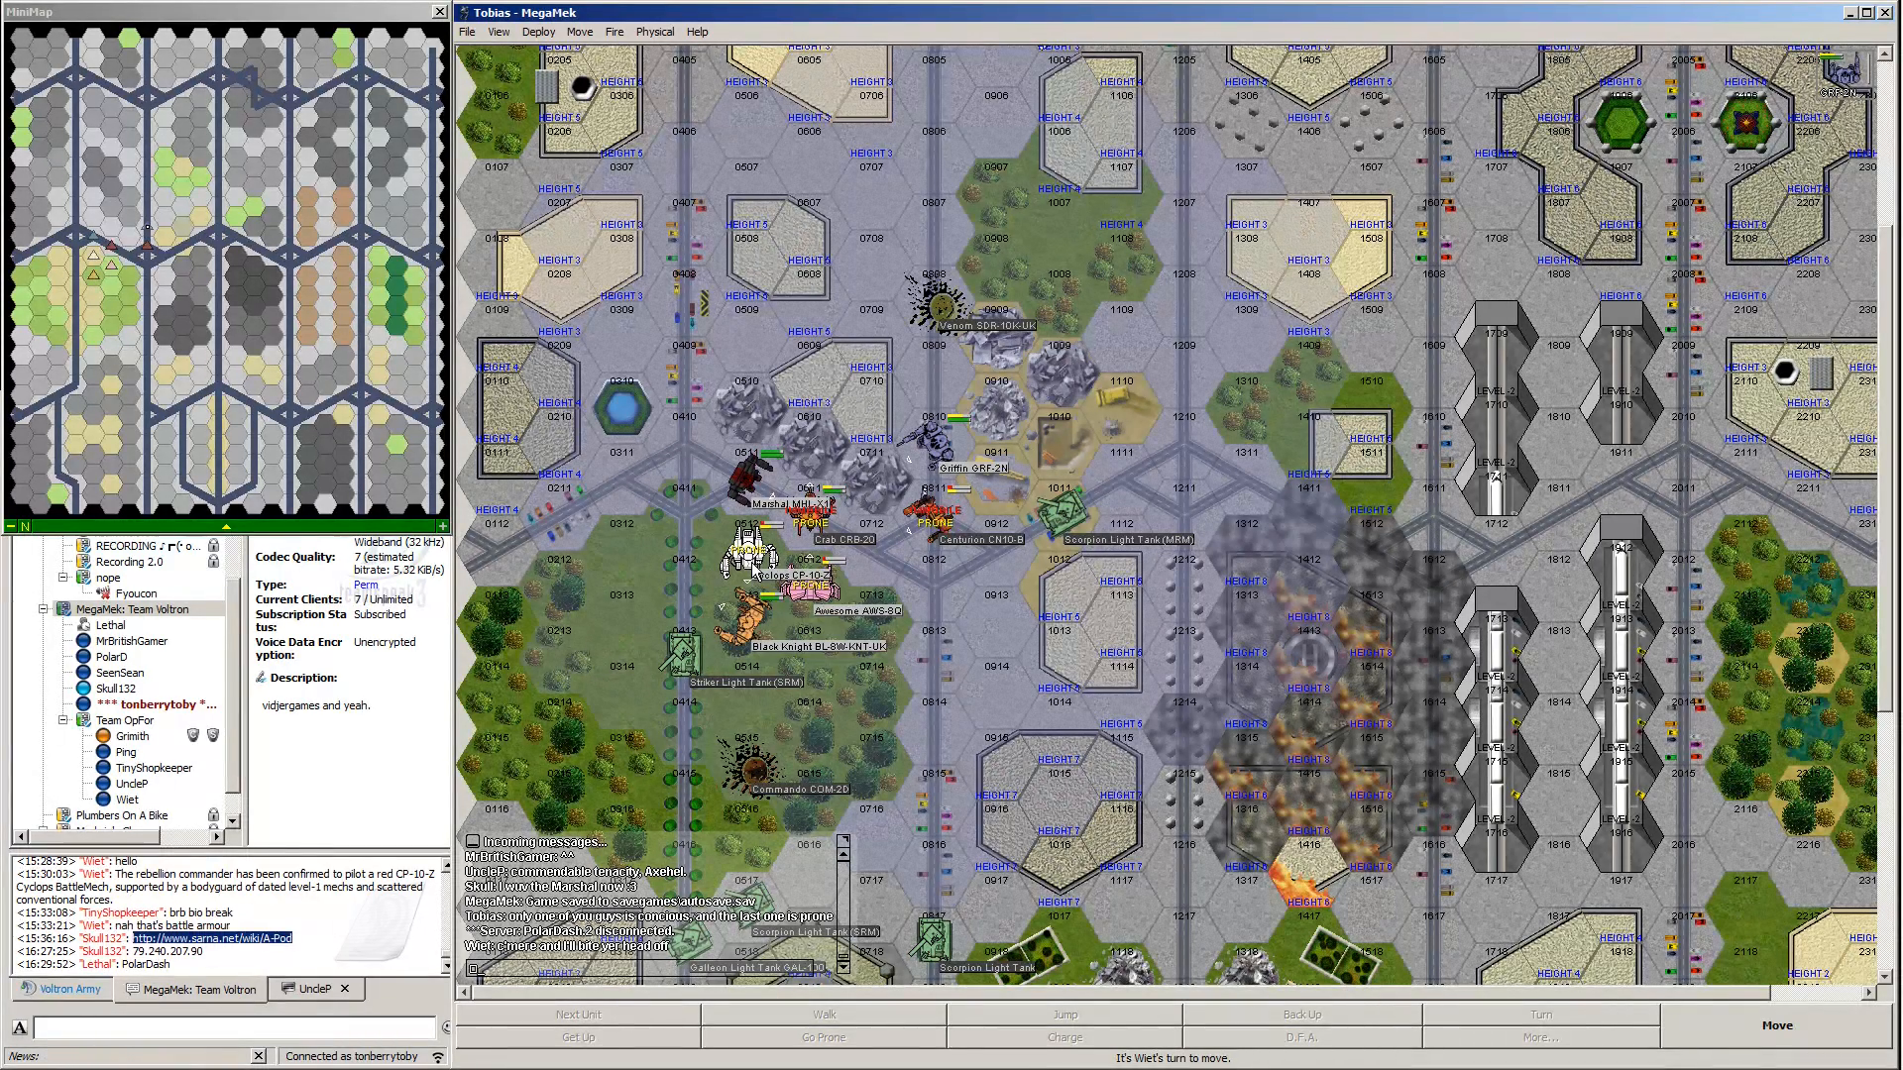
# Type 'We ha' in chat and close the Cyclops CP-10-Z unit details.
pyautogui.write('We ha')
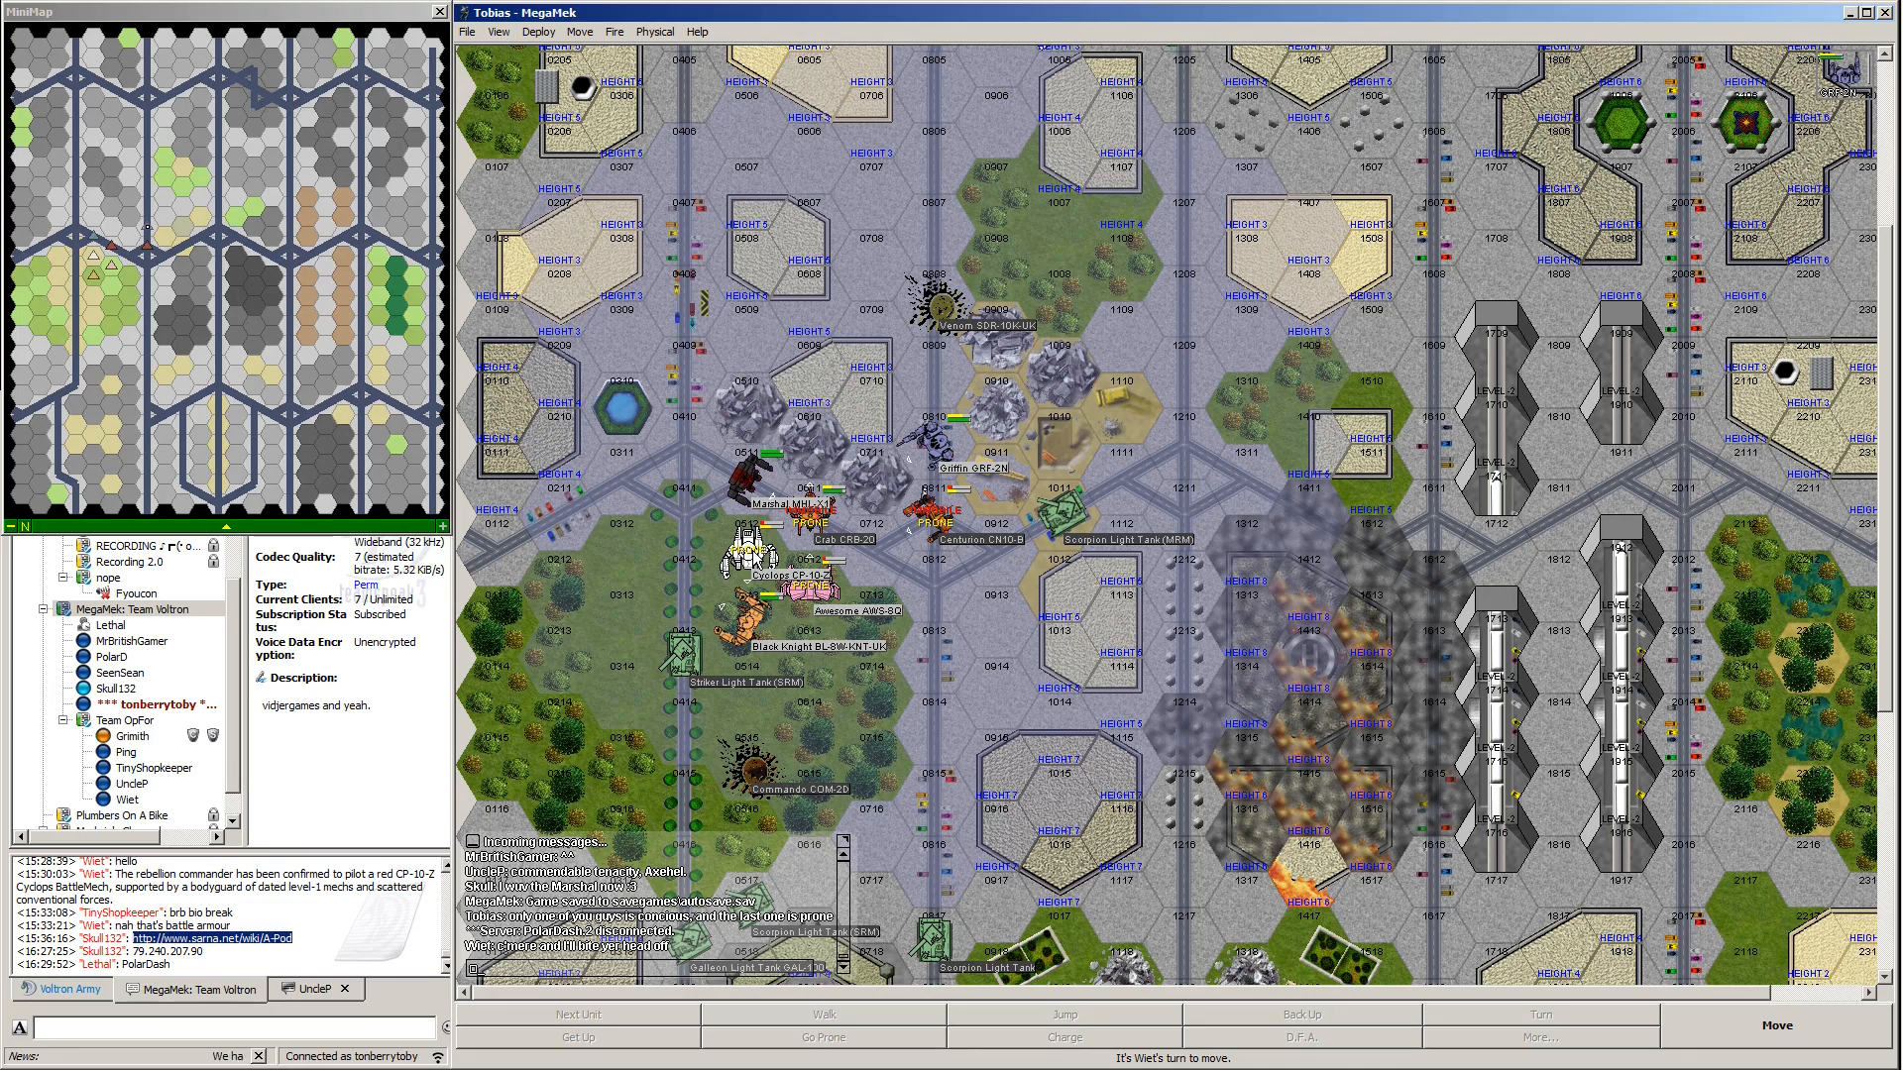
pyautogui.moveTo(759, 557)
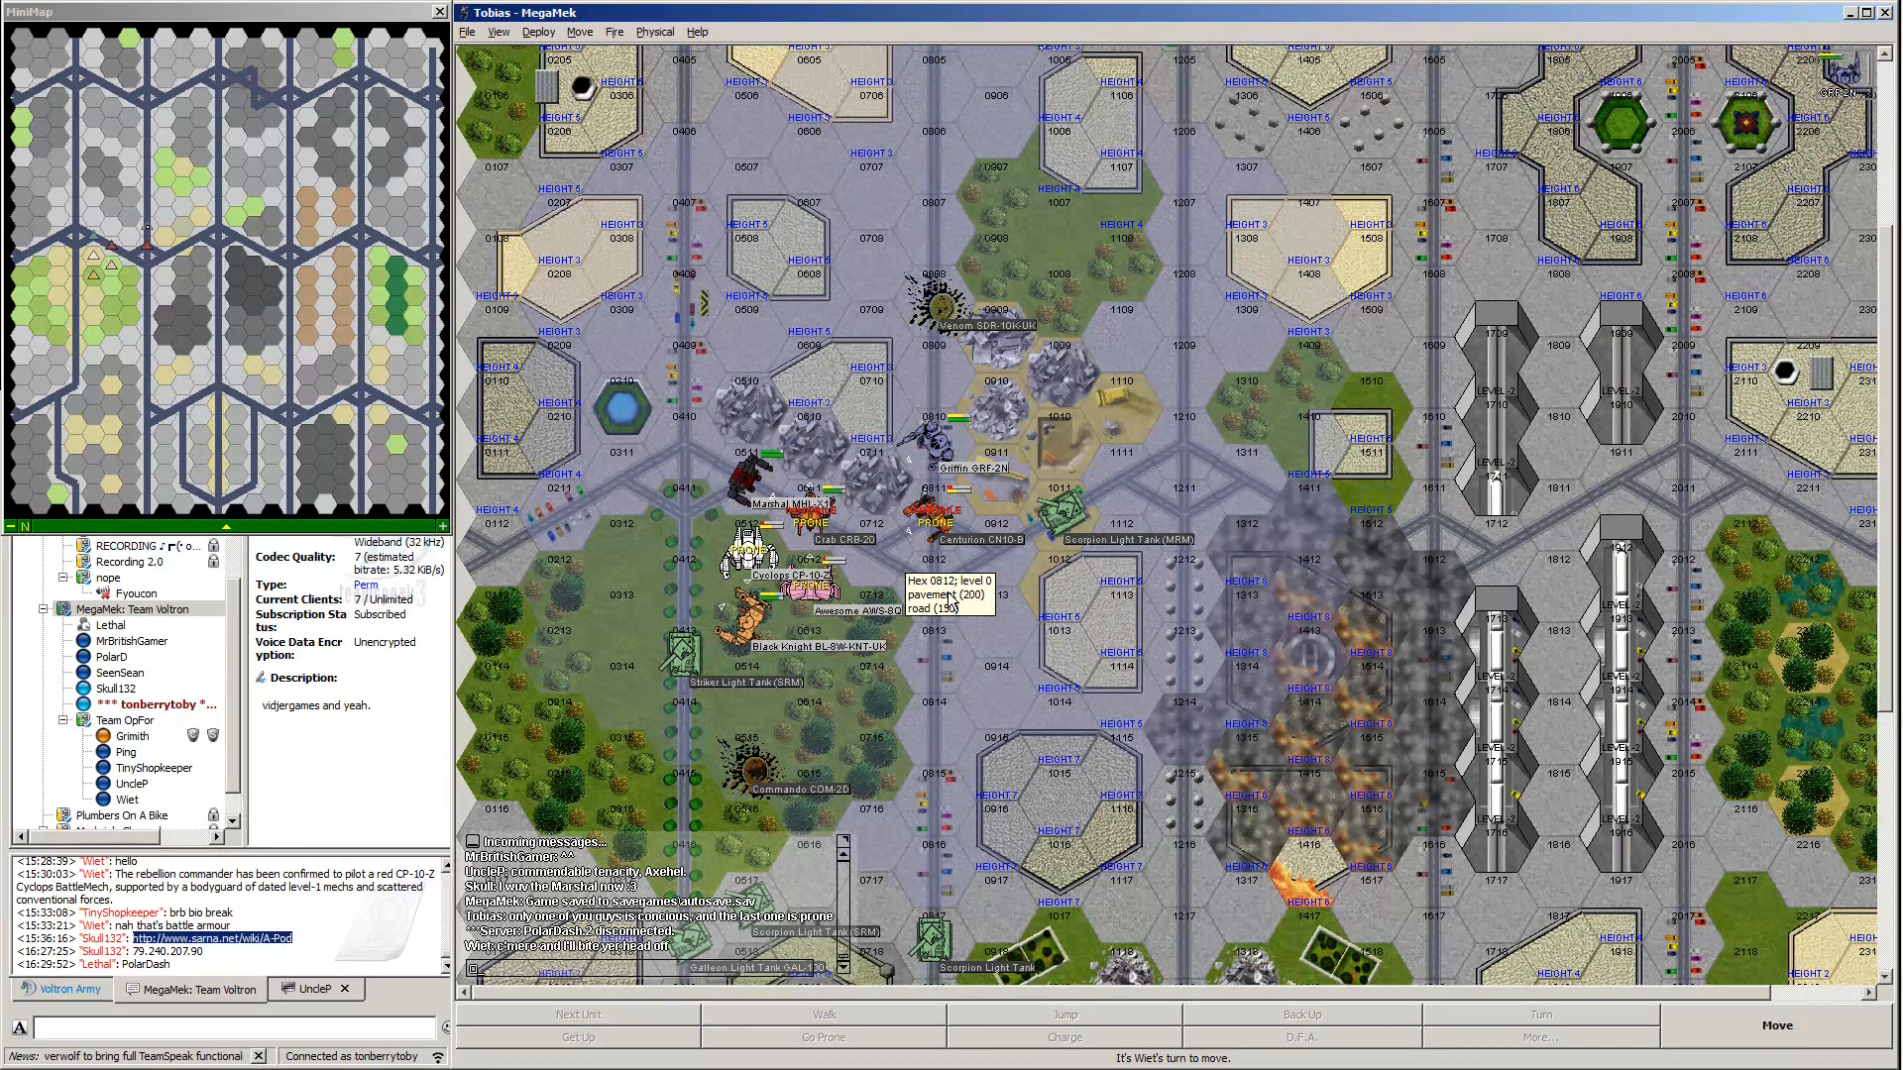
pyautogui.moveTo(950, 600)
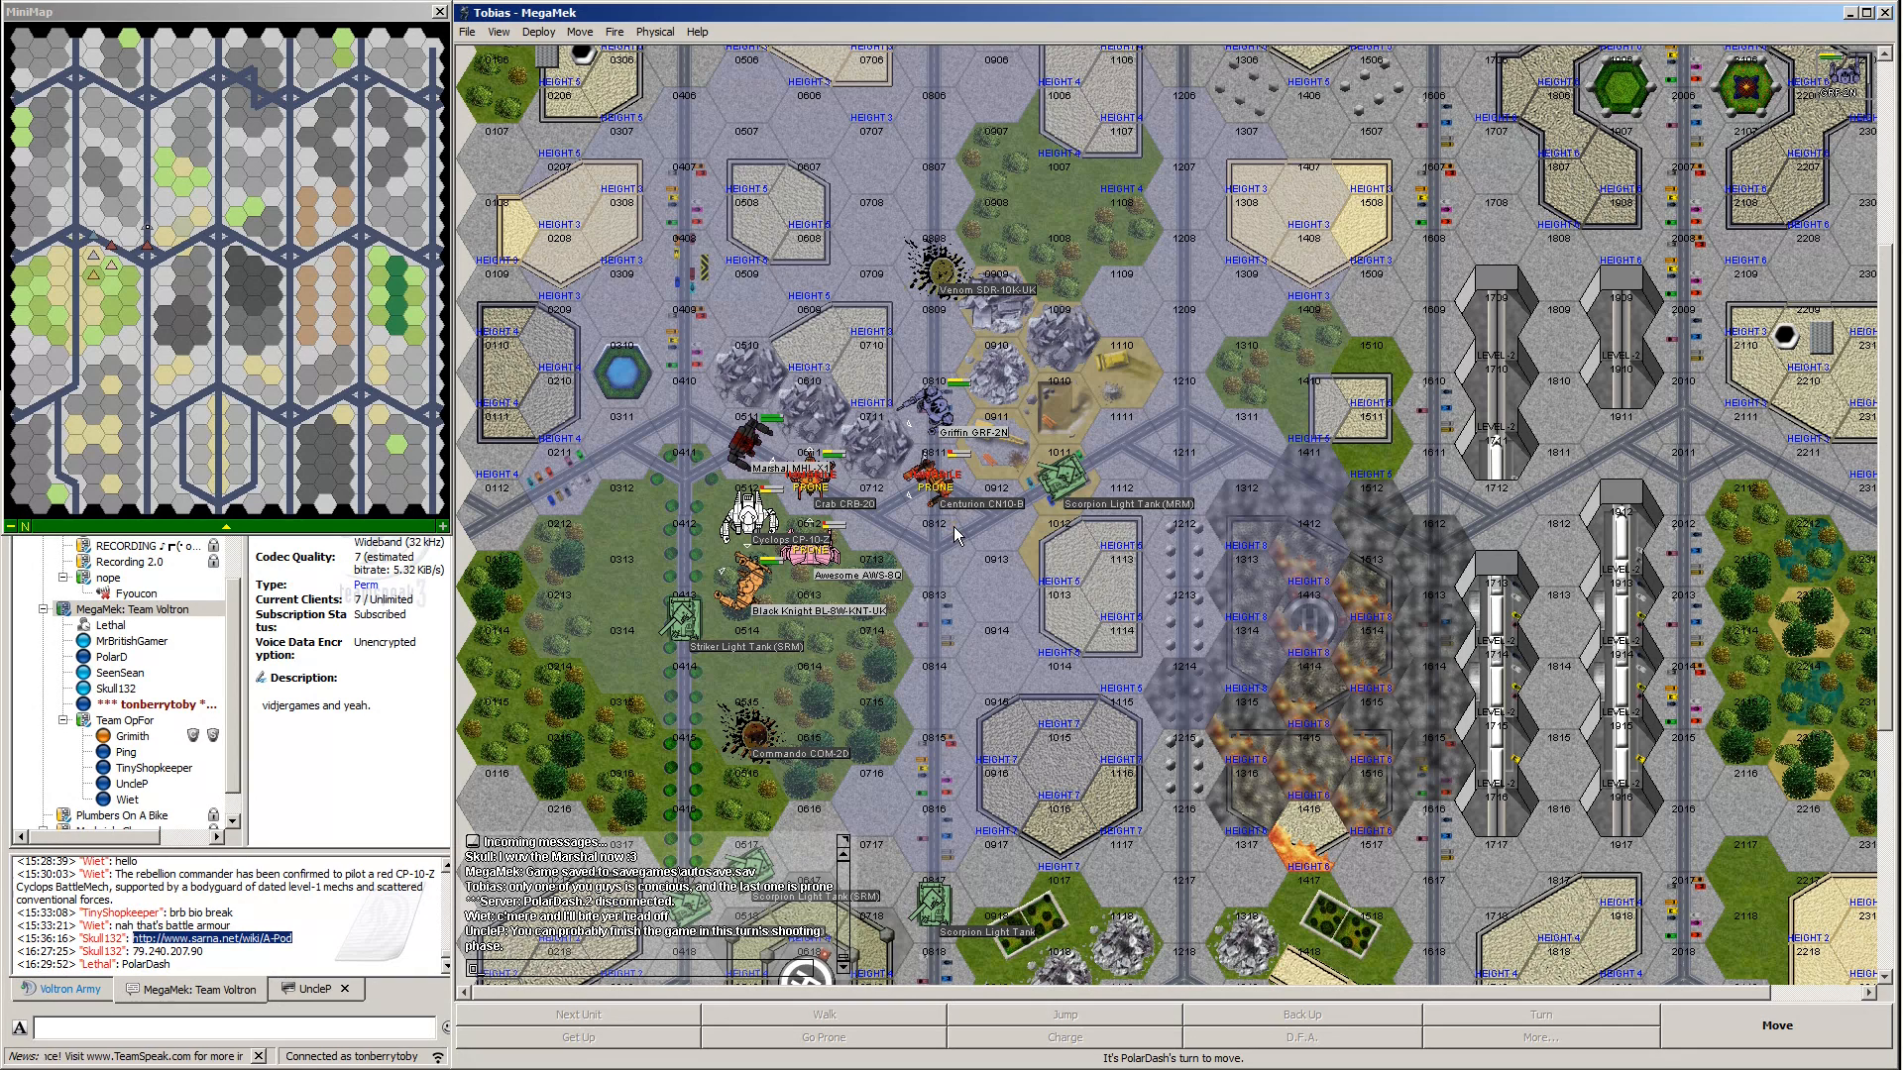
pyautogui.moveTo(958, 535)
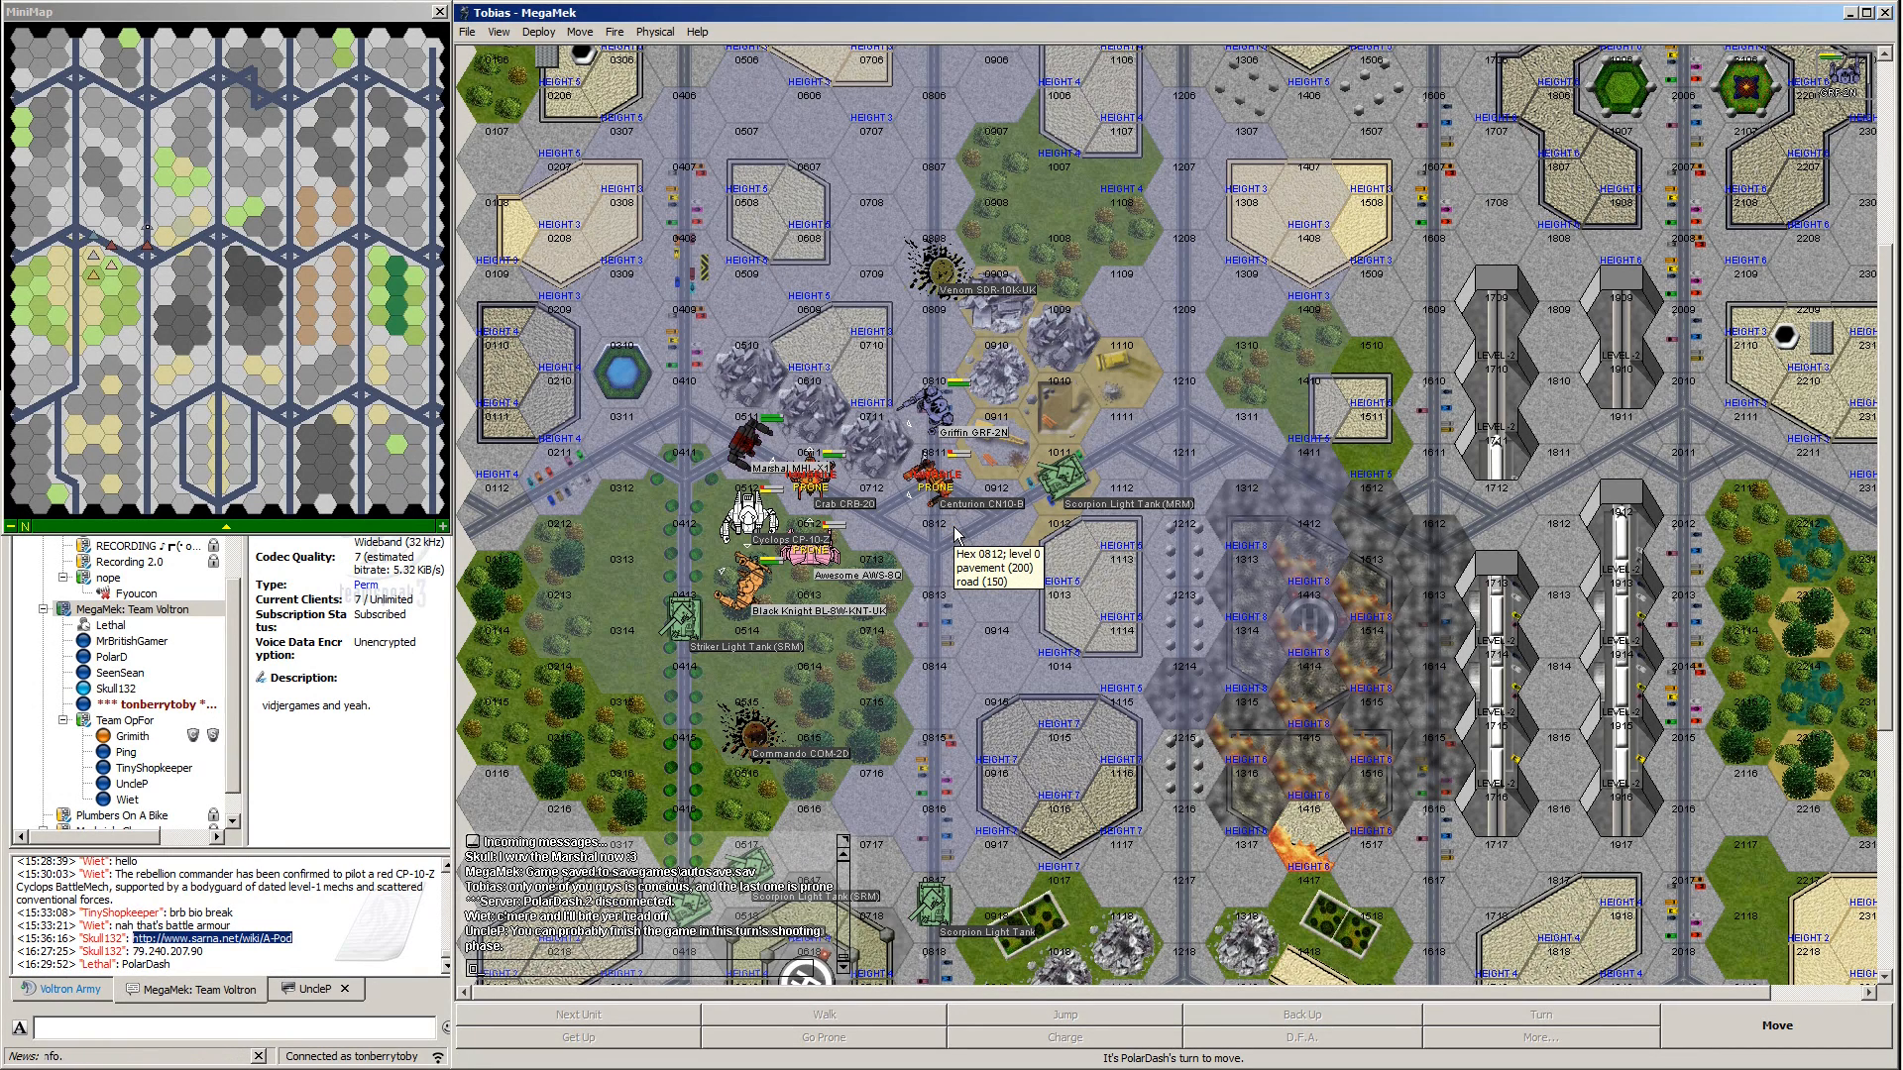
pyautogui.moveTo(959, 534)
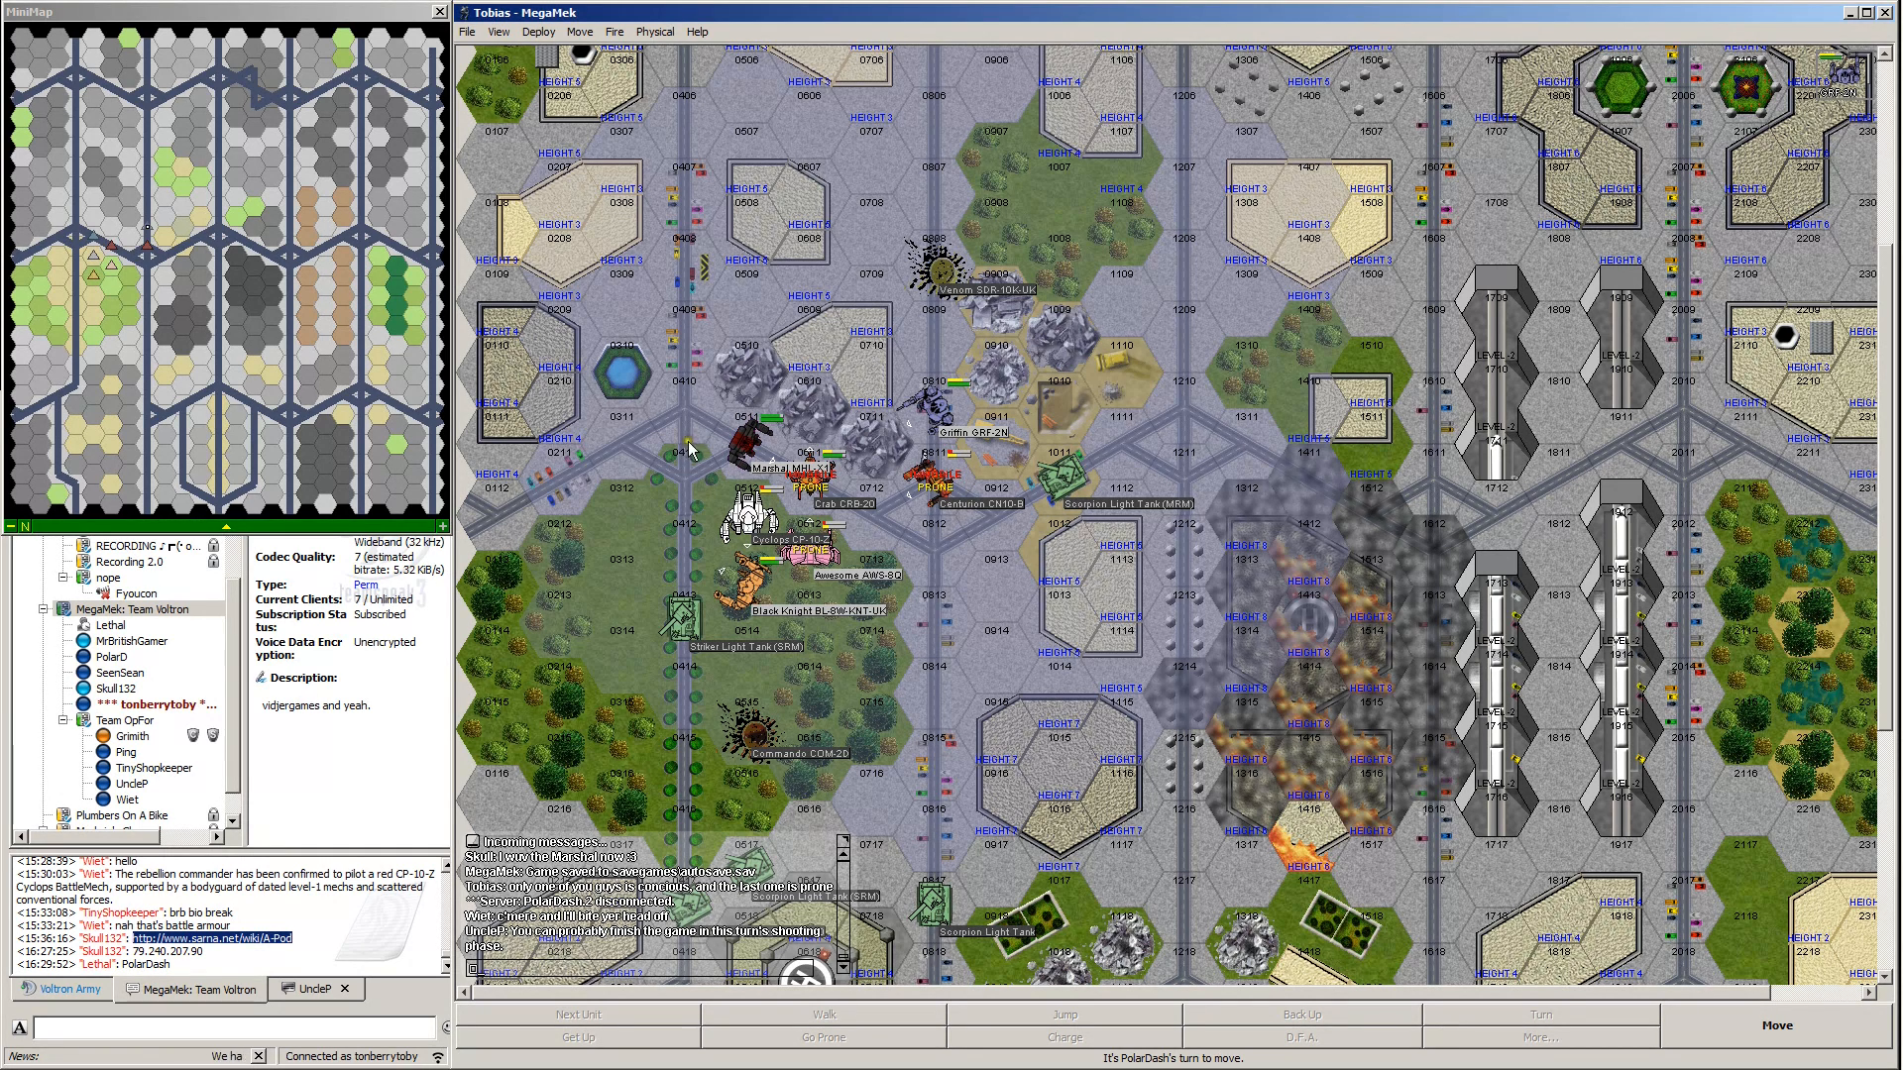
pyautogui.moveTo(801, 467)
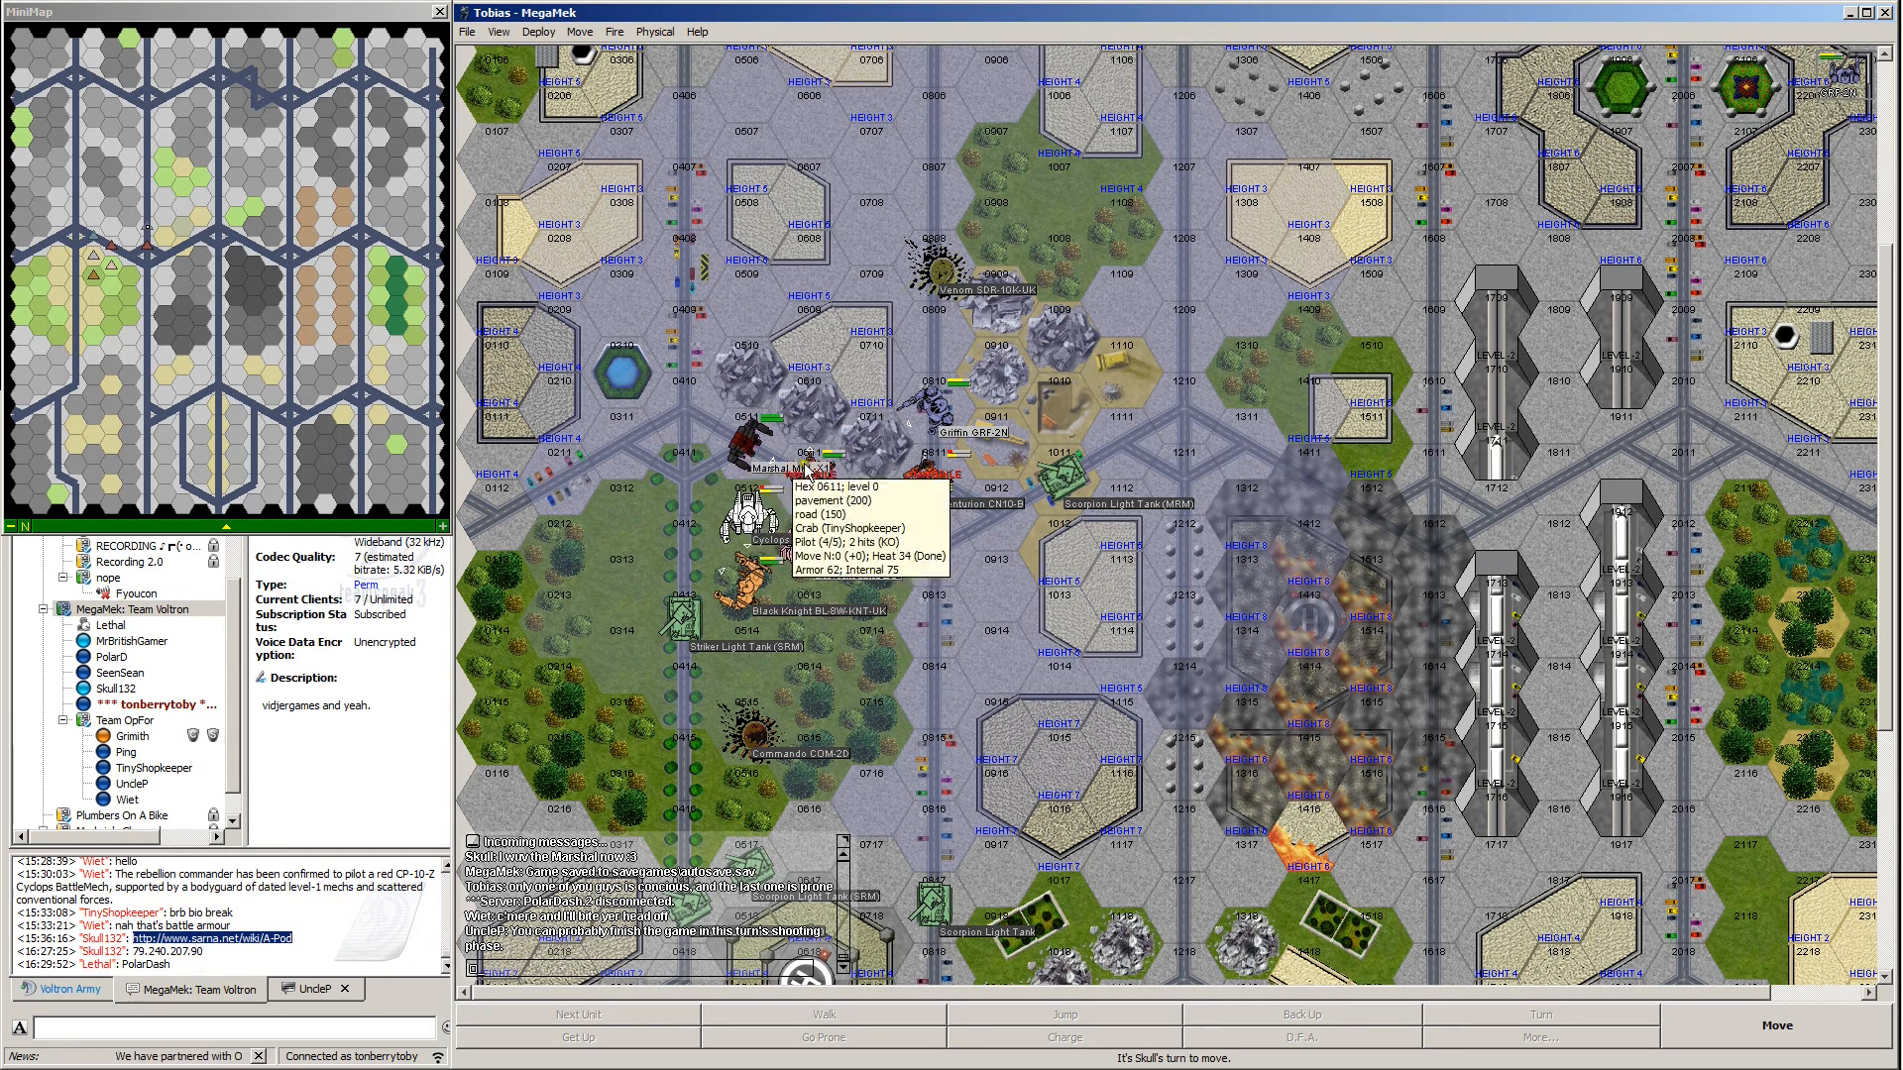
pyautogui.moveTo(753, 597)
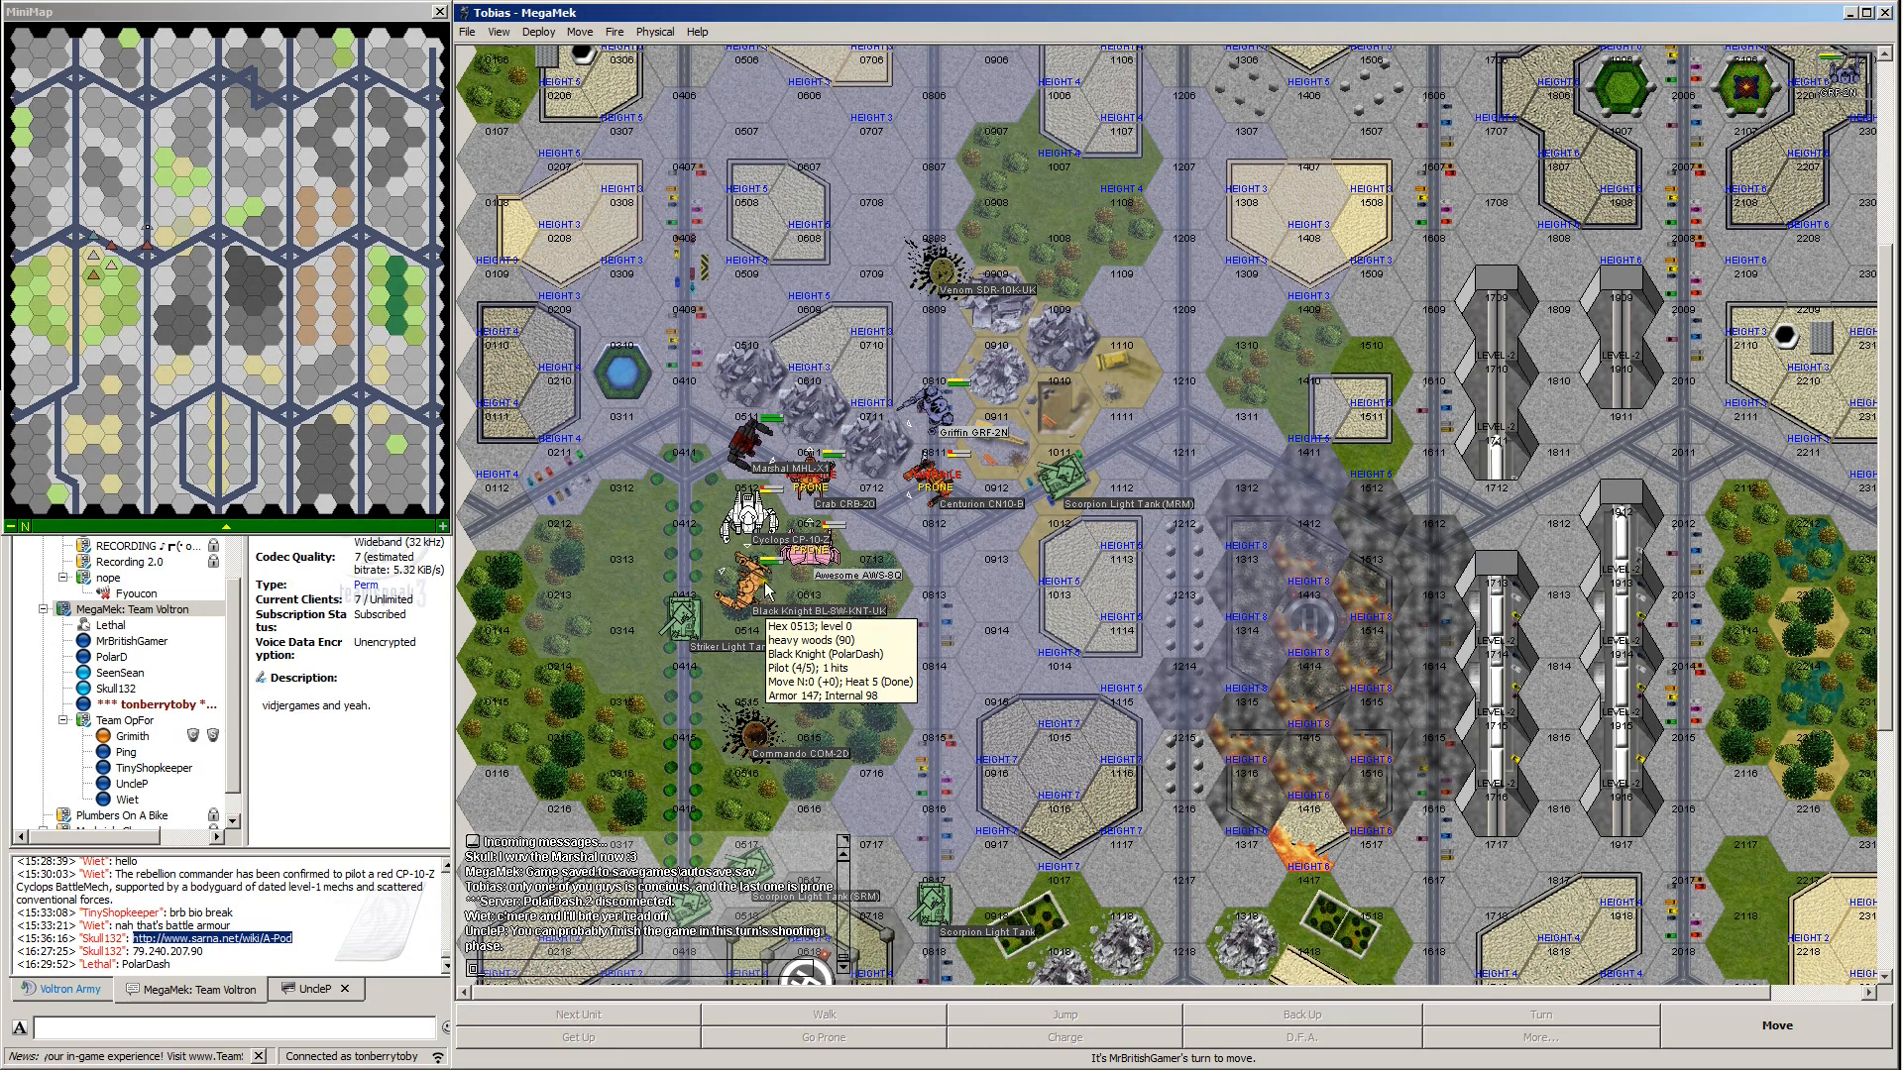
pyautogui.moveTo(764, 546)
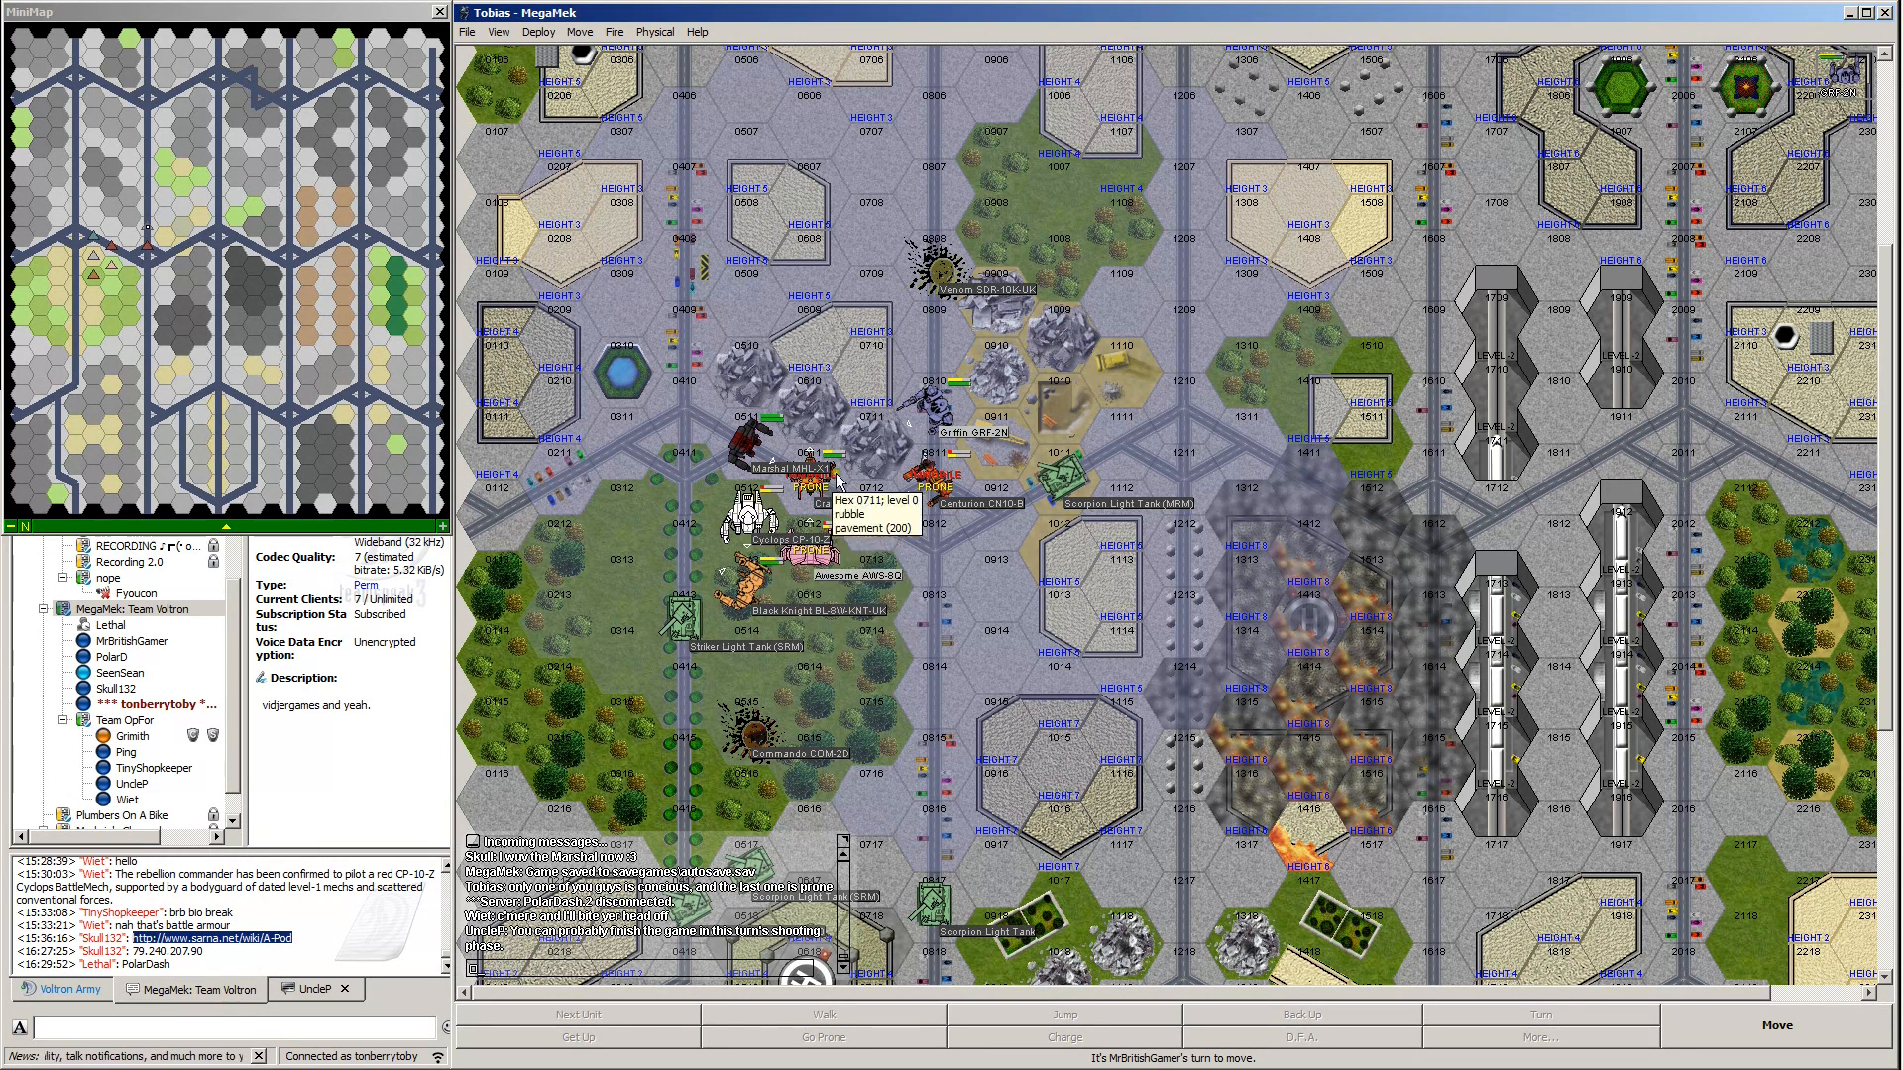
pyautogui.moveTo(831, 481)
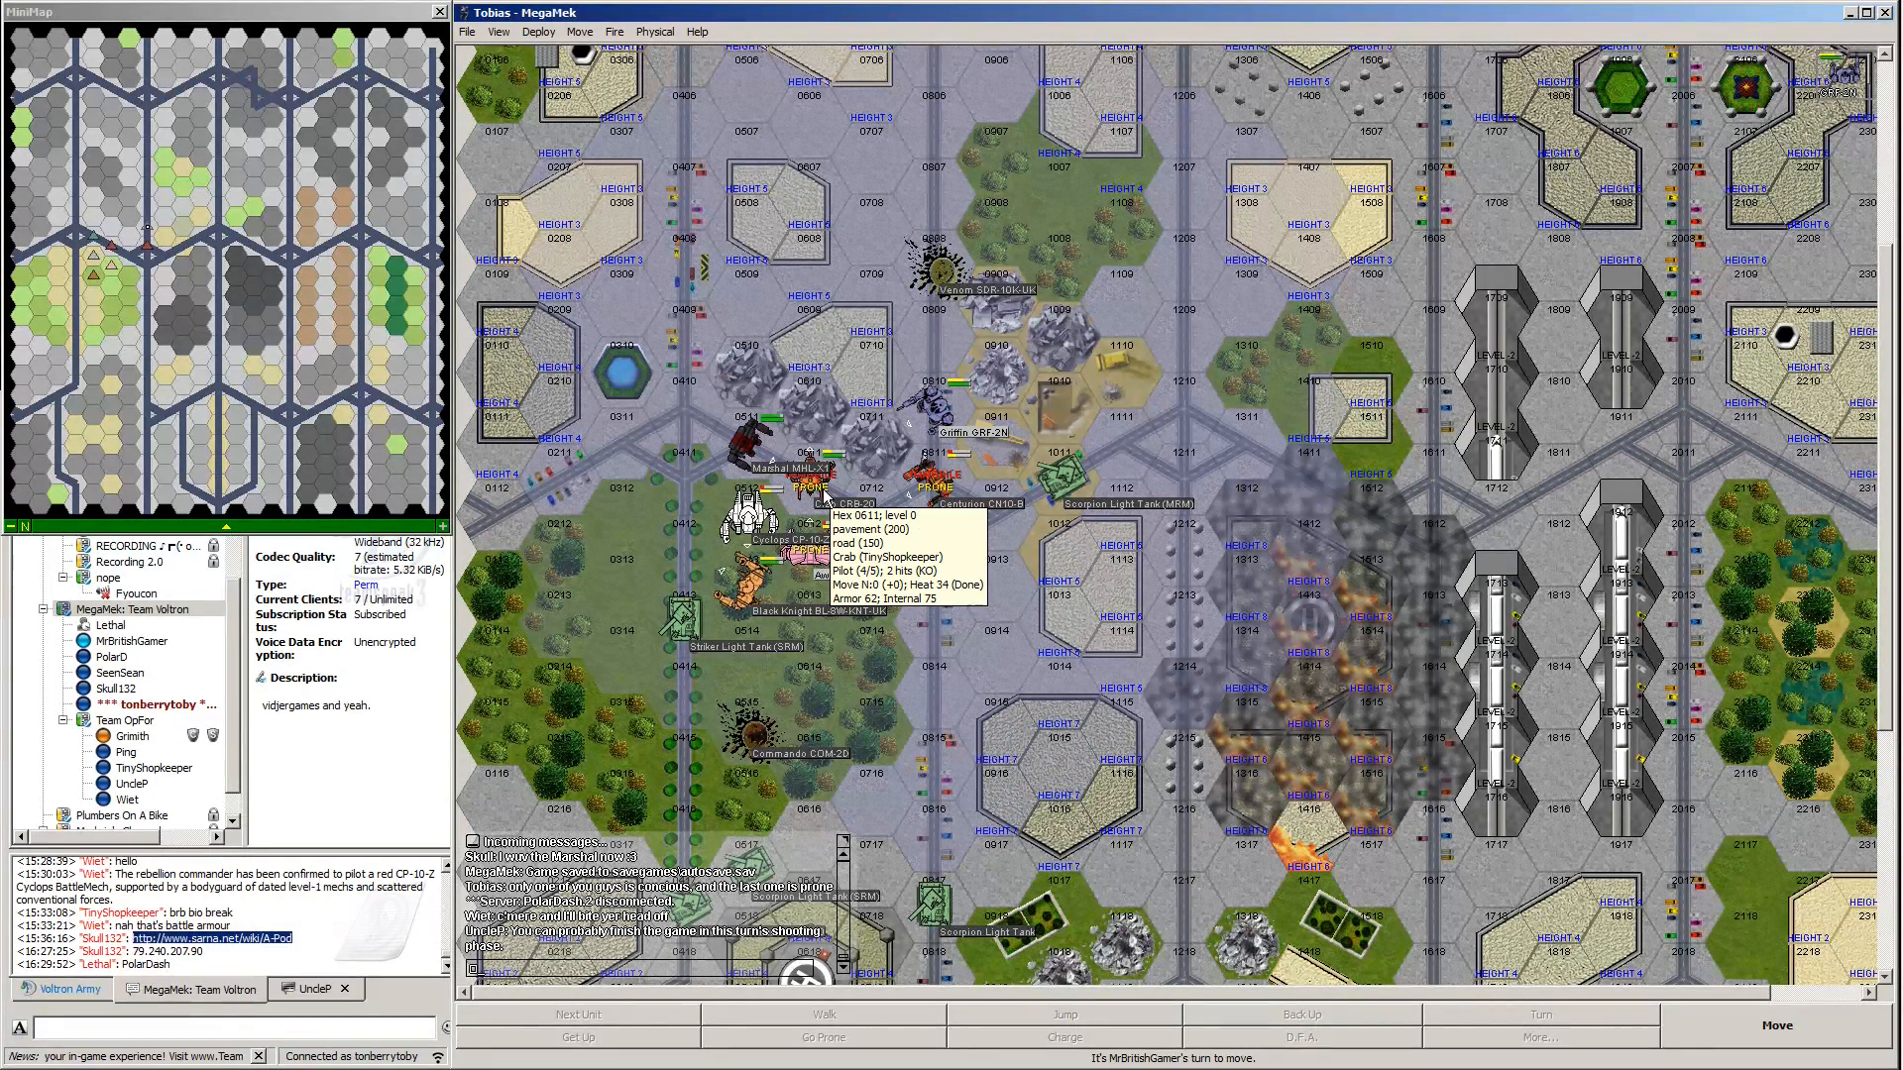
pyautogui.moveTo(941, 504)
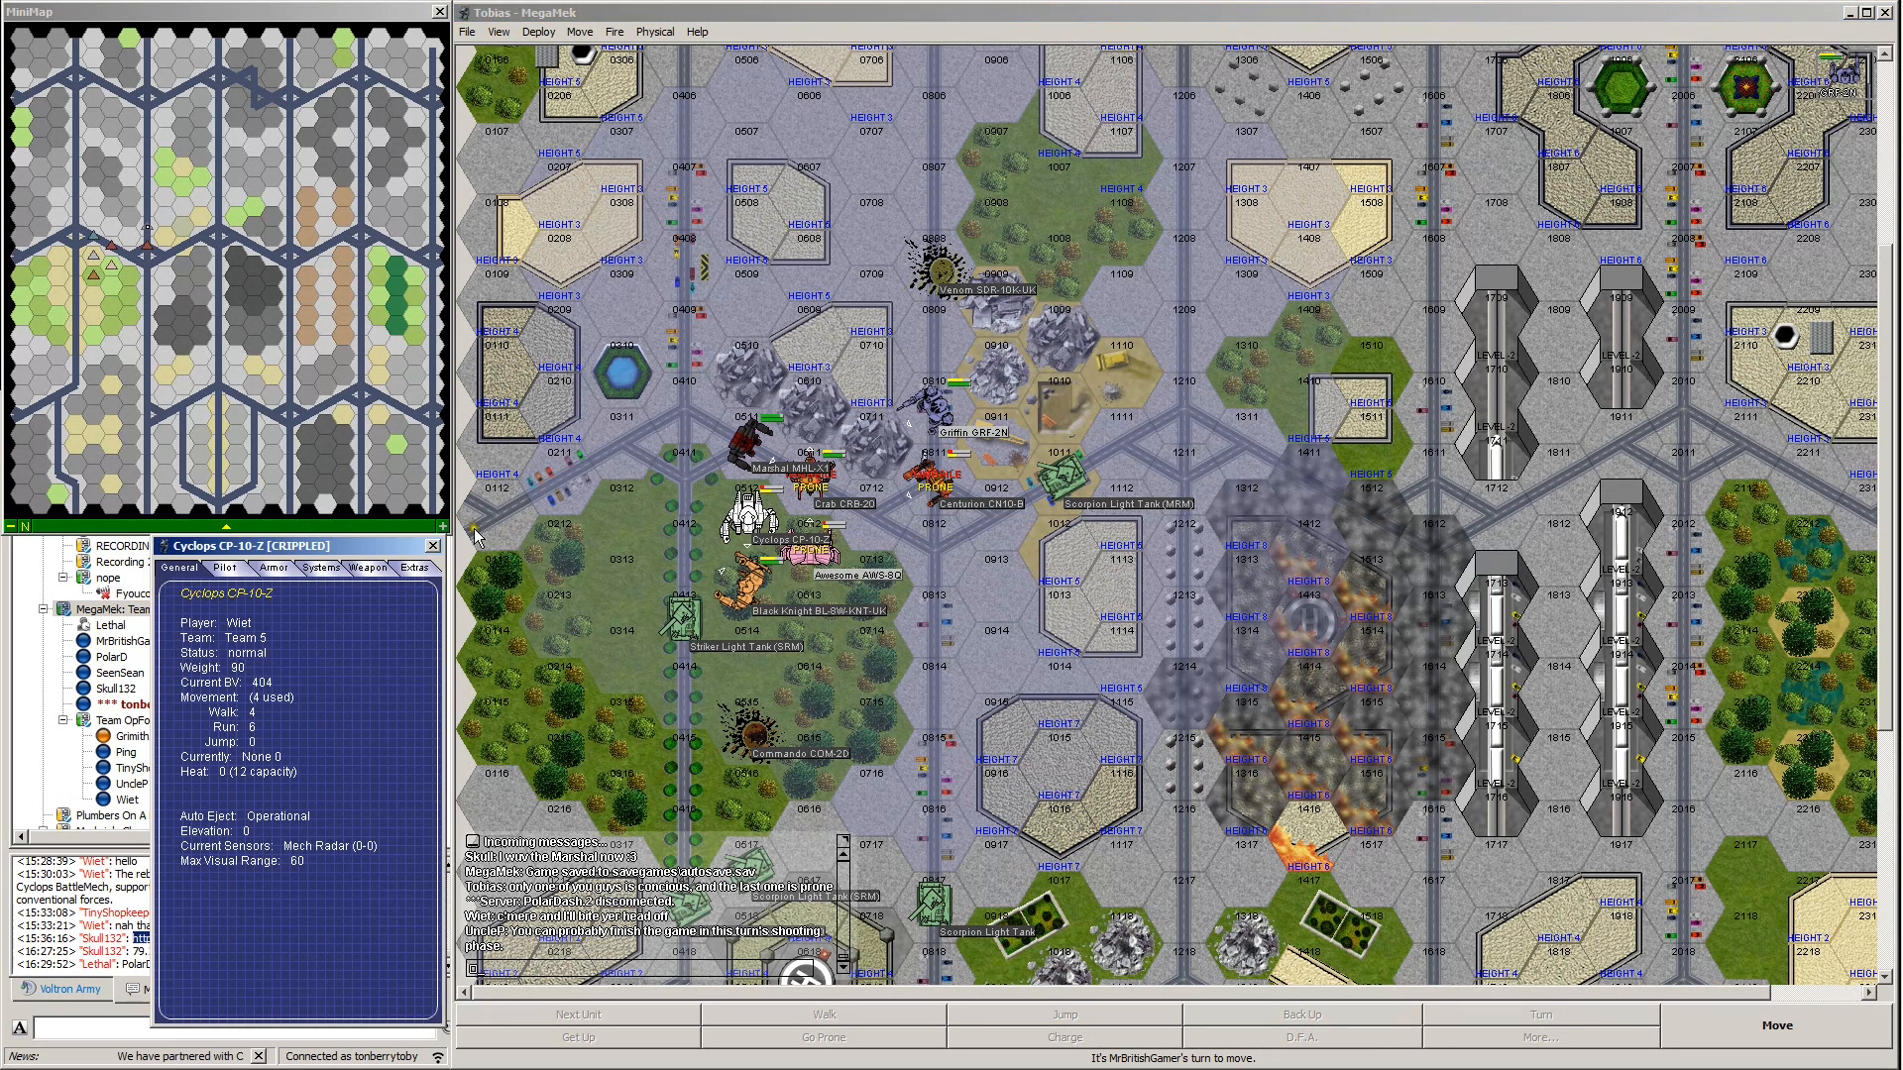
pyautogui.click(271, 568)
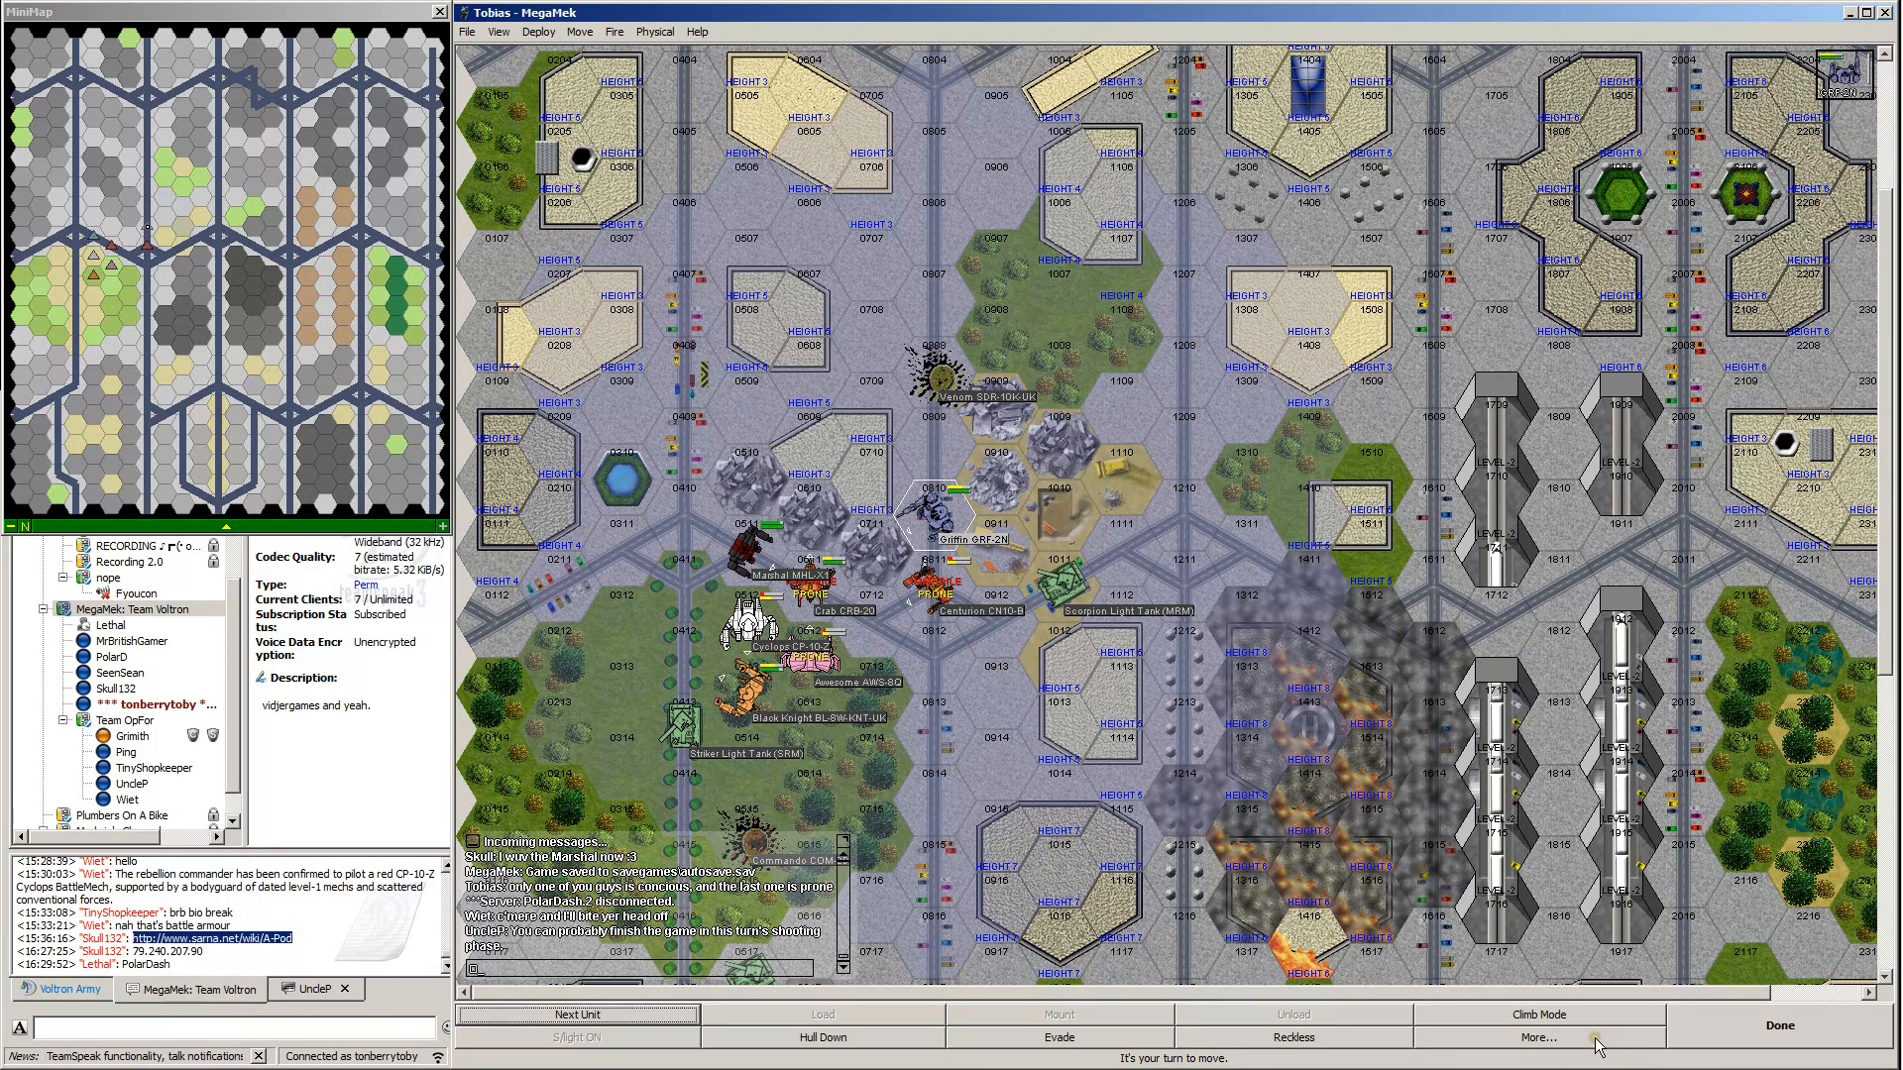
# Try a death-from-above and a charge on the Cyclops, dismissing the stacking limit error.
pyautogui.click(1537, 1037)
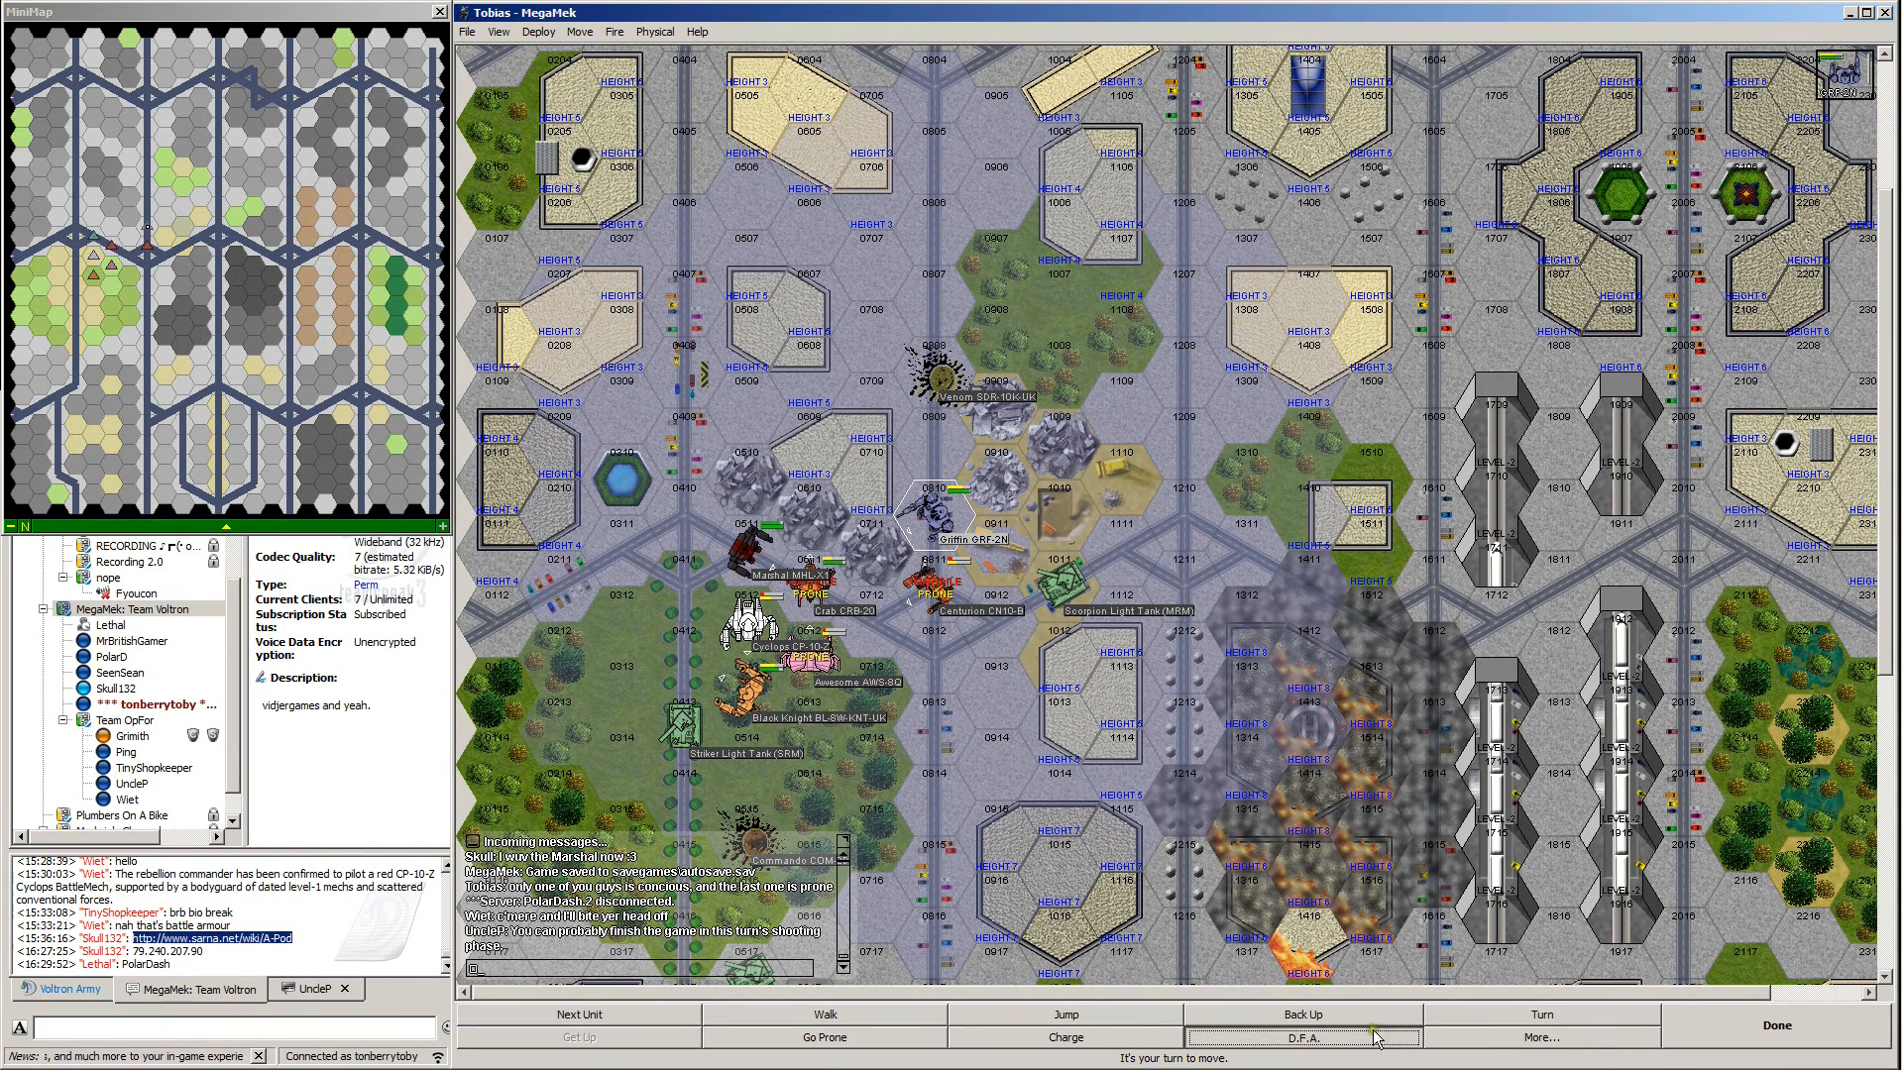
pyautogui.click(1302, 1037)
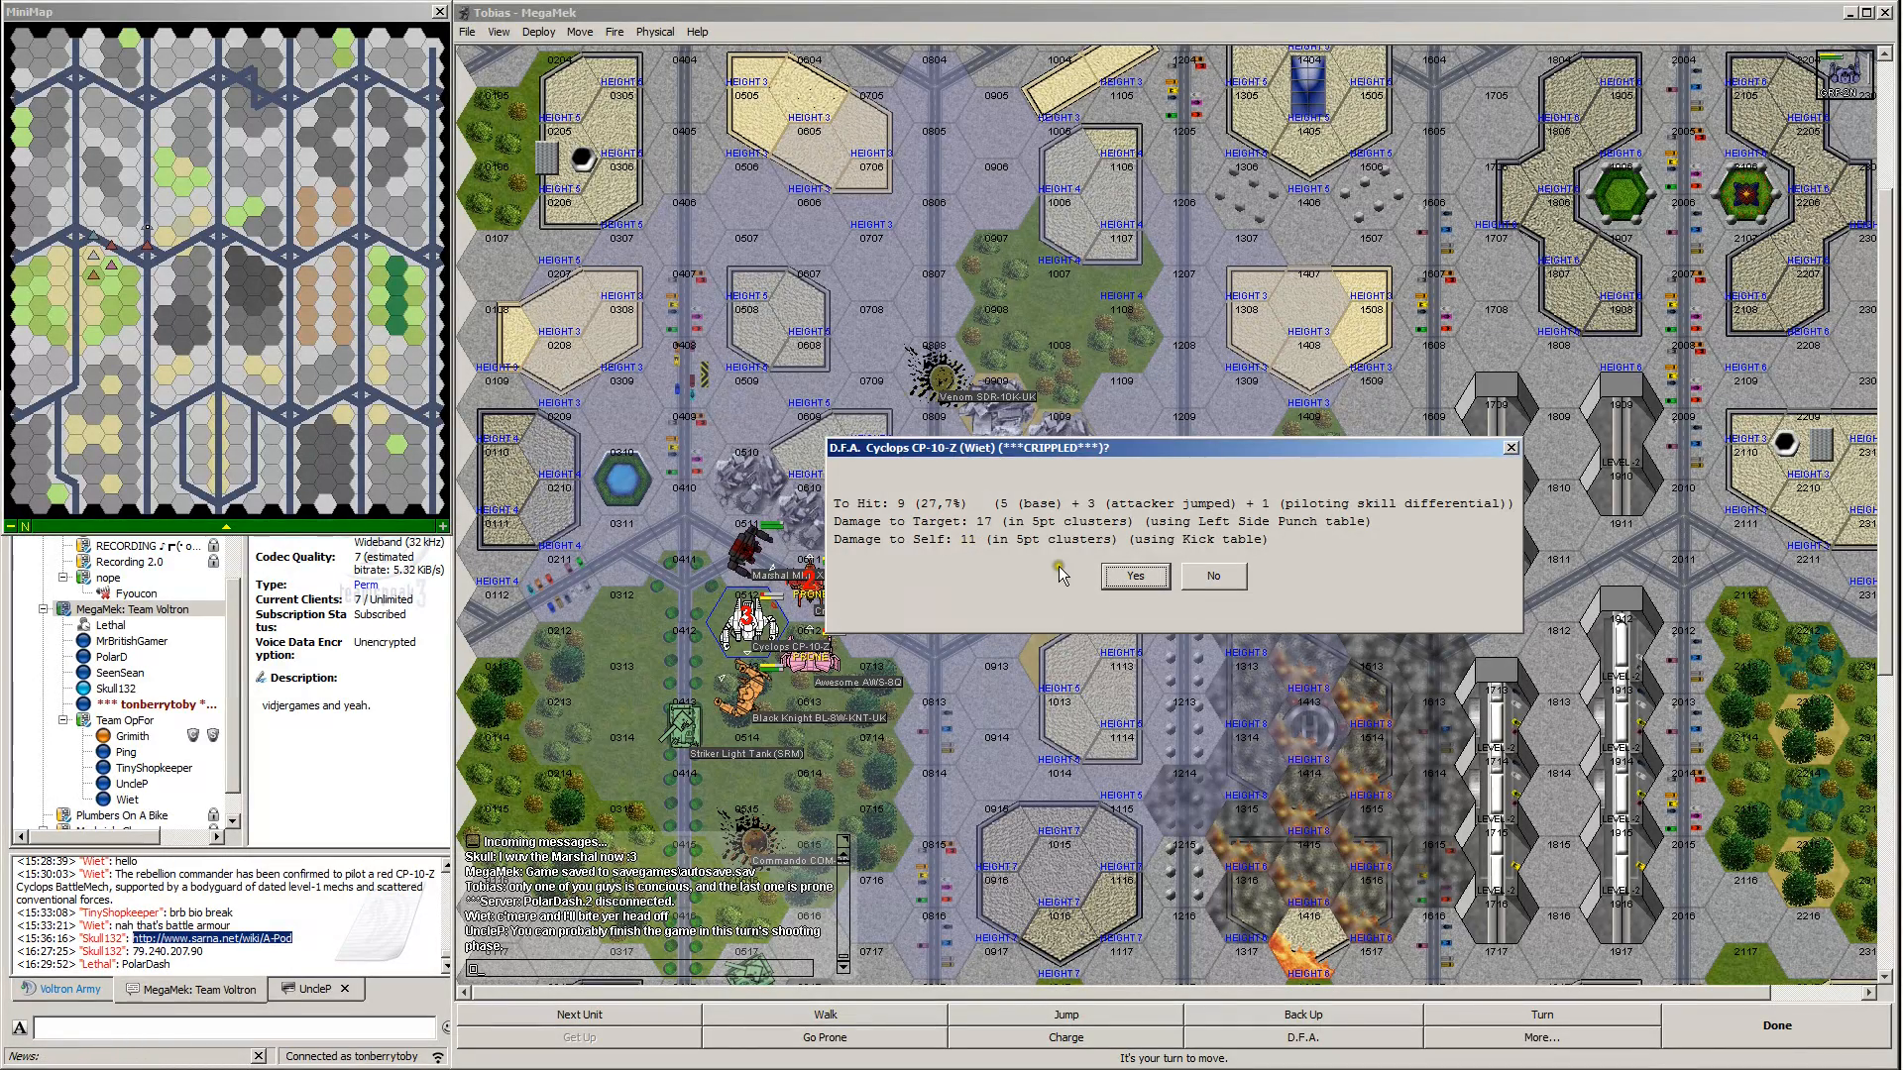
pyautogui.moveTo(1055, 567)
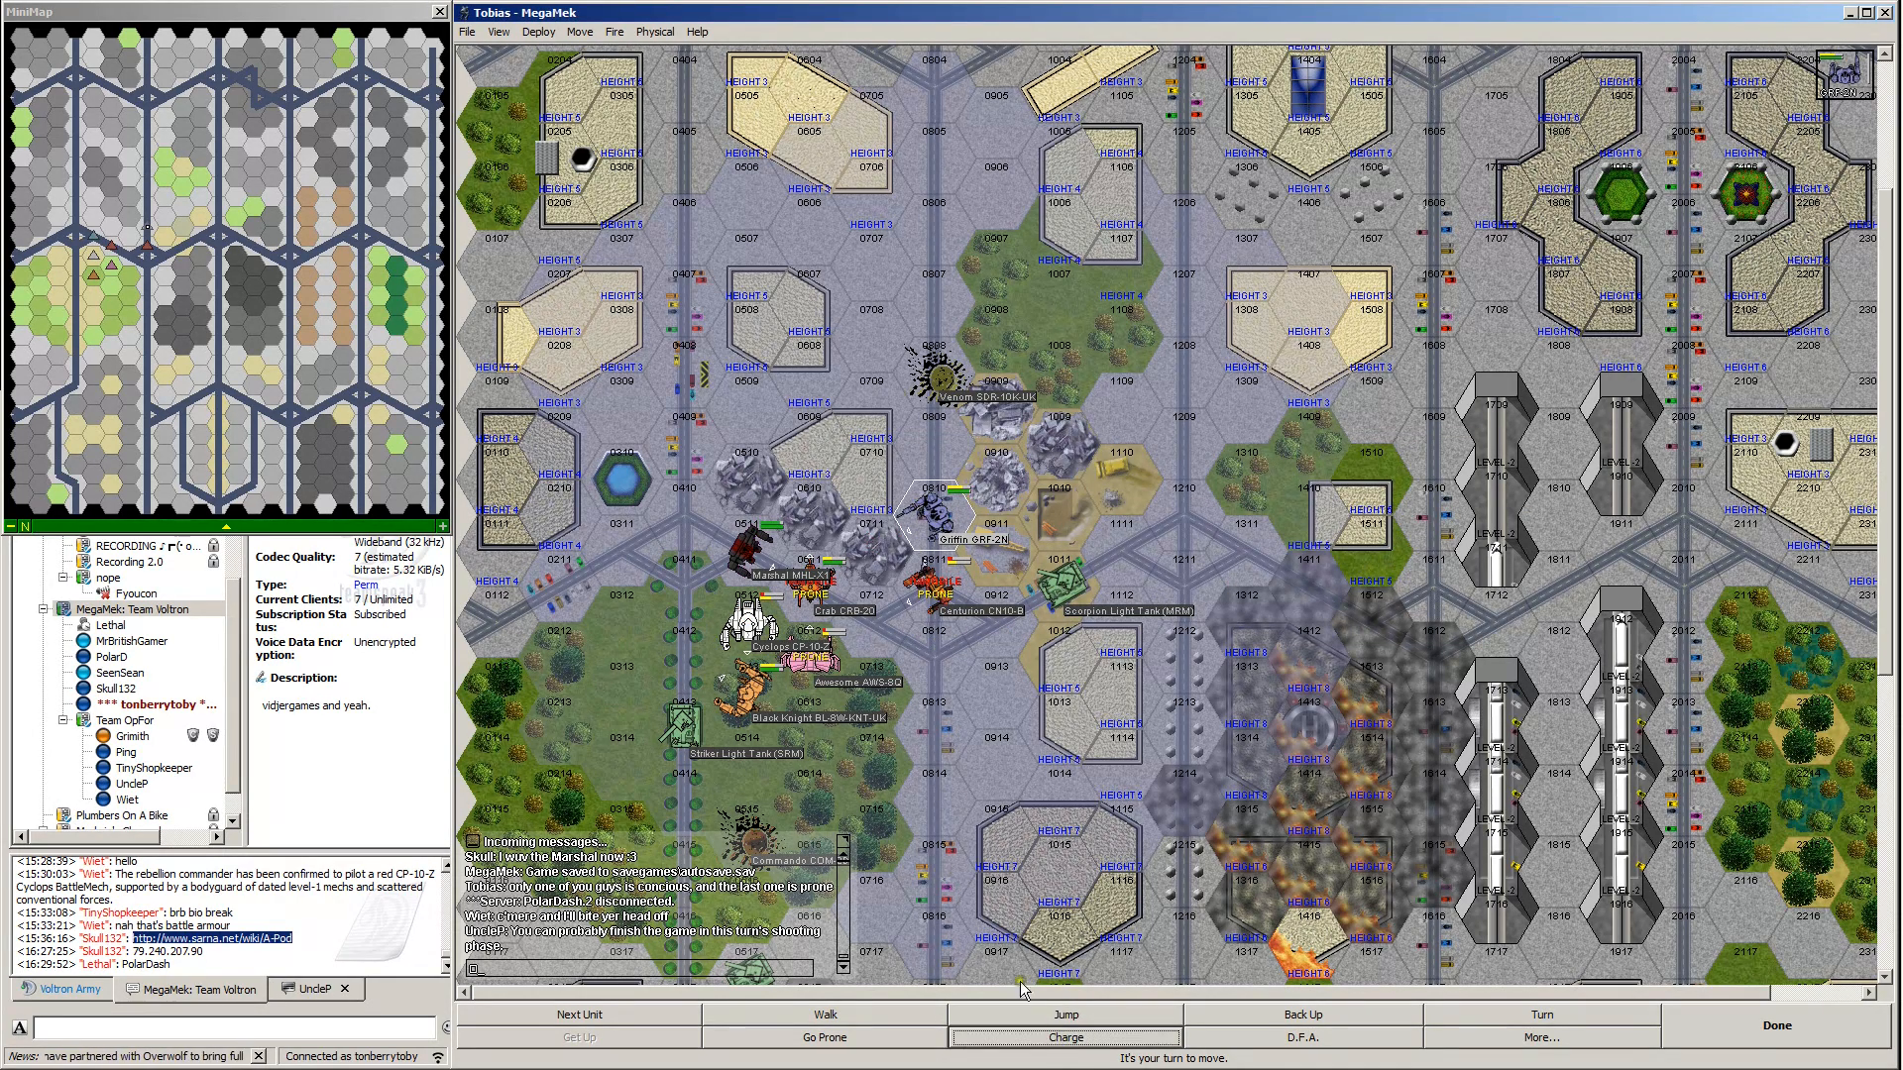
pyautogui.click(1063, 1037)
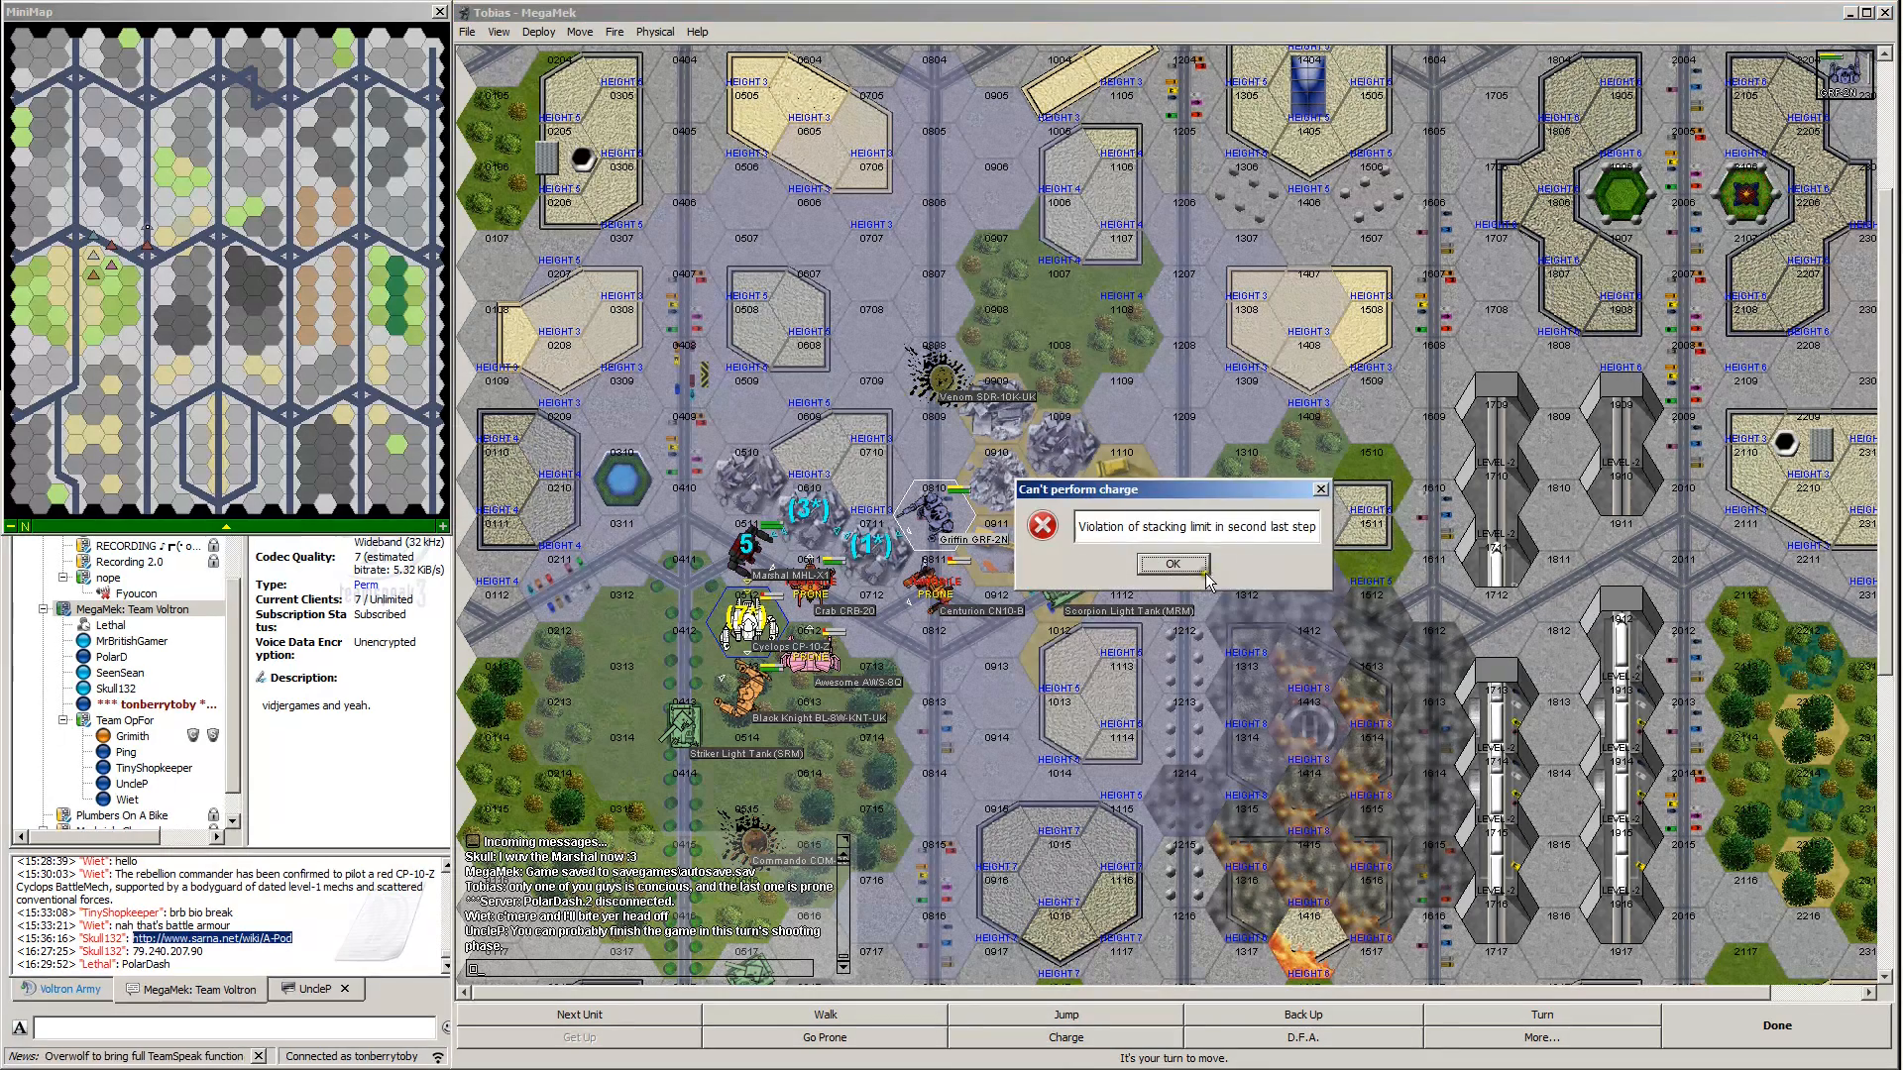
pyautogui.click(1171, 563)
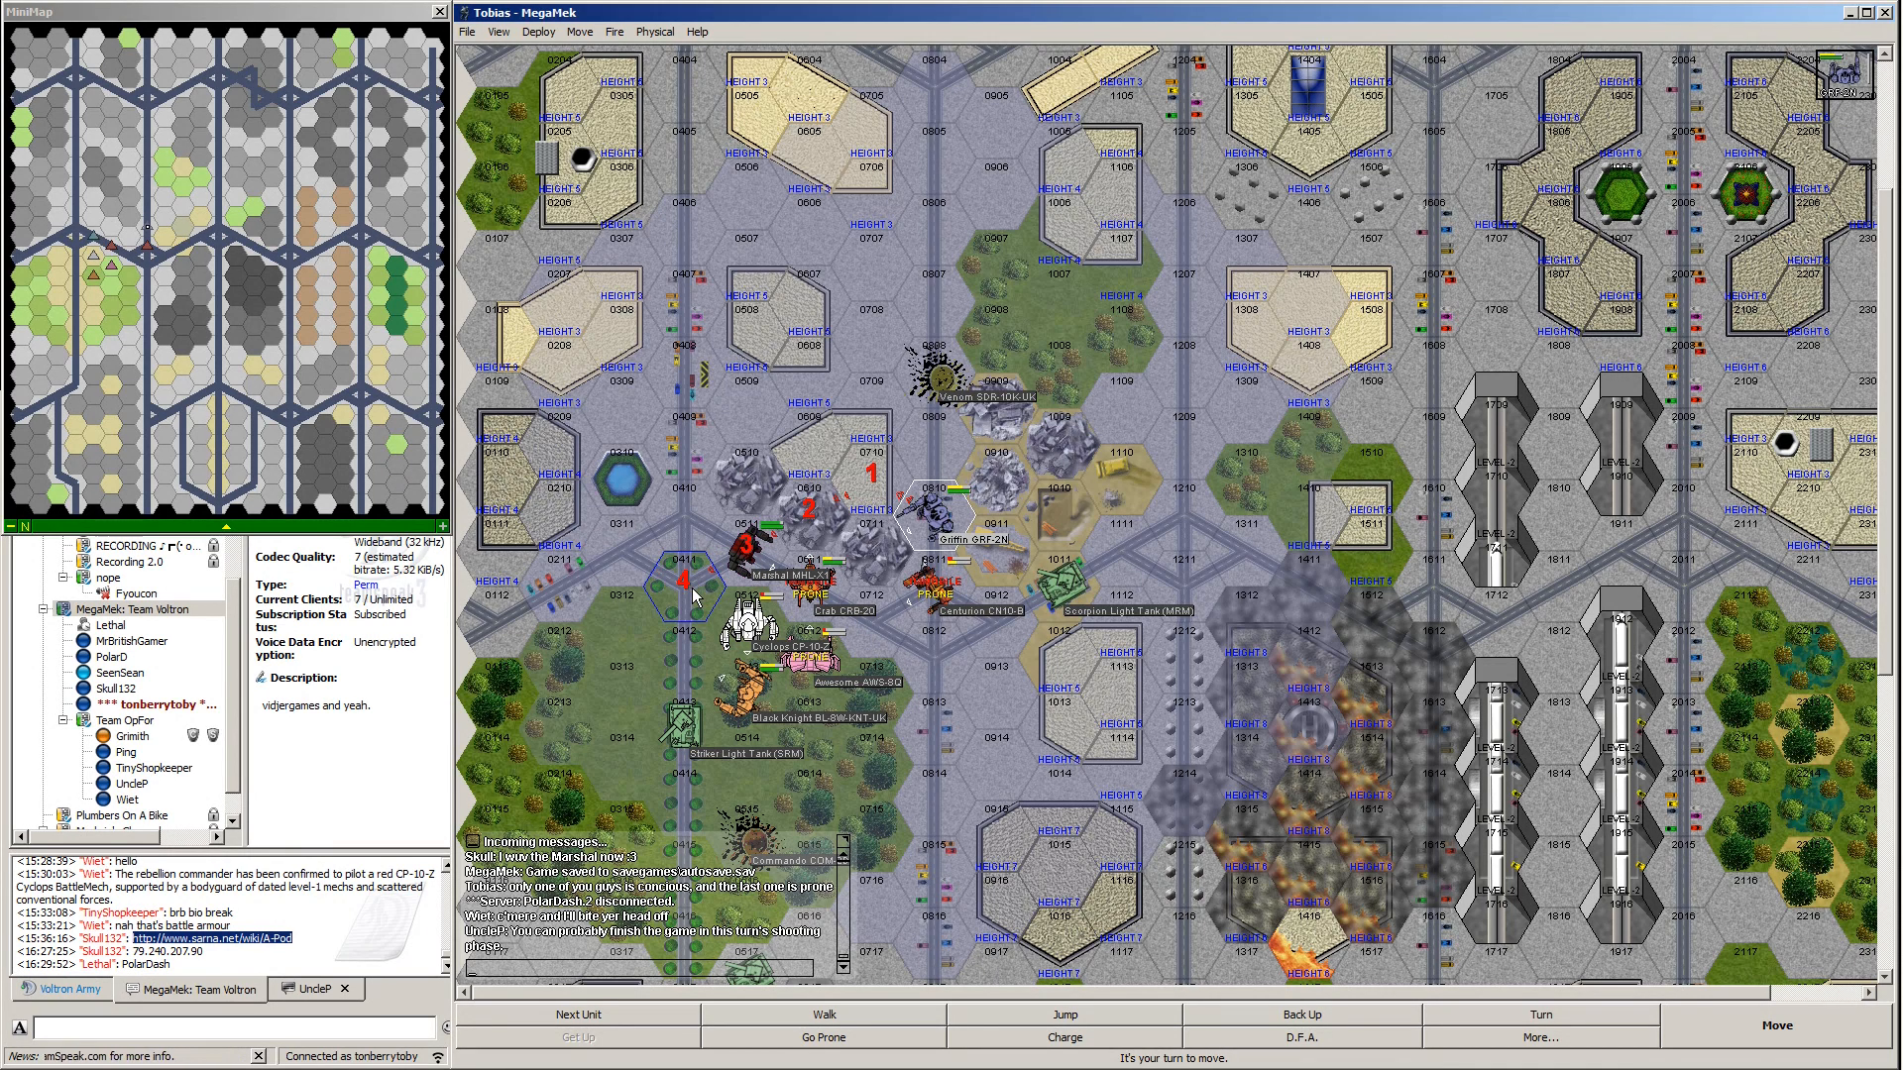
pyautogui.moveTo(689, 594)
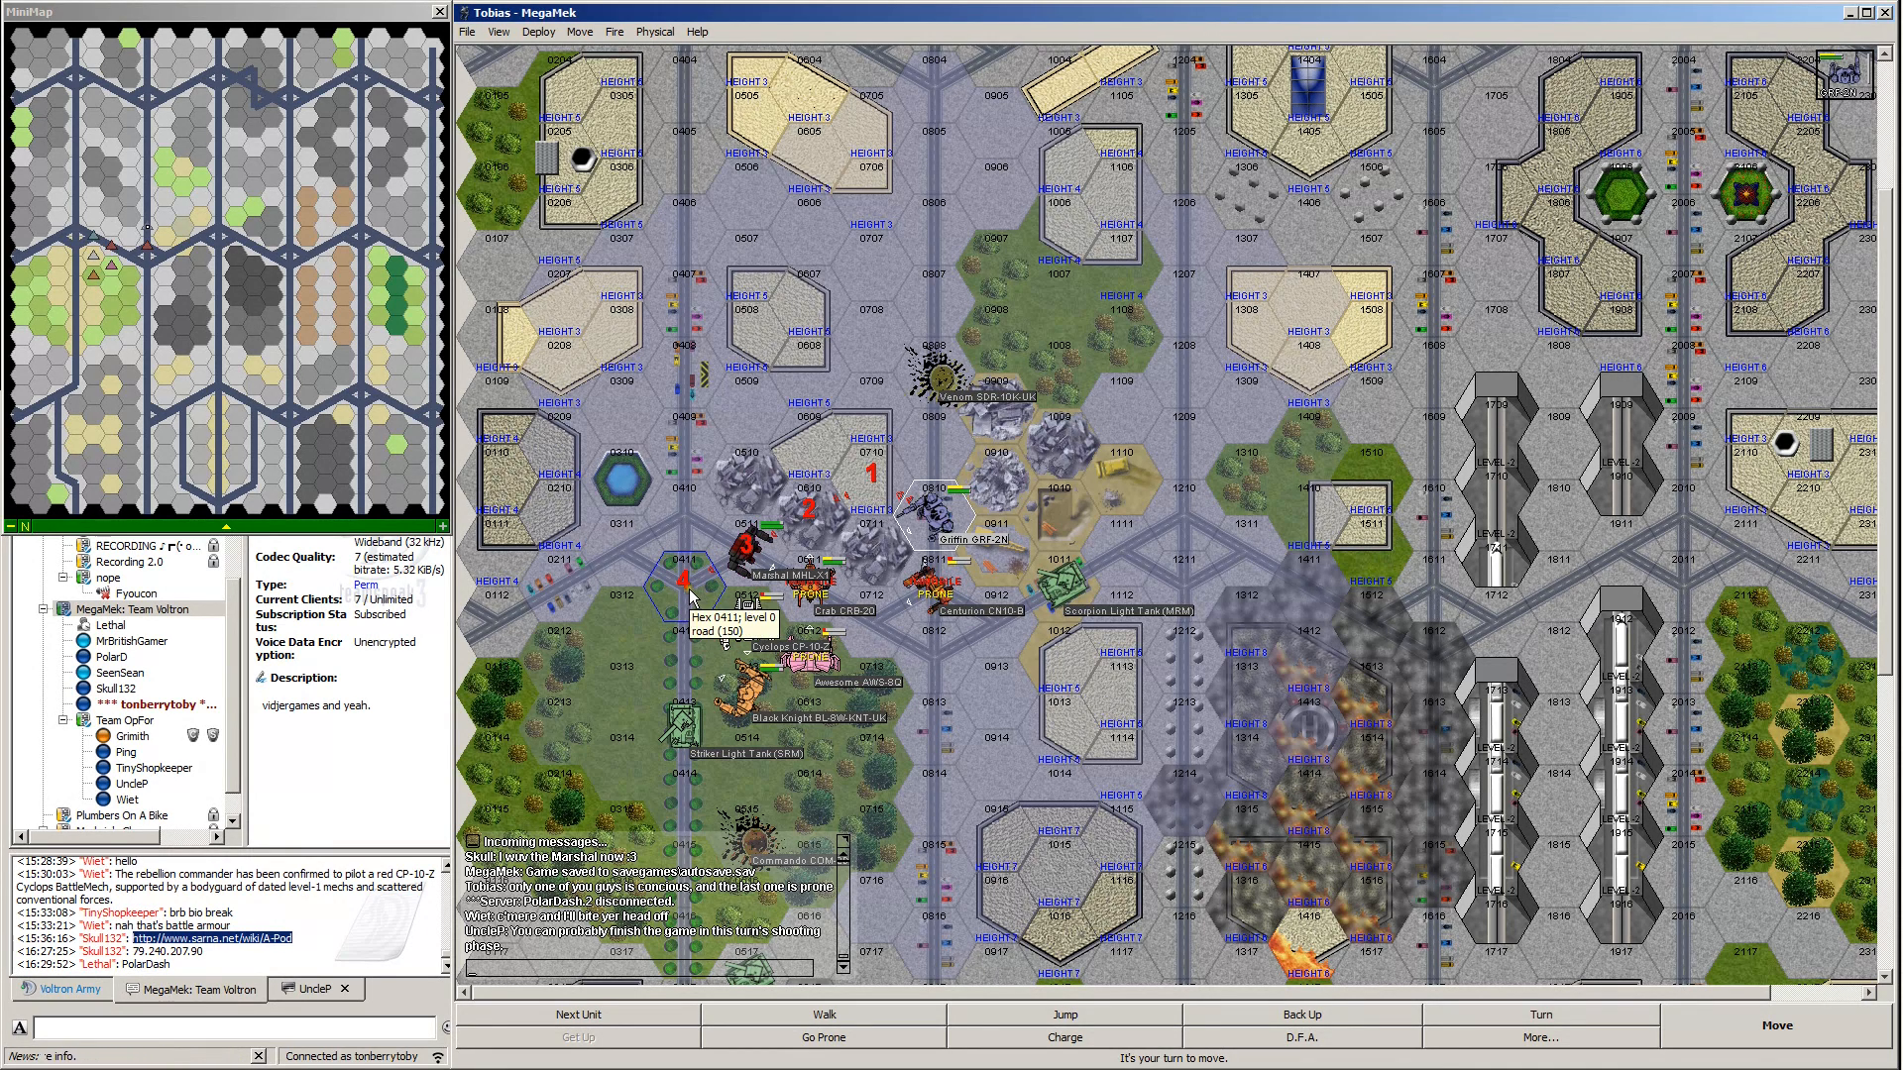
pyautogui.moveTo(749, 640)
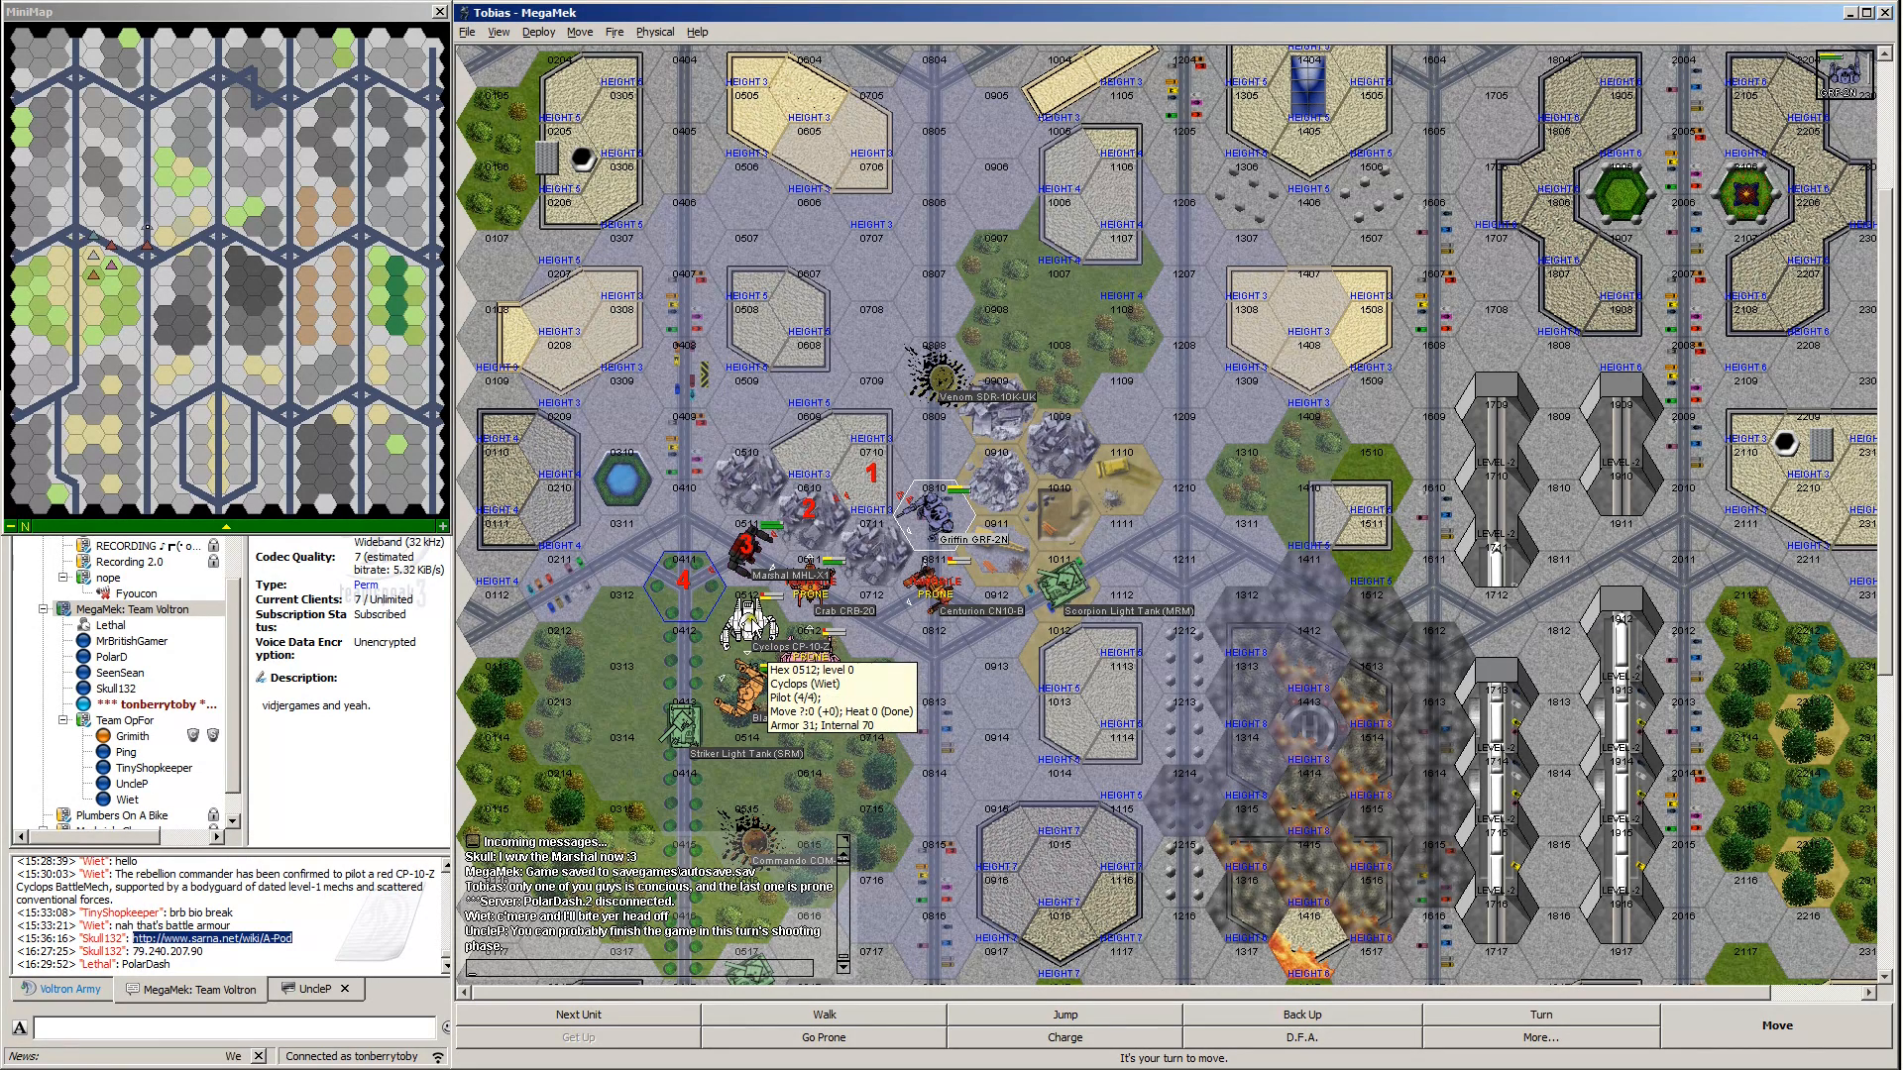
pyautogui.moveTo(901, 598)
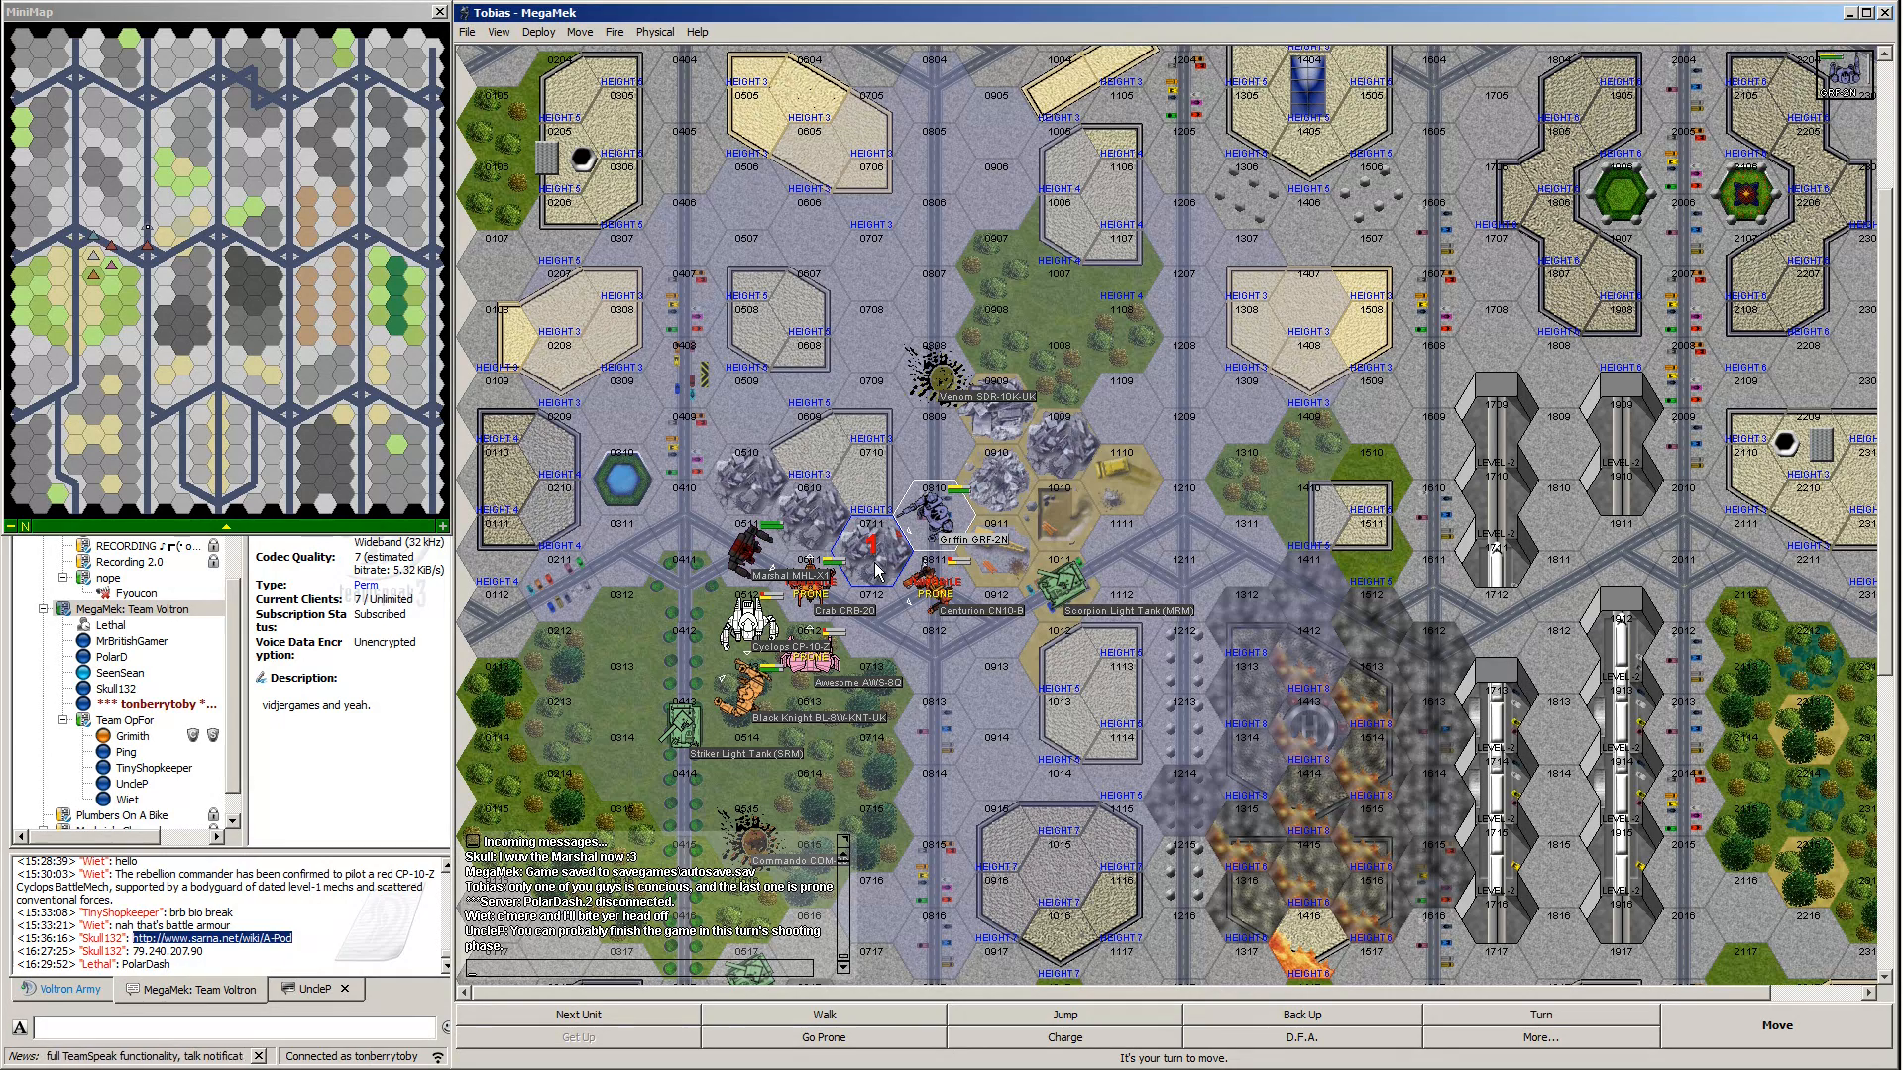
pyautogui.moveTo(1220, 843)
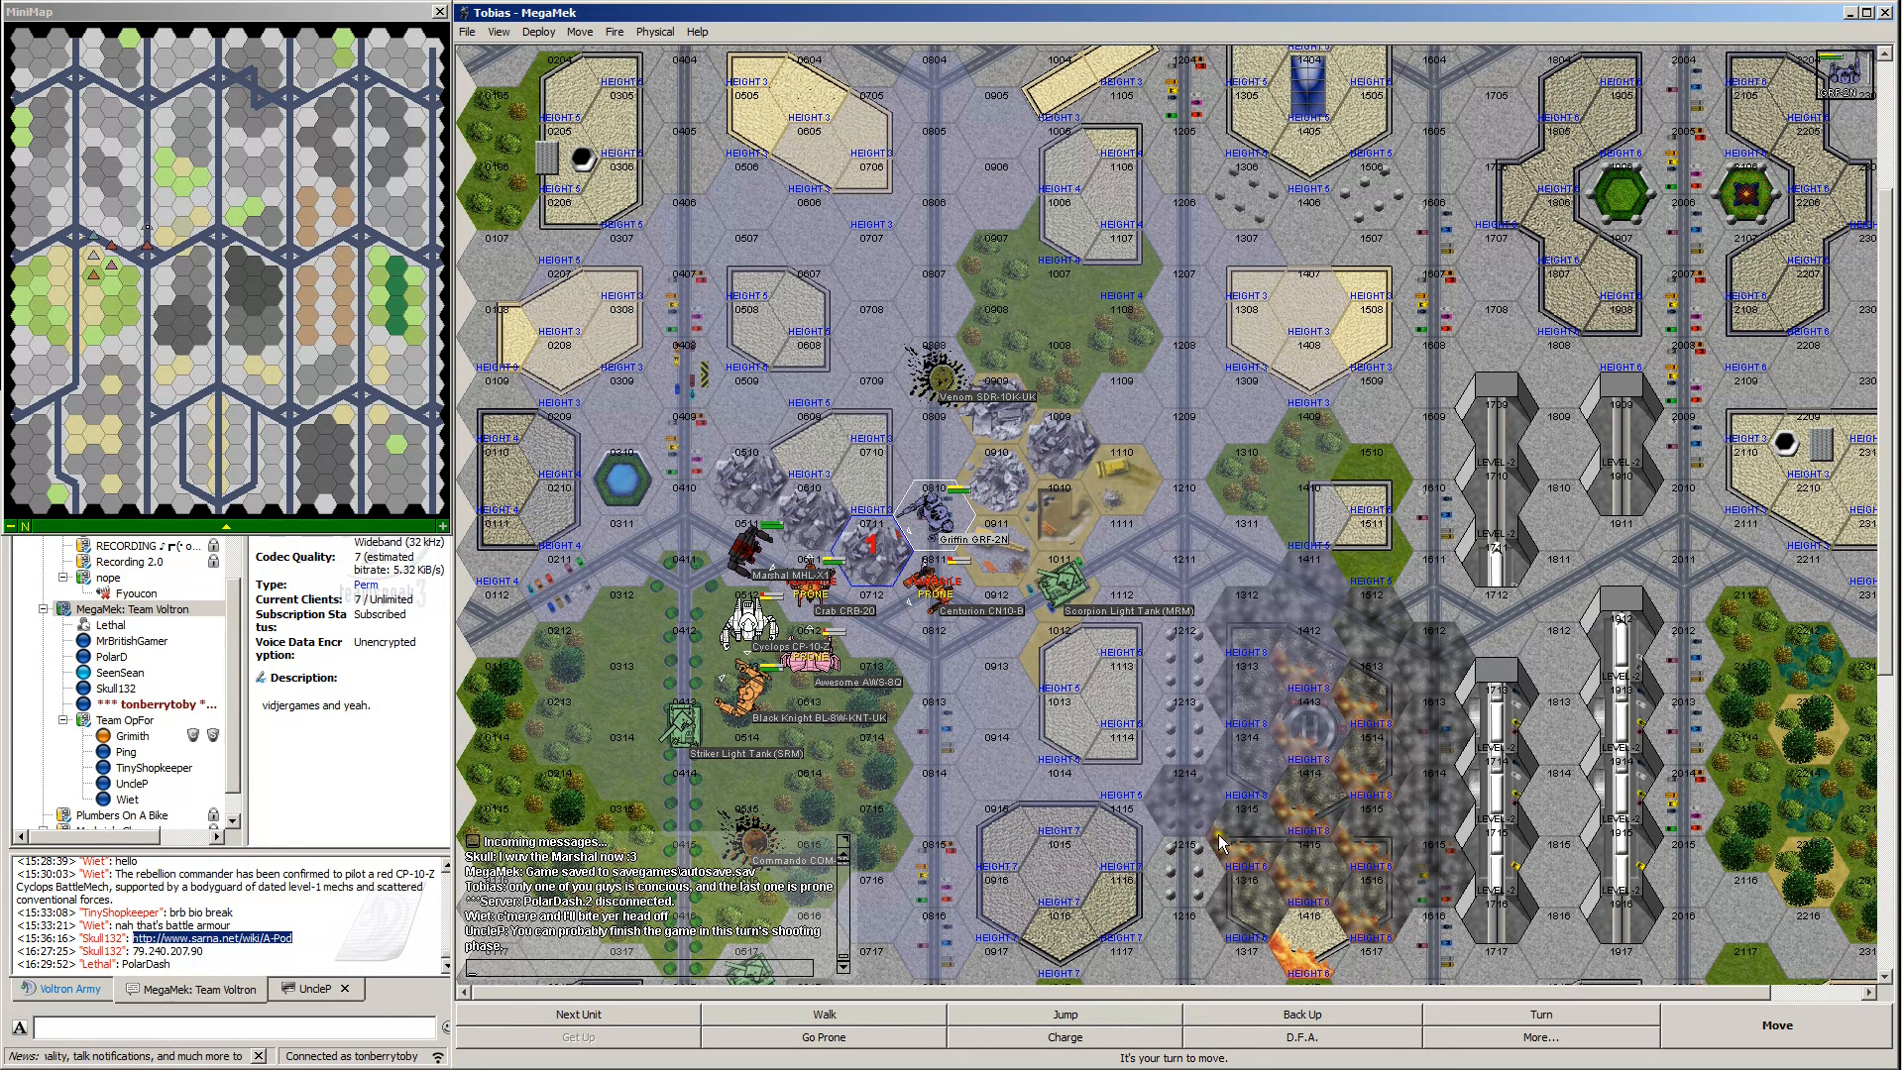
# Plan a walking move, then decline it when it requires a piloting check.
pyautogui.click(1773, 1026)
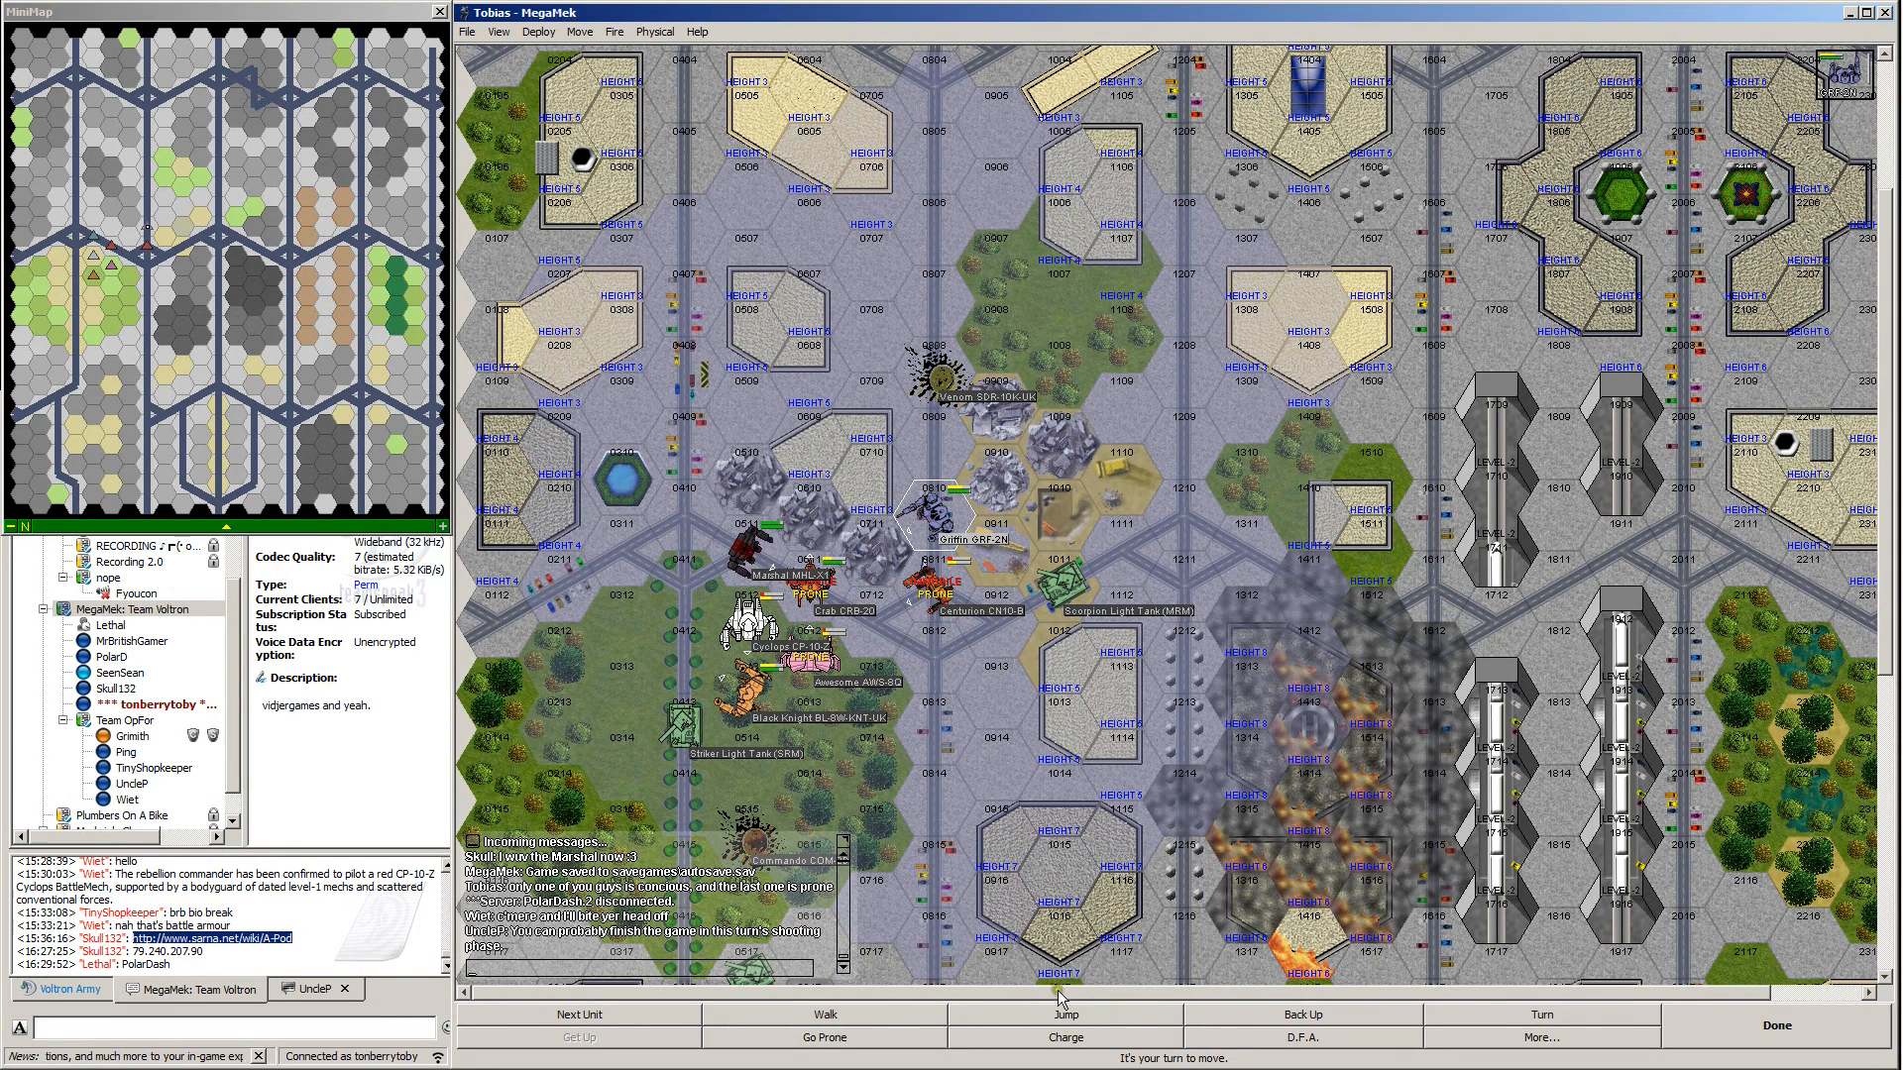
pyautogui.moveTo(898, 564)
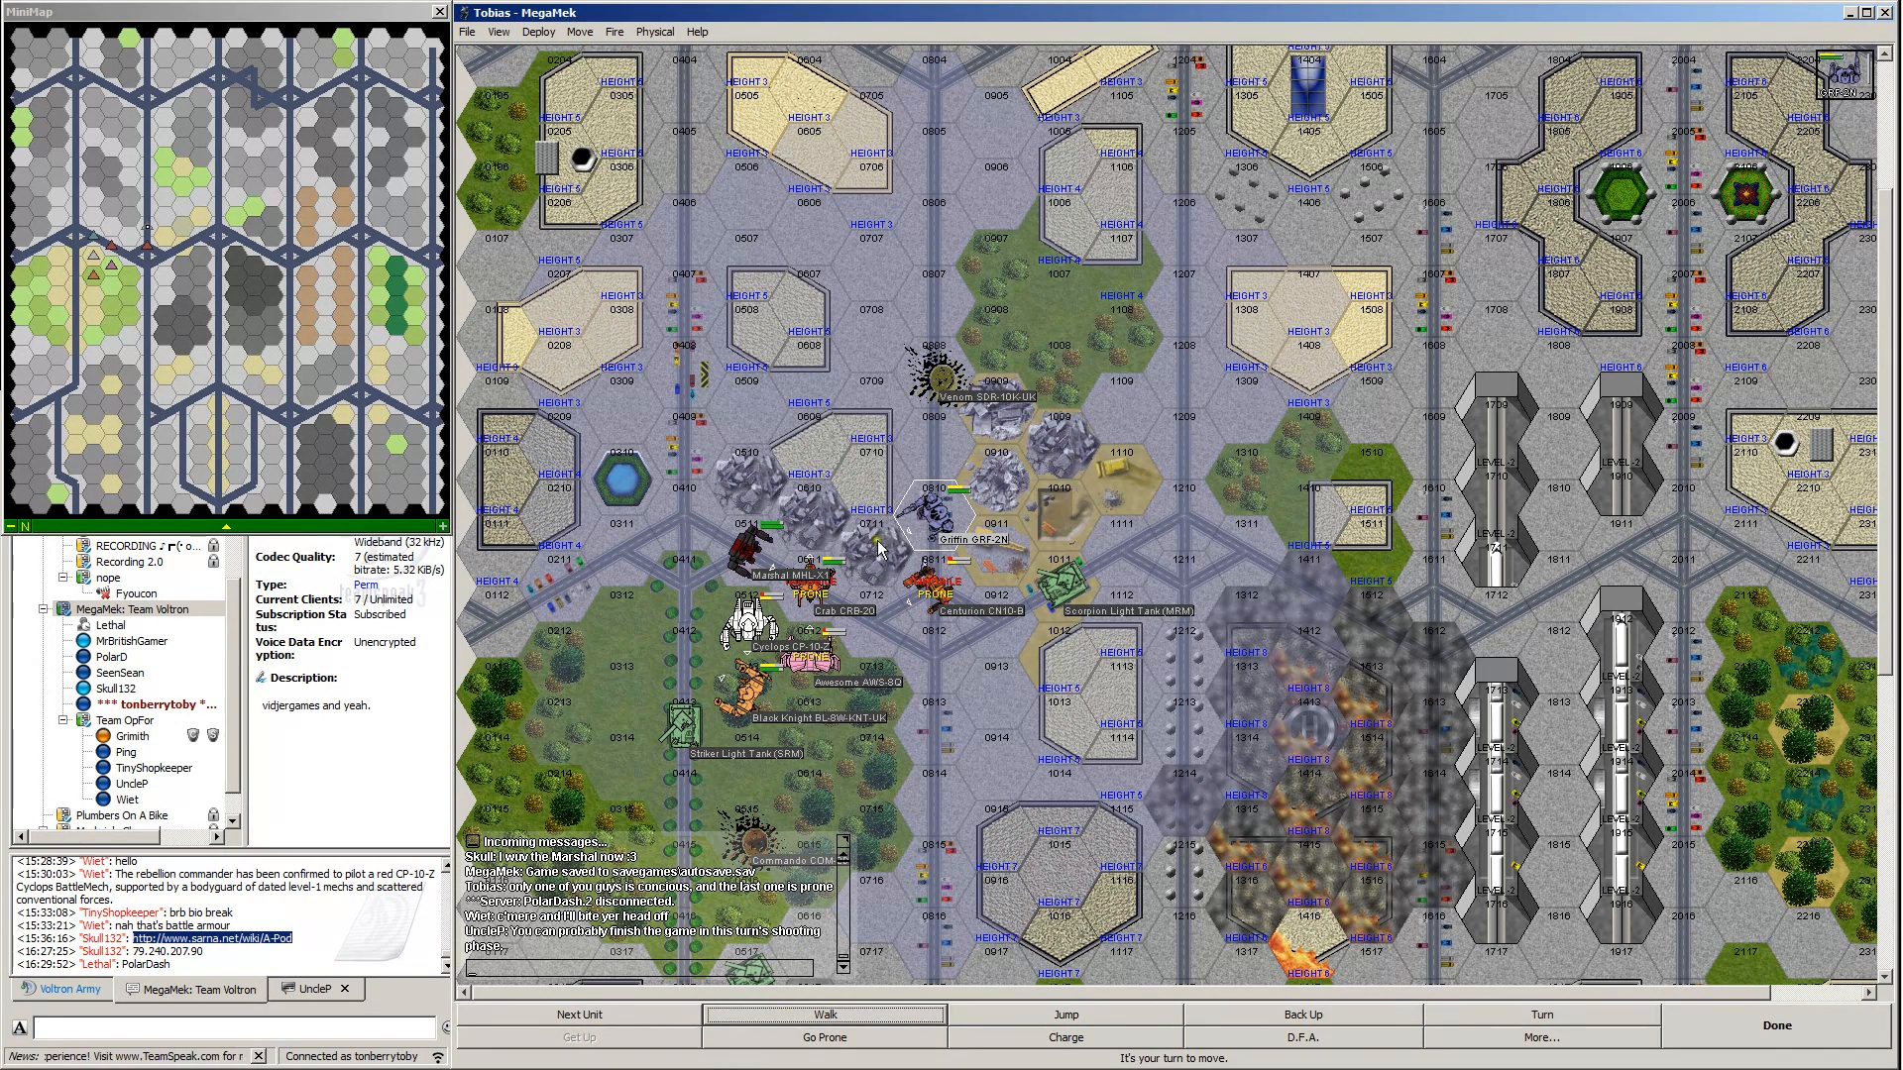
pyautogui.click(869, 540)
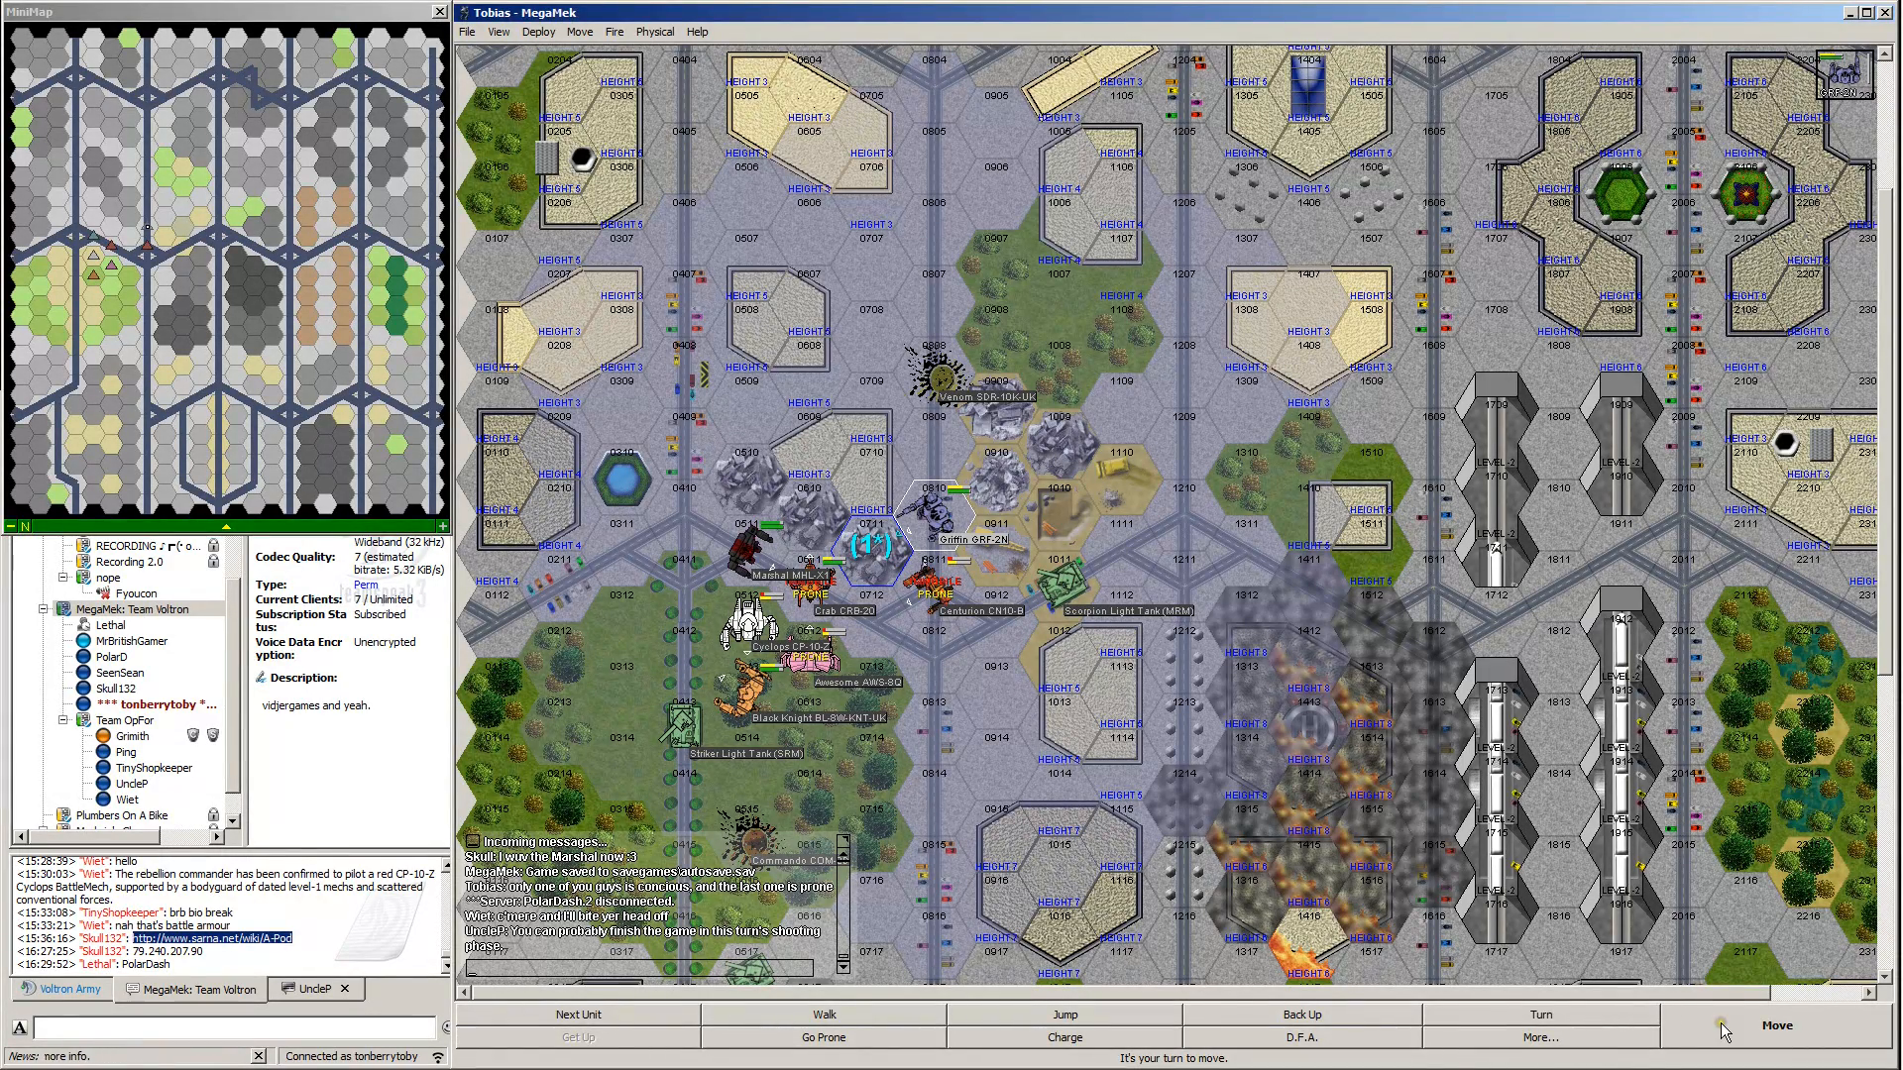
pyautogui.click(1774, 1026)
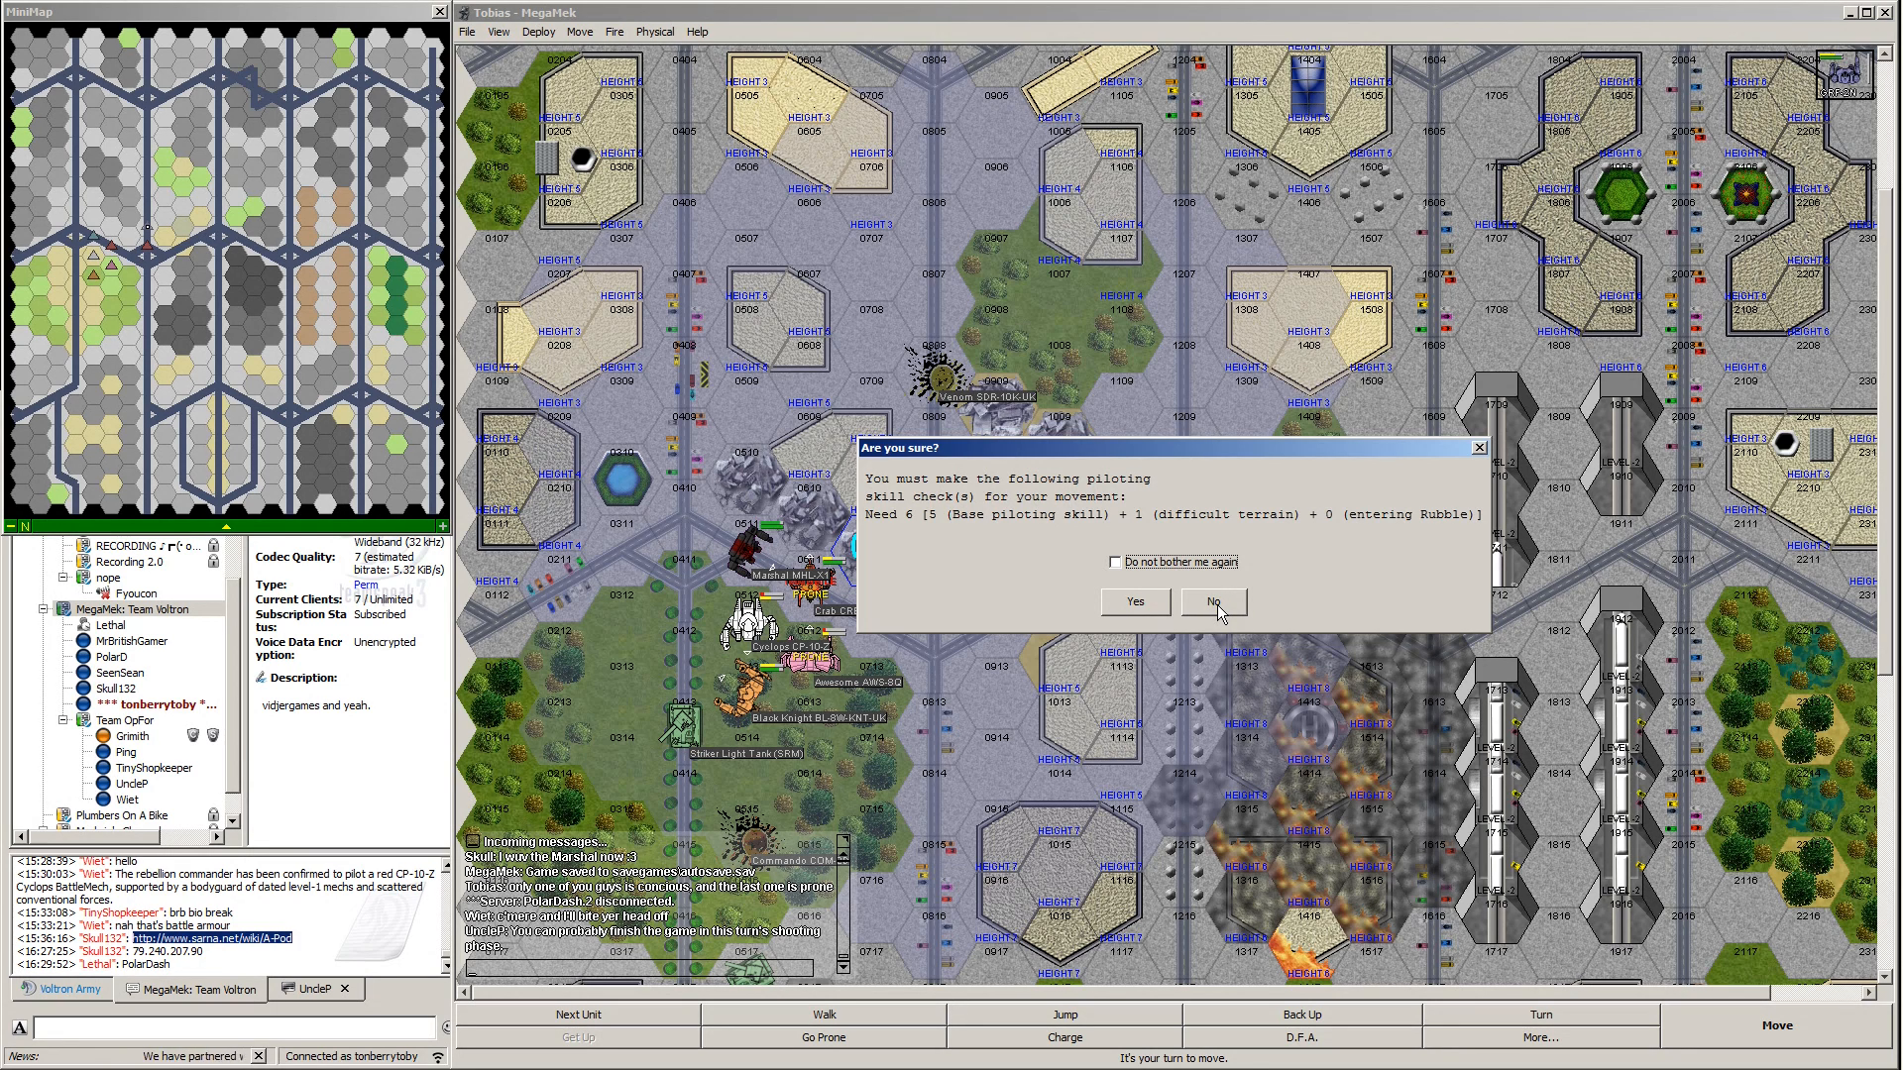
pyautogui.click(1211, 600)
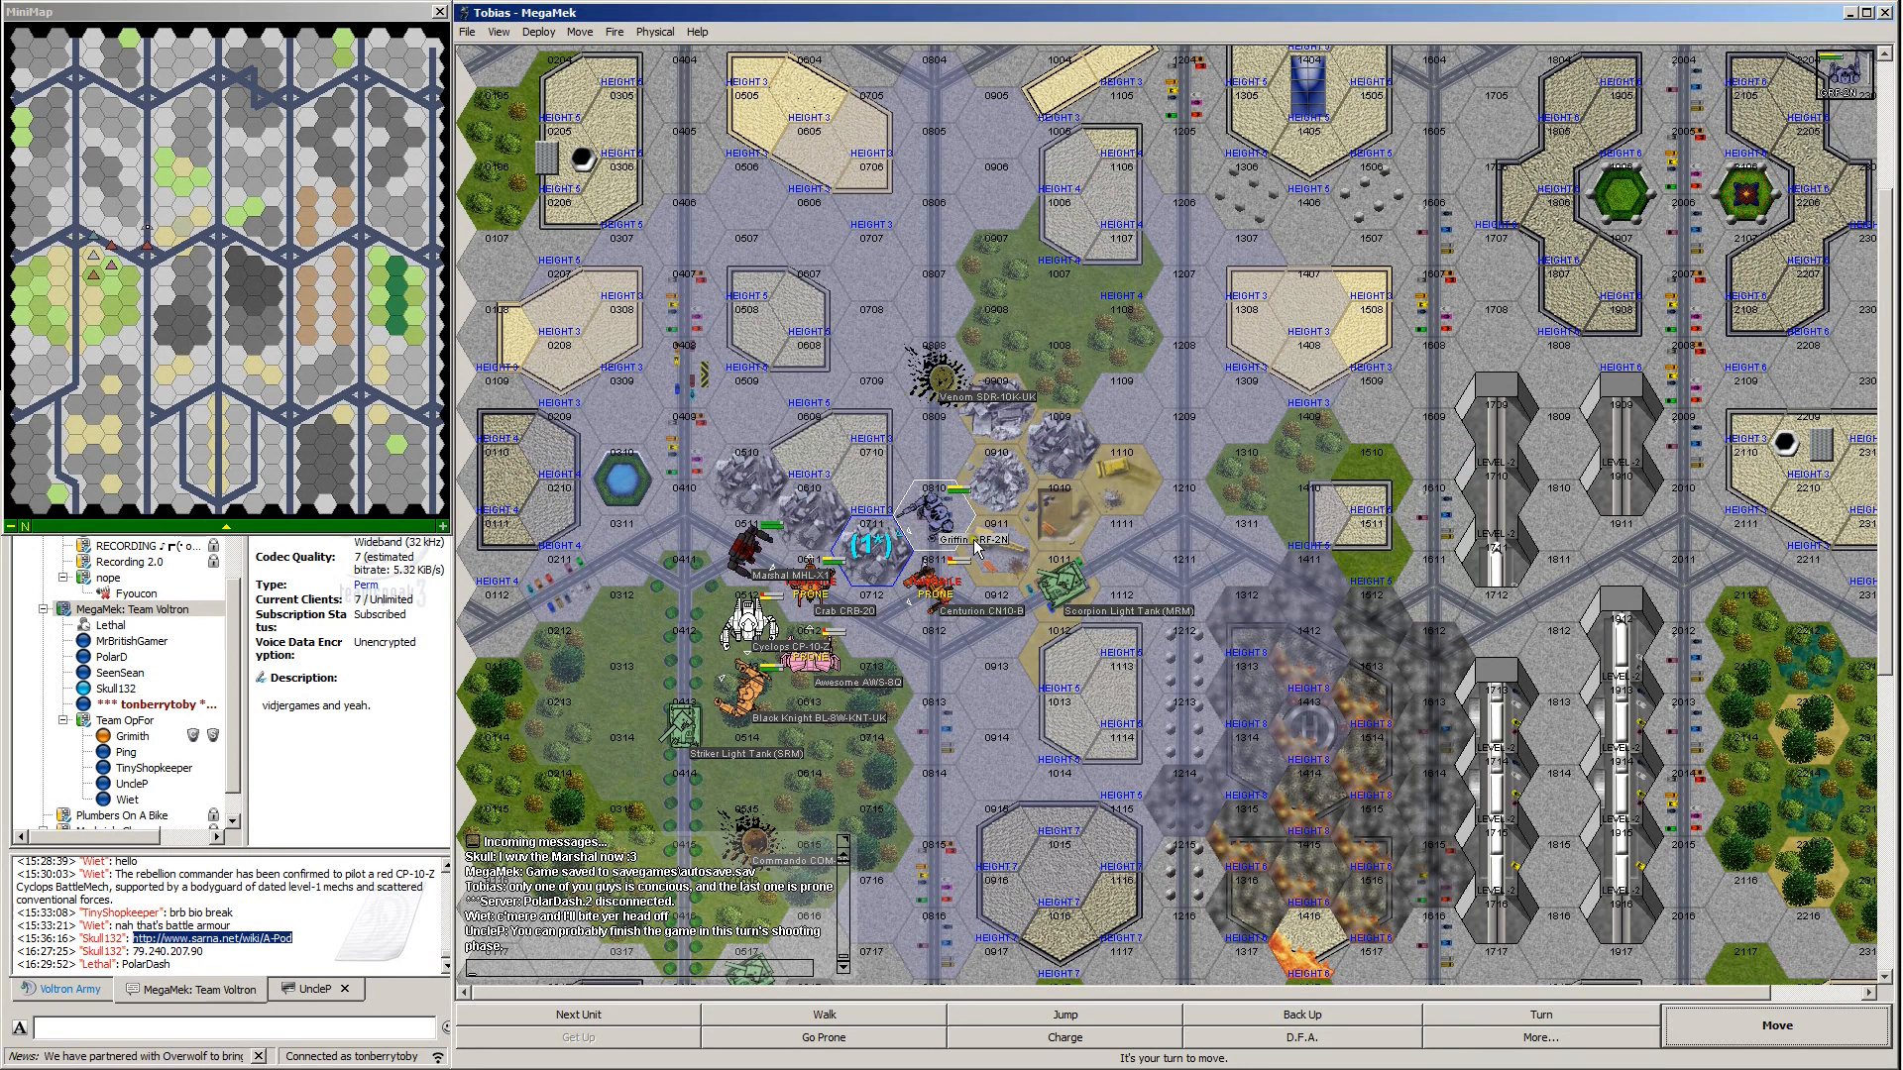
pyautogui.moveTo(969, 655)
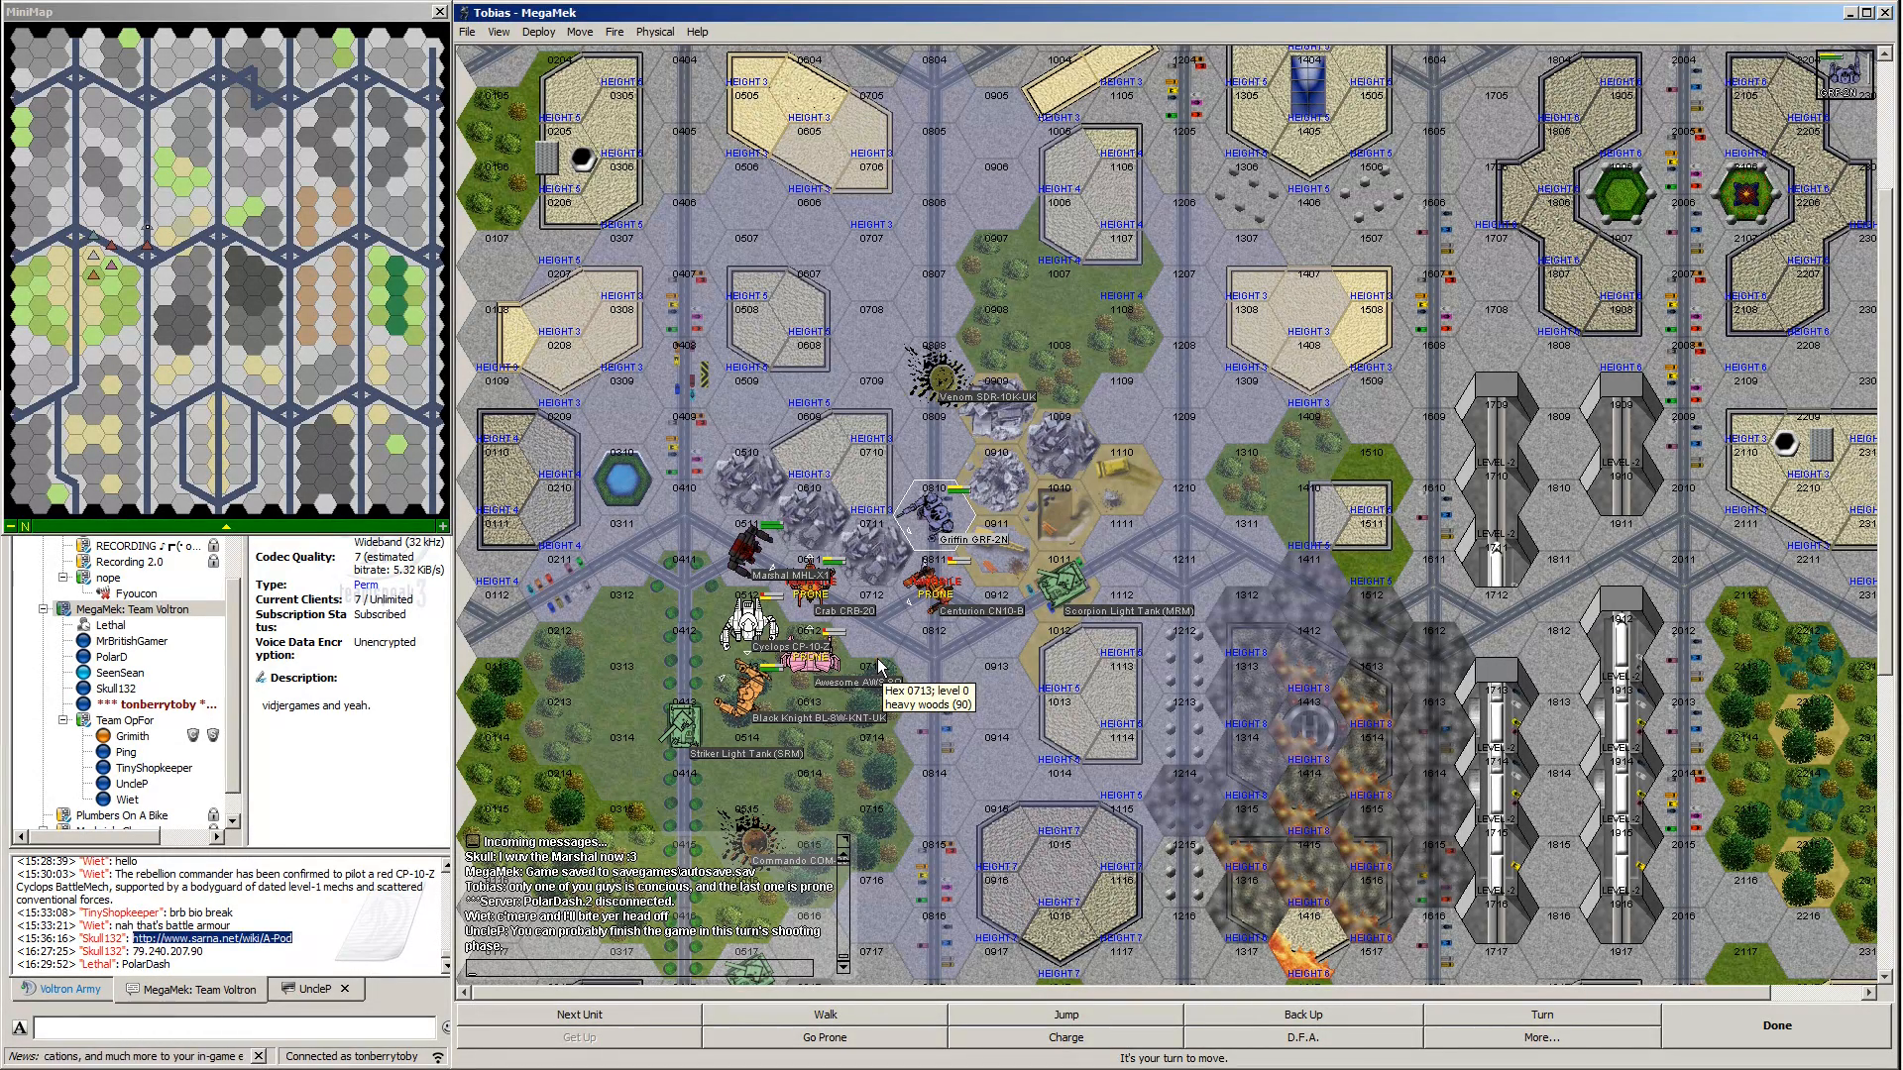
pyautogui.moveTo(746, 622)
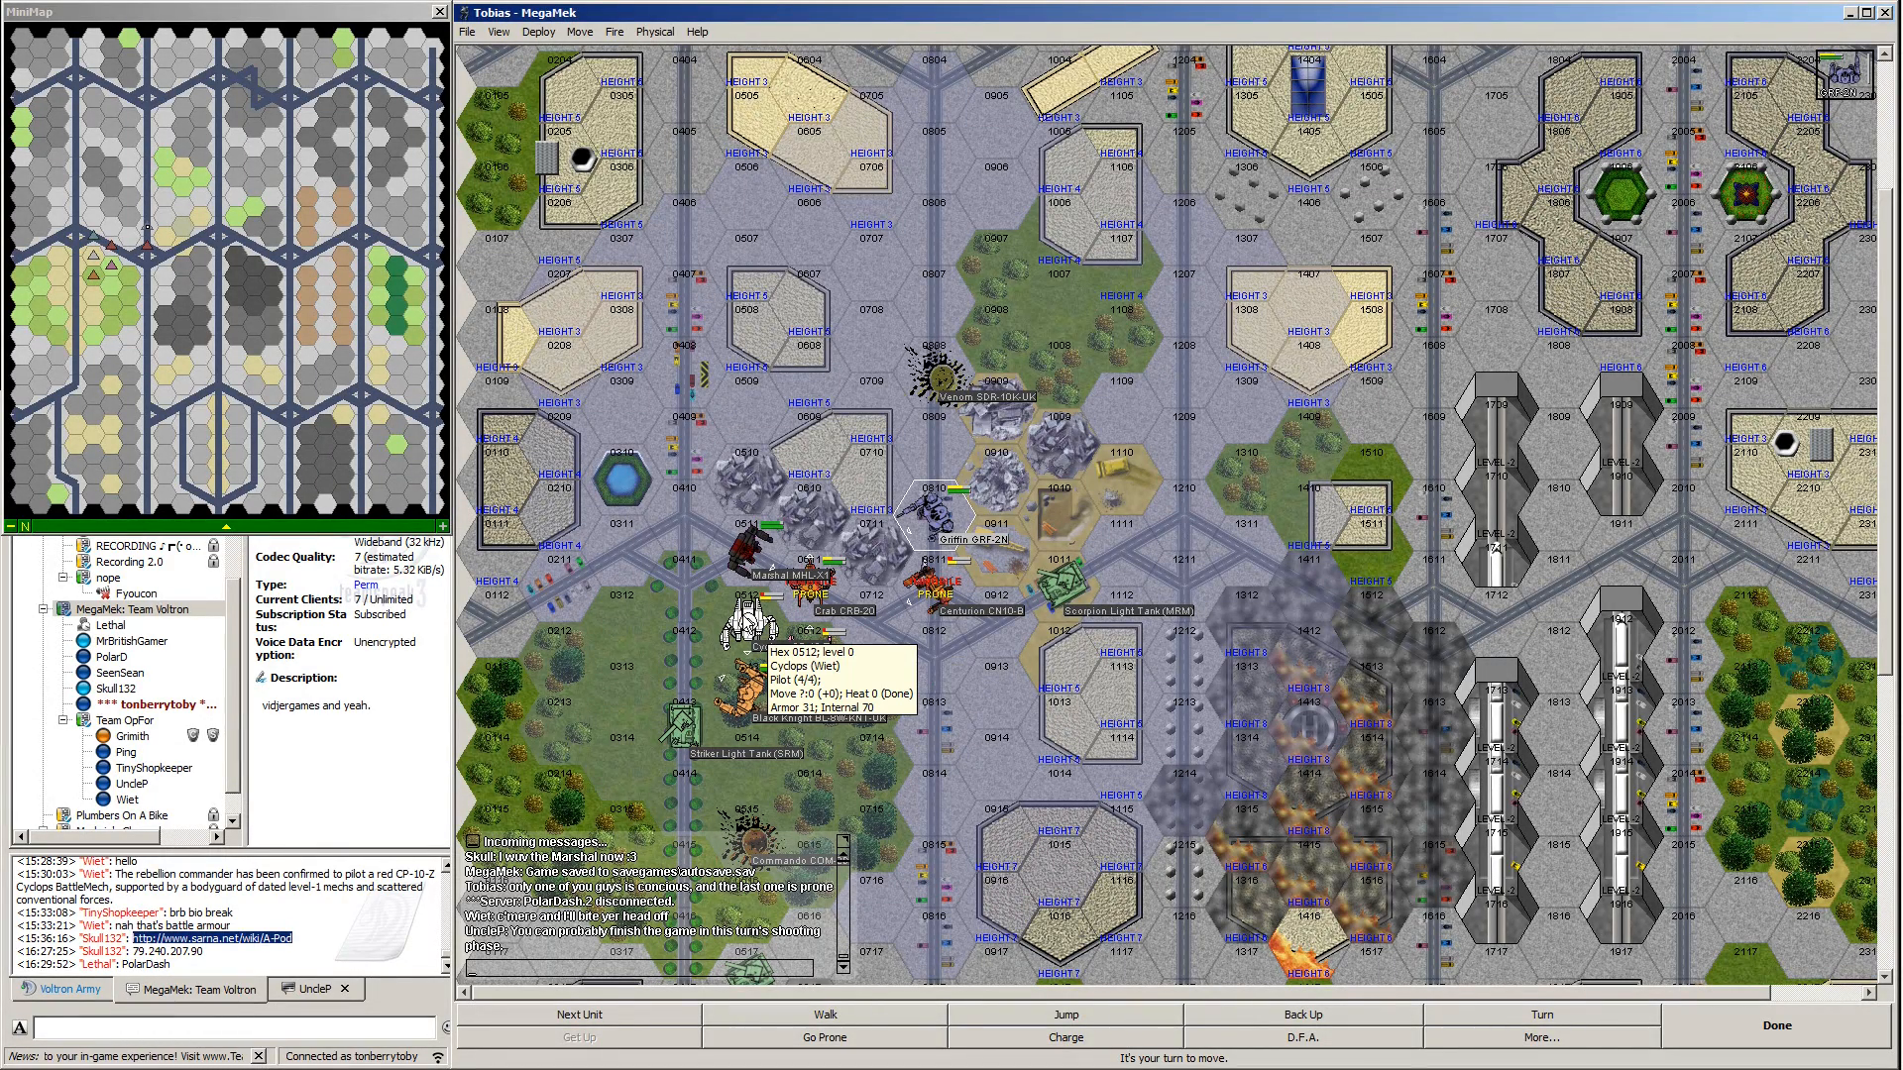
pyautogui.moveTo(1026, 874)
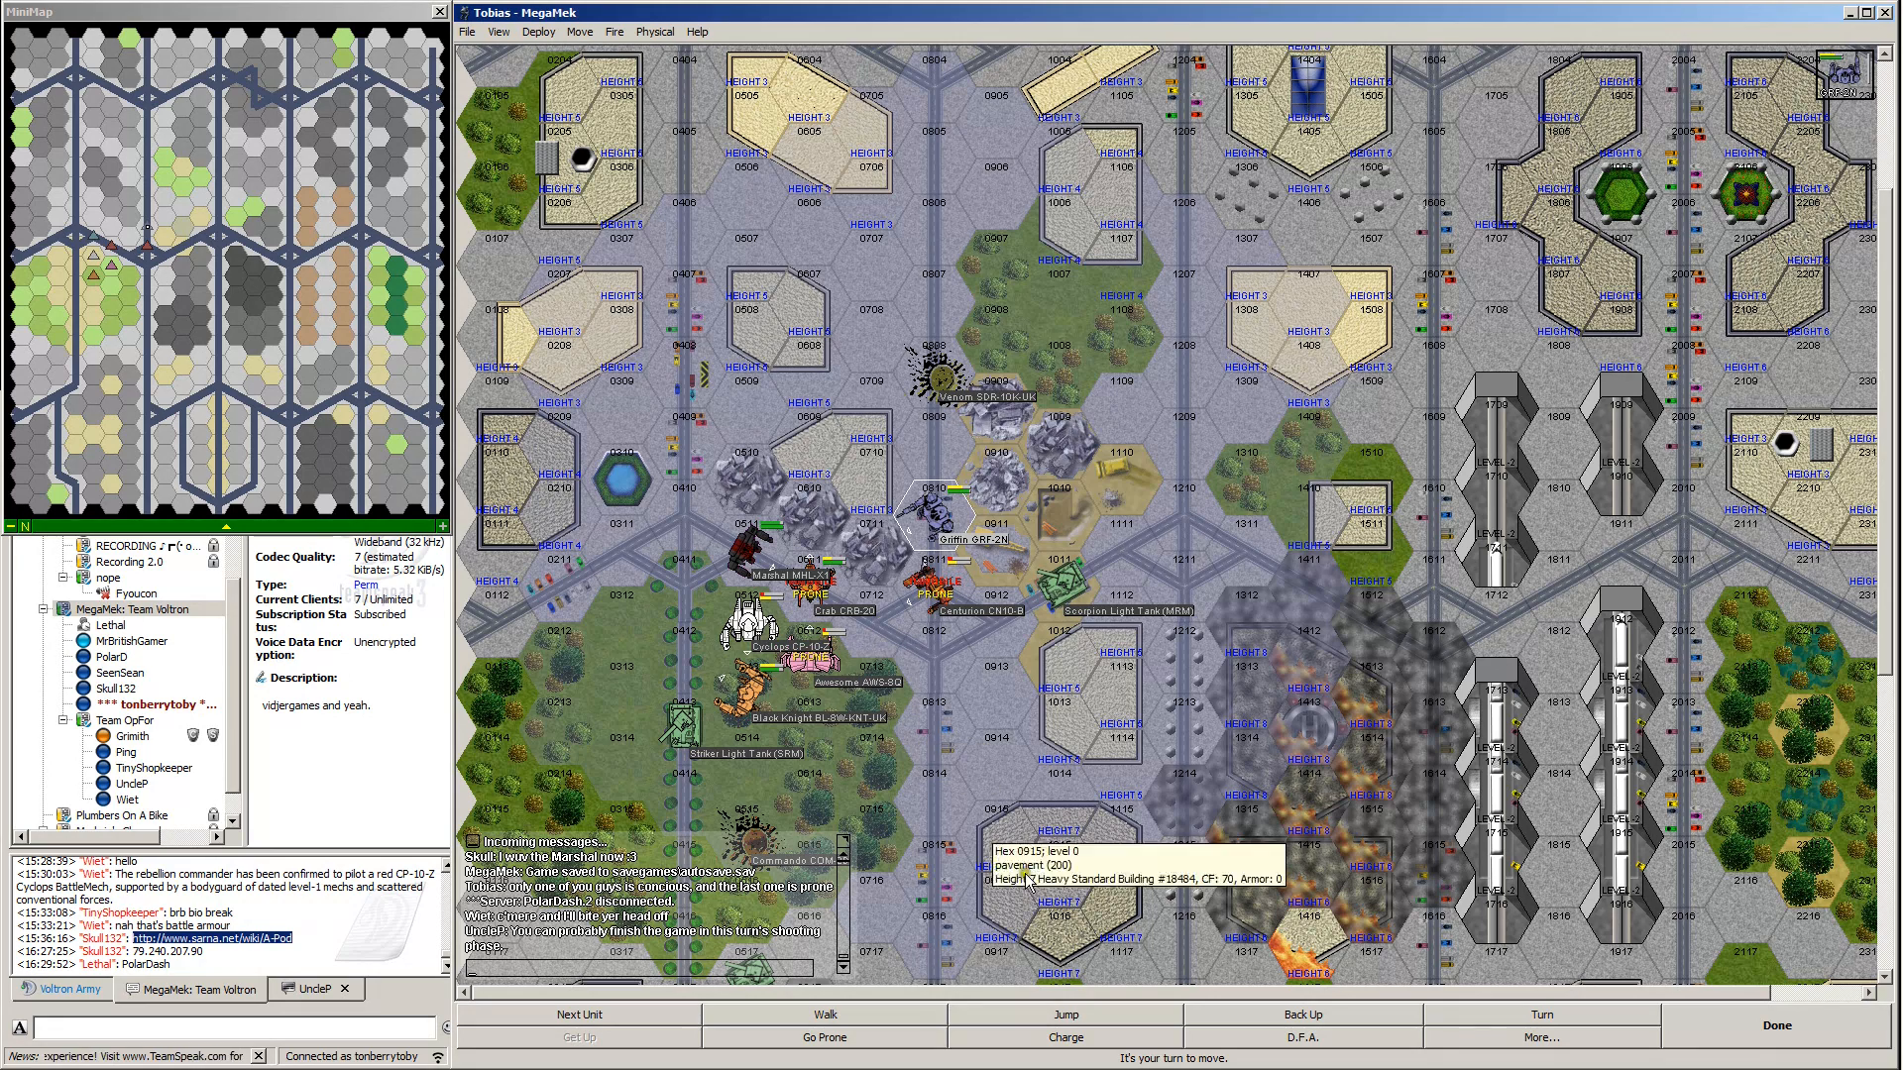
pyautogui.moveTo(697, 582)
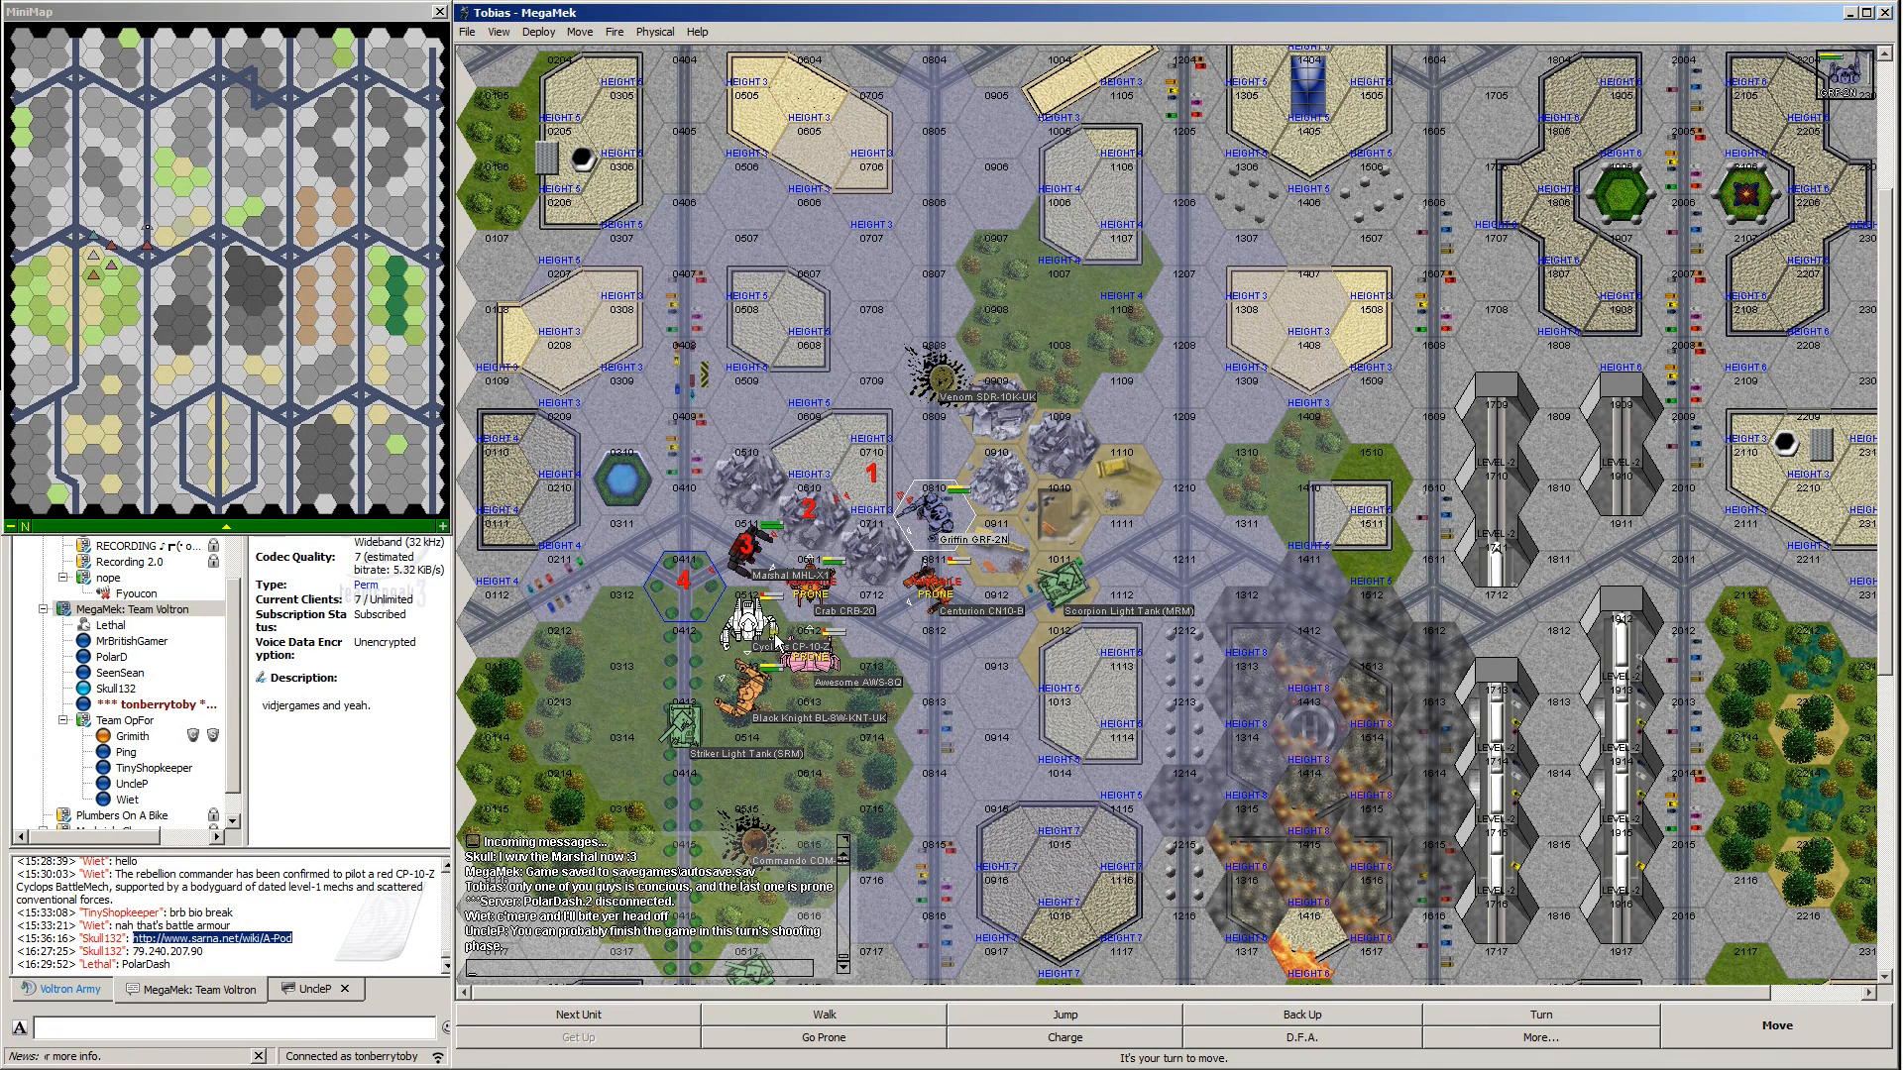
# Turn the mech to face left and end its movement.
pyautogui.rightClick(728, 600)
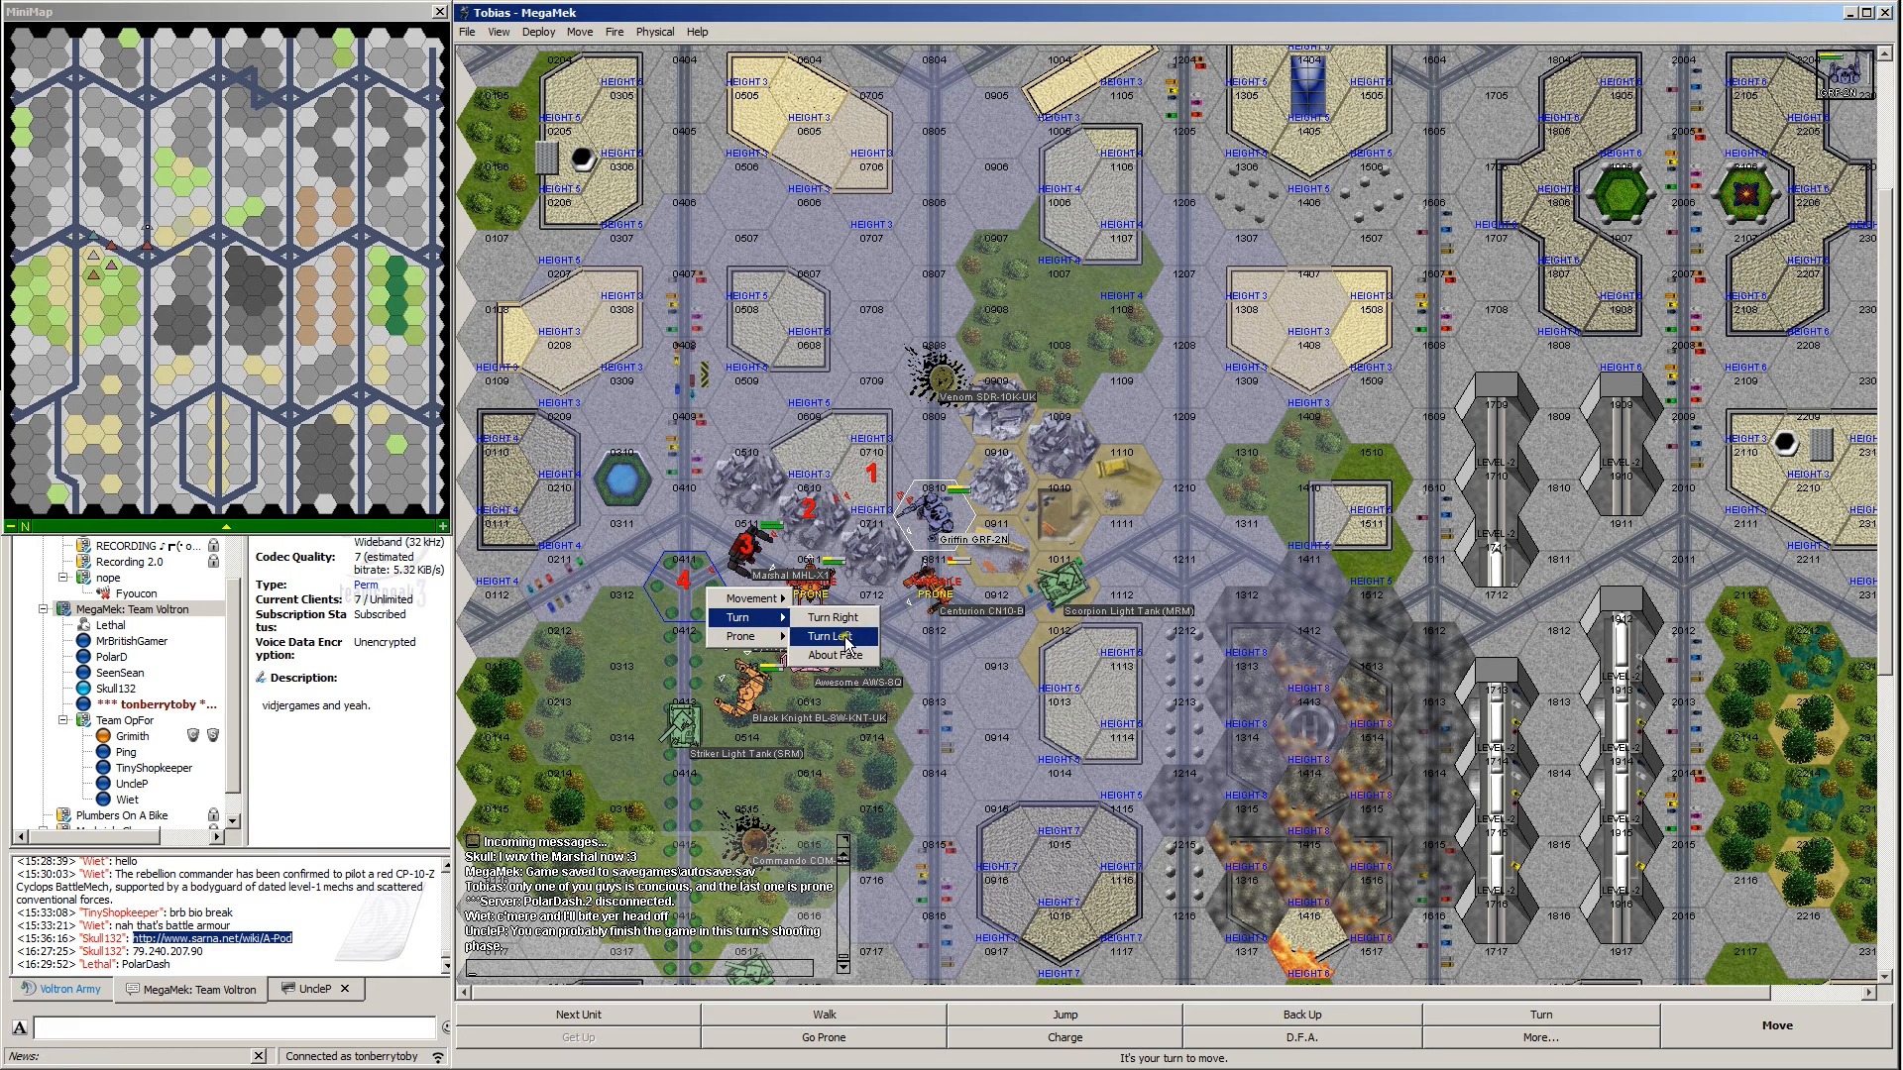
pyautogui.click(826, 636)
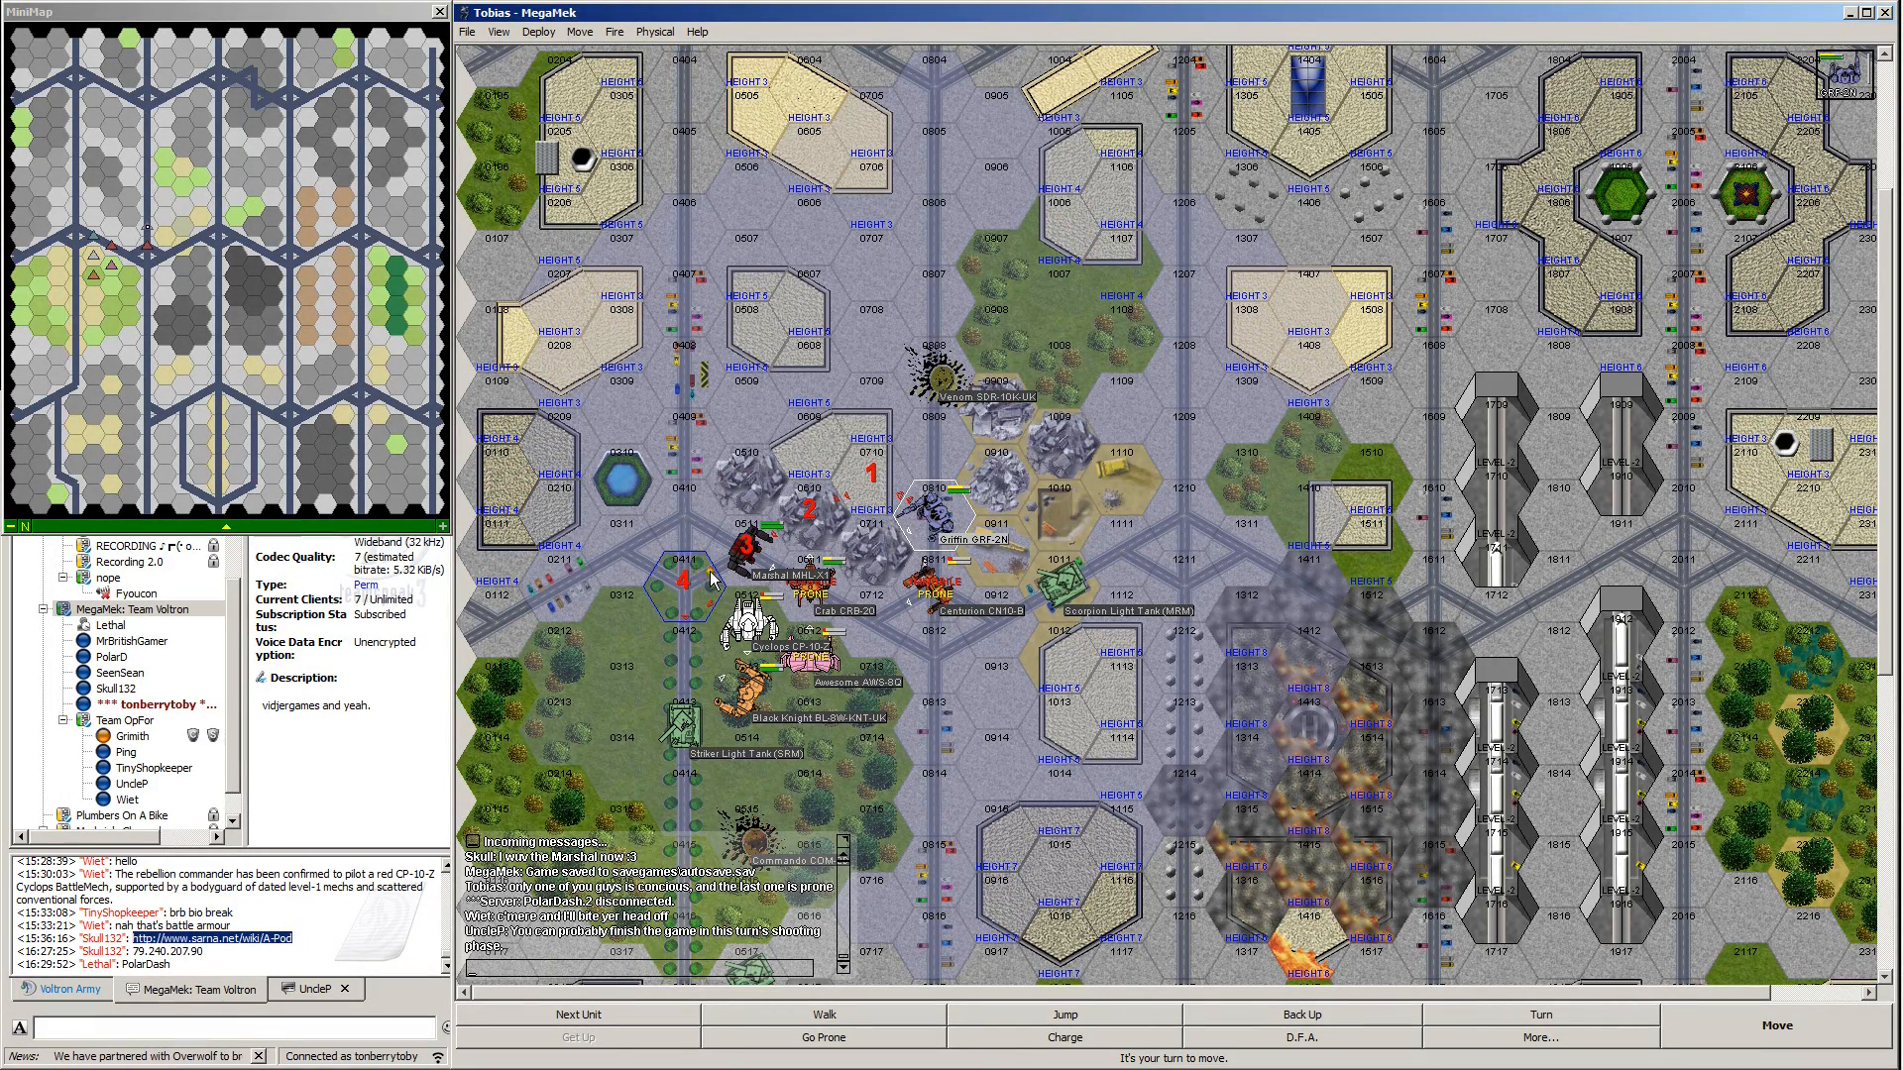
pyautogui.moveTo(1742, 1031)
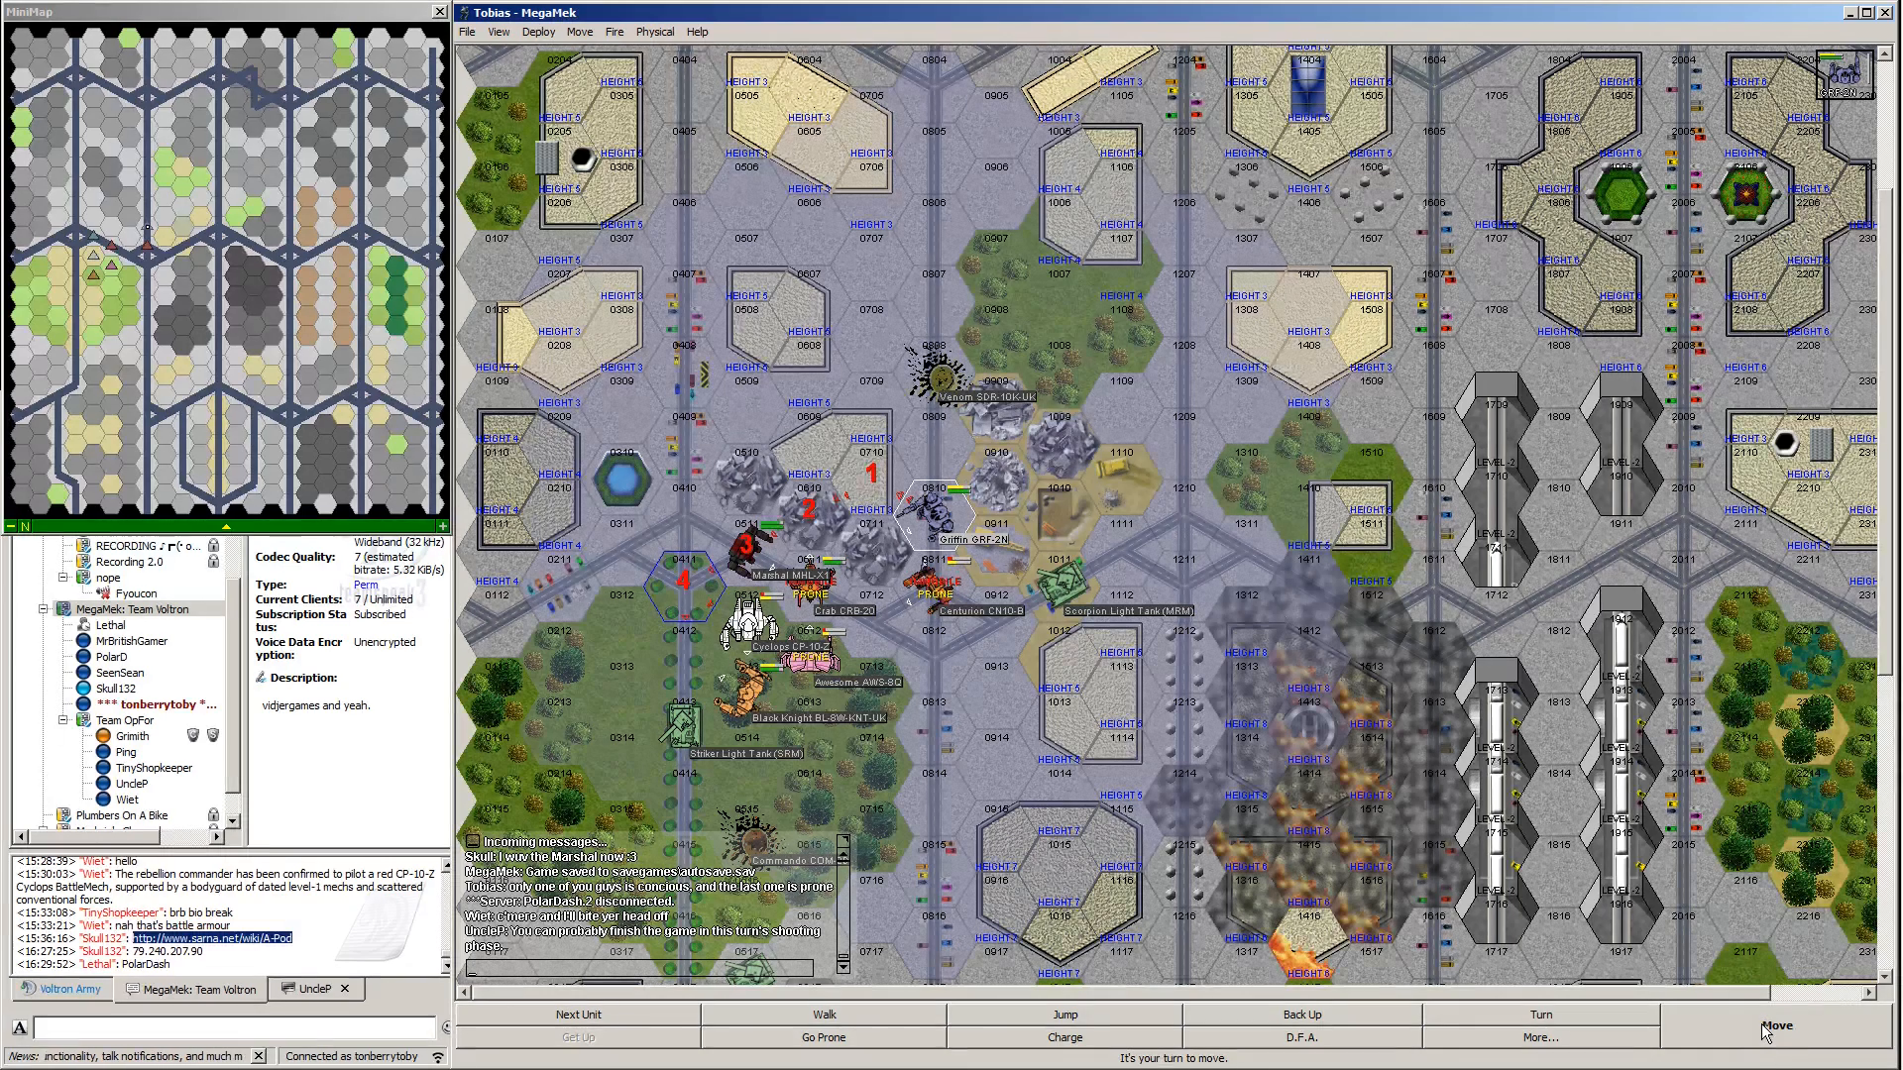
pyautogui.click(1777, 1026)
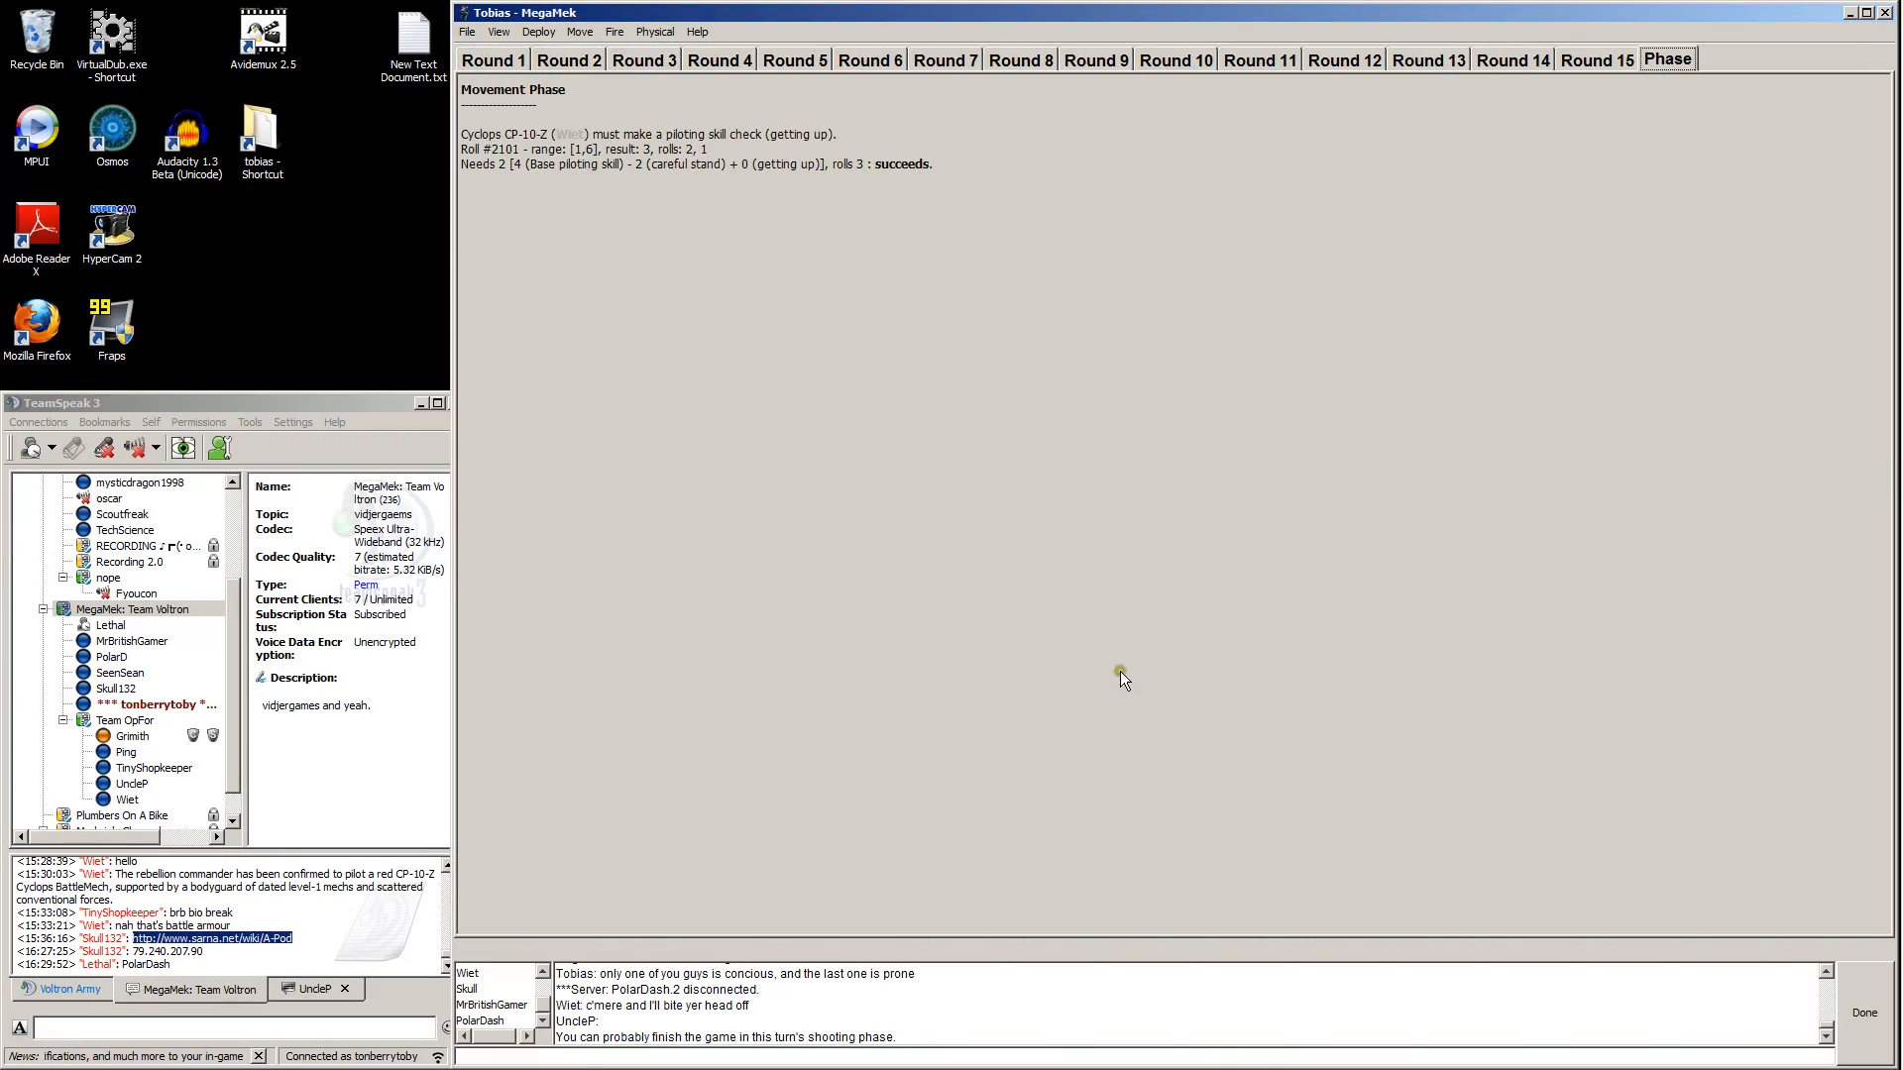
# Dismiss the movement phase report to enter the firing phase.
pyautogui.click(1863, 1012)
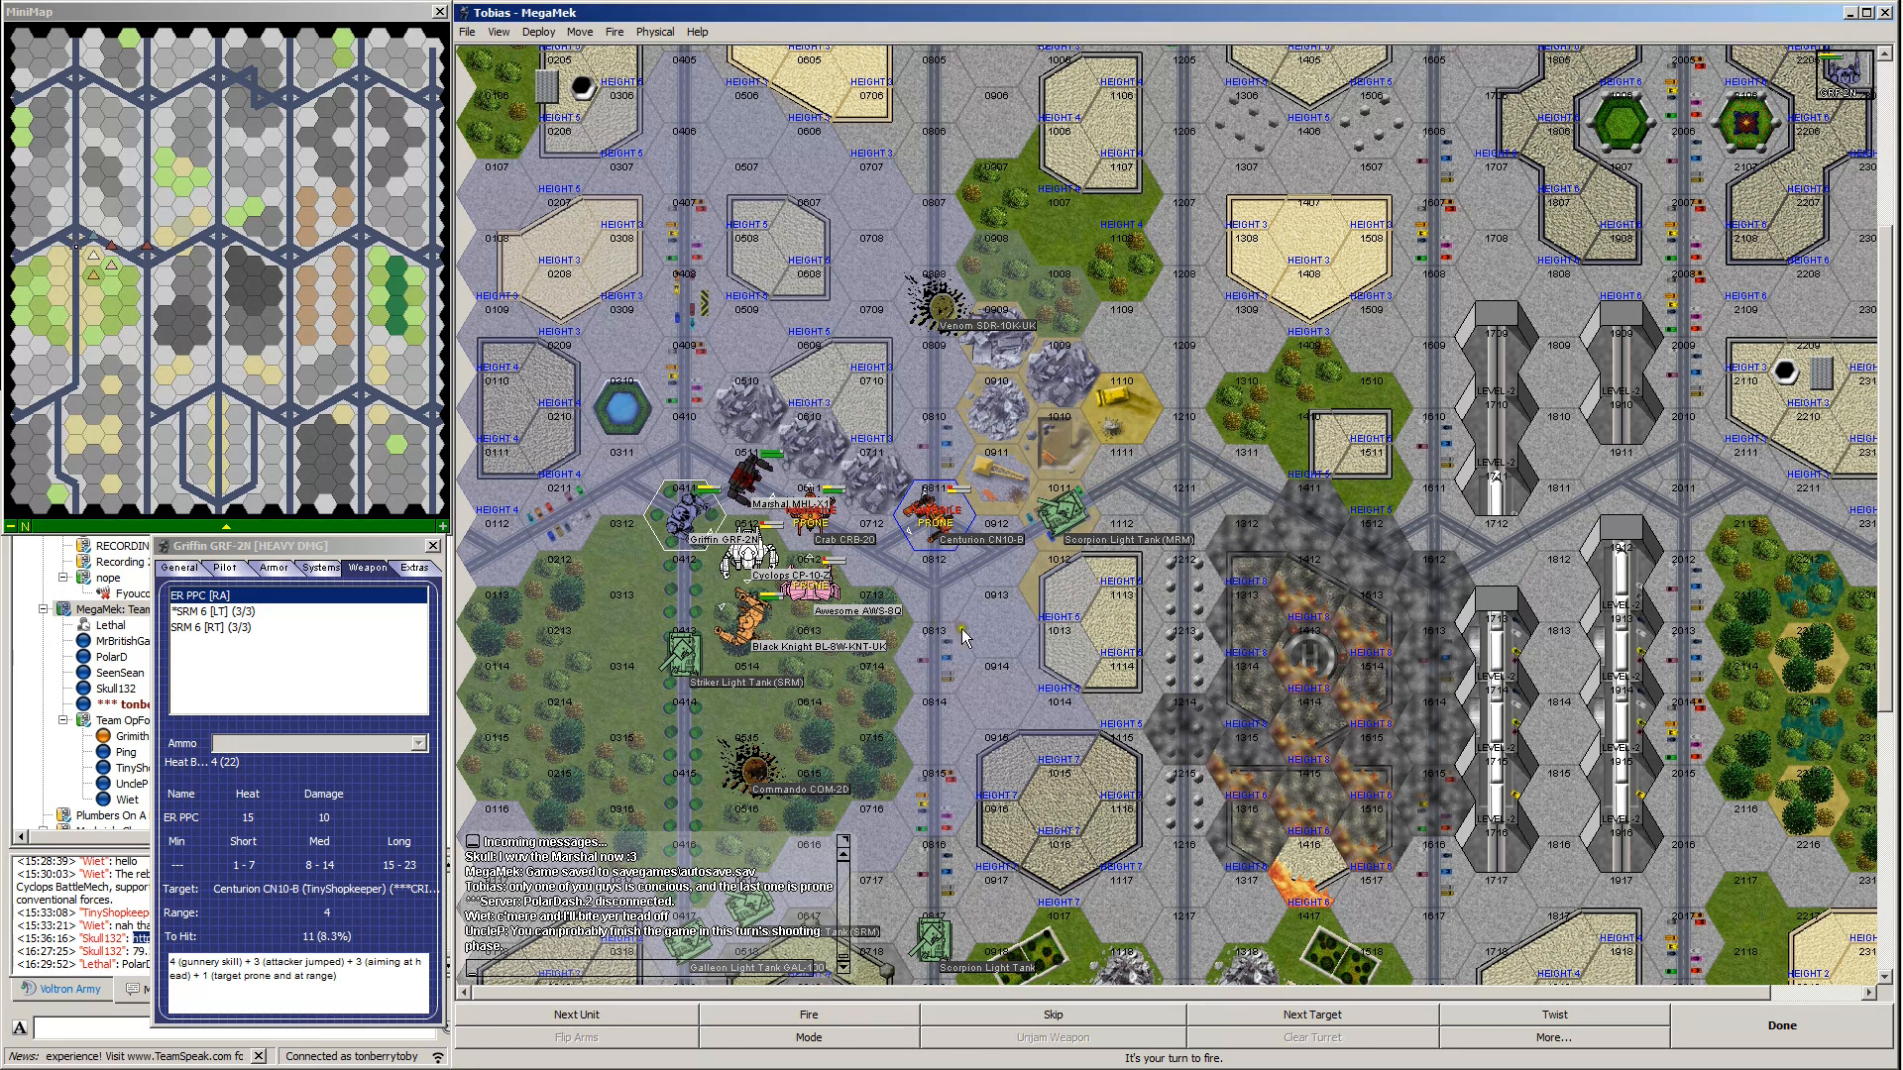
pyautogui.moveTo(961, 638)
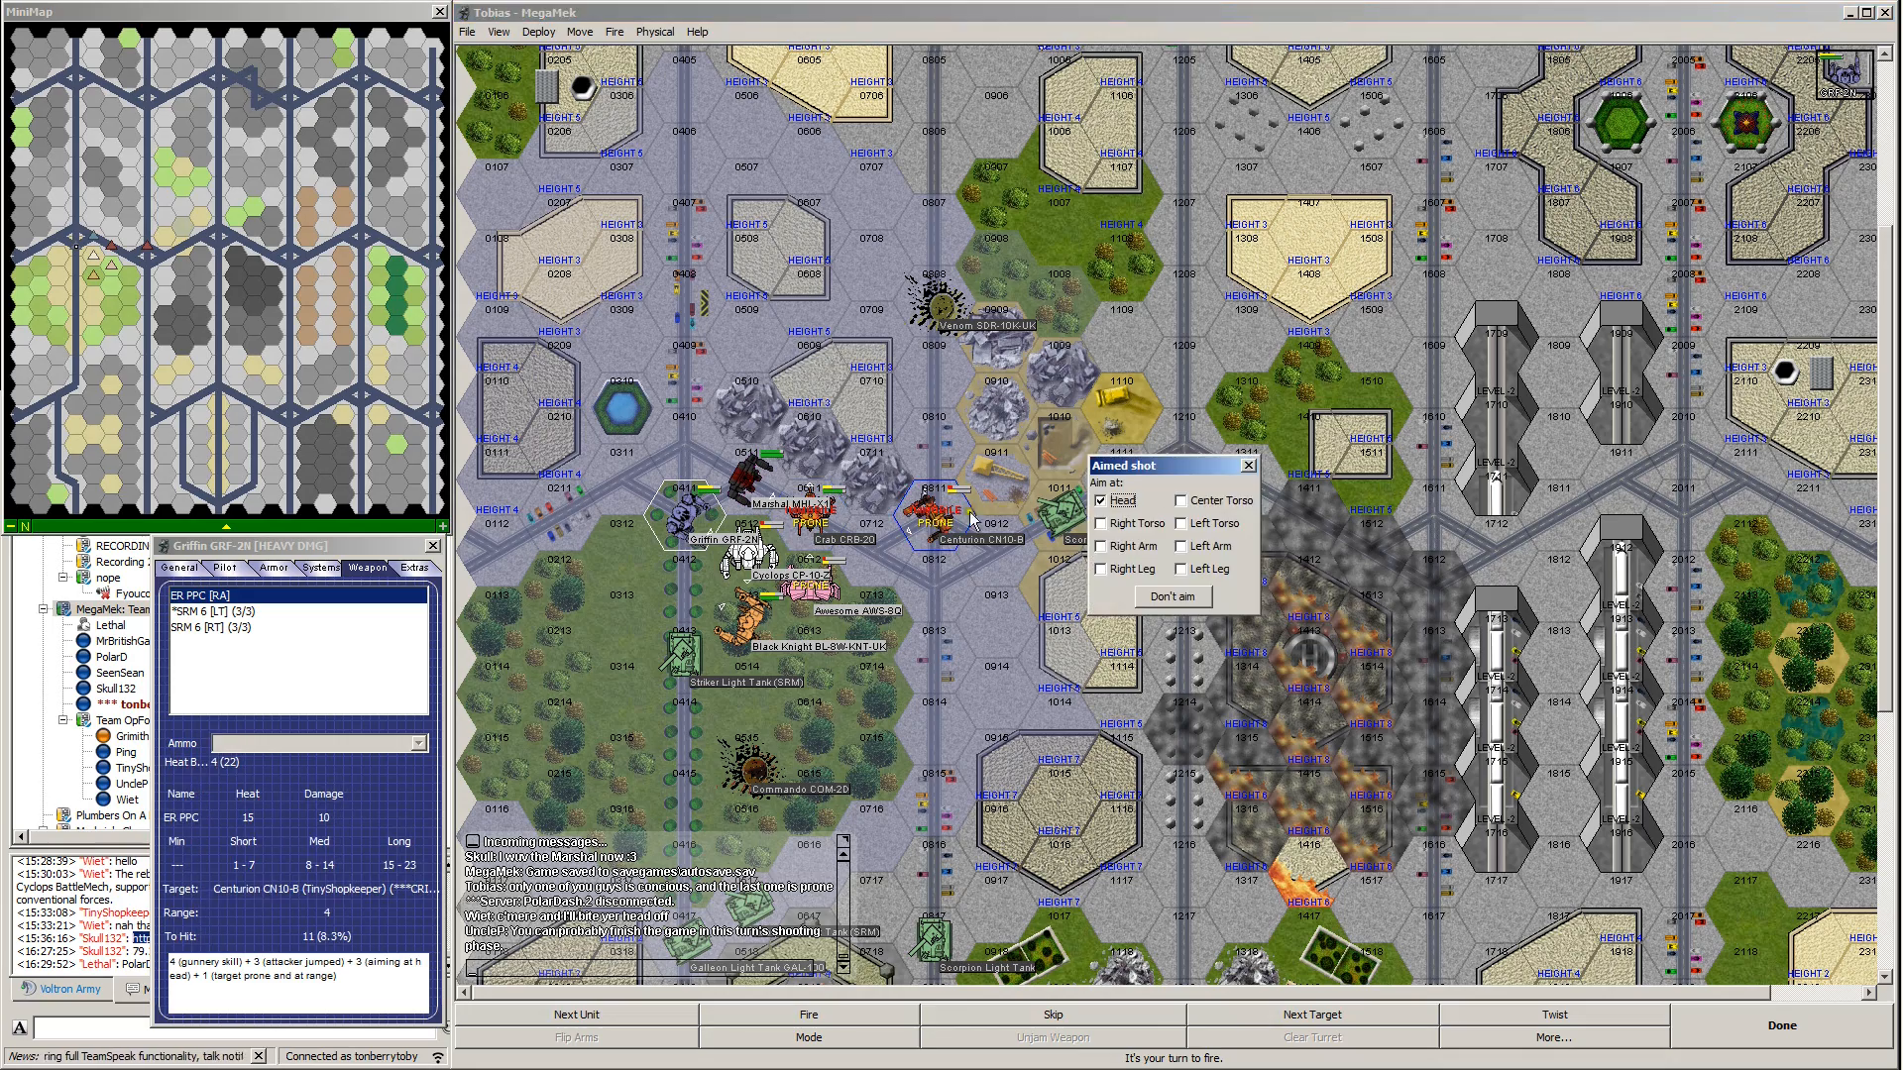
# Fire unaimed at the Cyclops, choosing the SRM 6 and its ammunition.
pyautogui.click(1169, 595)
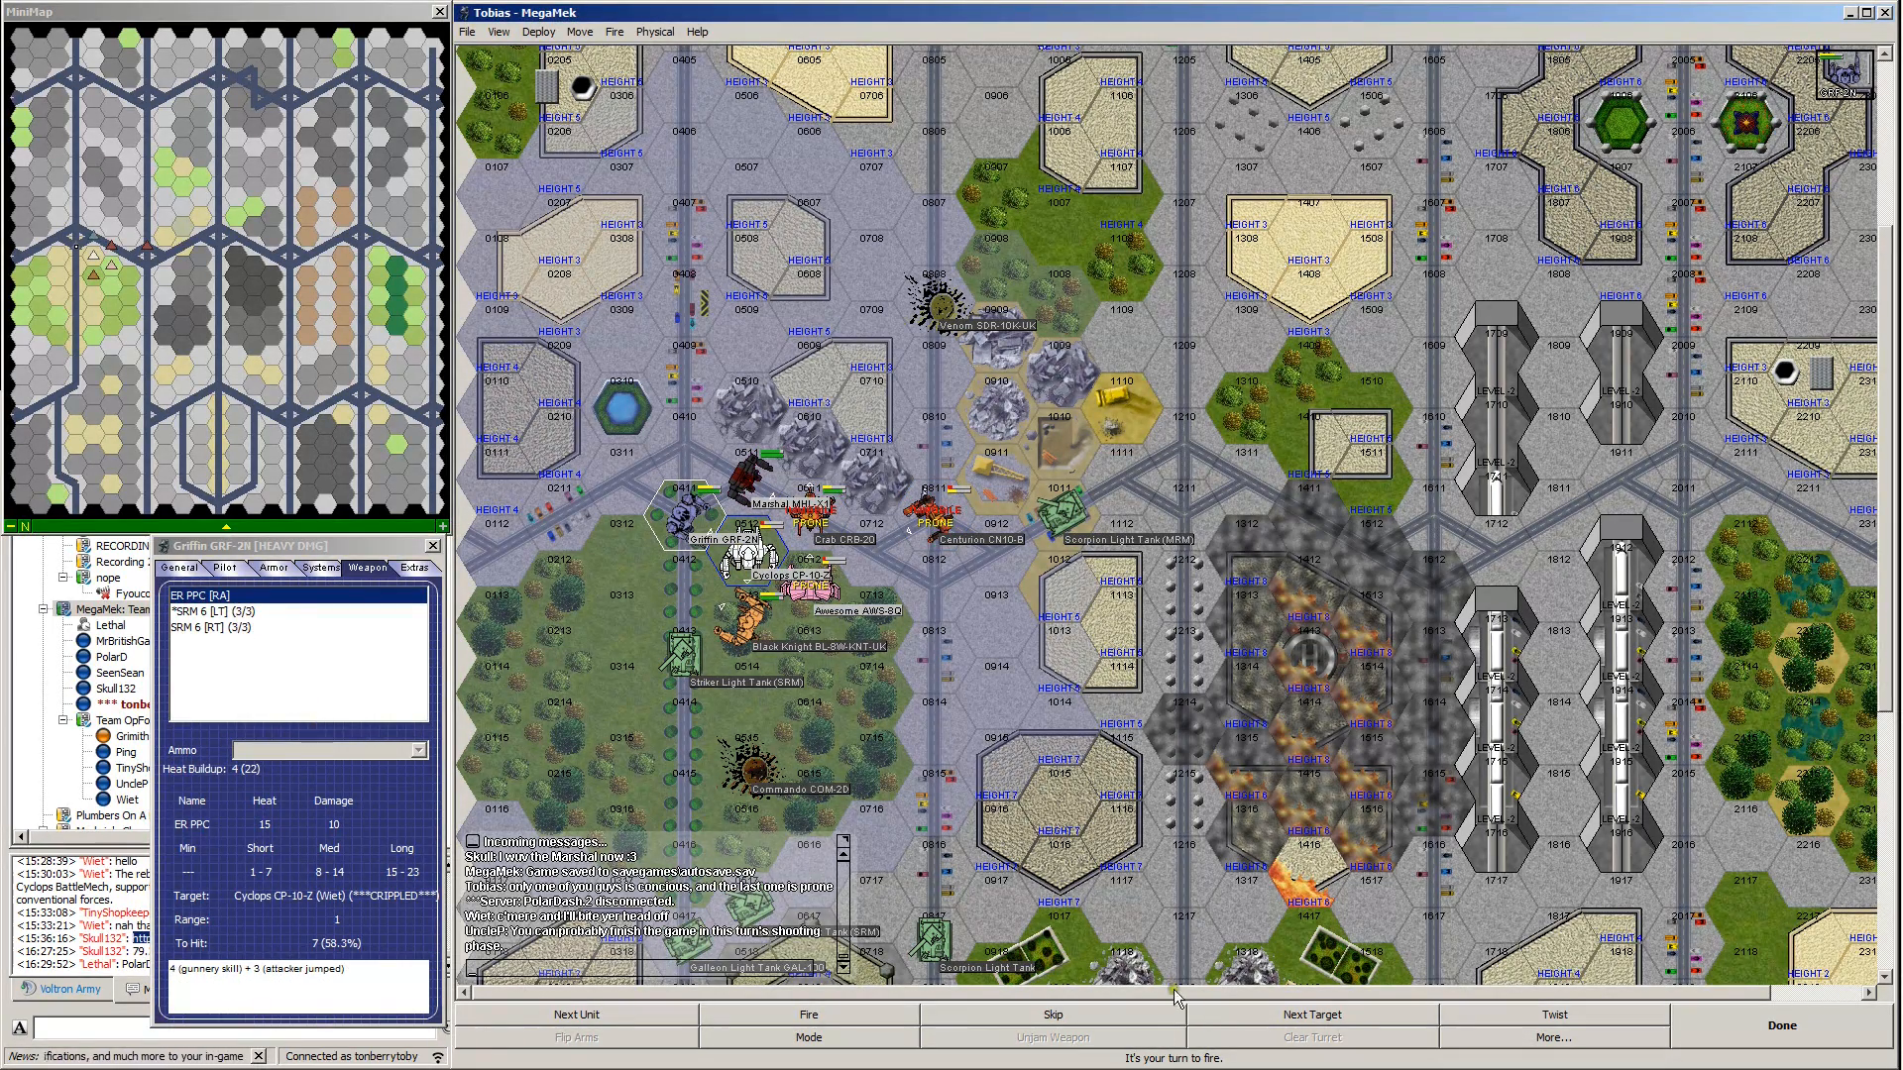
pyautogui.click(419, 749)
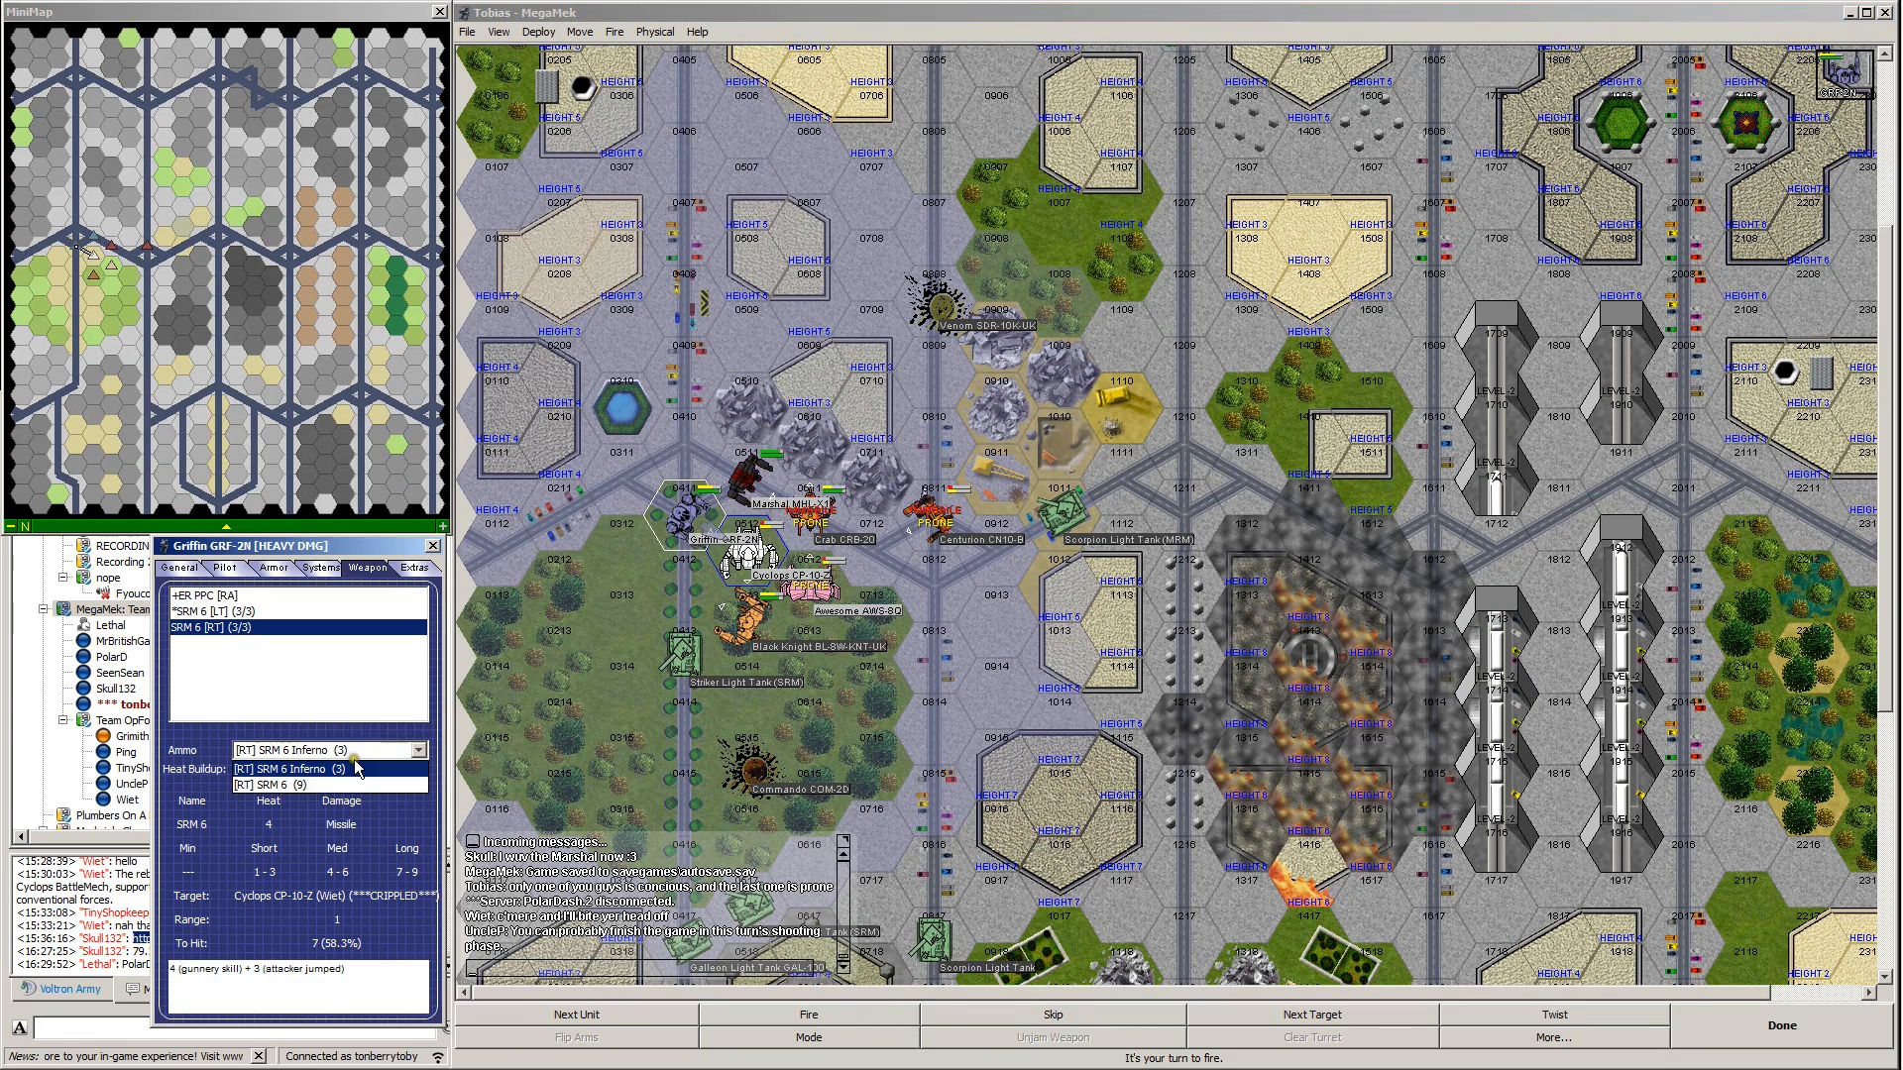
pyautogui.click(328, 749)
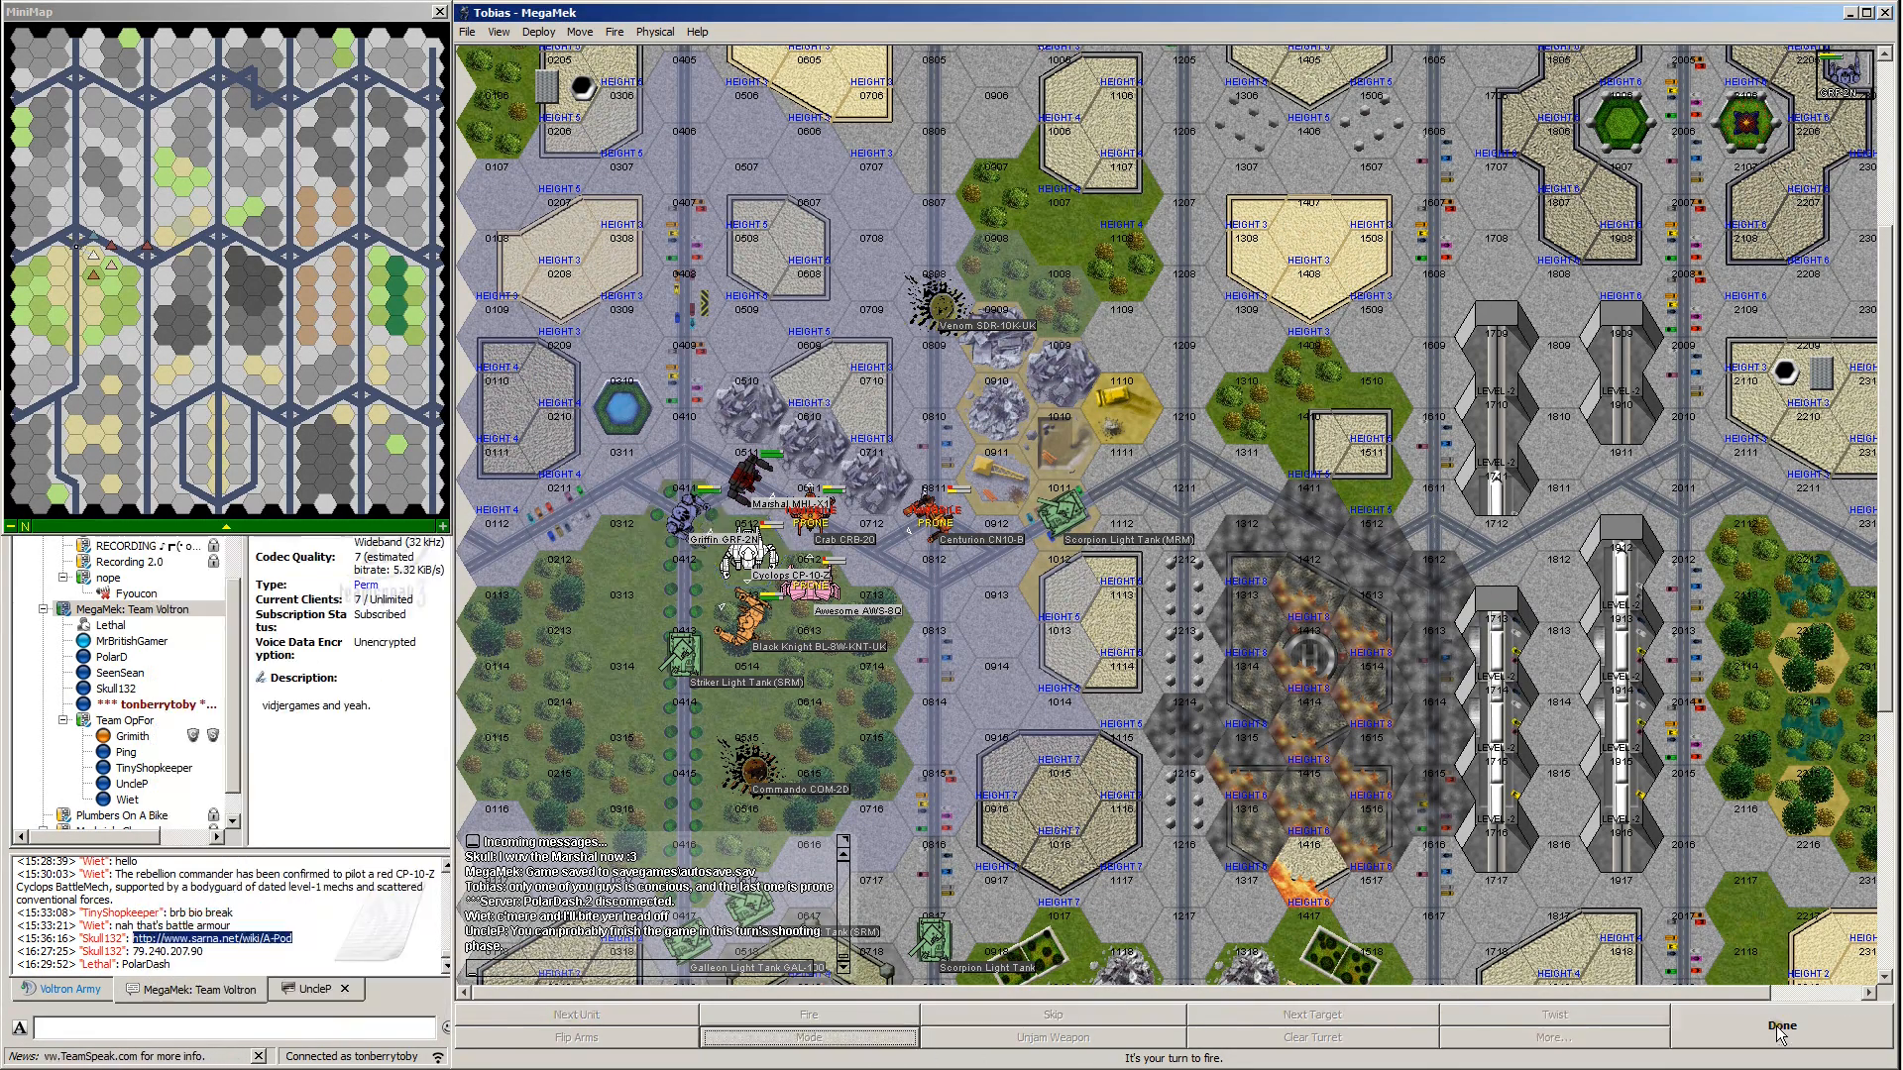
pyautogui.moveTo(1213, 605)
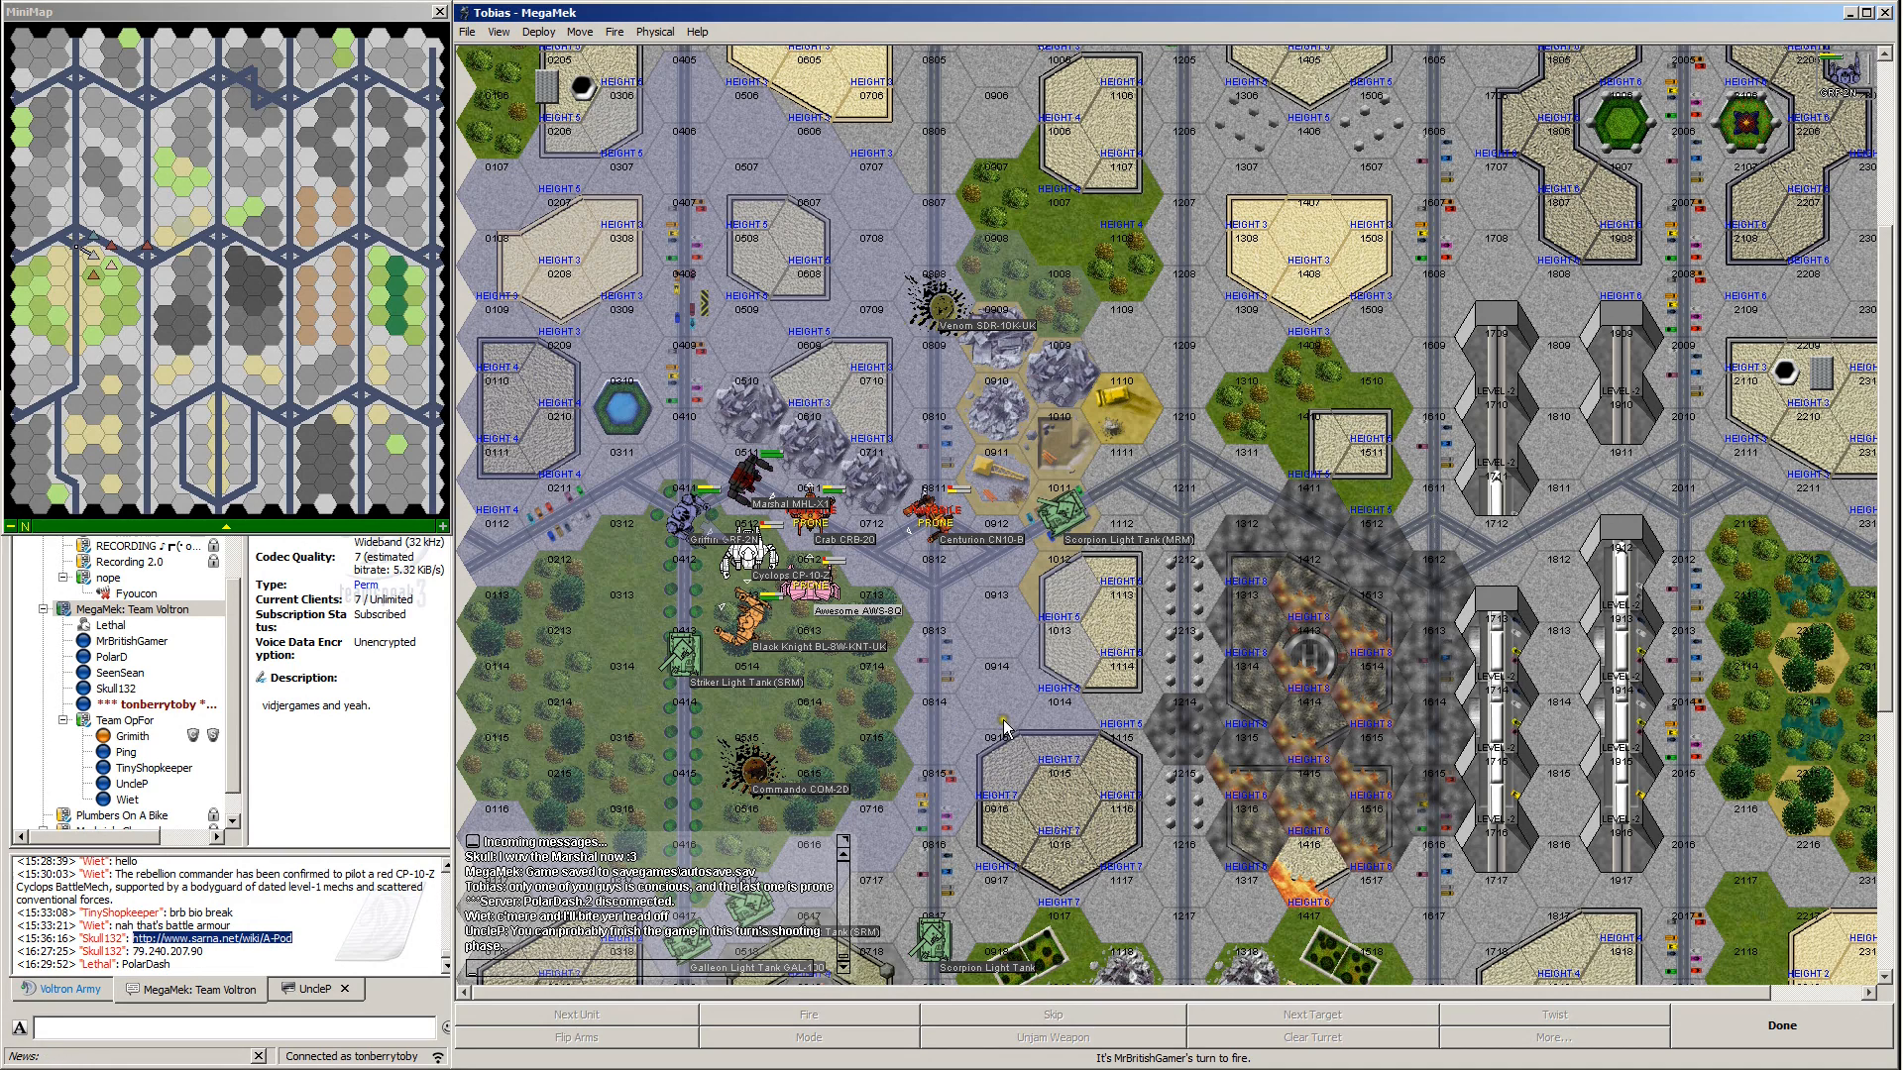
pyautogui.moveTo(964, 756)
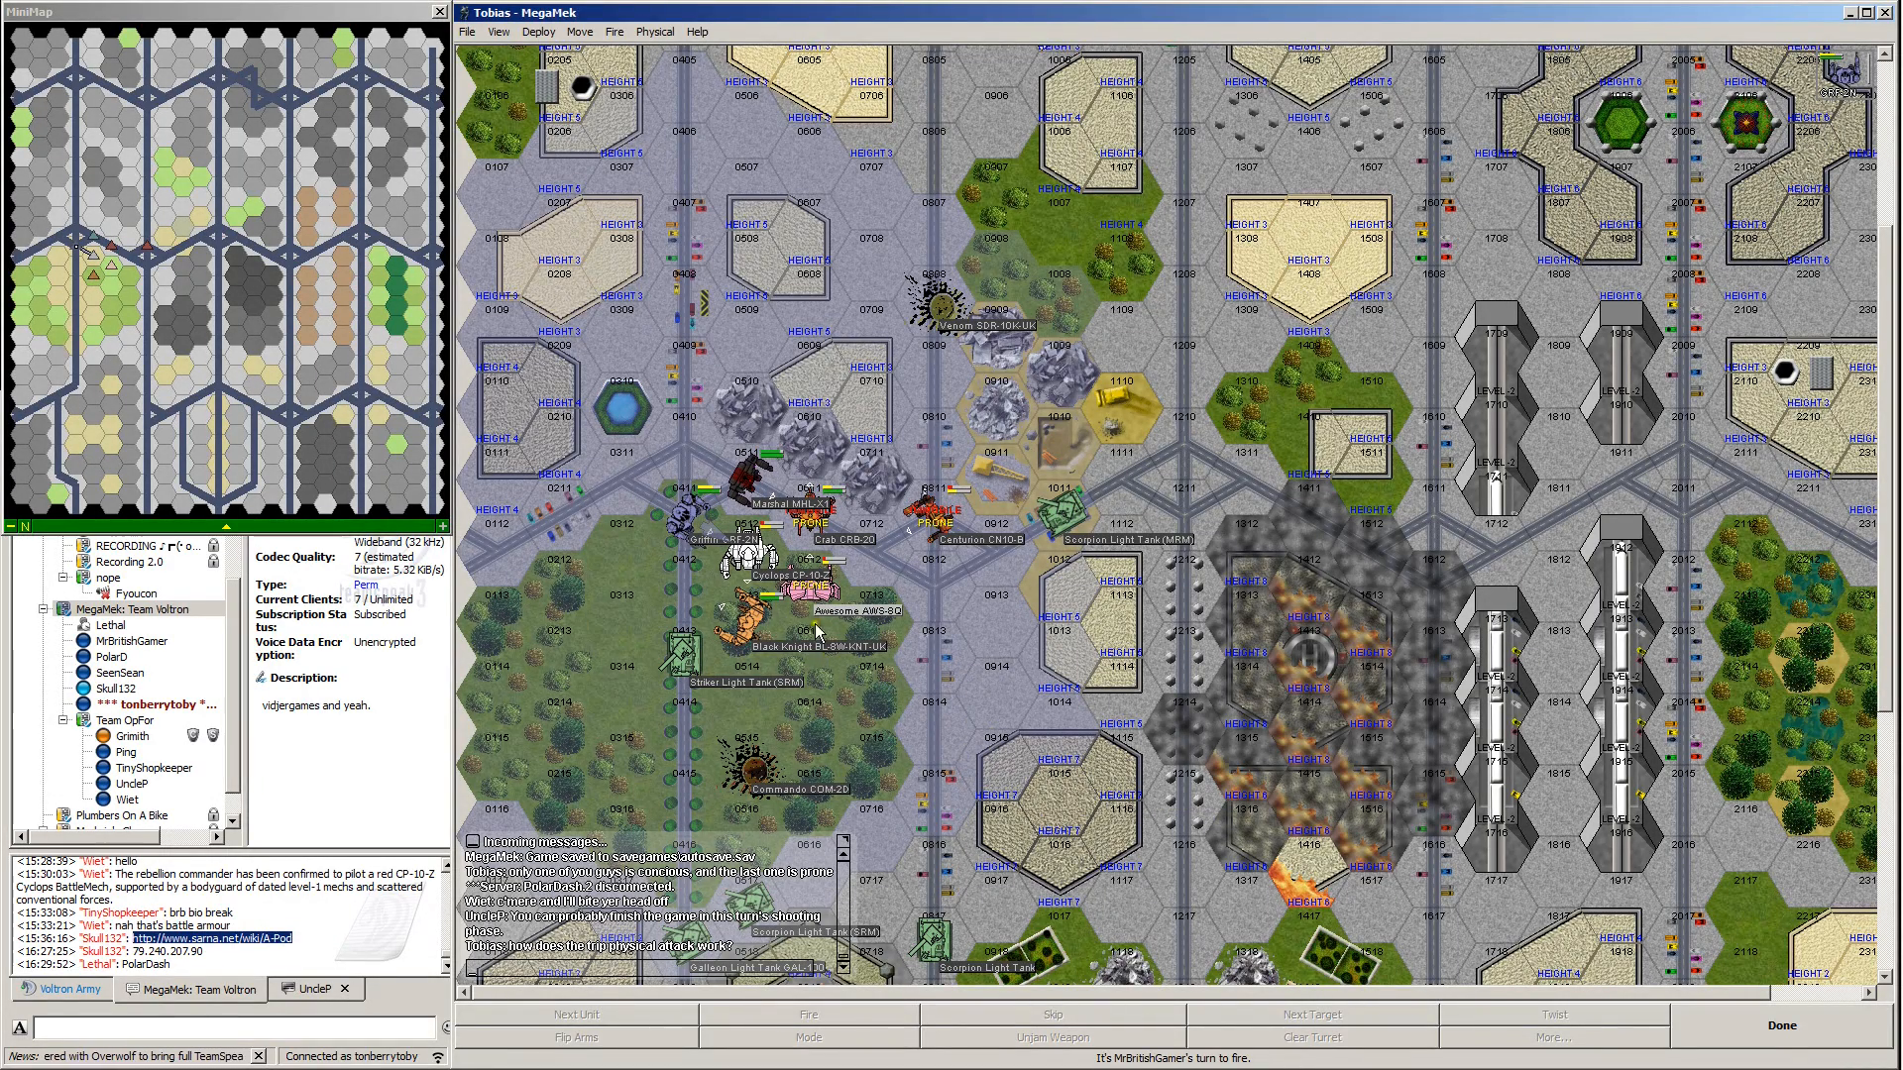
pyautogui.moveTo(798, 599)
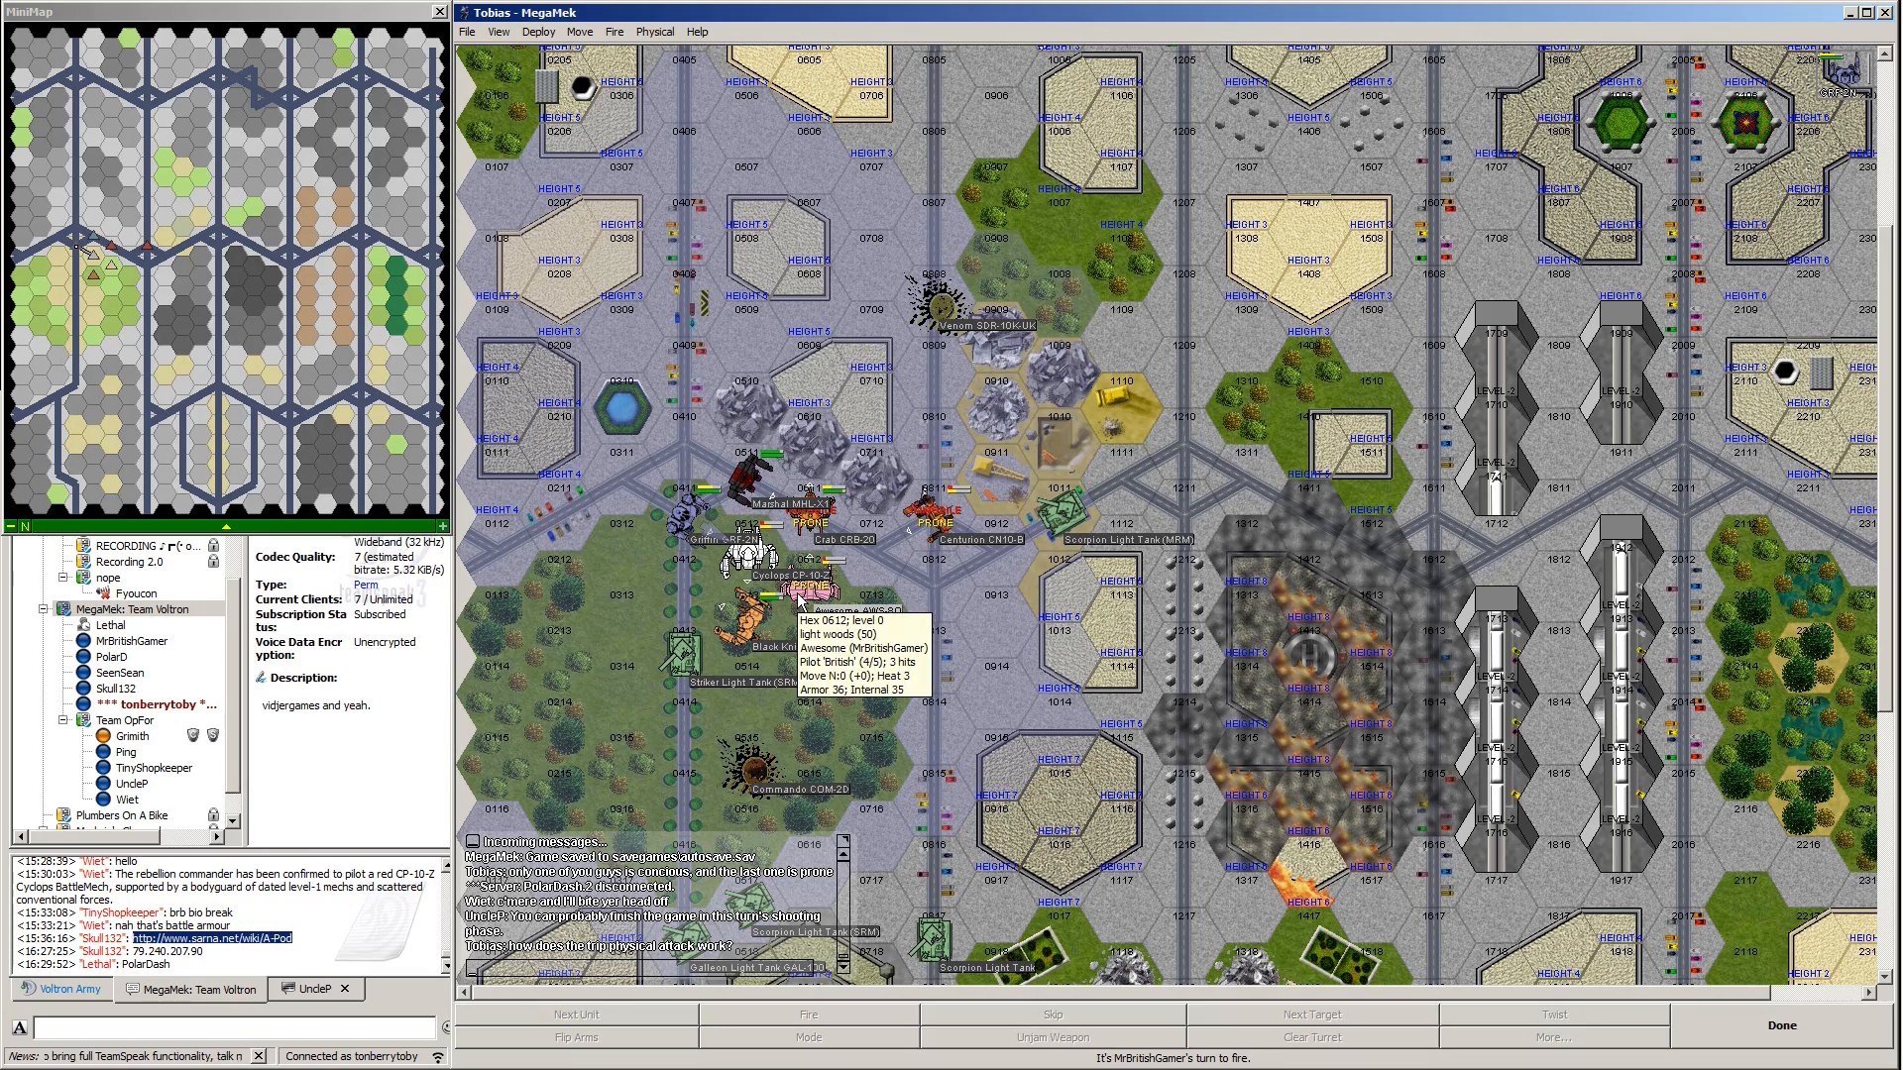
pyautogui.moveTo(1172, 605)
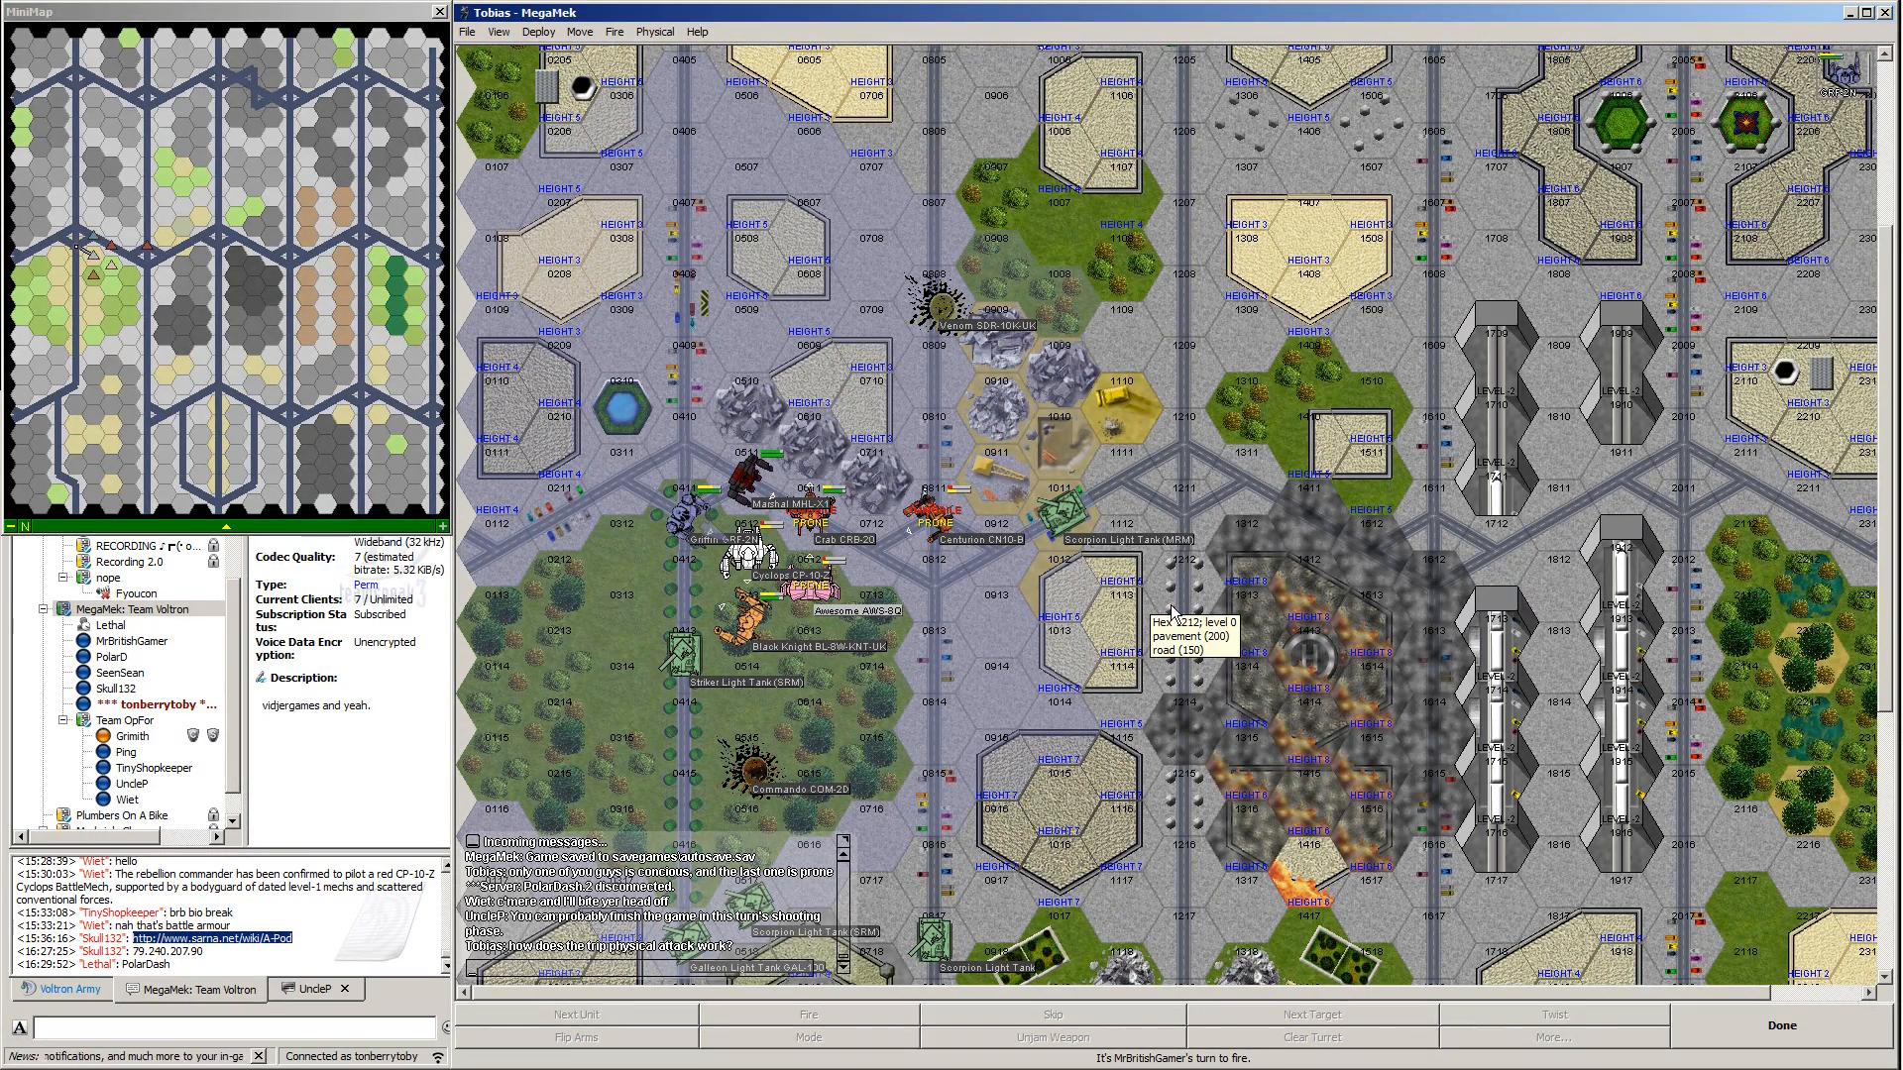
pyautogui.moveTo(1174, 613)
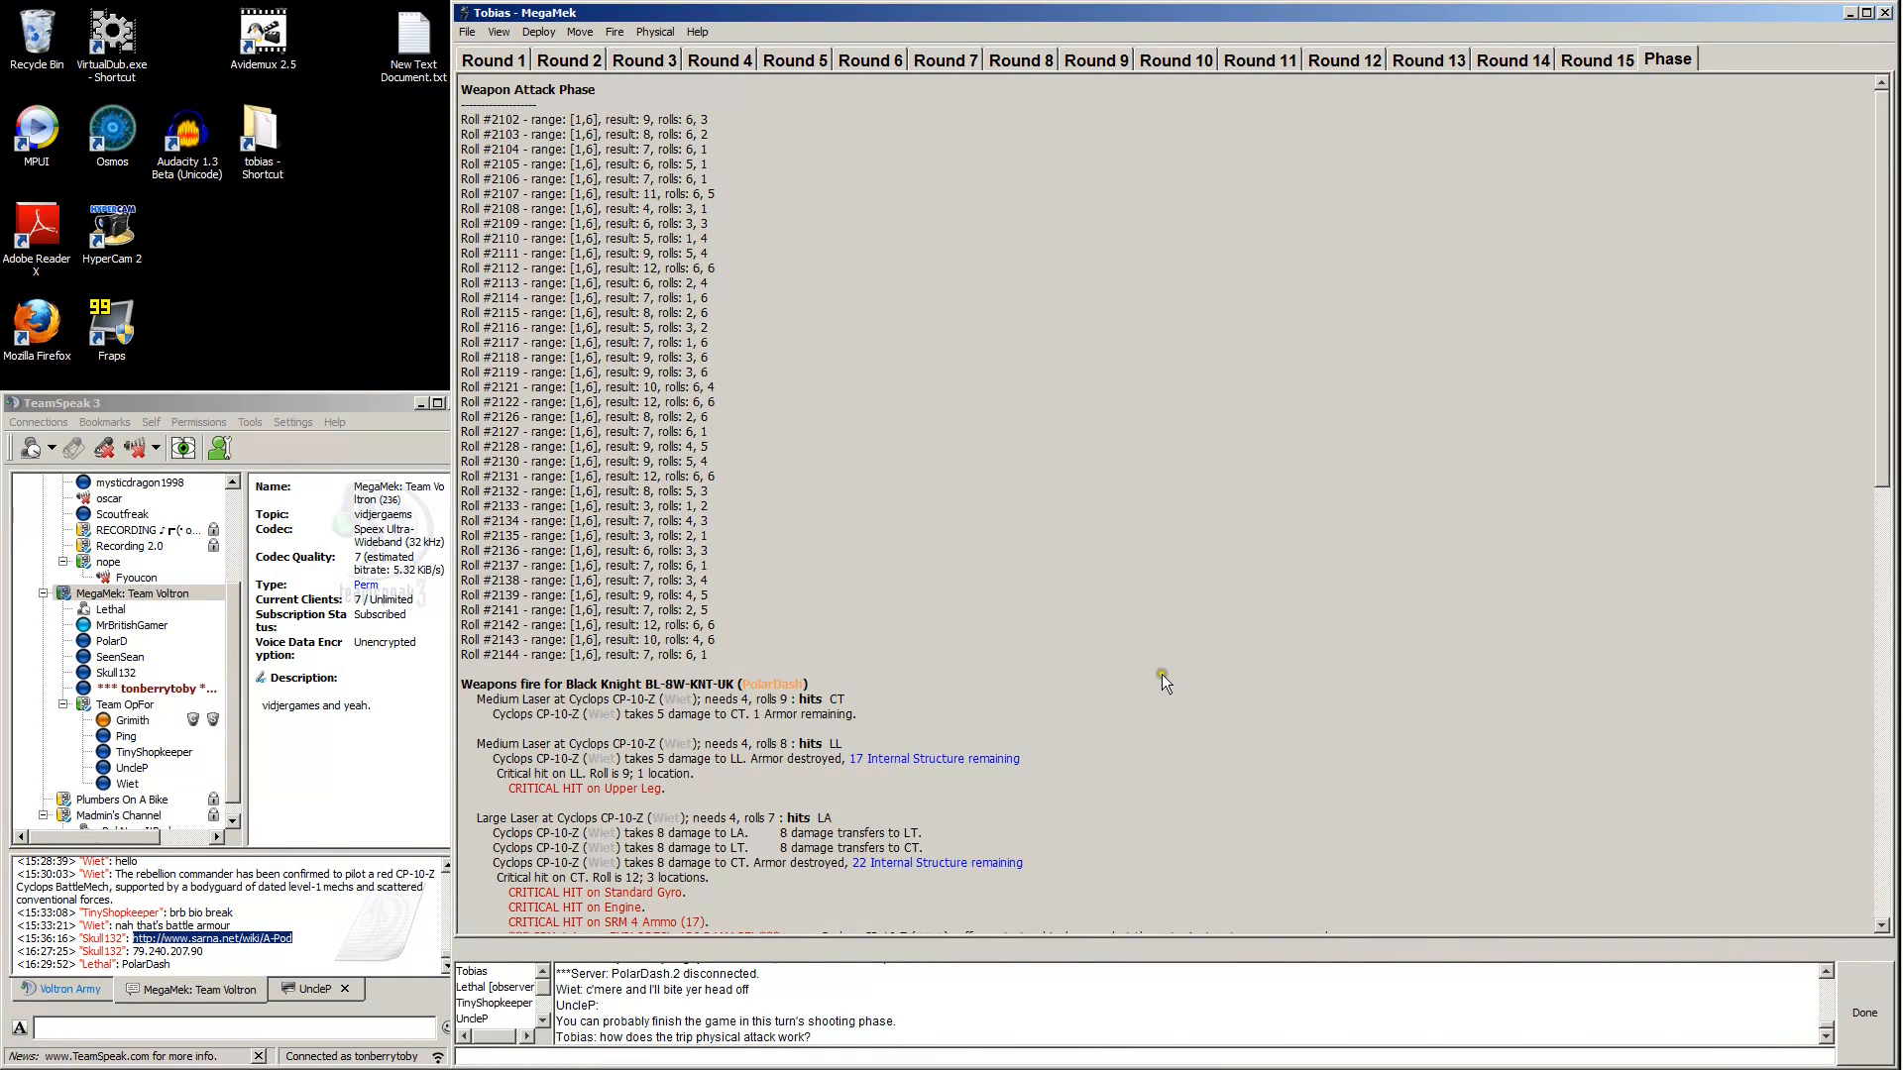
pyautogui.moveTo(1165, 733)
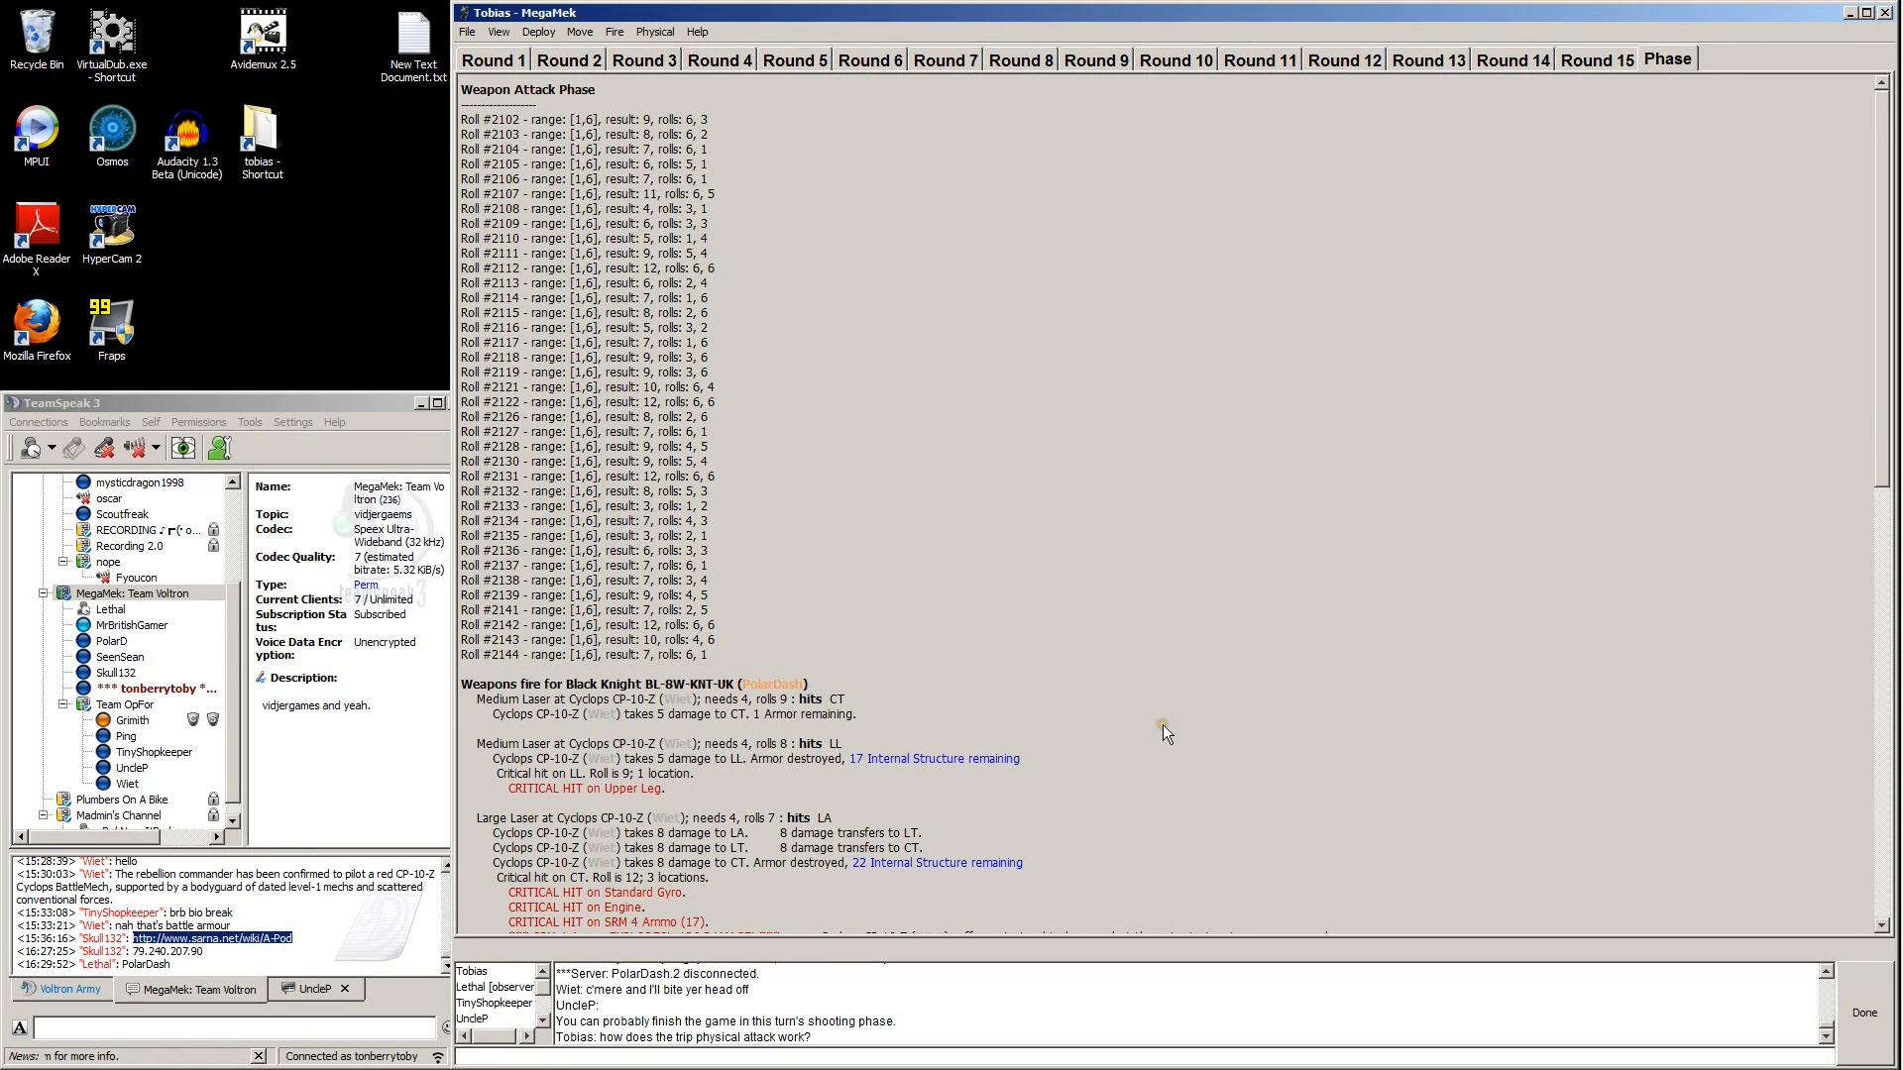
# Scroll through the round 15 weapon attack report showing the Cyclops's ammo explosion.
pyautogui.scroll(-3)
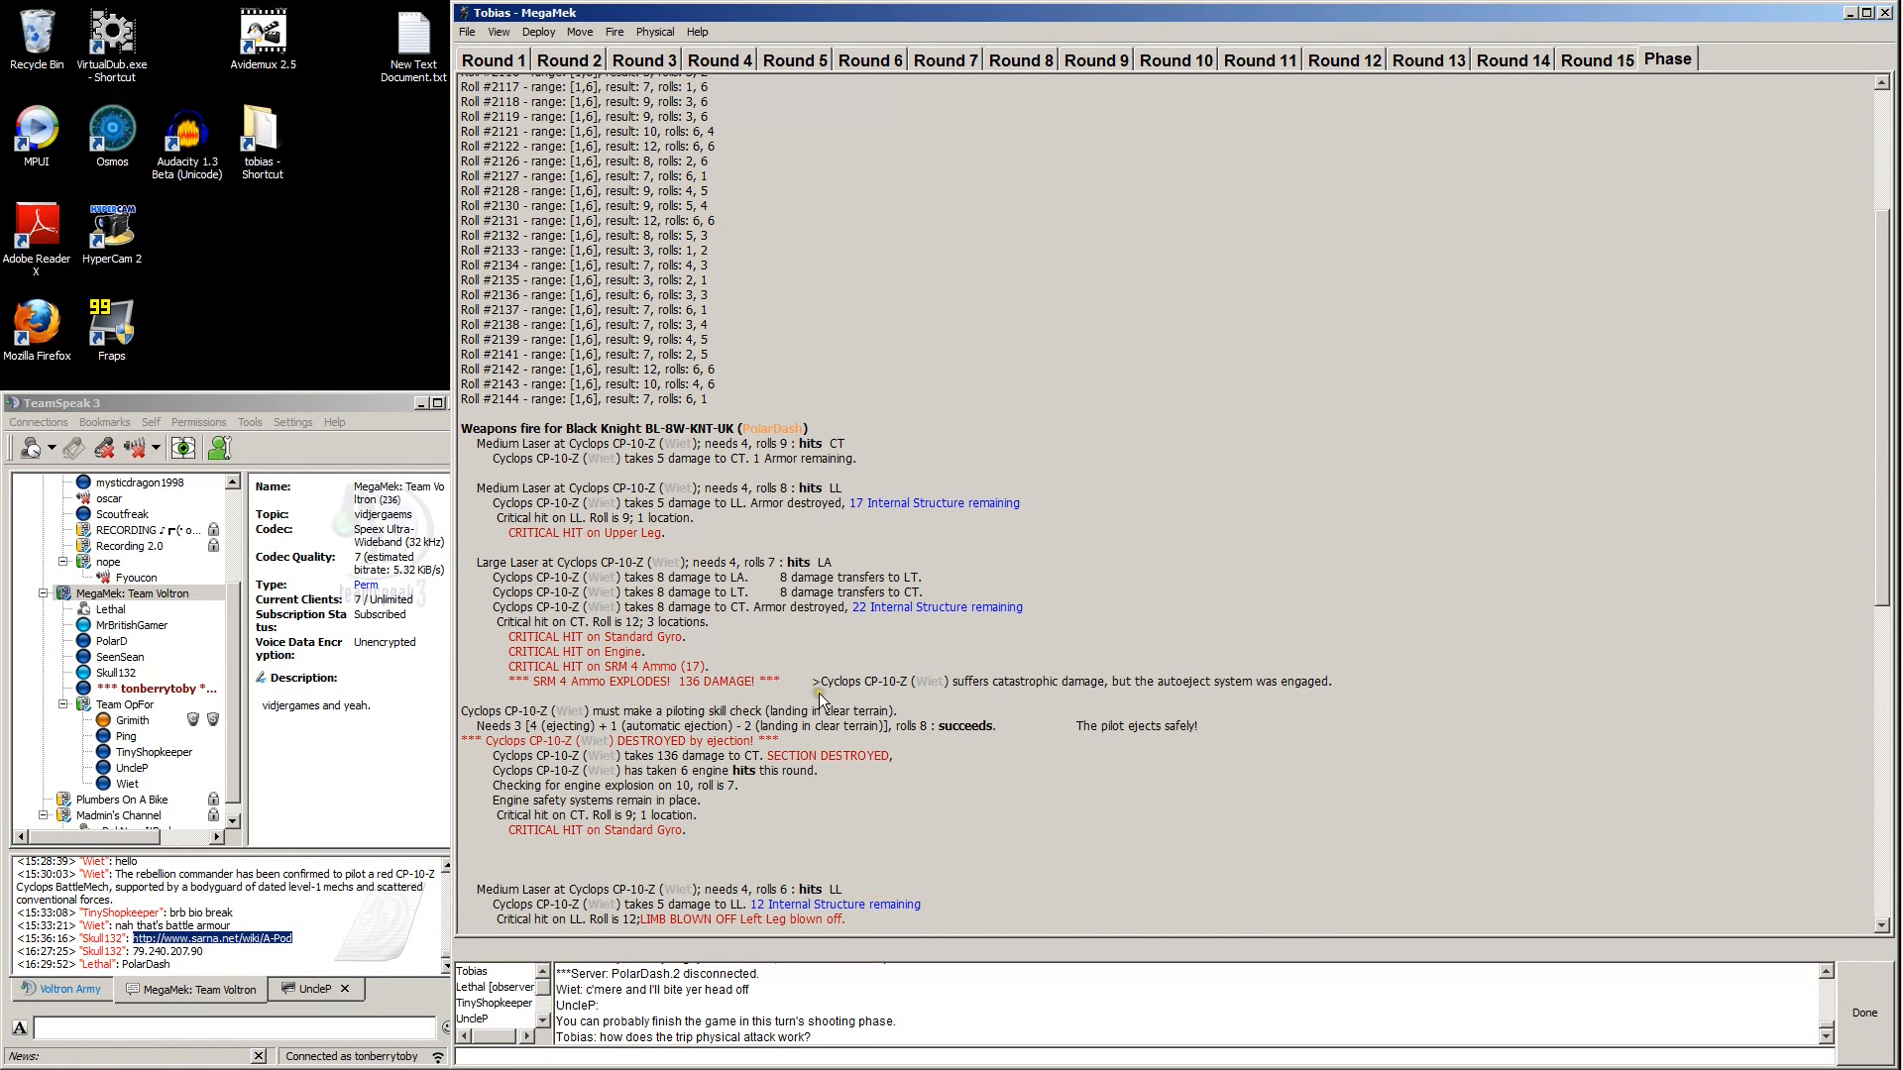
pyautogui.moveTo(936, 779)
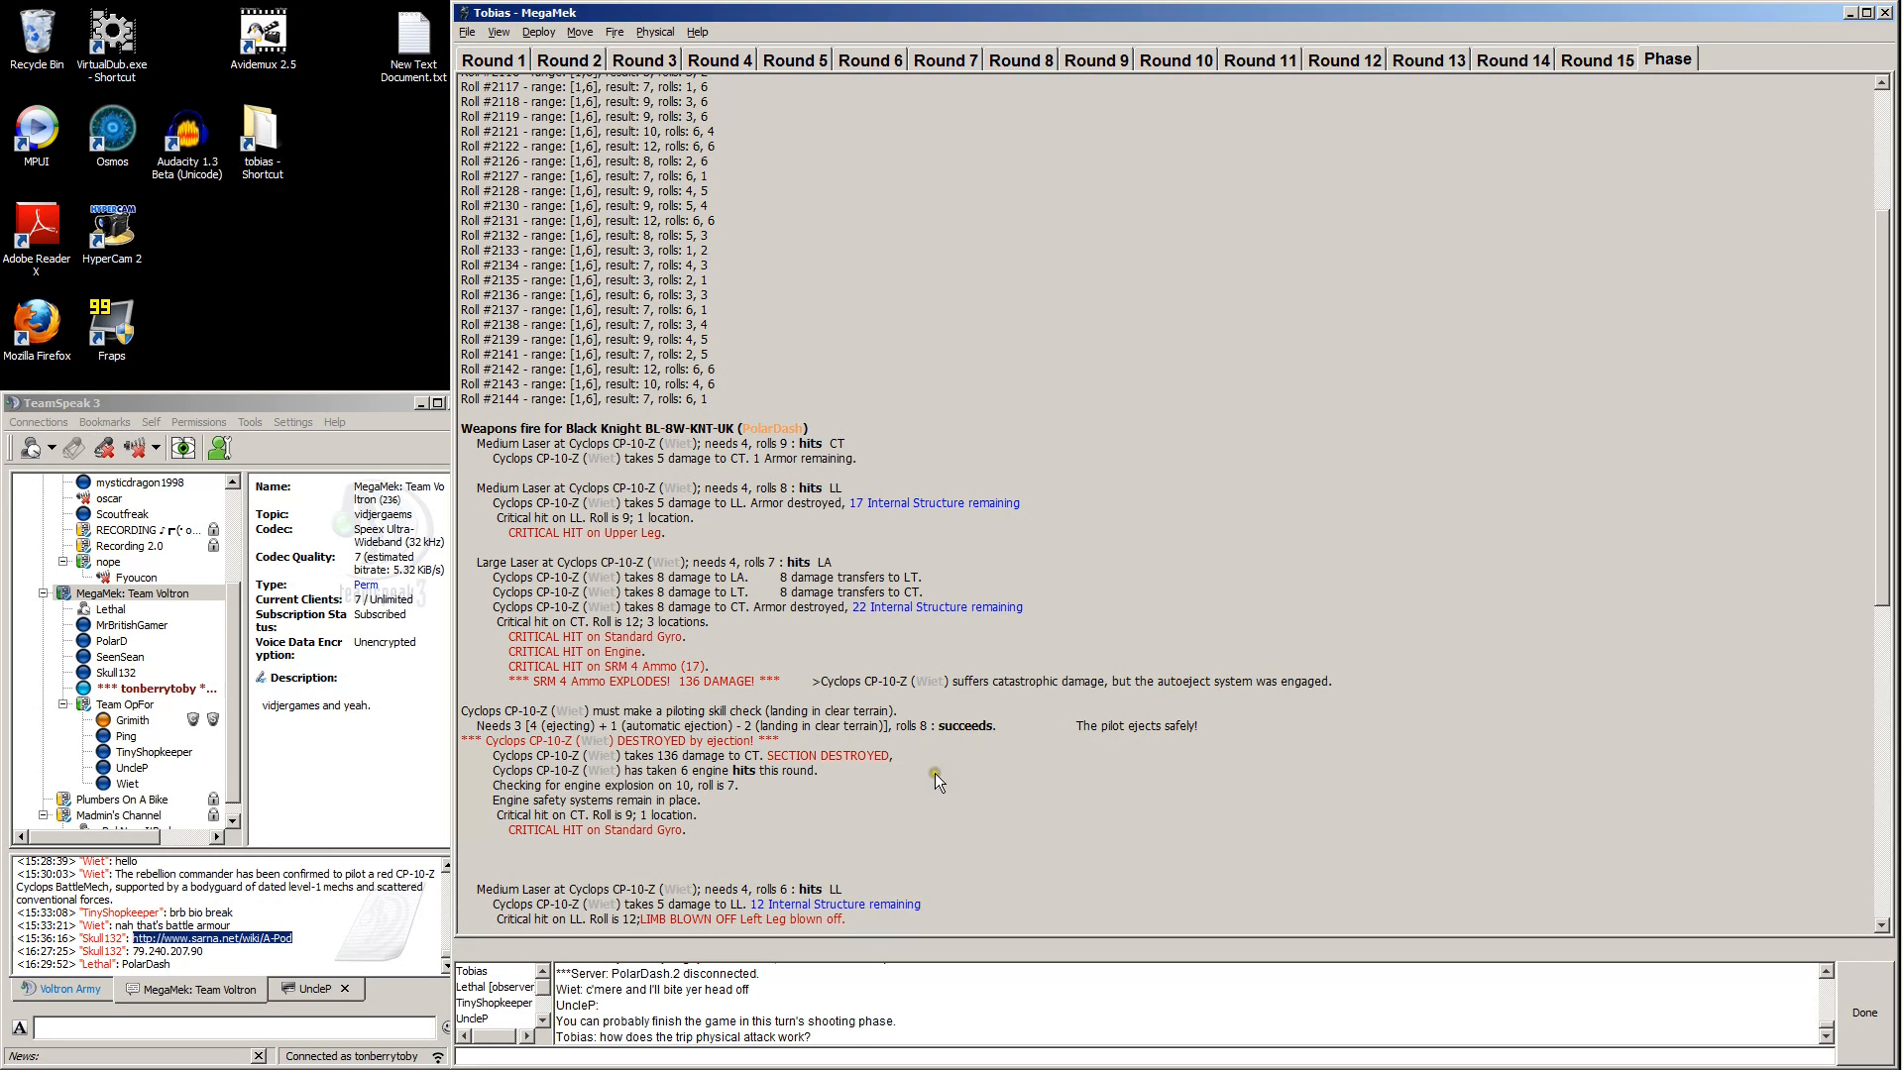
pyautogui.moveTo(1035, 790)
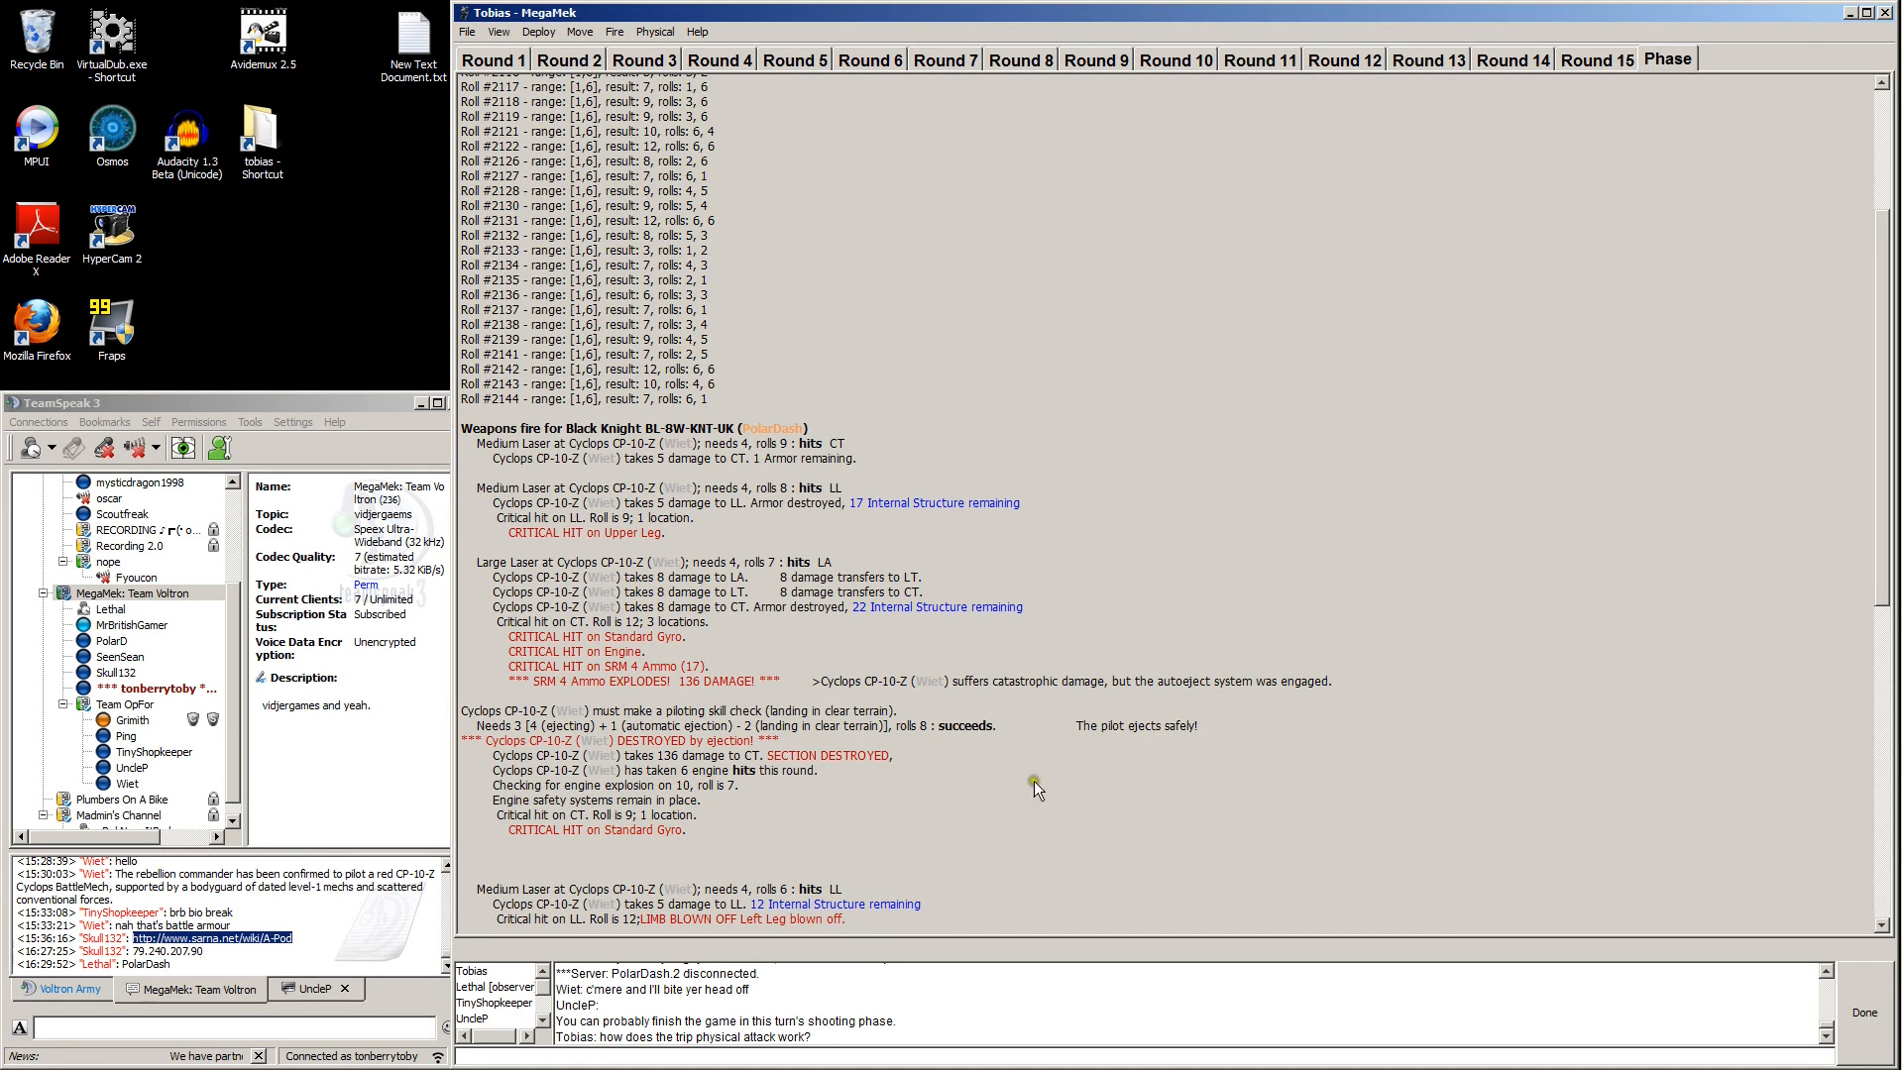
pyautogui.scroll(-3)
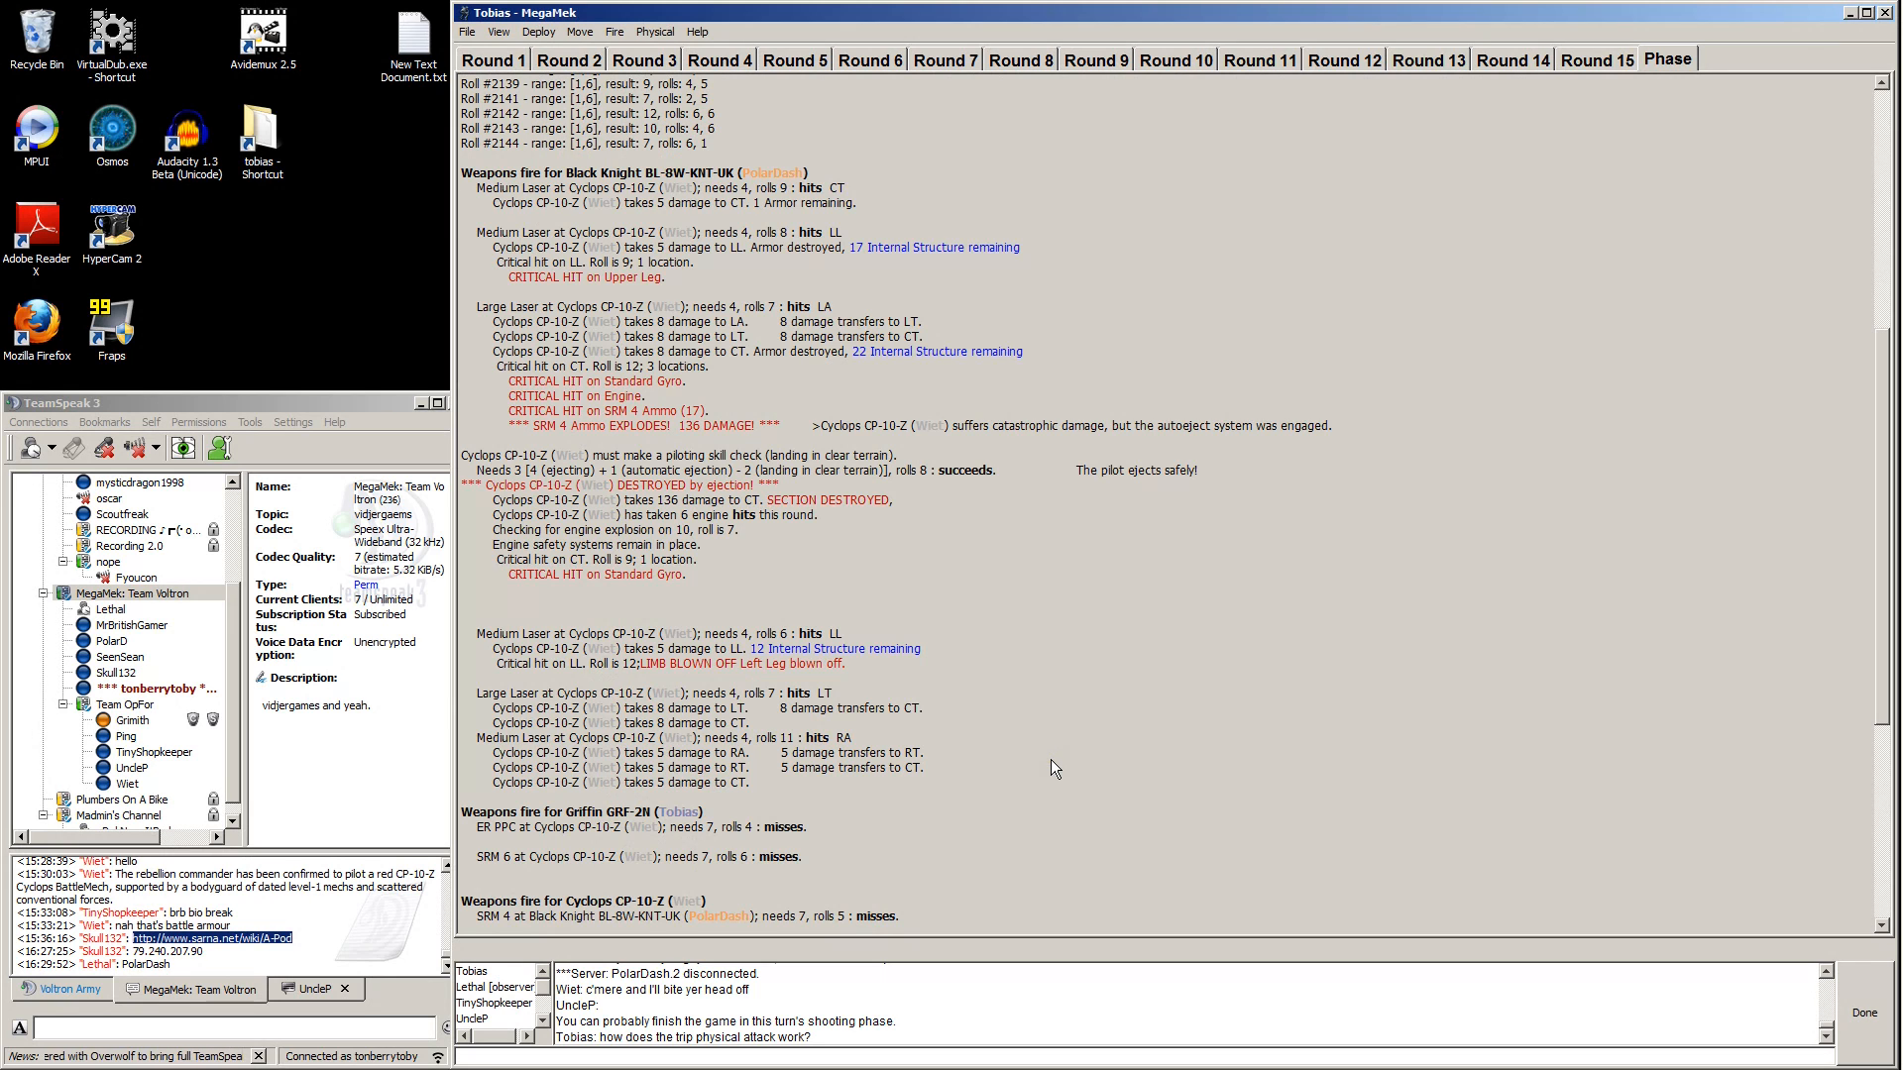
pyautogui.moveTo(583, 665)
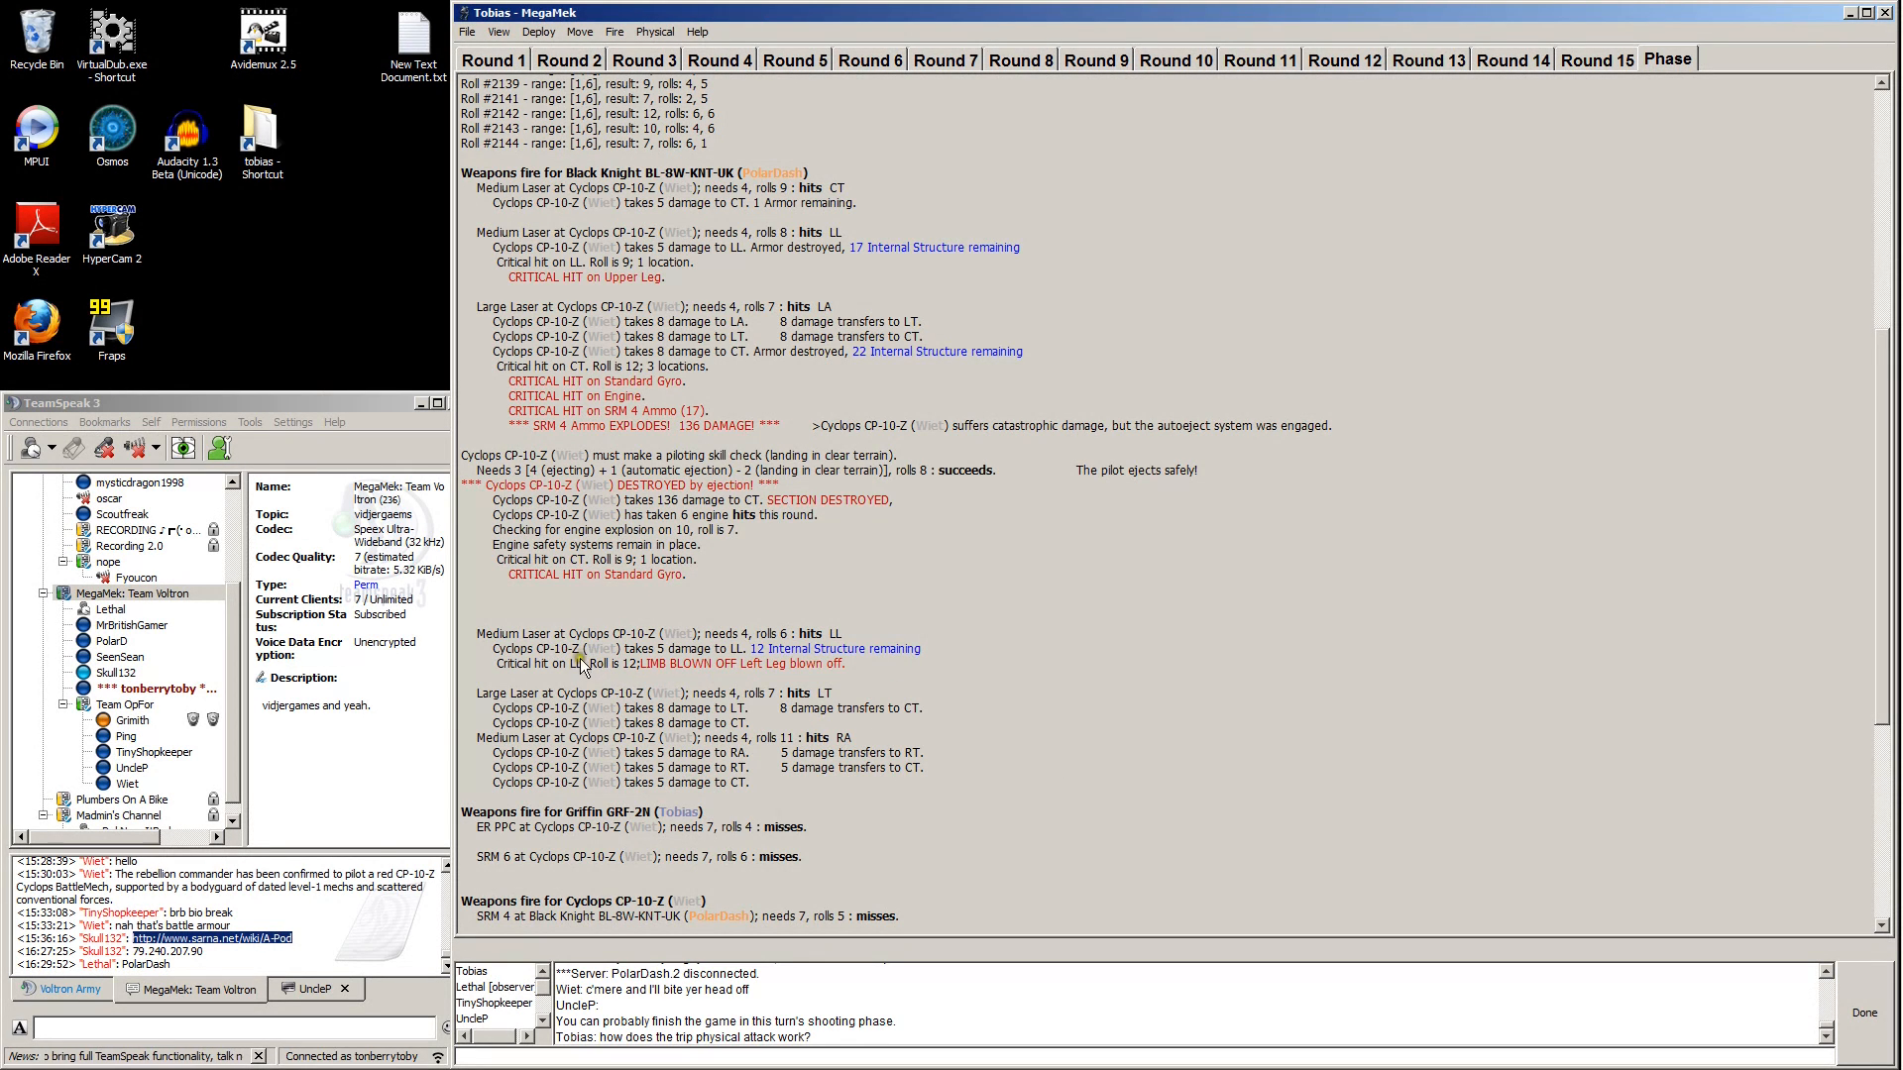
pyautogui.scroll(-3)
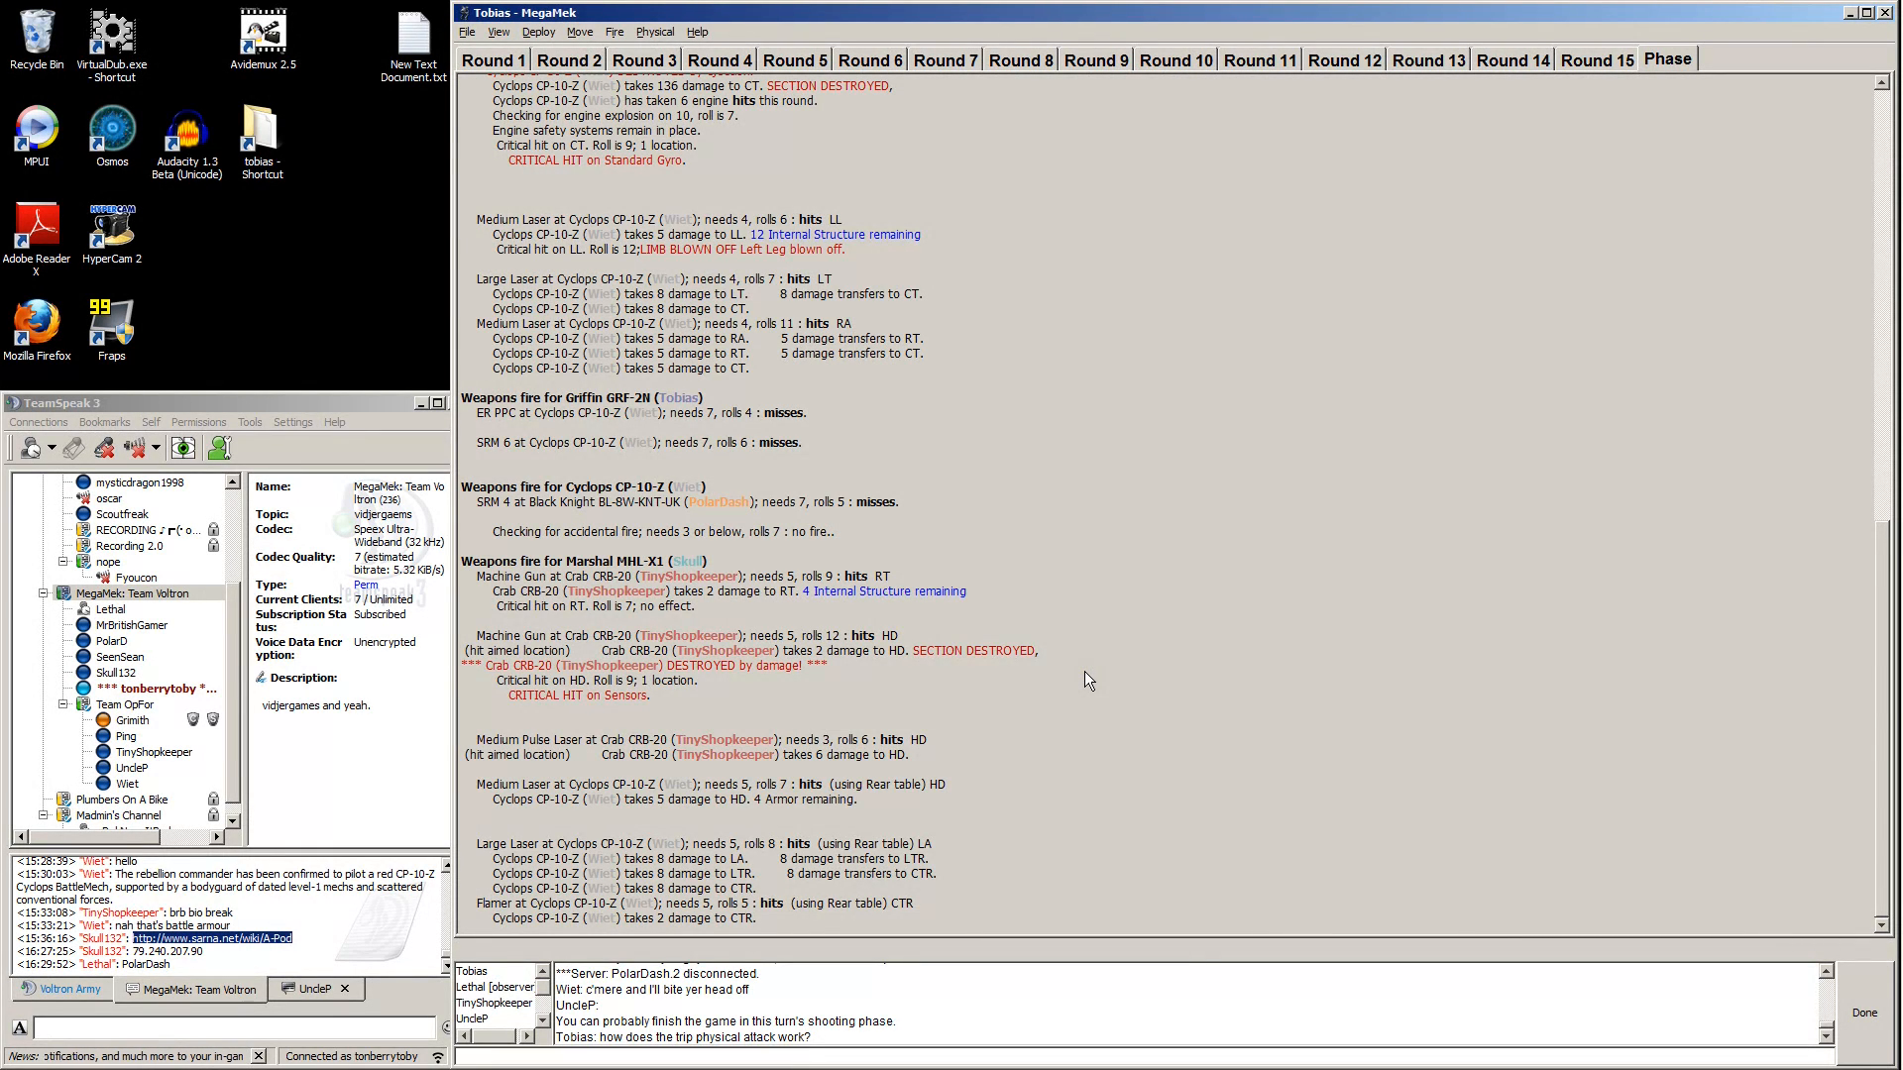
pyautogui.moveTo(1086, 677)
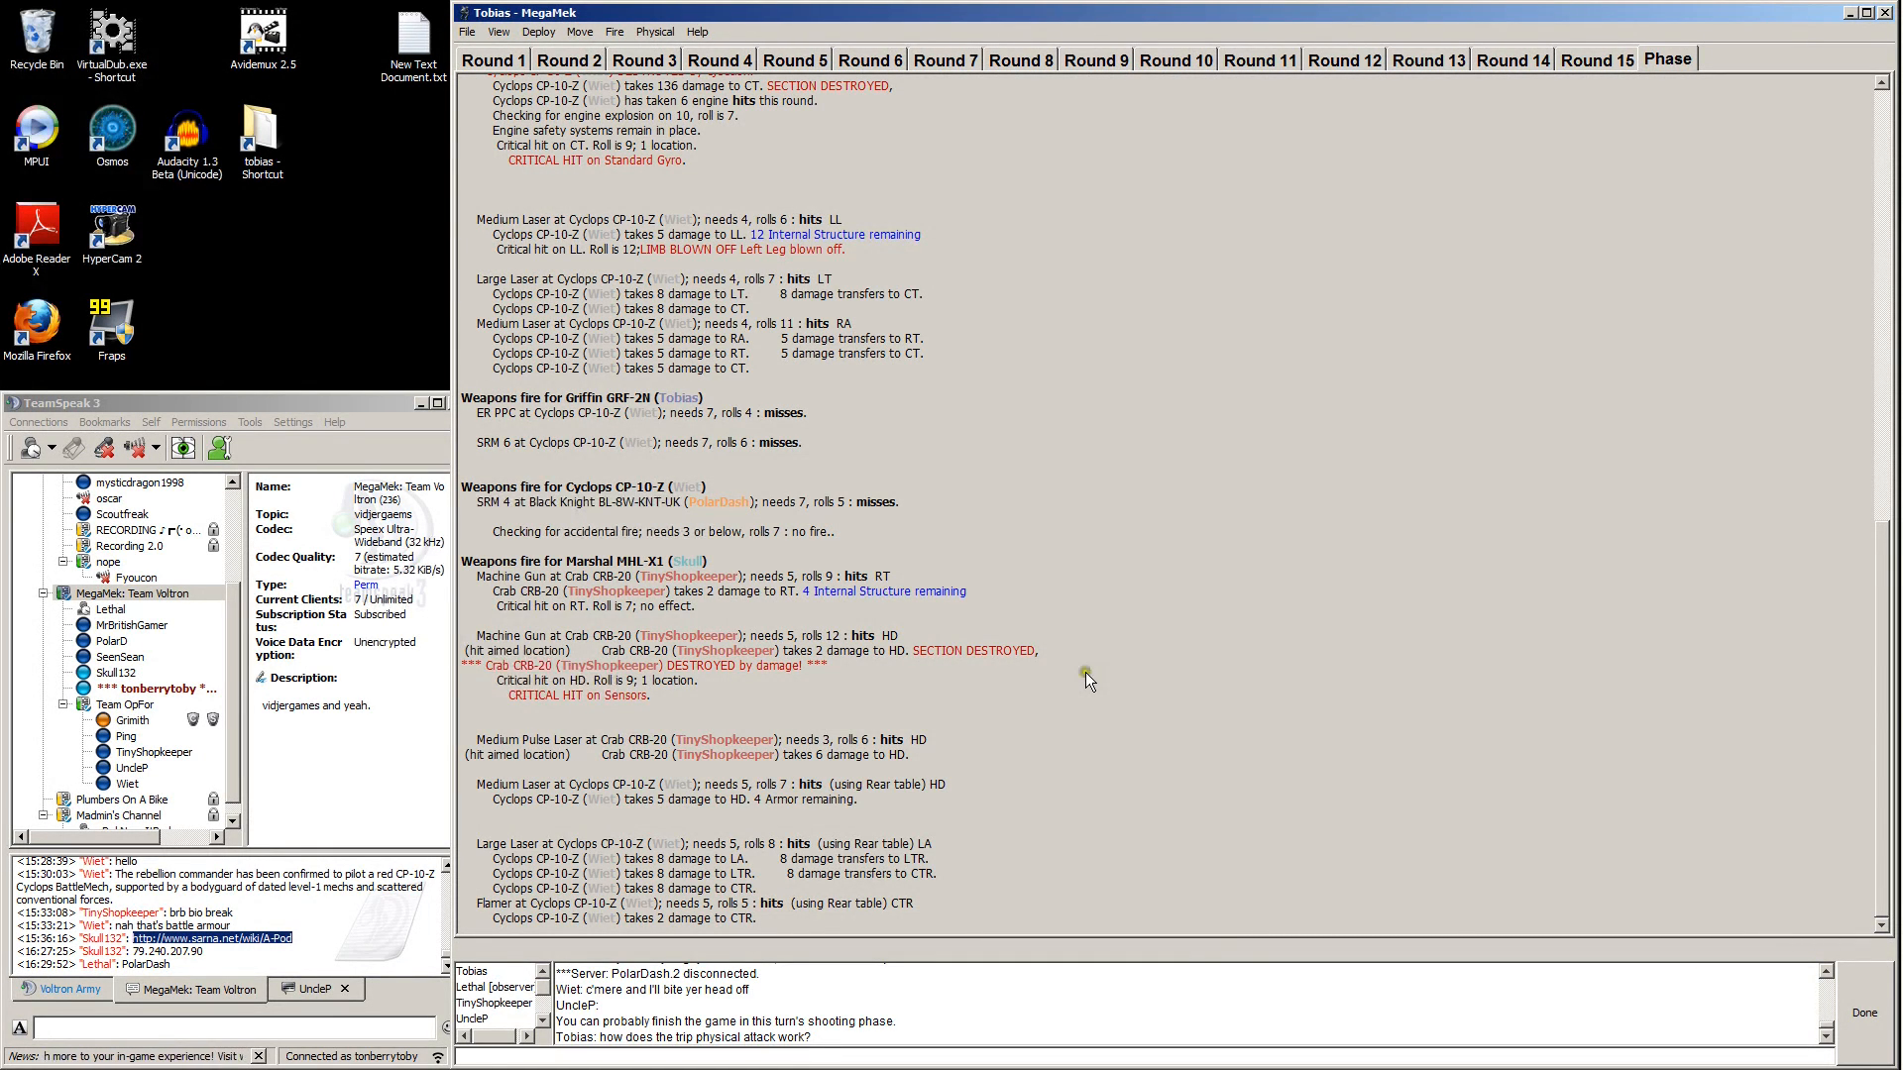
pyautogui.moveTo(661, 771)
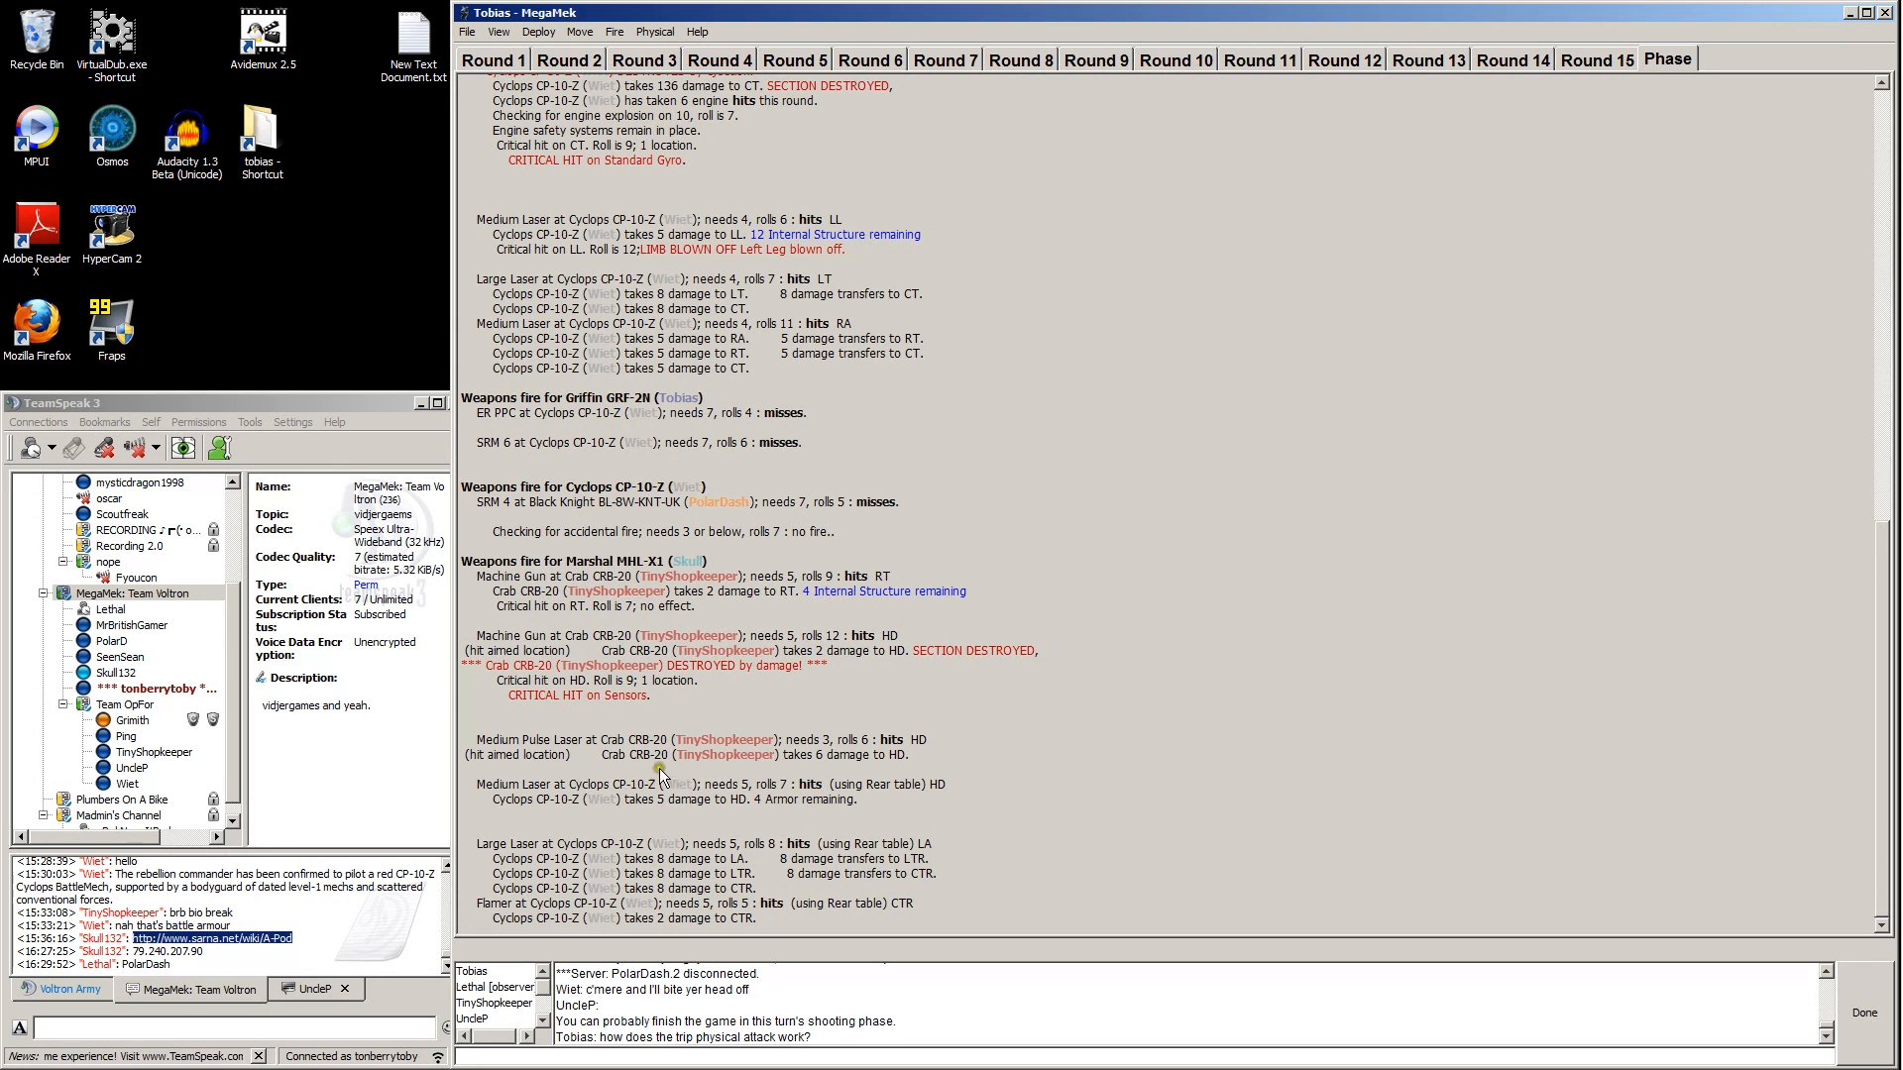
pyautogui.moveTo(1078, 784)
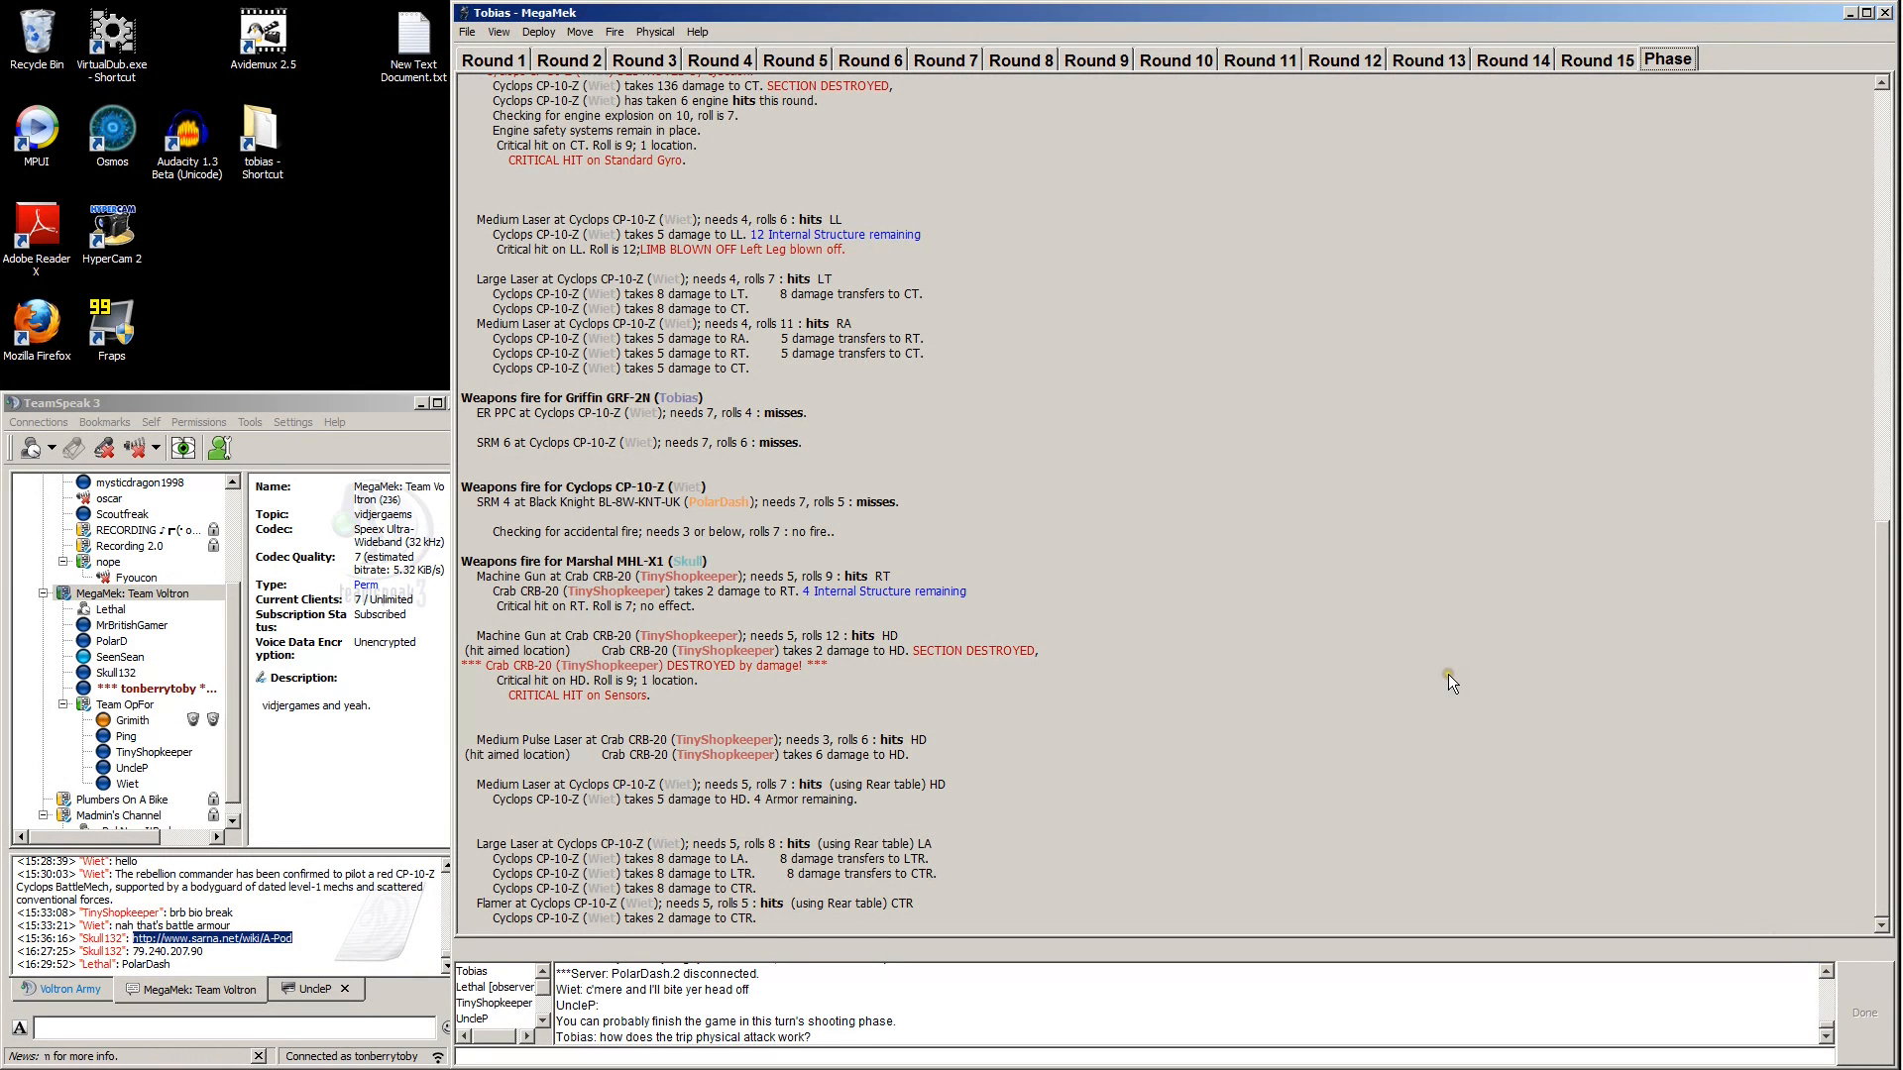
pyautogui.moveTo(1450, 674)
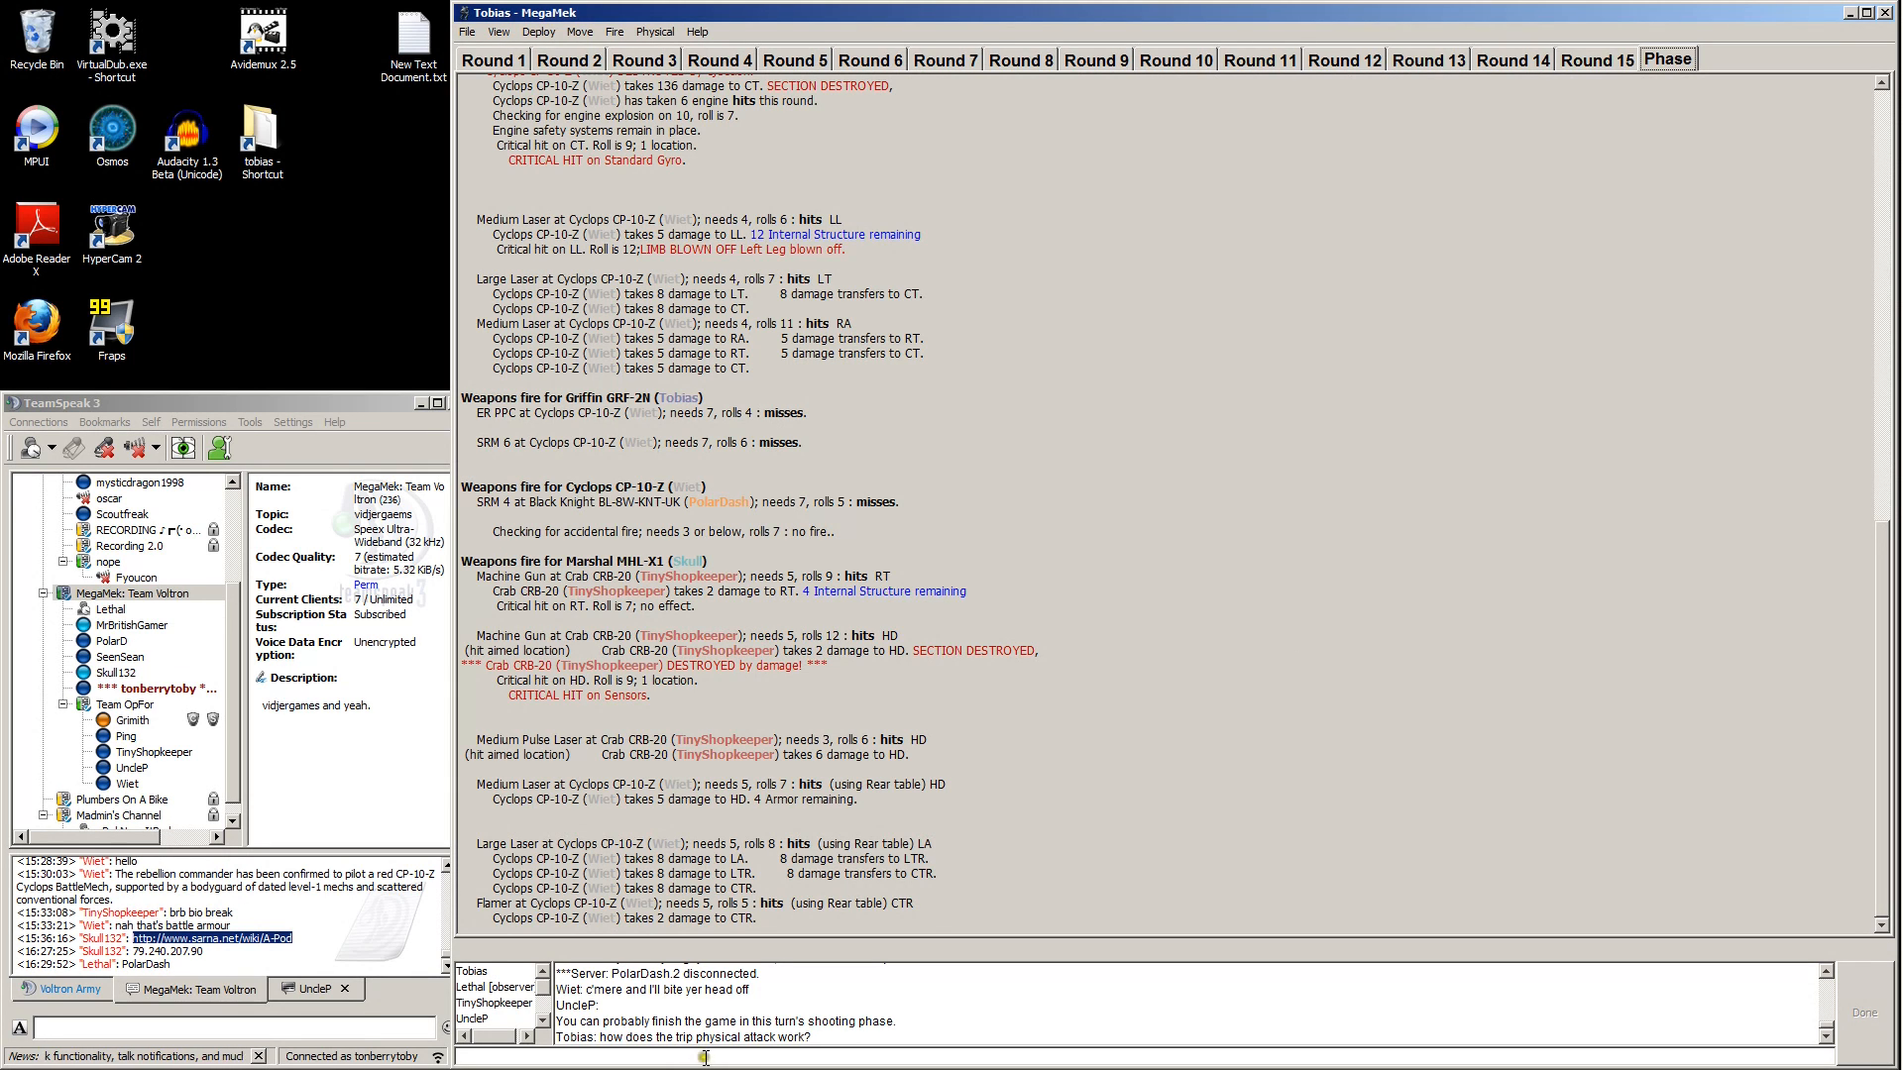
pyautogui.moveTo(761, 994)
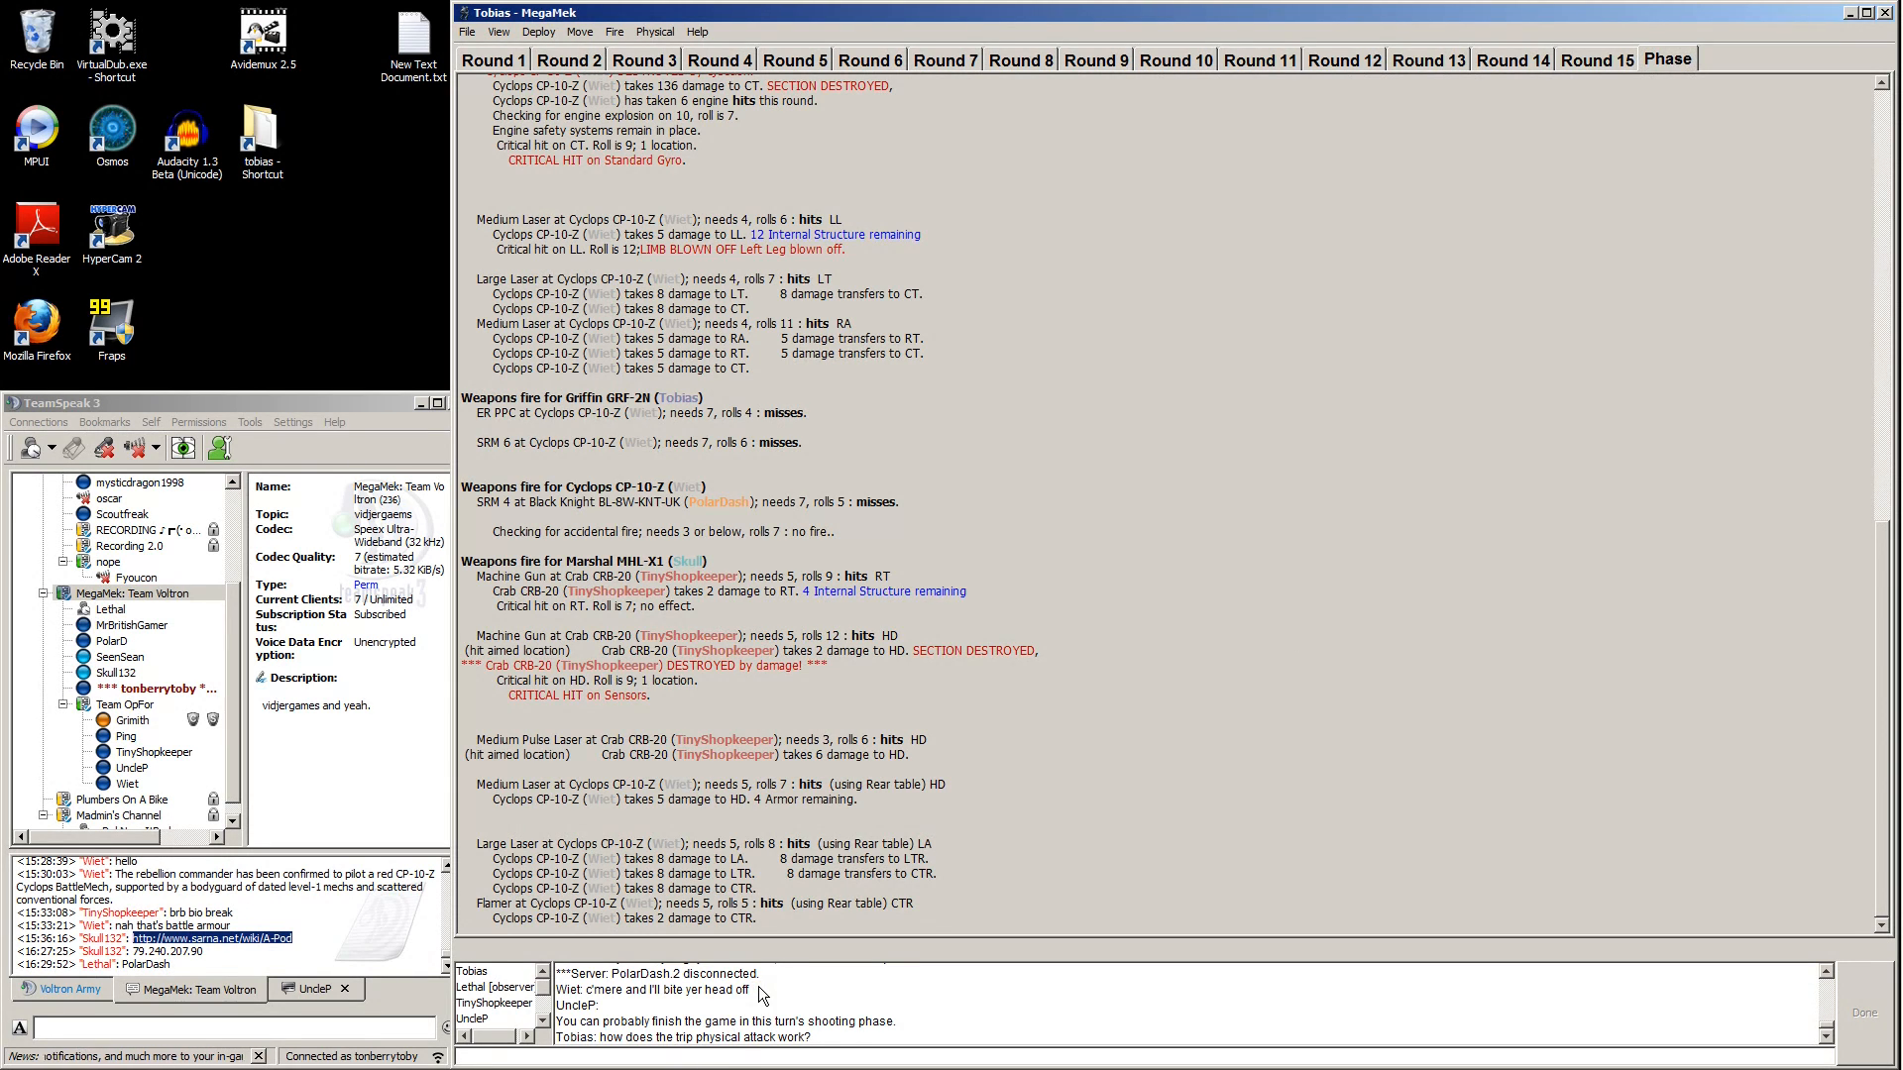
# Send a chat message demanding the infantry surrender.
pyautogui.write('infantry !!! surrender !!')
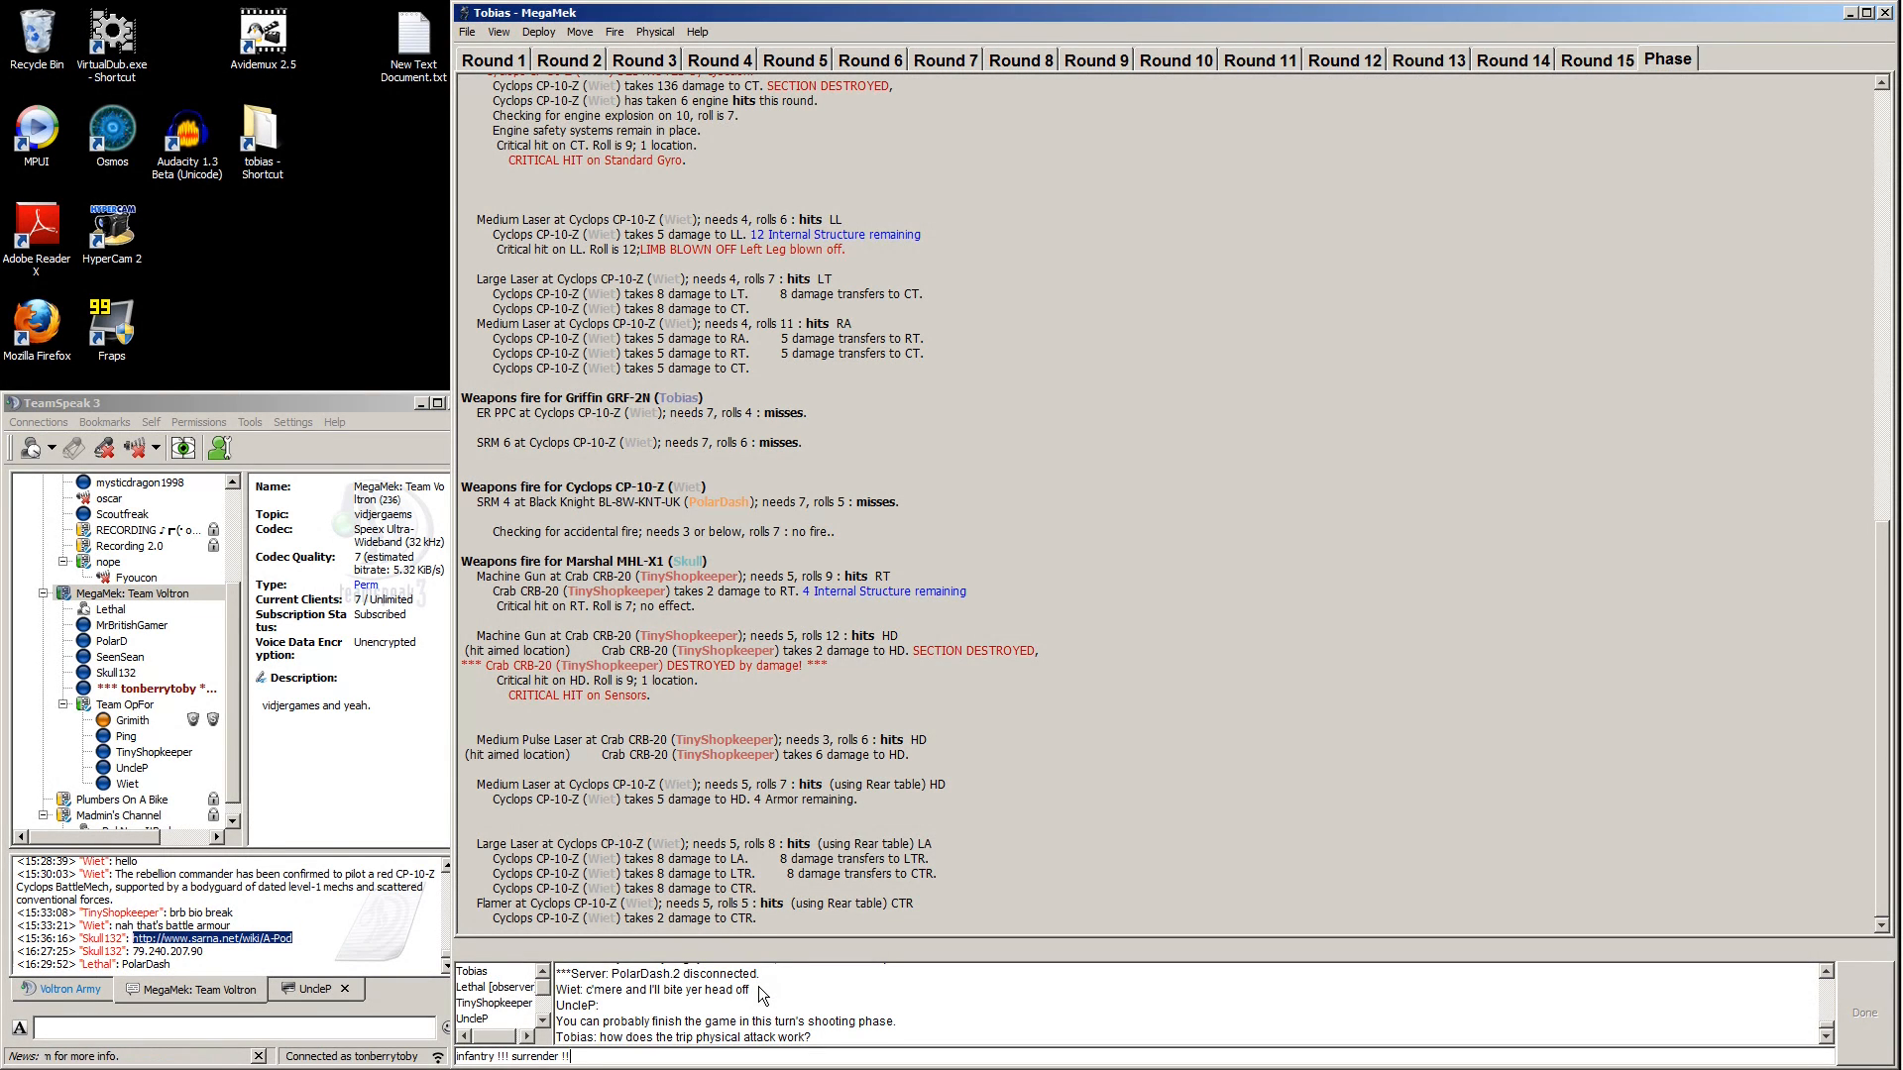
pyautogui.press('Return')
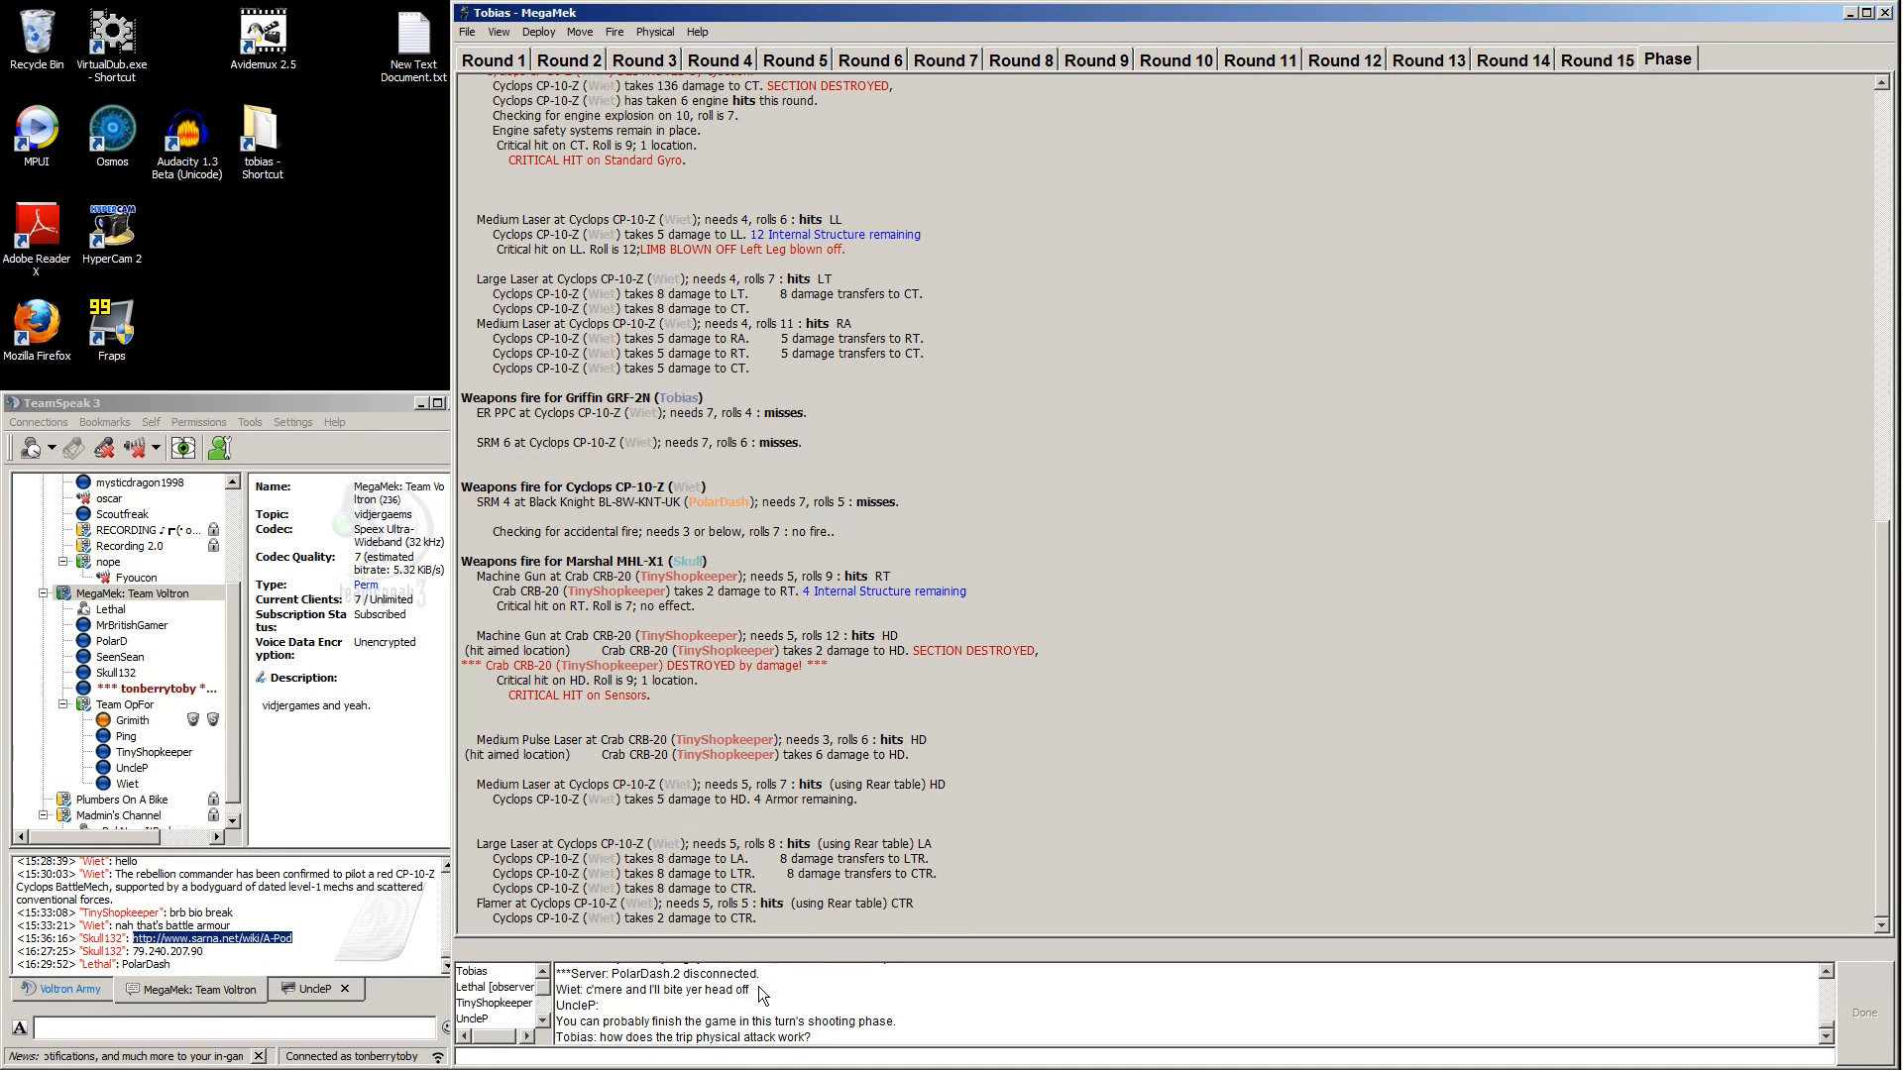
pyautogui.moveTo(897, 926)
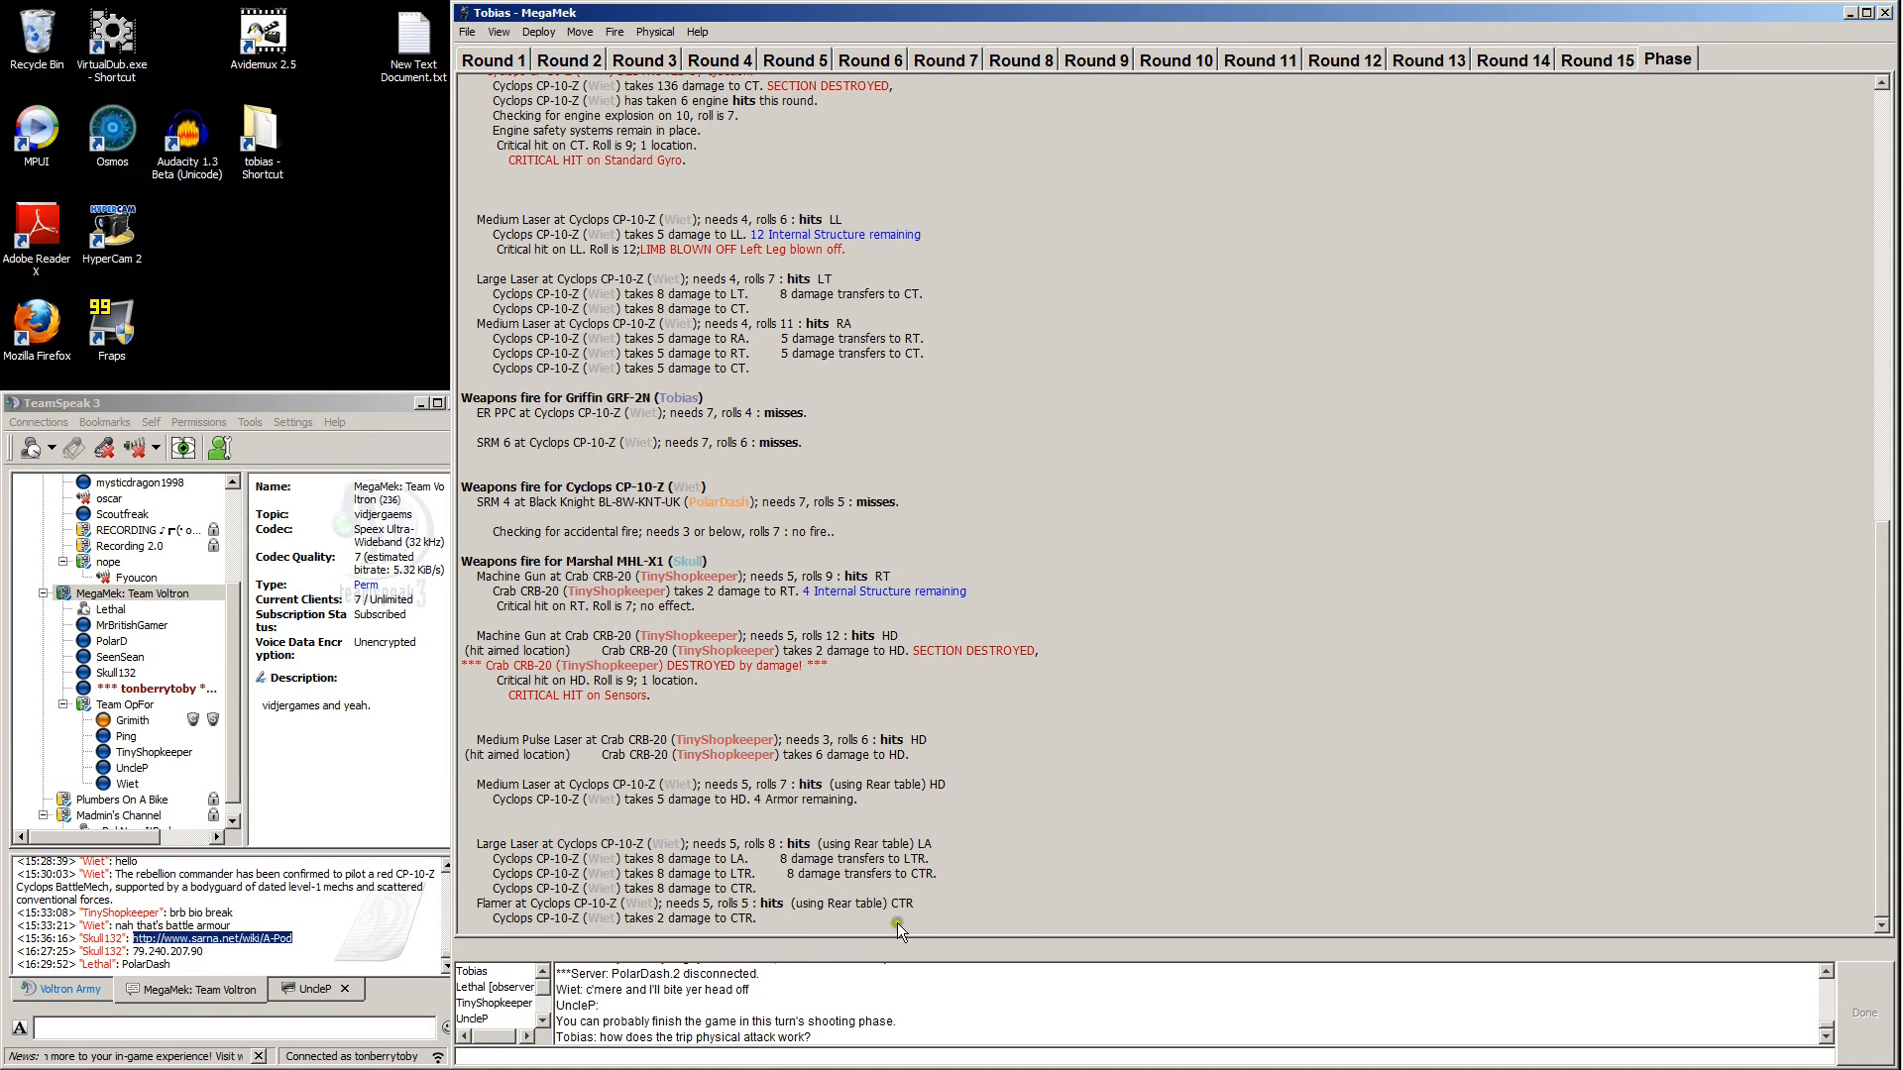